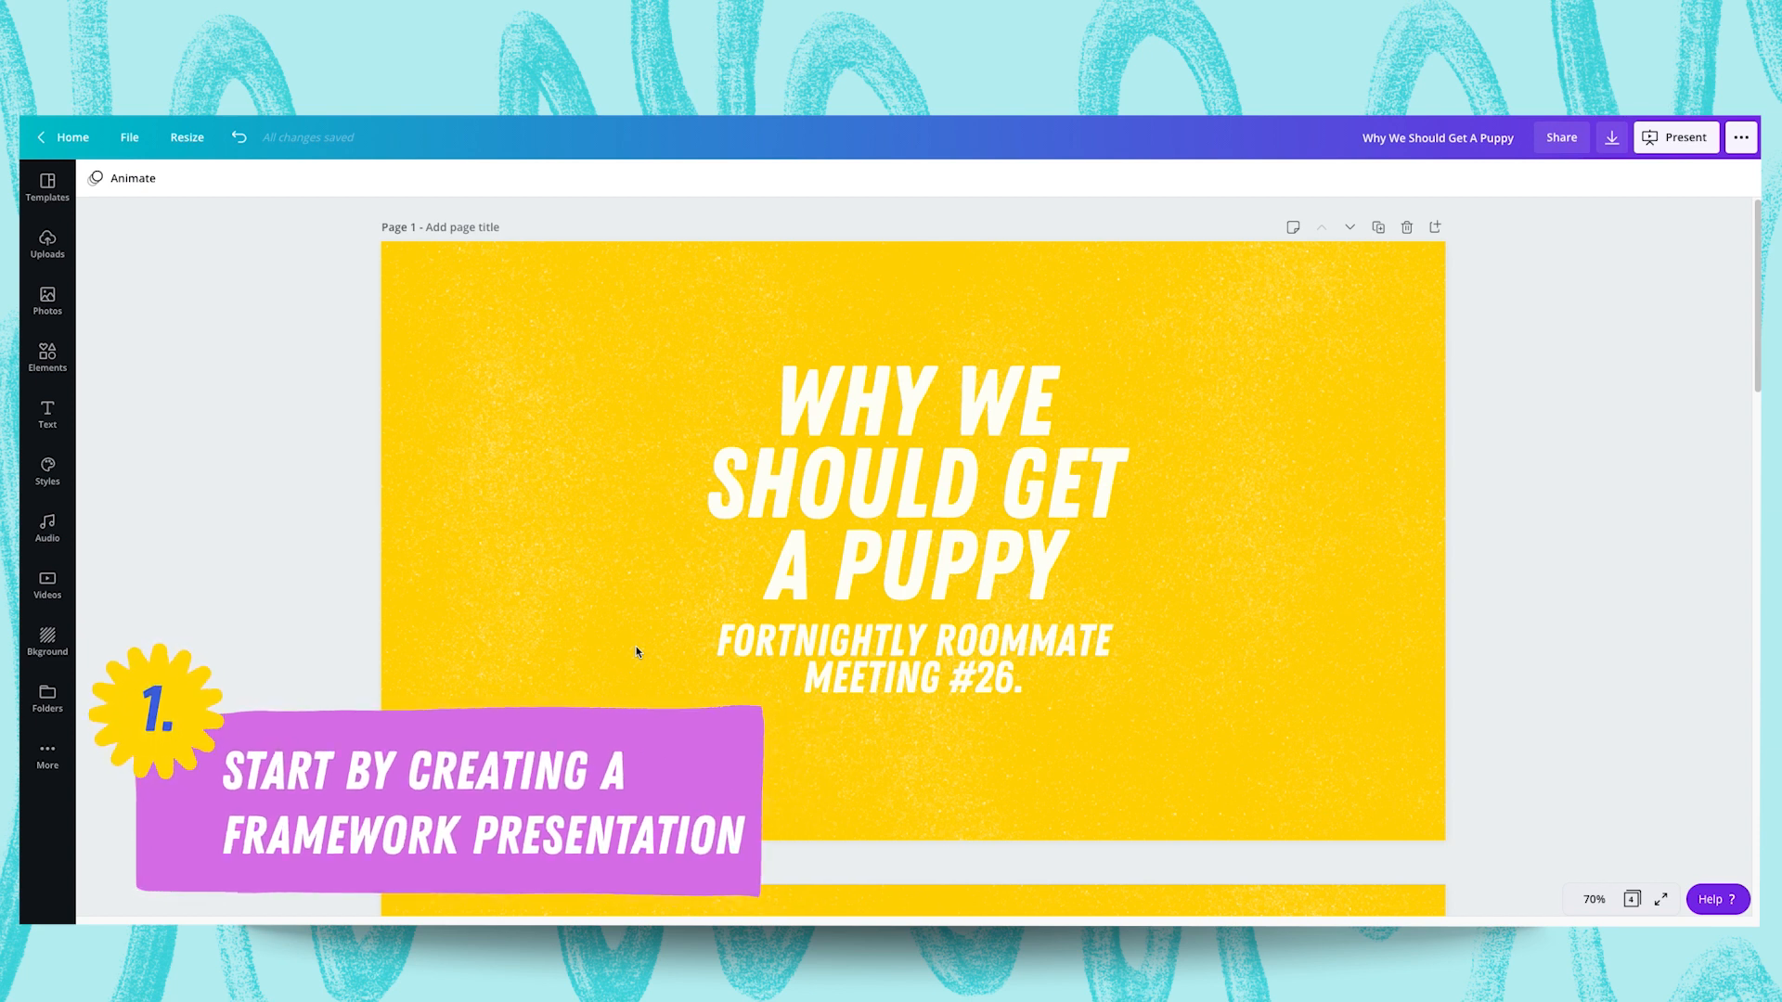
# Scroll through the deck to review the title slide before adding imagery
pyautogui.scroll(-3)
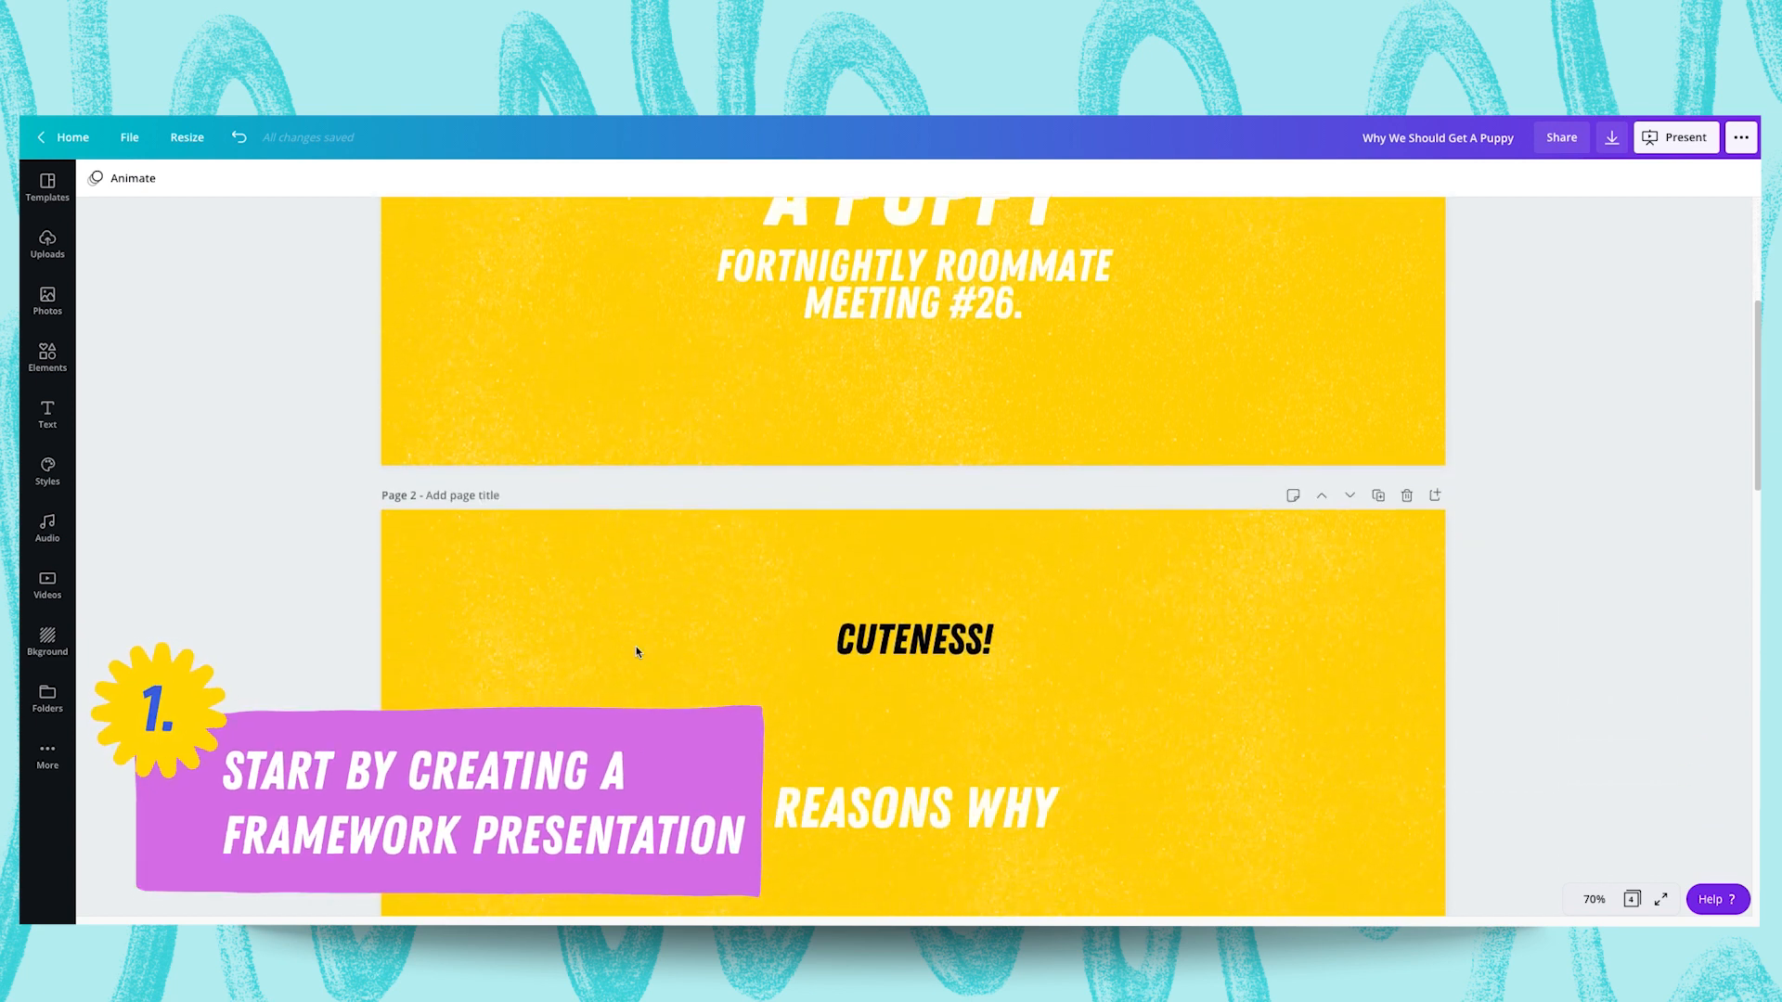
pyautogui.scroll(-3)
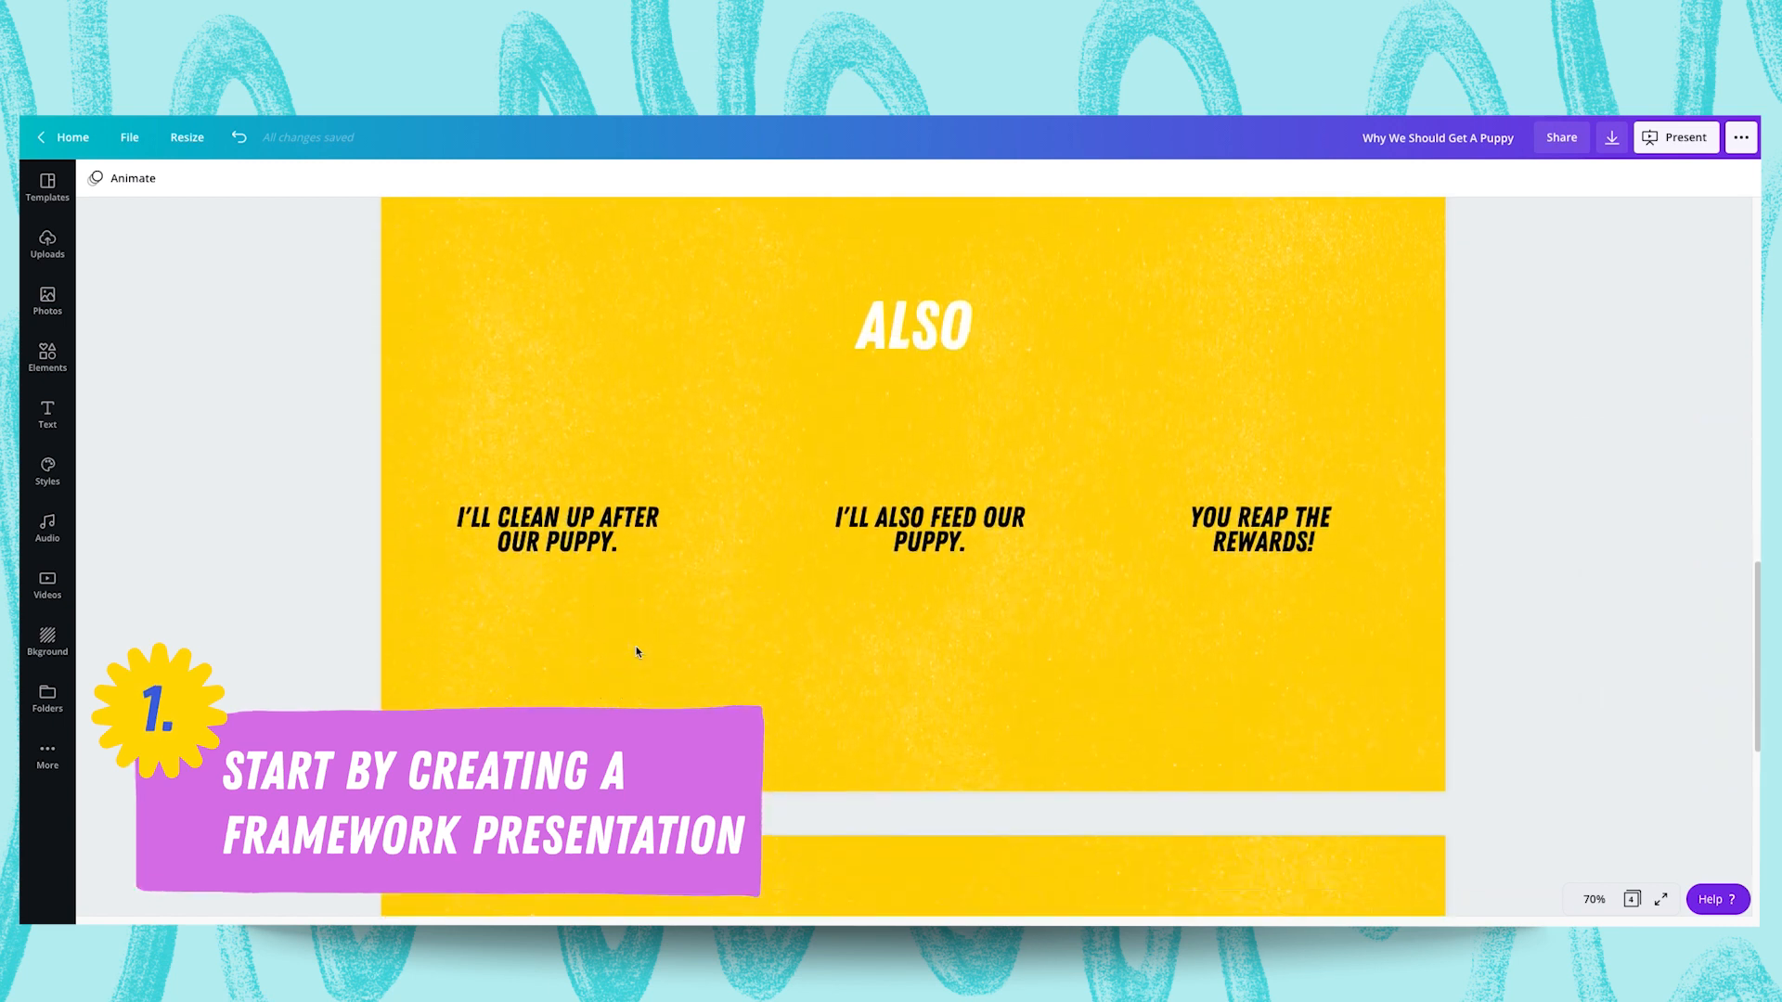
pyautogui.scroll(3)
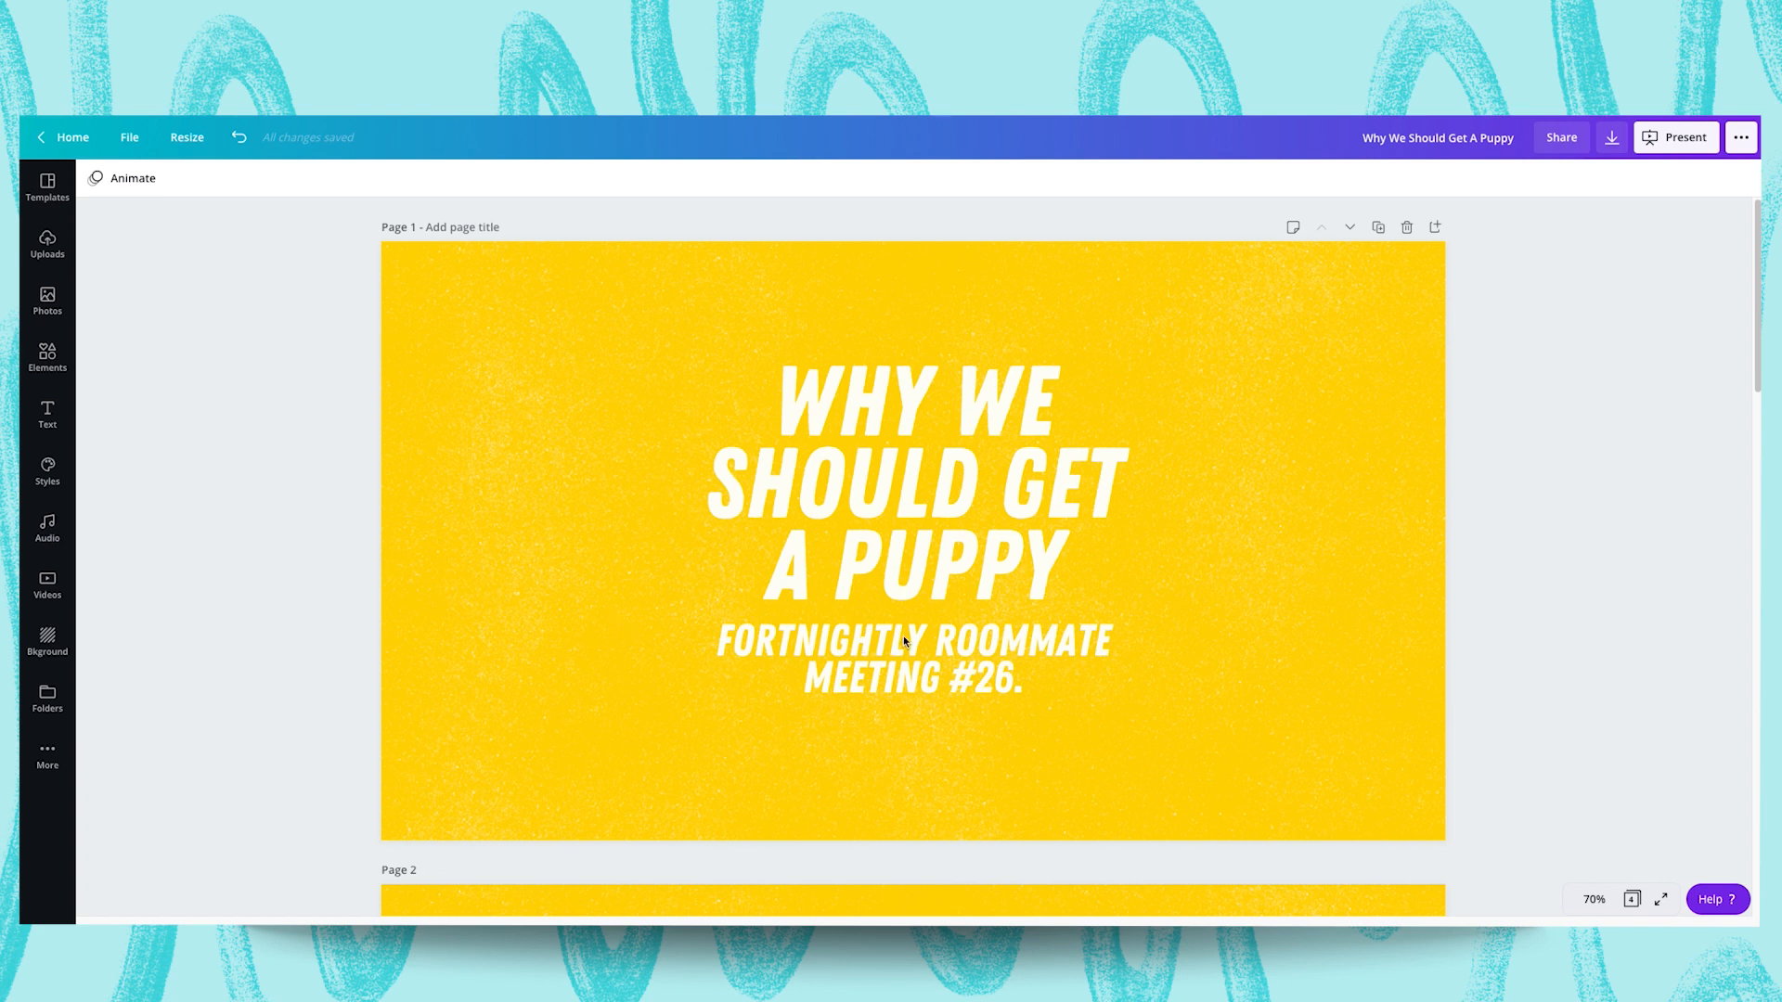
pyautogui.moveTo(985, 455)
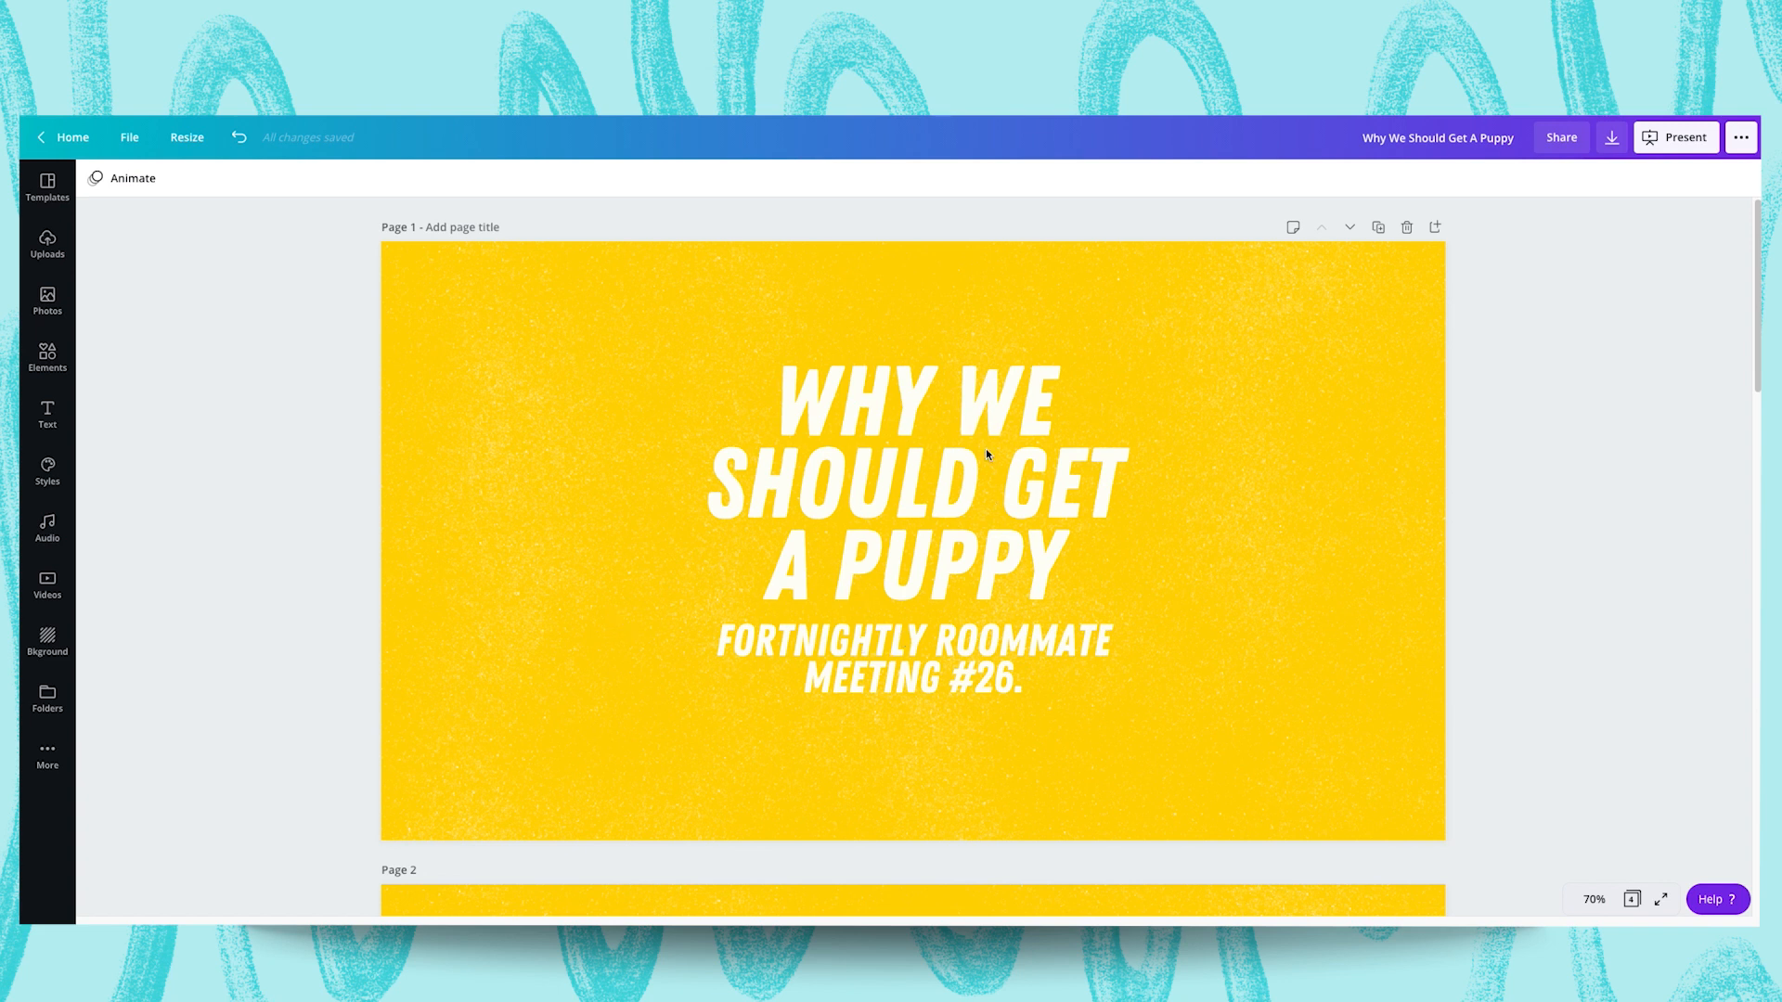
pyautogui.moveTo(982, 473)
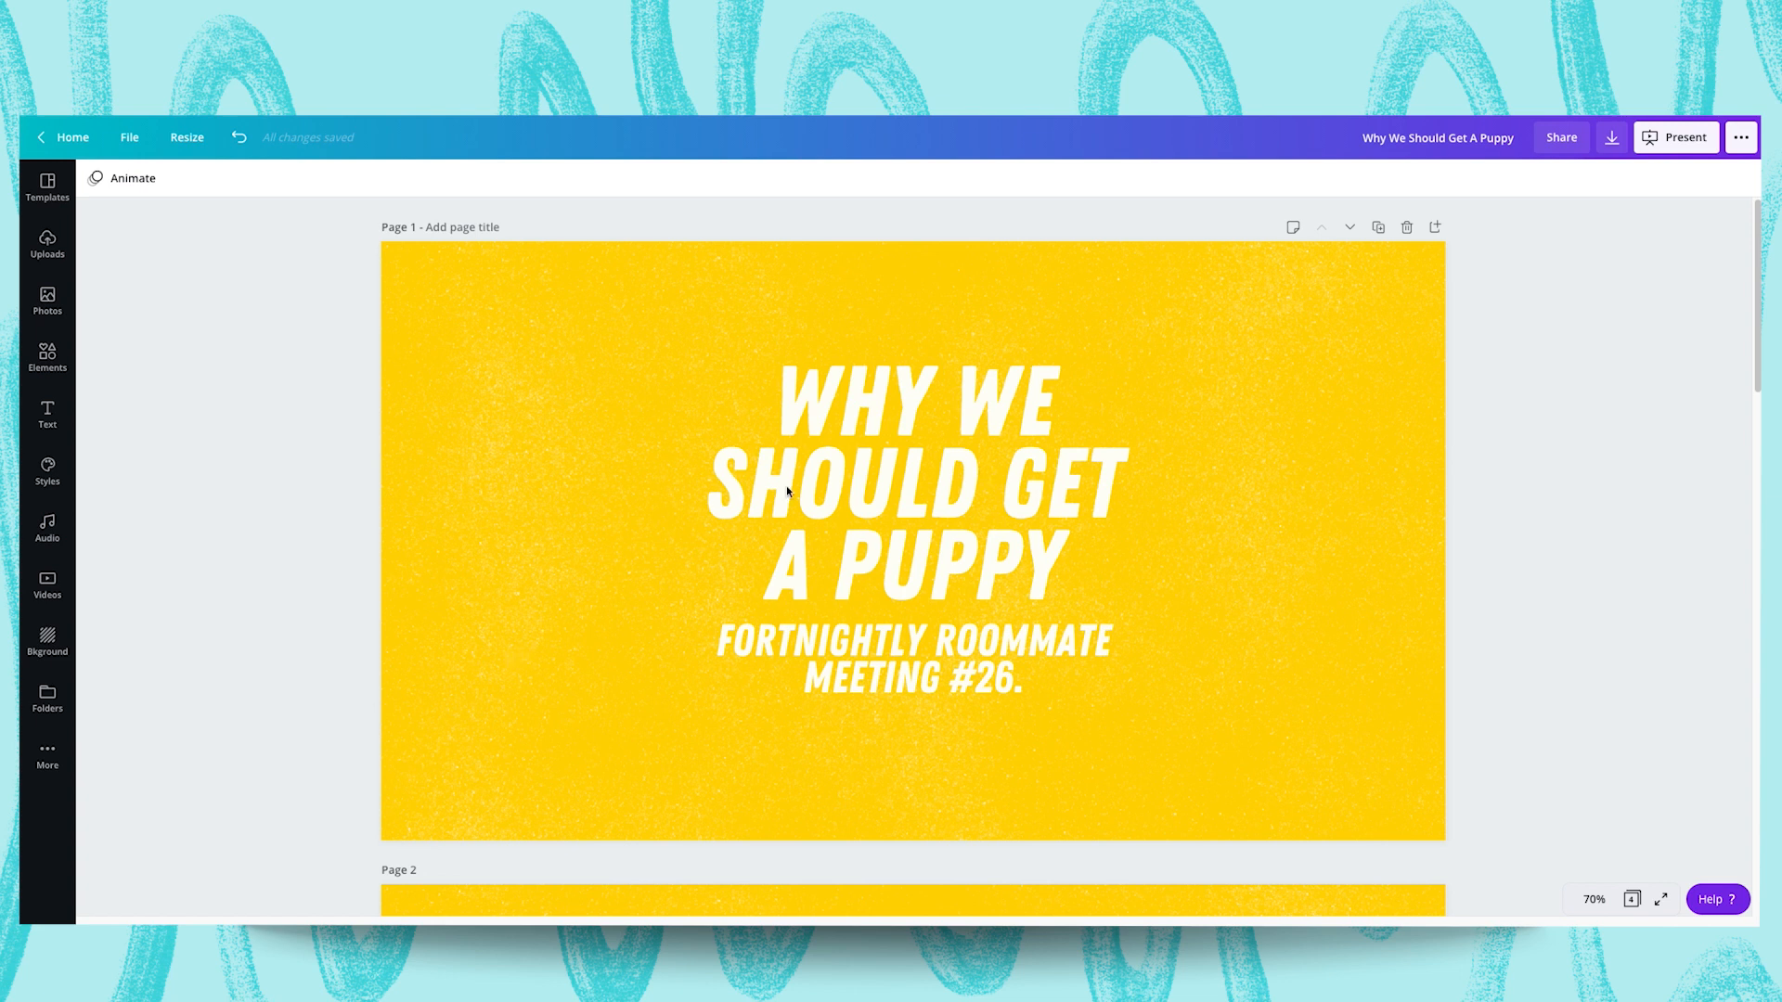
pyautogui.moveTo(542, 509)
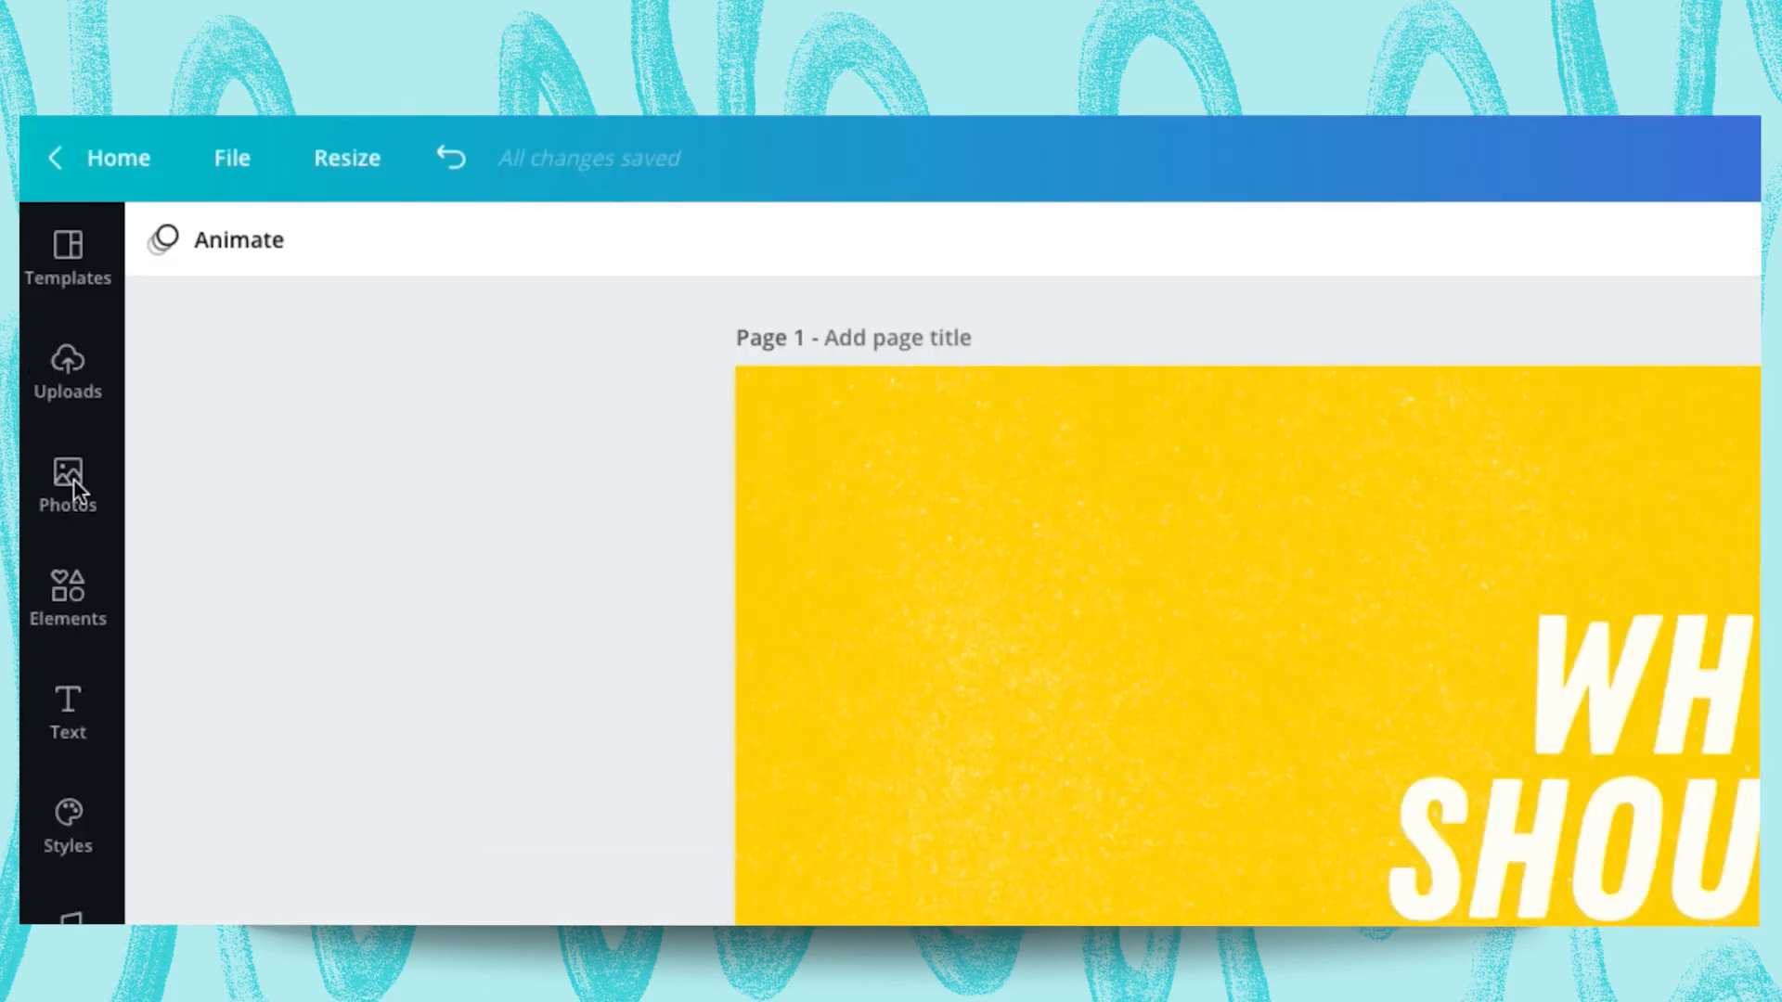
# Search stock Photos for 'puppy' and browse results for the Jack Russell image
pyautogui.click(67, 487)
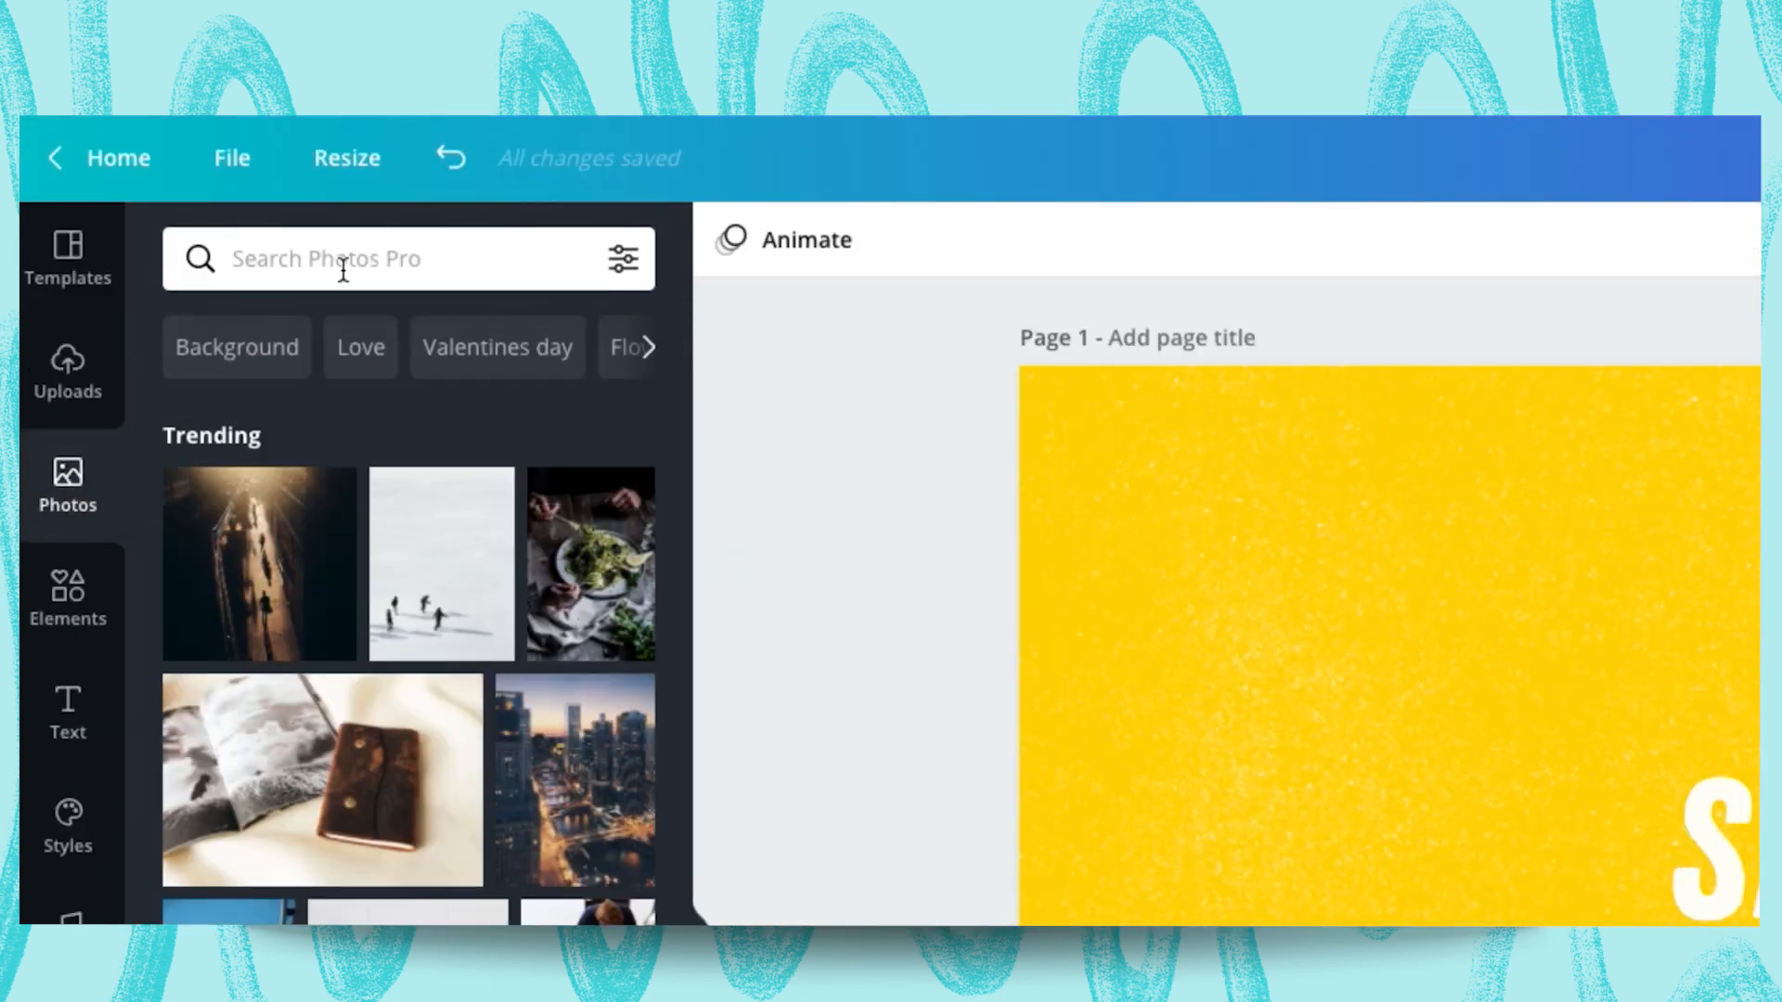
pyautogui.write('puppy')
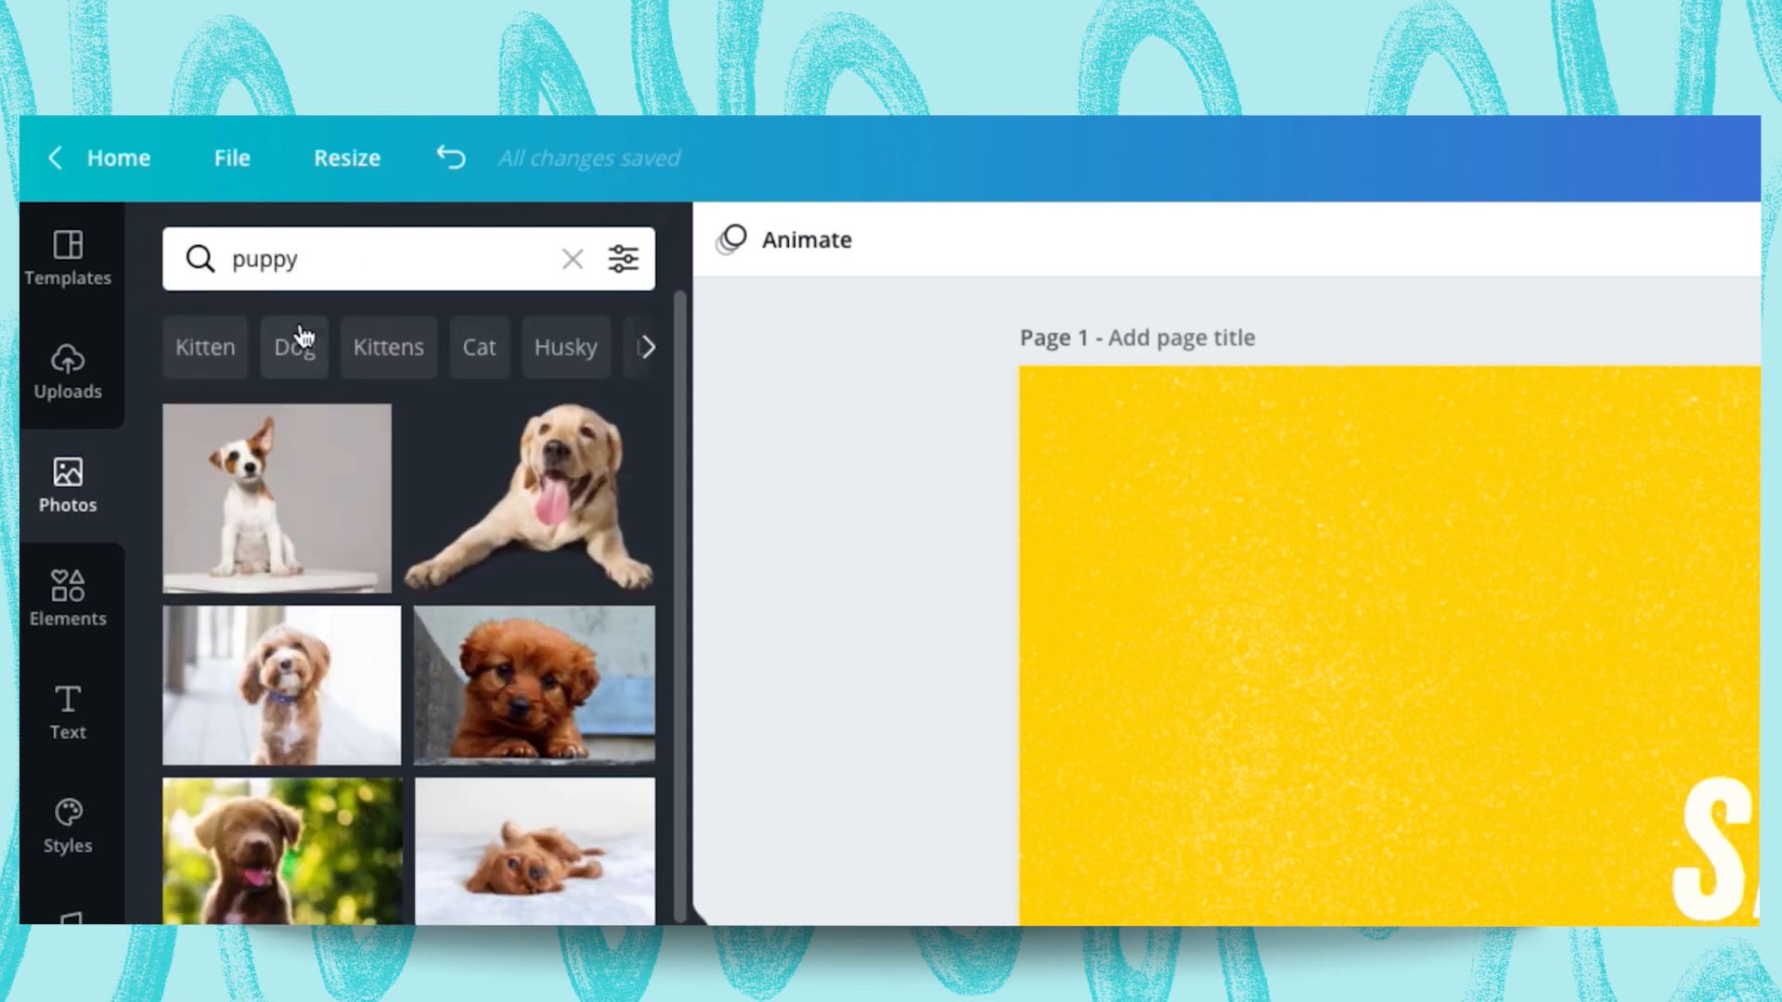
pyautogui.scroll(-3)
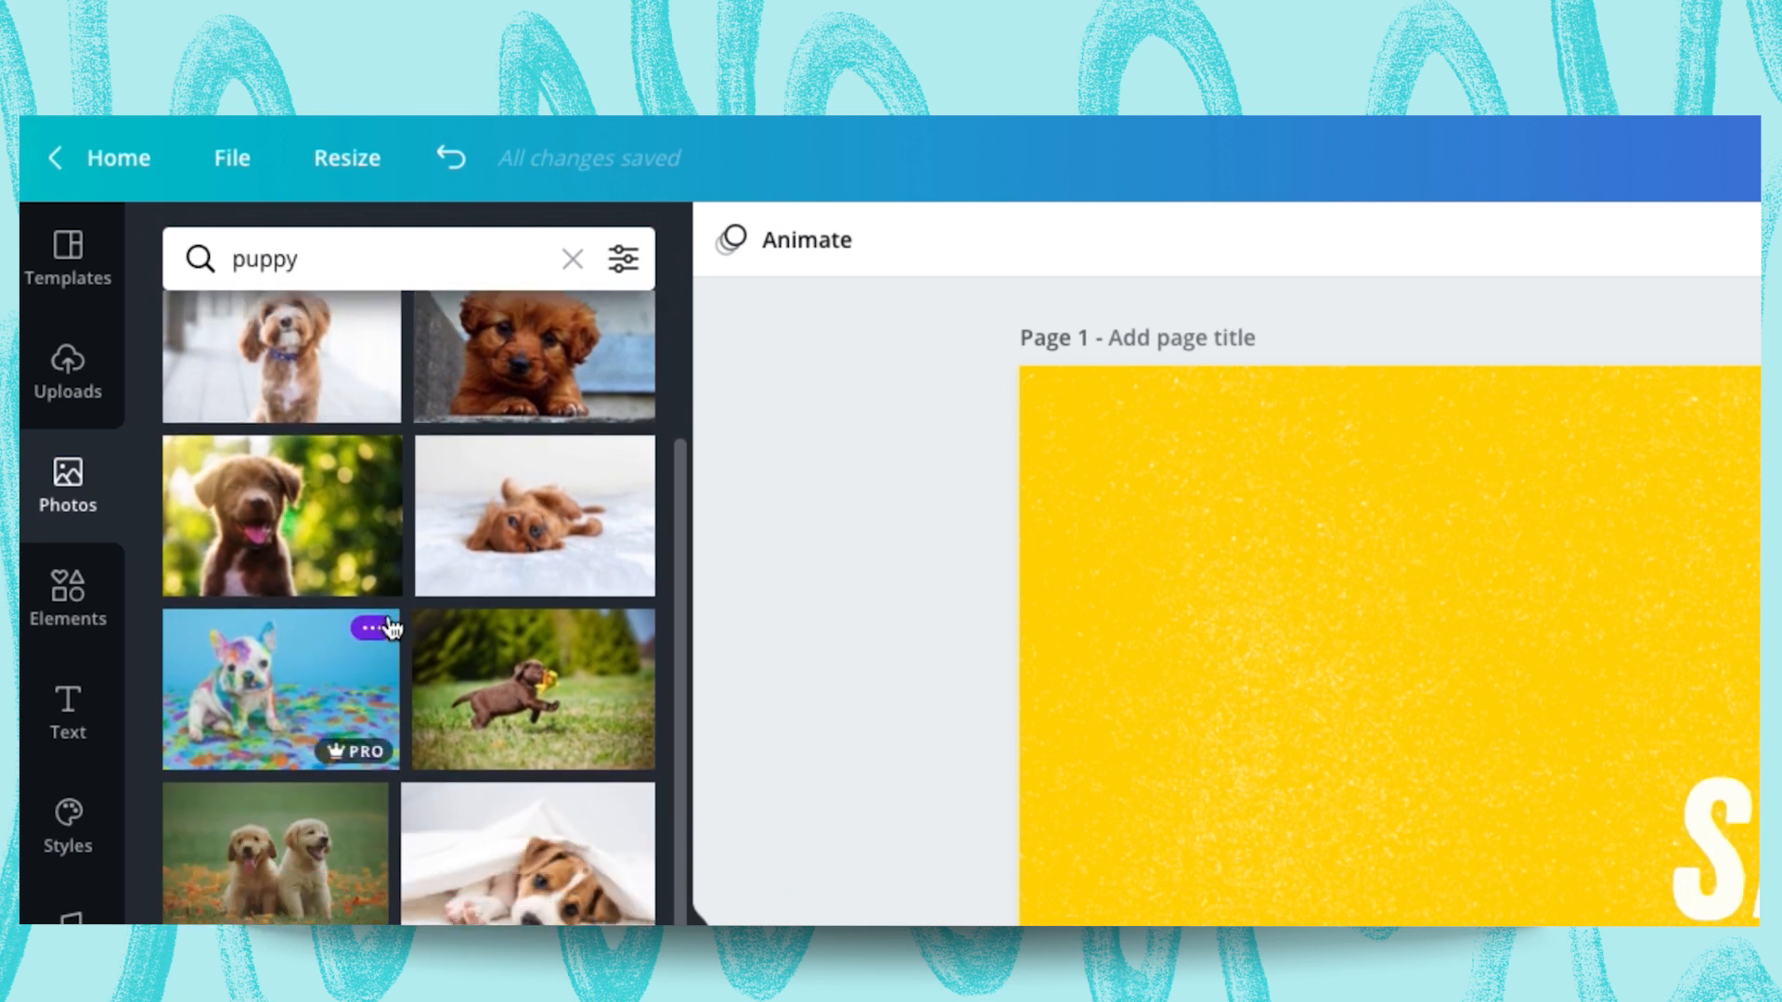
pyautogui.scroll(-3)
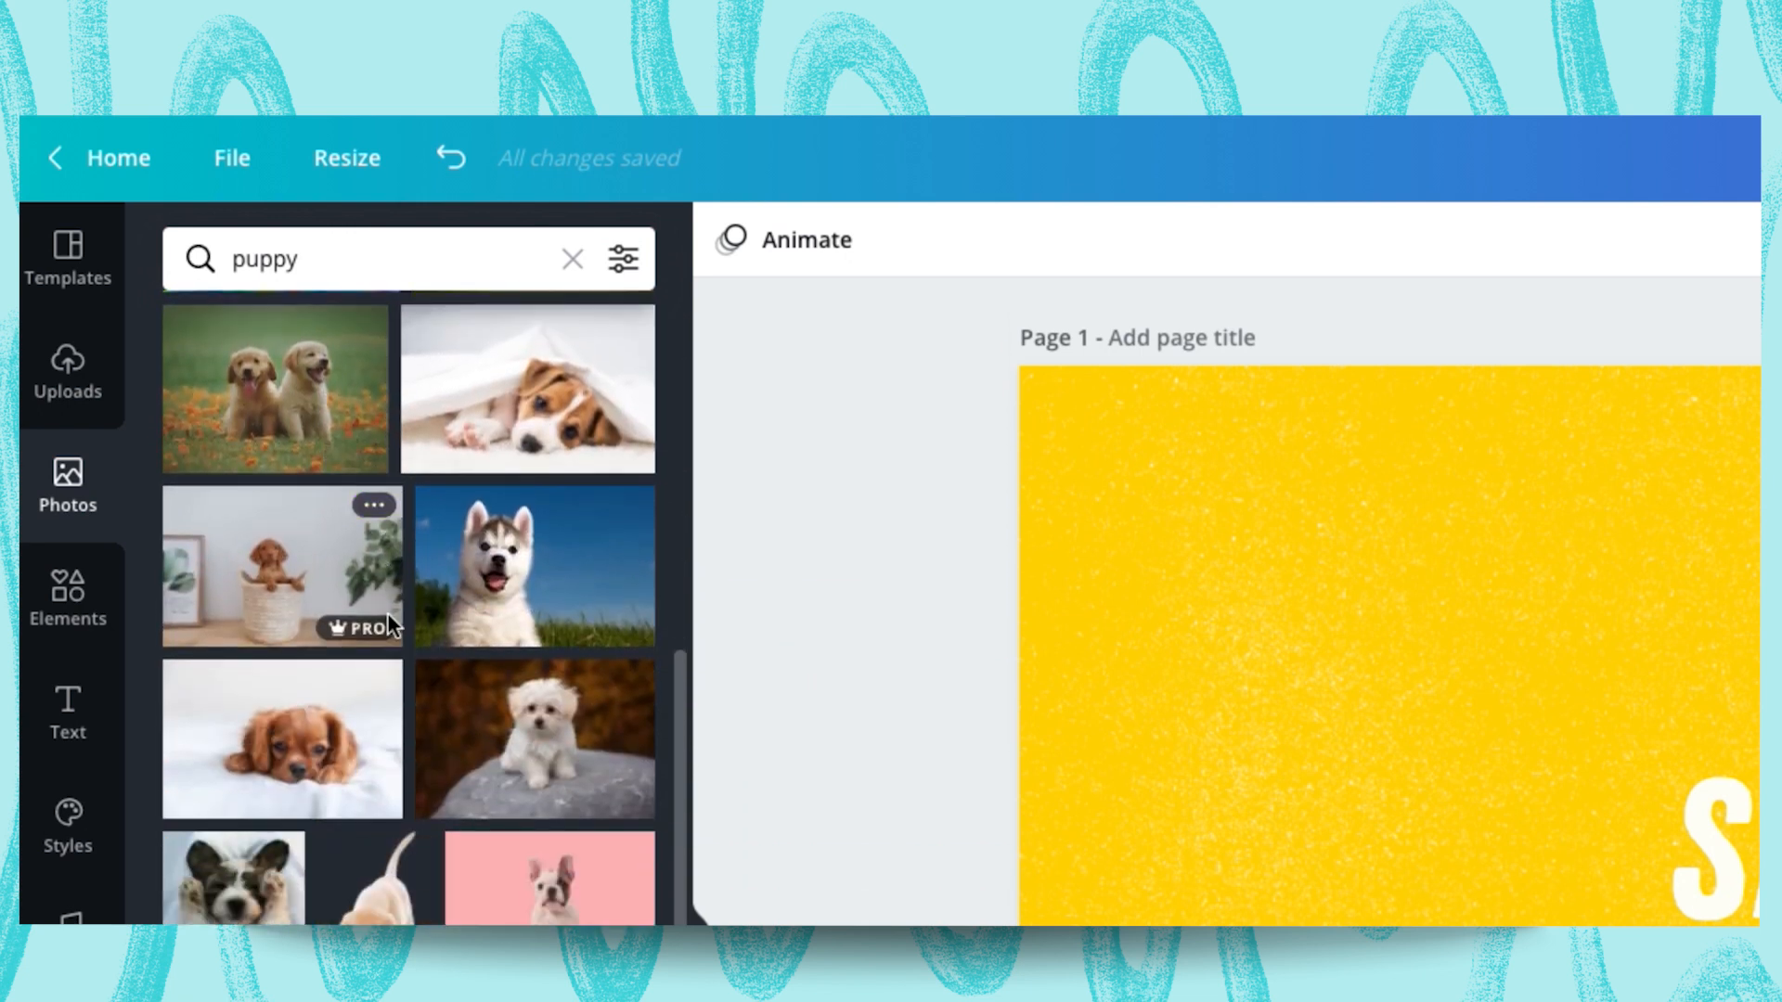
pyautogui.scroll(3)
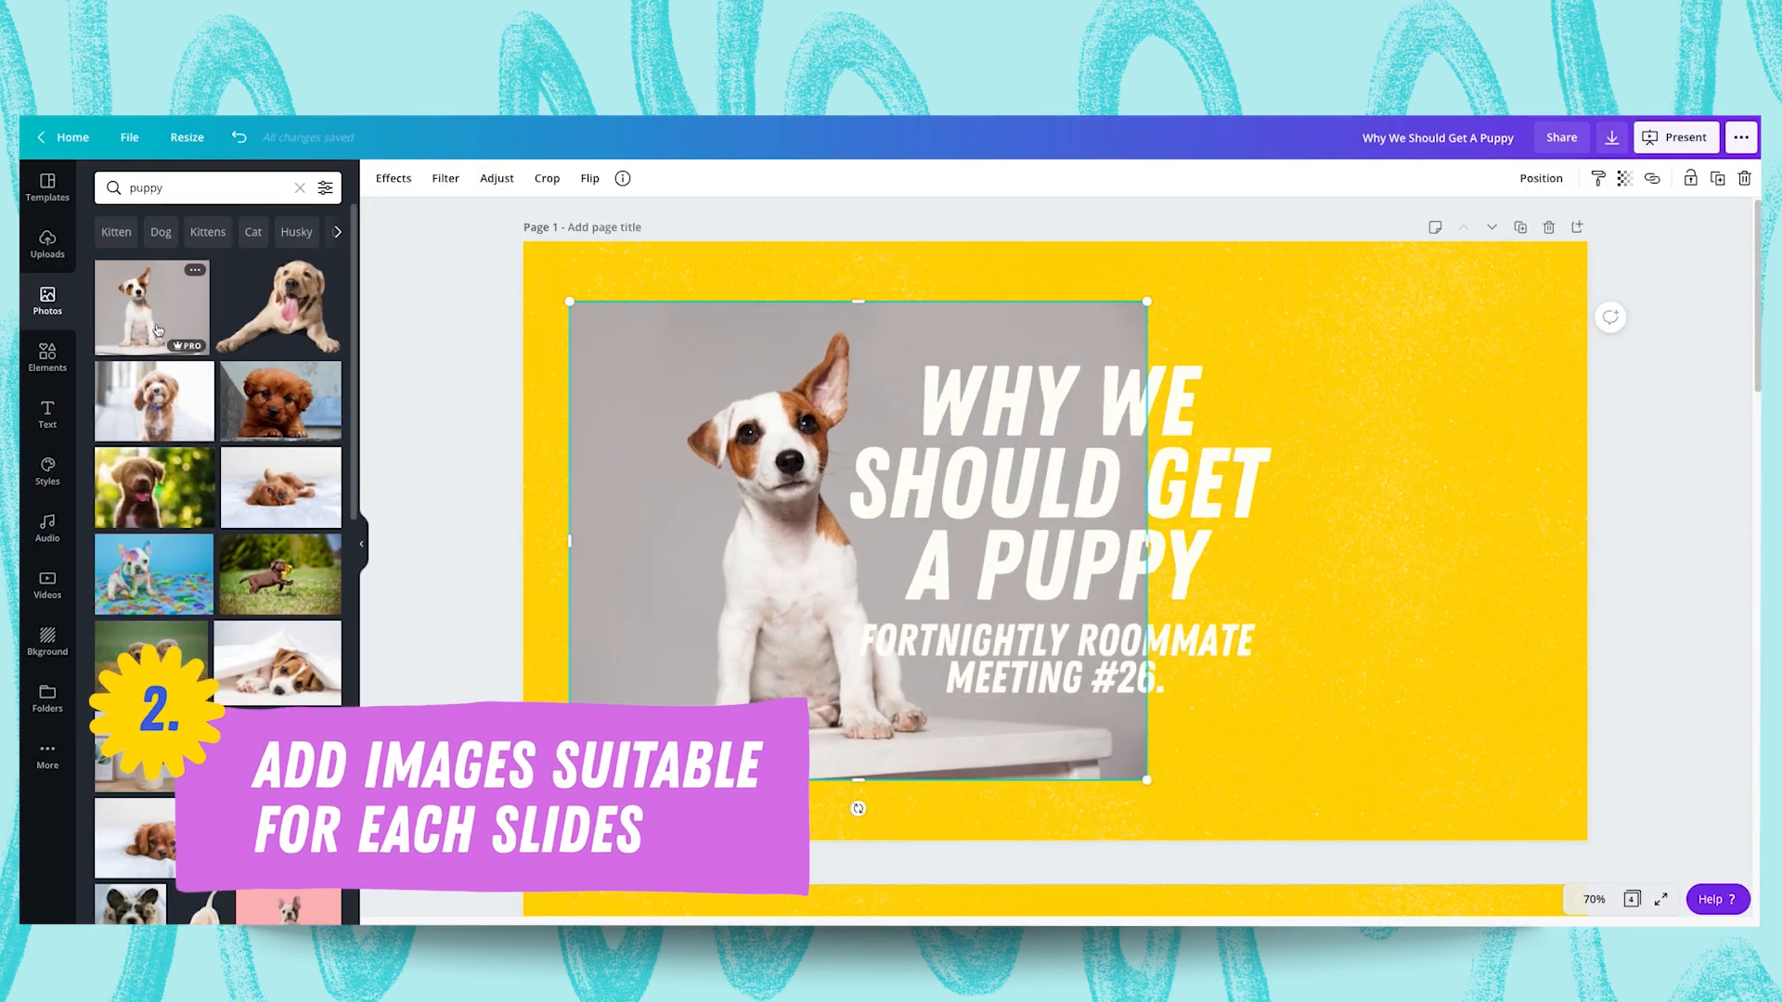
pyautogui.moveTo(616, 427)
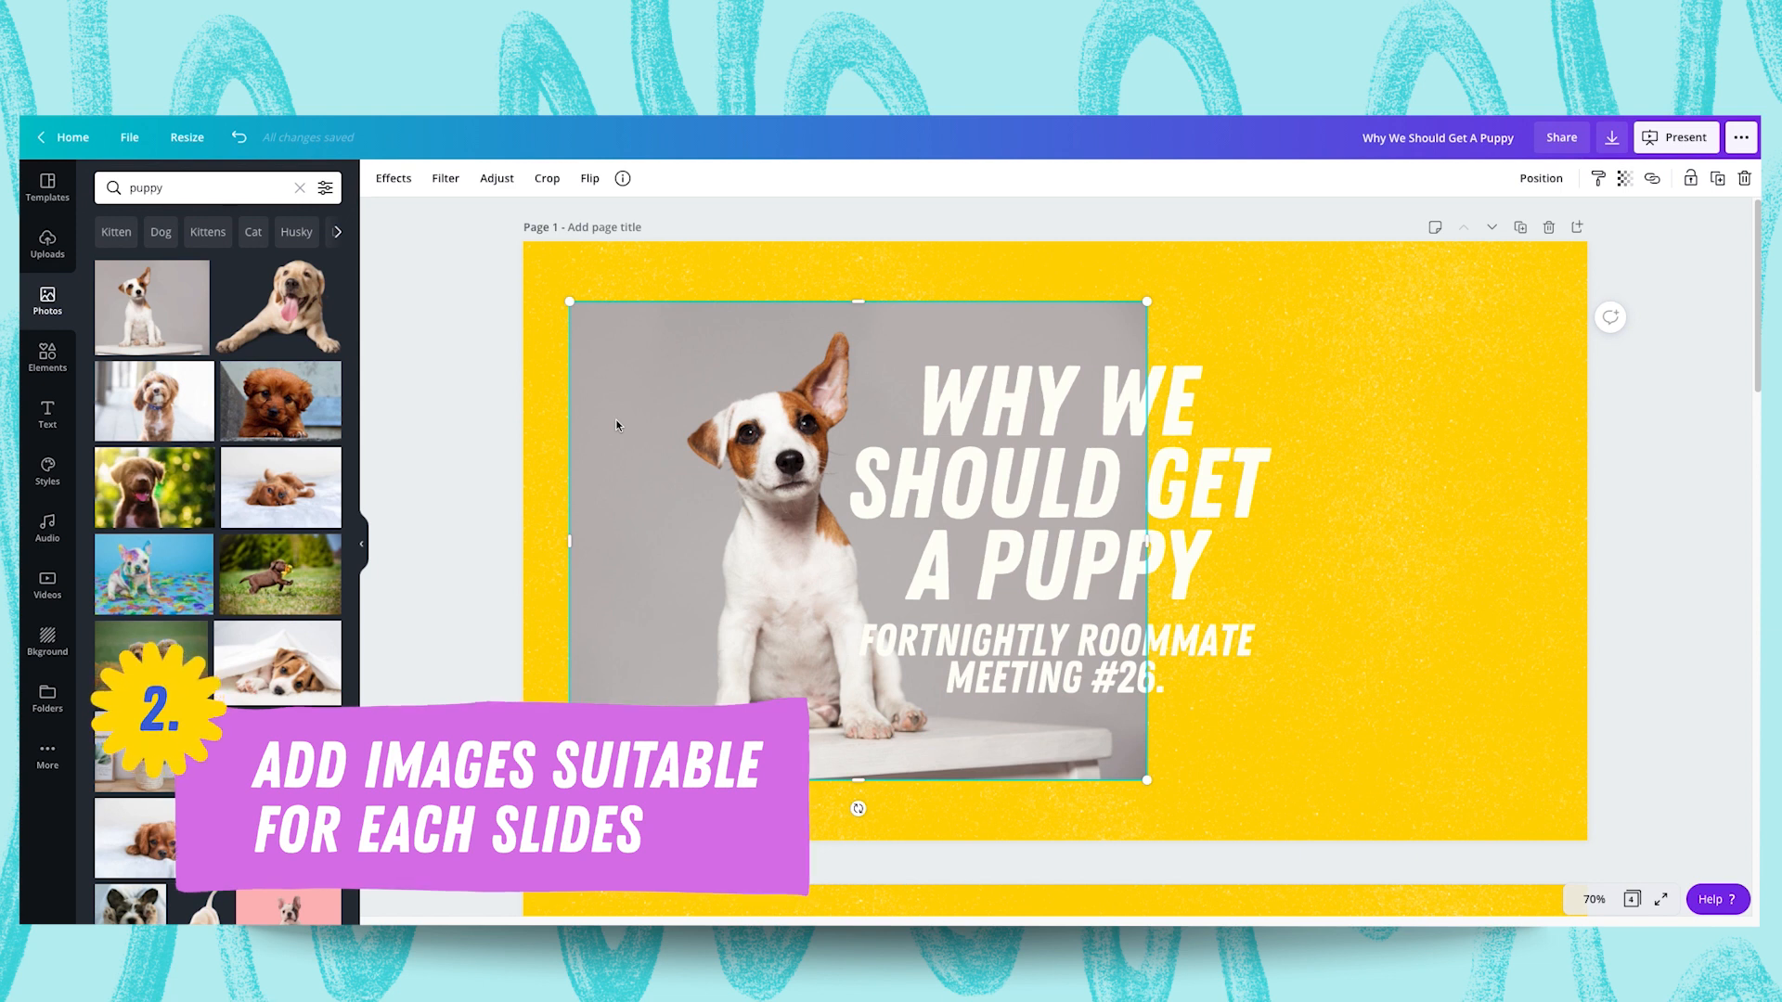
# Apply Background Remover to the puppy photo so it becomes a cutout
pyautogui.click(392, 178)
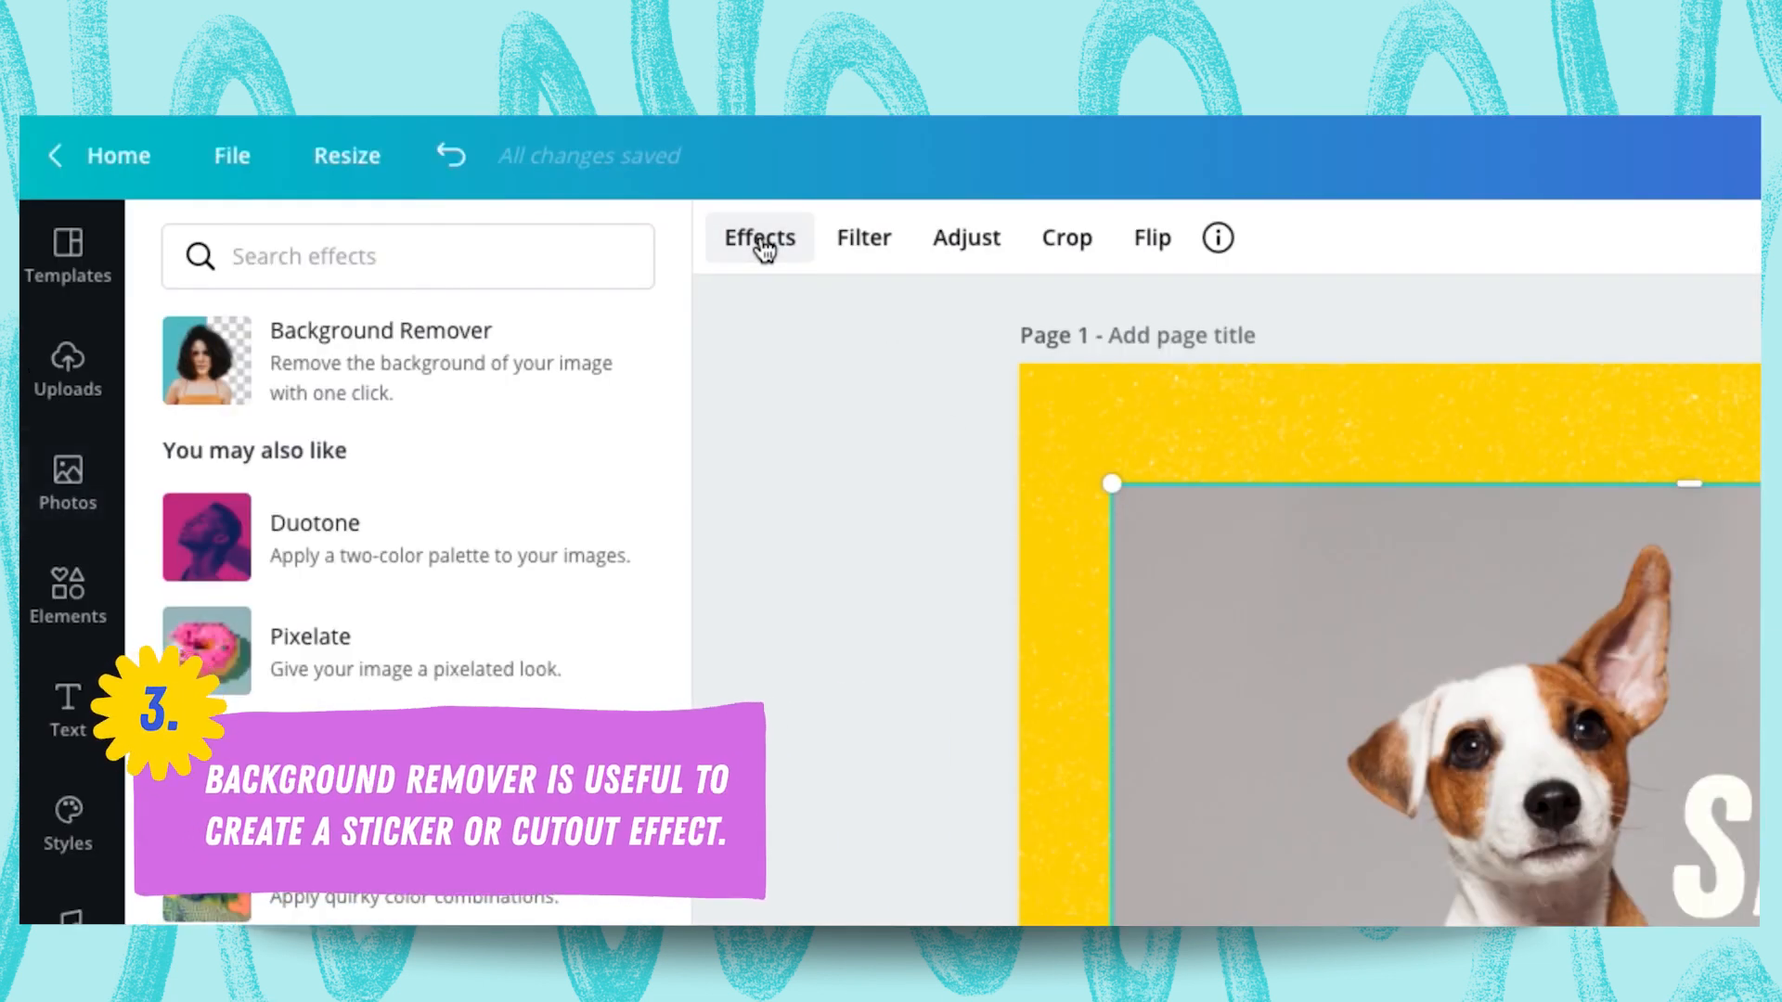
pyautogui.click(380, 330)
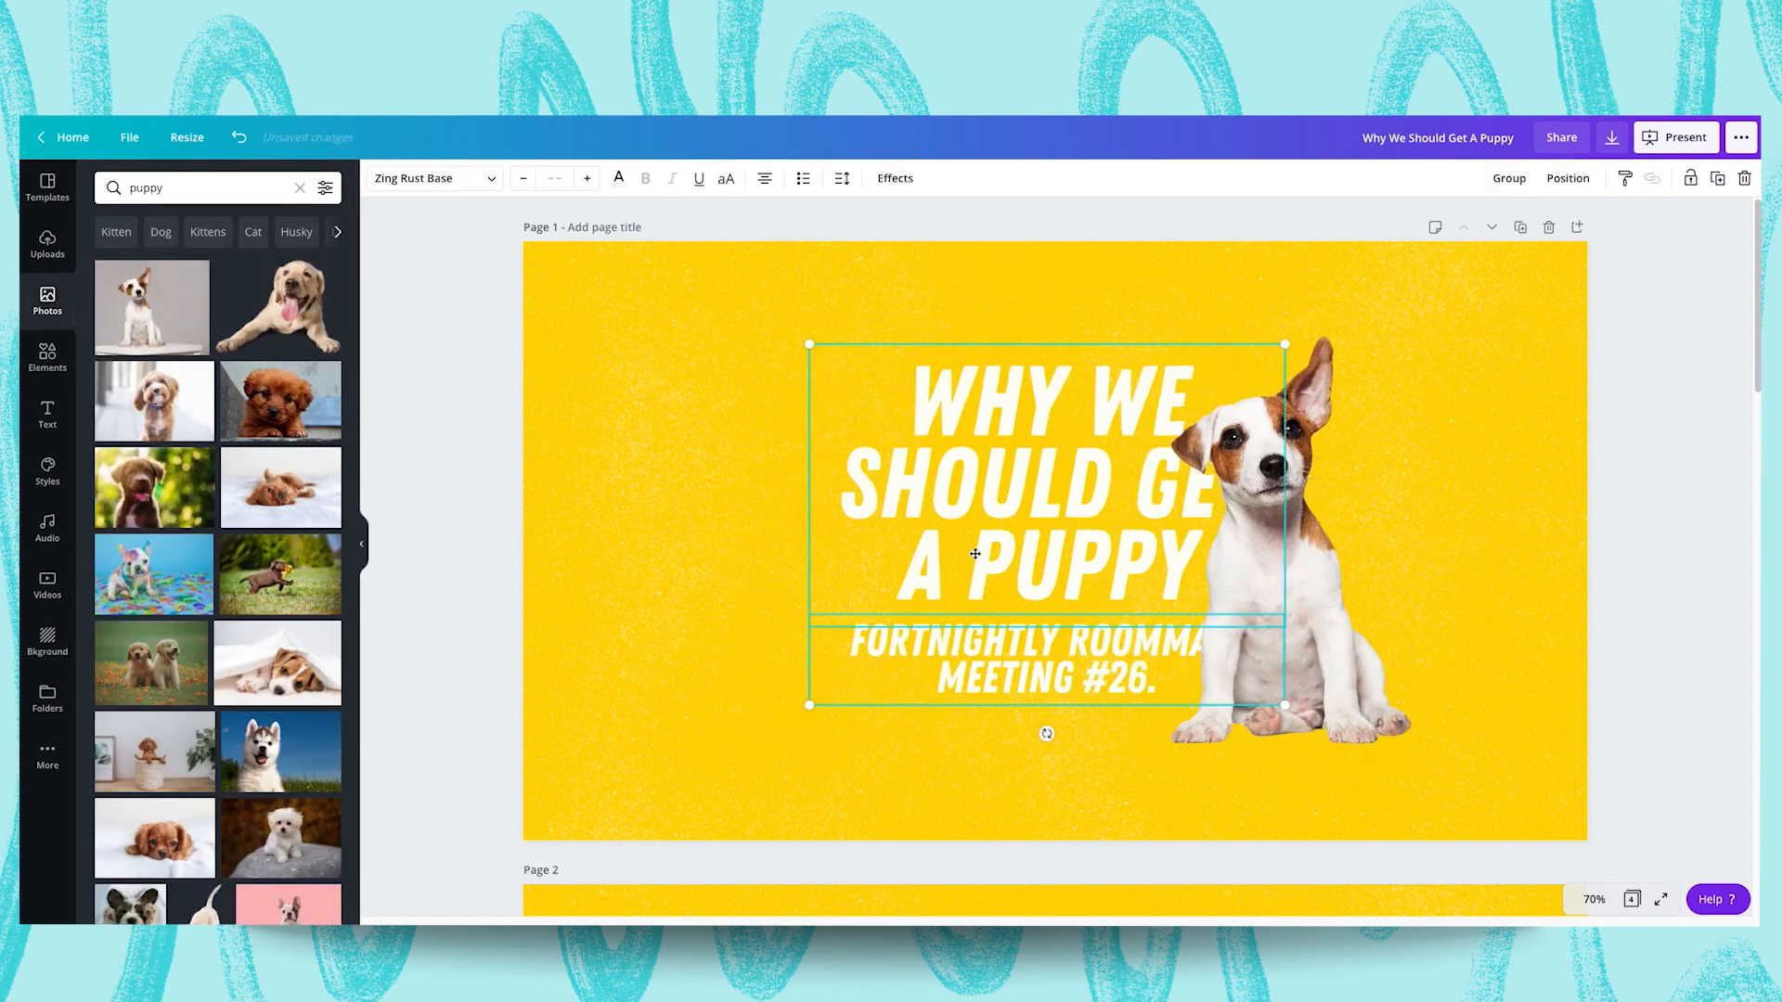
# Left-align the heading text on the left and enlarge the puppy cutout on the right
pyautogui.click(762, 178)
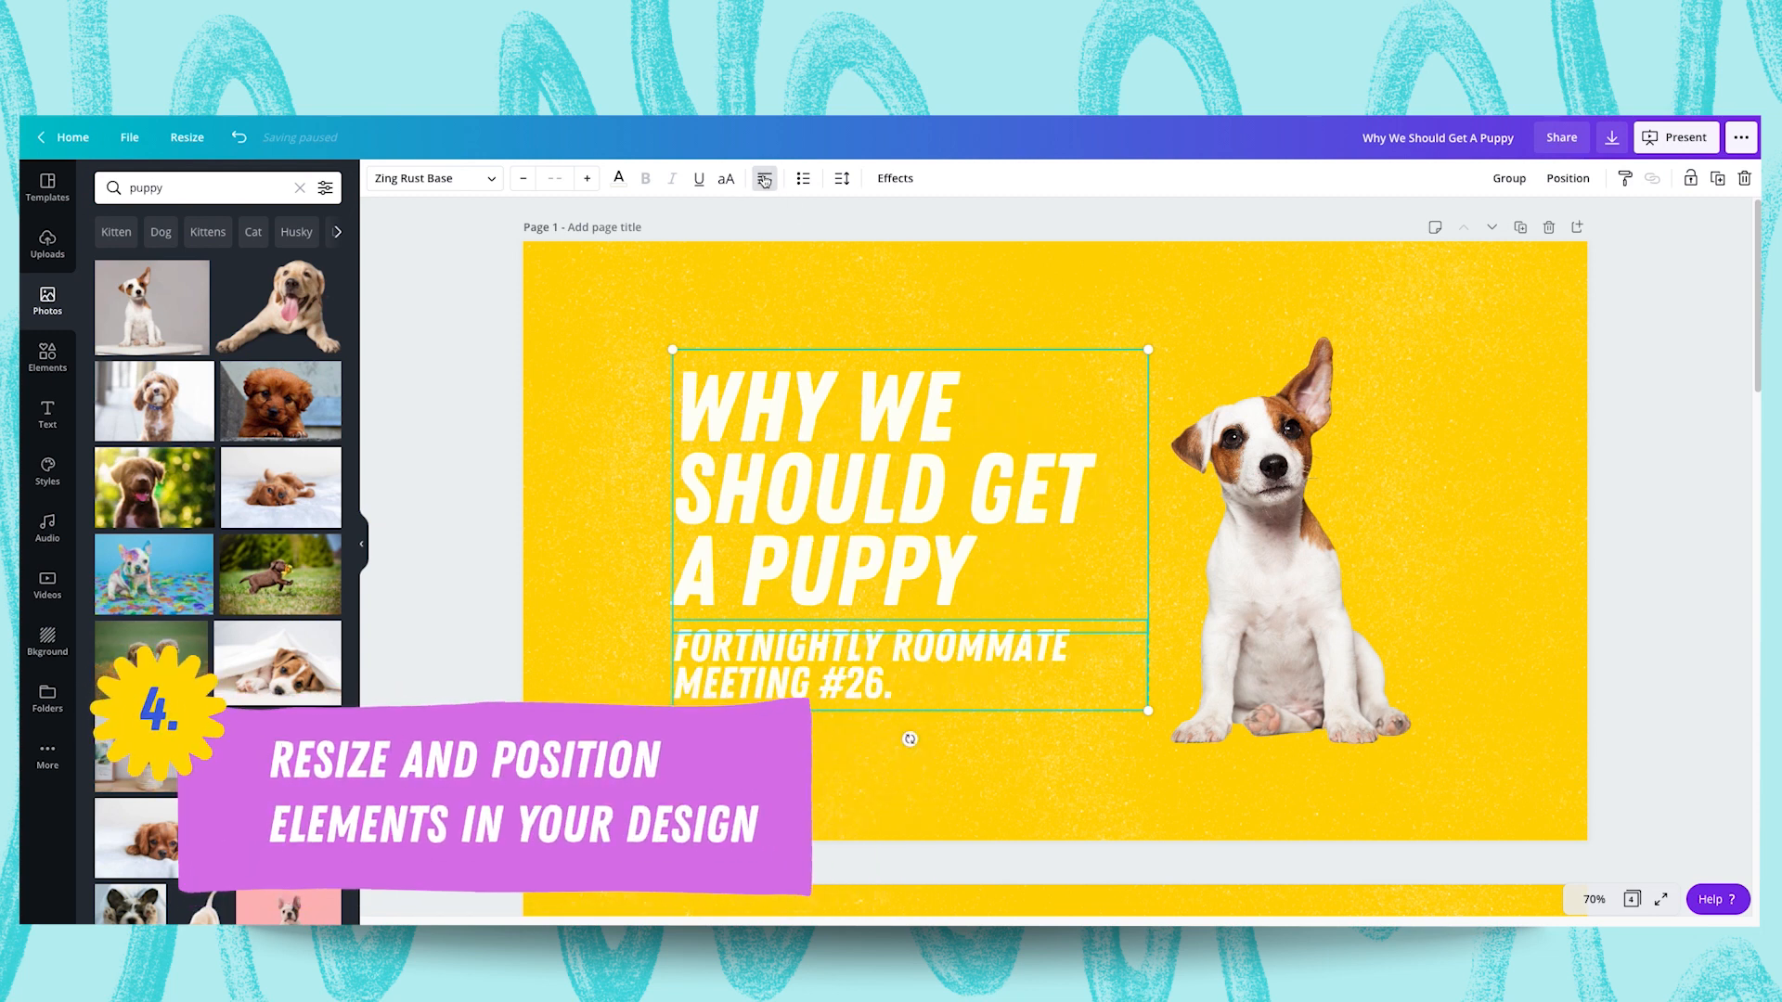
pyautogui.click(1290, 545)
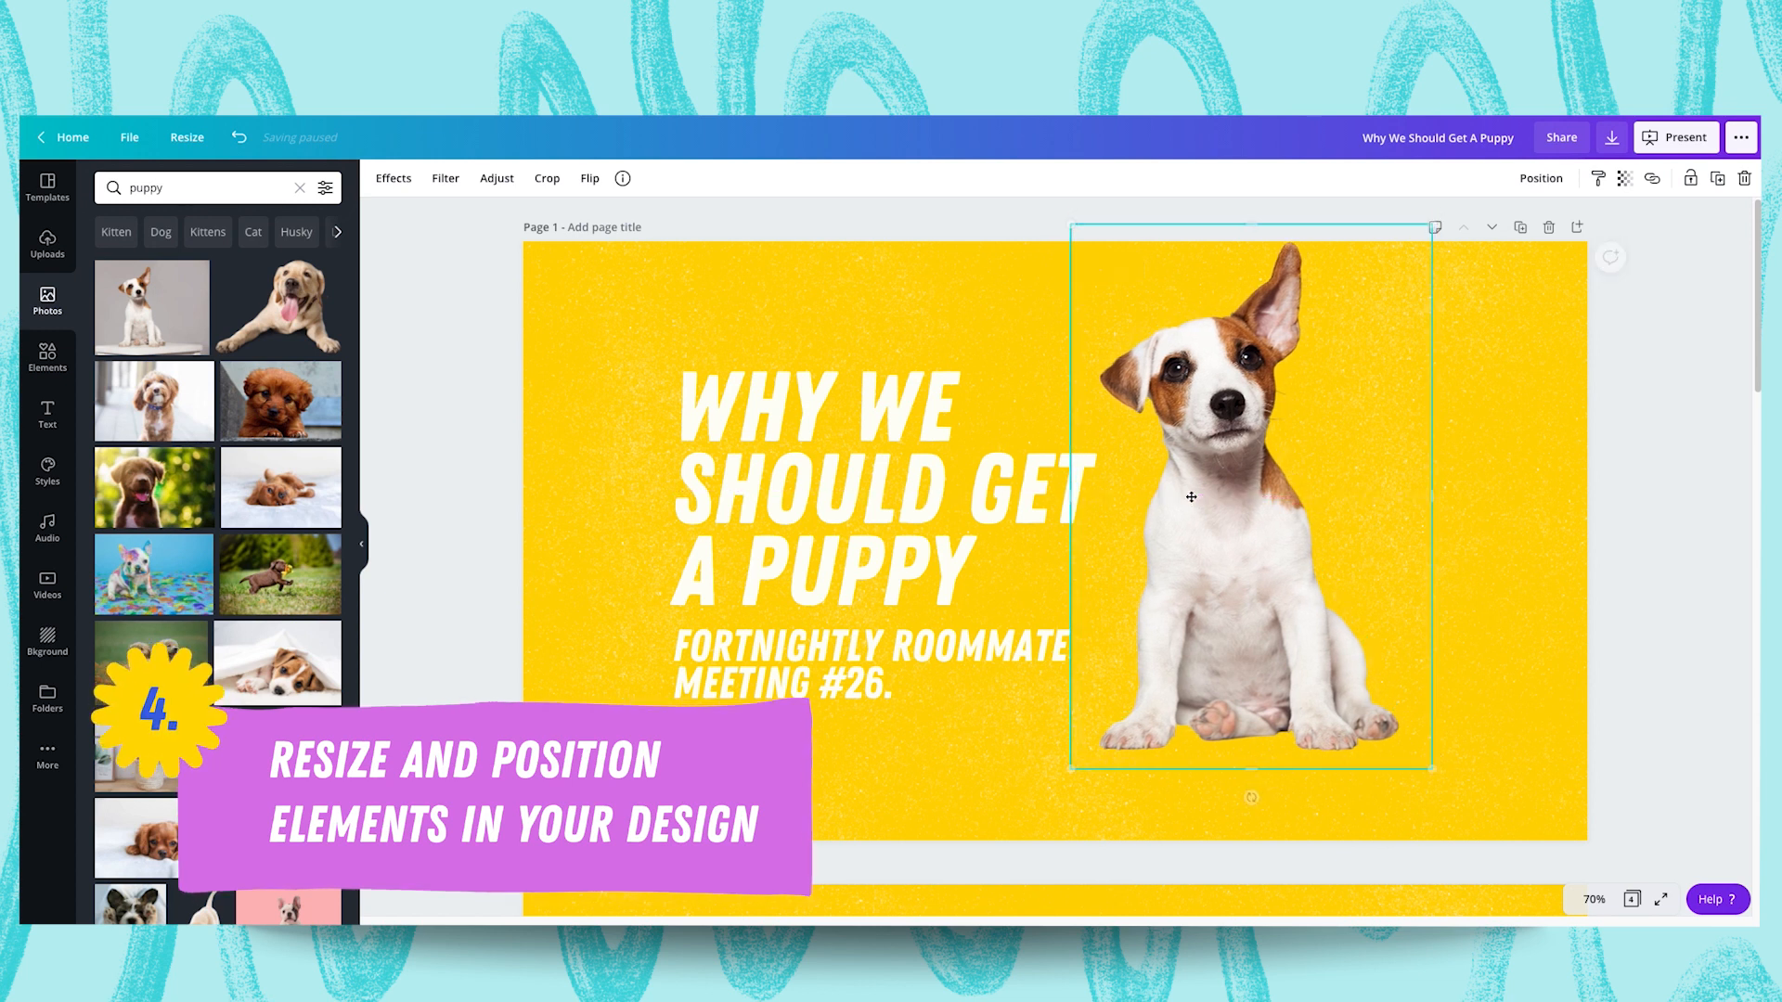
pyautogui.click(1485, 525)
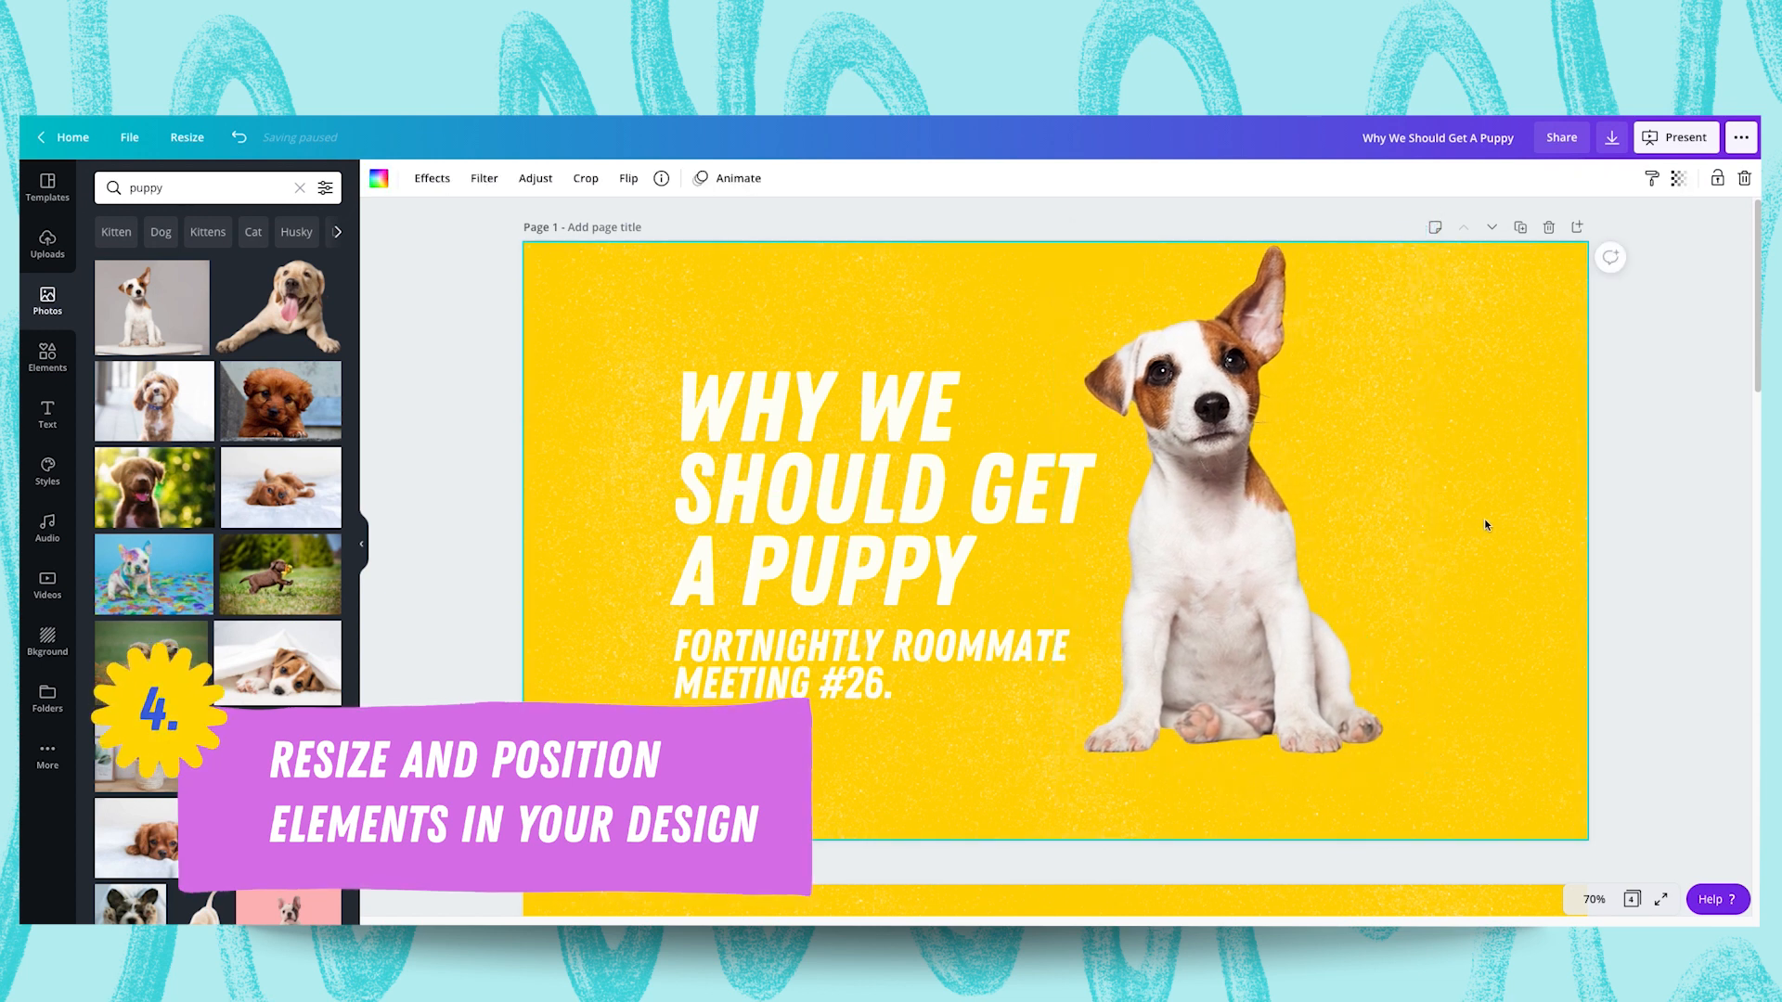
pyautogui.click(1227, 546)
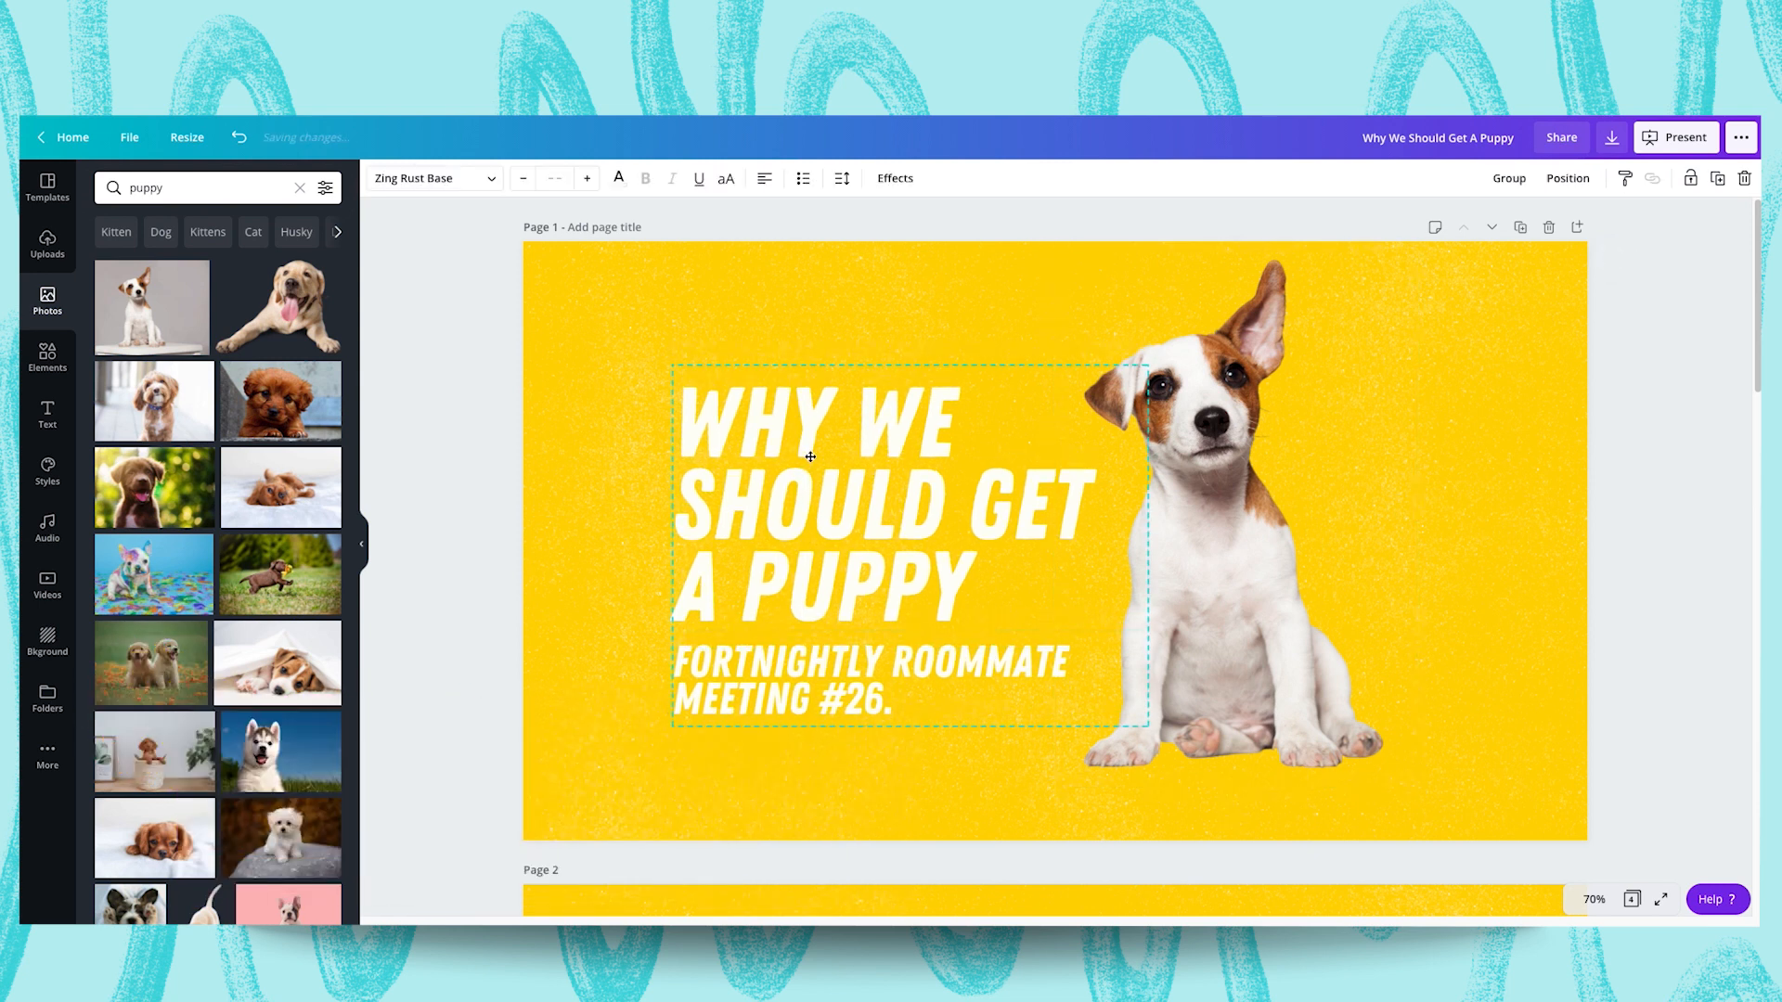
pyautogui.click(846, 284)
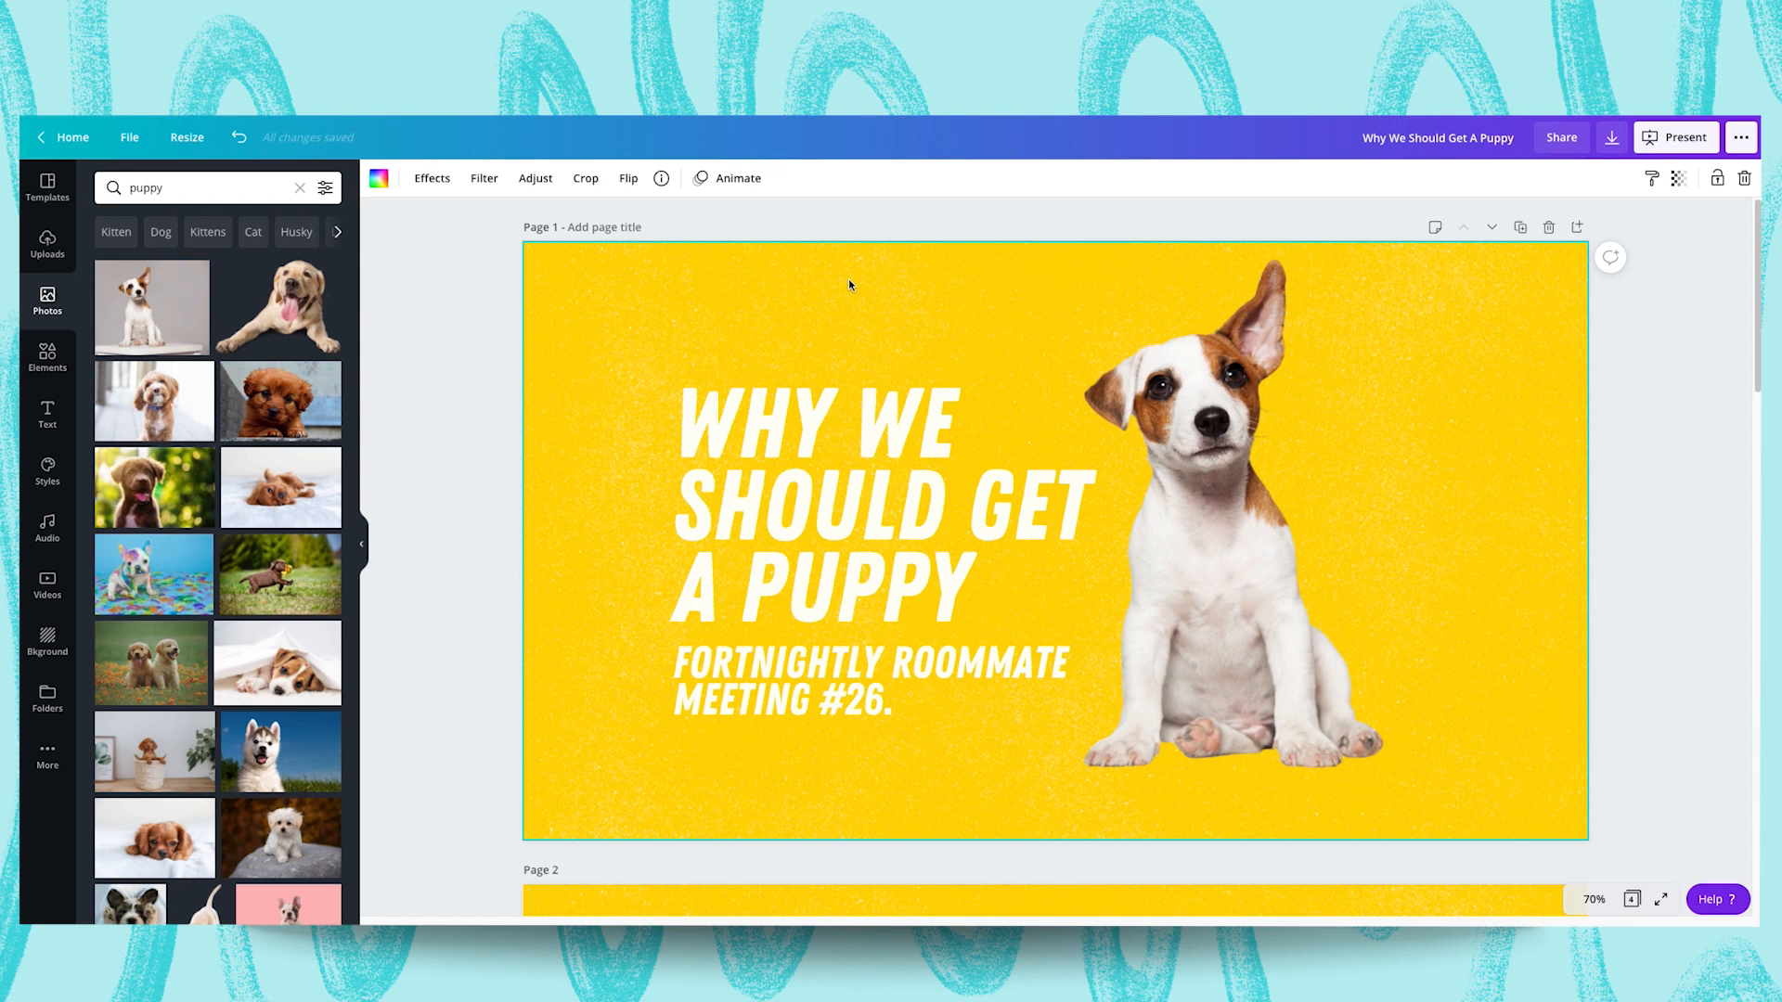
pyautogui.moveTo(259, 331)
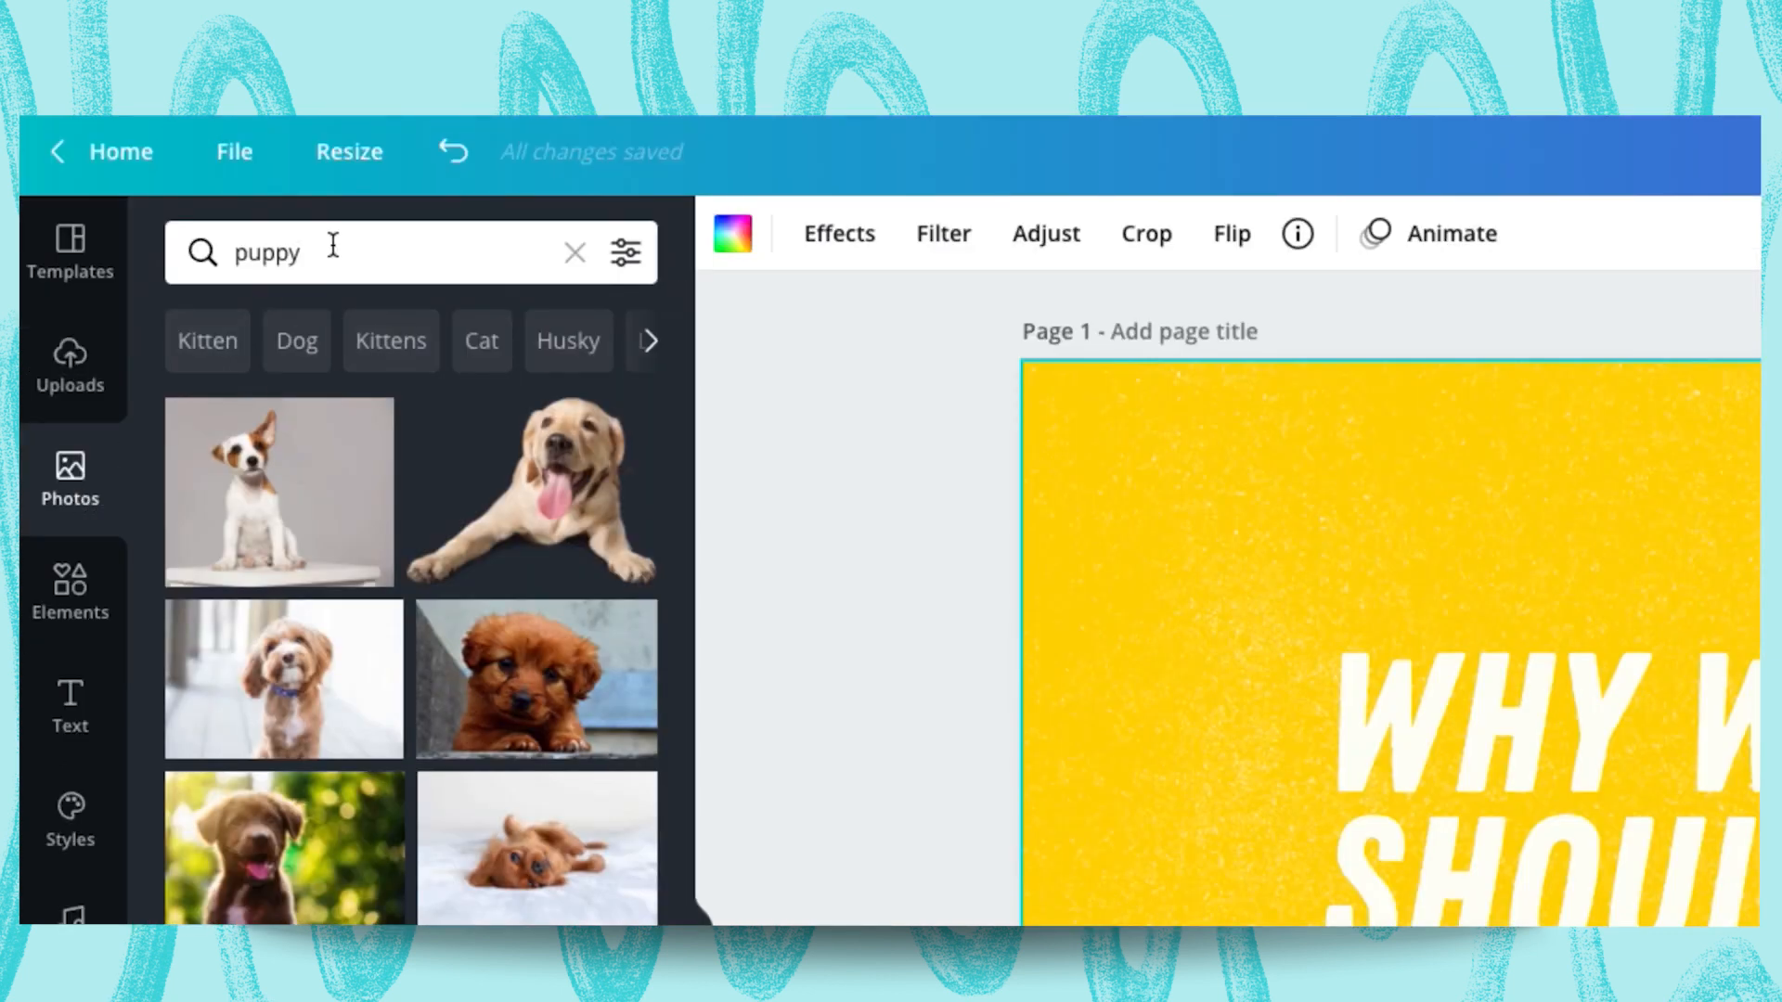
# Add a 'grass' stock photo across the slide bottom and send it behind the puppy and title
pyautogui.write('grass')
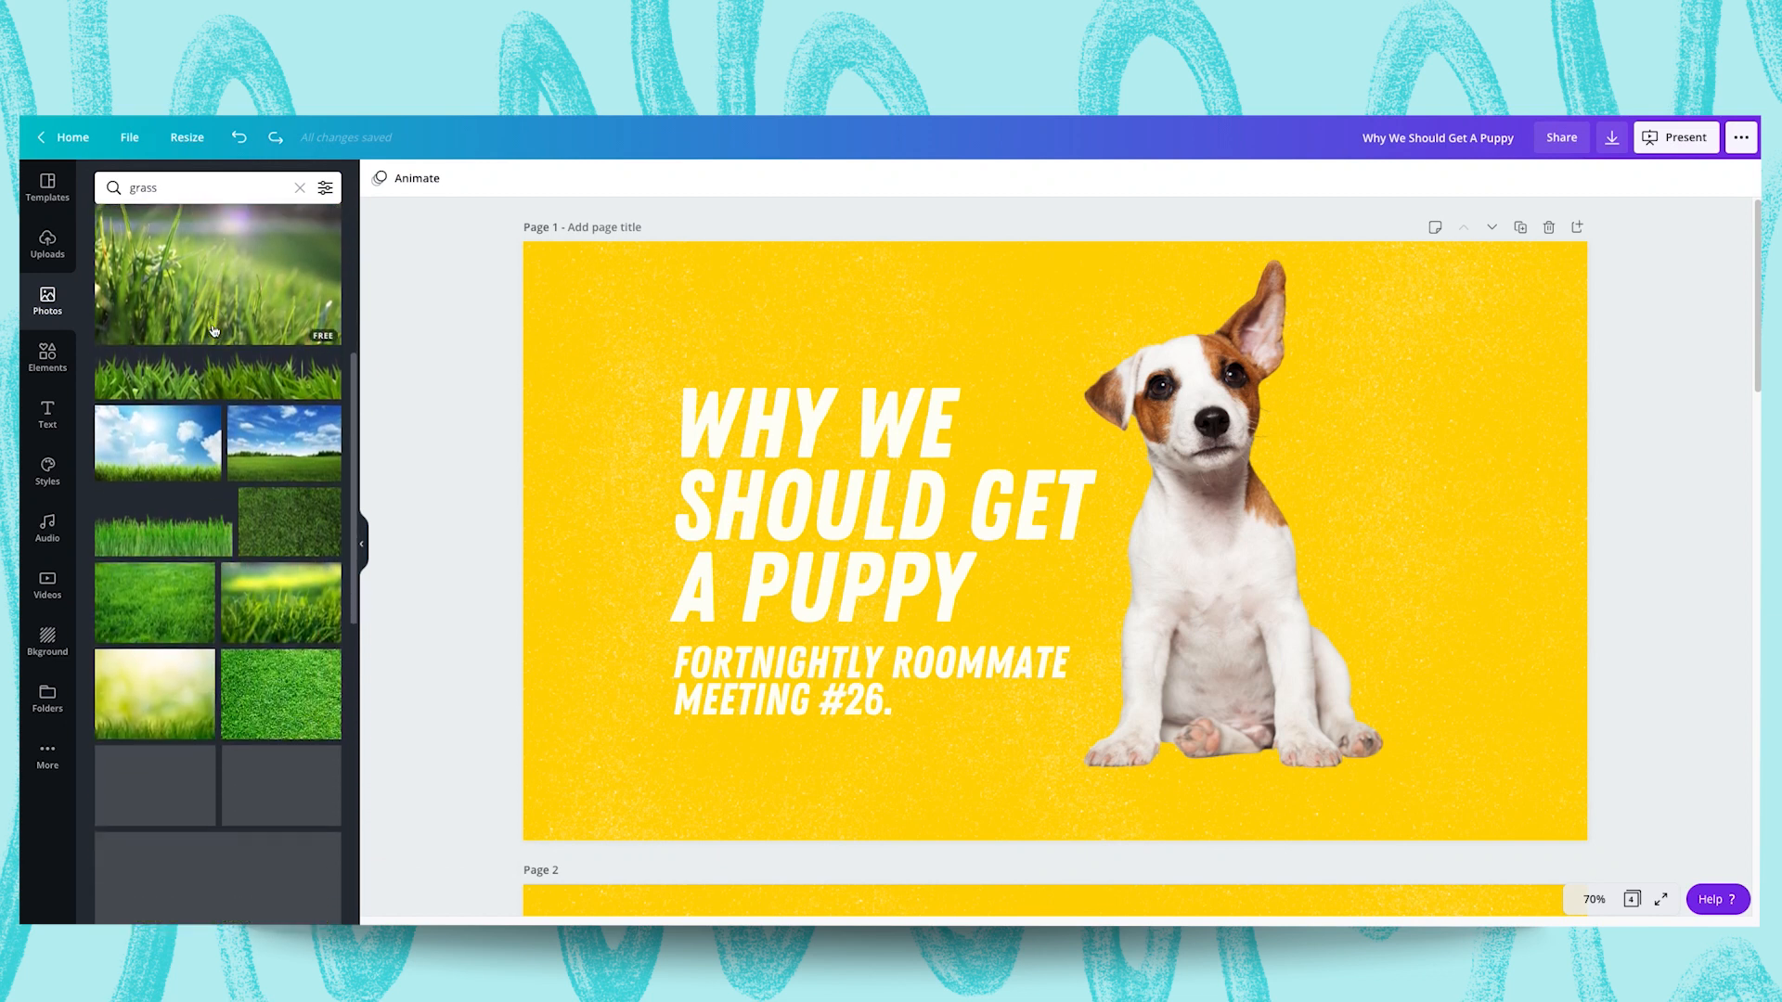
pyautogui.scroll(-3)
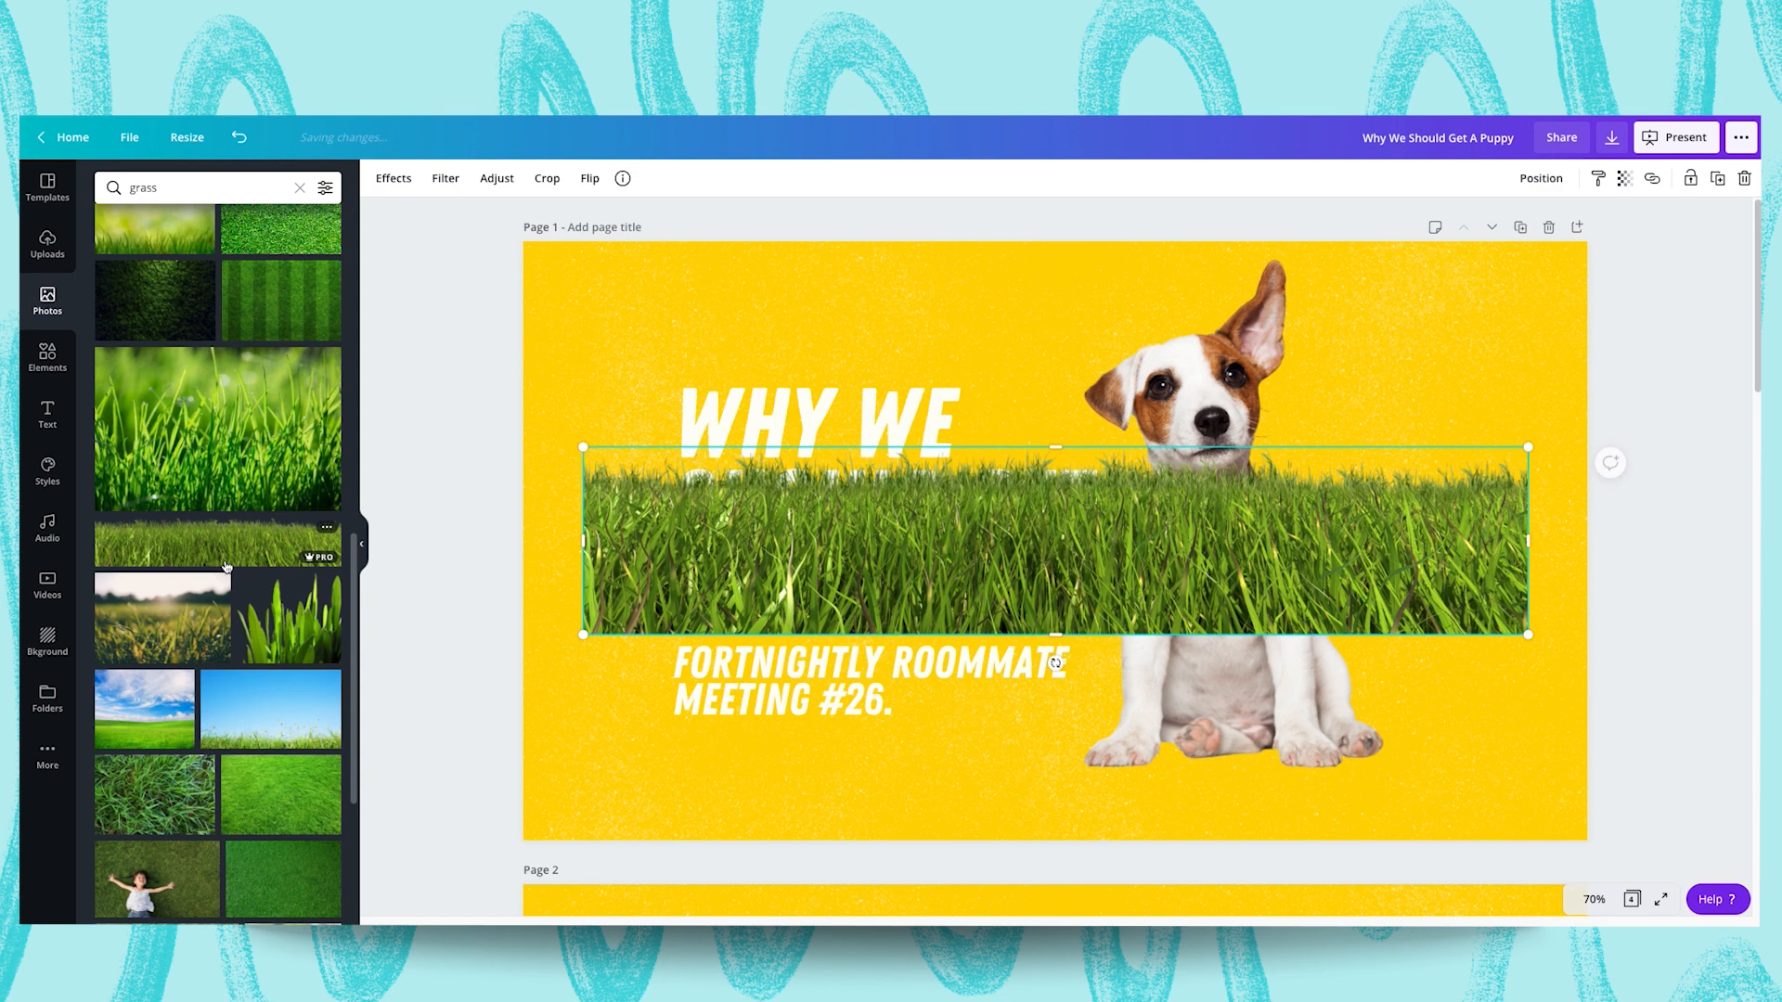
pyautogui.moveTo(691, 570)
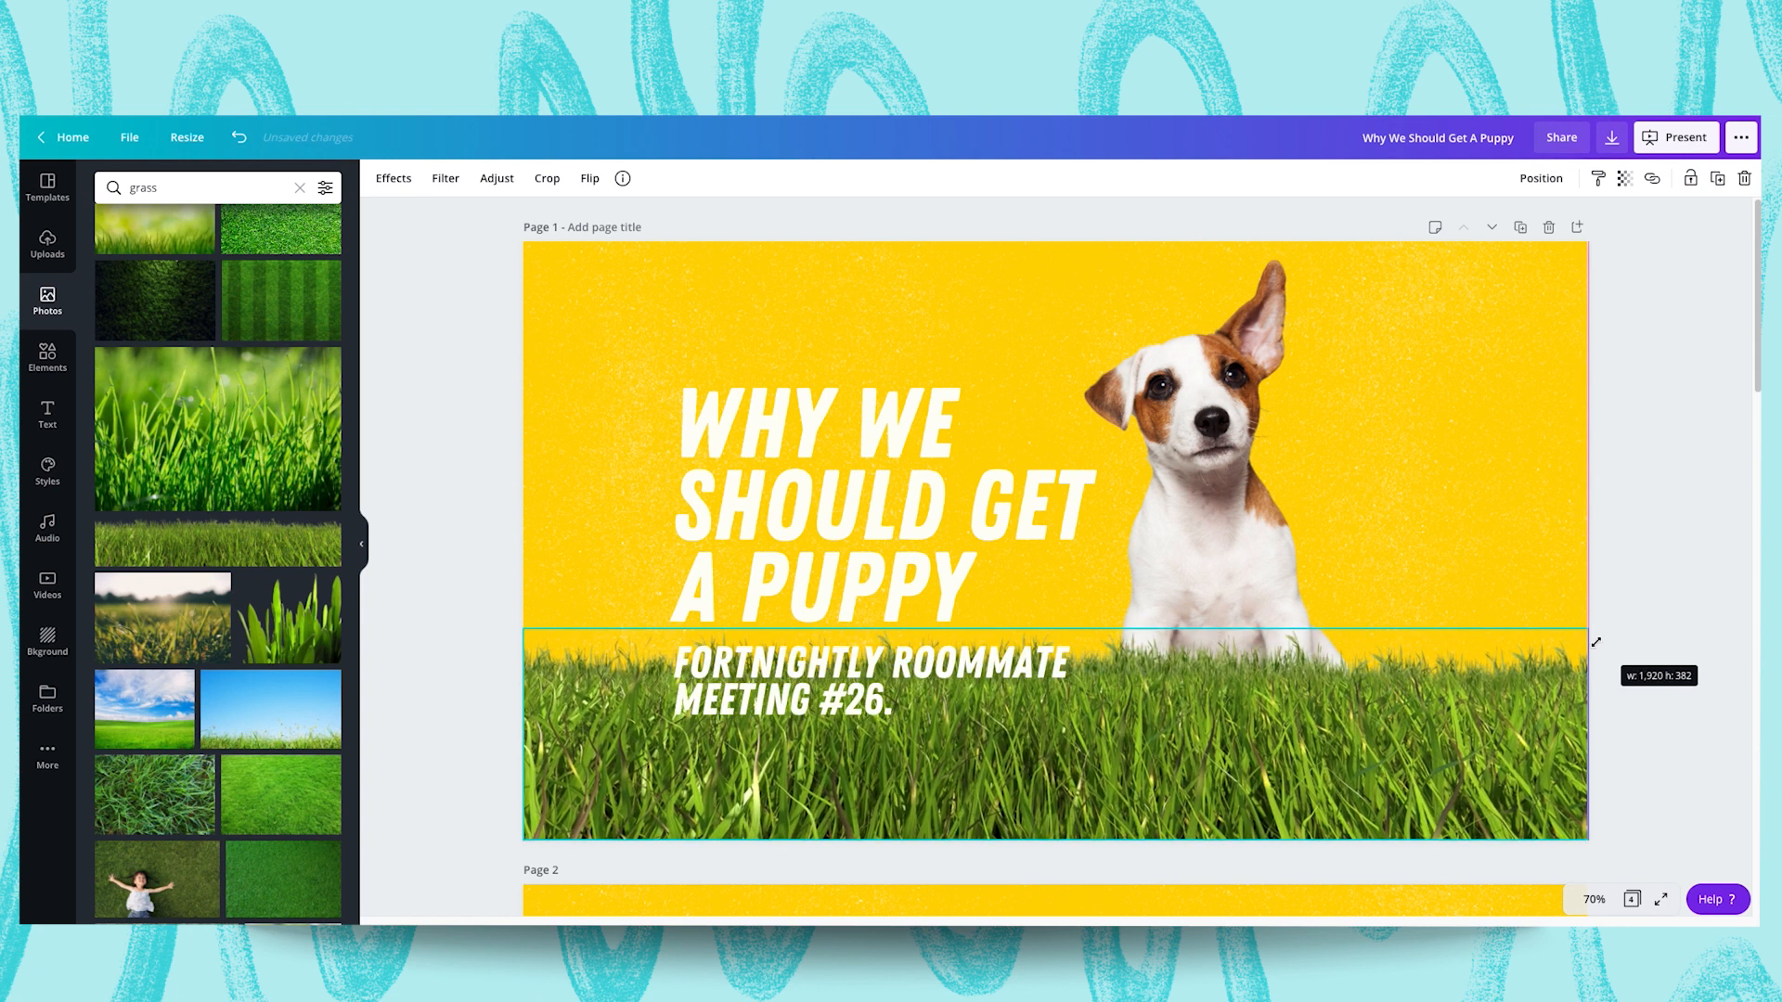
pyautogui.click(1540, 178)
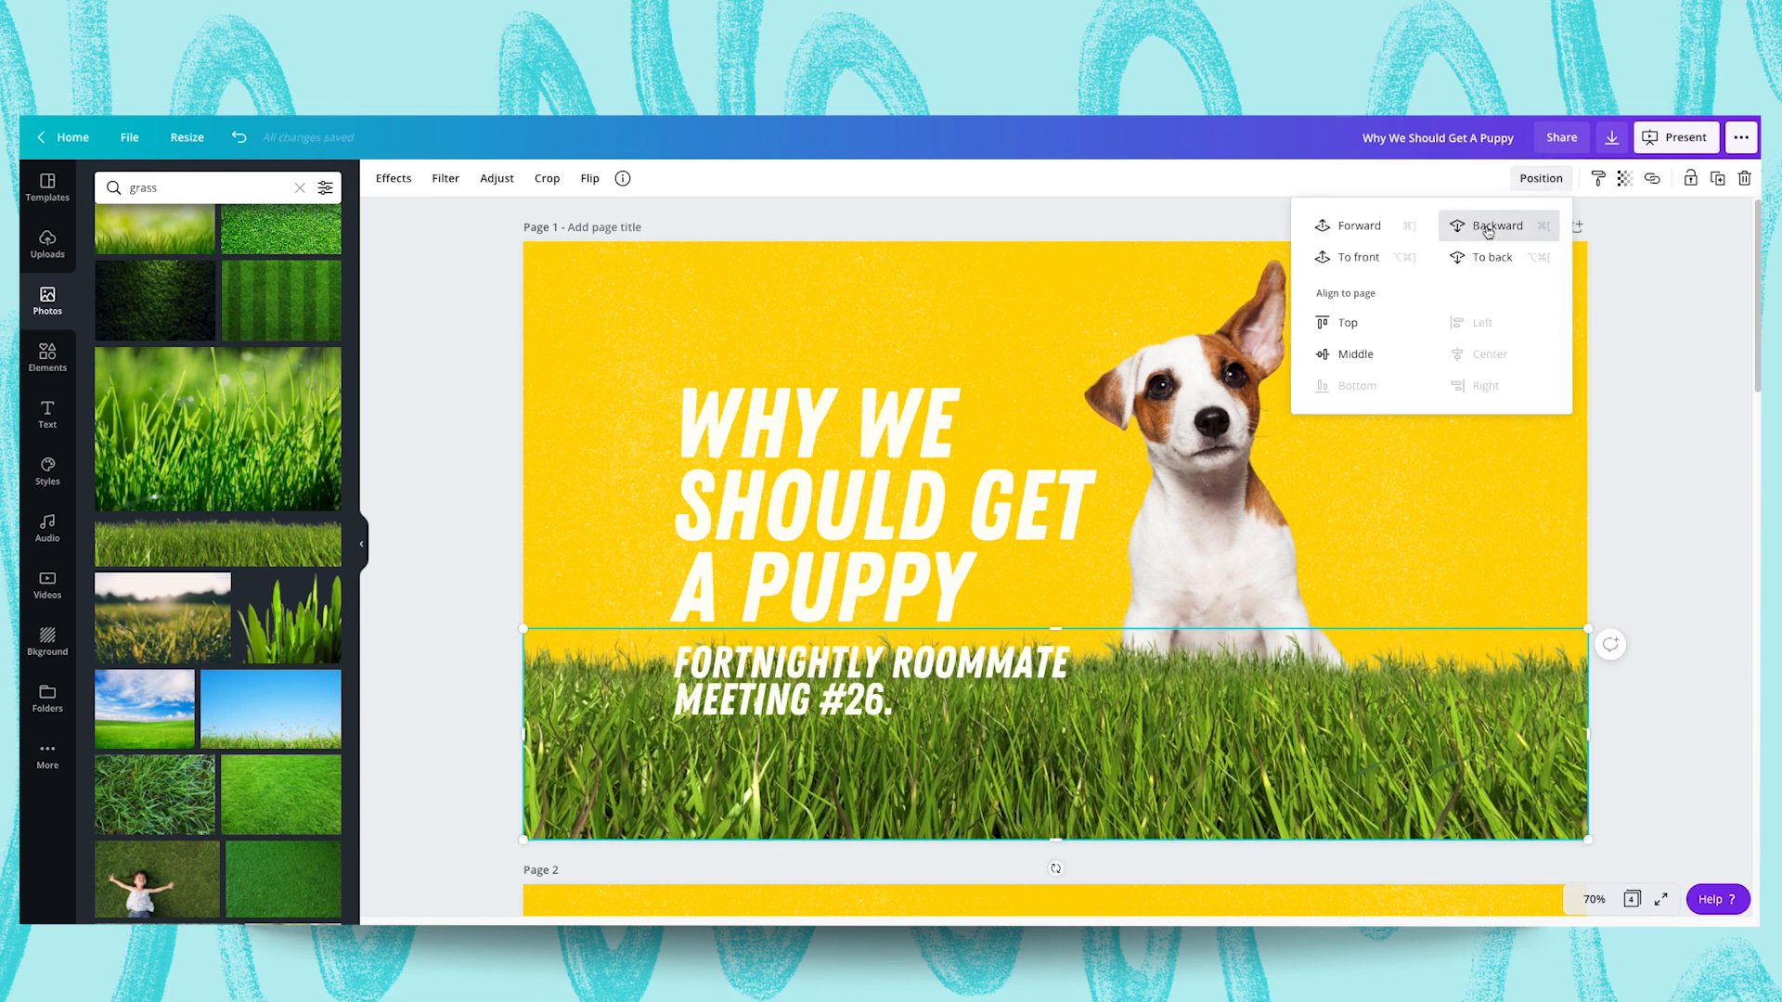
pyautogui.click(1498, 225)
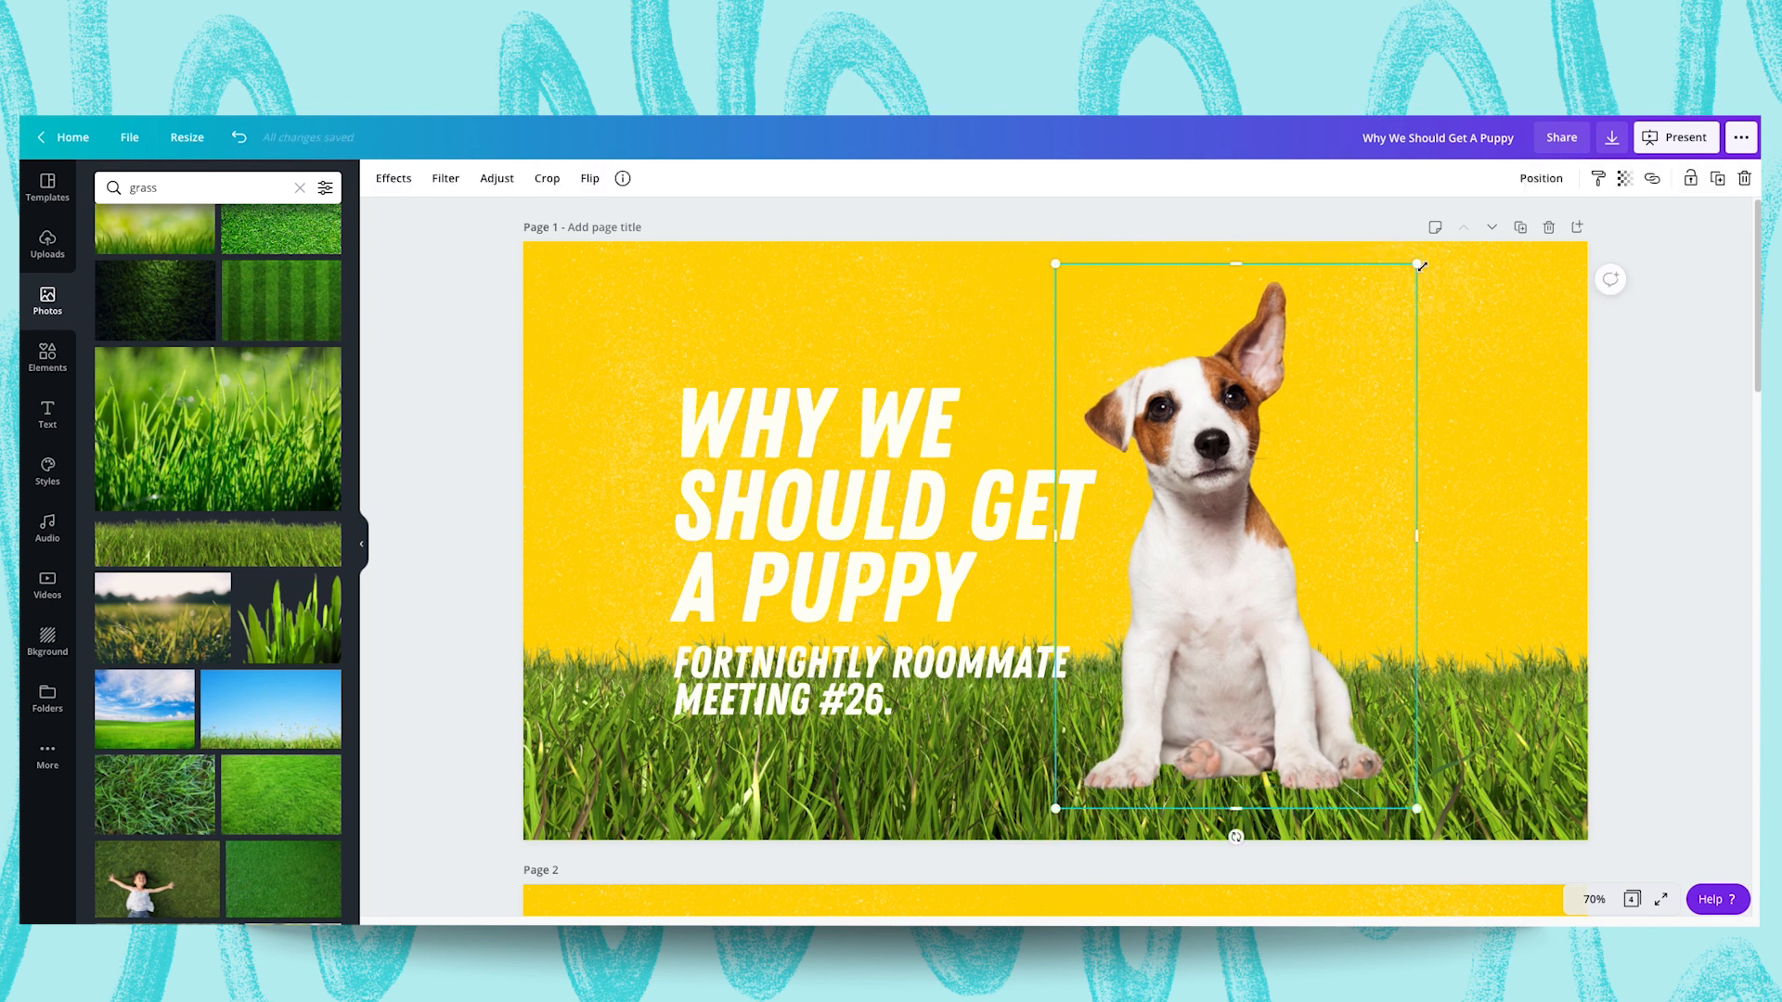
pyautogui.click(1725, 491)
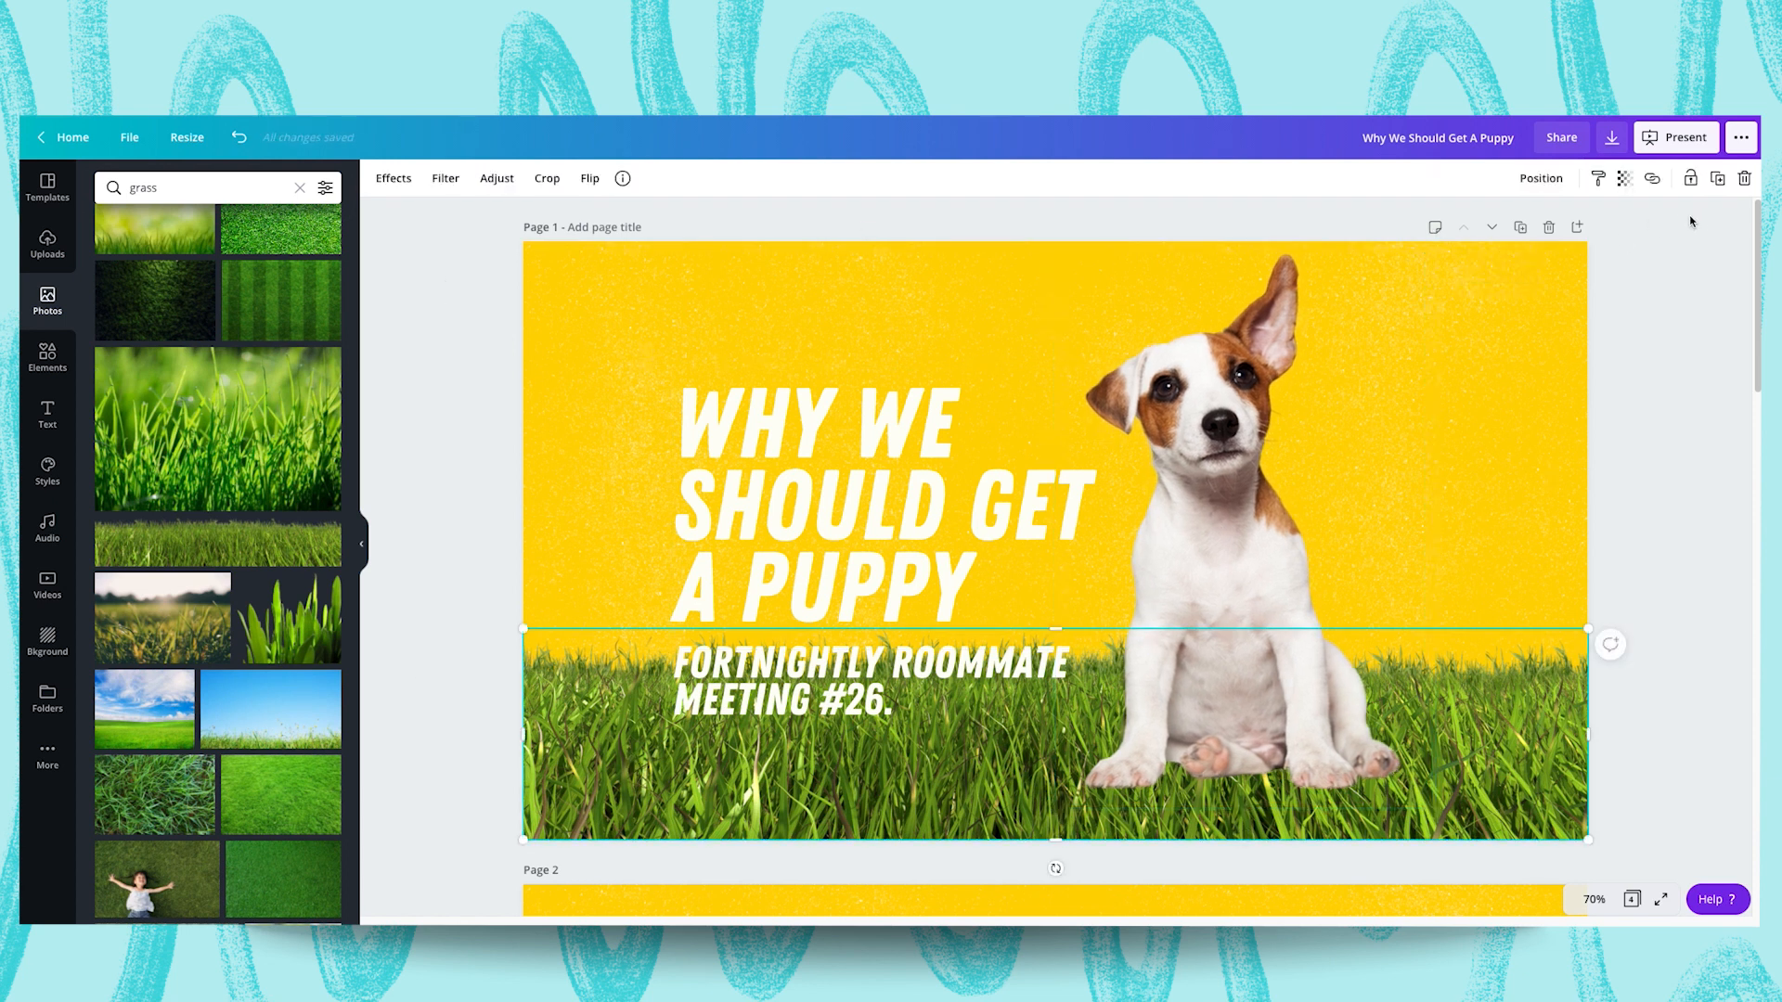
pyautogui.click(906, 590)
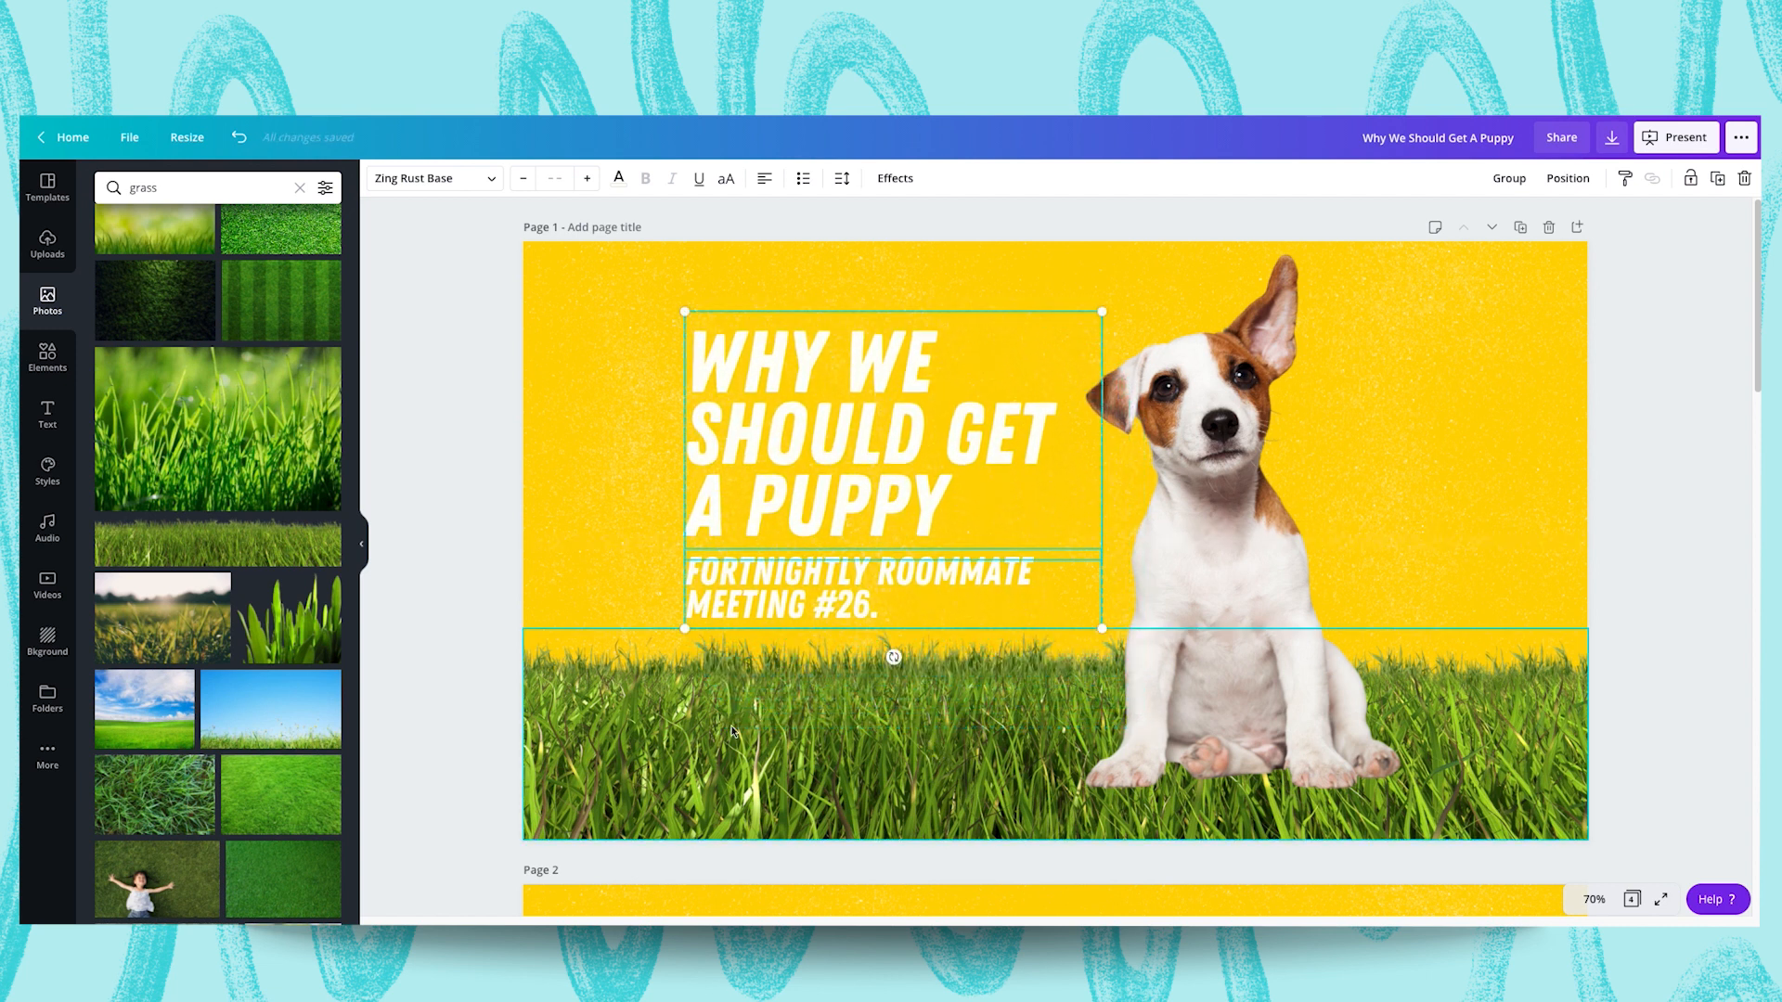
pyautogui.moveTo(875, 749)
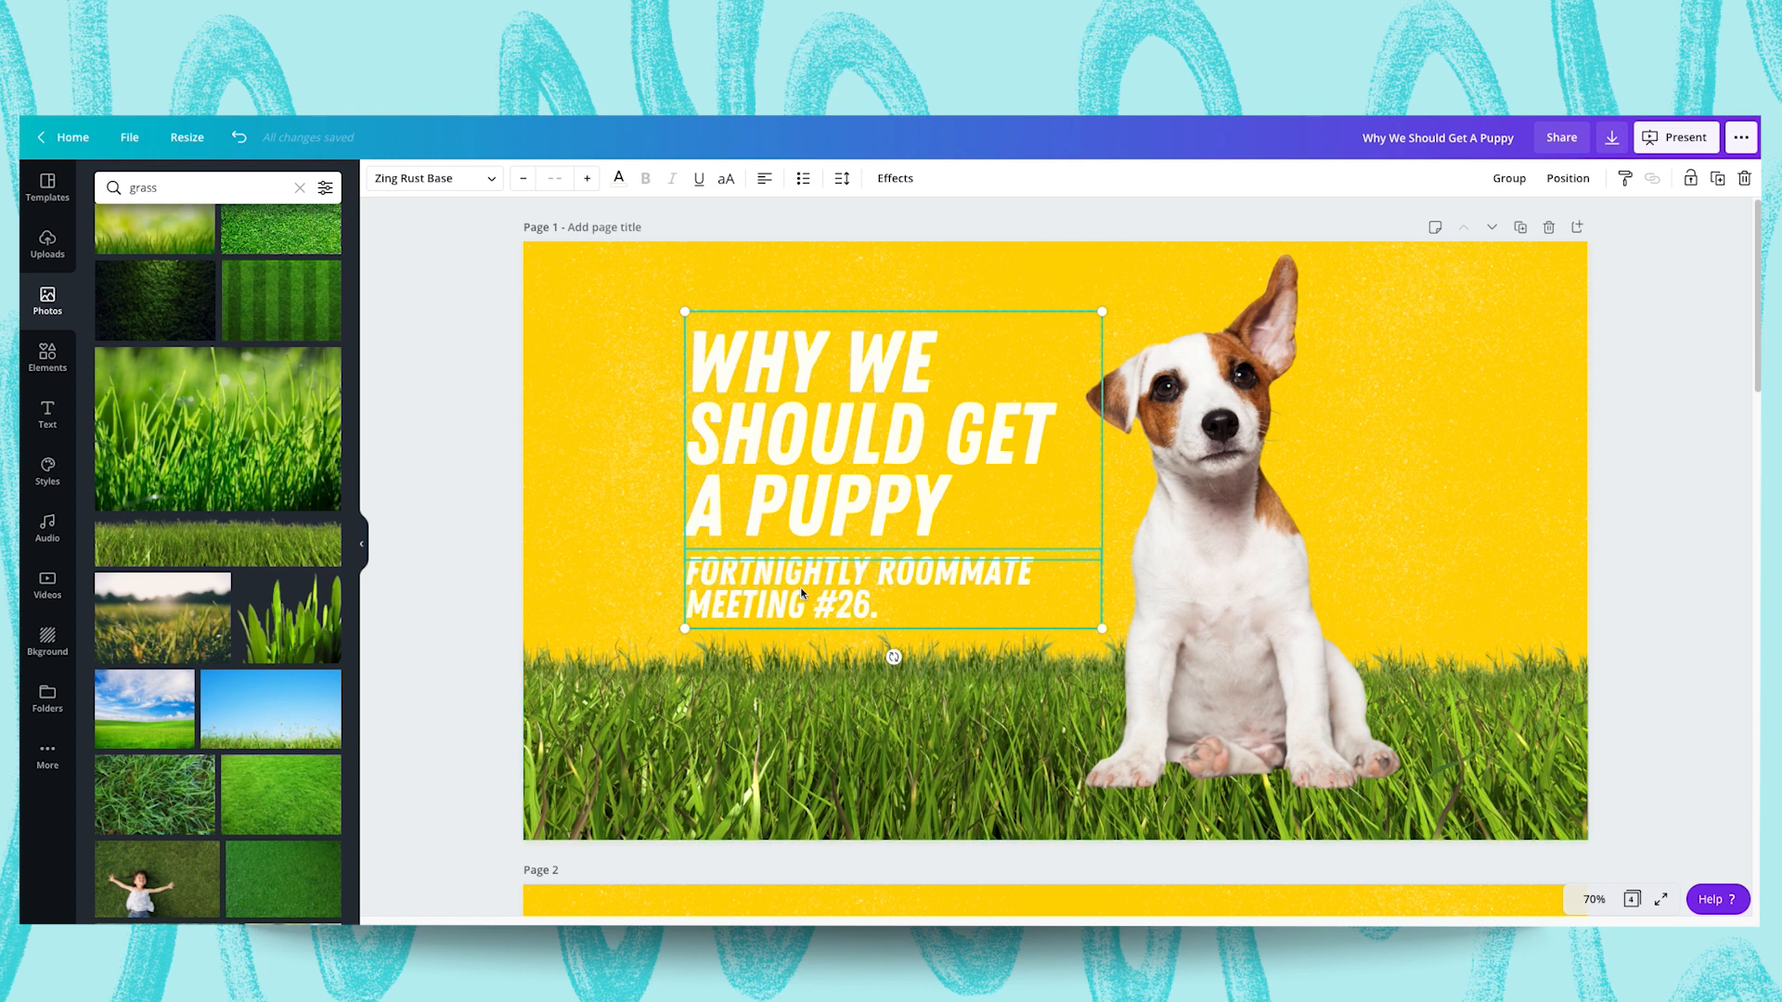
pyautogui.moveTo(435, 529)
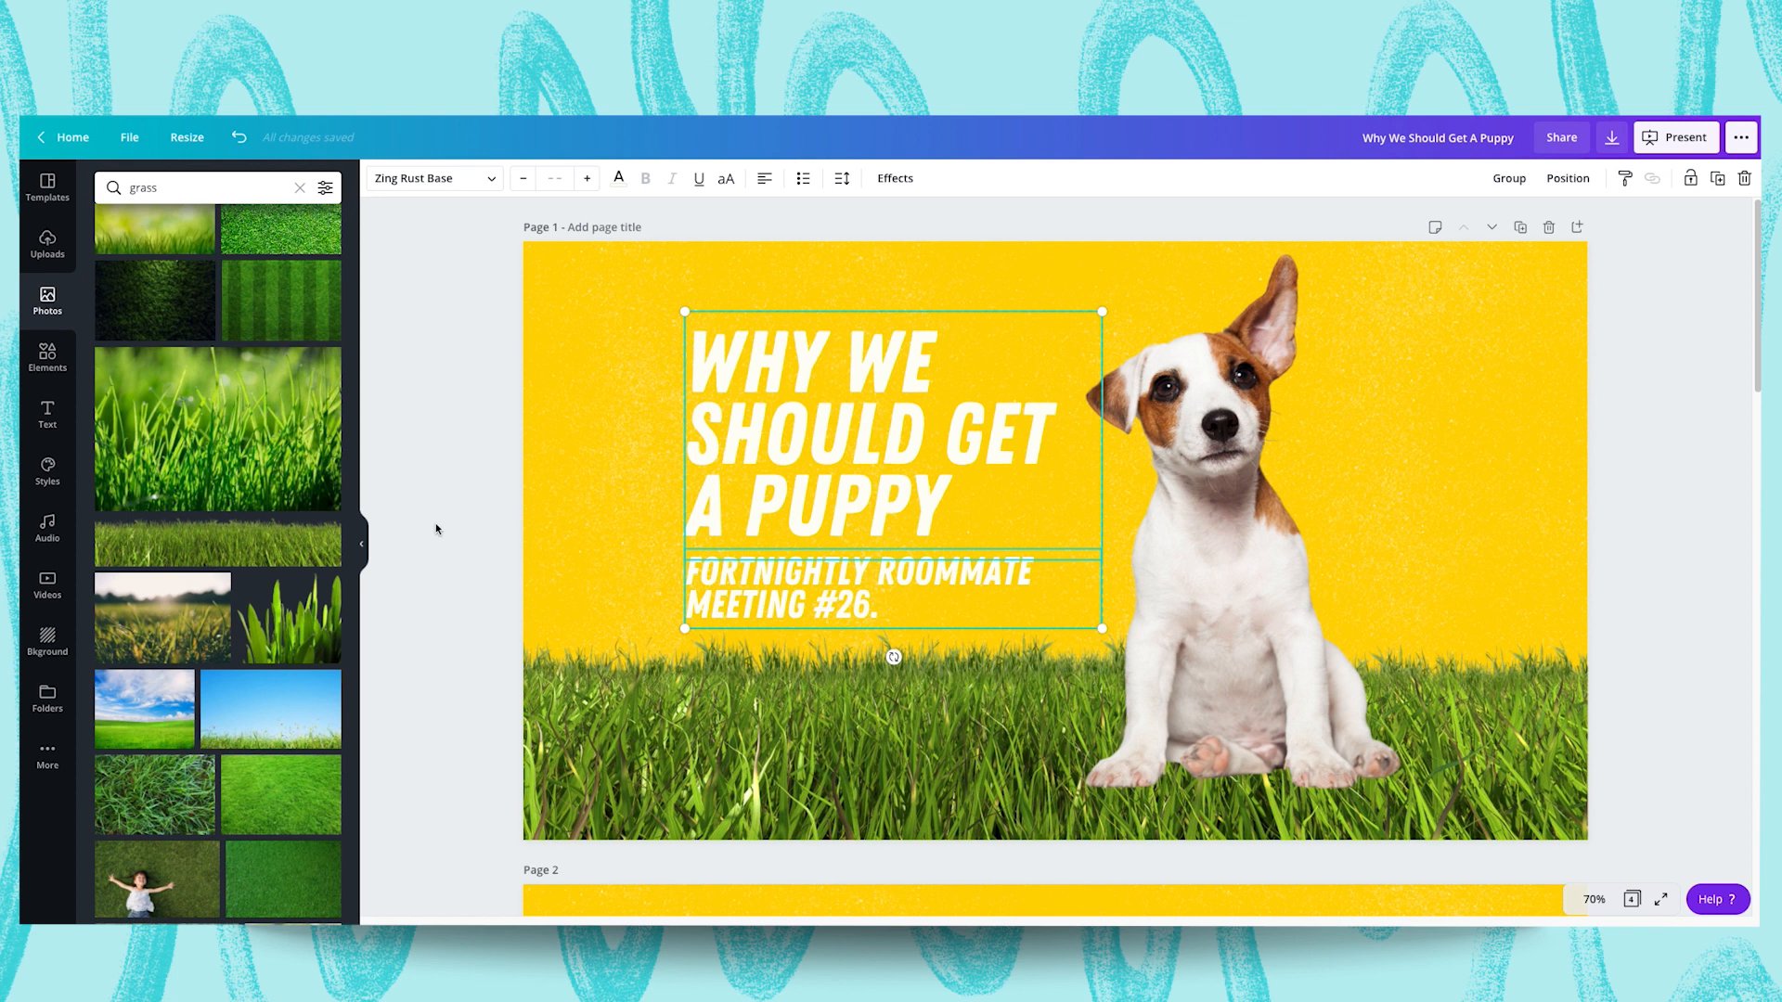
pyautogui.click(434, 529)
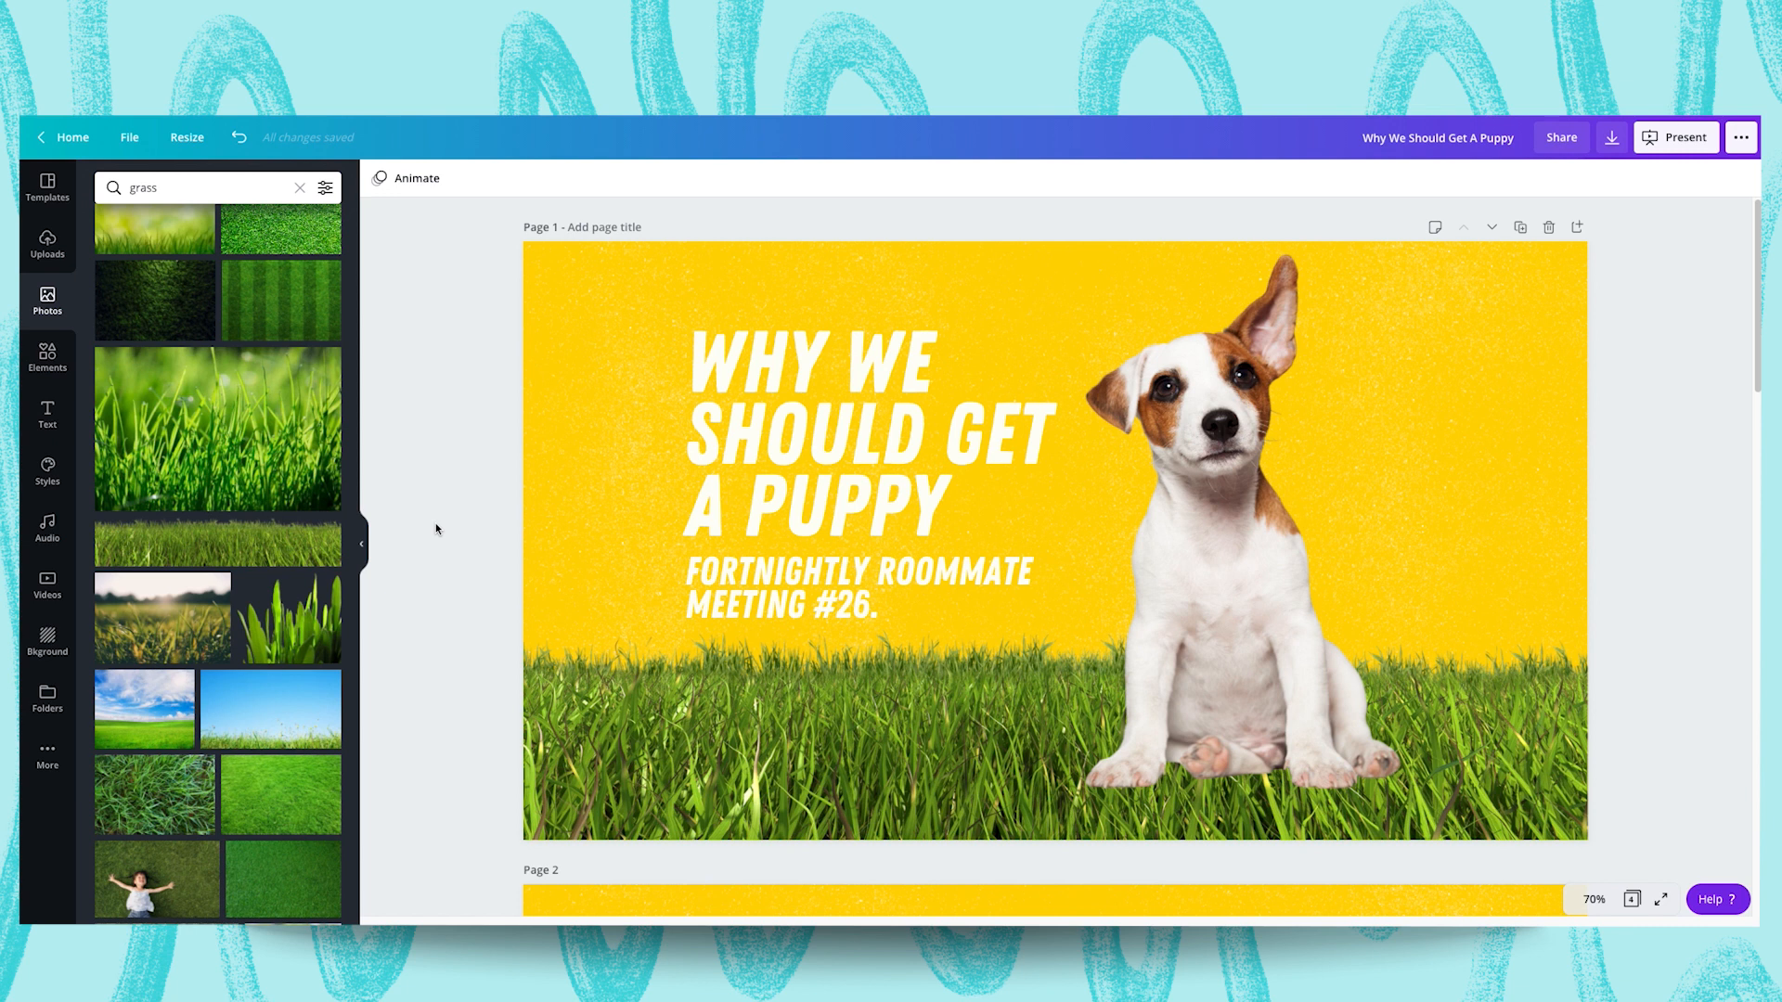
pyautogui.click(893, 438)
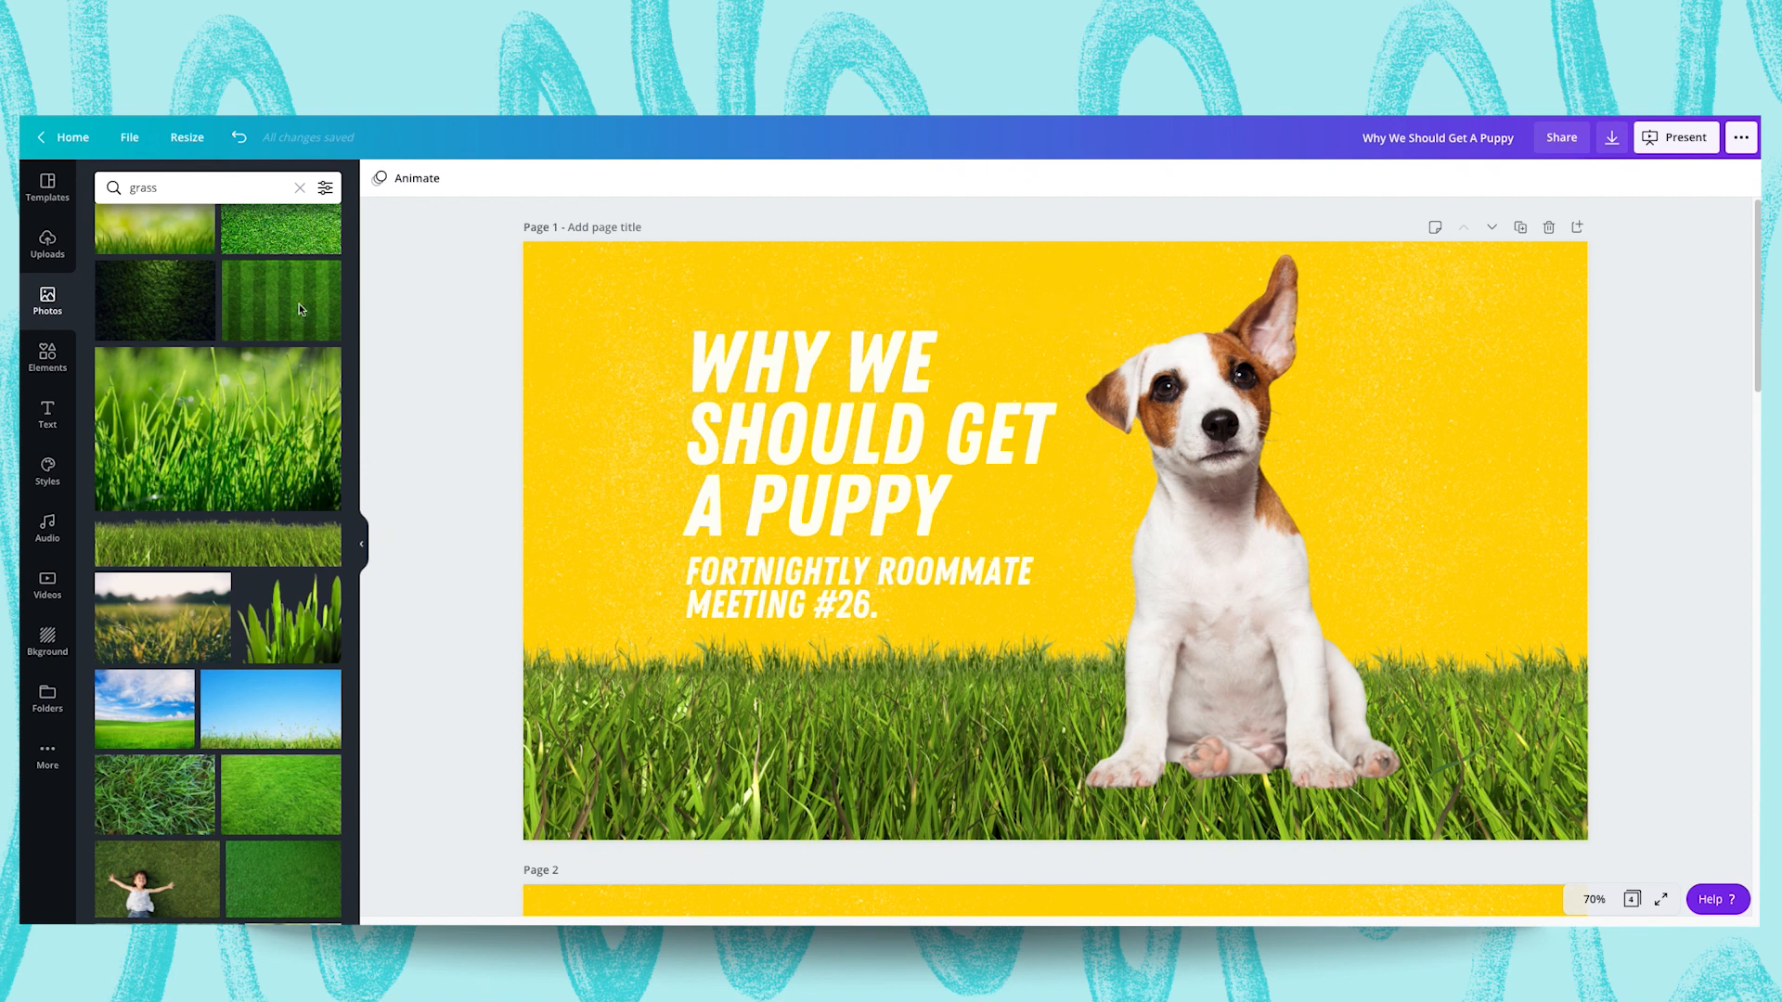
# Search Elements for 'scribble' filtered to Animated results
pyautogui.click(47, 358)
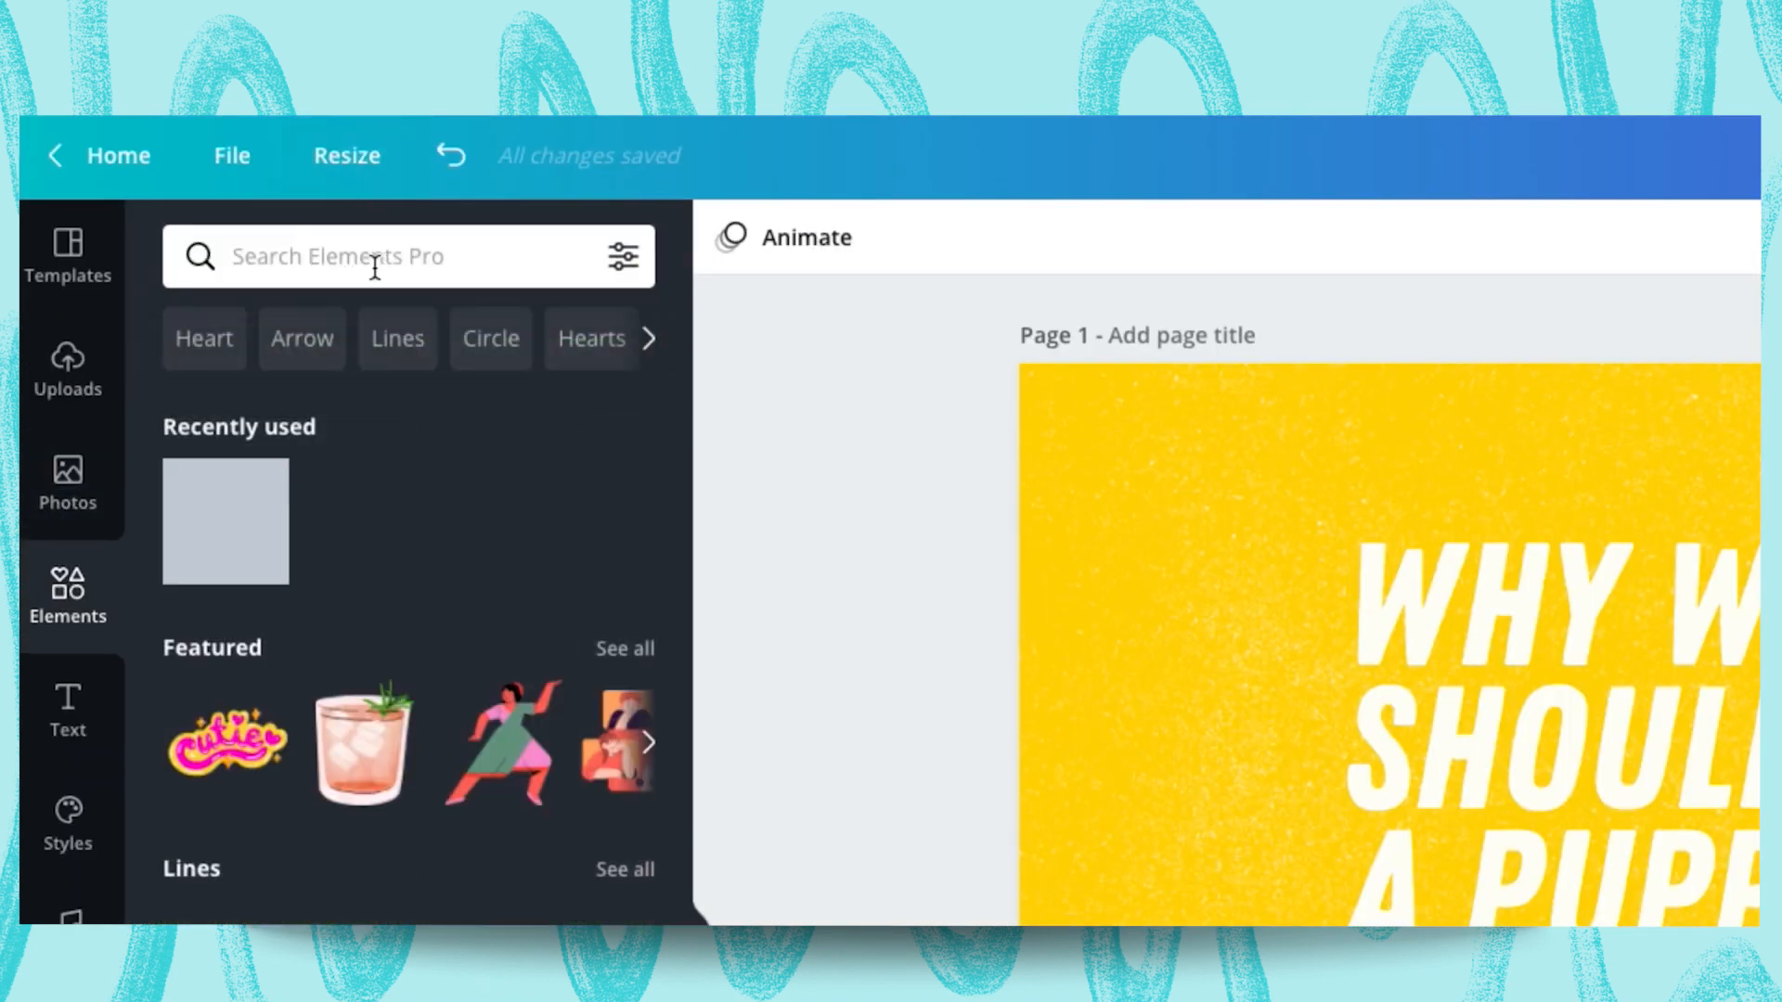
pyautogui.write('scribb')
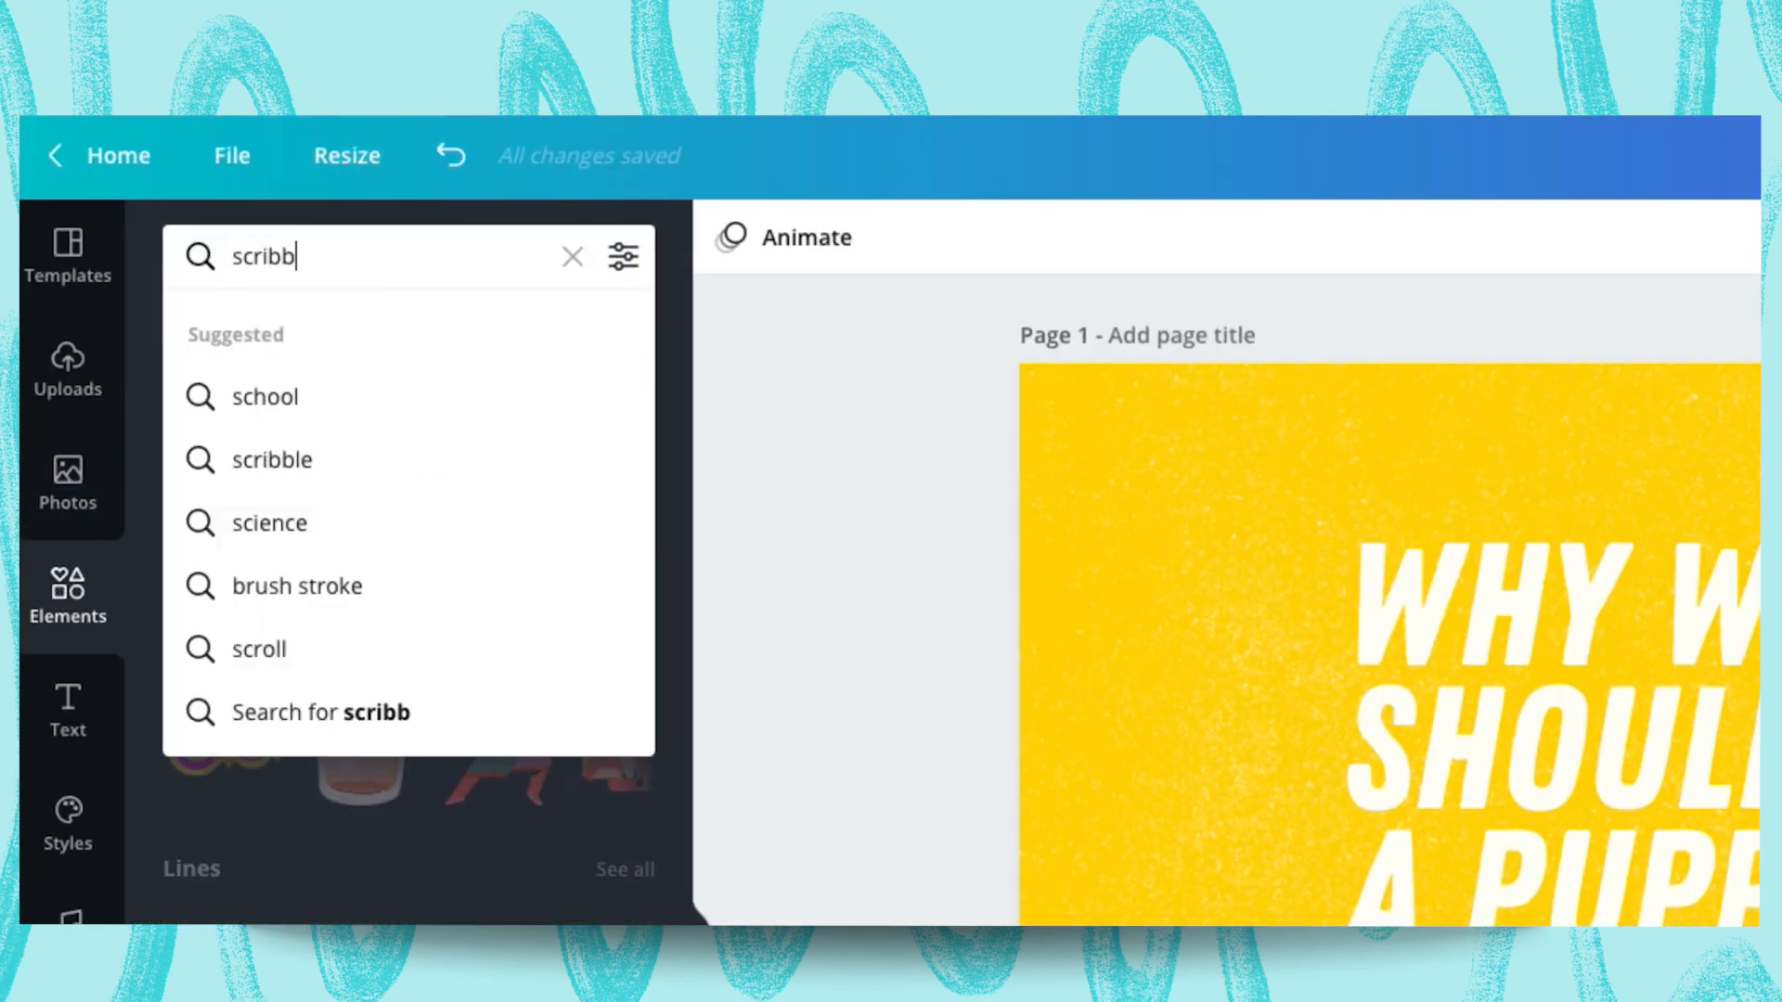
pyautogui.click(271, 459)
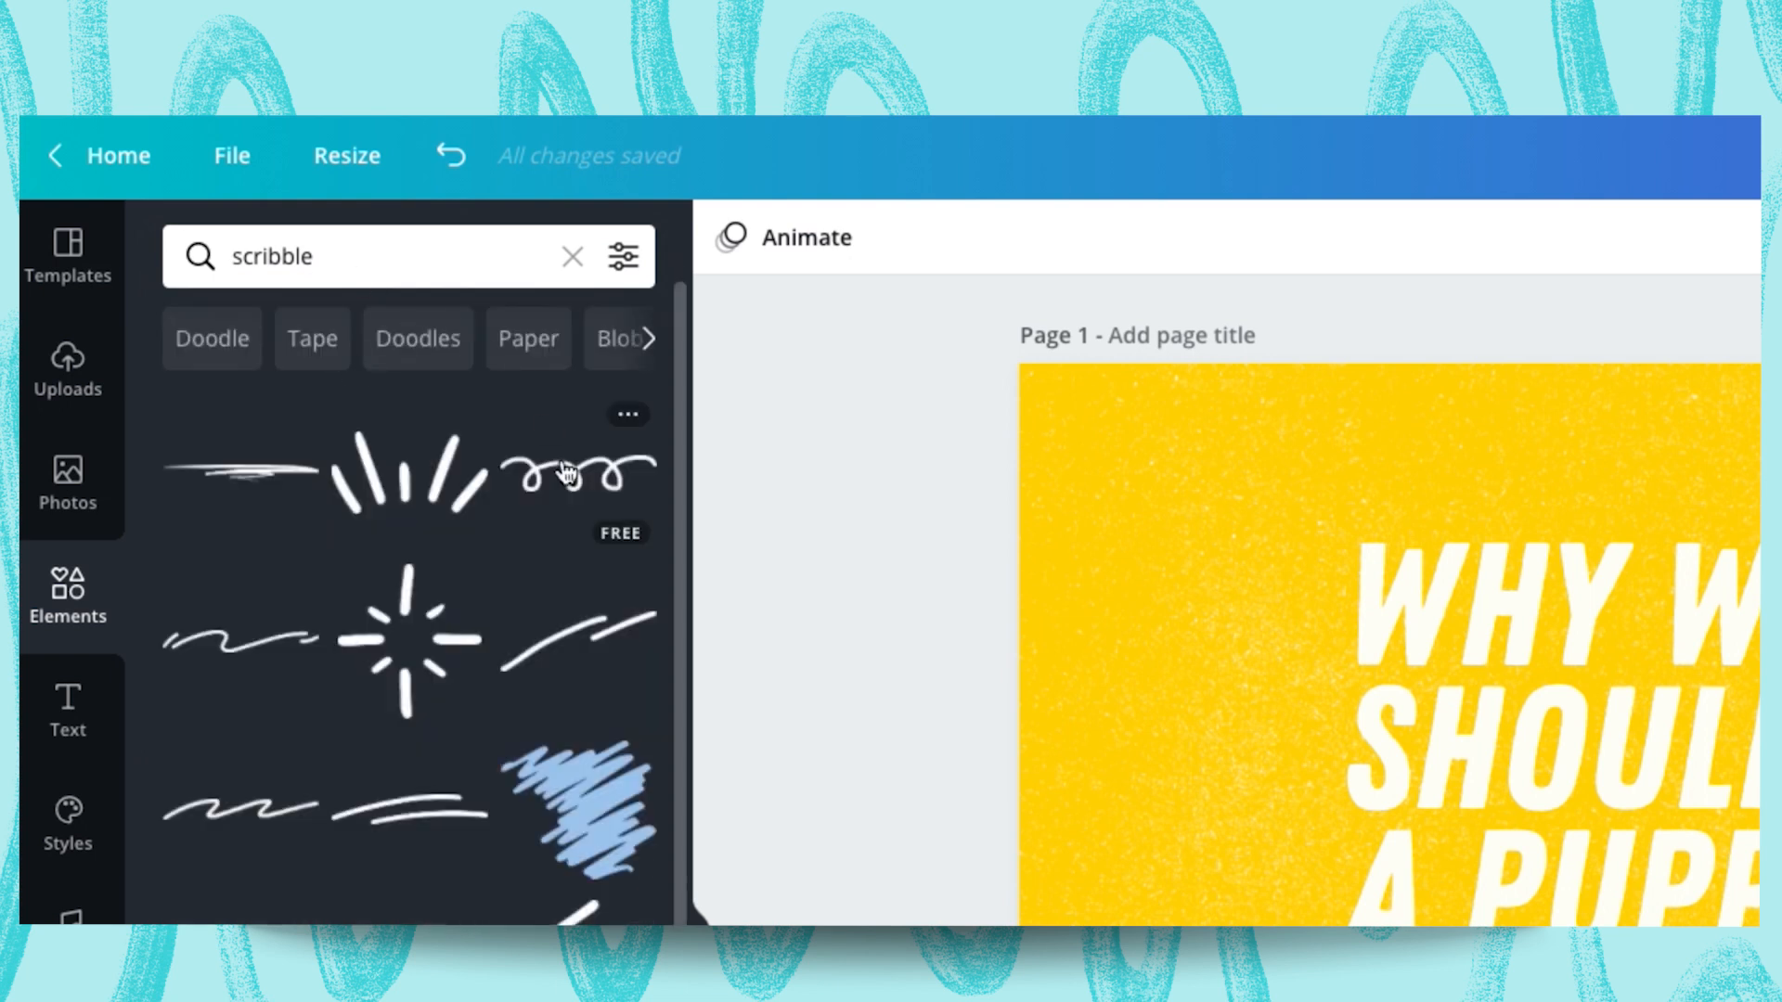
pyautogui.click(621, 256)
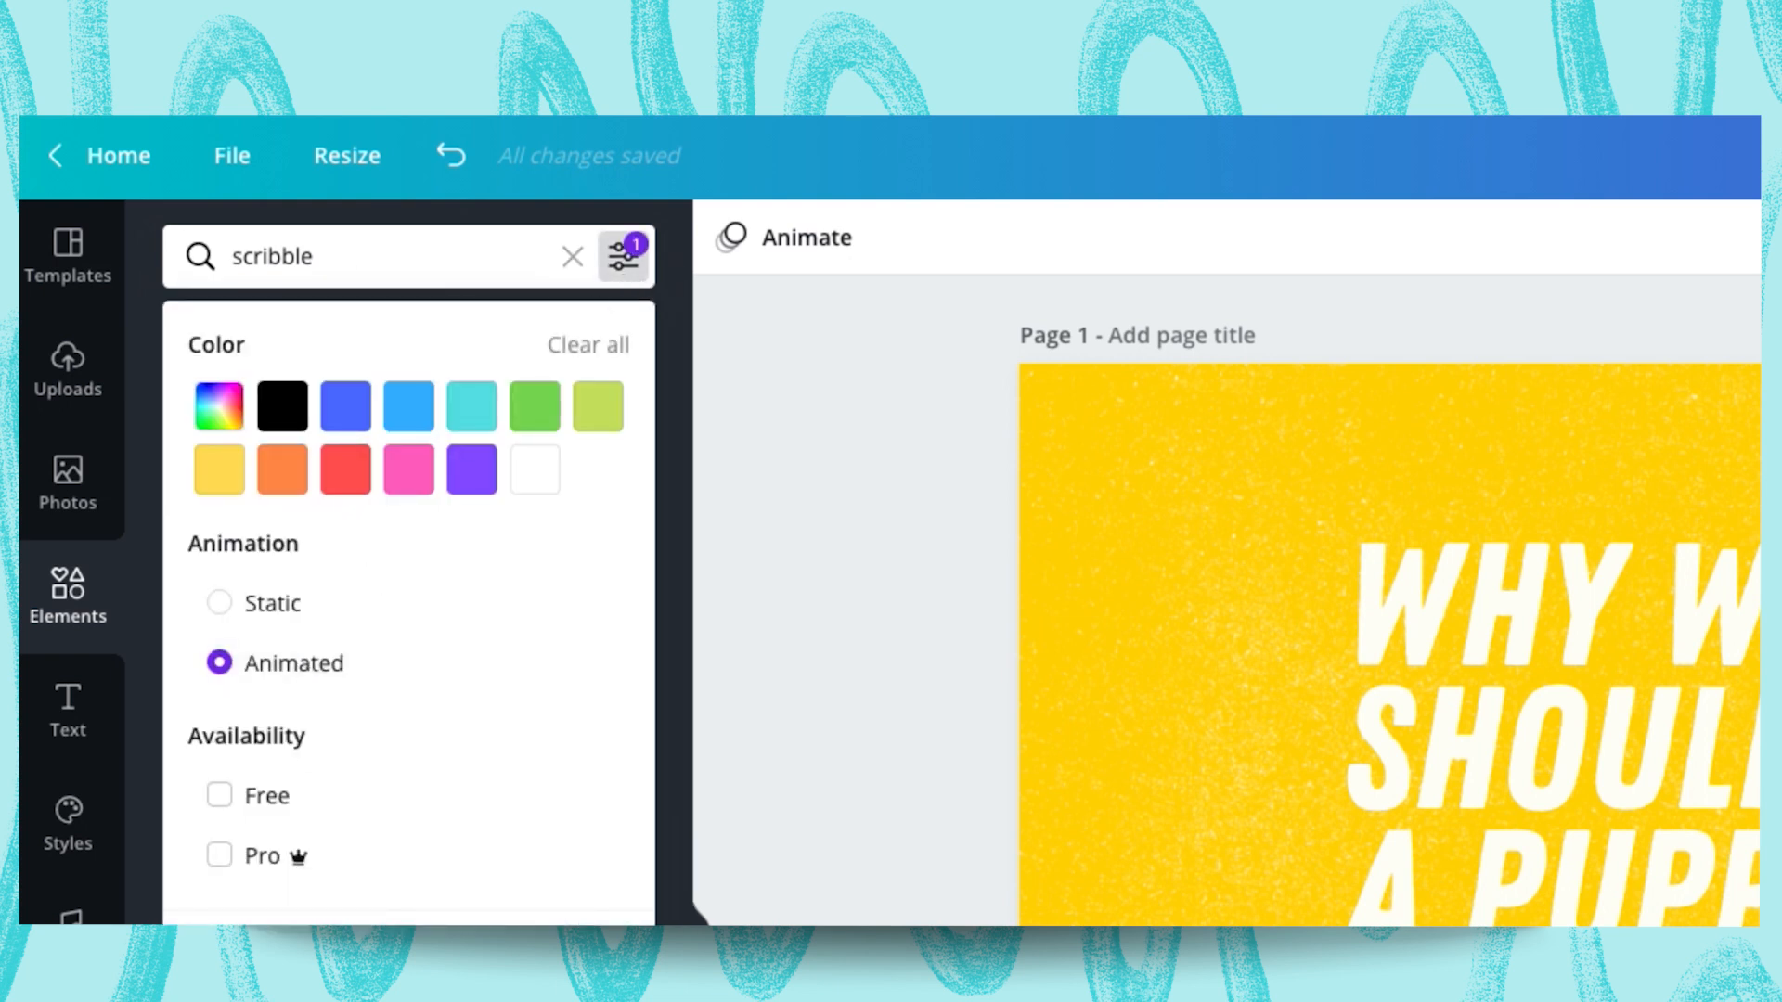
pyautogui.click(624, 257)
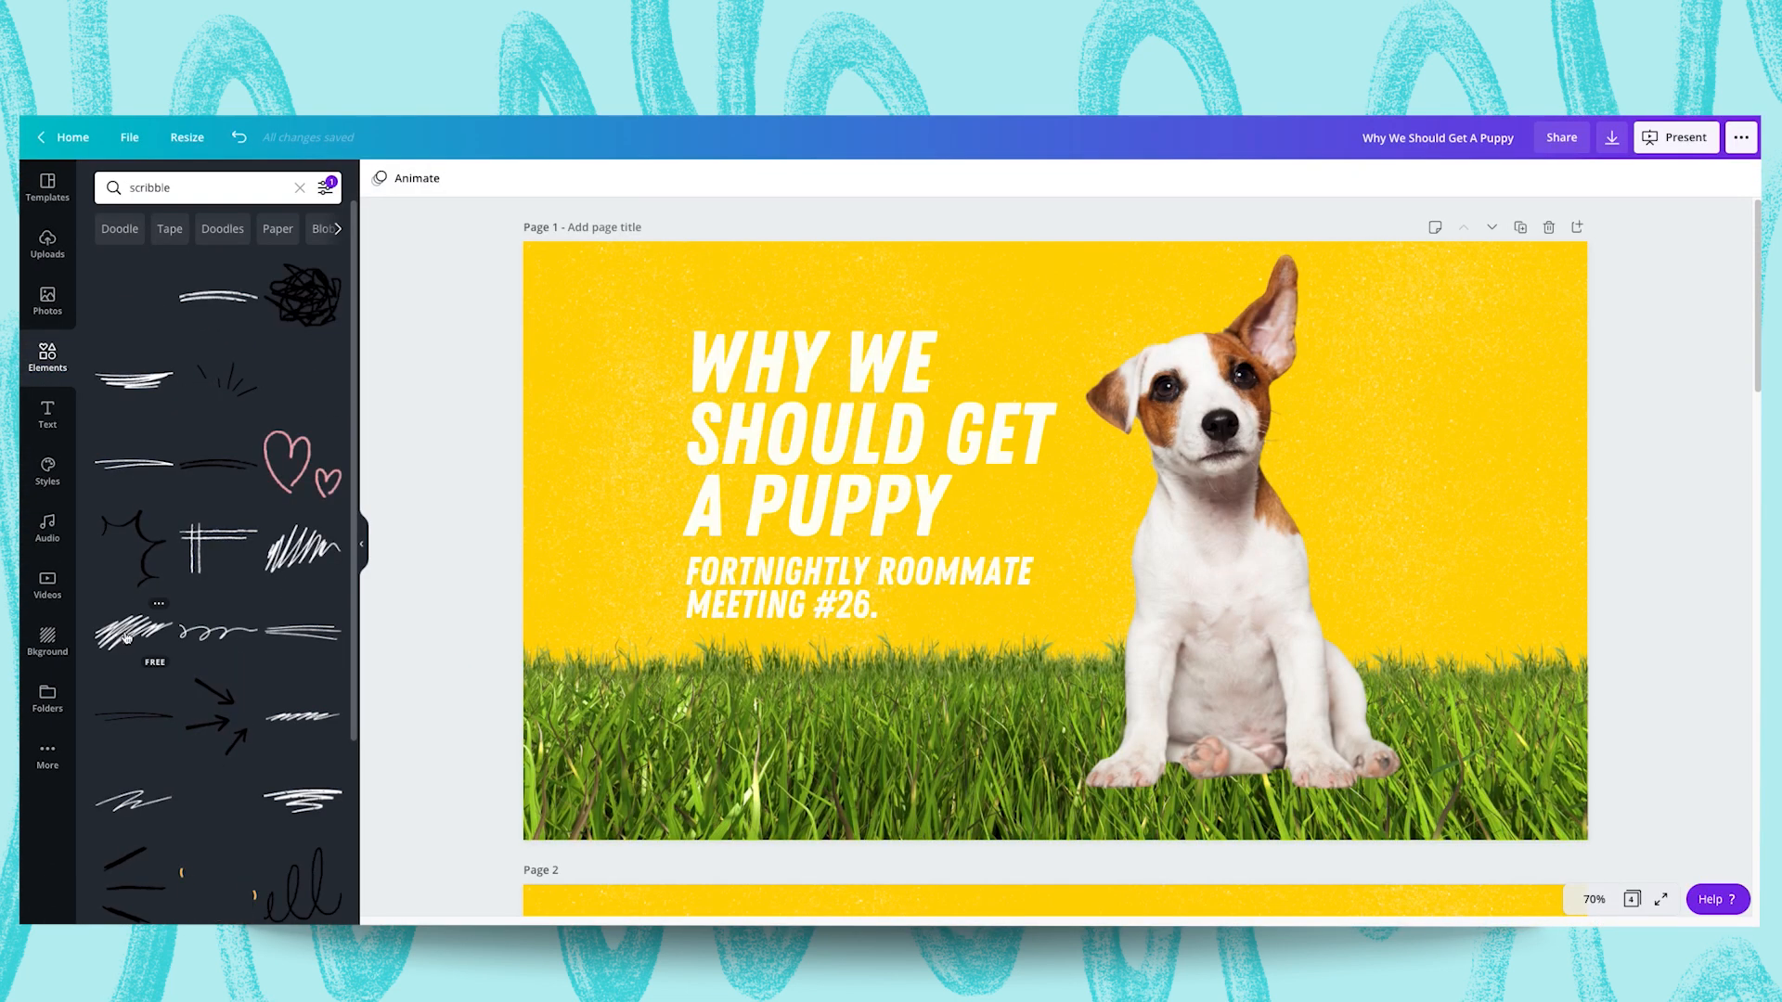
# Place an animated white scribble line striking through the word SHOULD
pyautogui.click(130, 631)
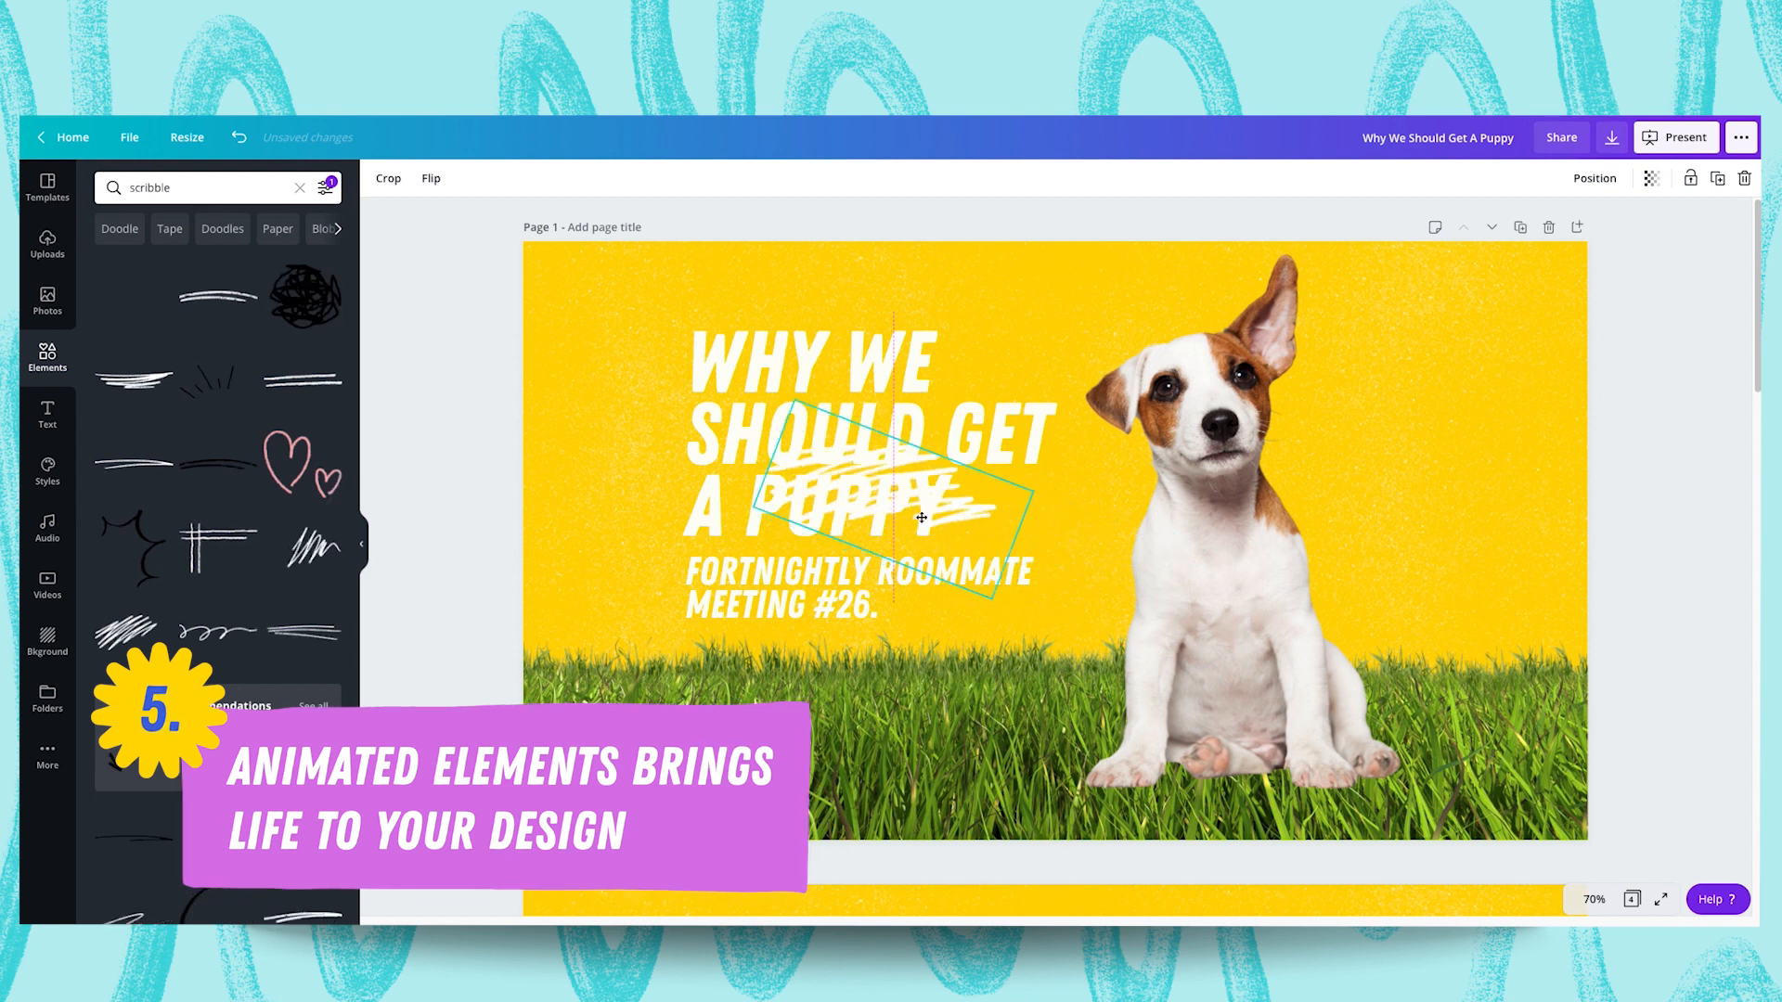
pyautogui.click(466, 423)
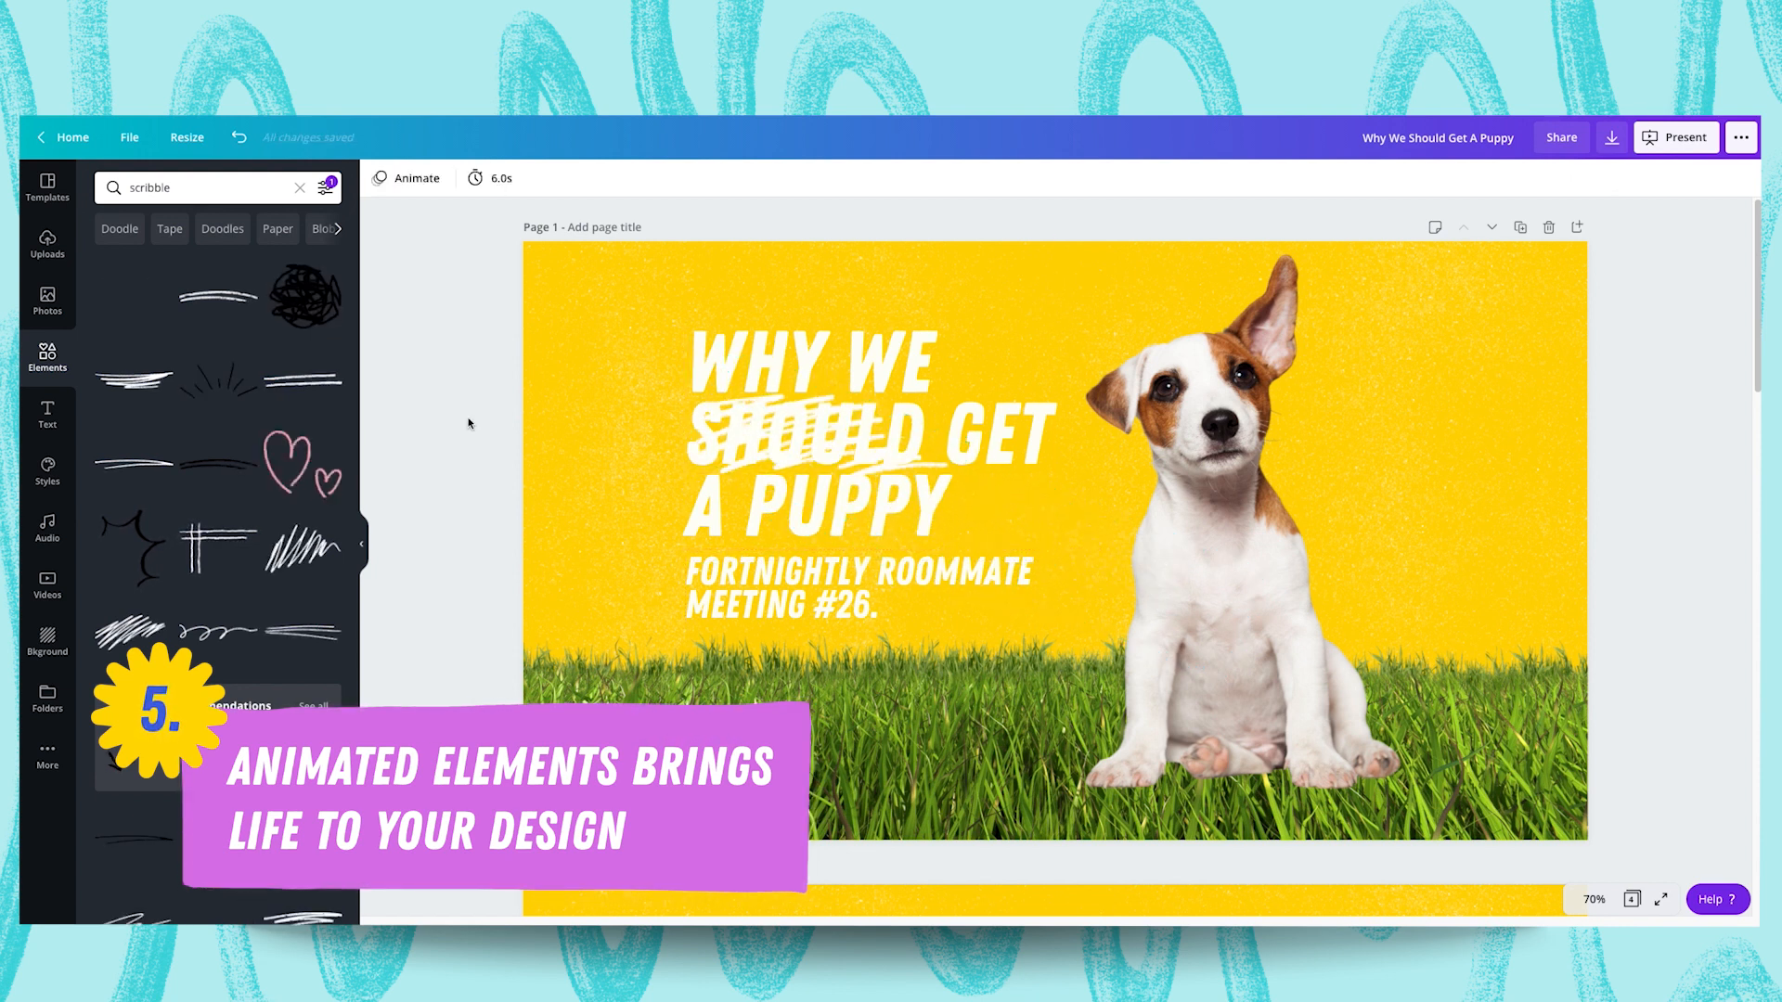
pyautogui.click(46, 416)
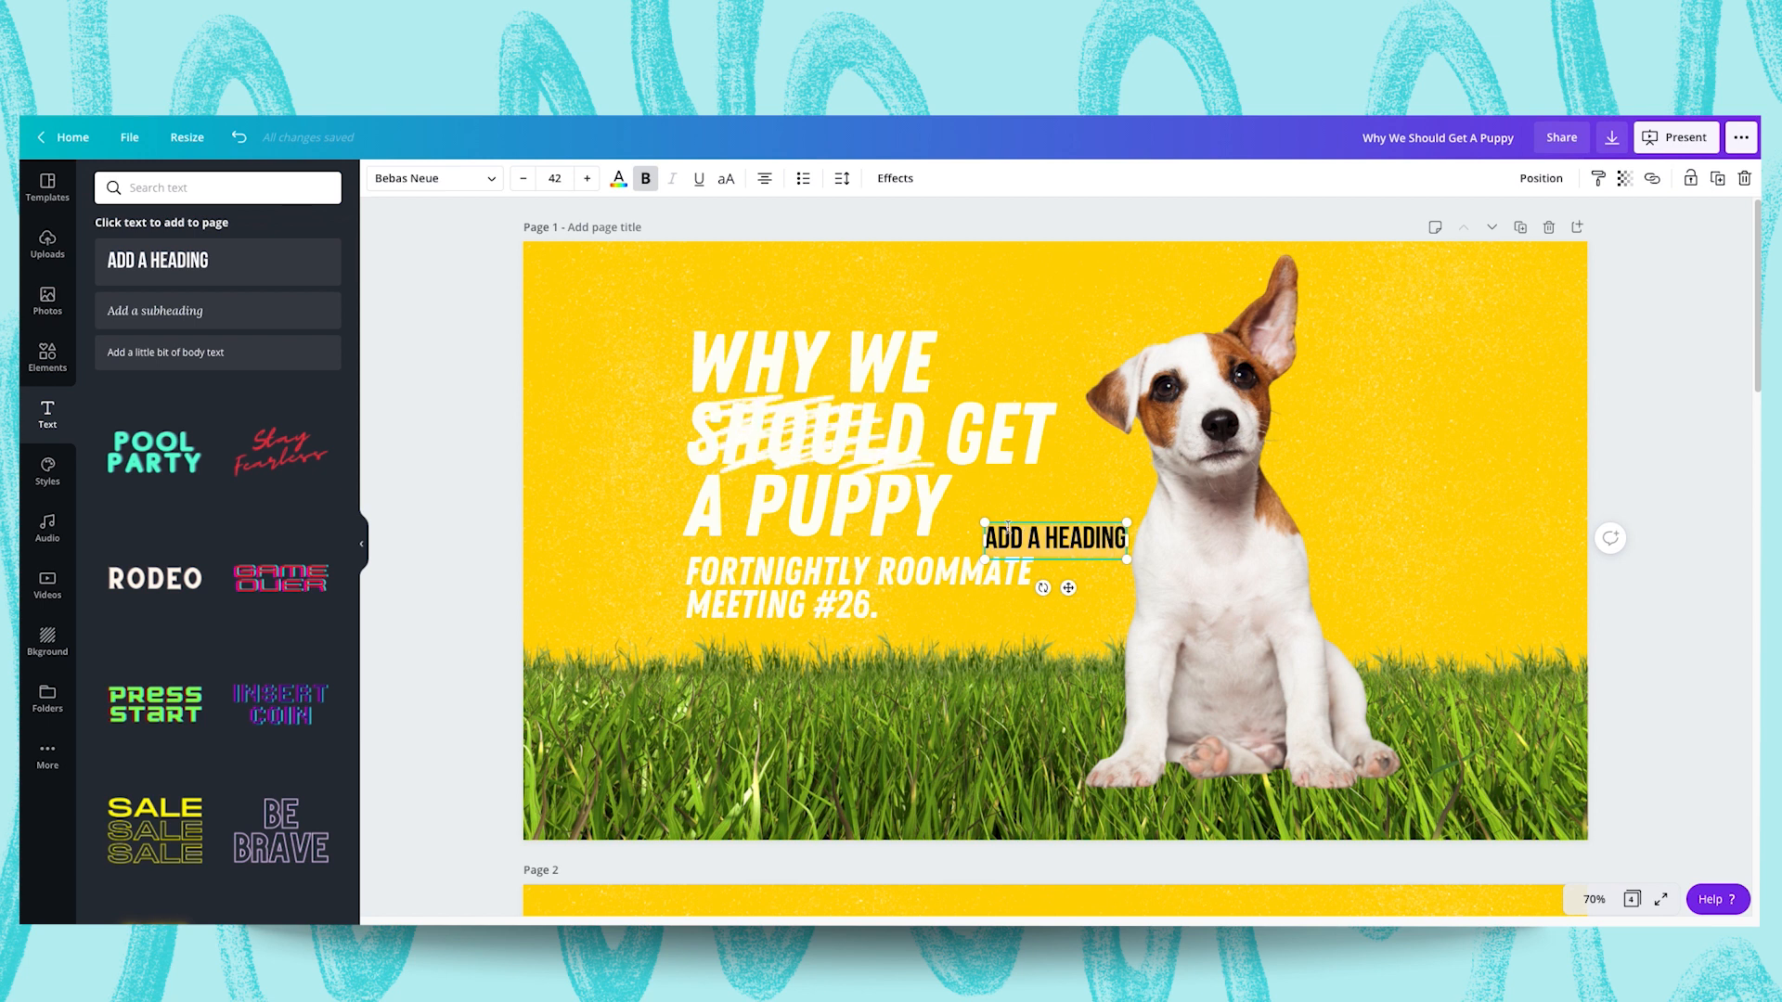
# Add a 'NEED TO' heading over SHOULD in a handwritten font (Finger Paint)
pyautogui.write('NEED TO')
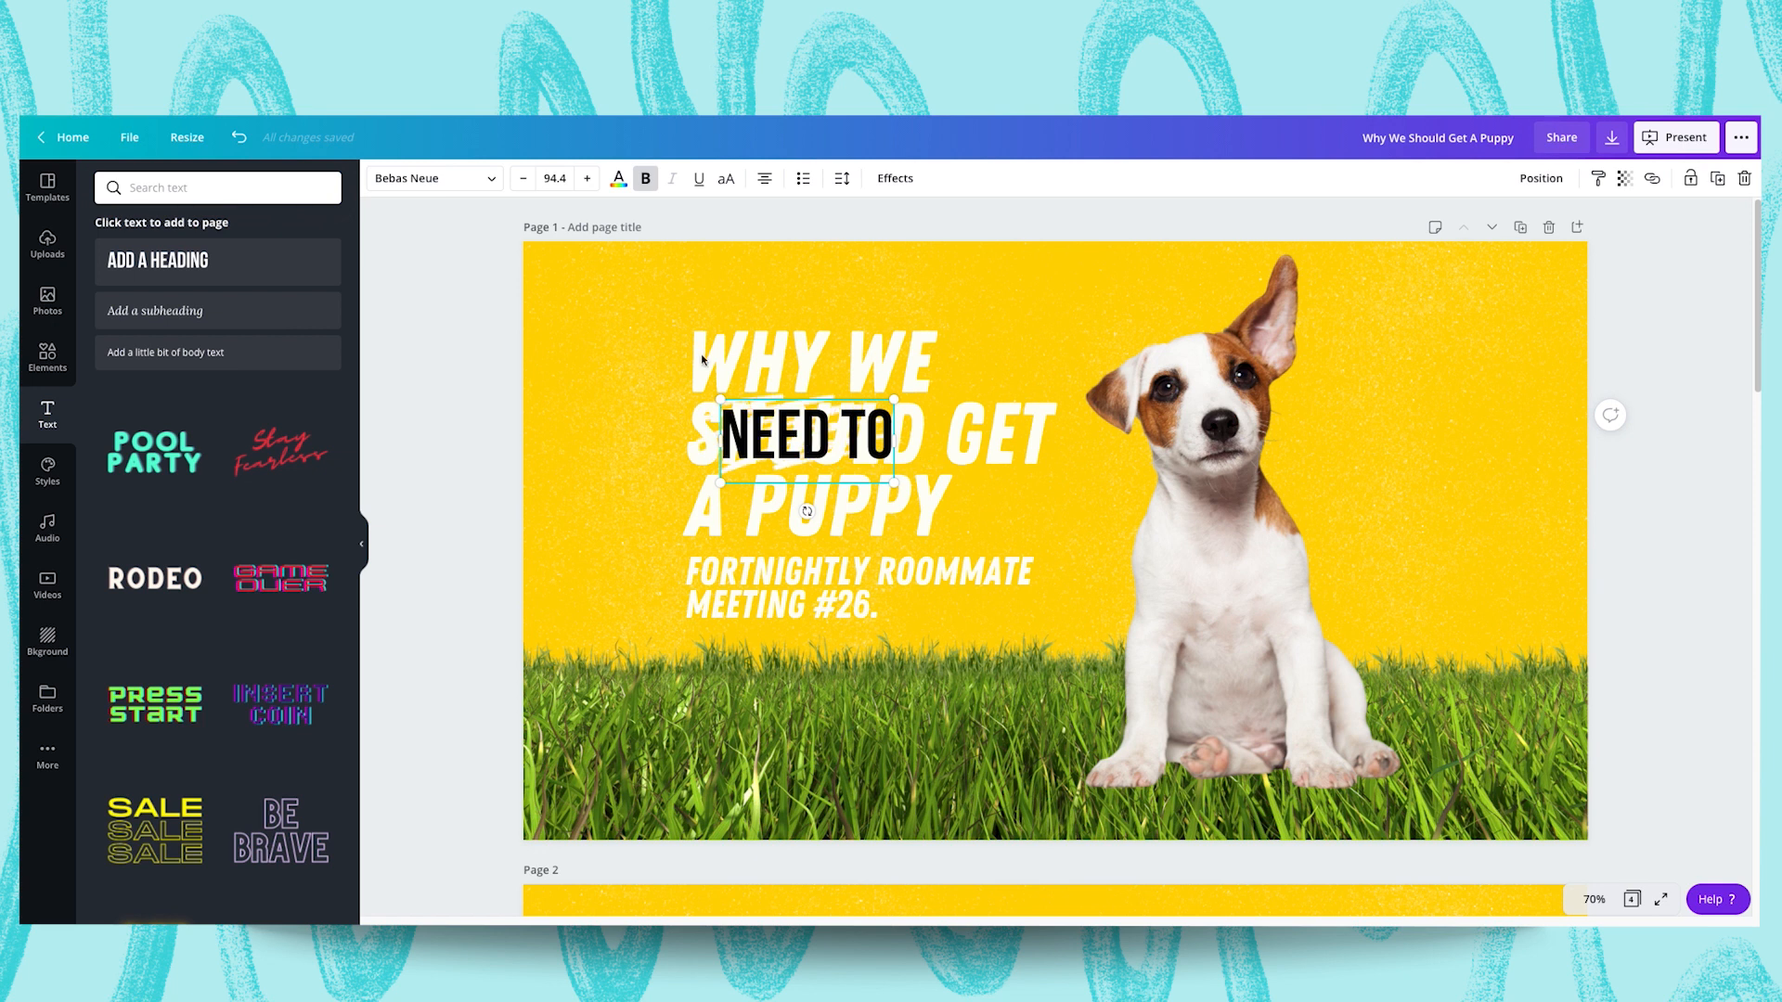
pyautogui.click(426, 178)
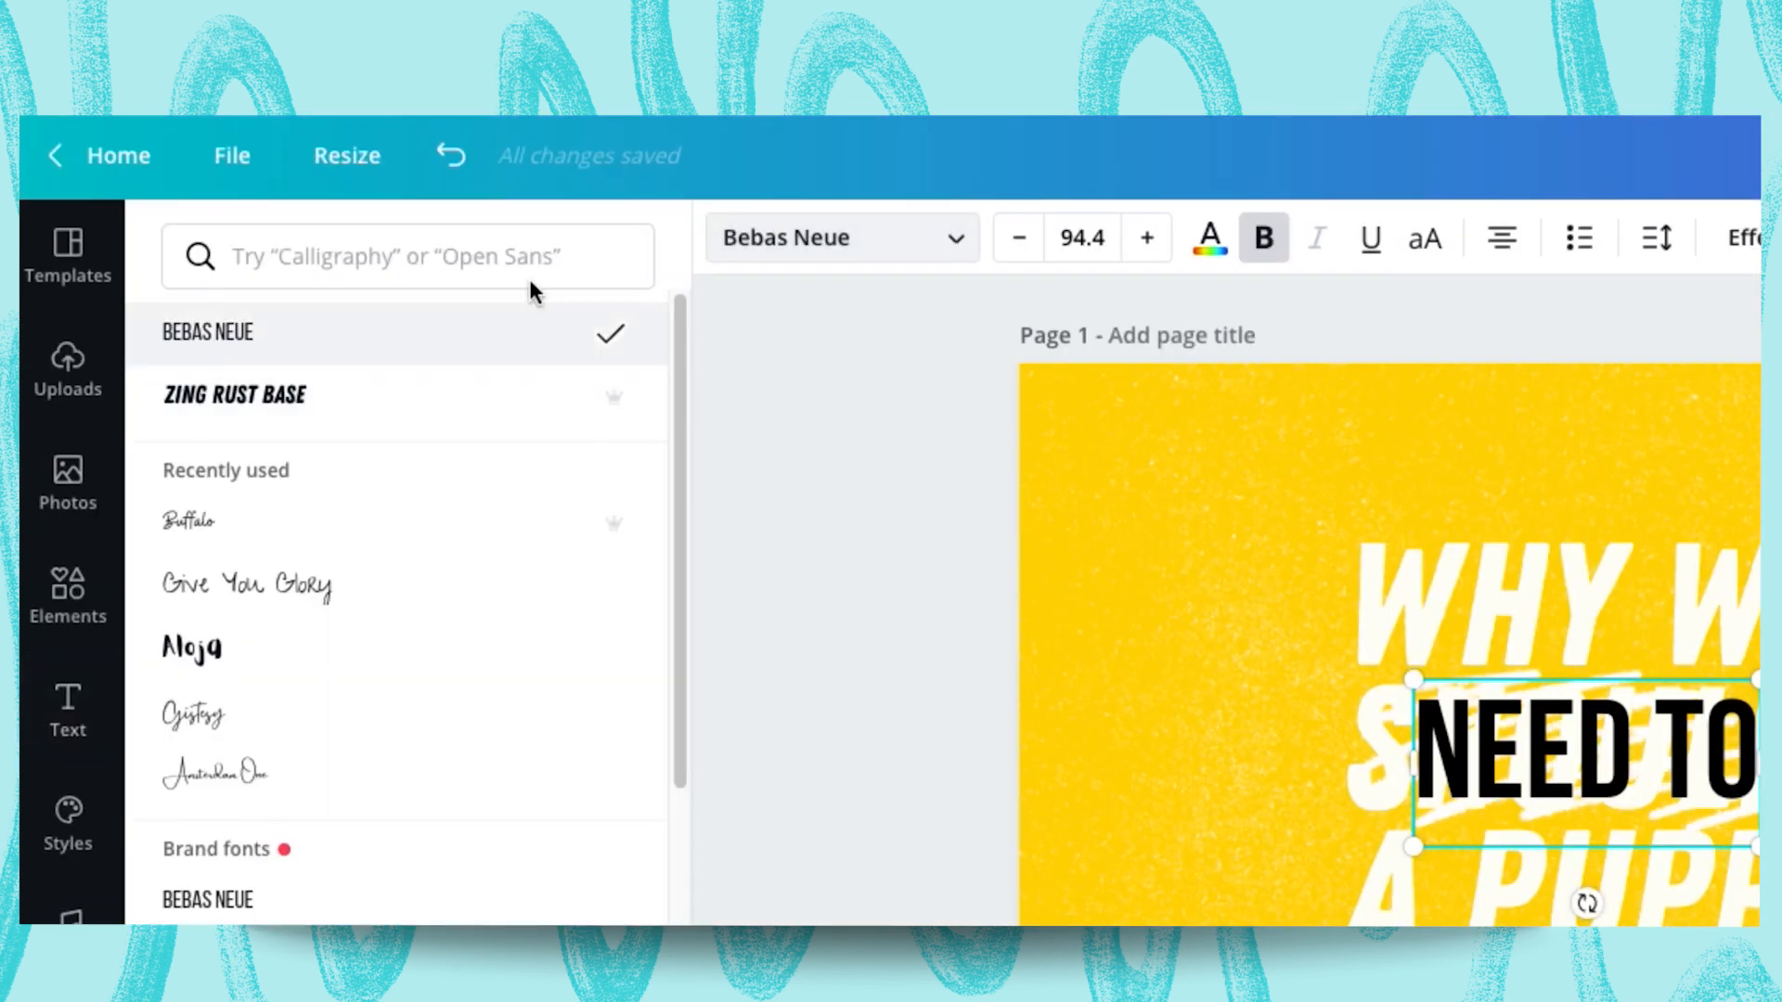
pyautogui.write('handwritten')
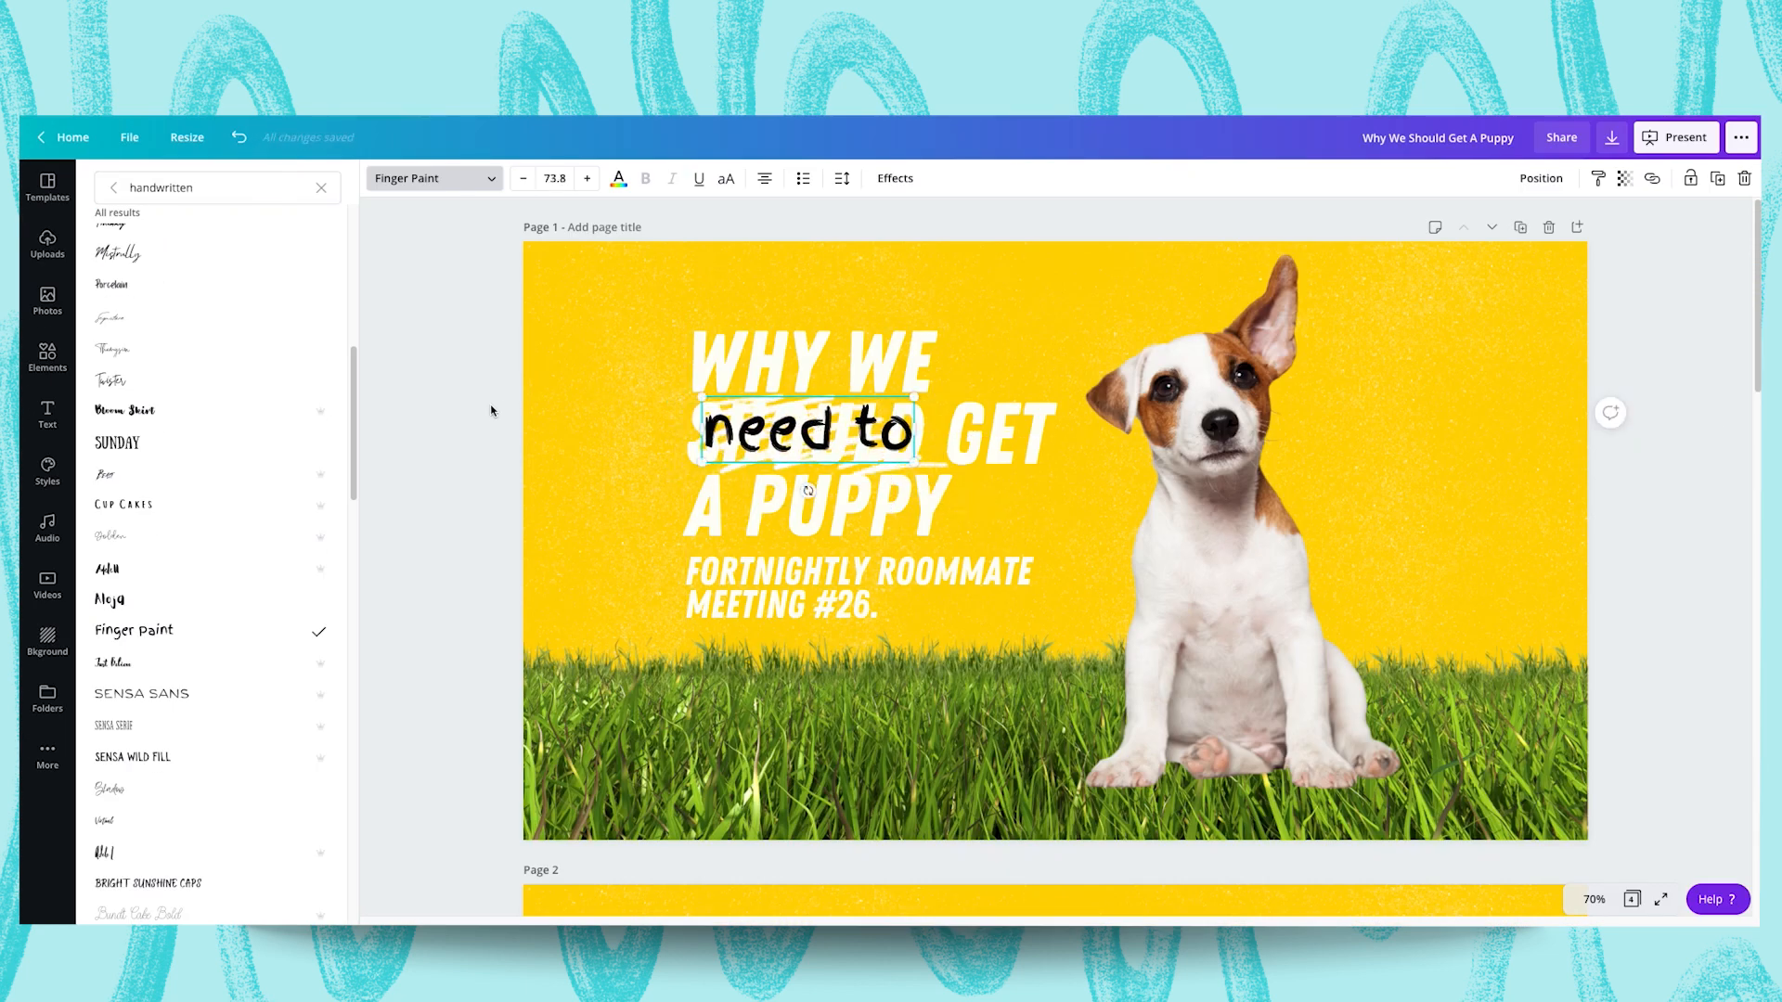
pyautogui.click(46, 414)
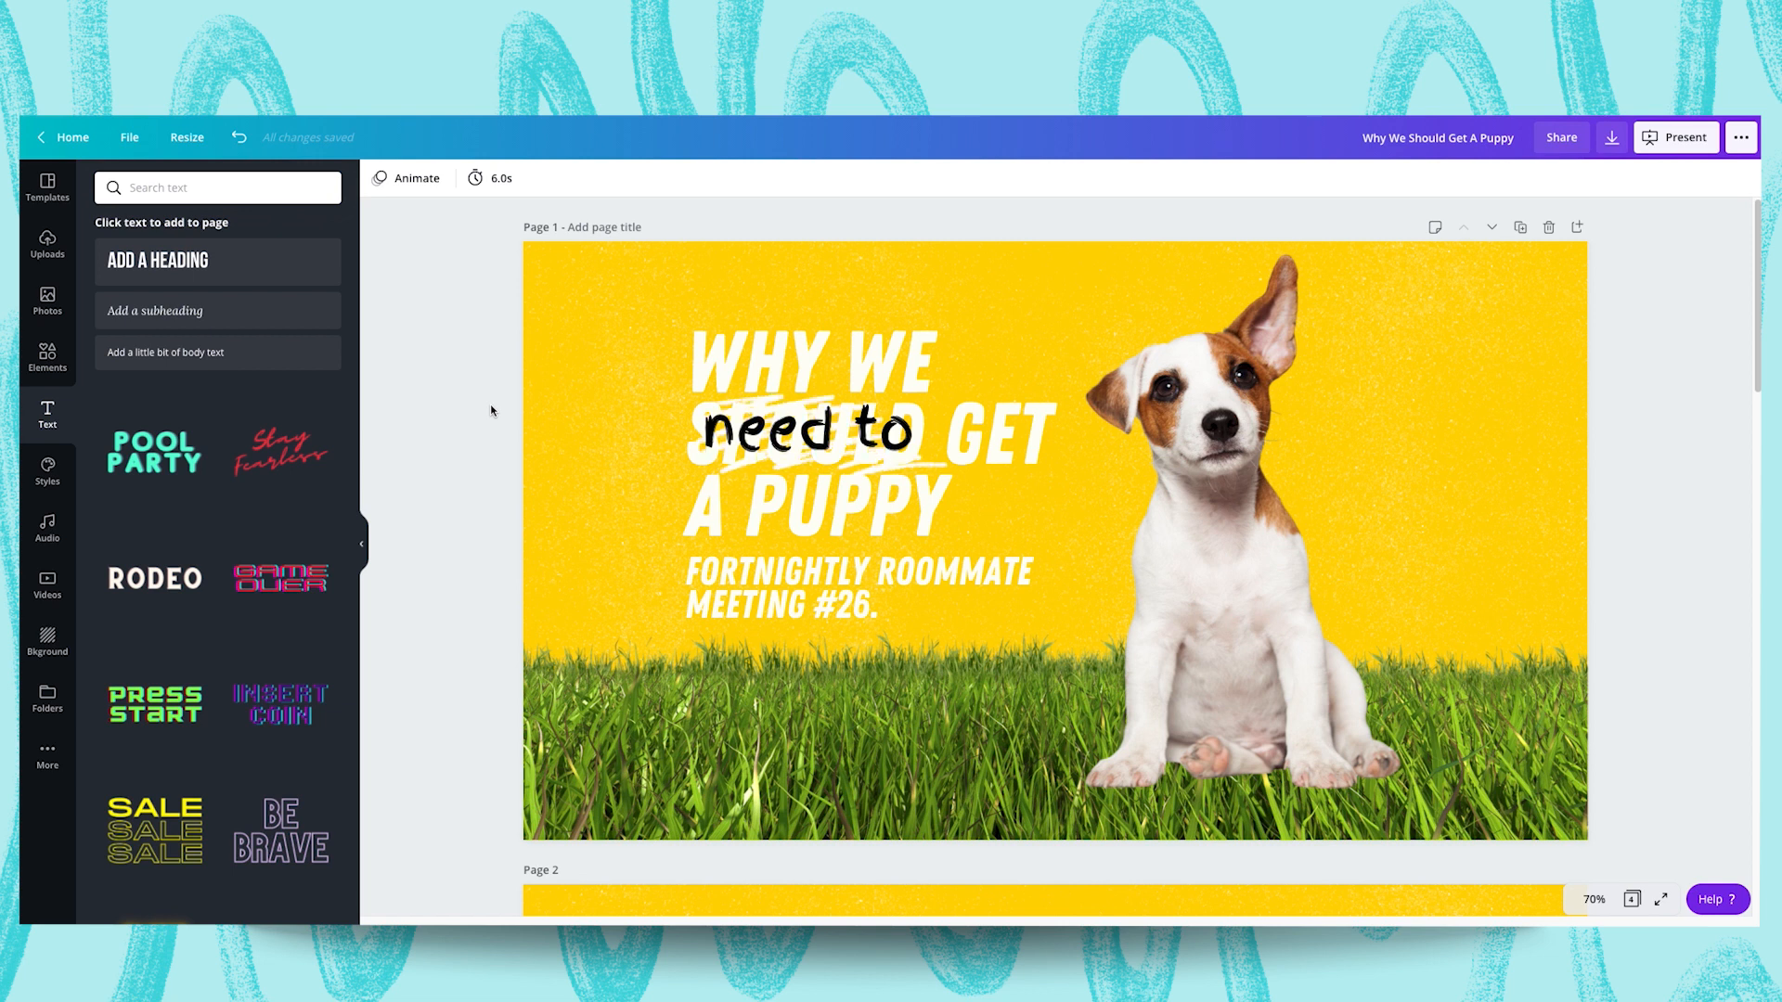
# Scroll to slide 2 and point out the REASONS WHY, CUTENESS!, CARDIO AND WALKS and CUDDLES headings
pyautogui.scroll(-3)
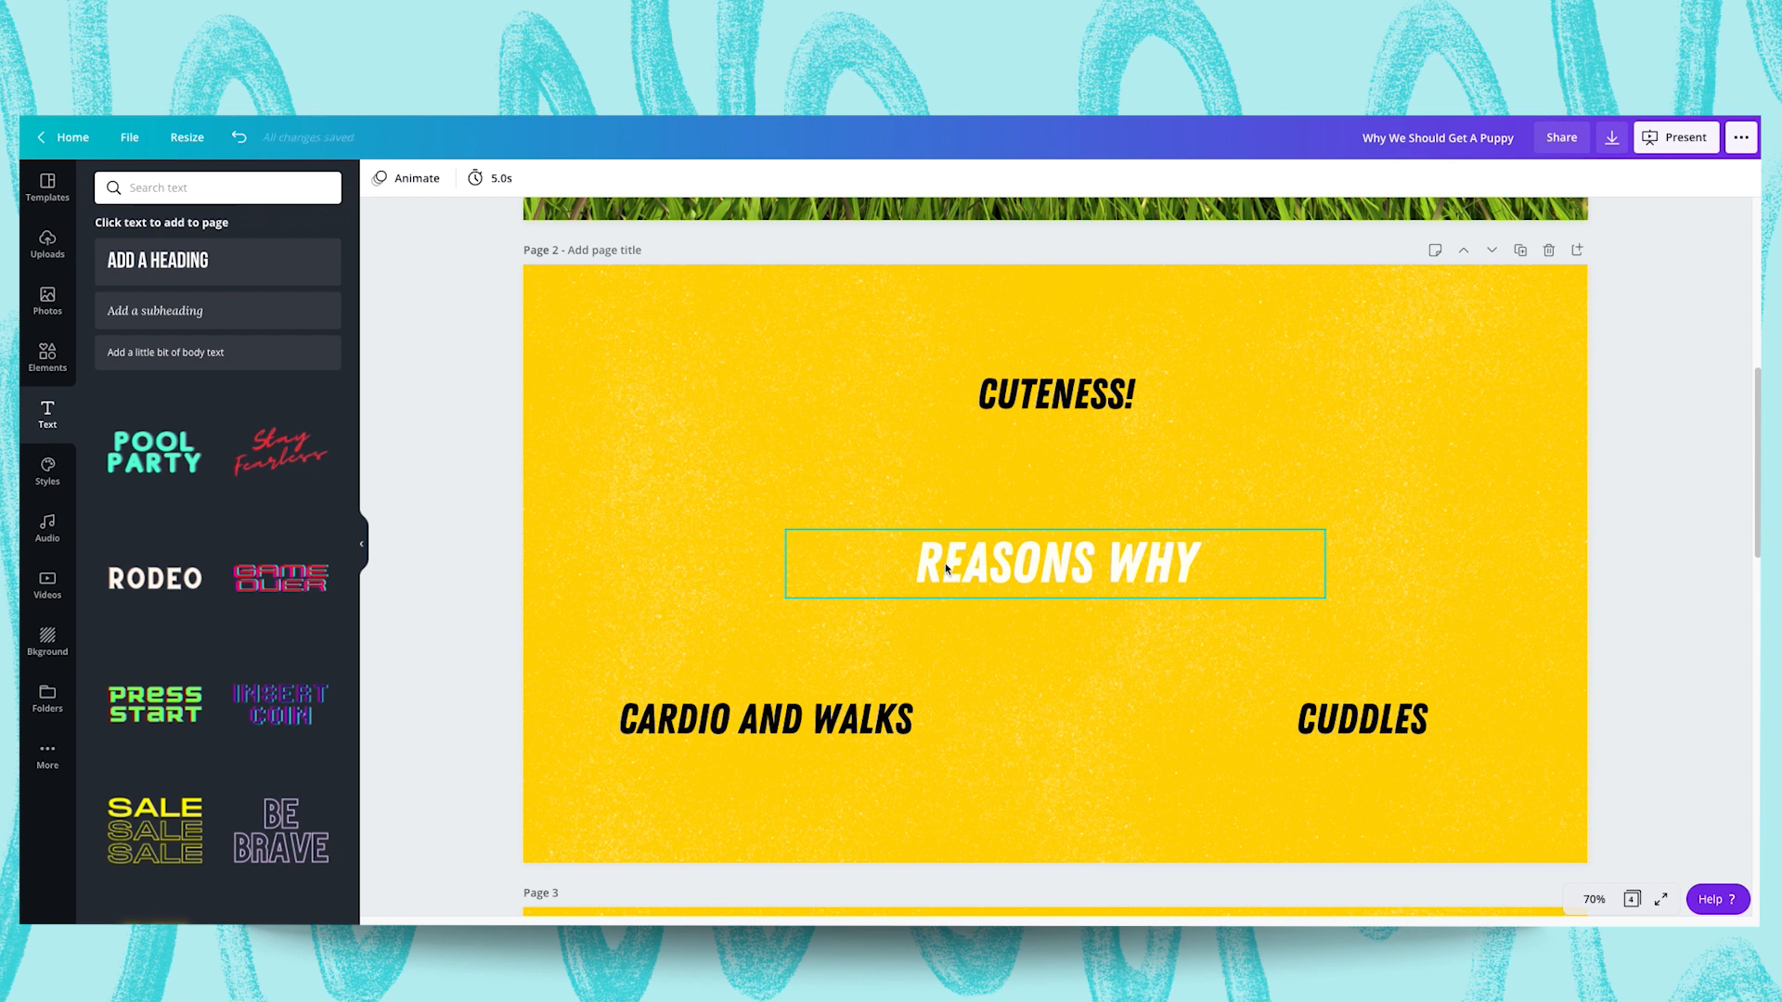
pyautogui.click(764, 720)
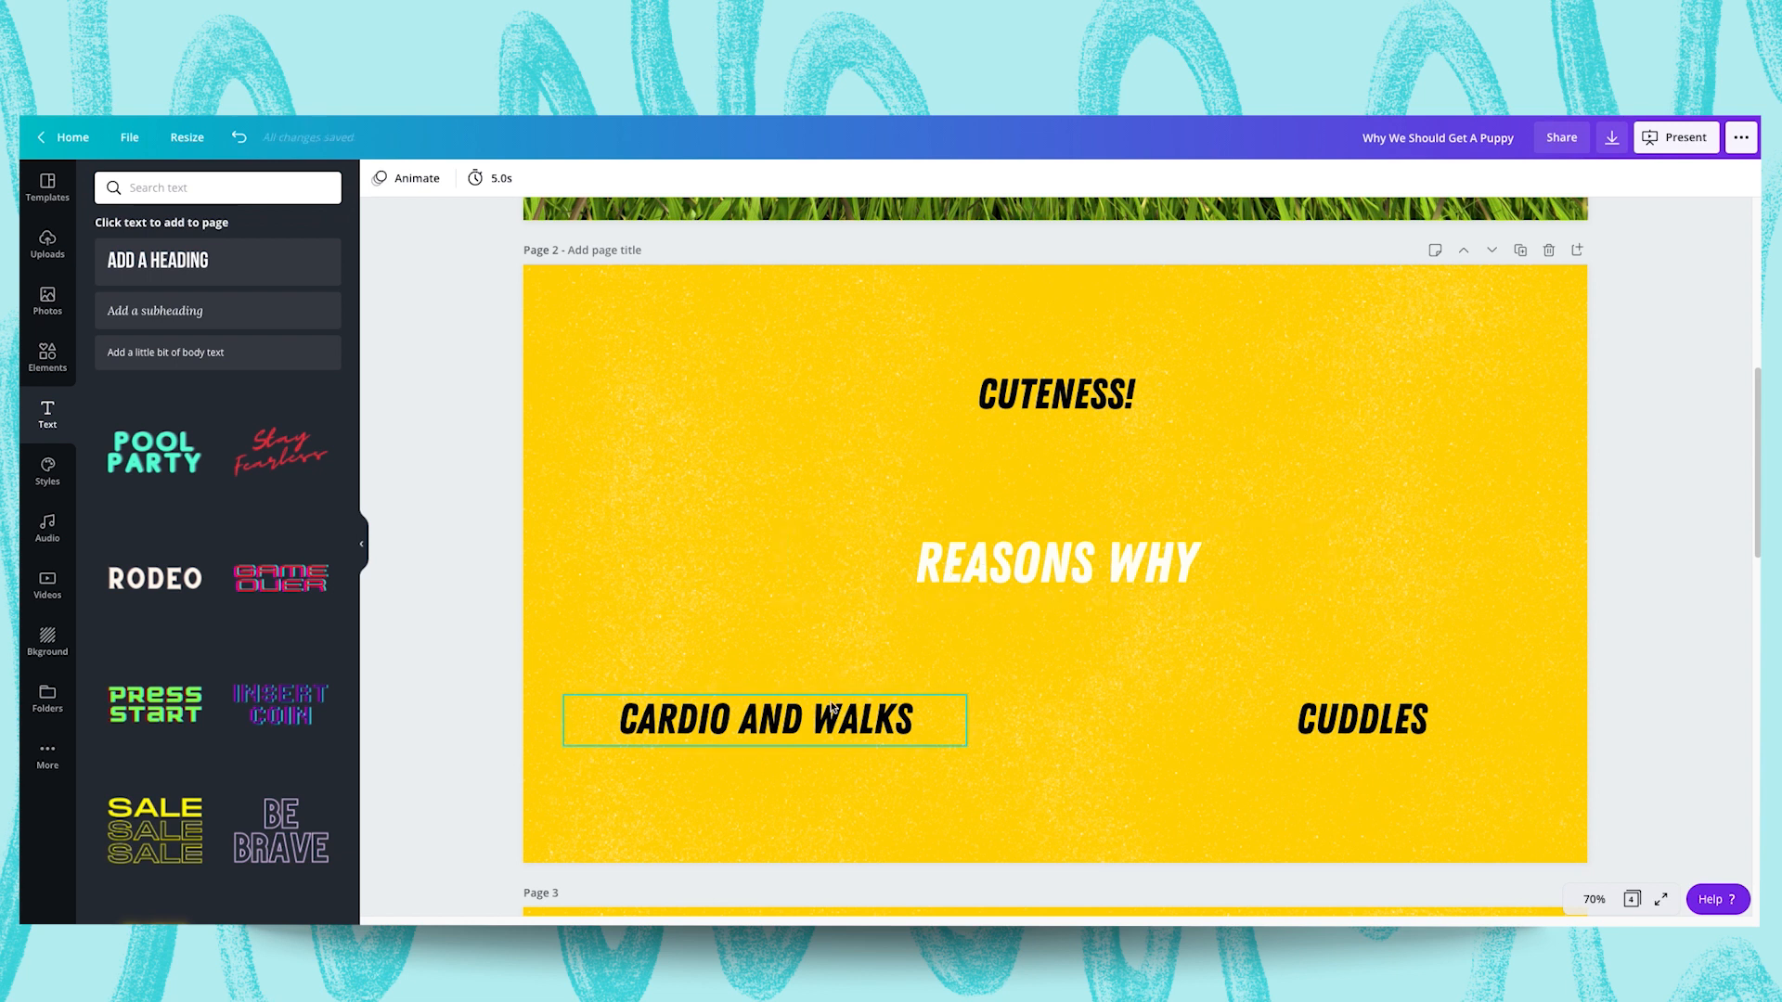
pyautogui.moveTo(757, 718)
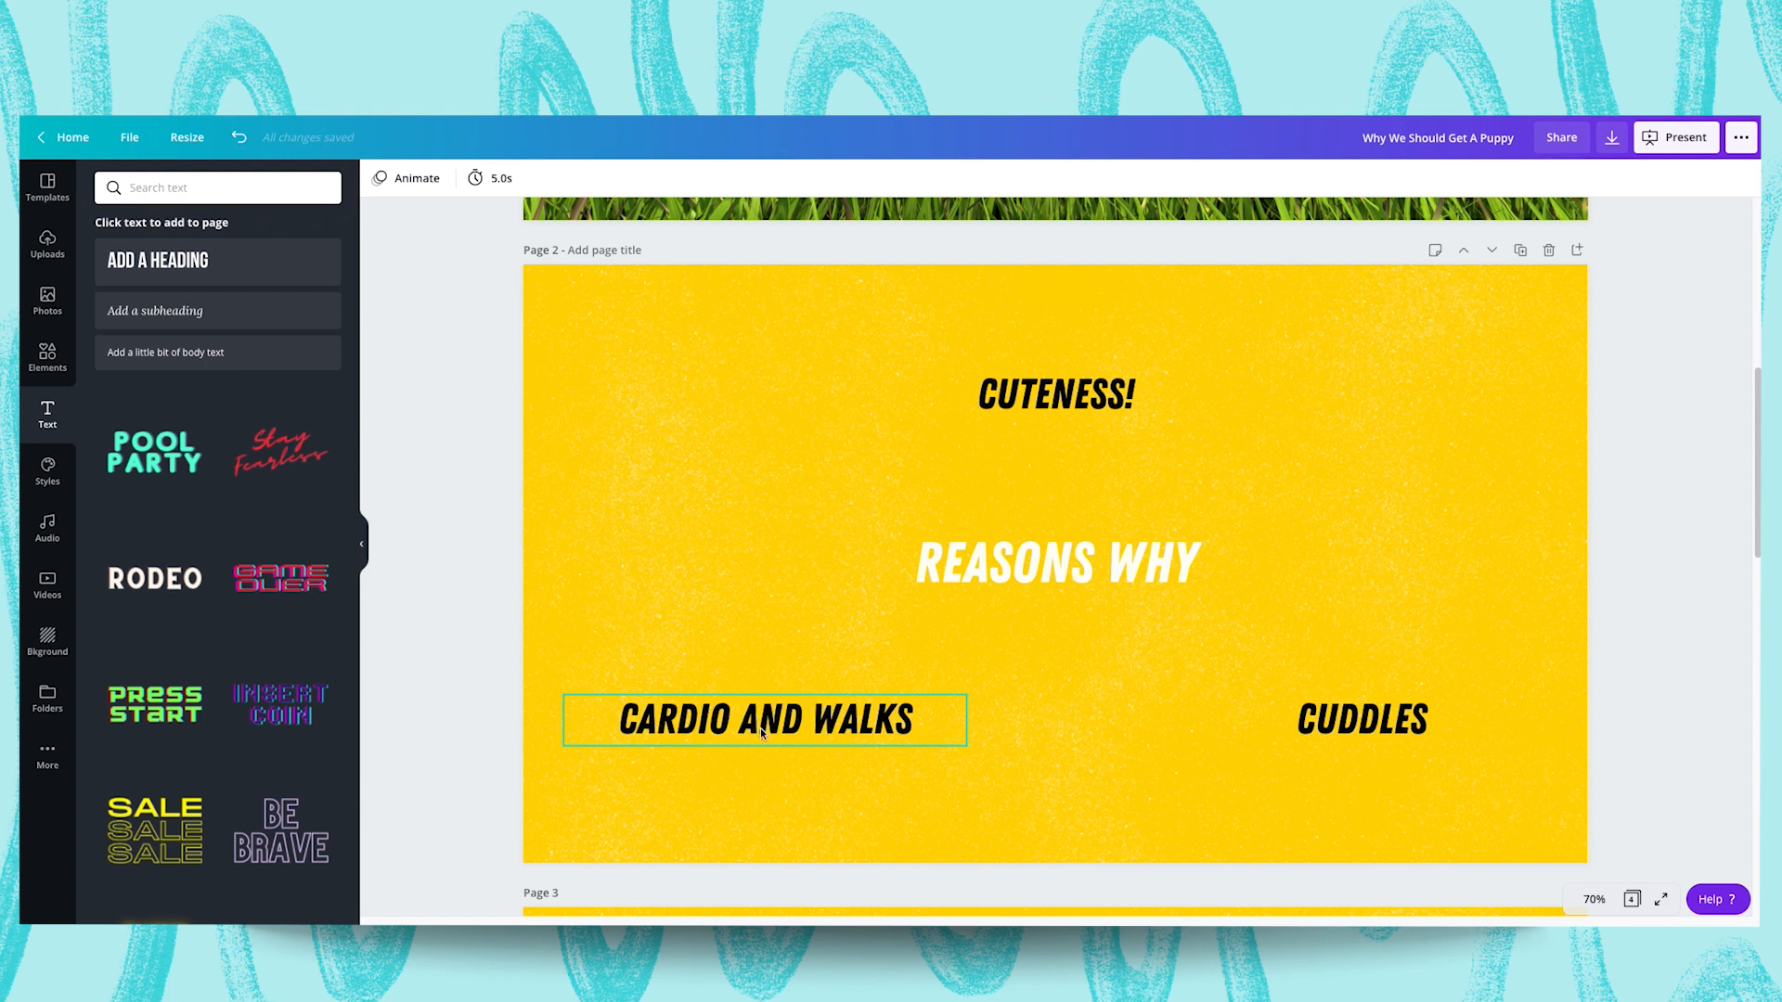
pyautogui.click(841, 616)
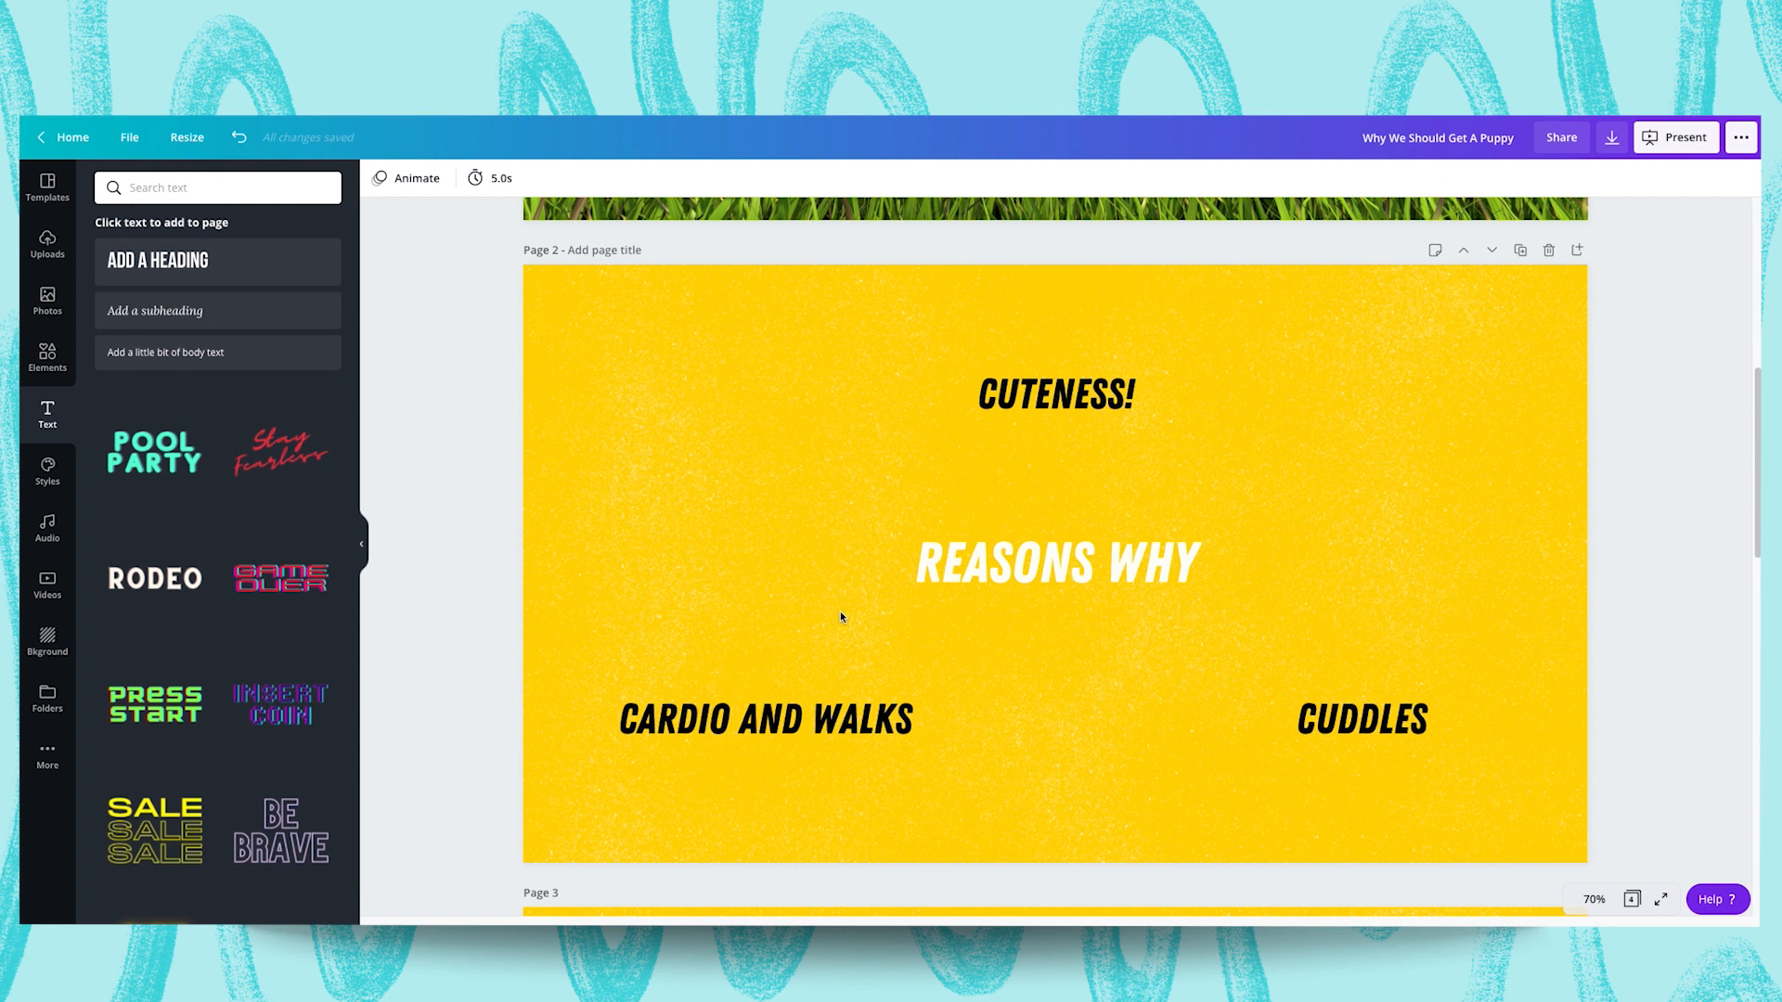
pyautogui.click(1054, 393)
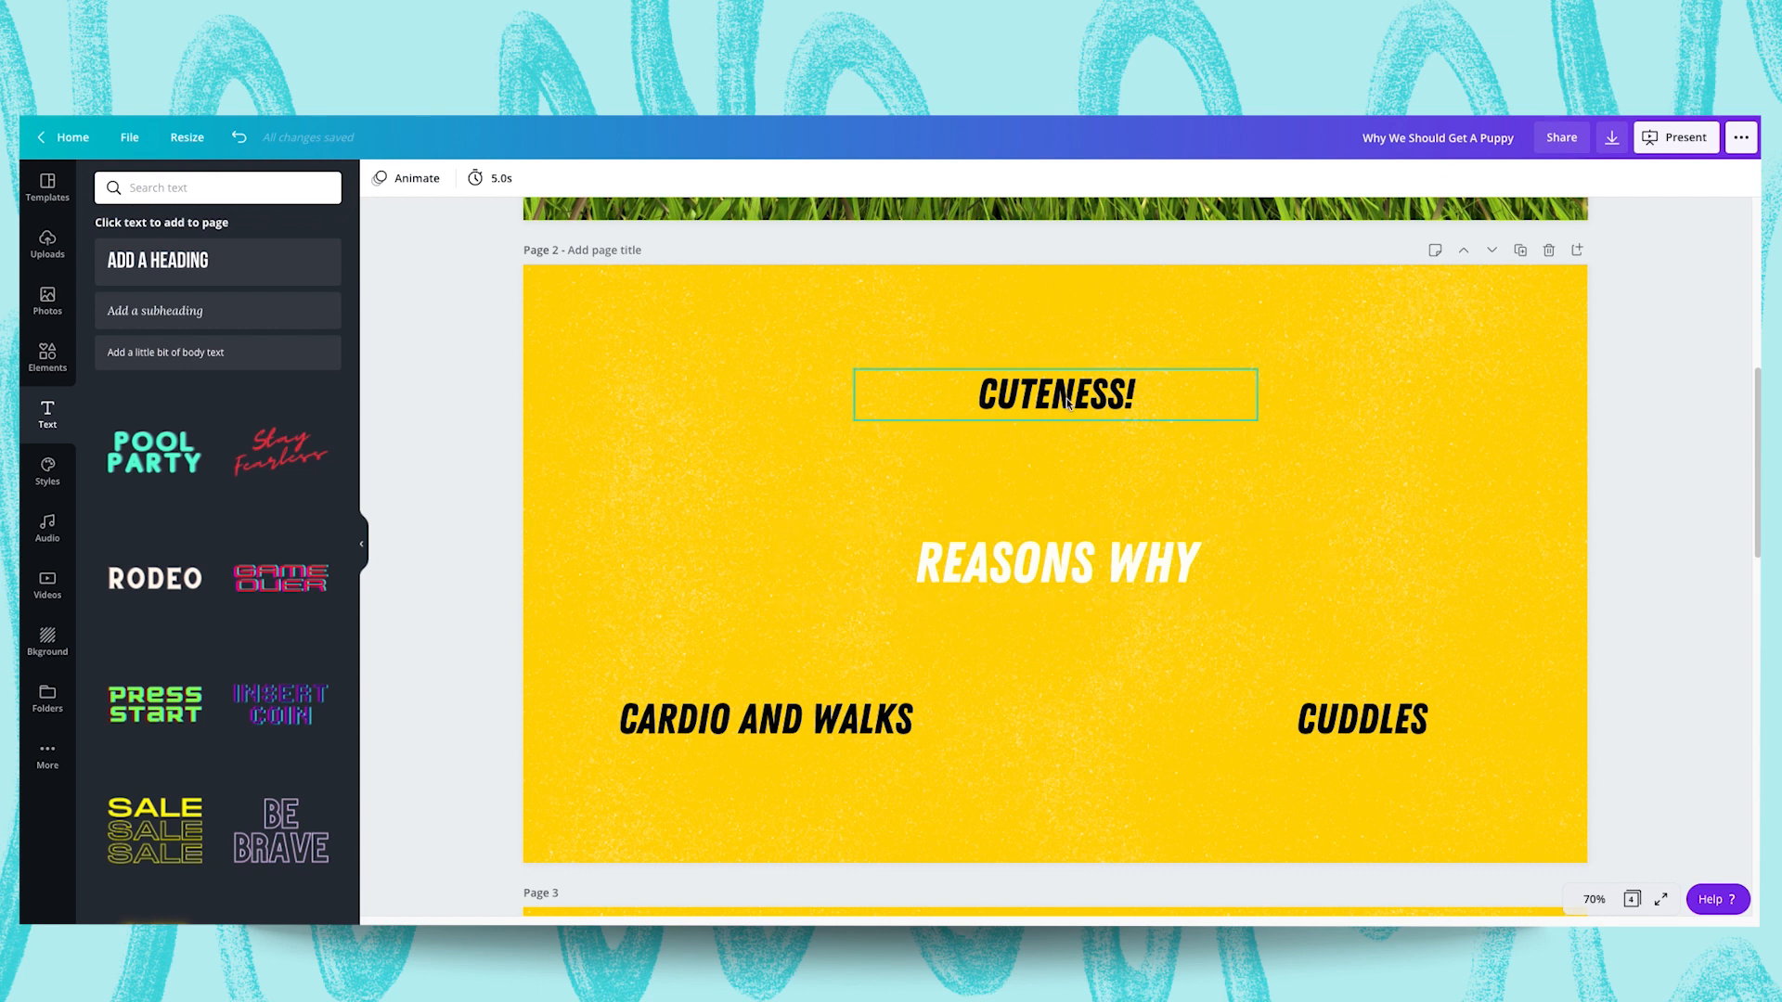
pyautogui.click(1361, 720)
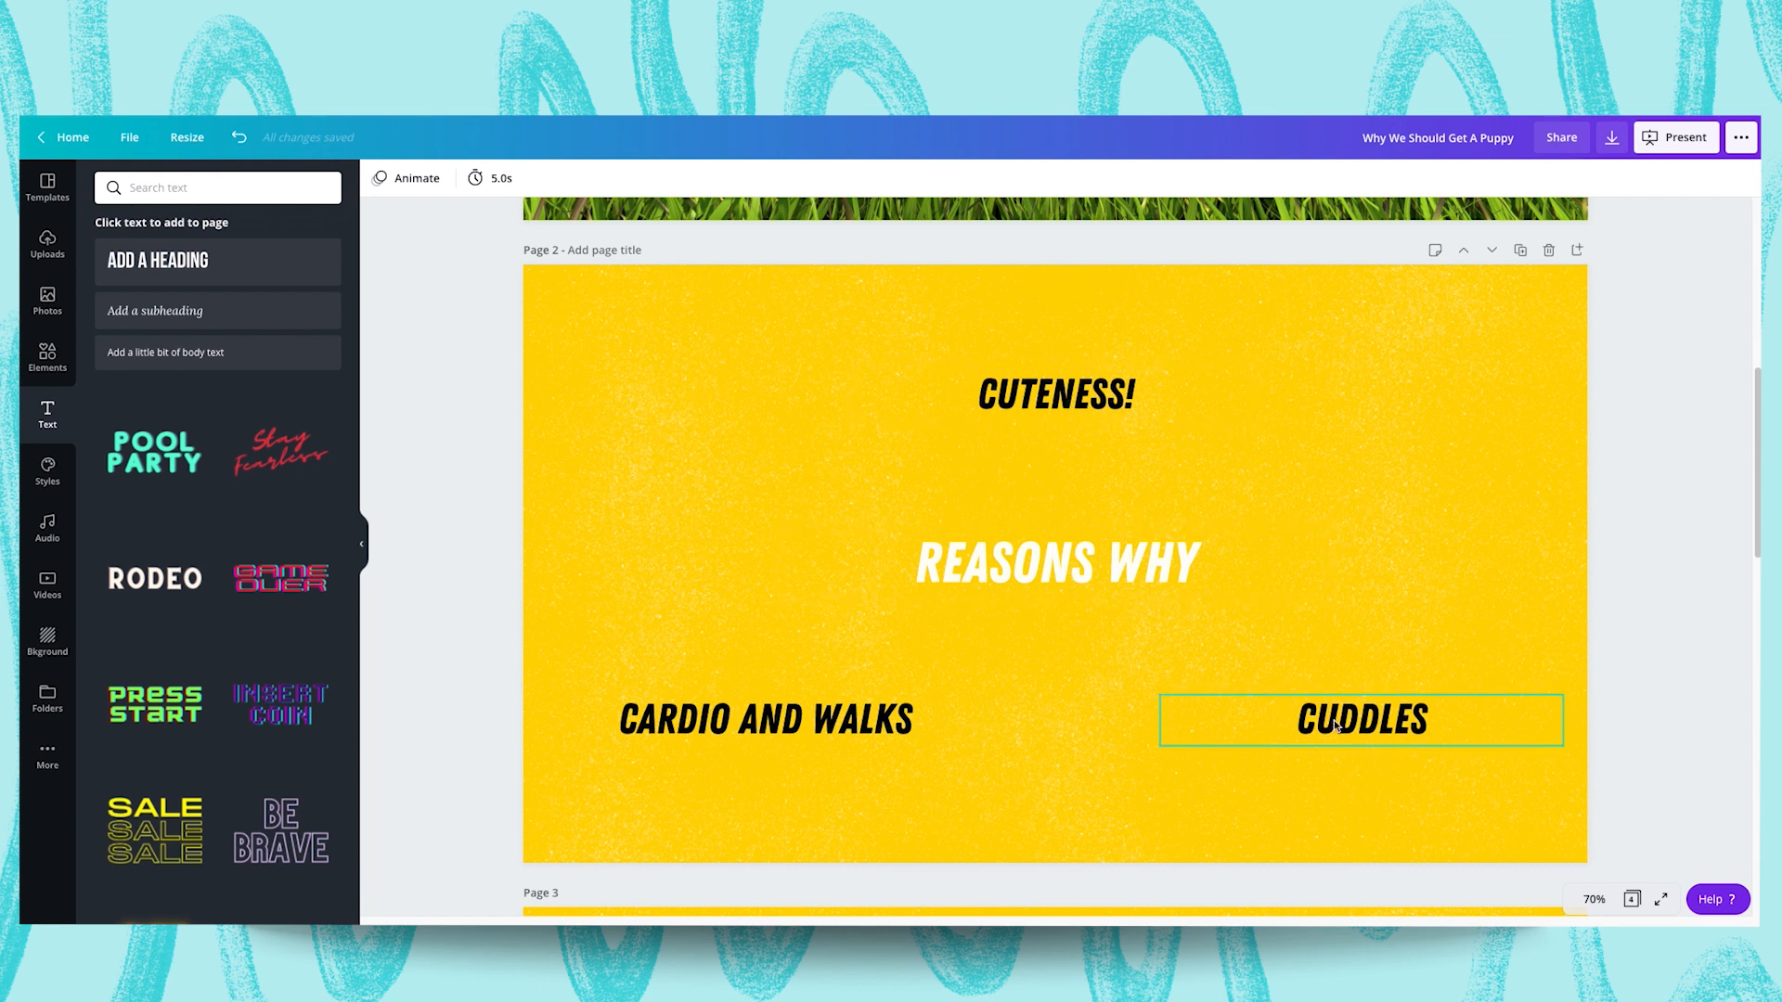
pyautogui.click(1054, 562)
pyautogui.write('scribble')
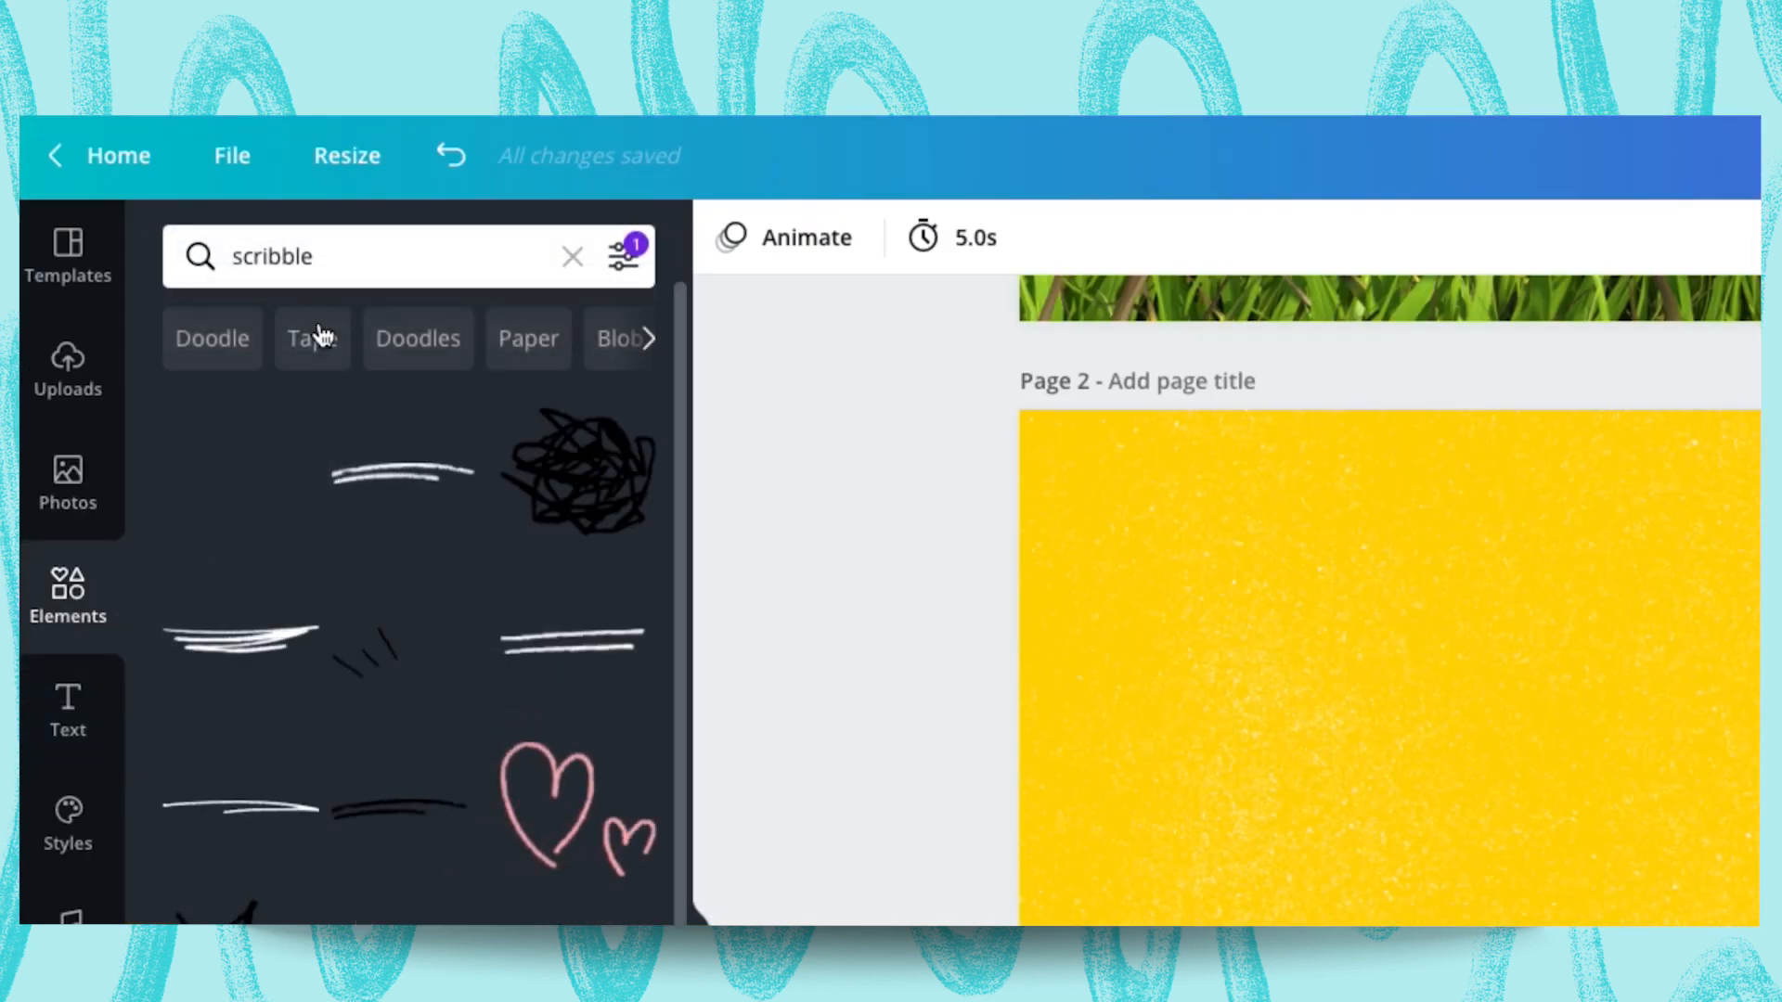
# Search Elements for an animated 'text box' and place a yellow one behind REASONS WHY
pyautogui.click(386, 257)
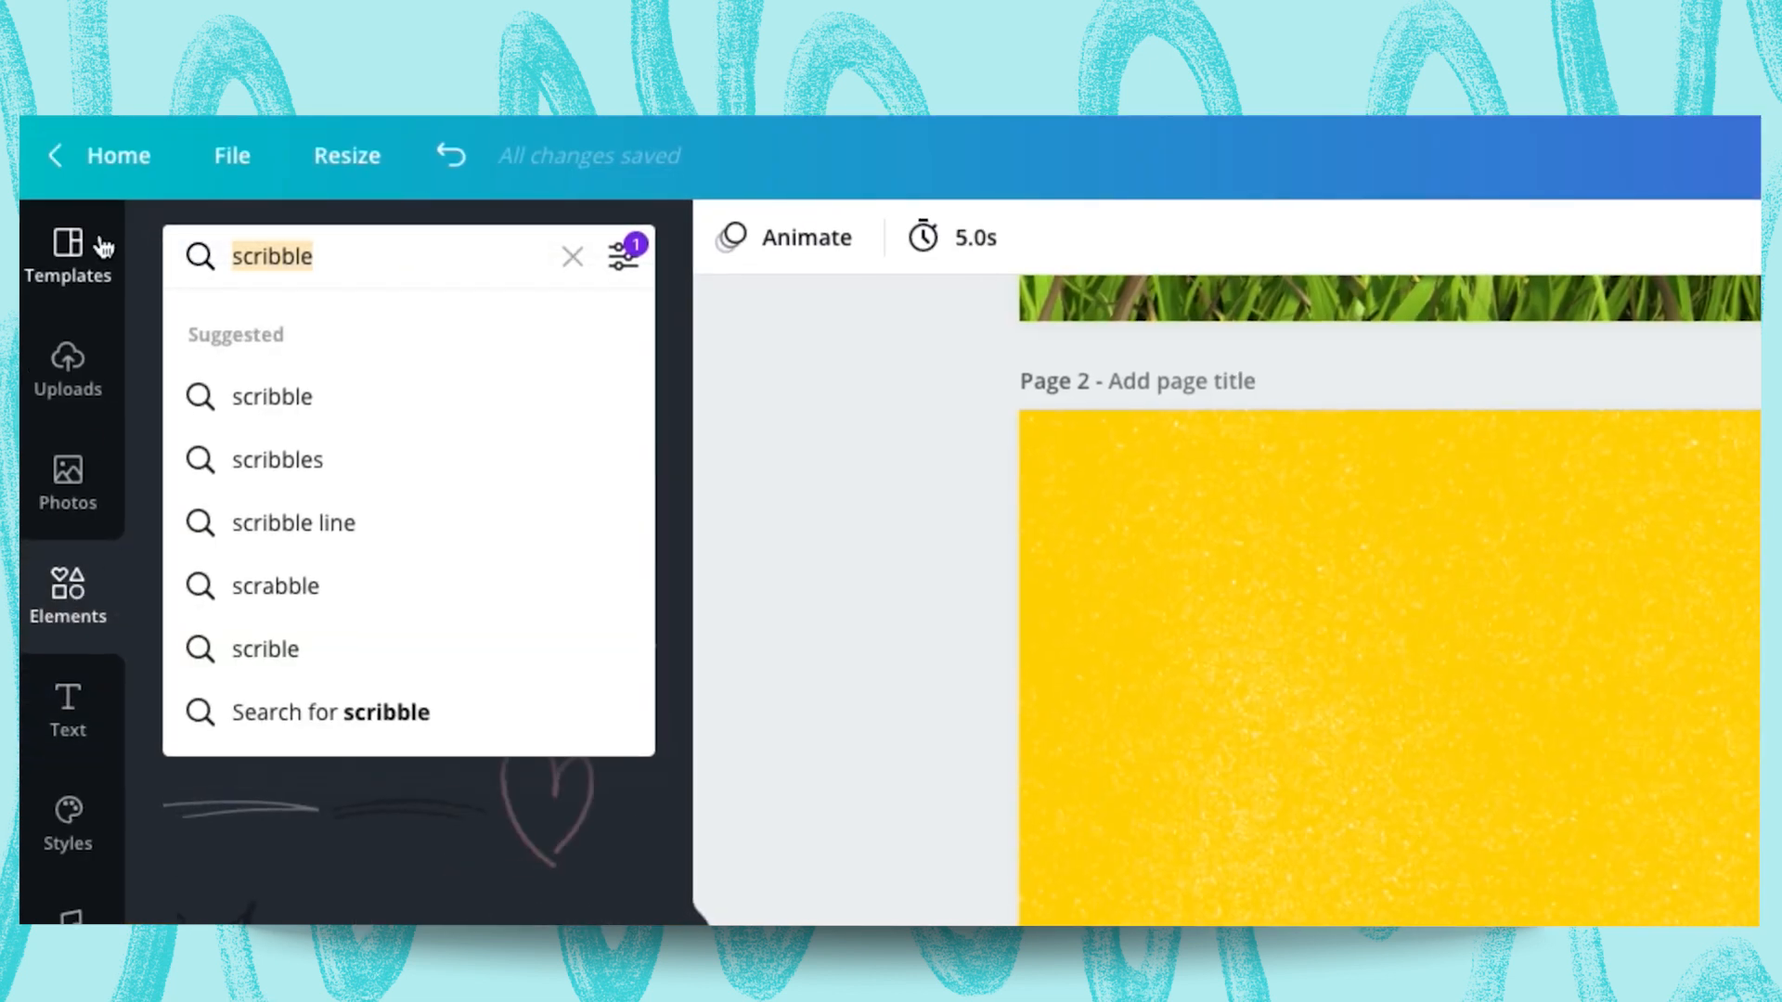
pyautogui.write('text box')
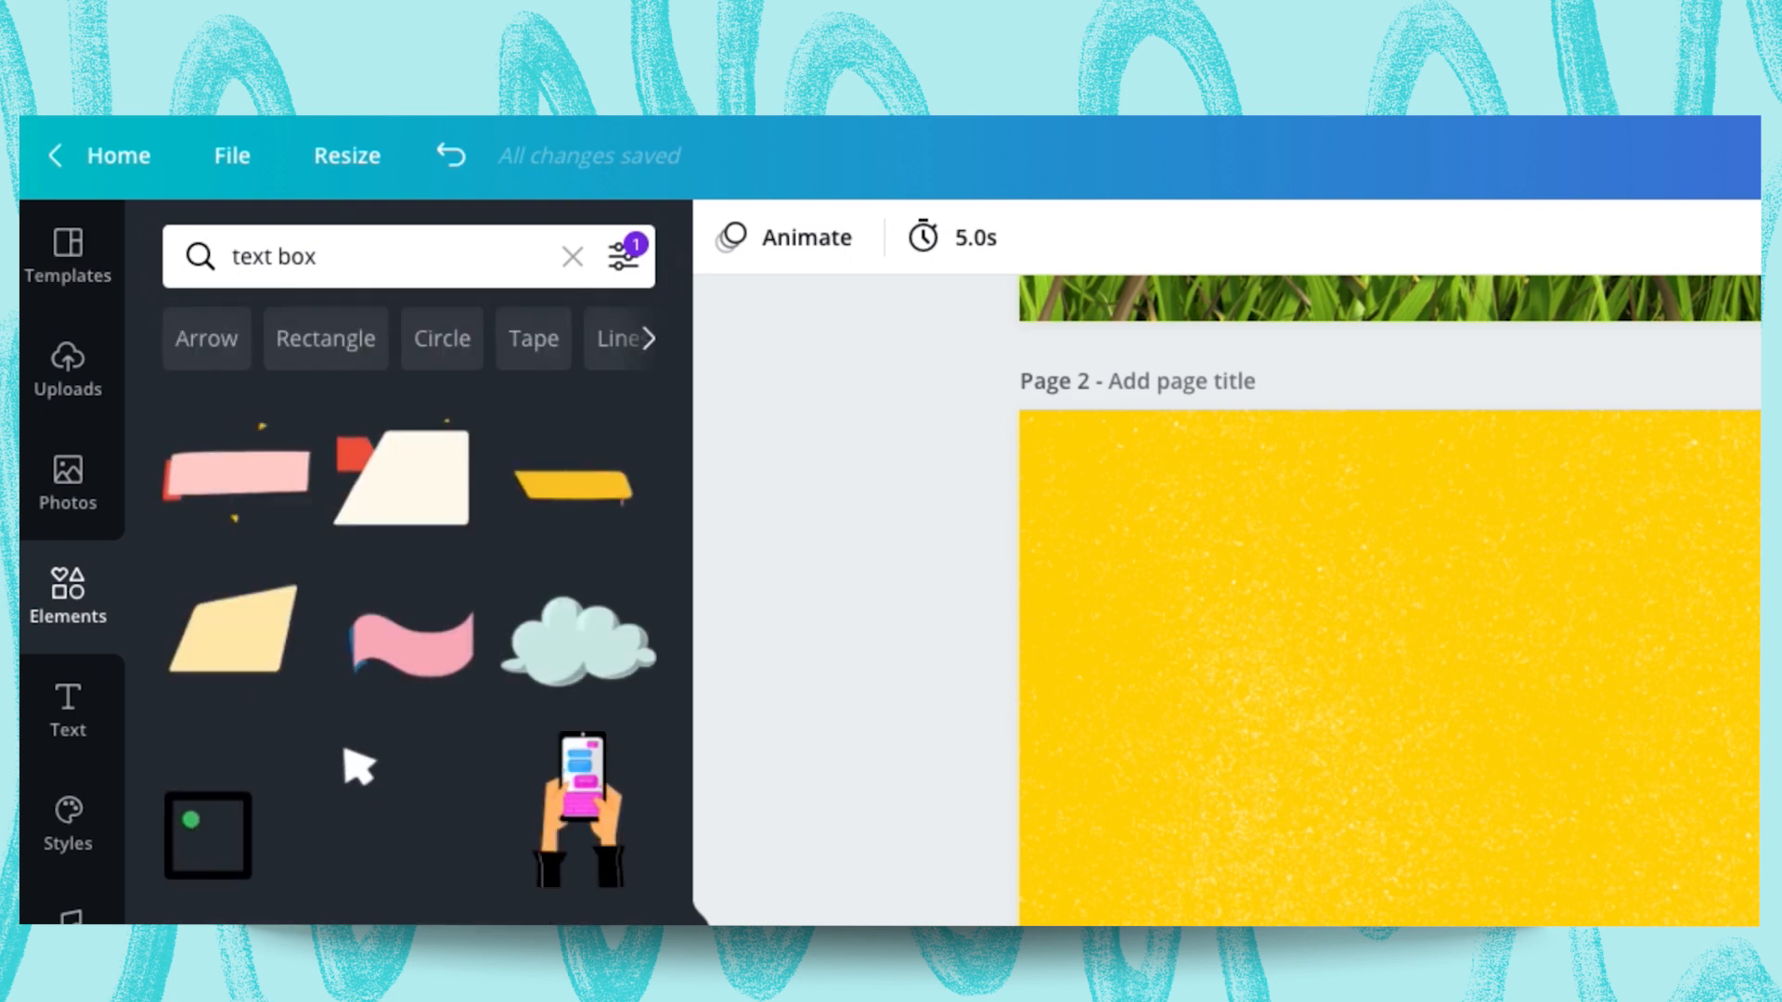
pyautogui.click(622, 254)
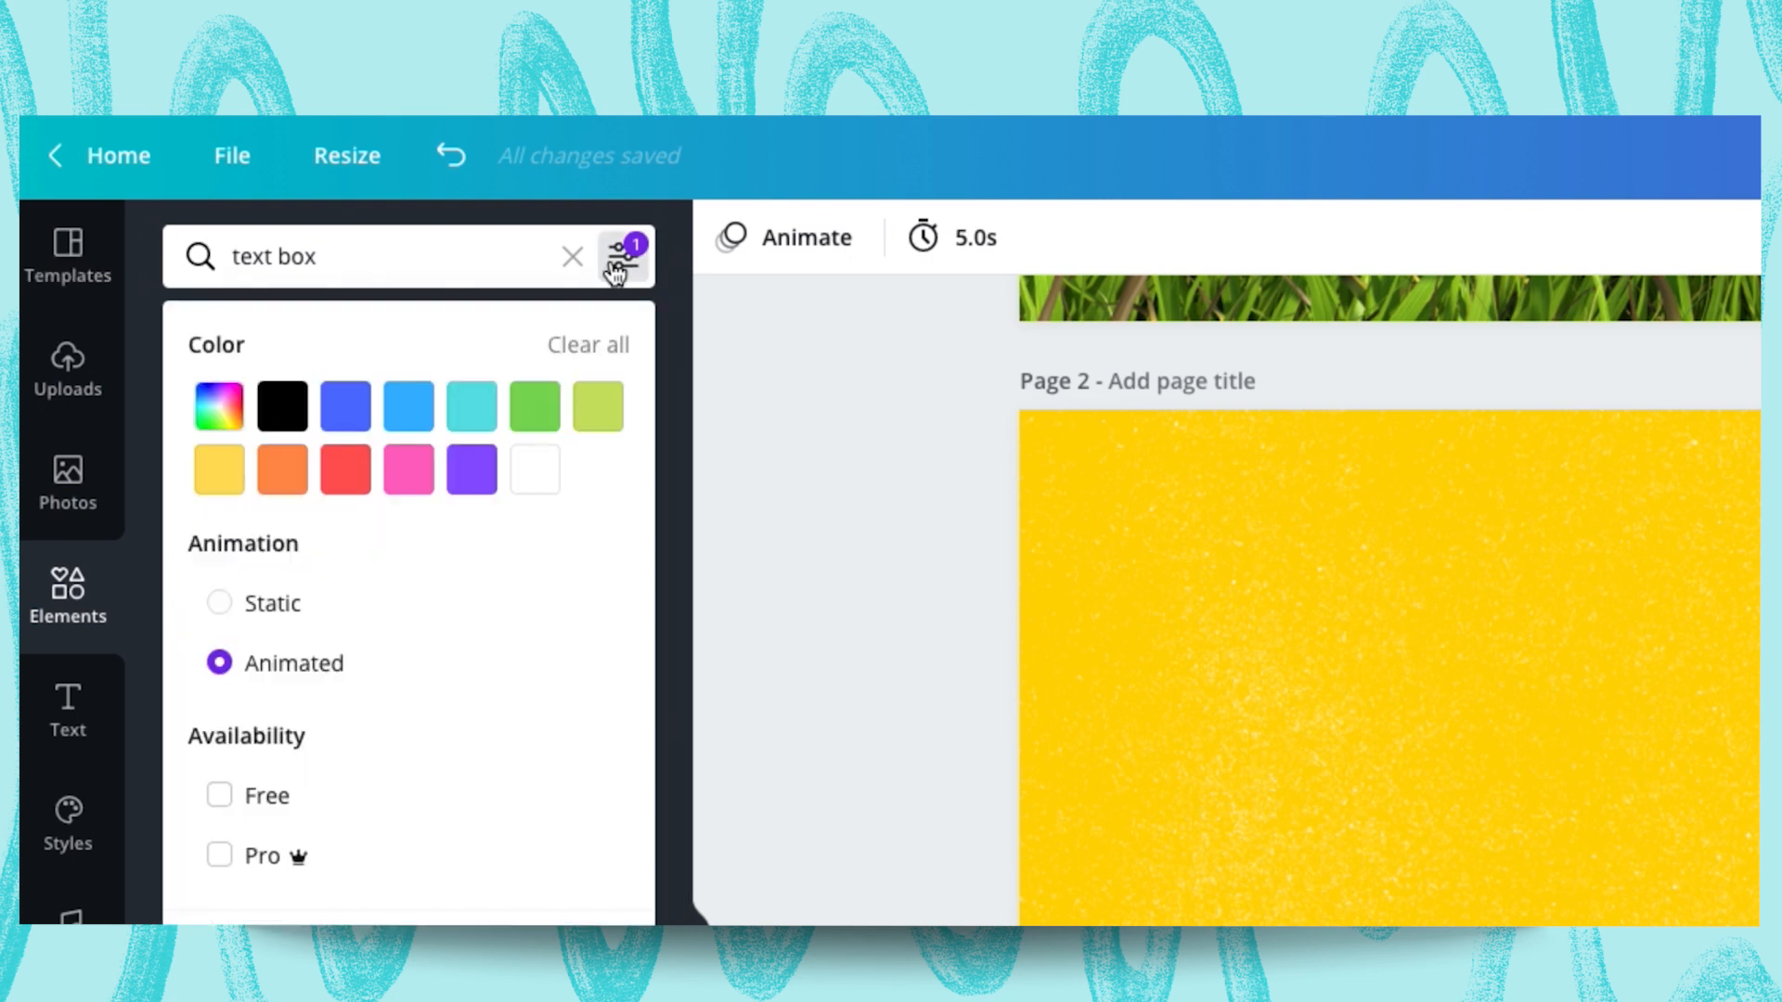
pyautogui.click(620, 256)
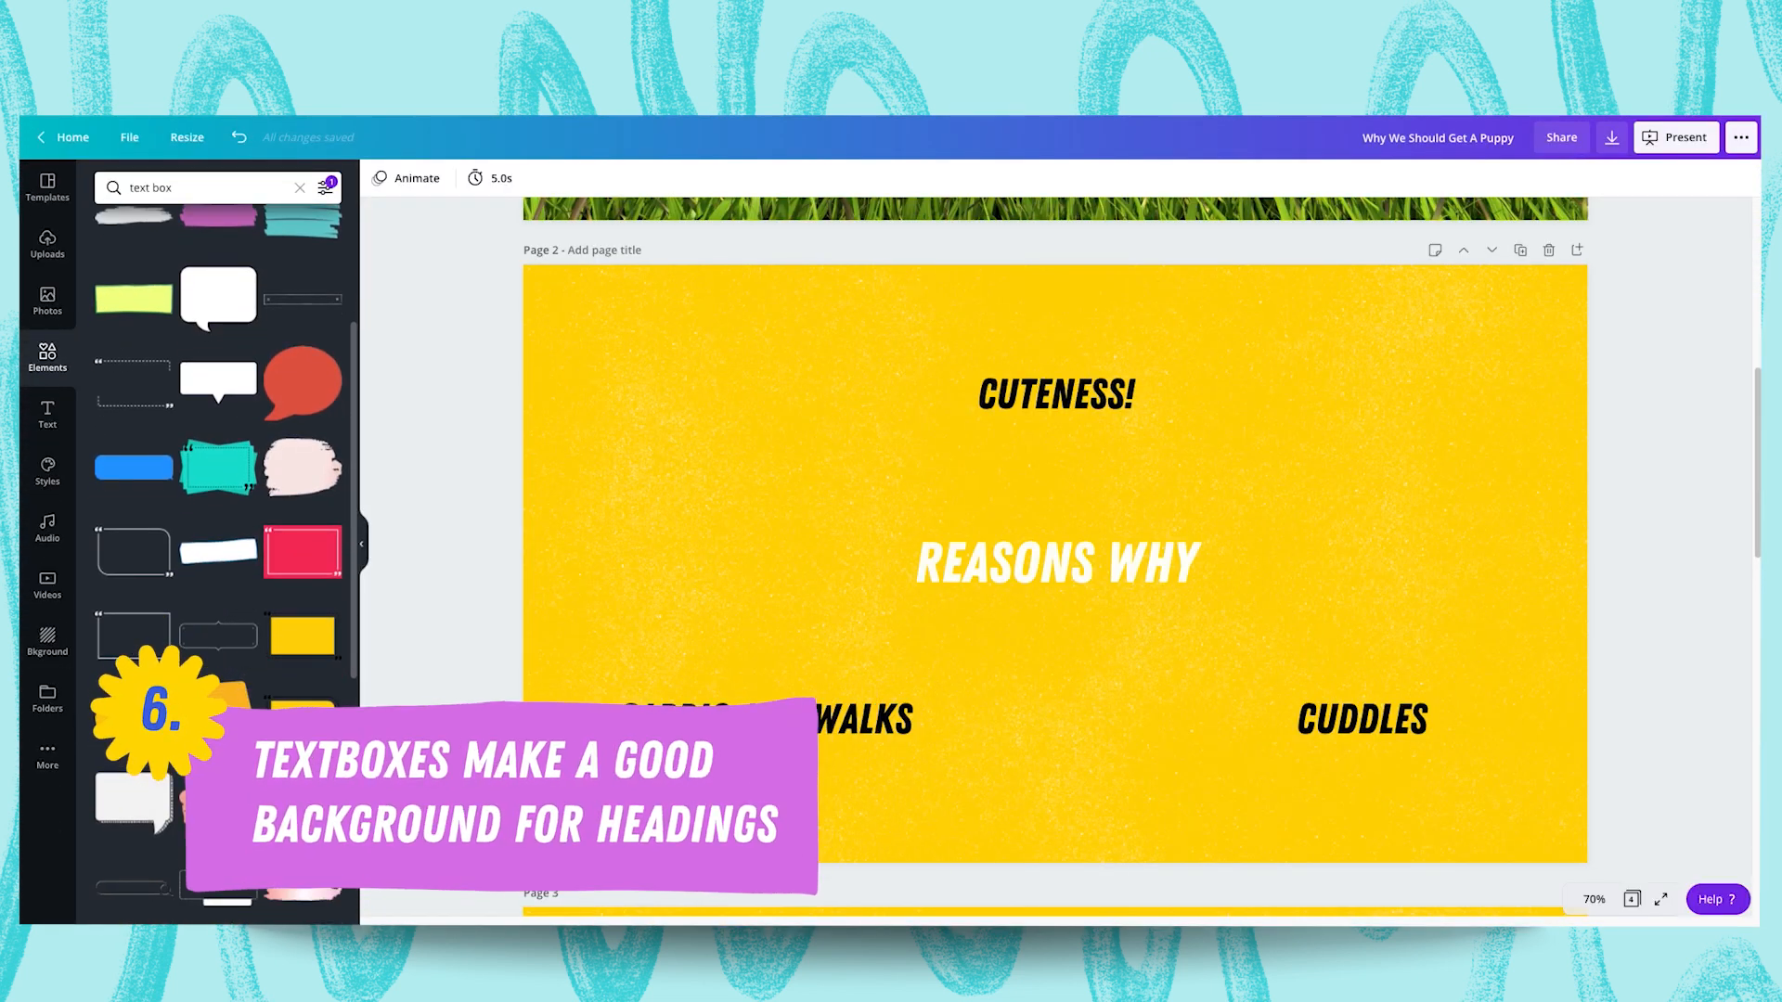
pyautogui.click(1054, 563)
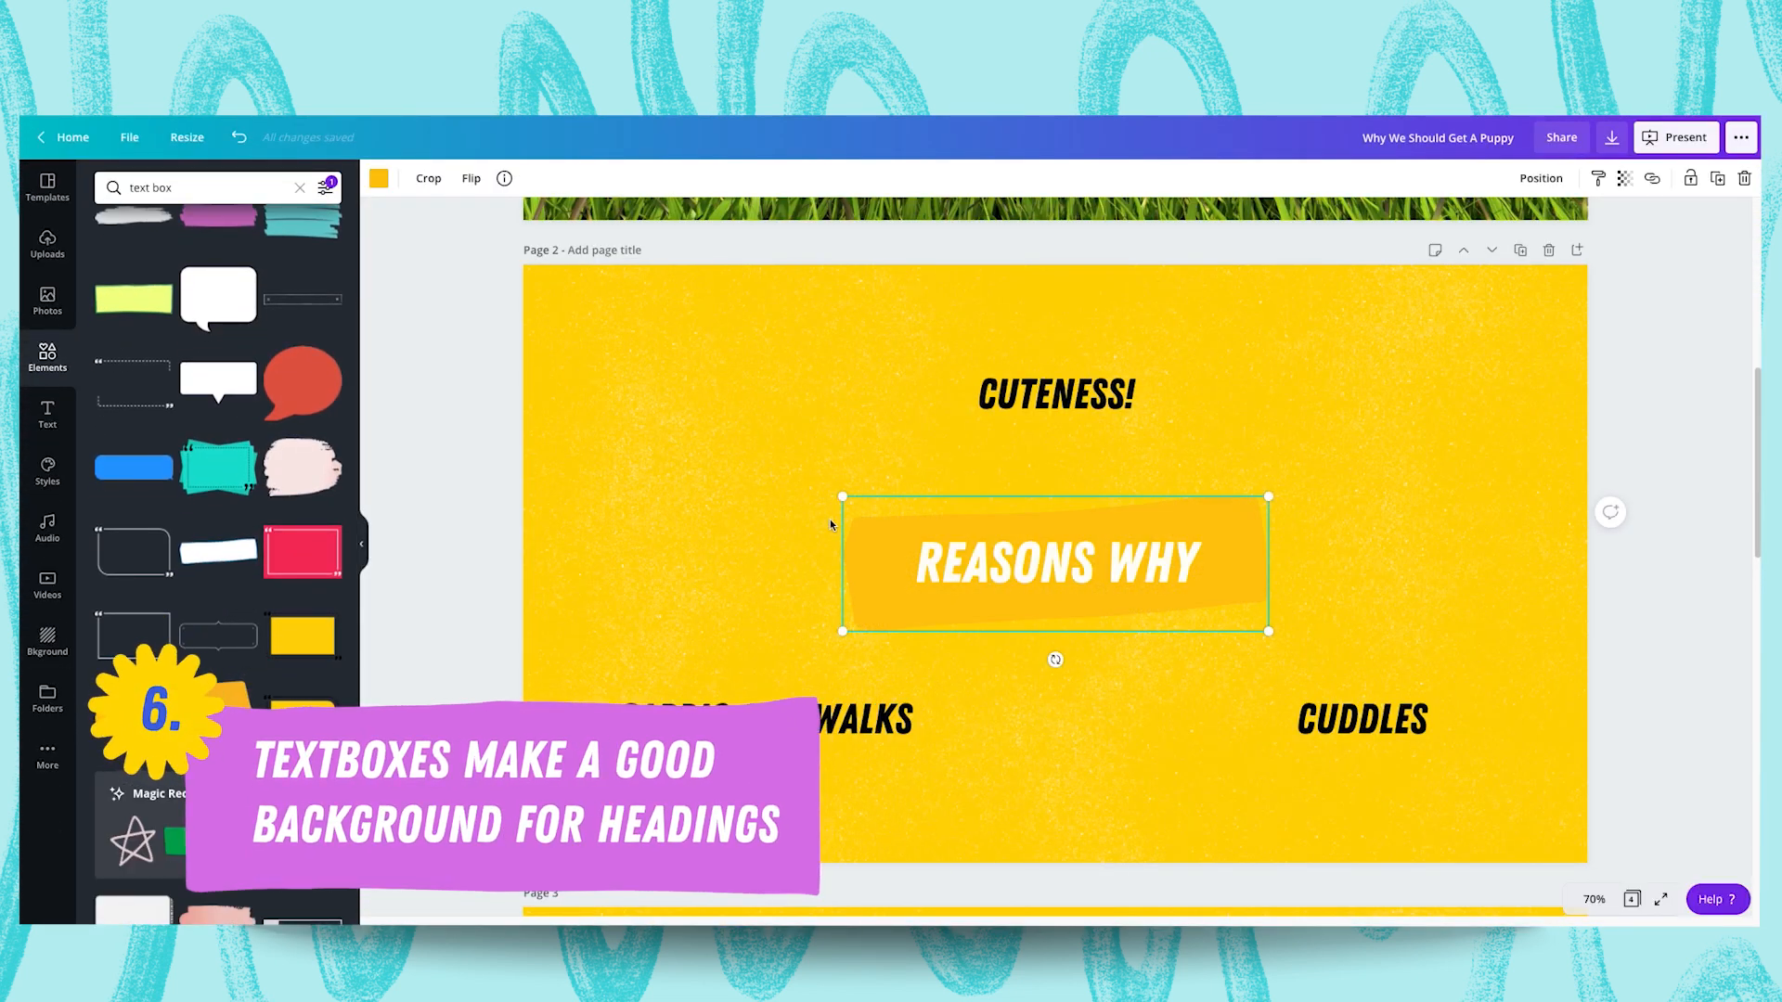
# Recolour the REASONS WHY background shape to a dark reddish-brown swatch
pyautogui.click(379, 179)
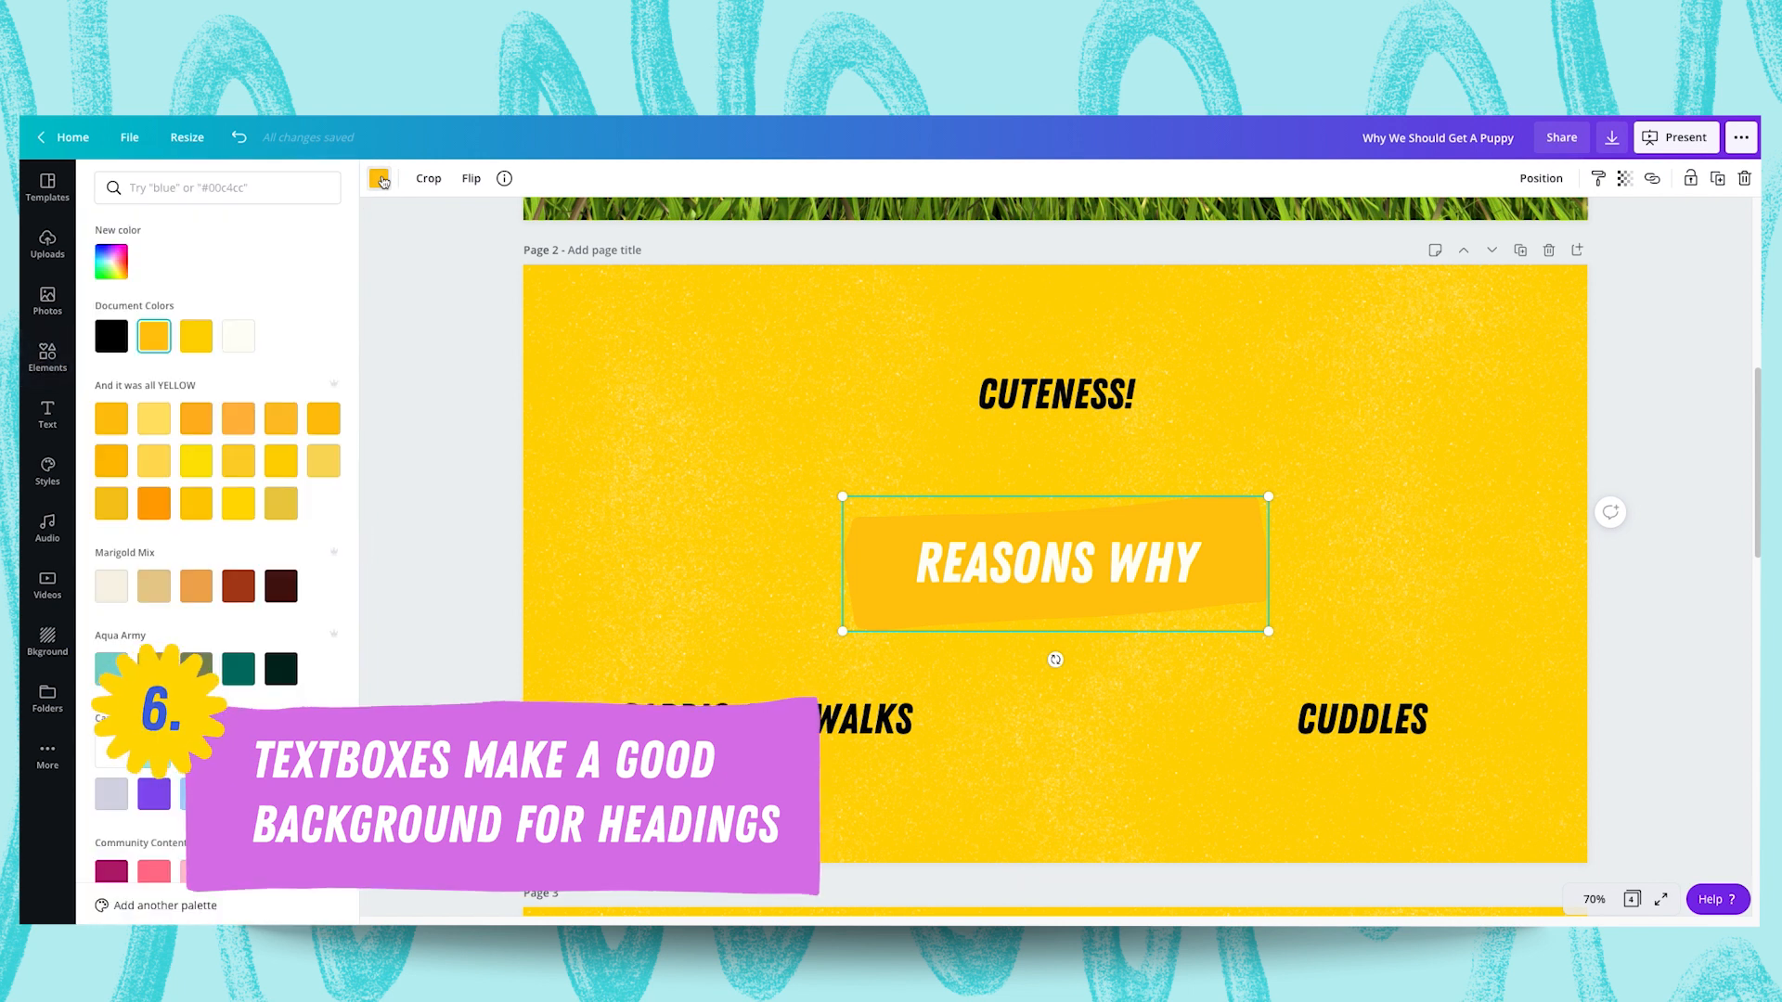
pyautogui.scroll(3)
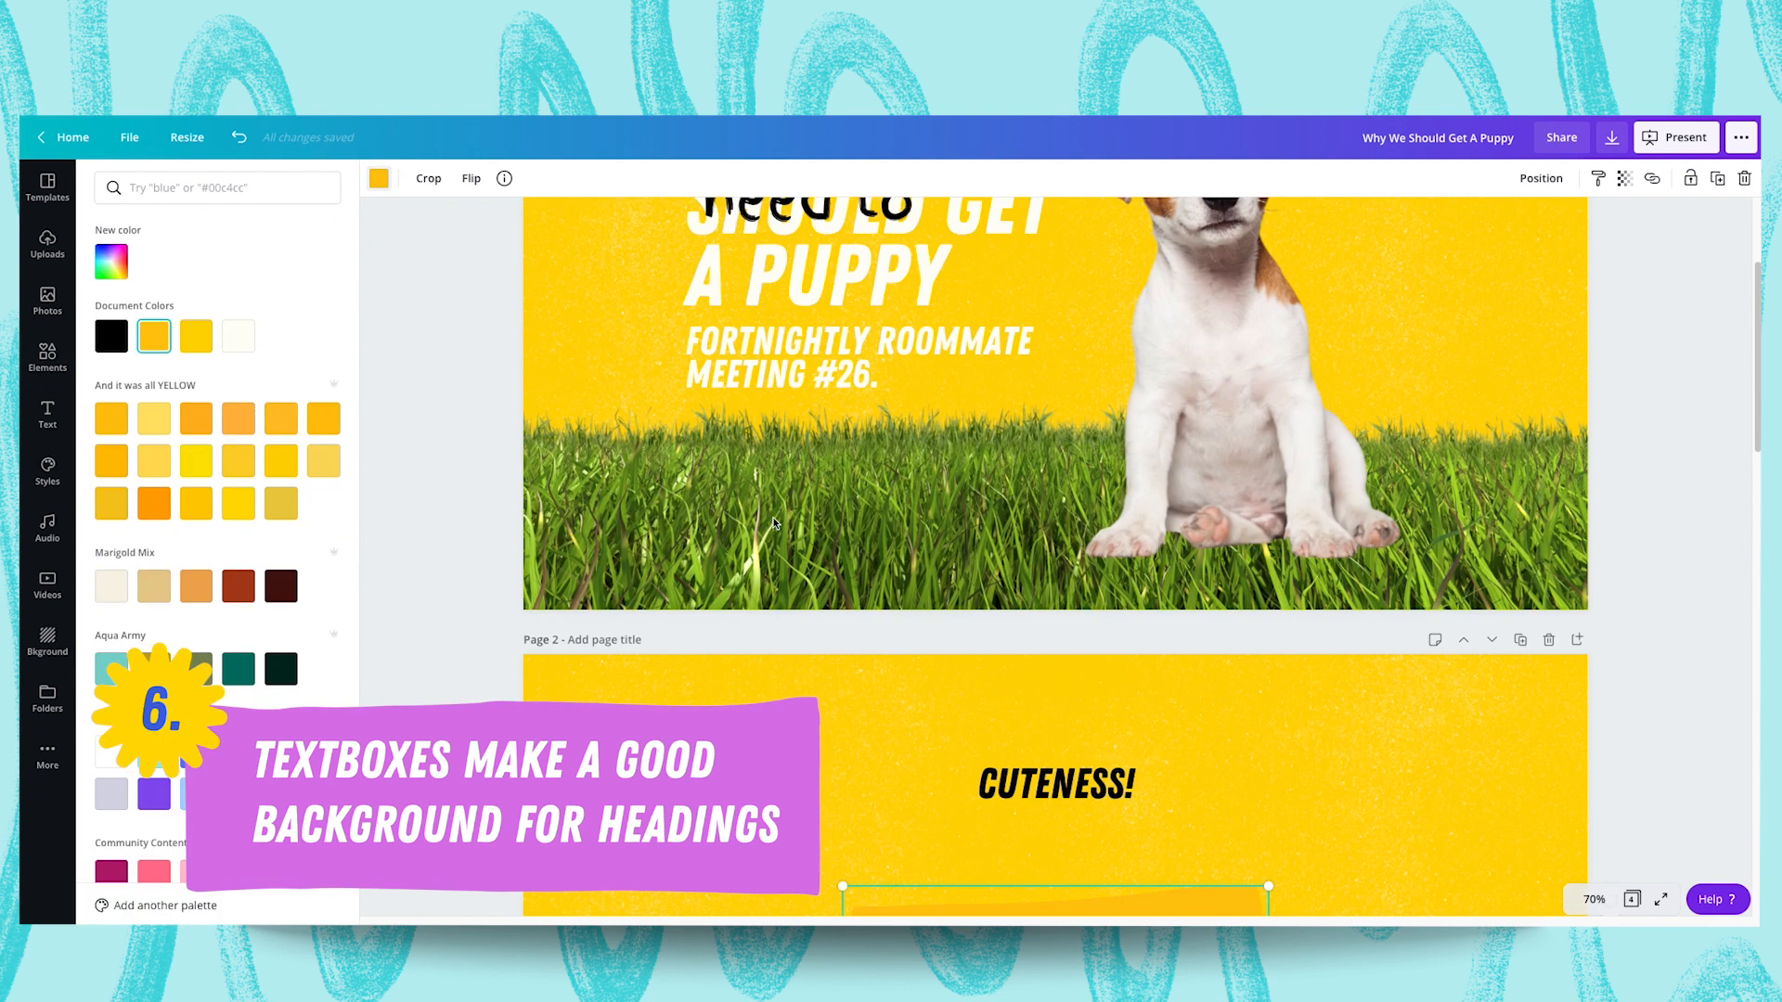
pyautogui.scroll(3)
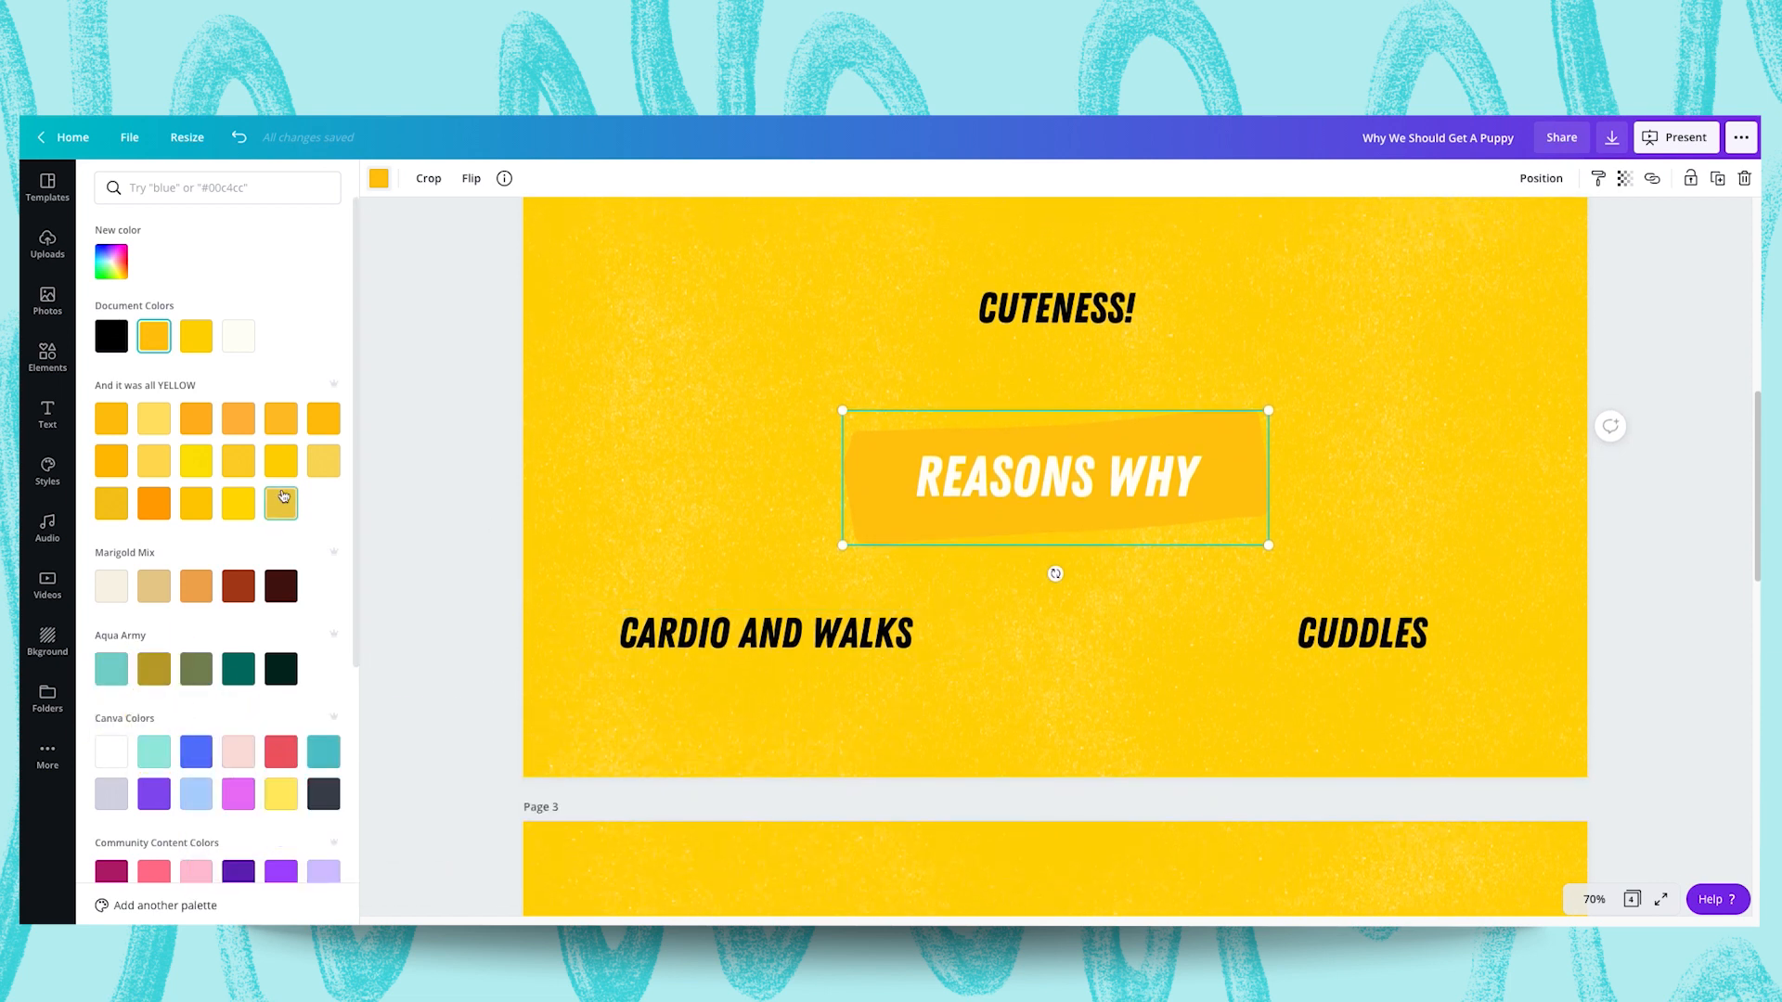
pyautogui.moveTo(237, 584)
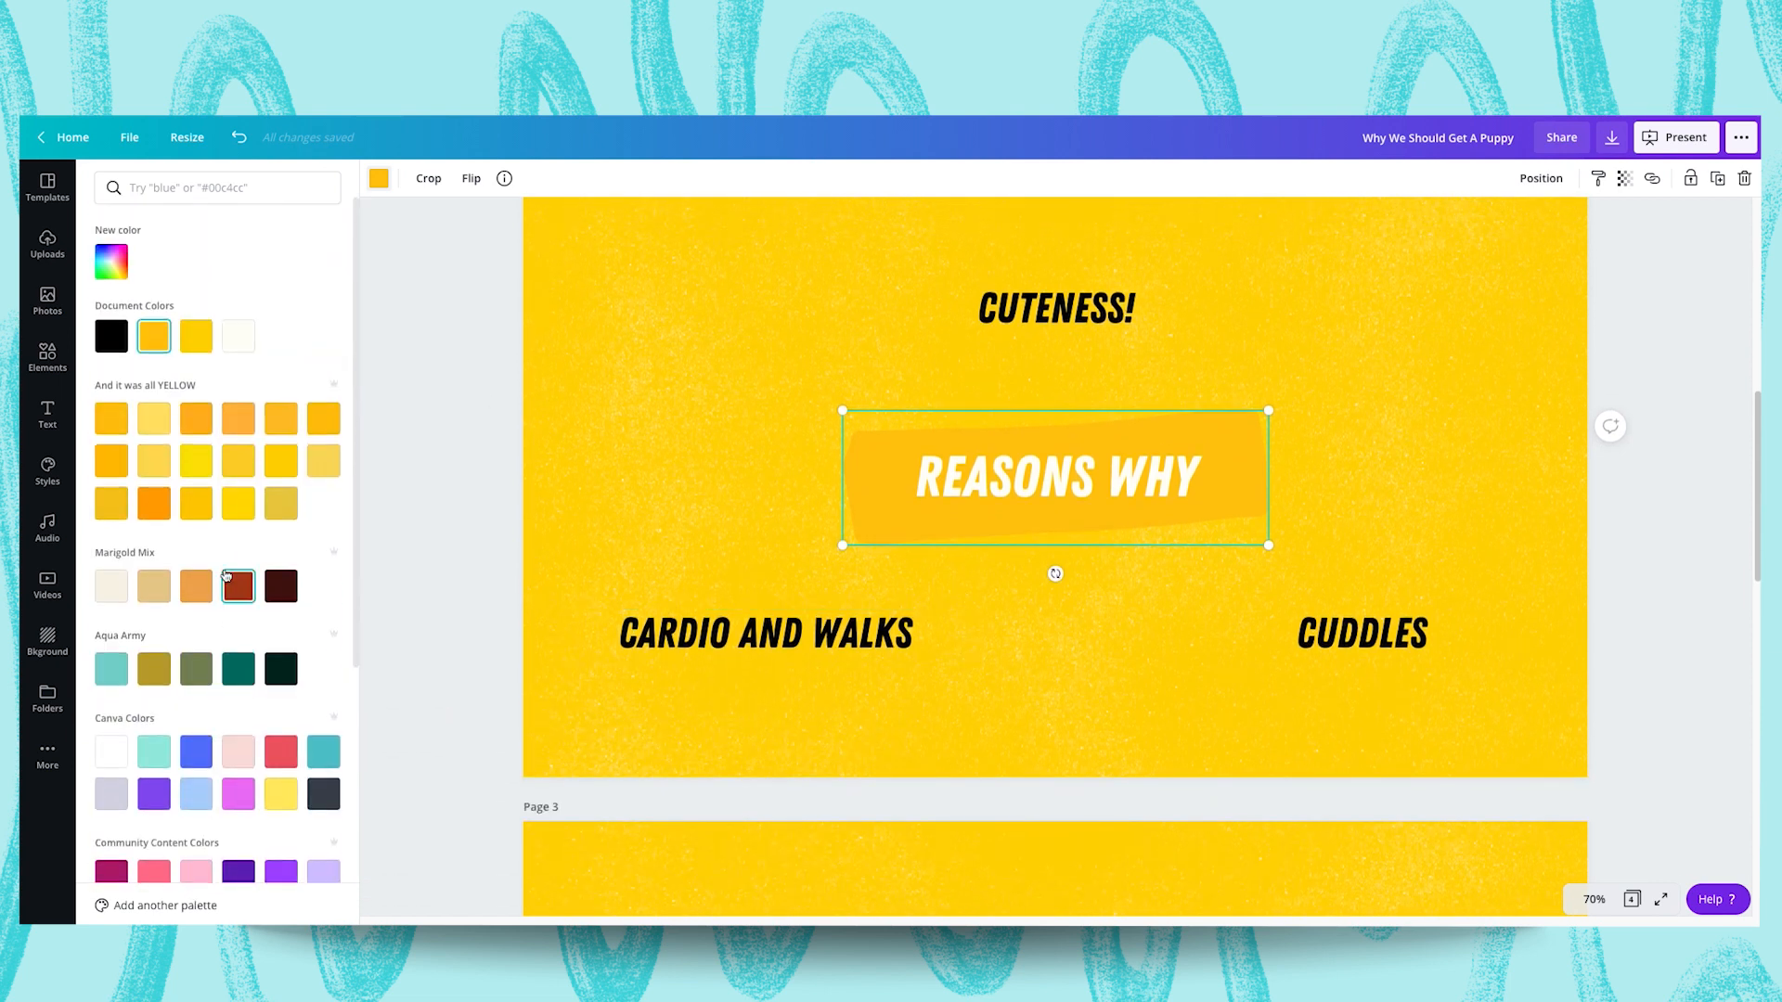
pyautogui.click(237, 584)
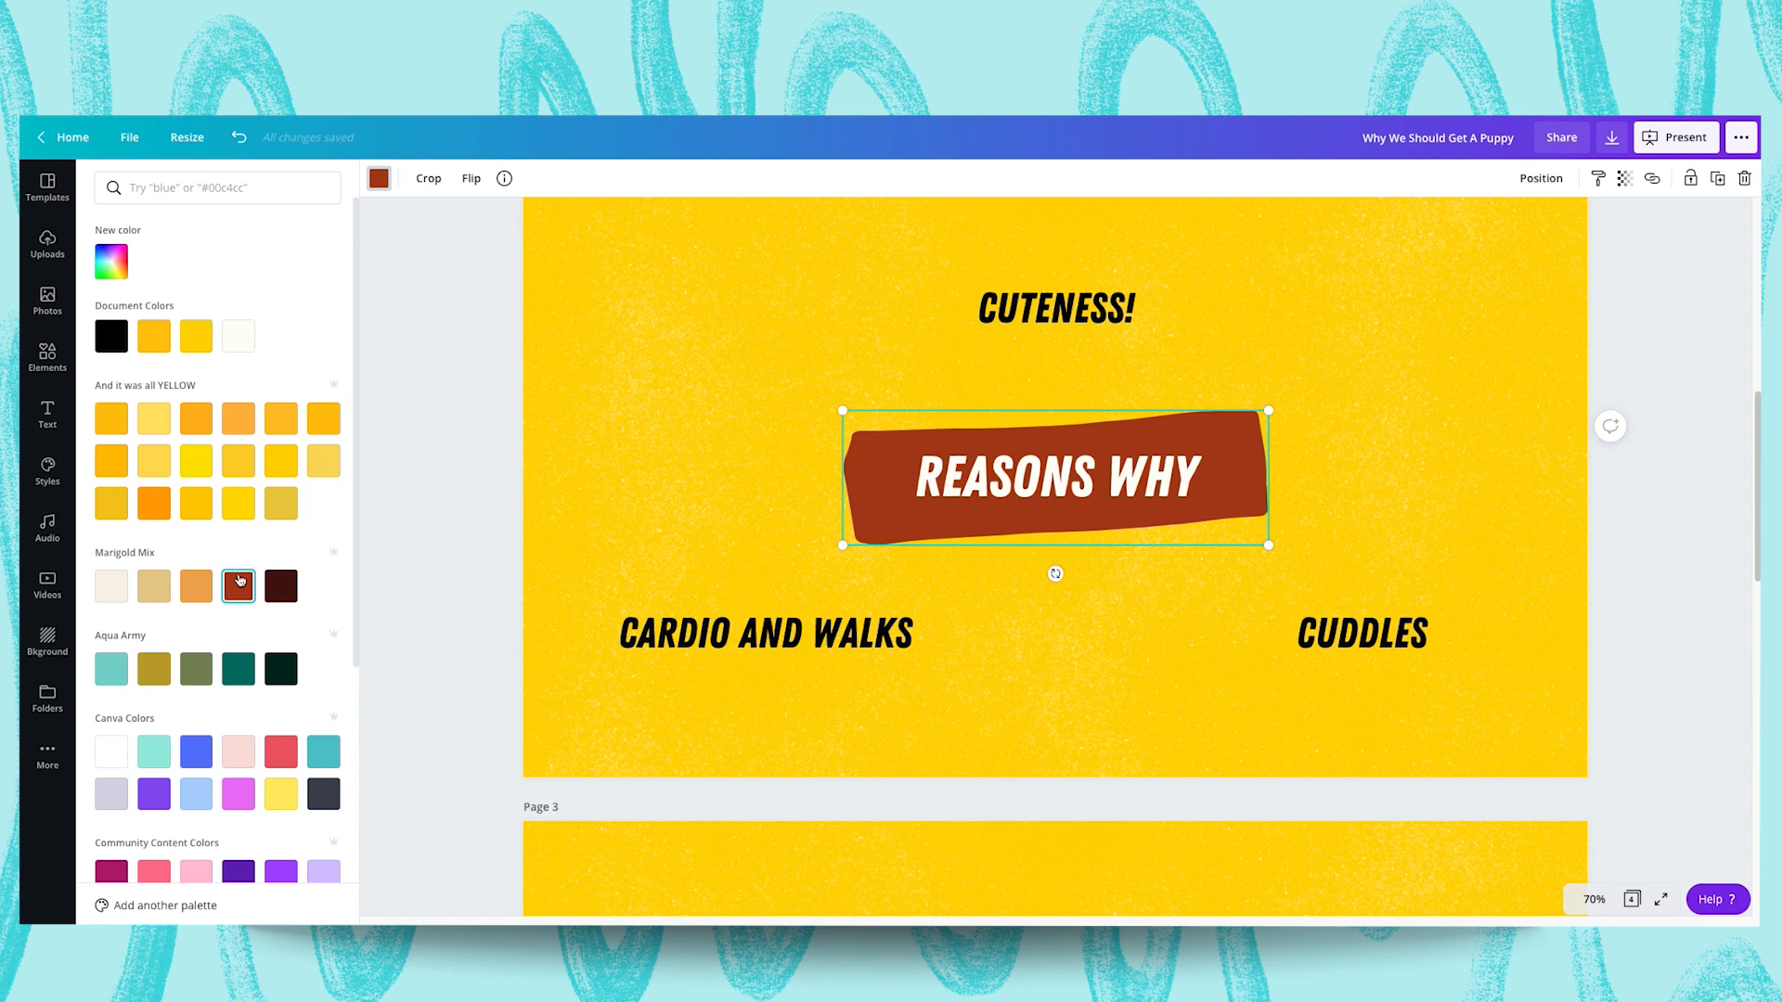
pyautogui.moveTo(239, 587)
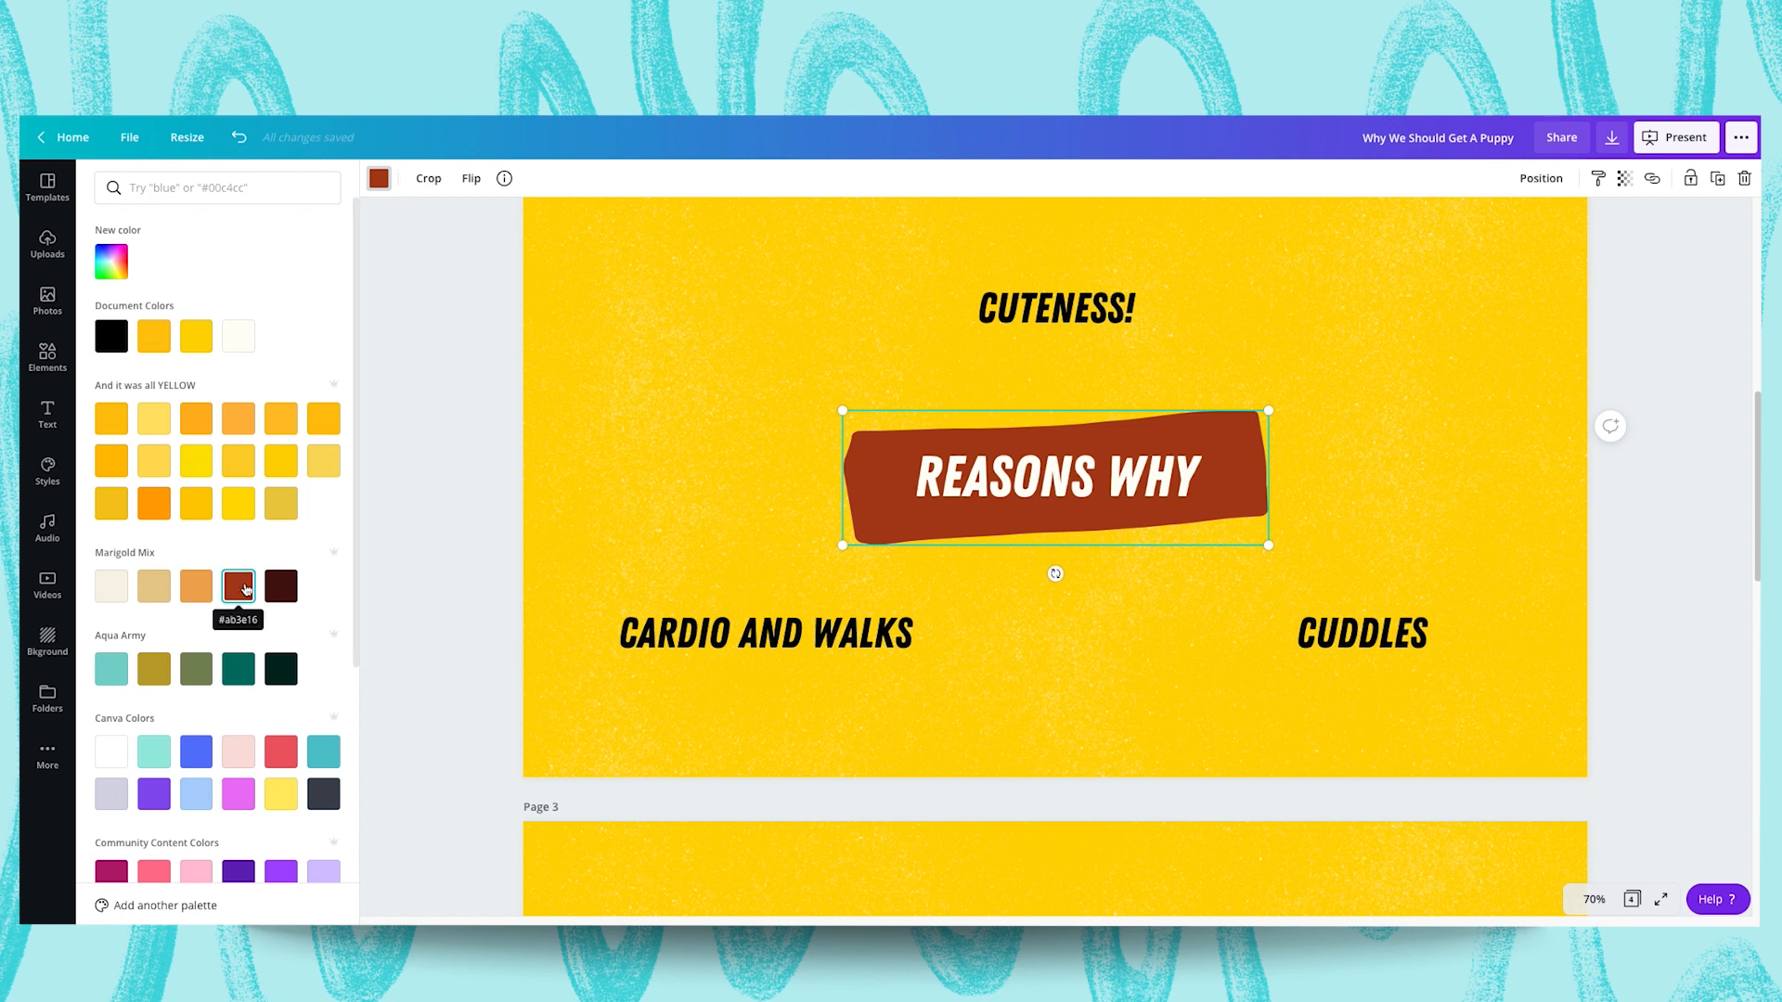
# Lighten the brown to a softer muted shade in the custom colour picker
pyautogui.click(46, 358)
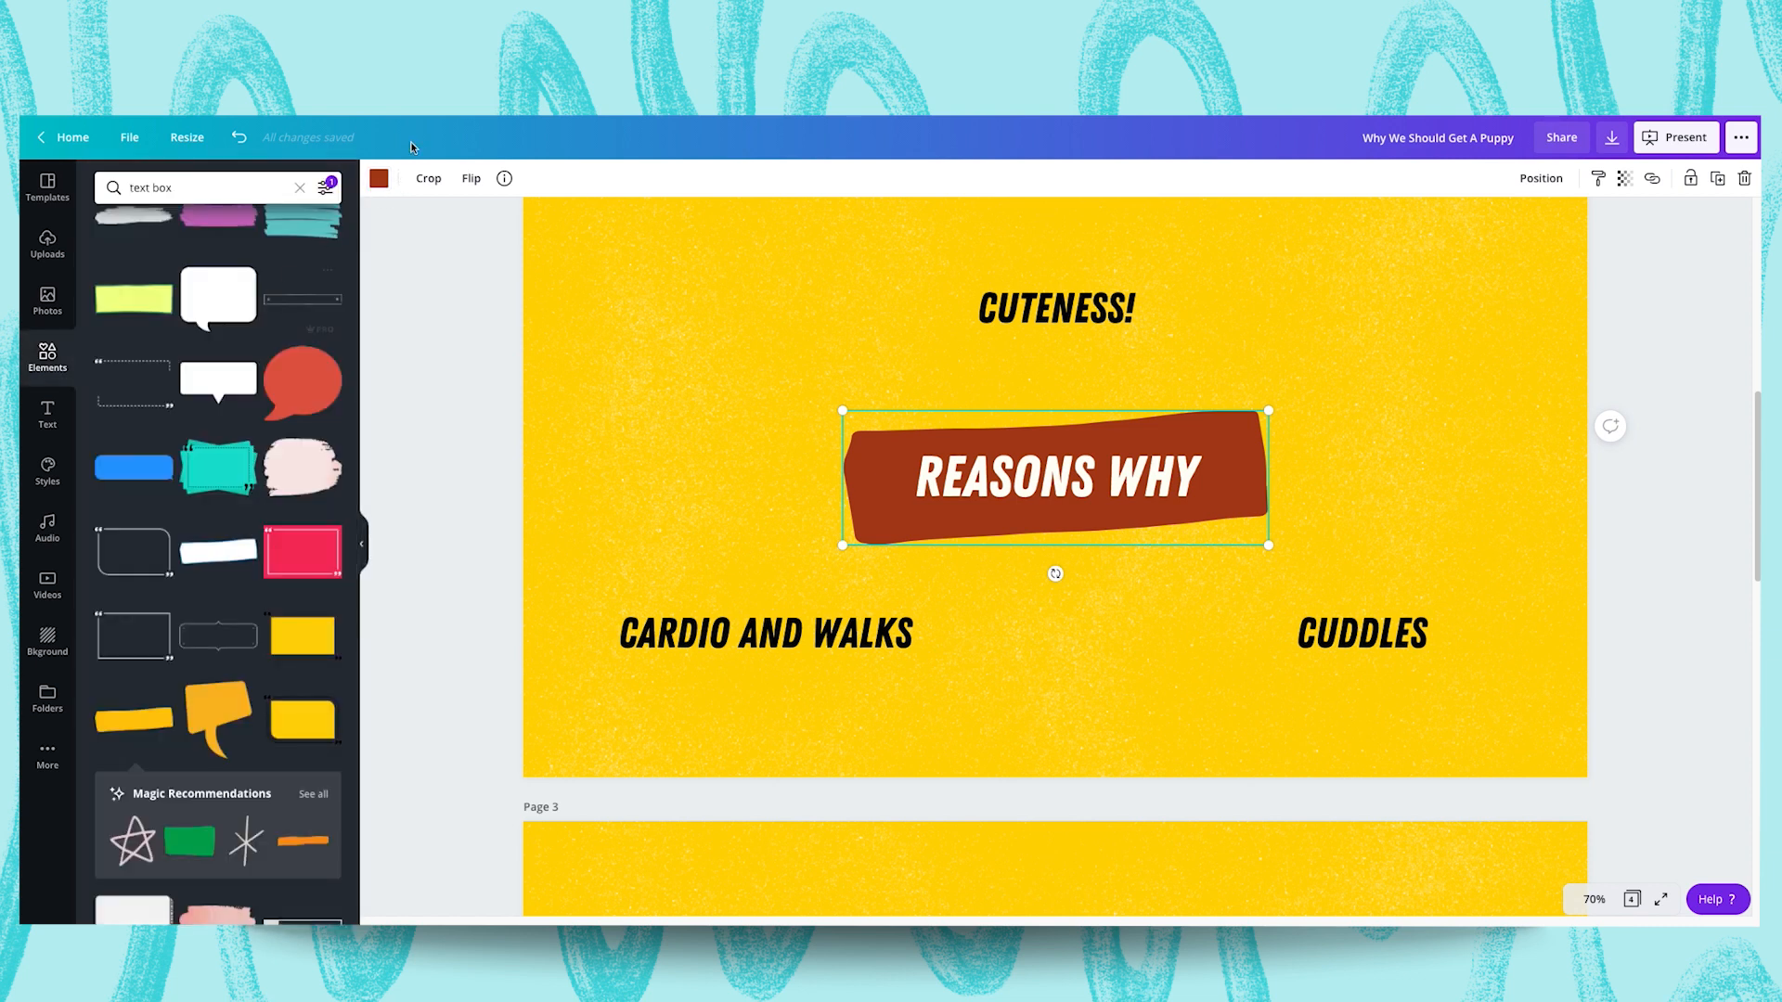
pyautogui.click(379, 178)
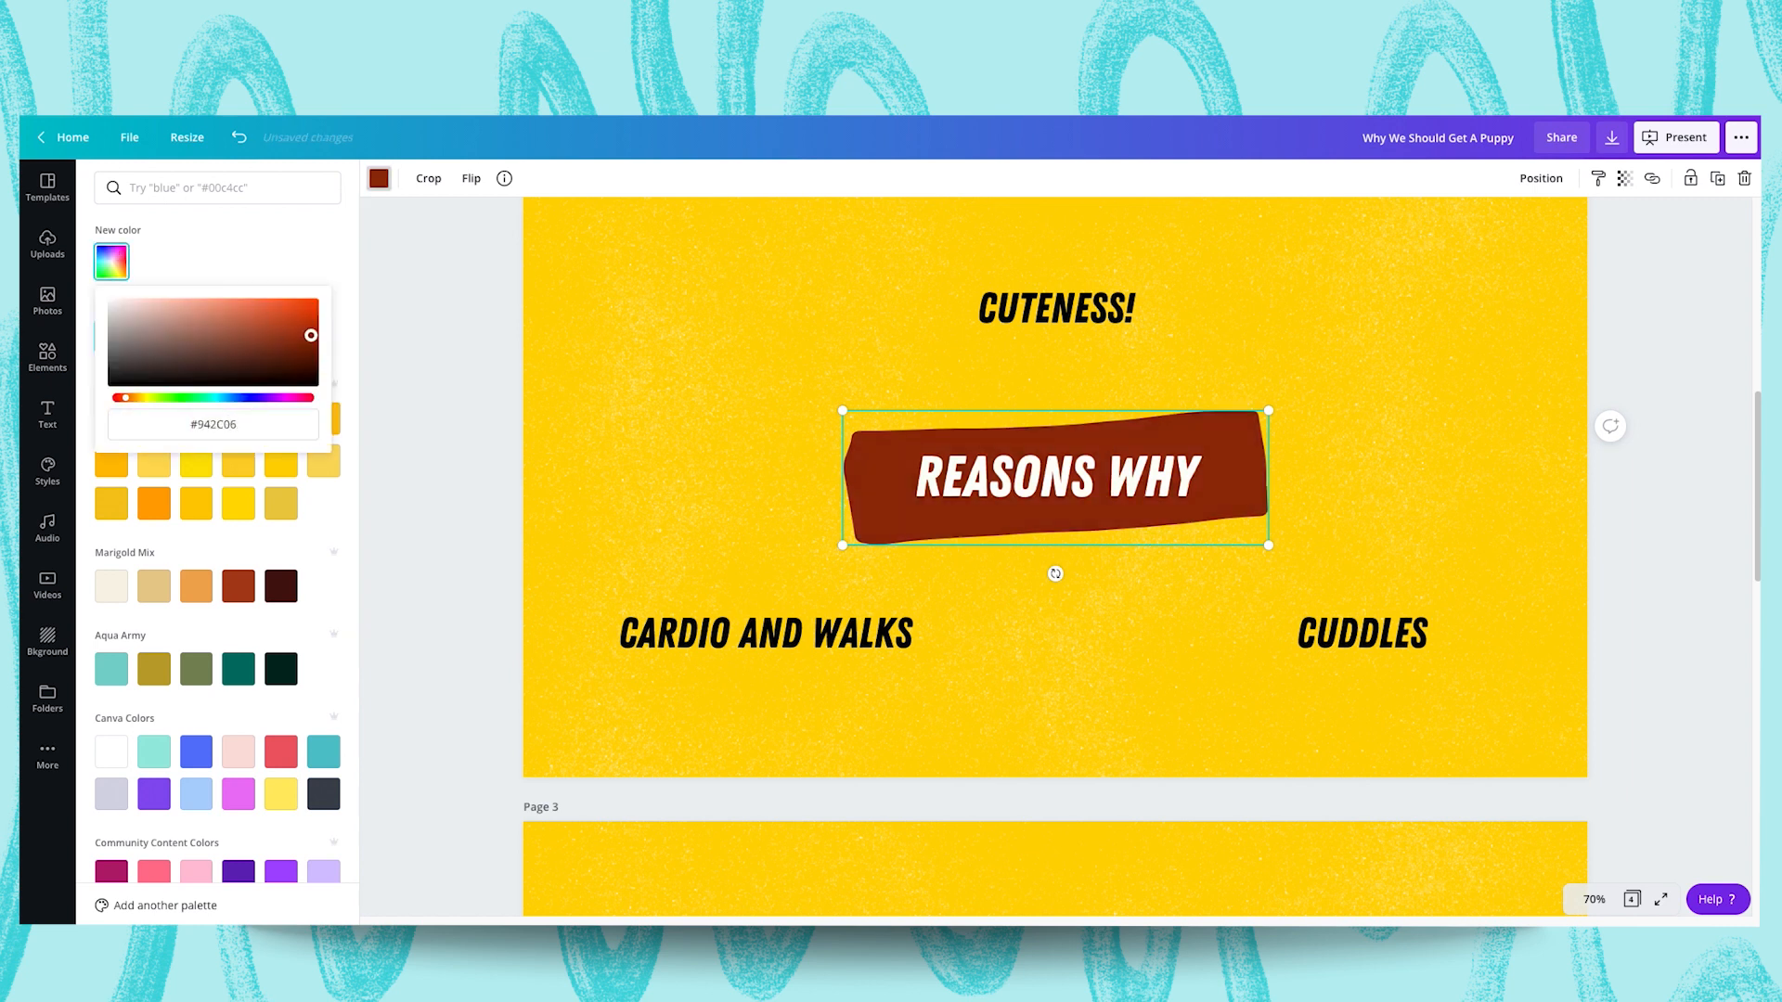
pyautogui.moveTo(310, 336); pyautogui.dragTo(227, 331)
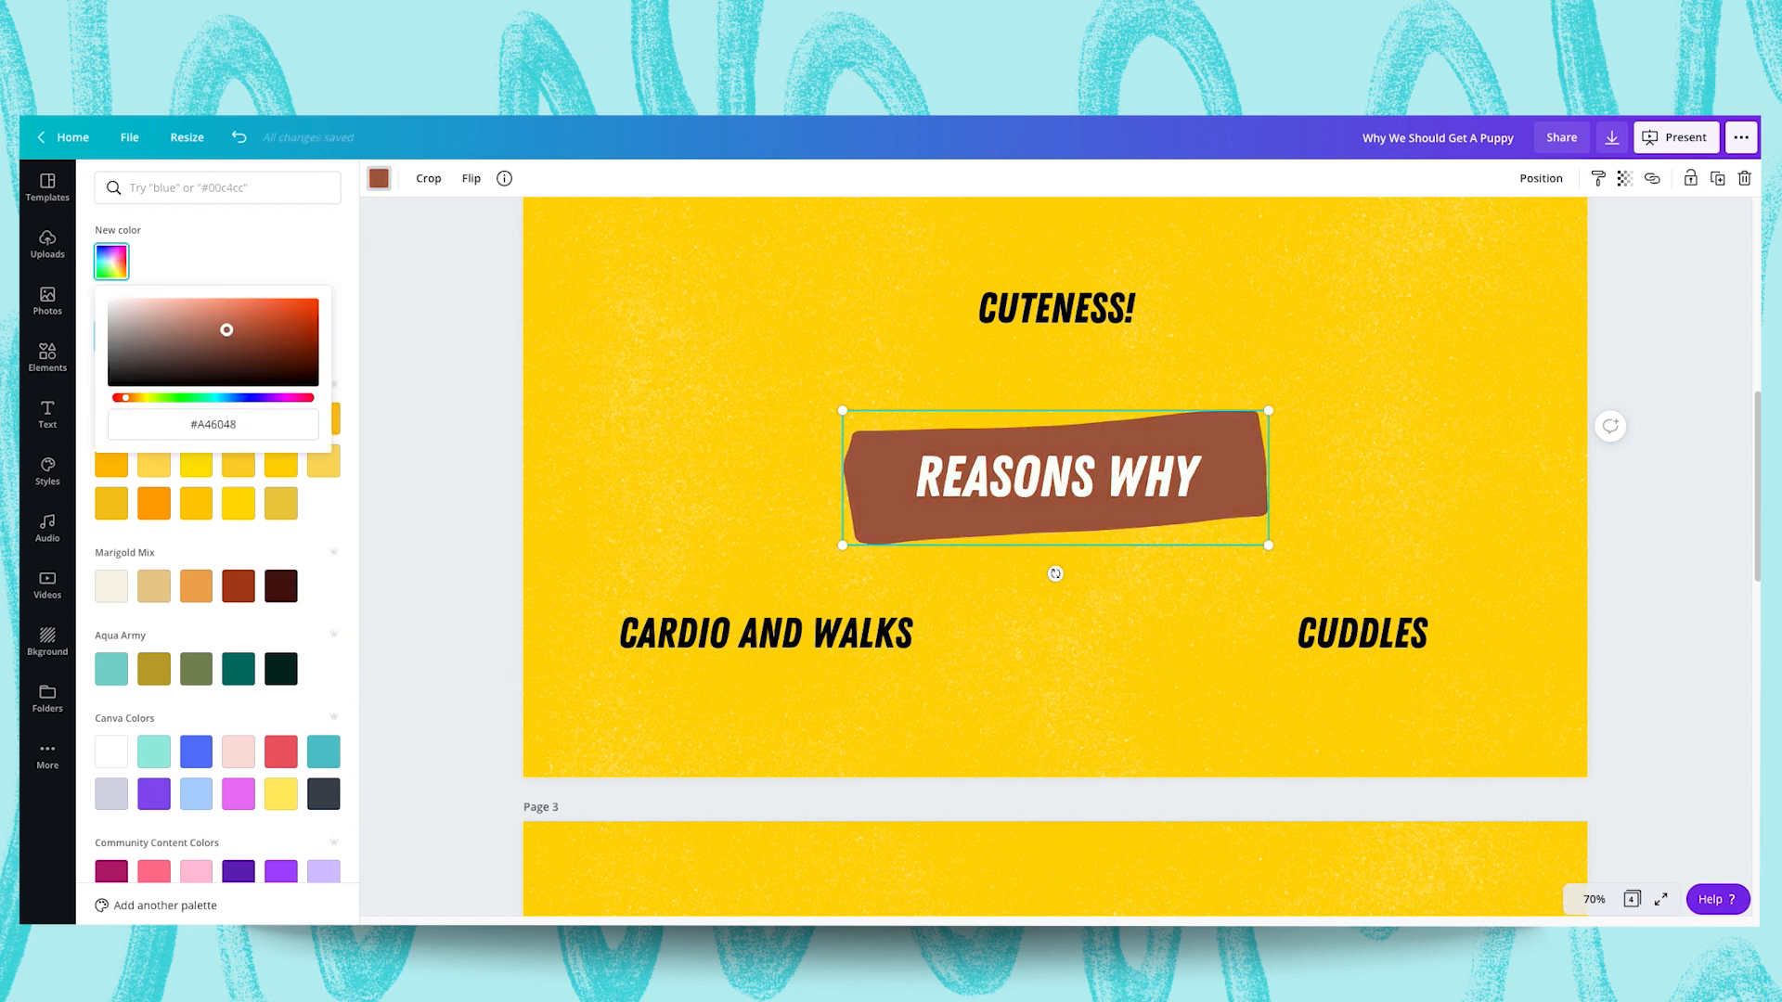
pyautogui.click(46, 356)
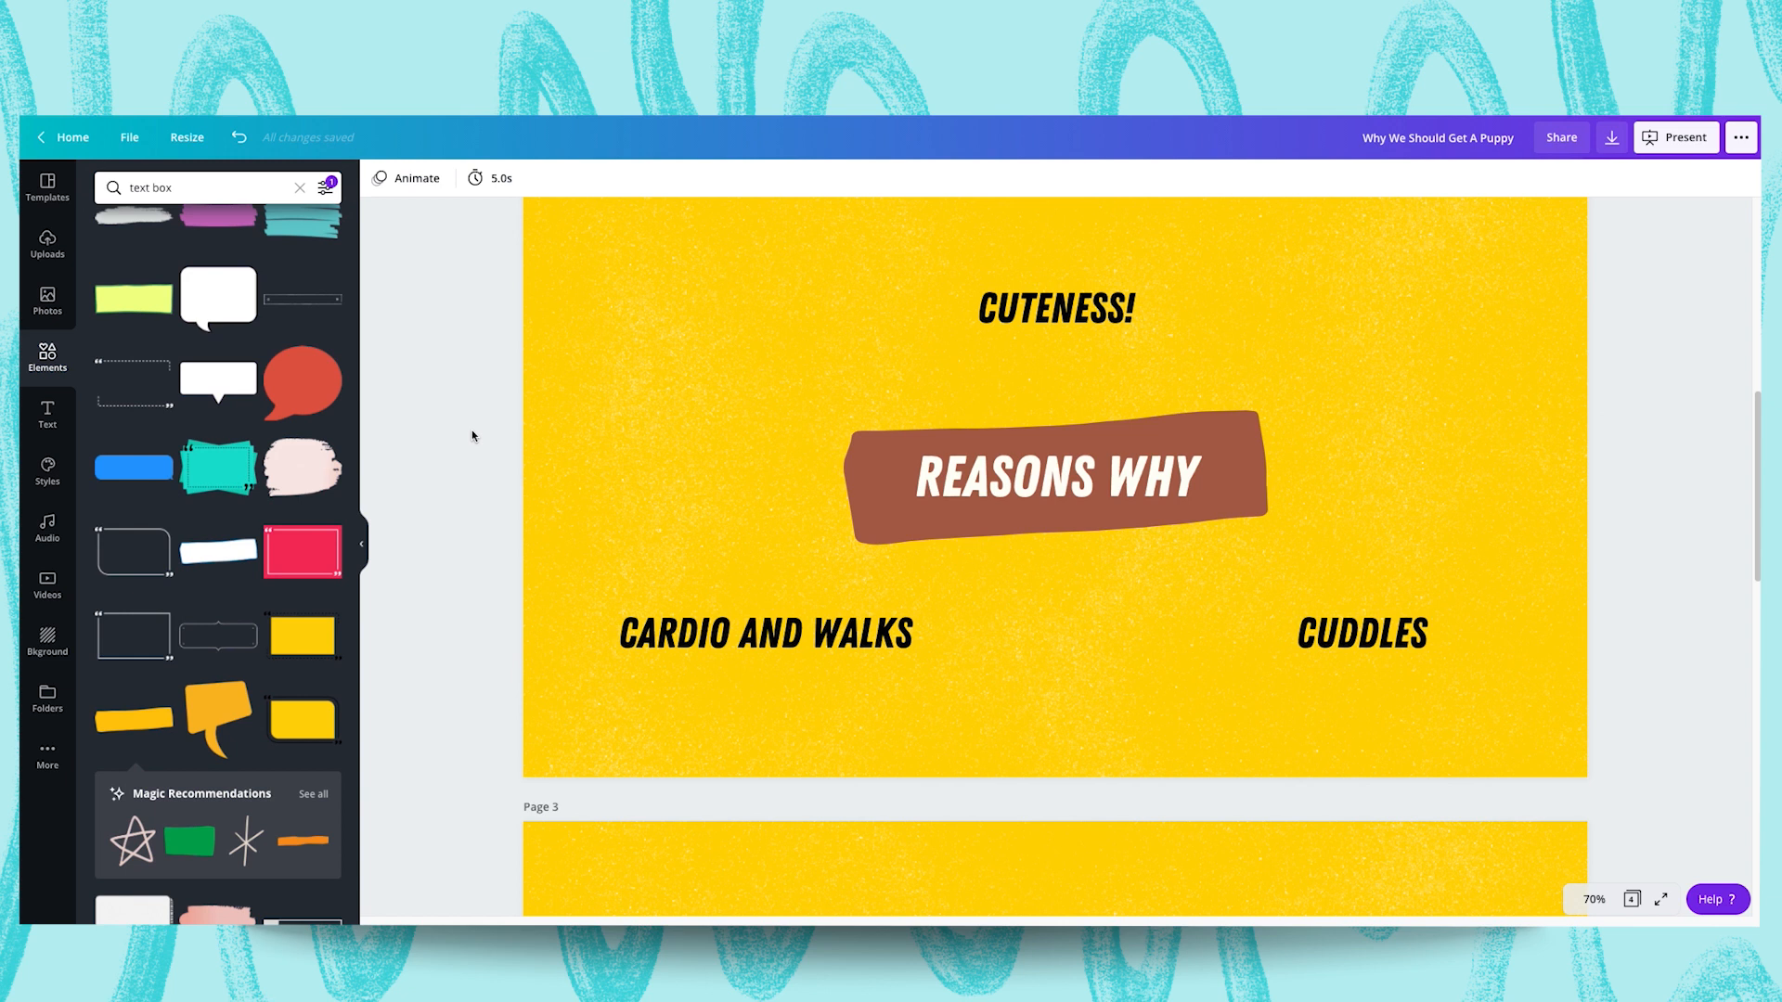
# Move the brown REASONS WHY heading to the top of slide 2, with CUTENESS! sitting lower
pyautogui.click(1054, 475)
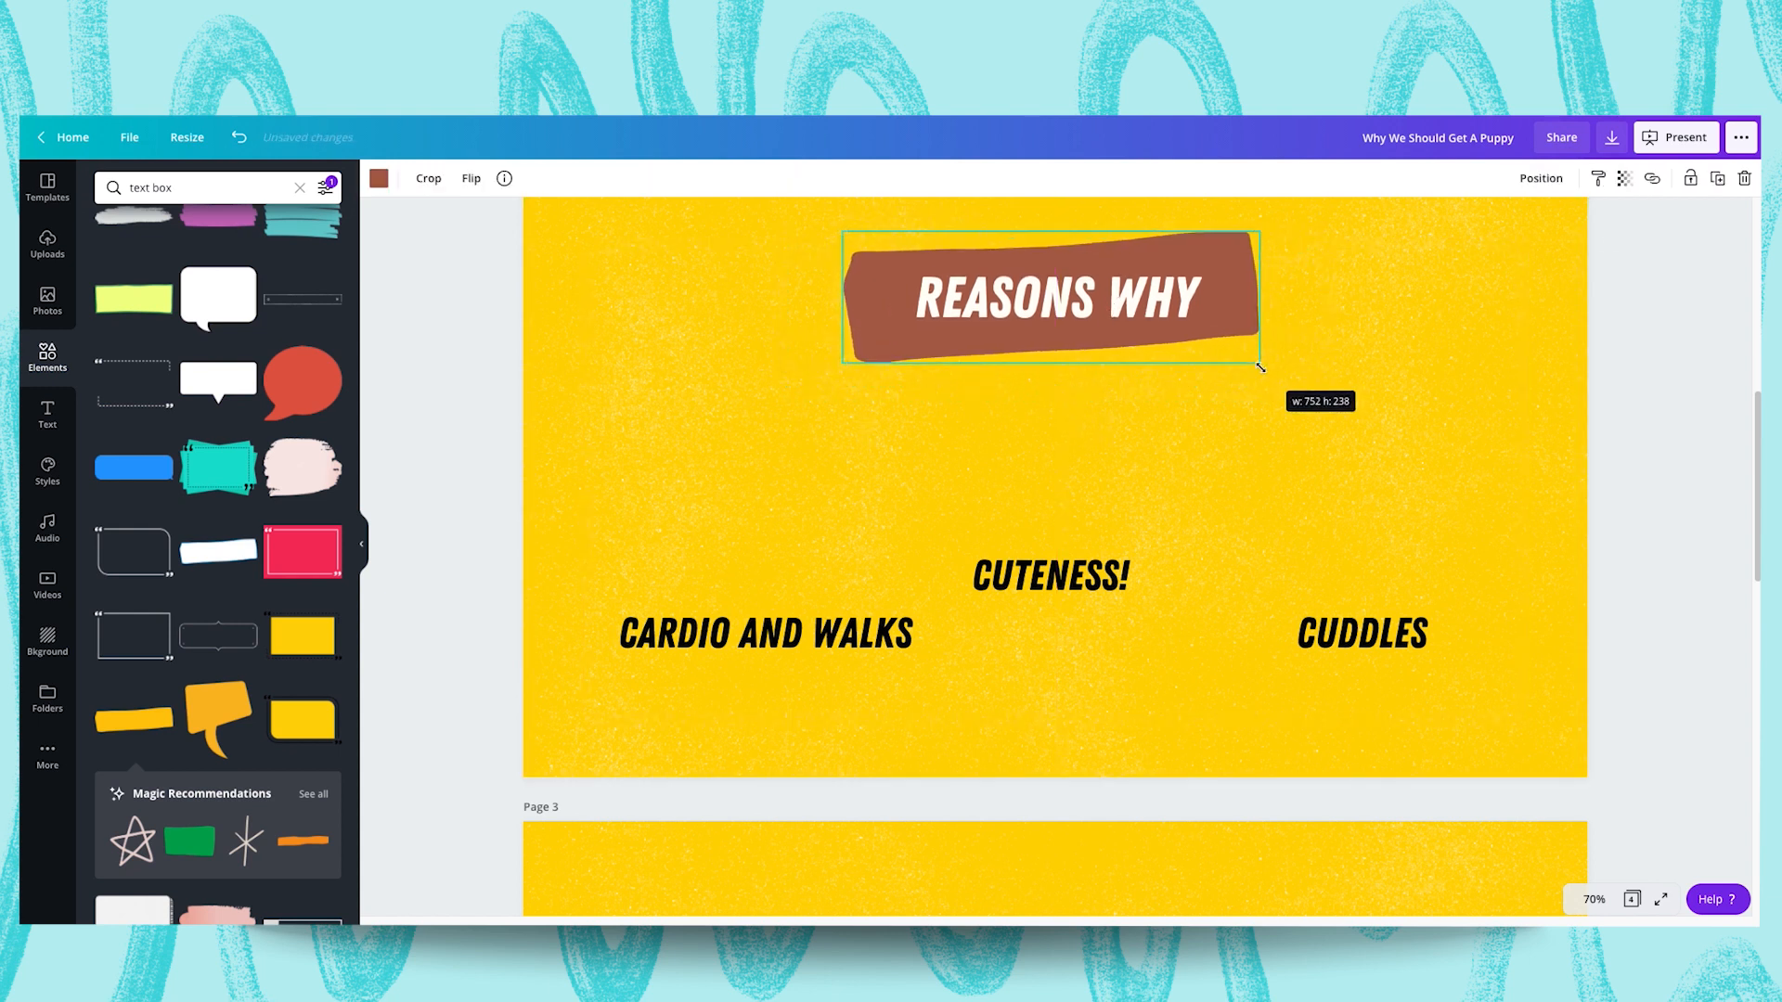
pyautogui.click(1540, 178)
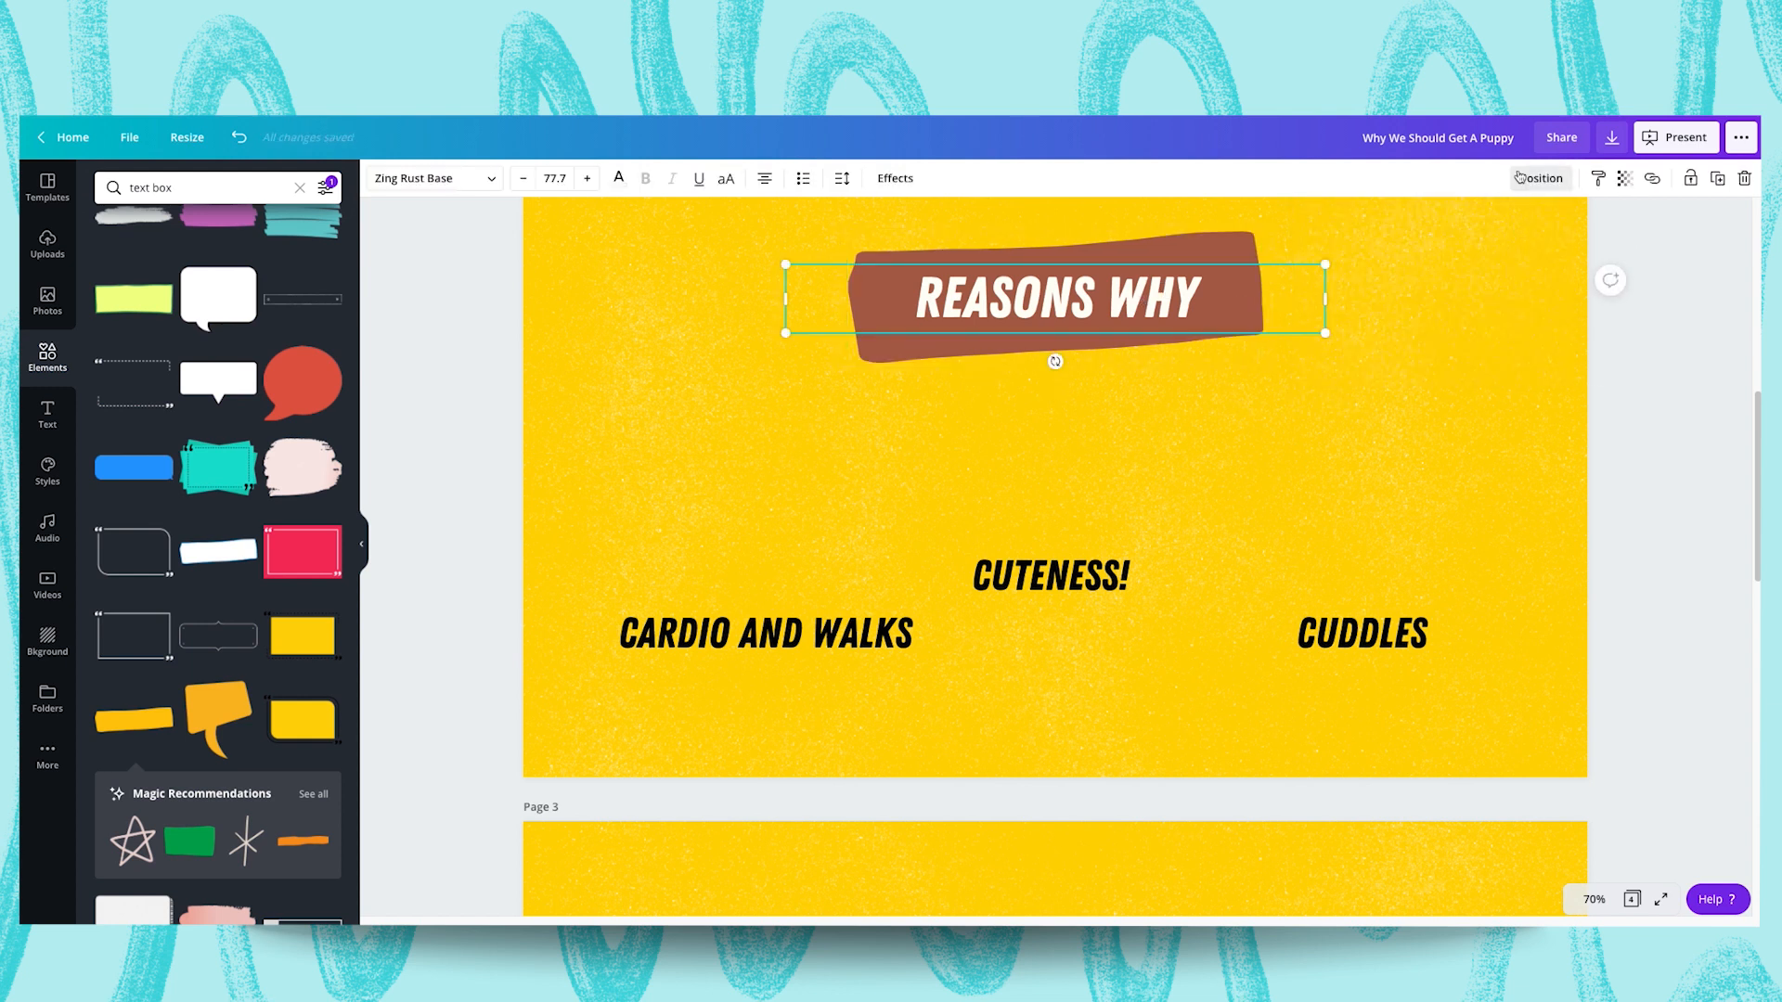
pyautogui.click(1193, 366)
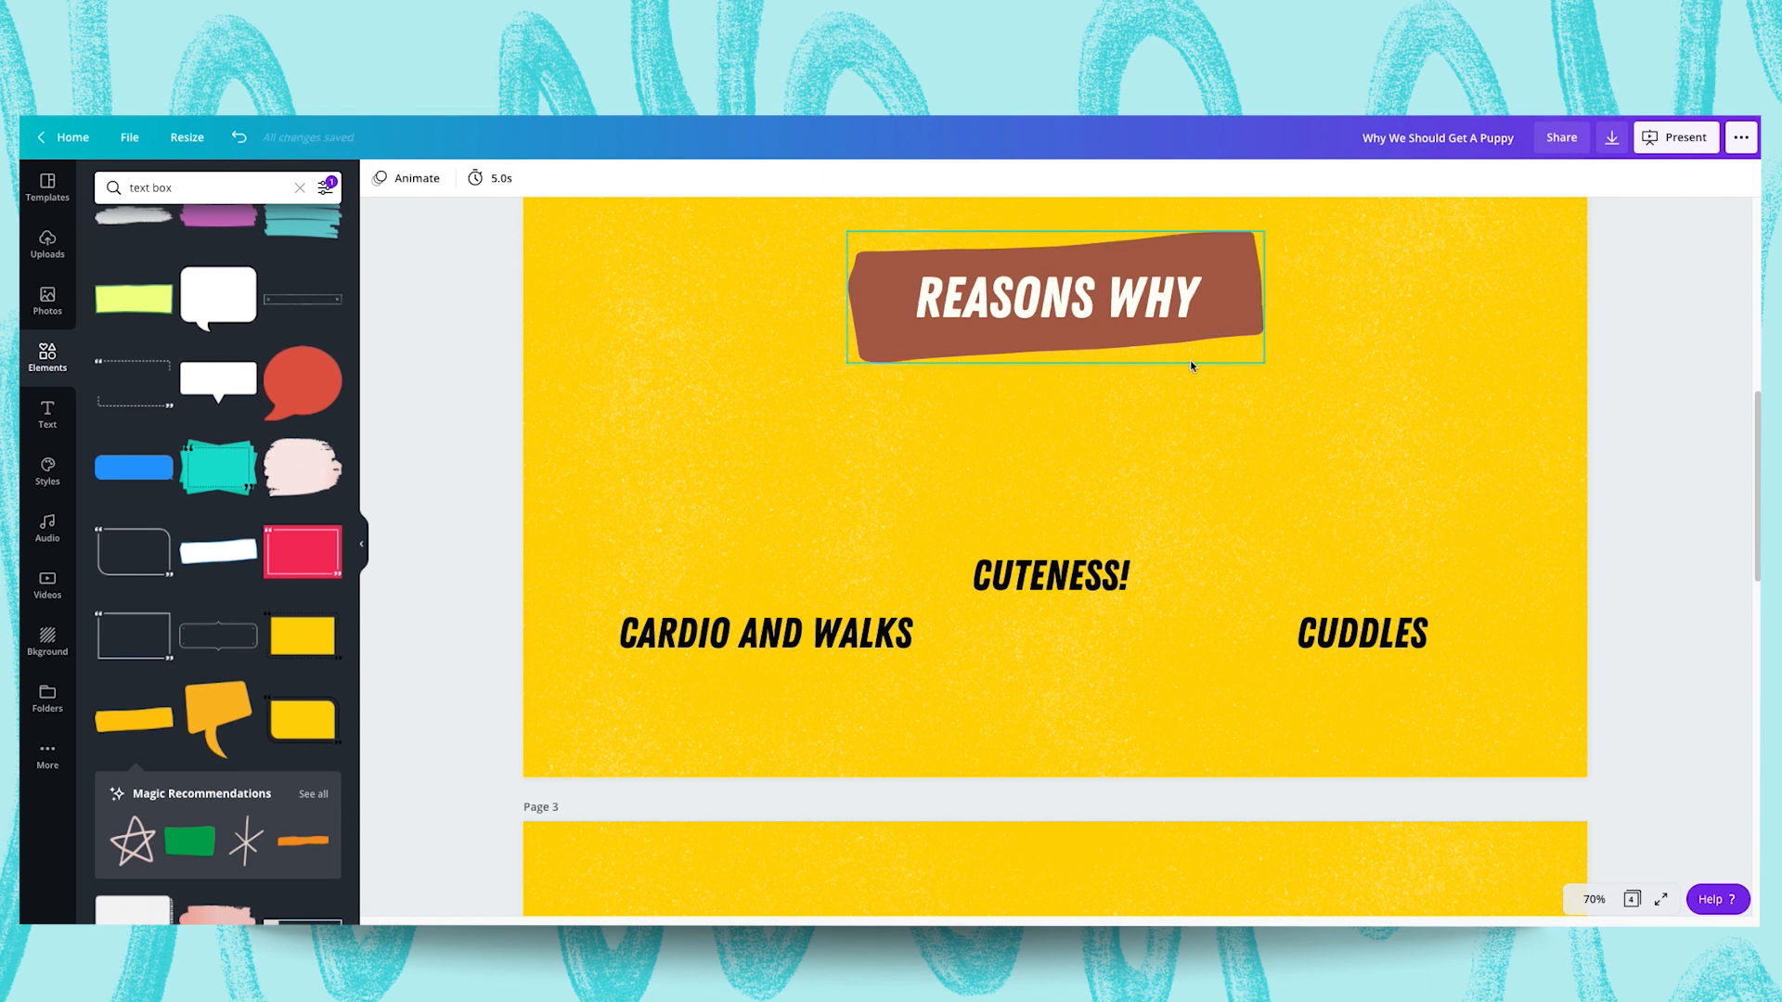
pyautogui.click(1223, 470)
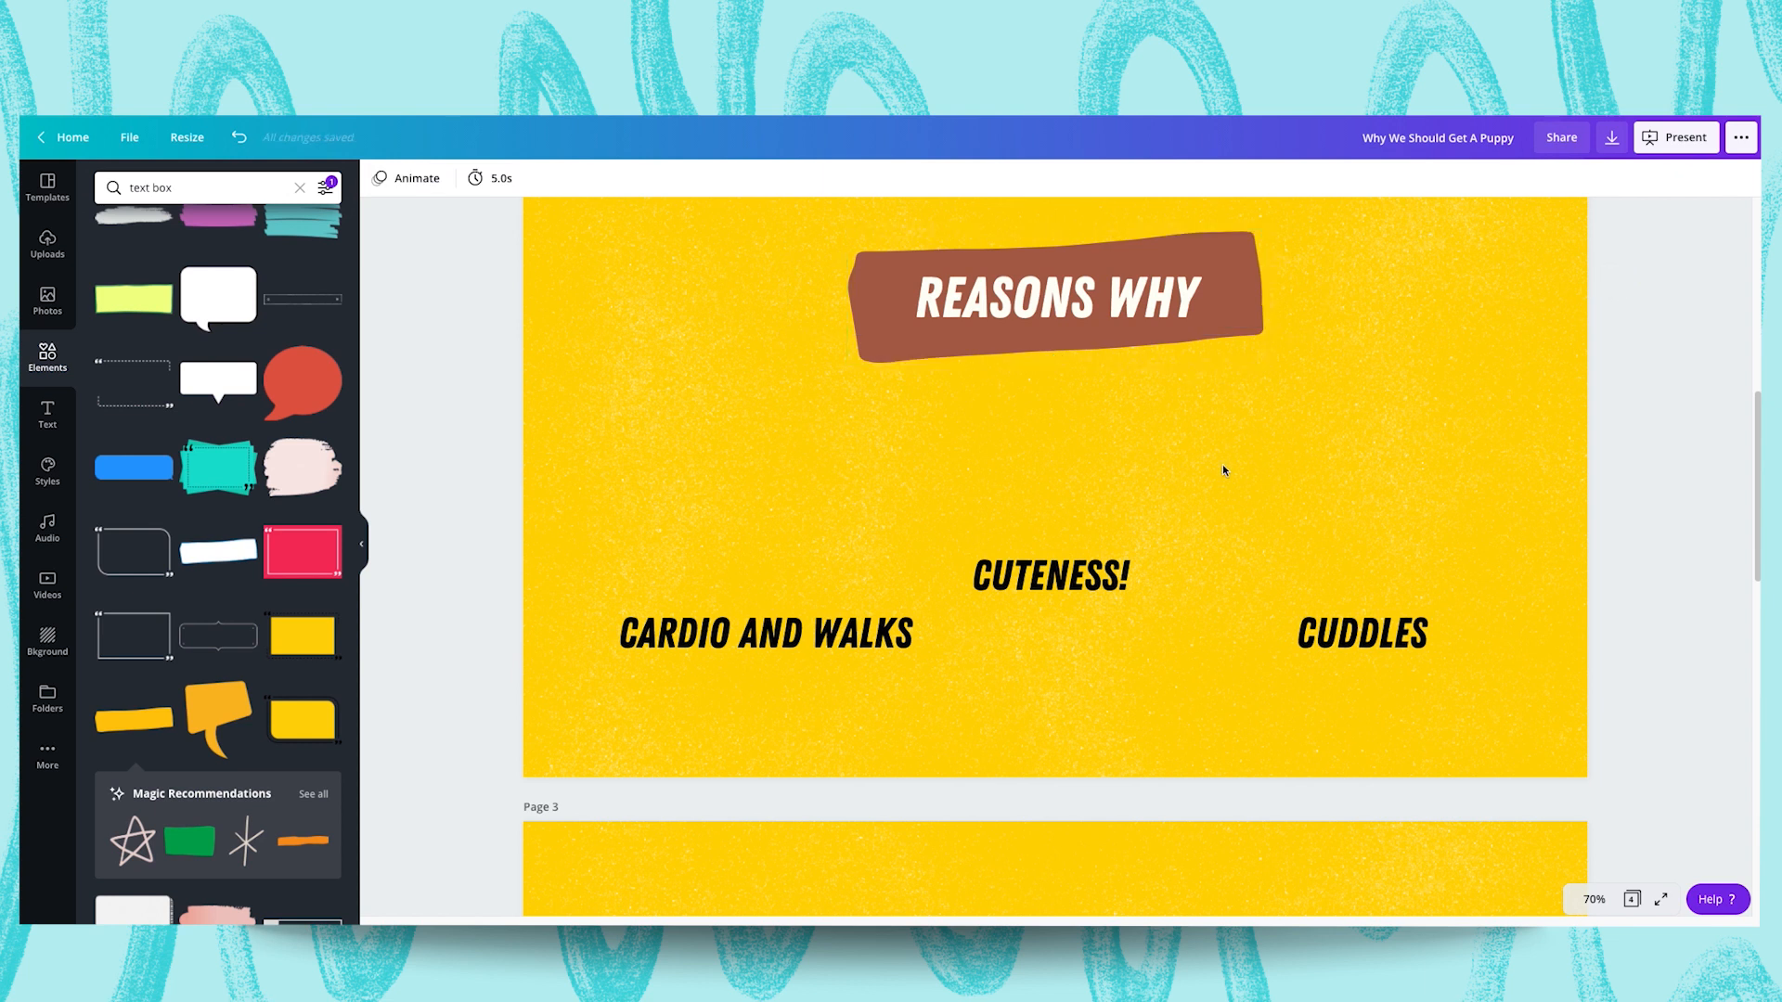
pyautogui.moveTo(1034, 401)
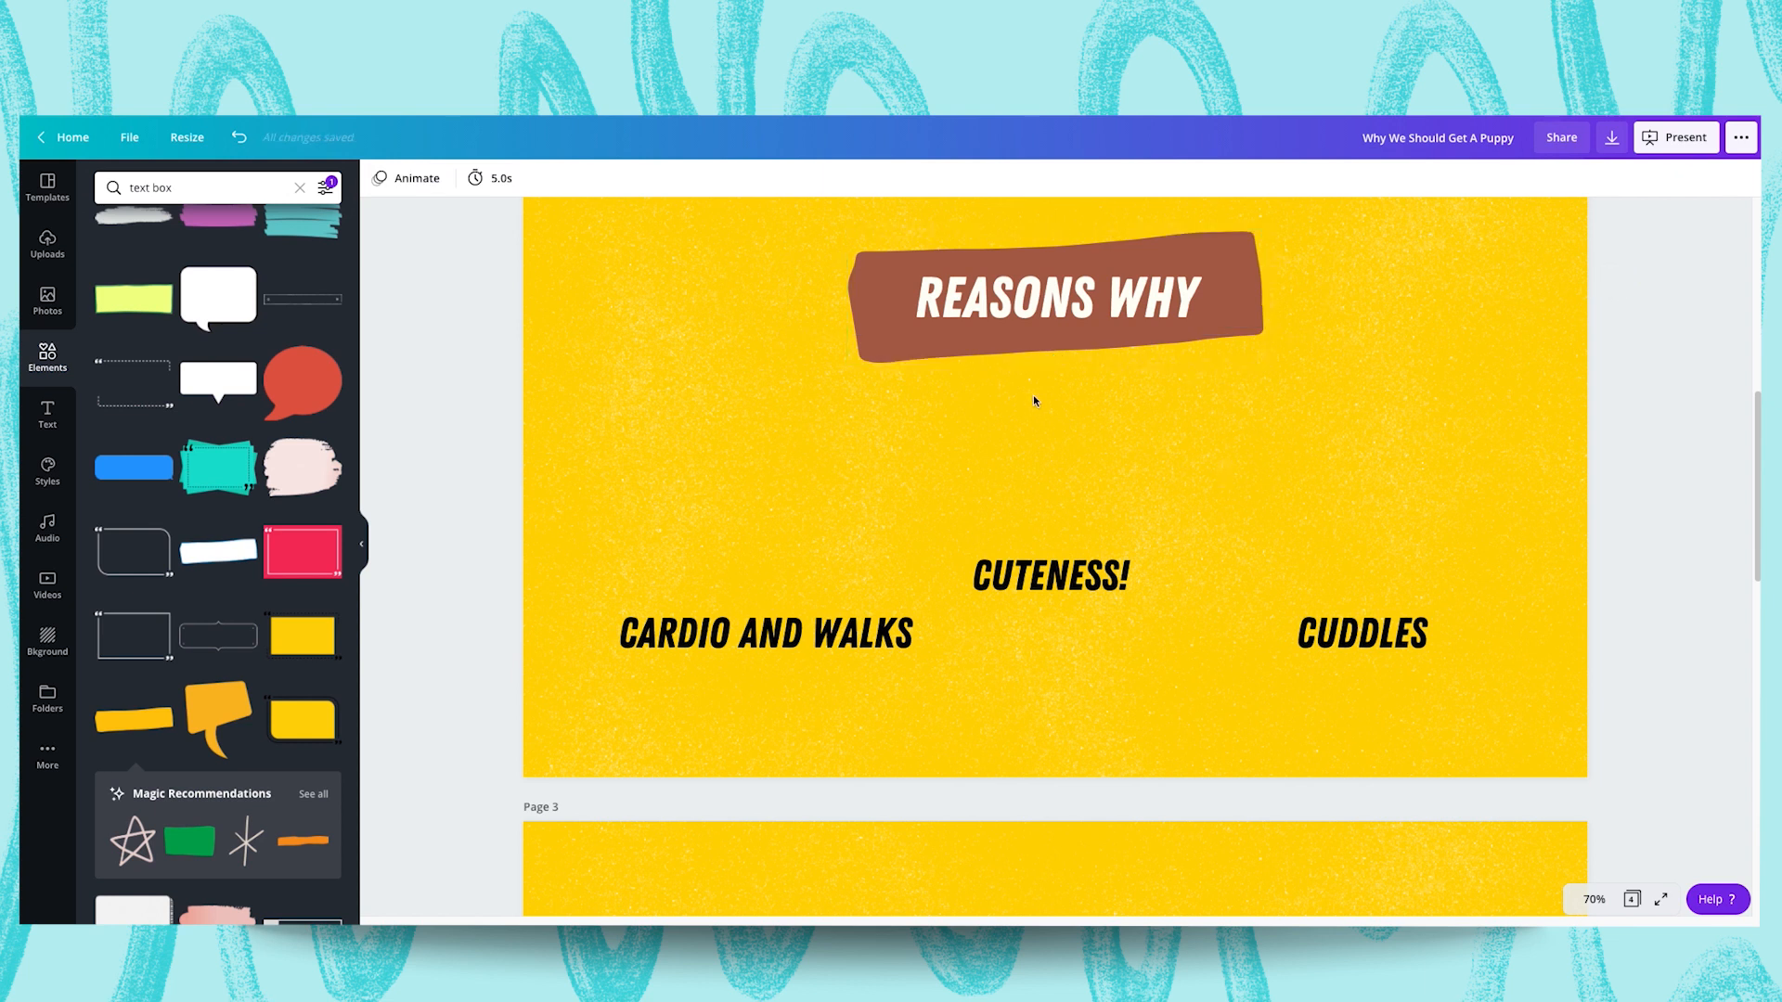
# Copy the puppy cutout from slide 1 onto slide 2 and move CUTENESS! beside it
pyautogui.scroll(3)
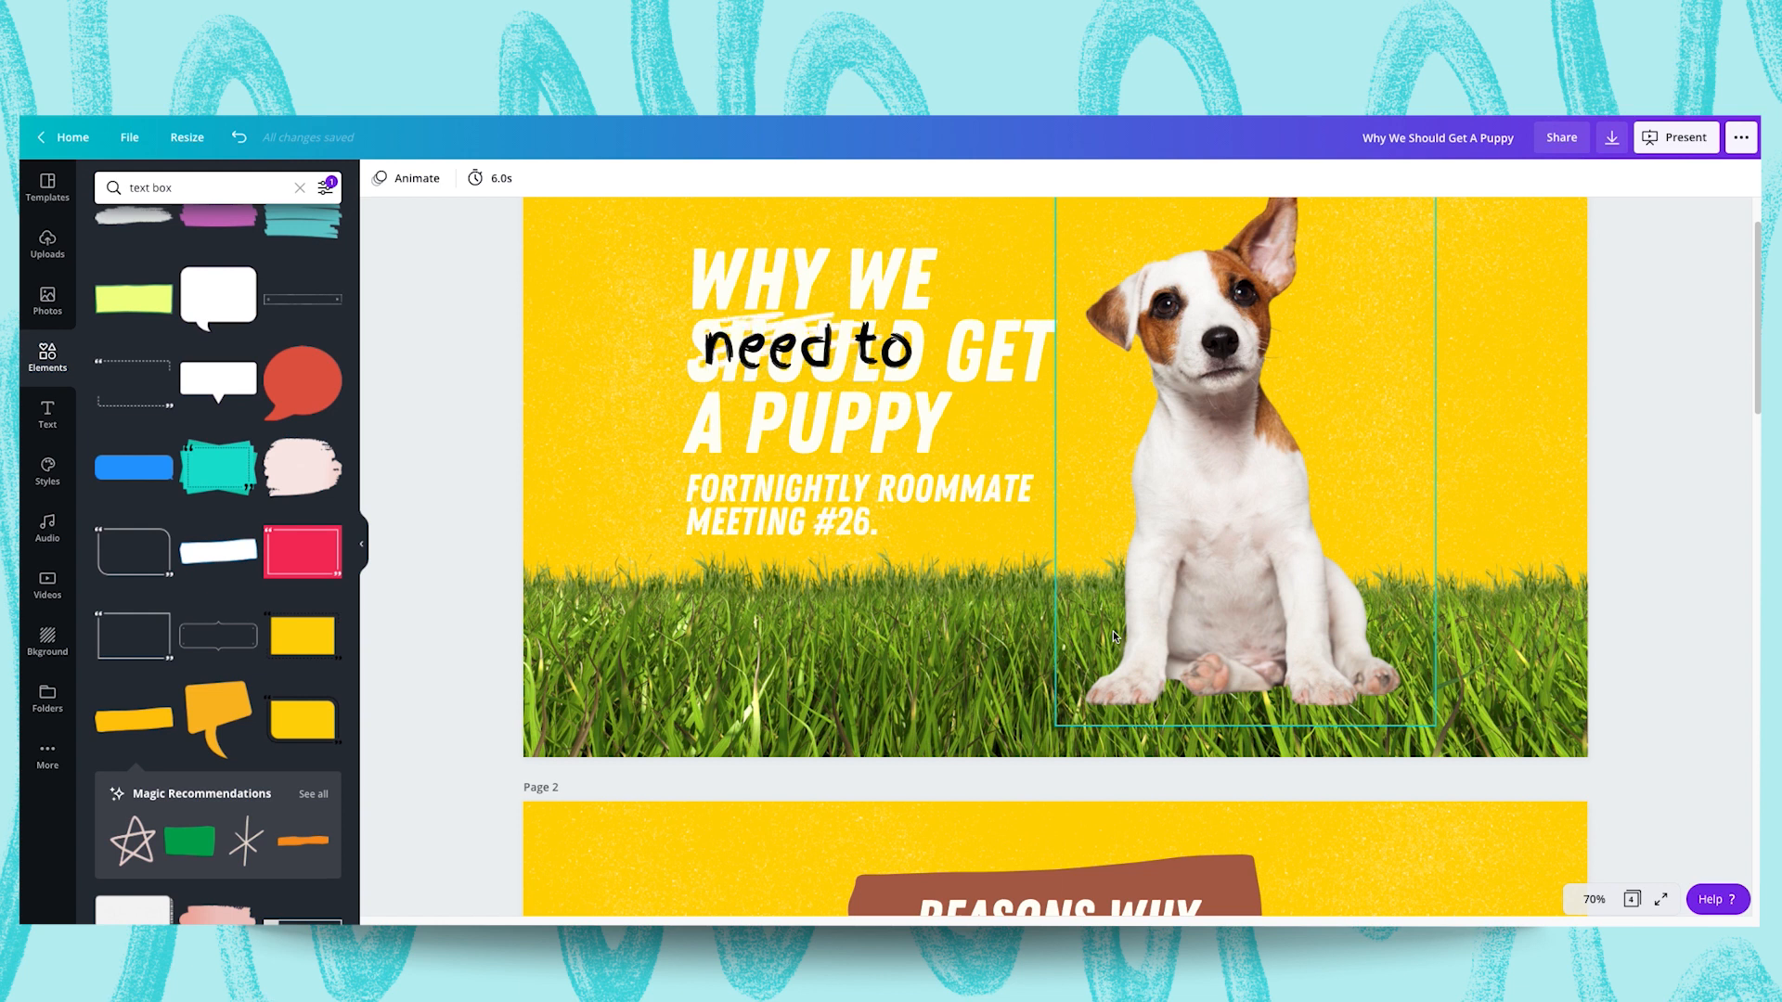
pyautogui.scroll(-3)
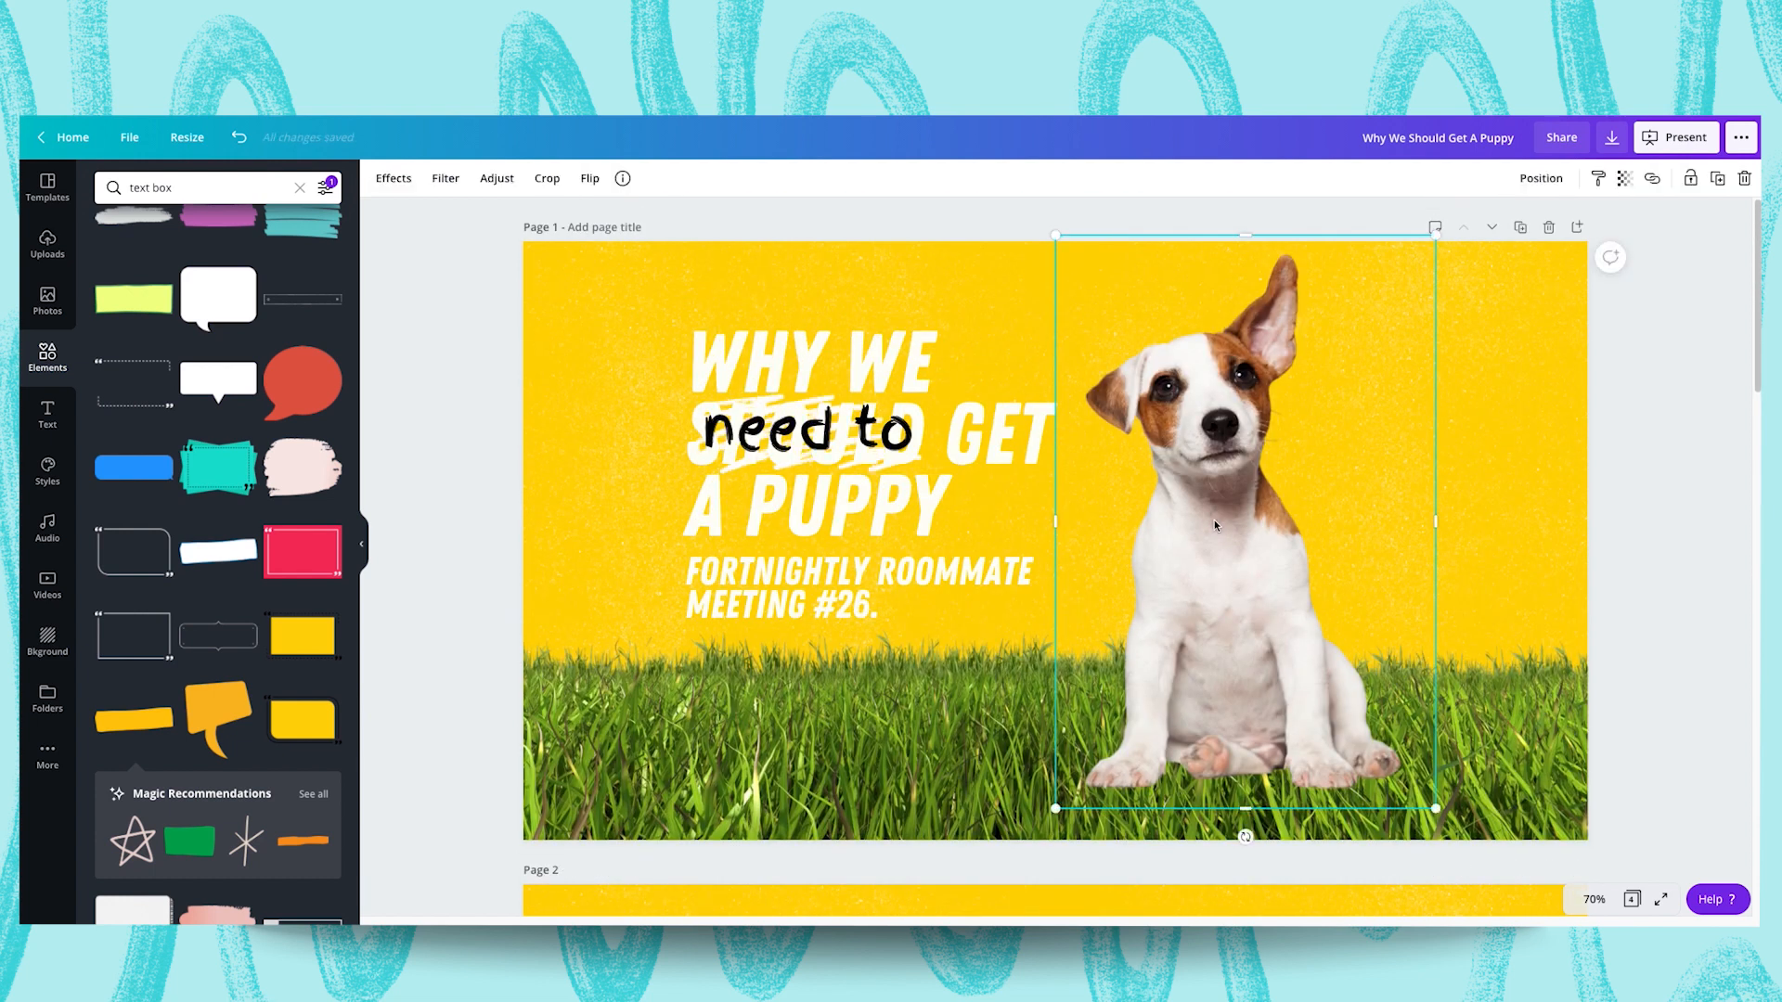
pyautogui.scroll(-3)
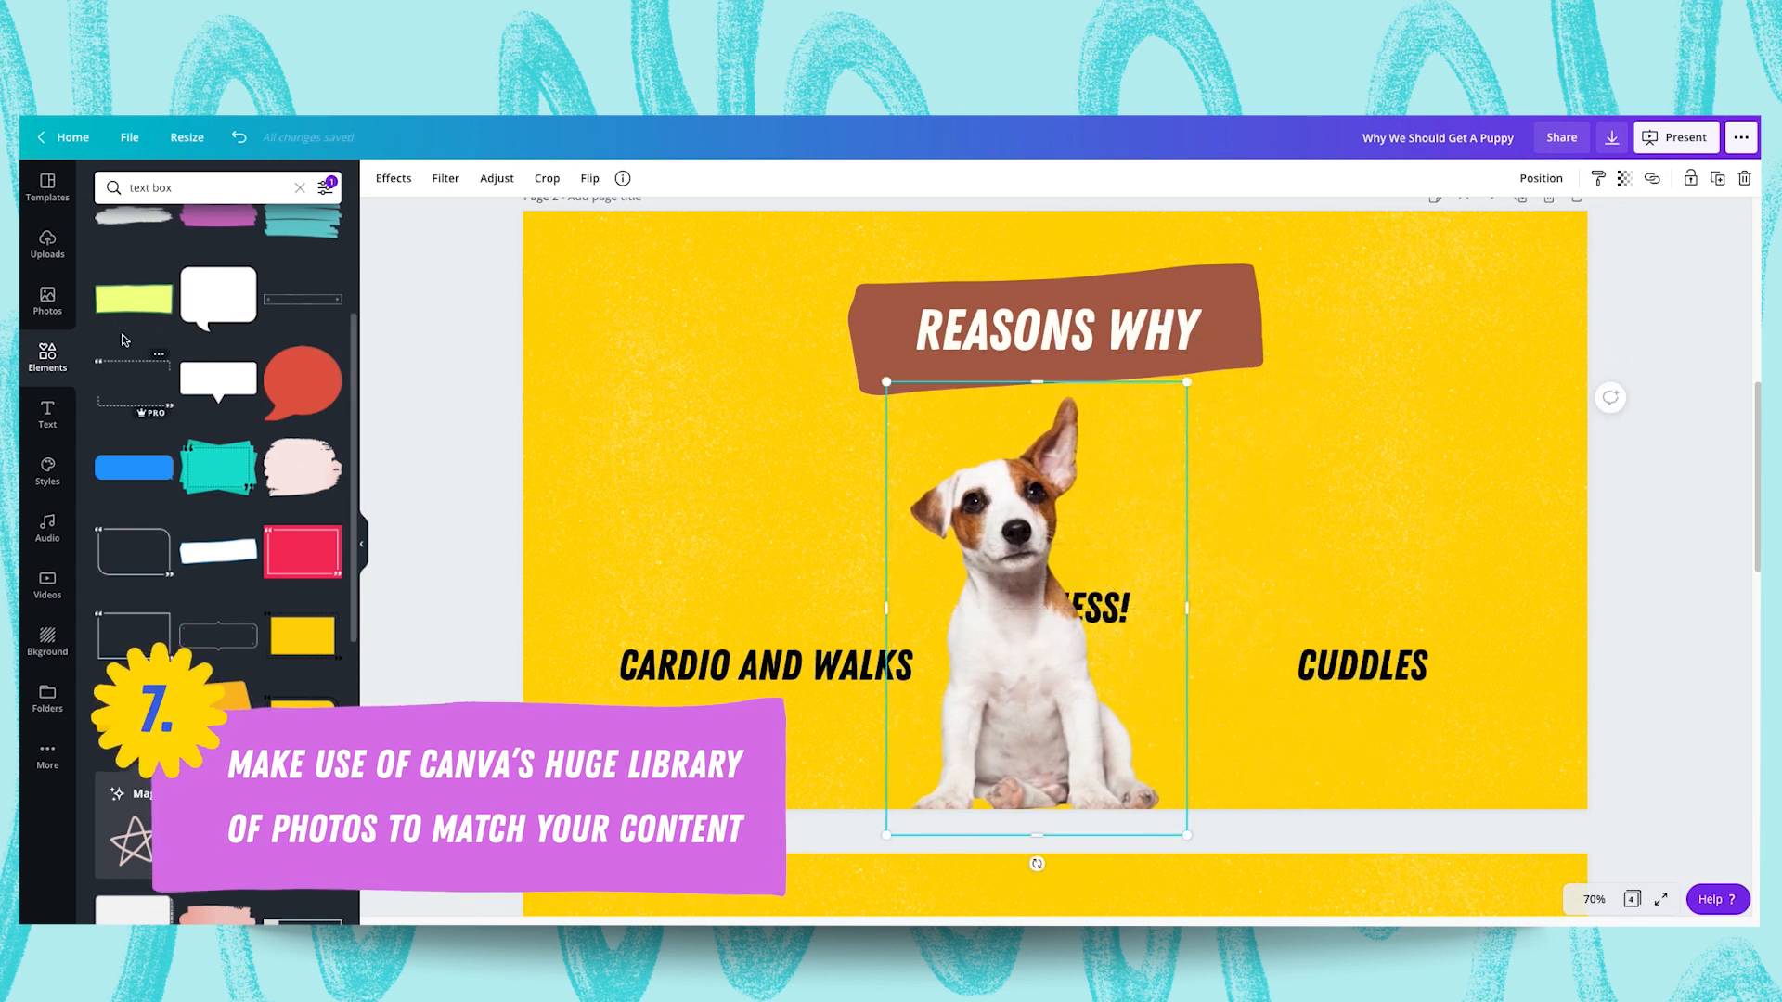
pyautogui.click(765, 665)
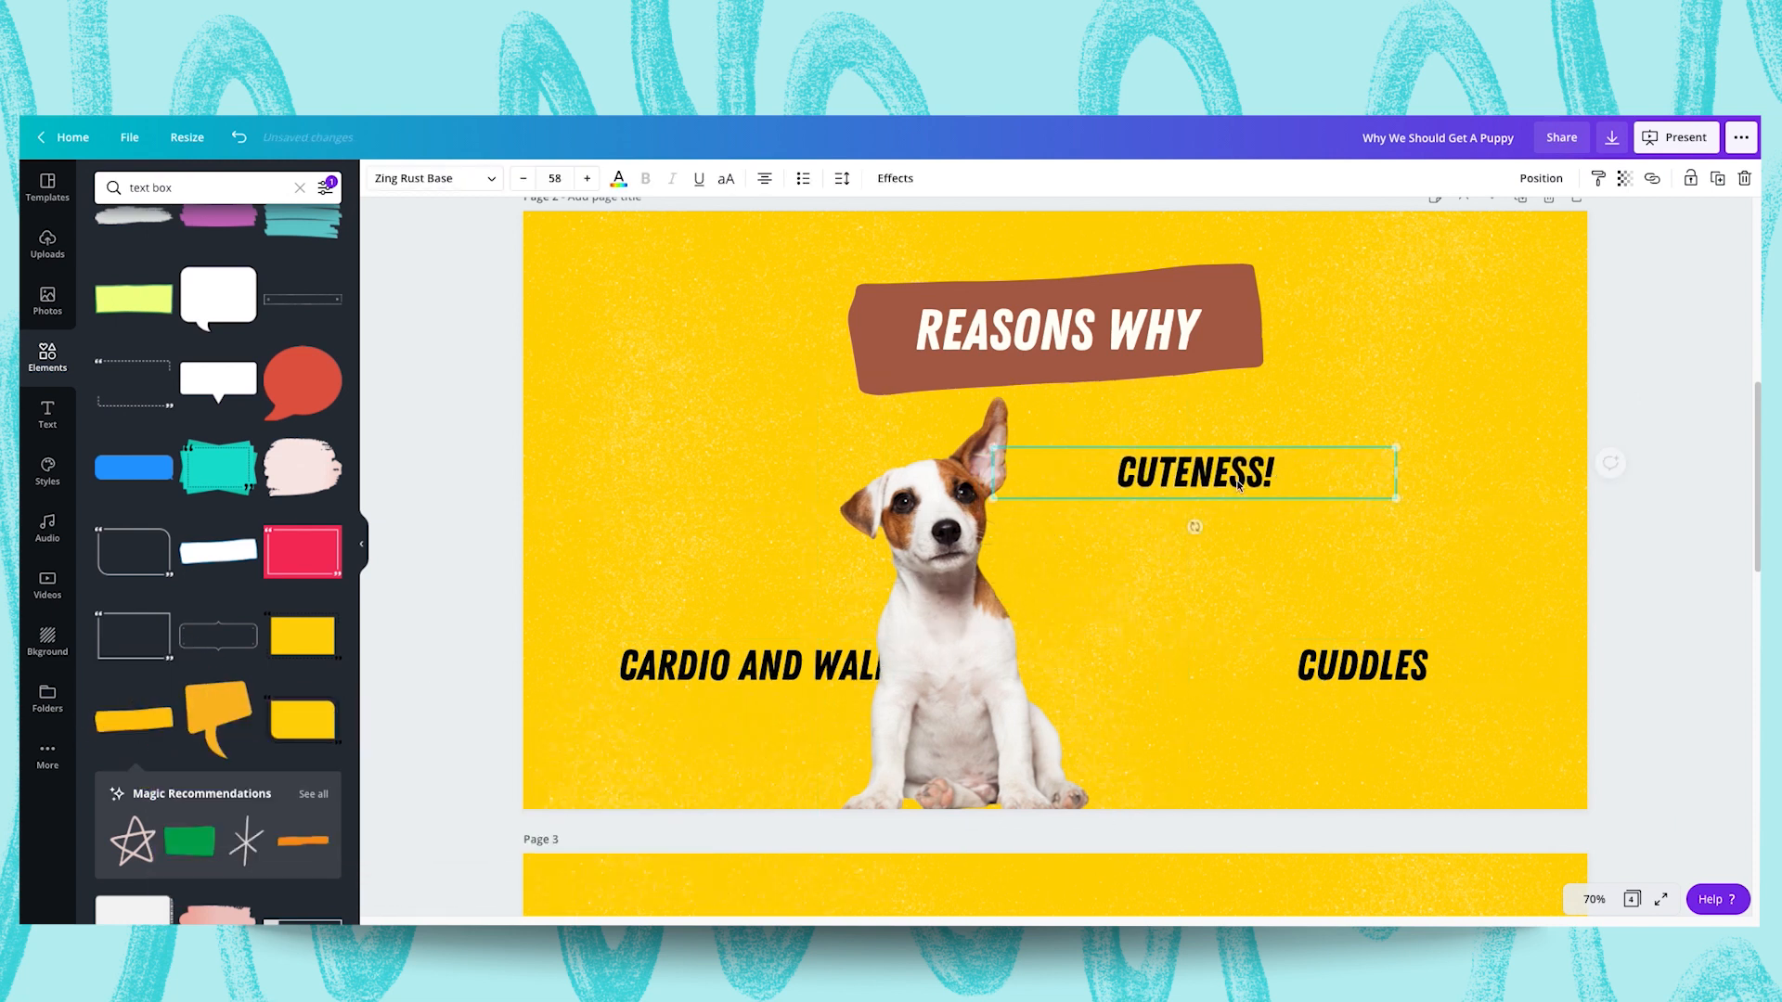
pyautogui.click(1000, 568)
pyautogui.write('p')
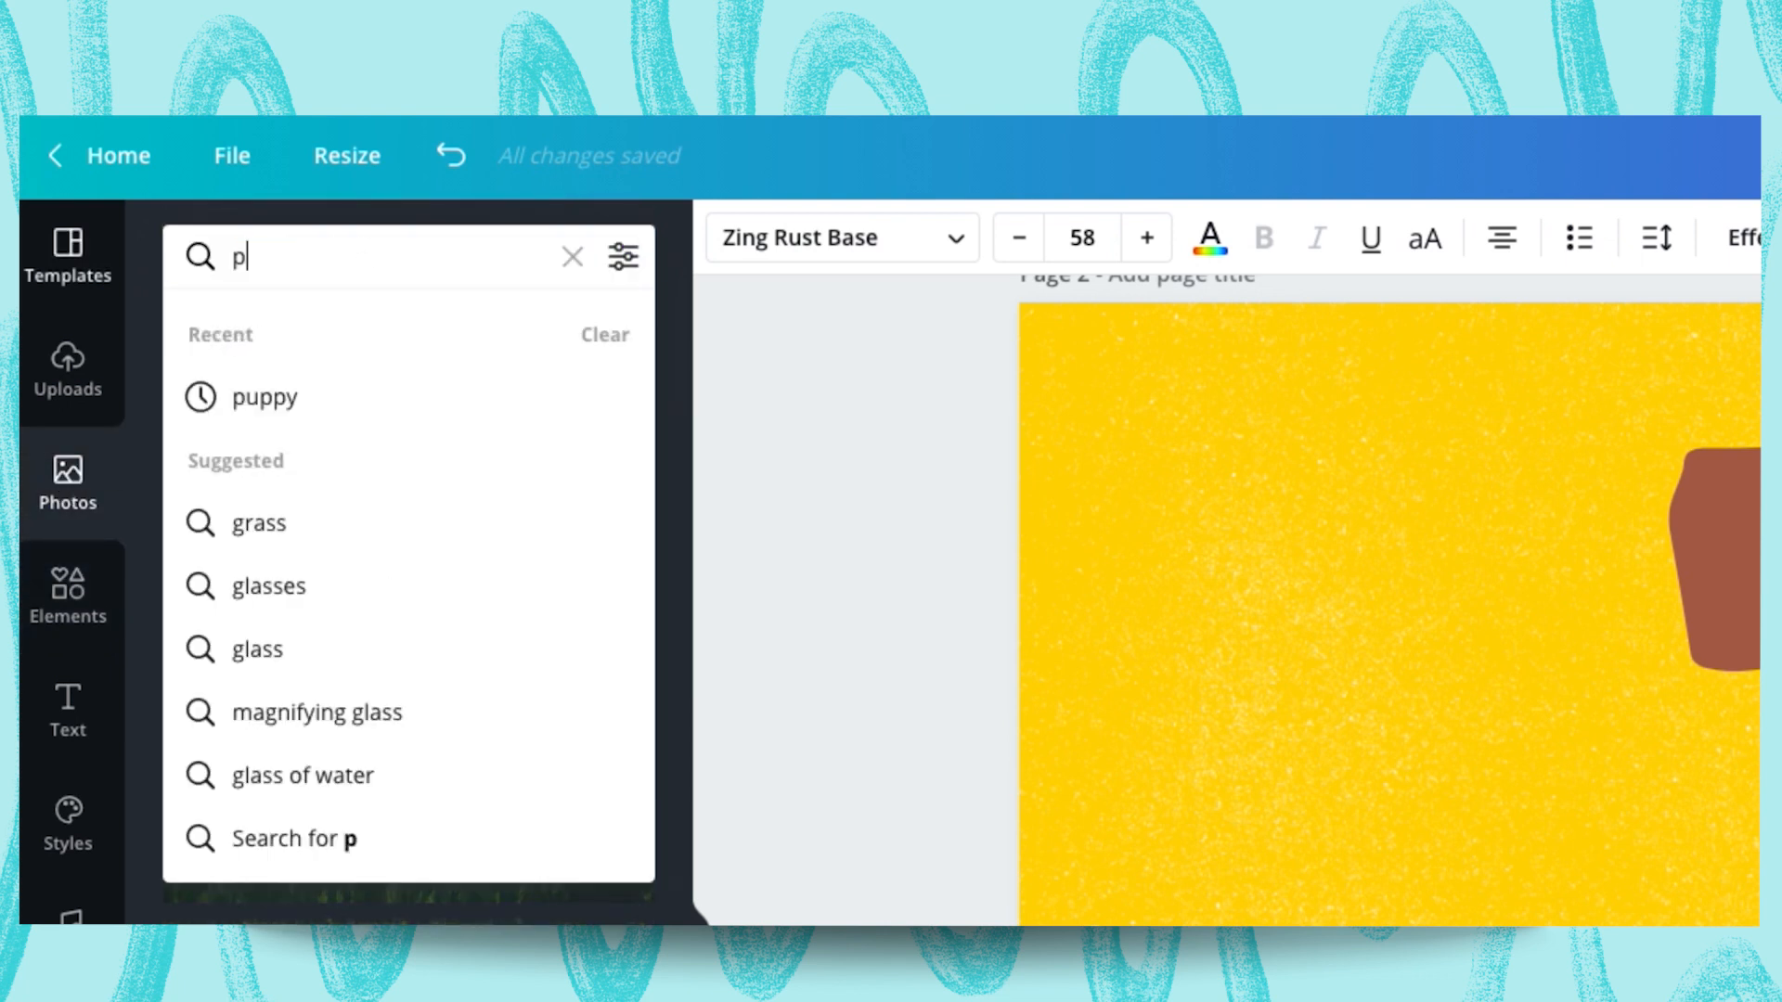
# Search Photos for 'puppy' and add the running puppy with a tennis ball to the slide
pyautogui.click(263, 397)
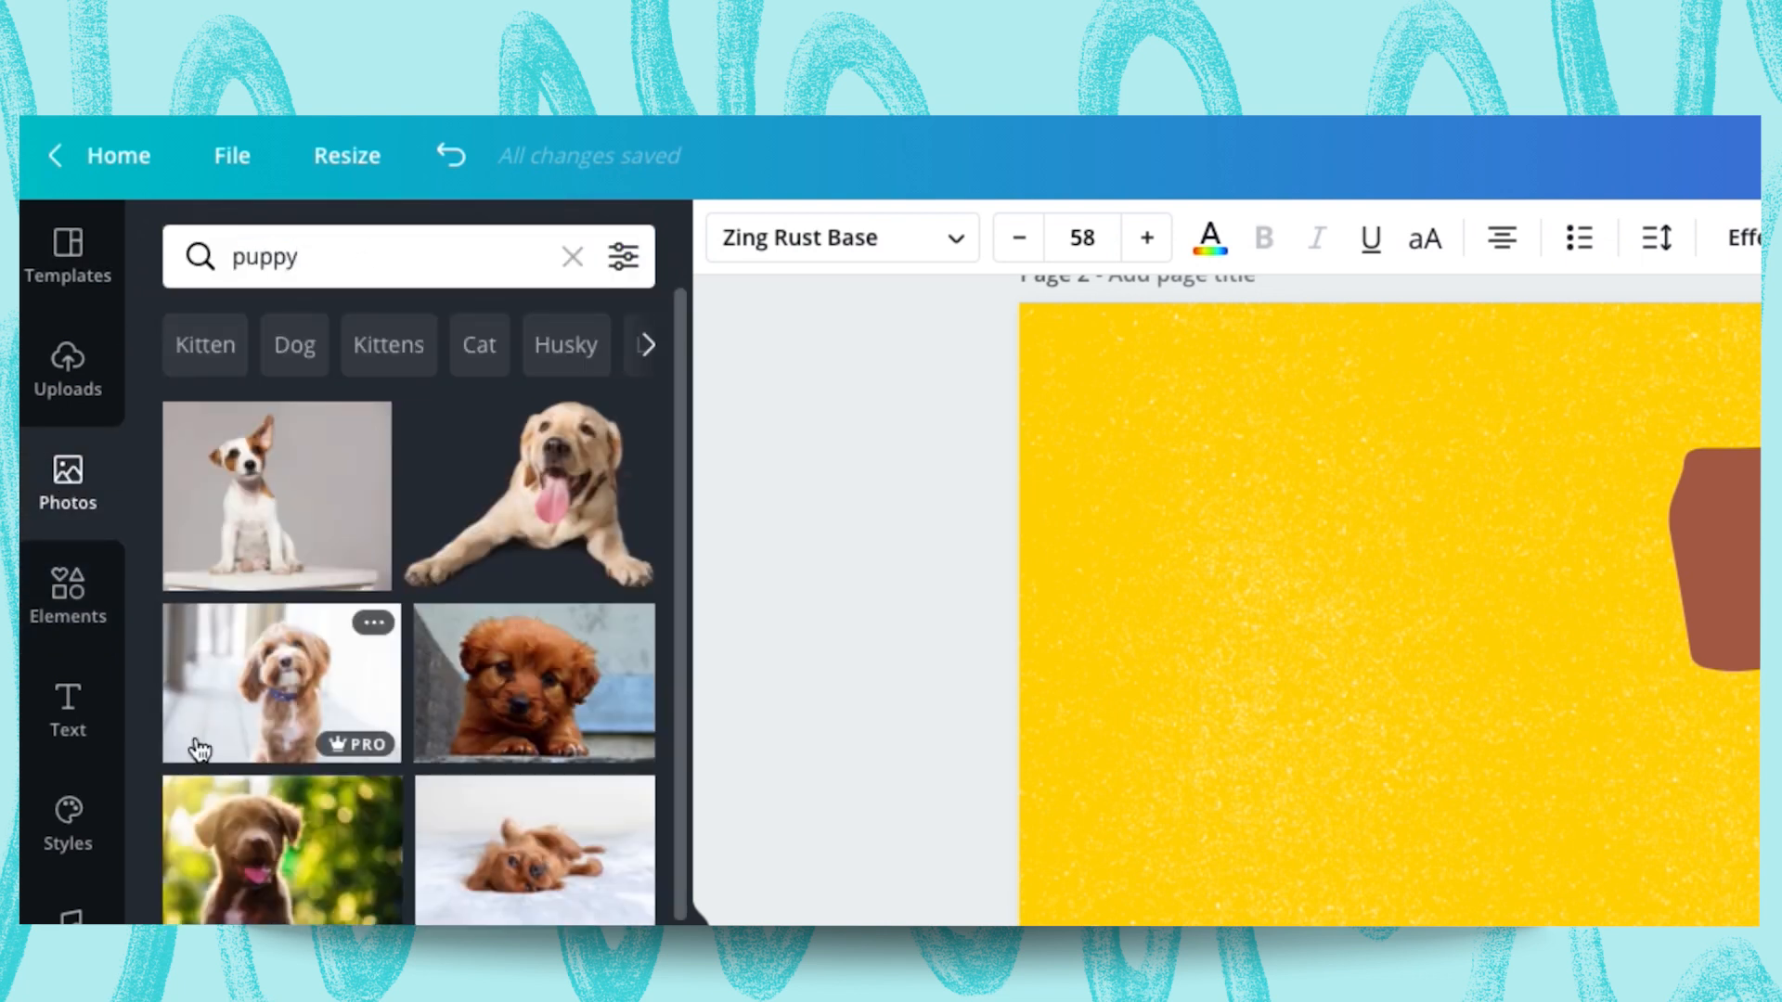
pyautogui.scroll(-3)
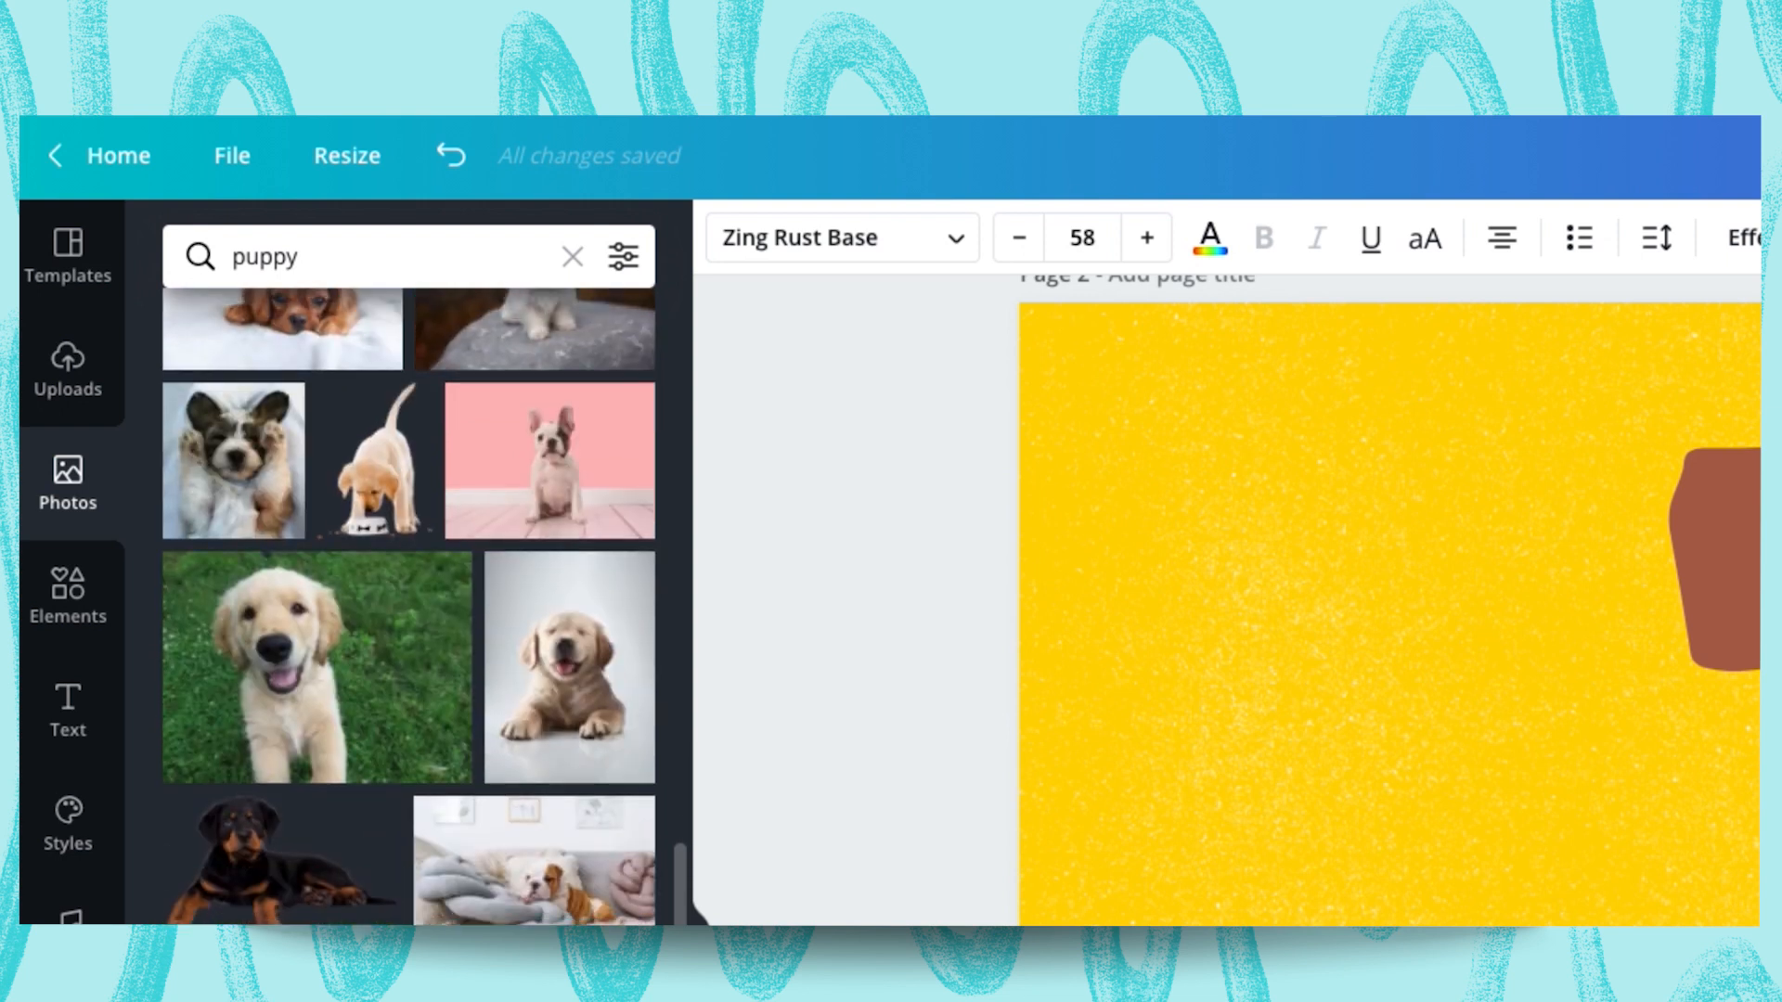
pyautogui.scroll(-3)
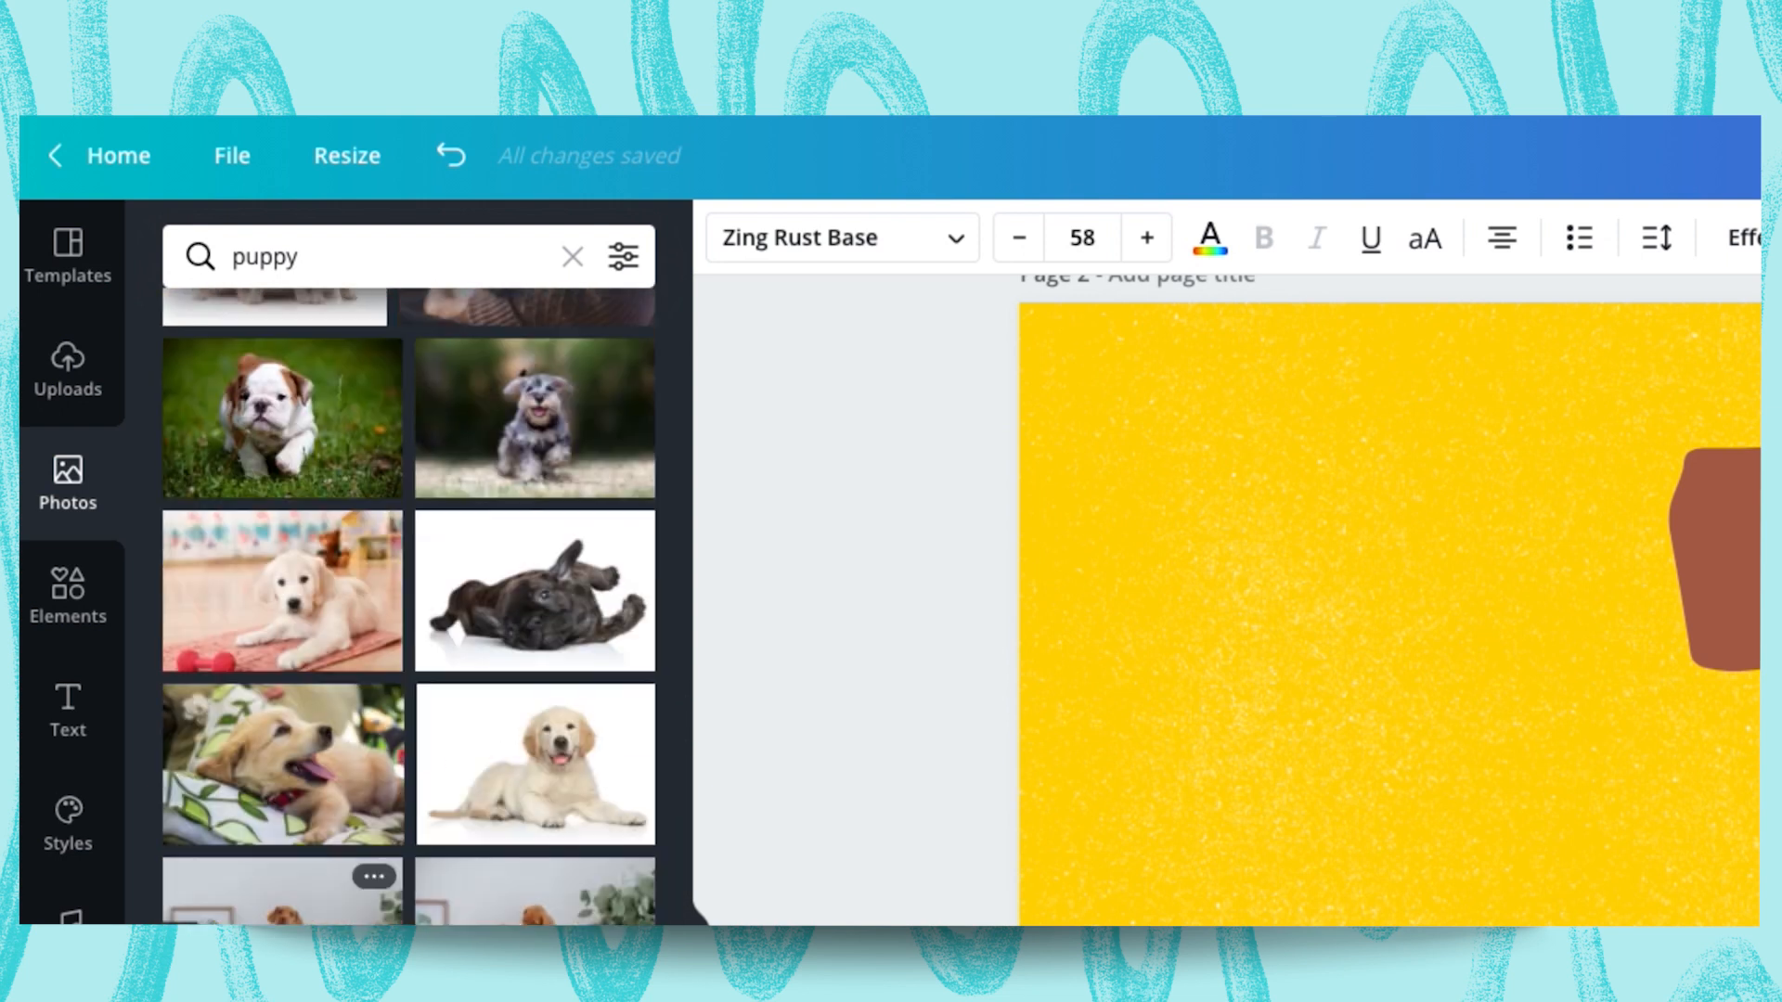
pyautogui.scroll(-3)
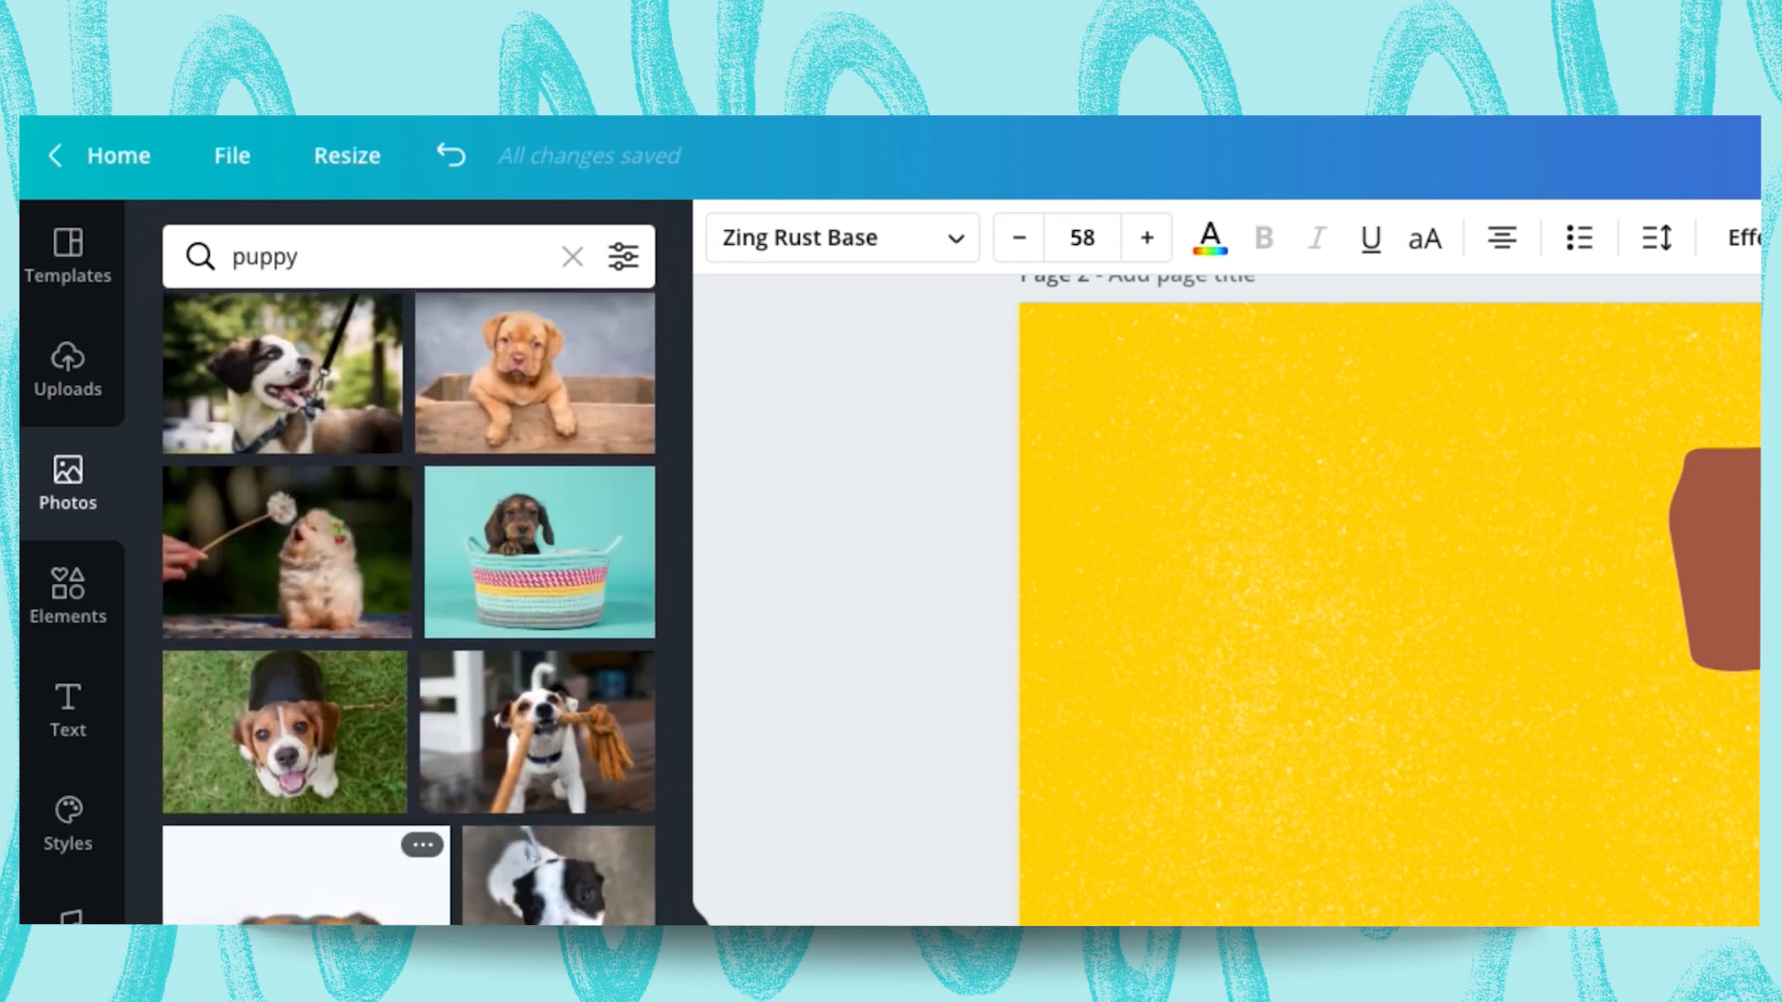
pyautogui.scroll(-3)
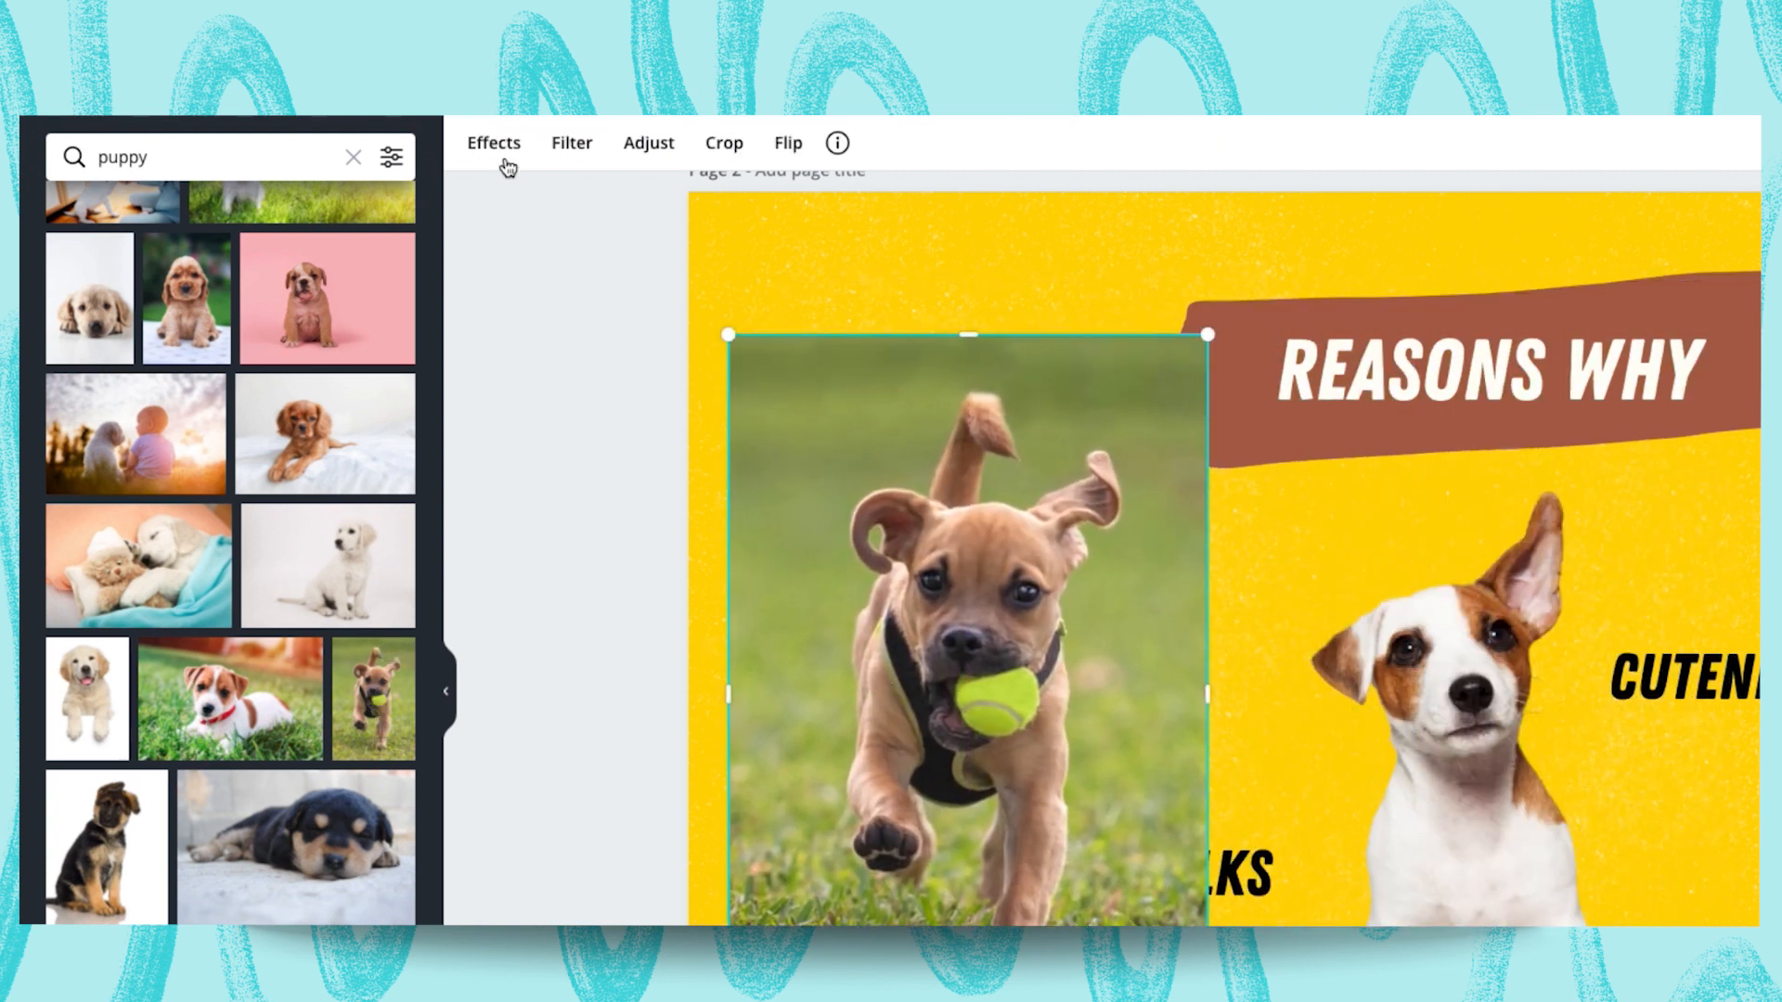
# Remove the running puppy photo's background and return to the puppy photo results
pyautogui.click(494, 143)
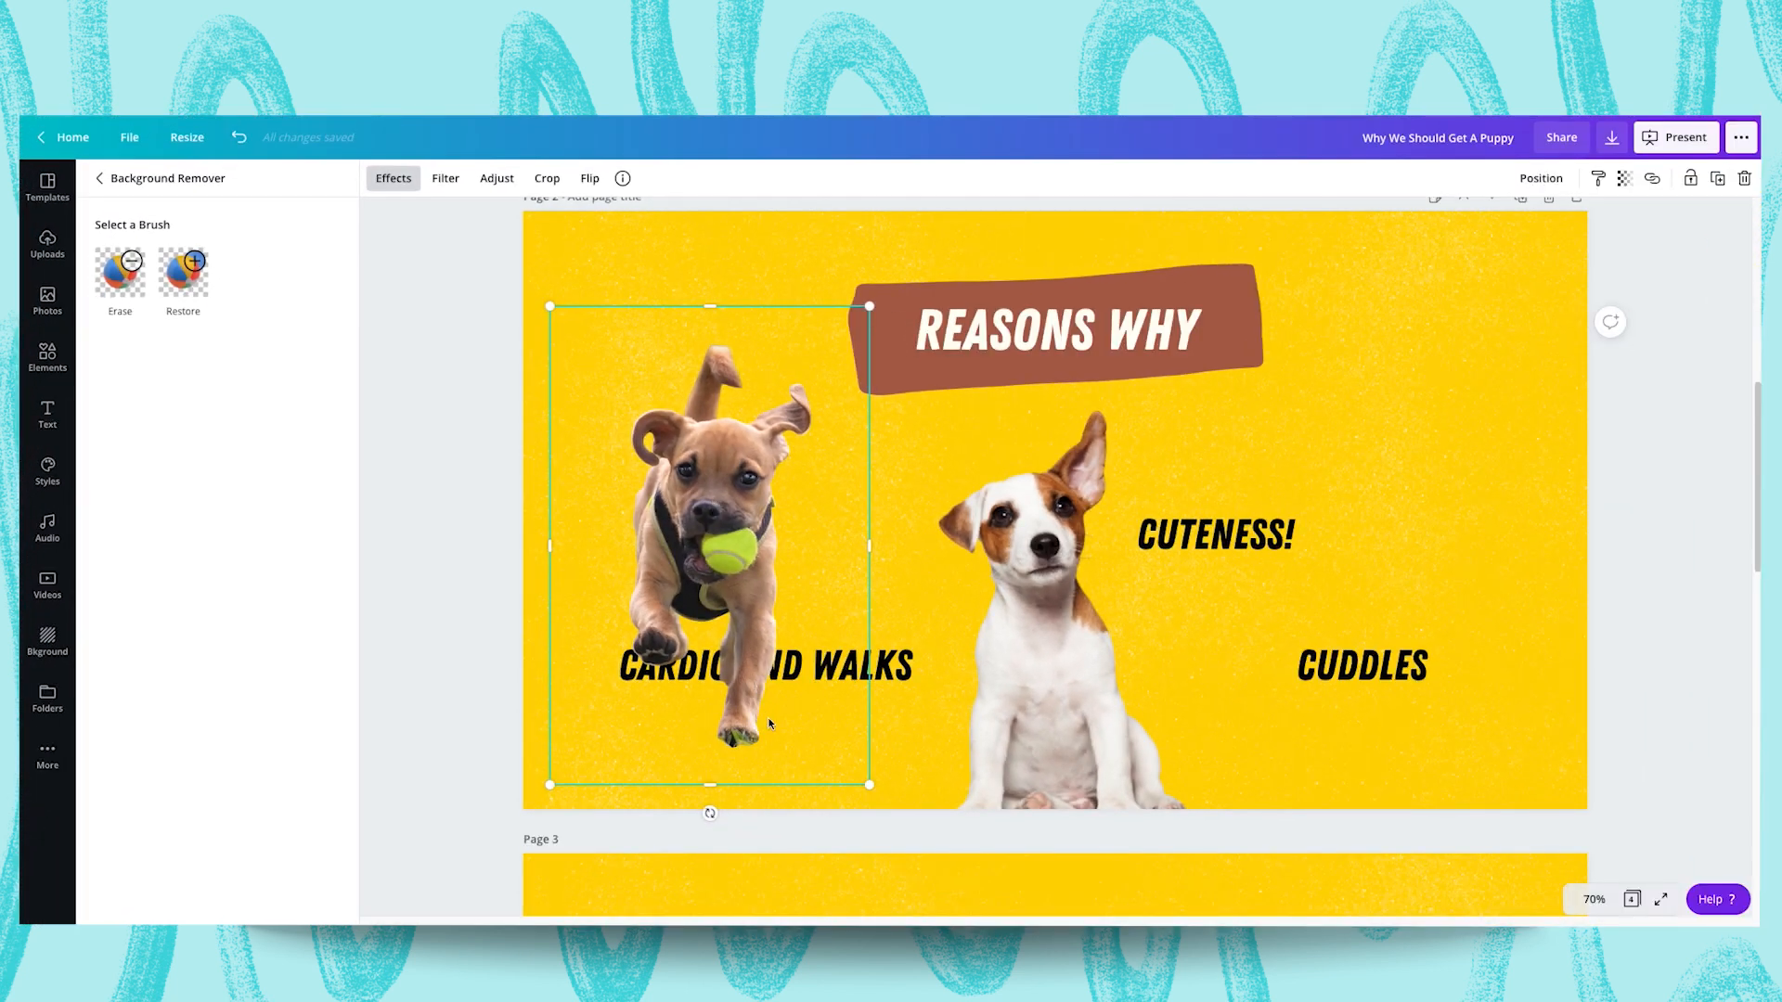
pyautogui.moveTo(716, 644)
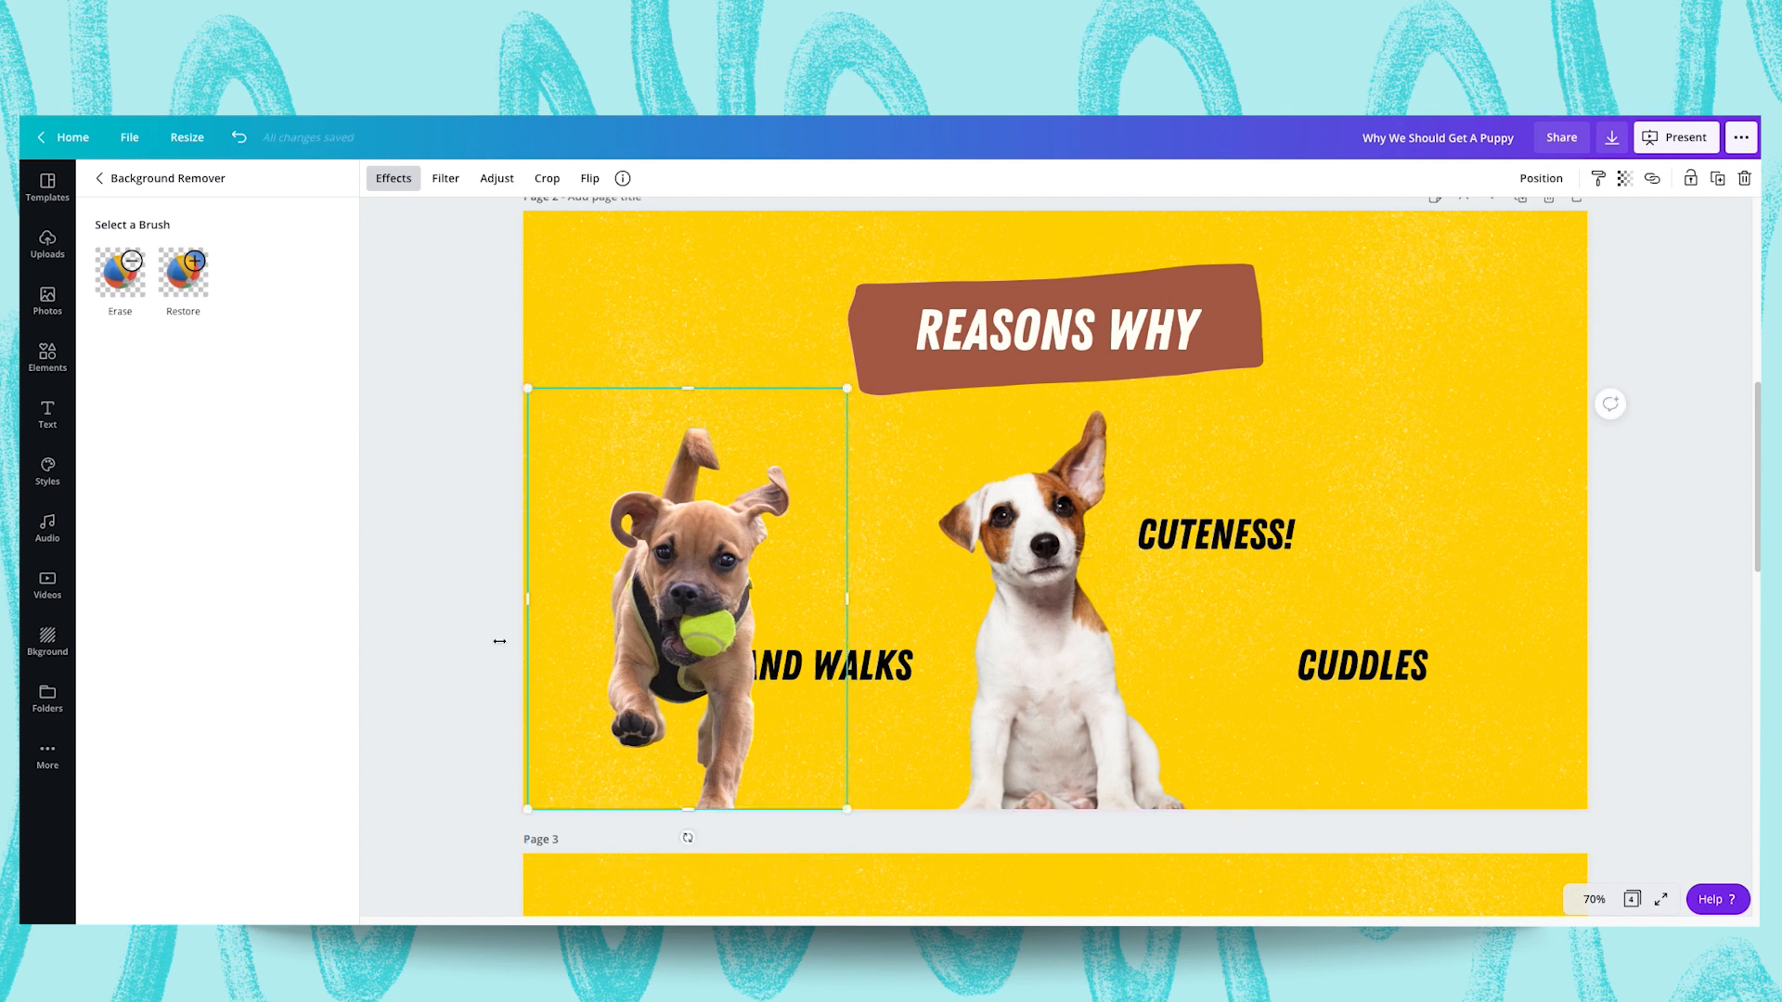
pyautogui.click(46, 301)
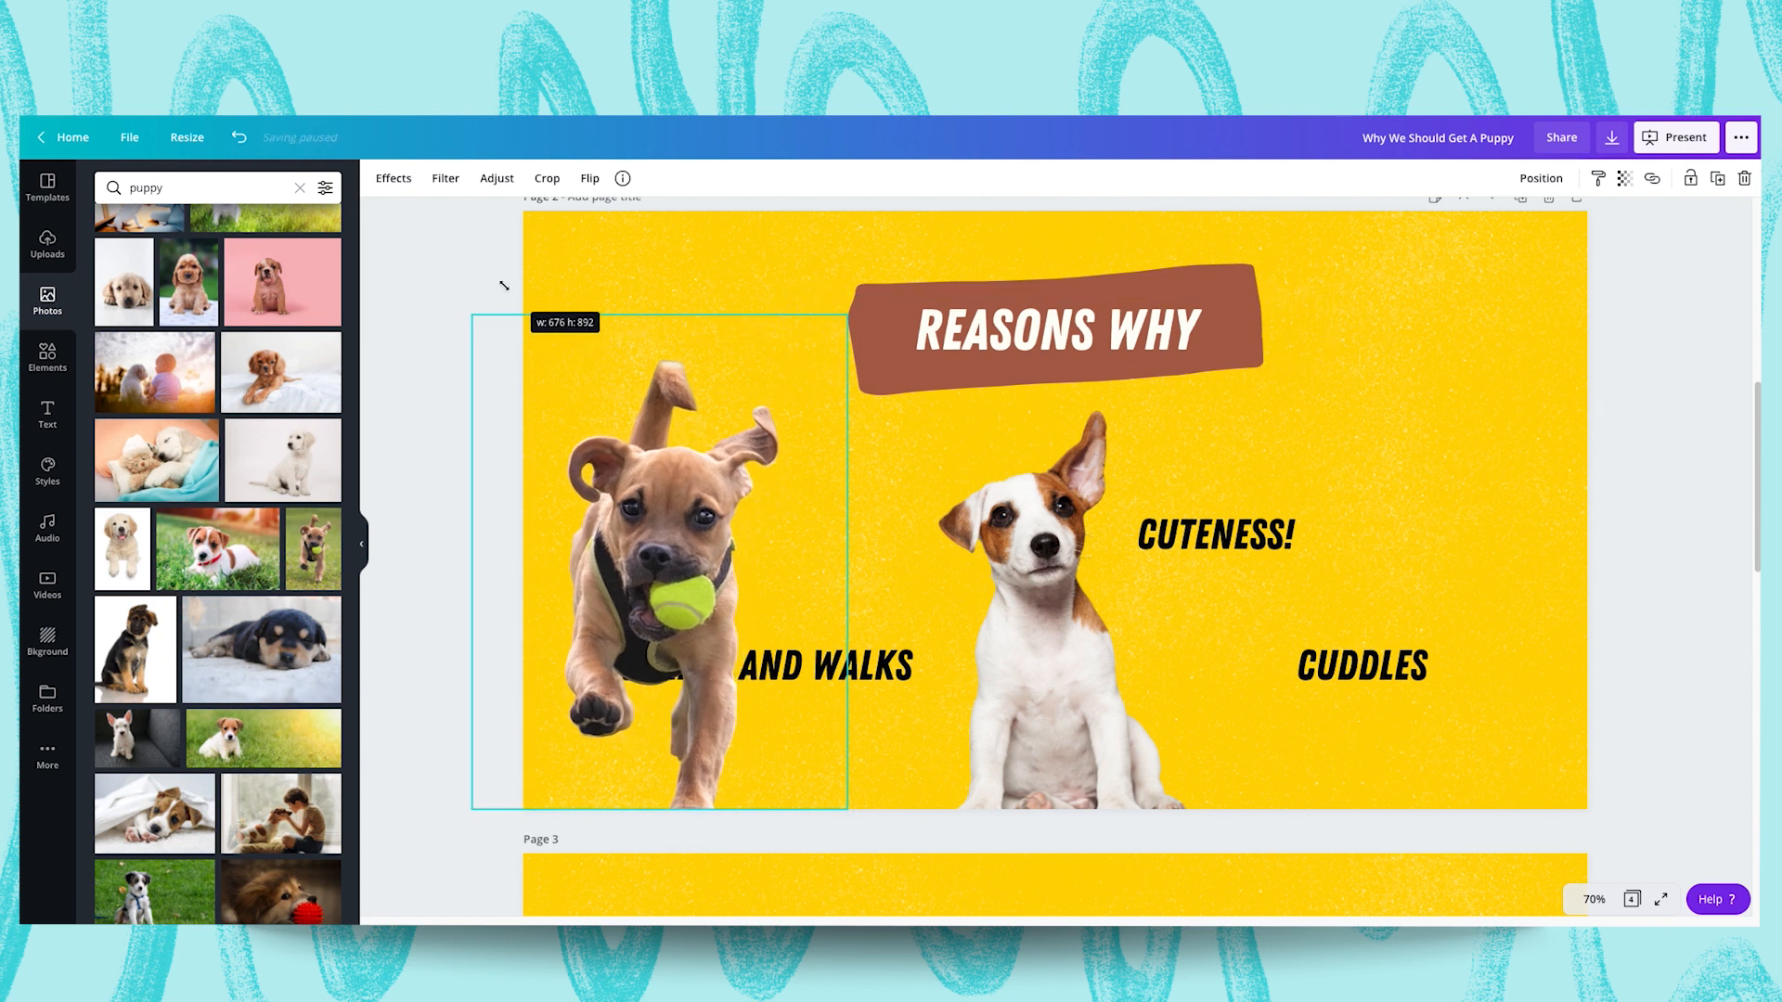
pyautogui.click(1360, 664)
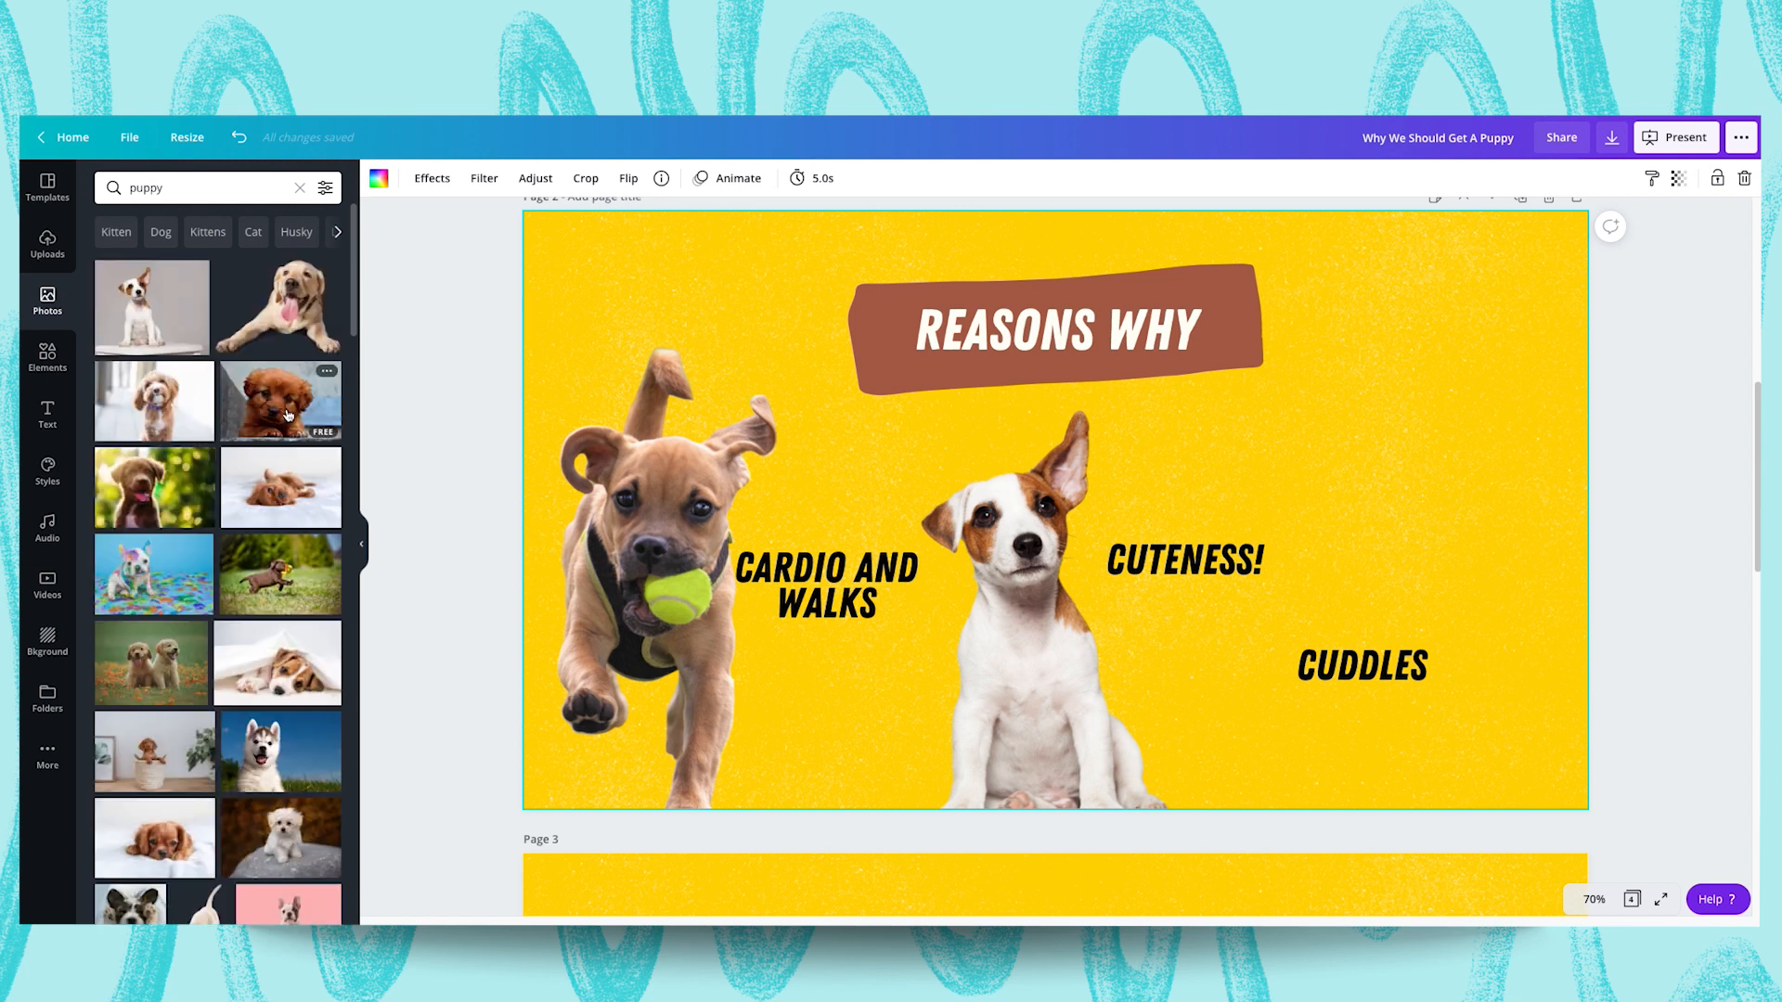
# Add the fluffy puppy on its back at the right and remove its background via Effects
pyautogui.scroll(3)
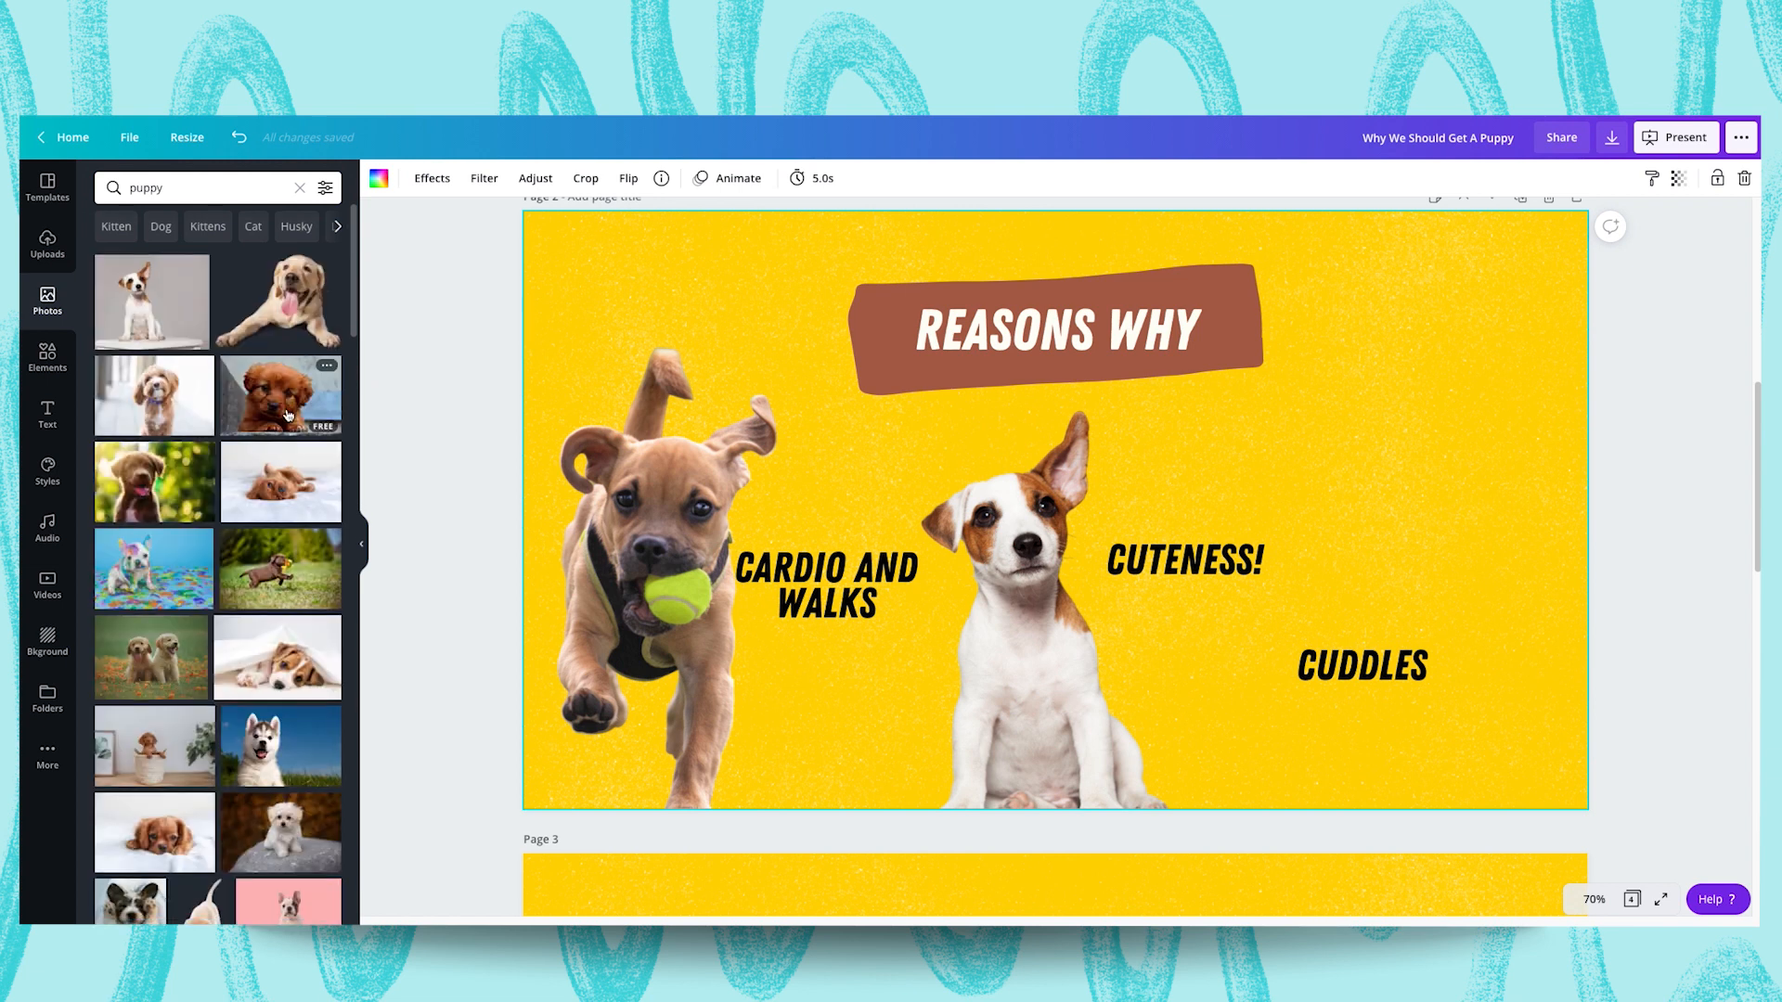
pyautogui.scroll(-3)
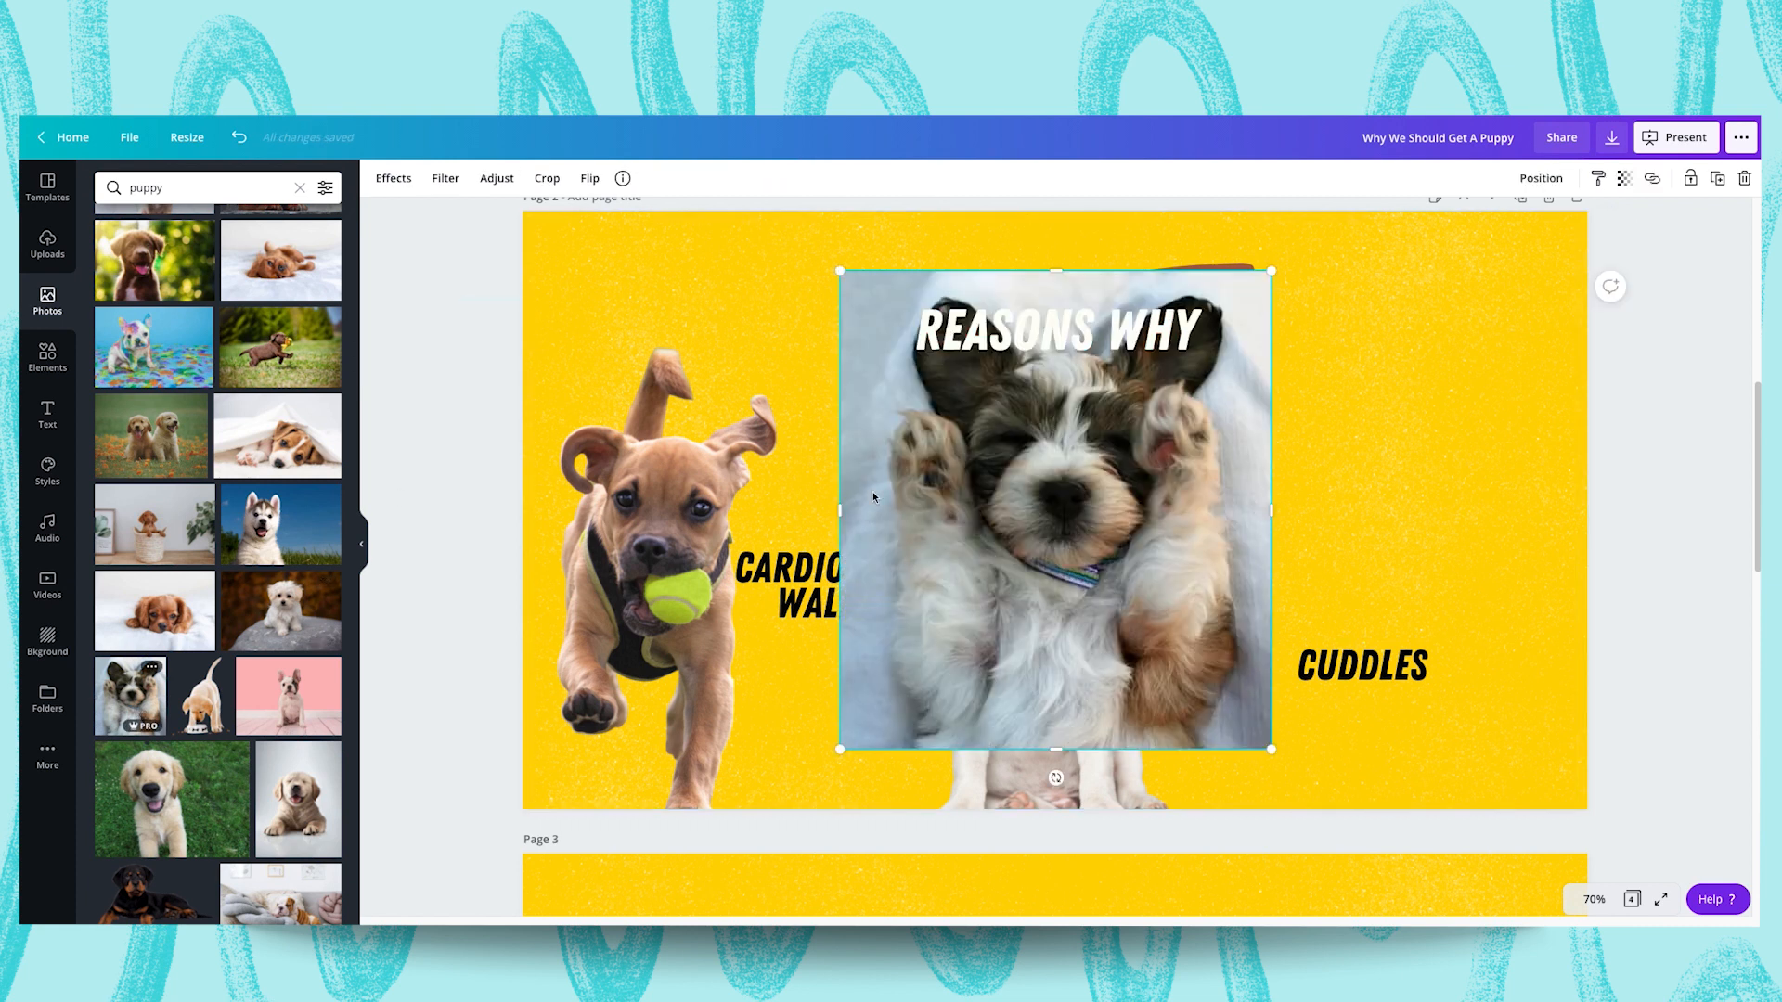
pyautogui.click(391, 178)
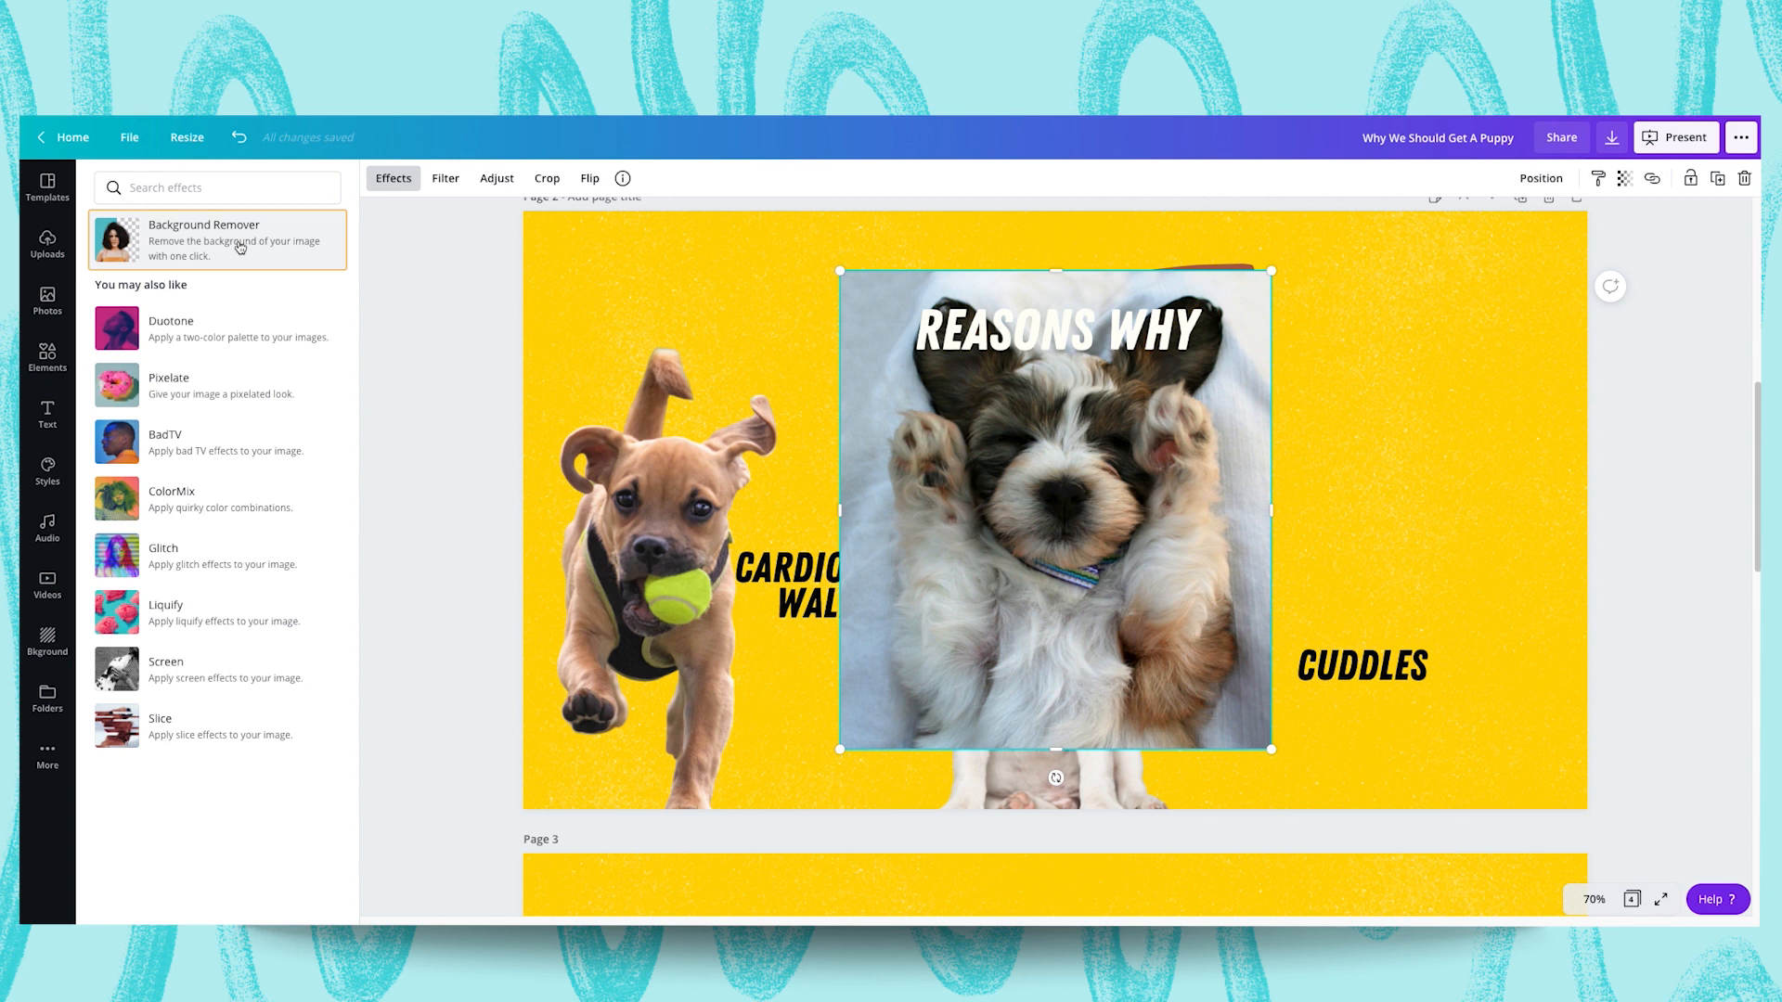
pyautogui.click(217, 239)
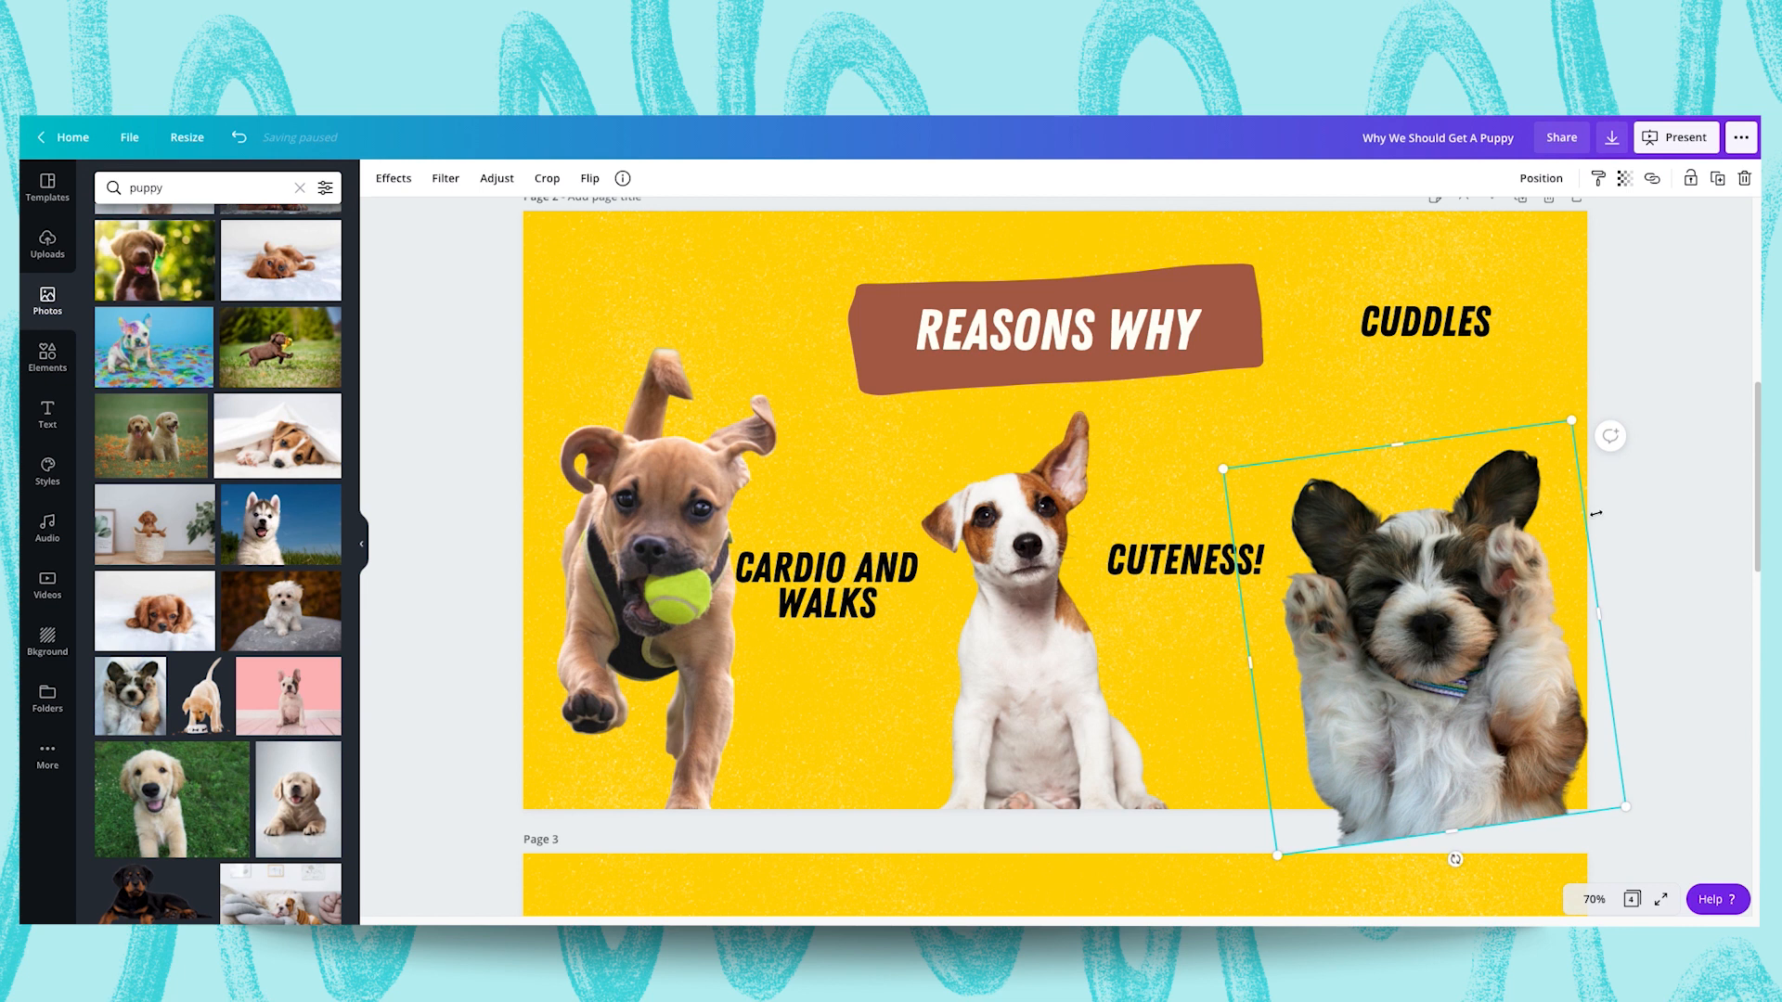
# Reposition the captions and running puppy so each caption sits beside its puppy
pyautogui.click(1424, 323)
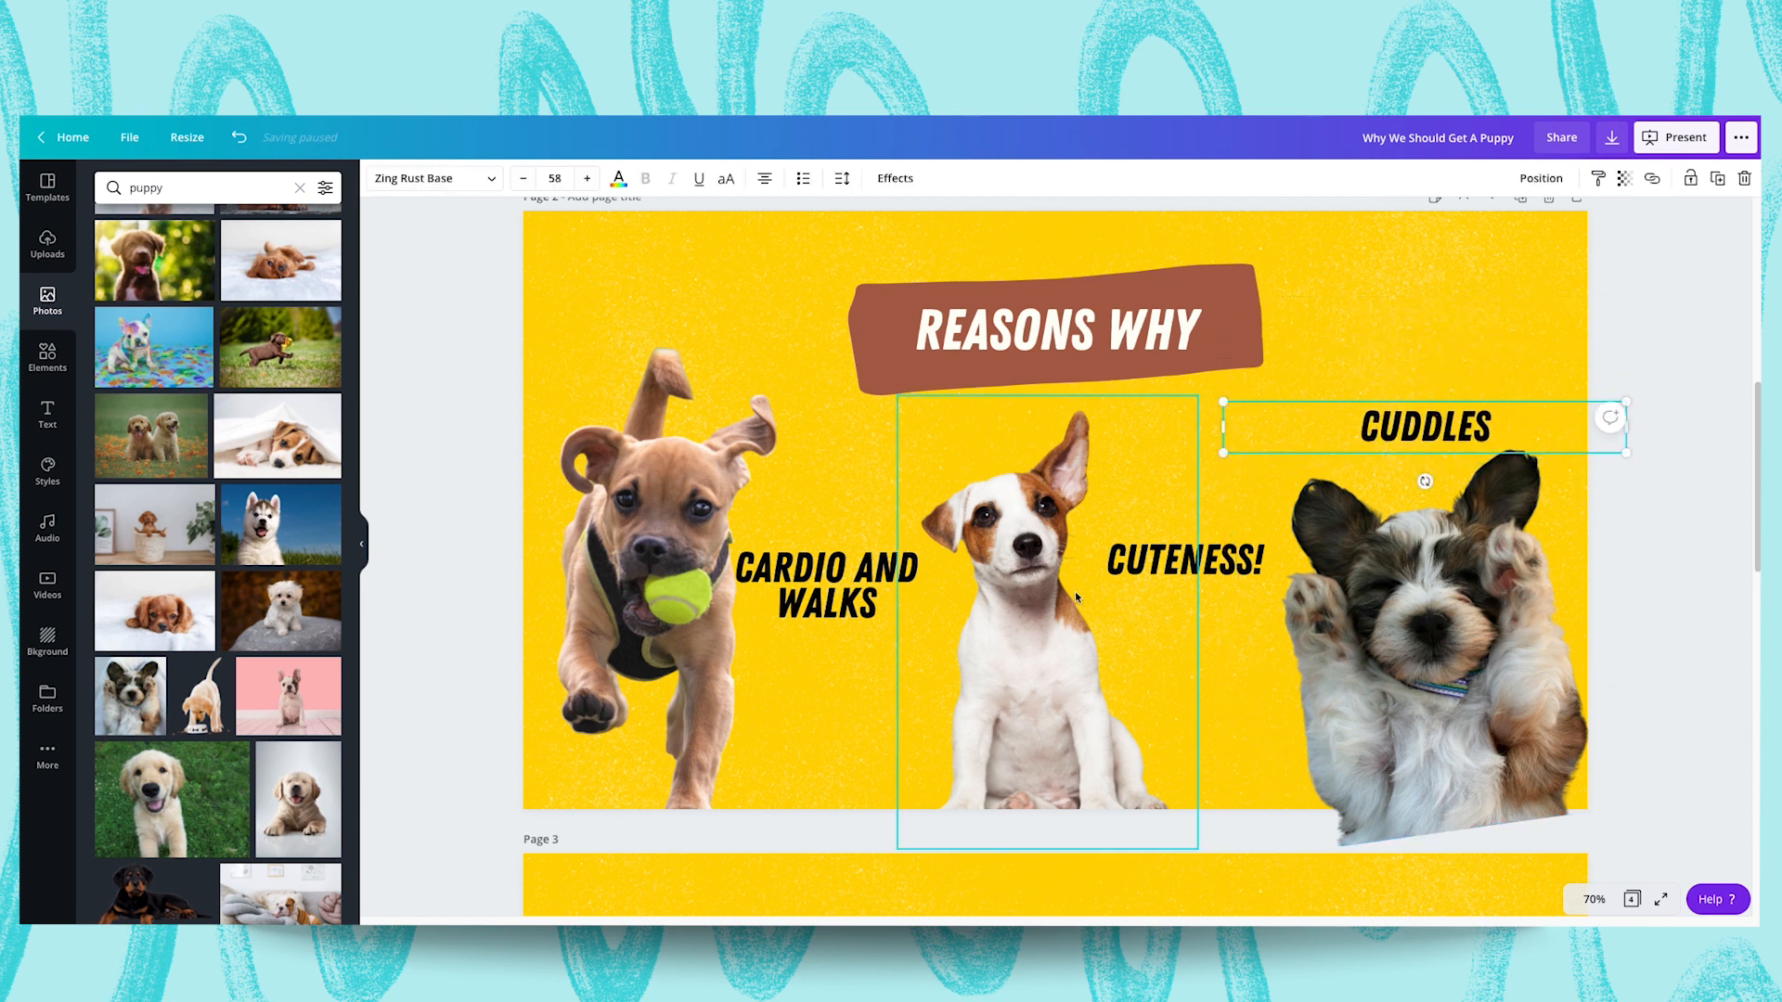
pyautogui.click(659, 513)
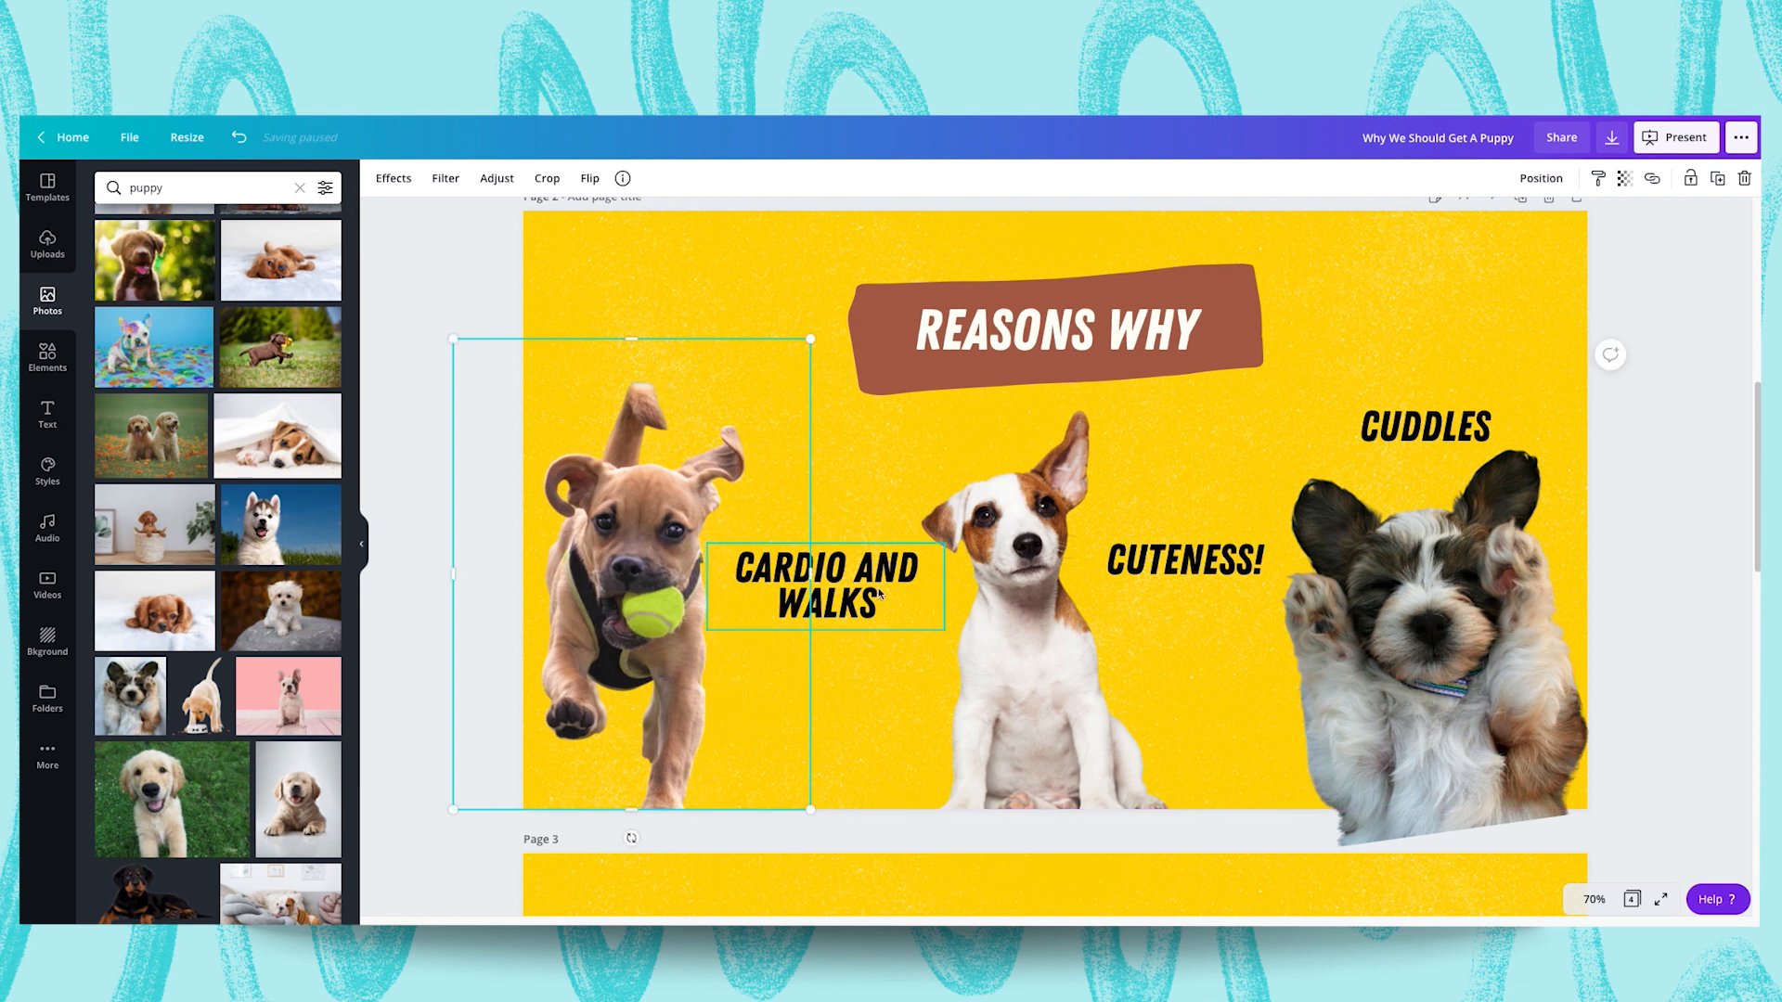
pyautogui.click(1182, 558)
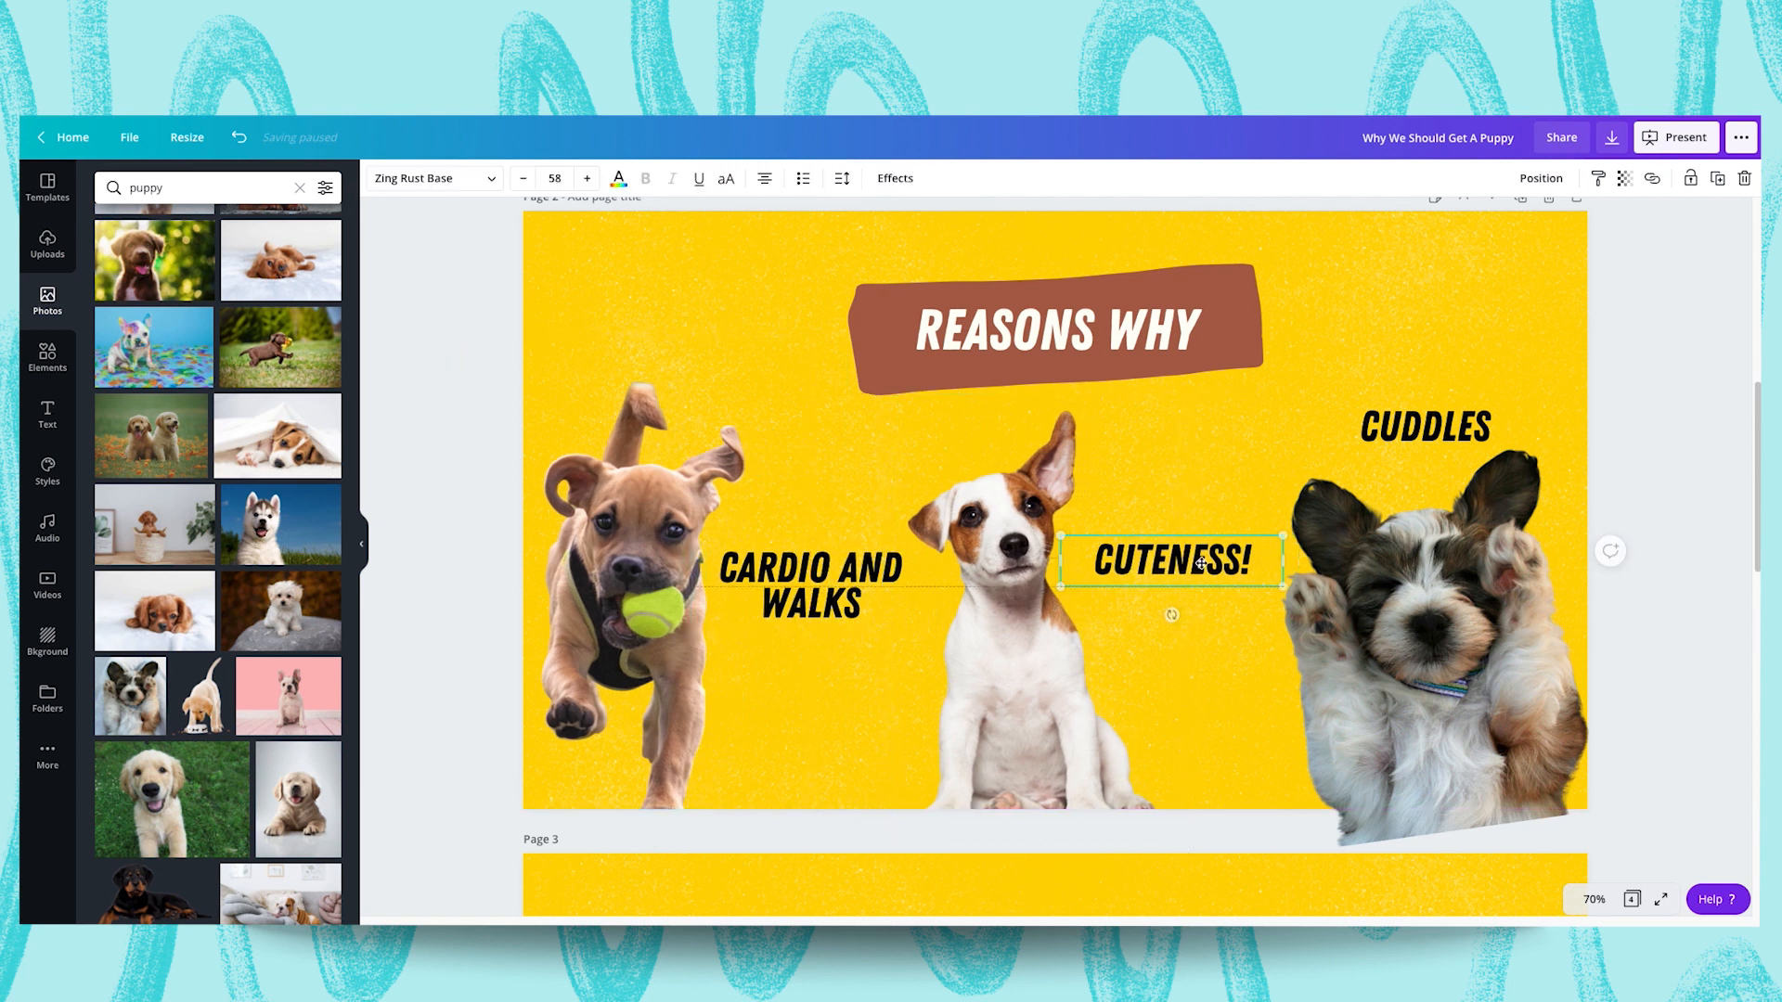
pyautogui.click(1425, 427)
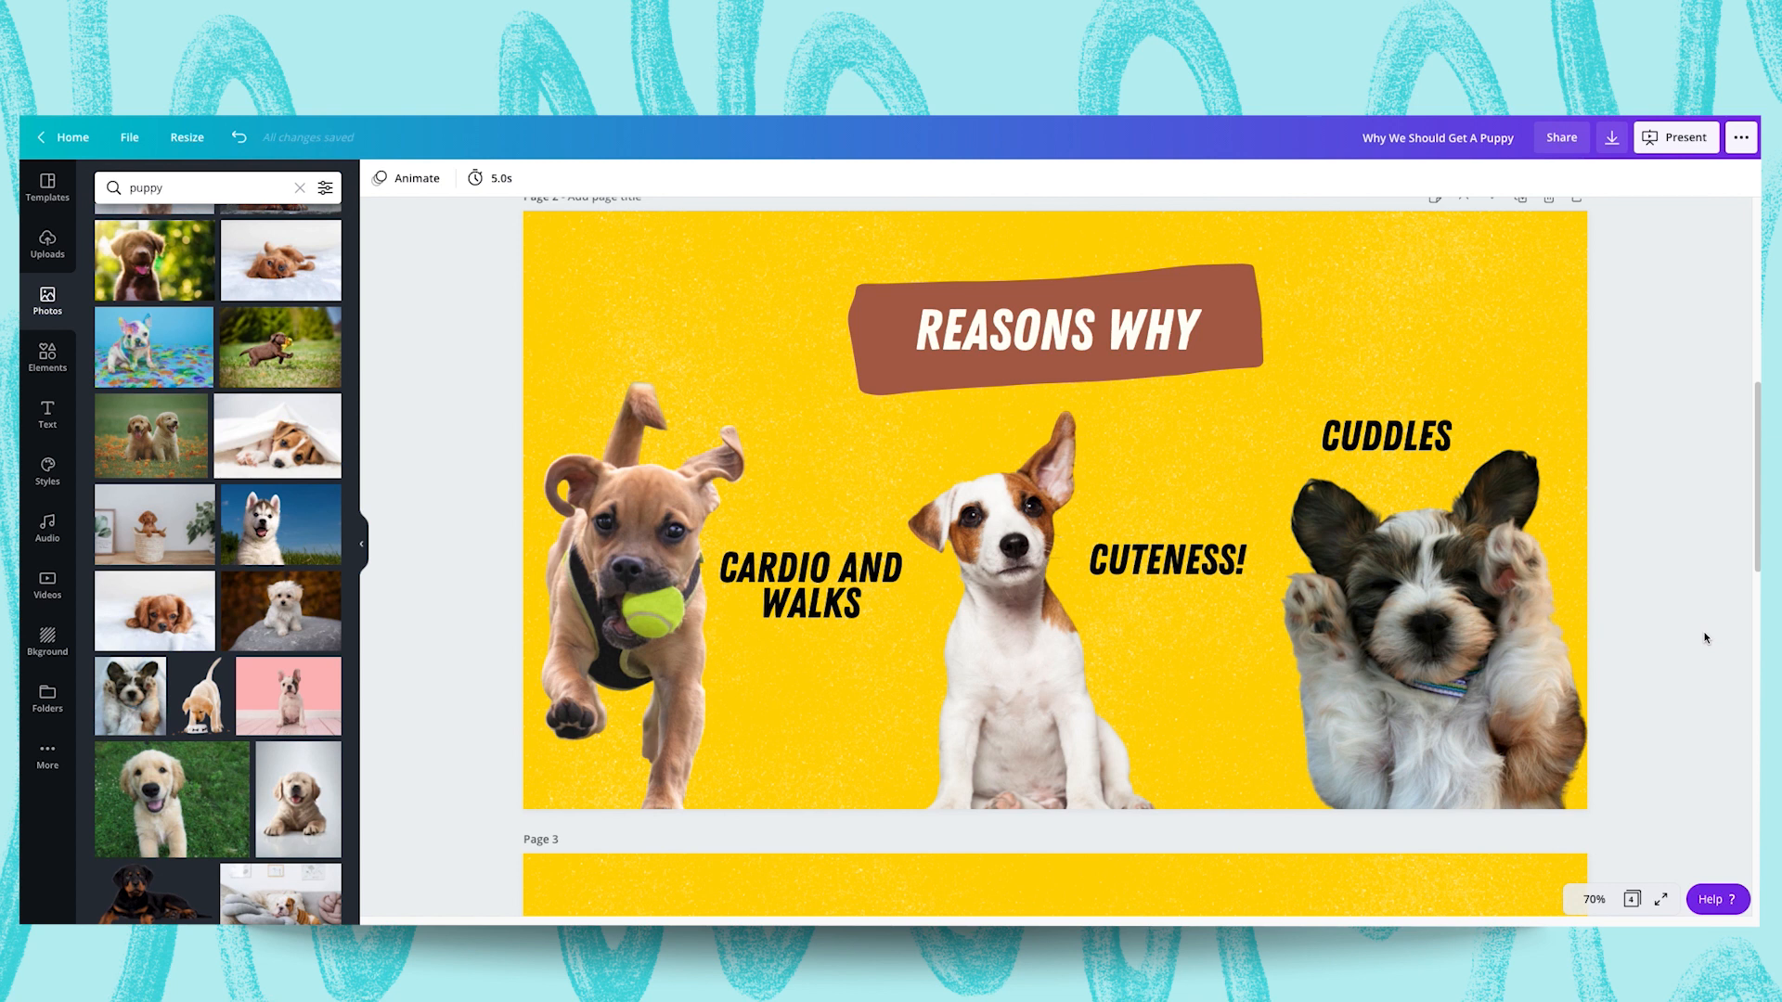
# Reword the captions to CARDIO. WALKS. FUN., PUPPY DOG EYES and CUDDLES. LOVE
pyautogui.click(809, 585)
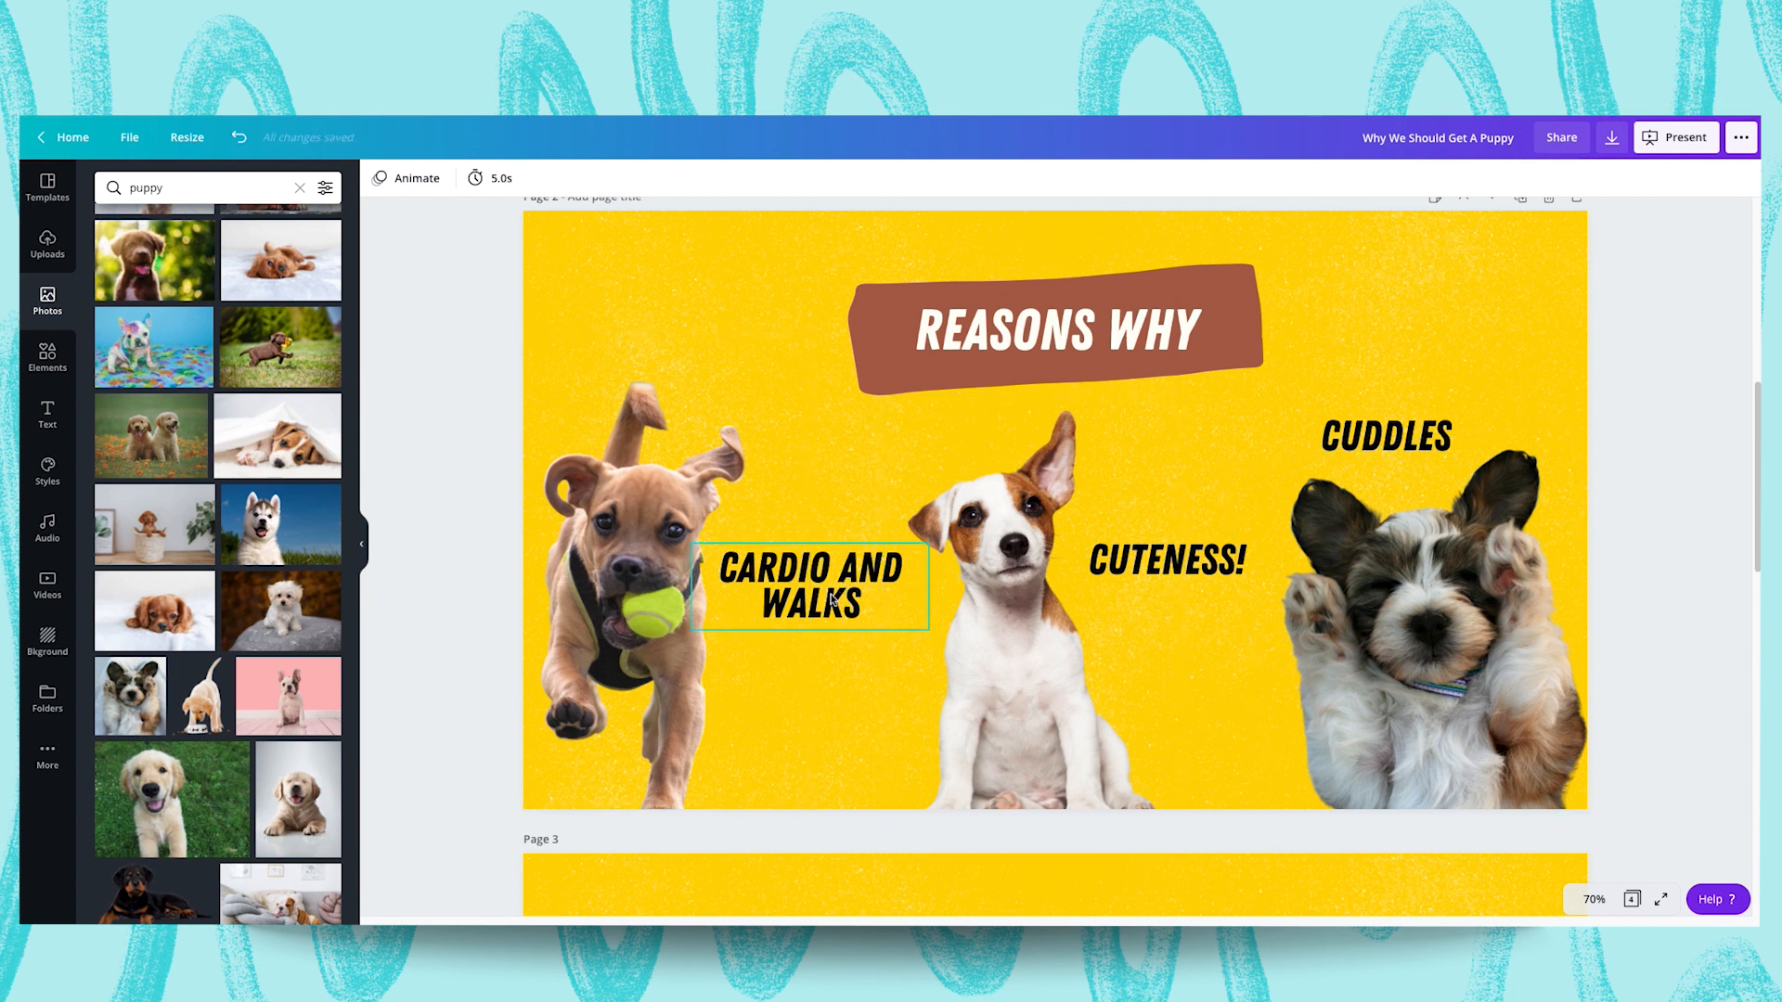
pyautogui.click(808, 586)
pyautogui.write('.')
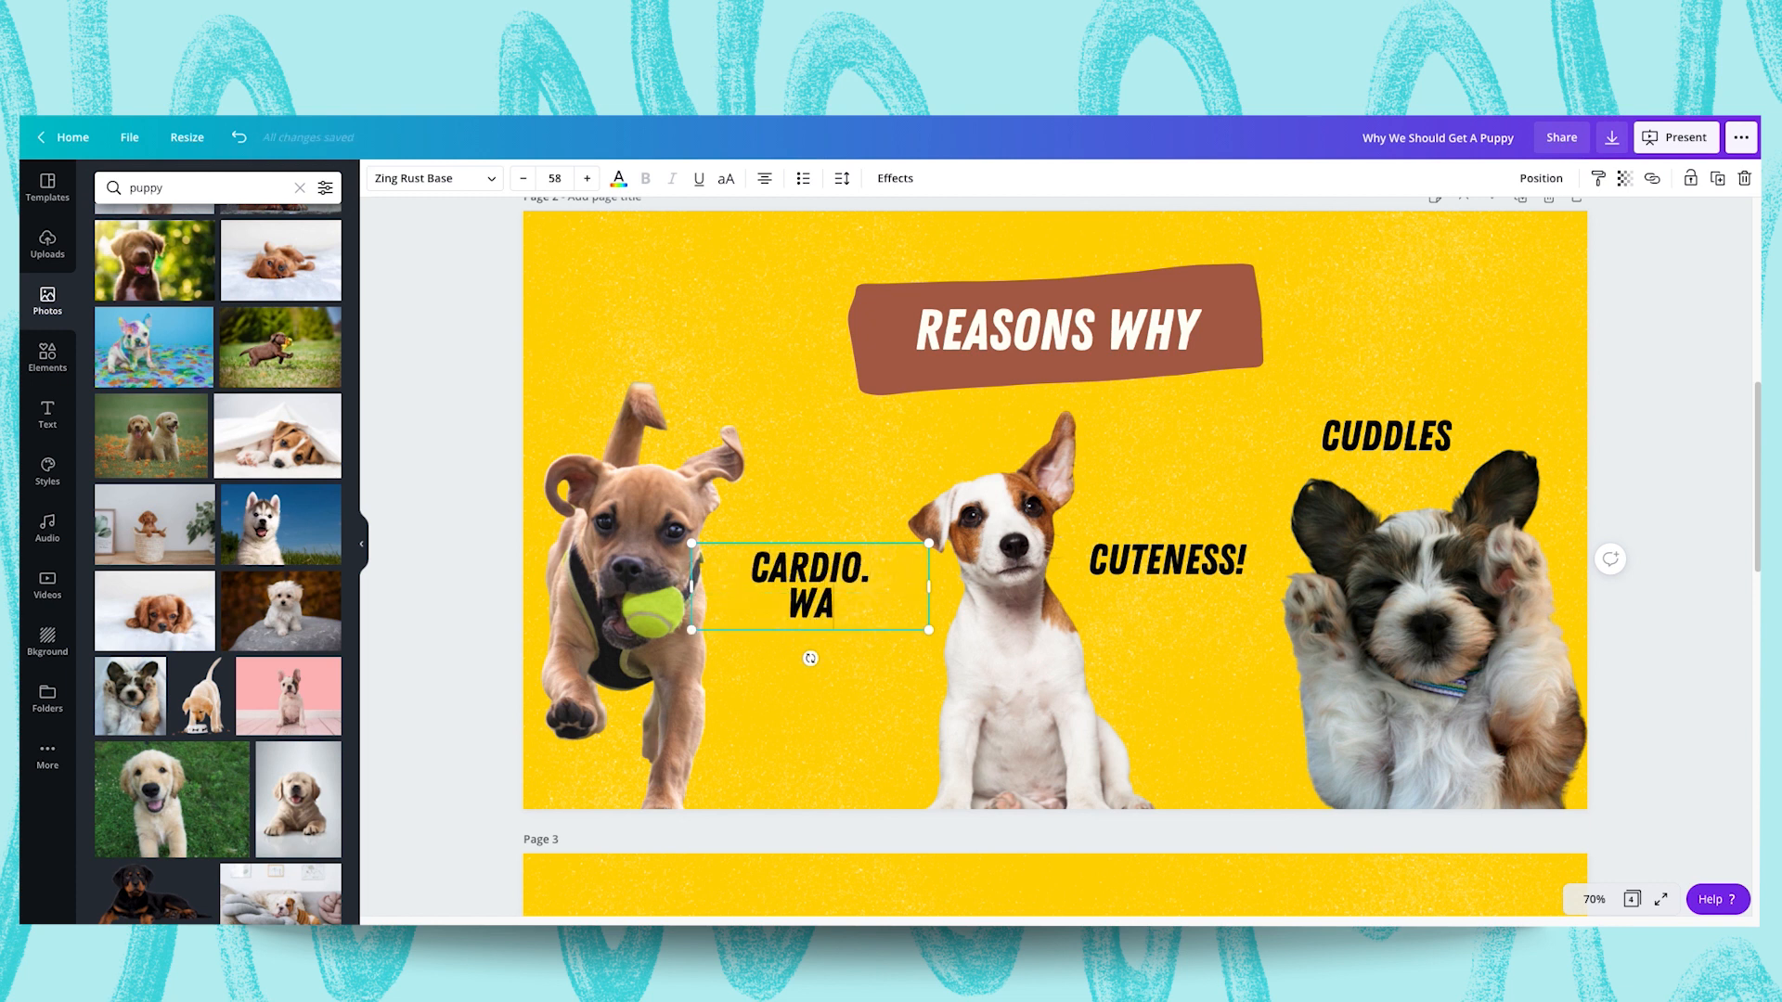
pyautogui.write('LKS.')
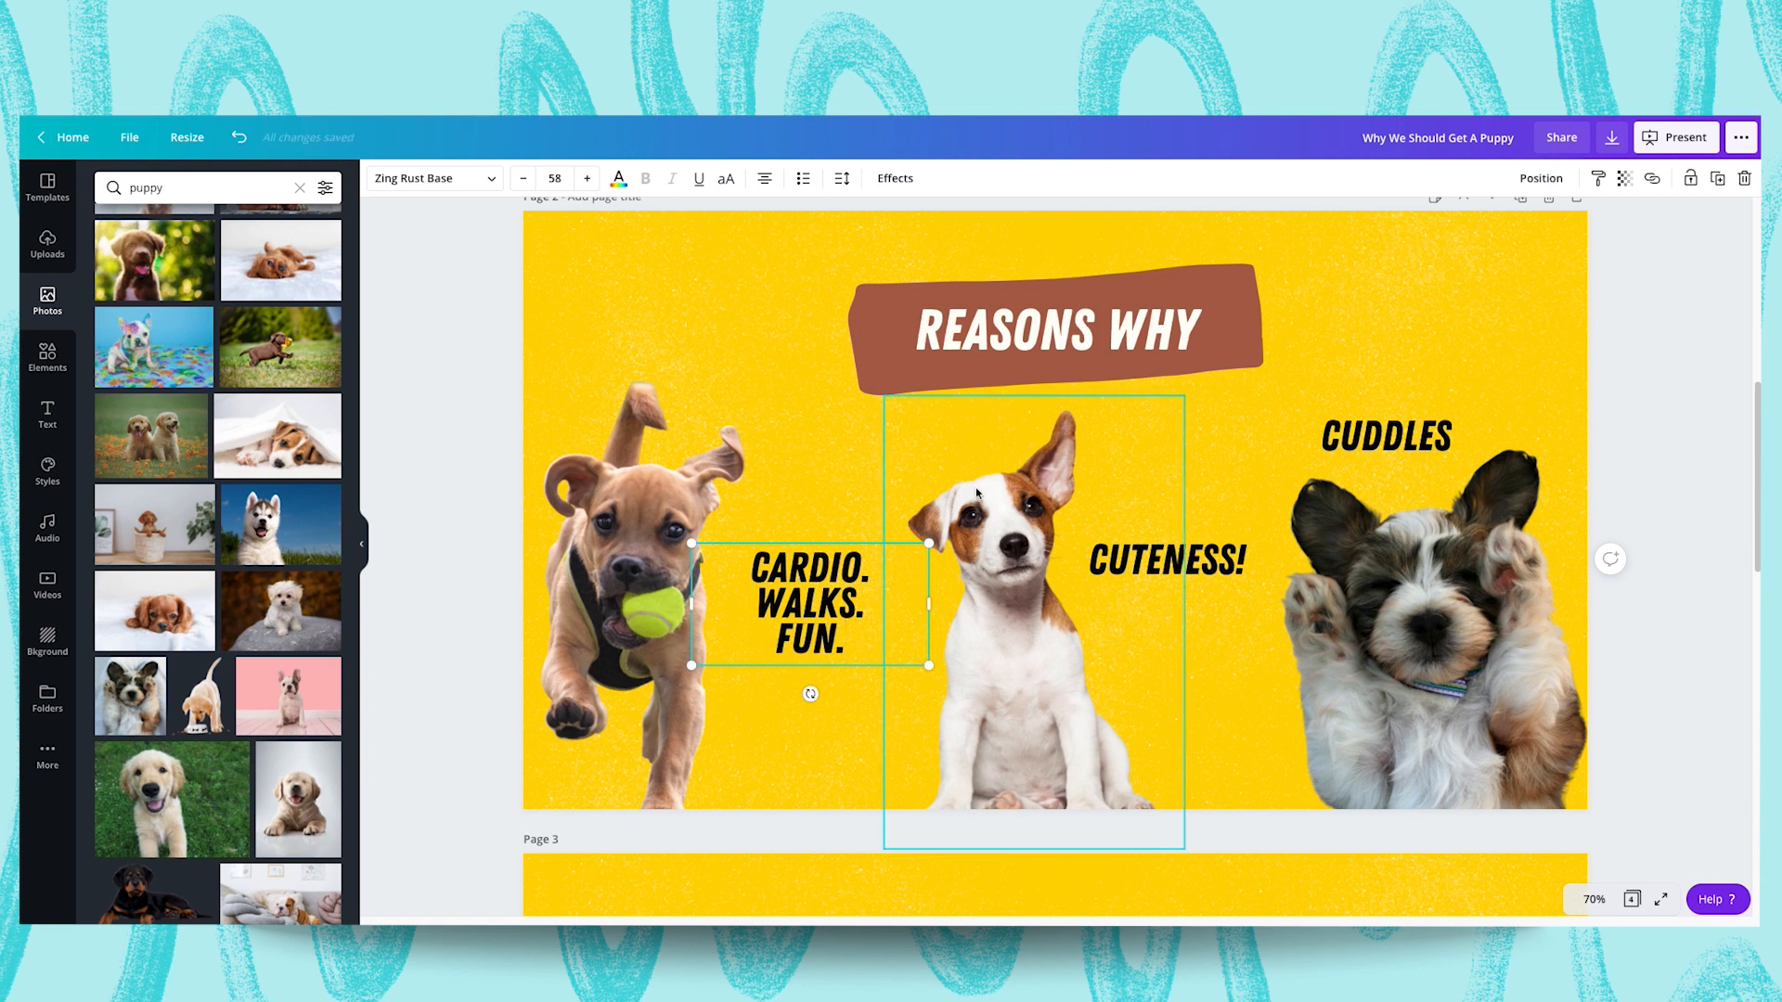
pyautogui.click(1163, 559)
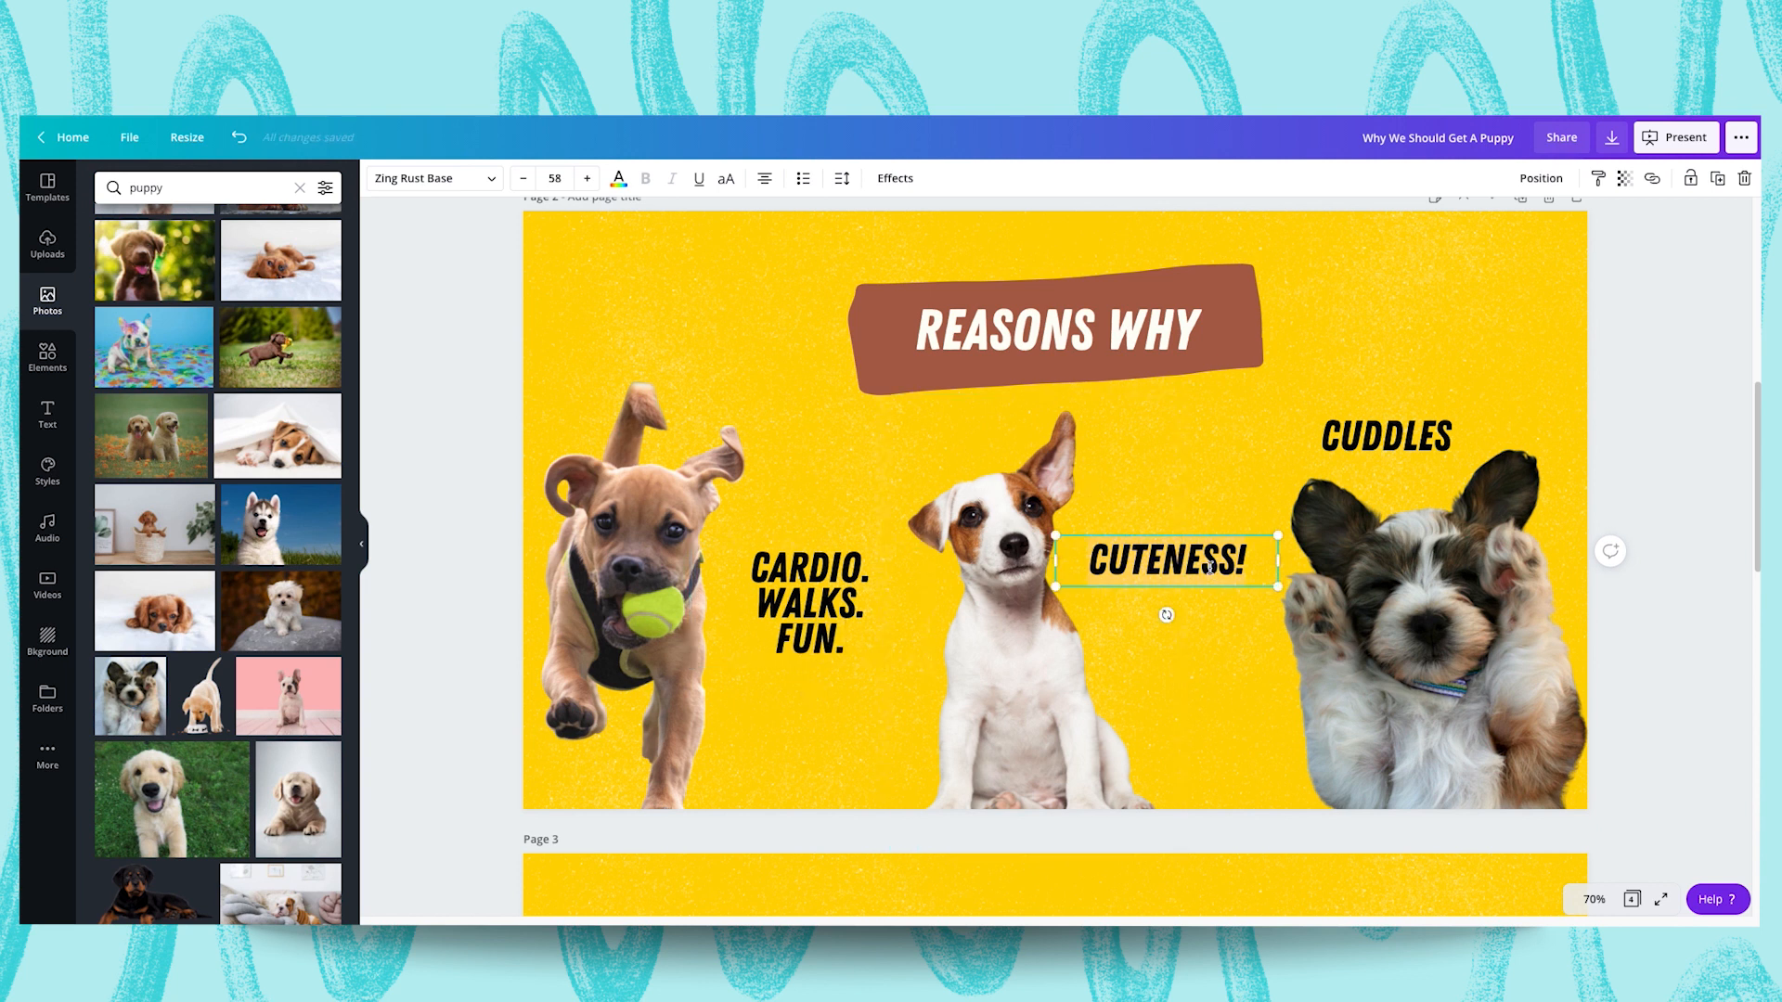
pyautogui.write('PUPPY DOG')
pyautogui.click(1386, 438)
pyautogui.write('. LOVE.')
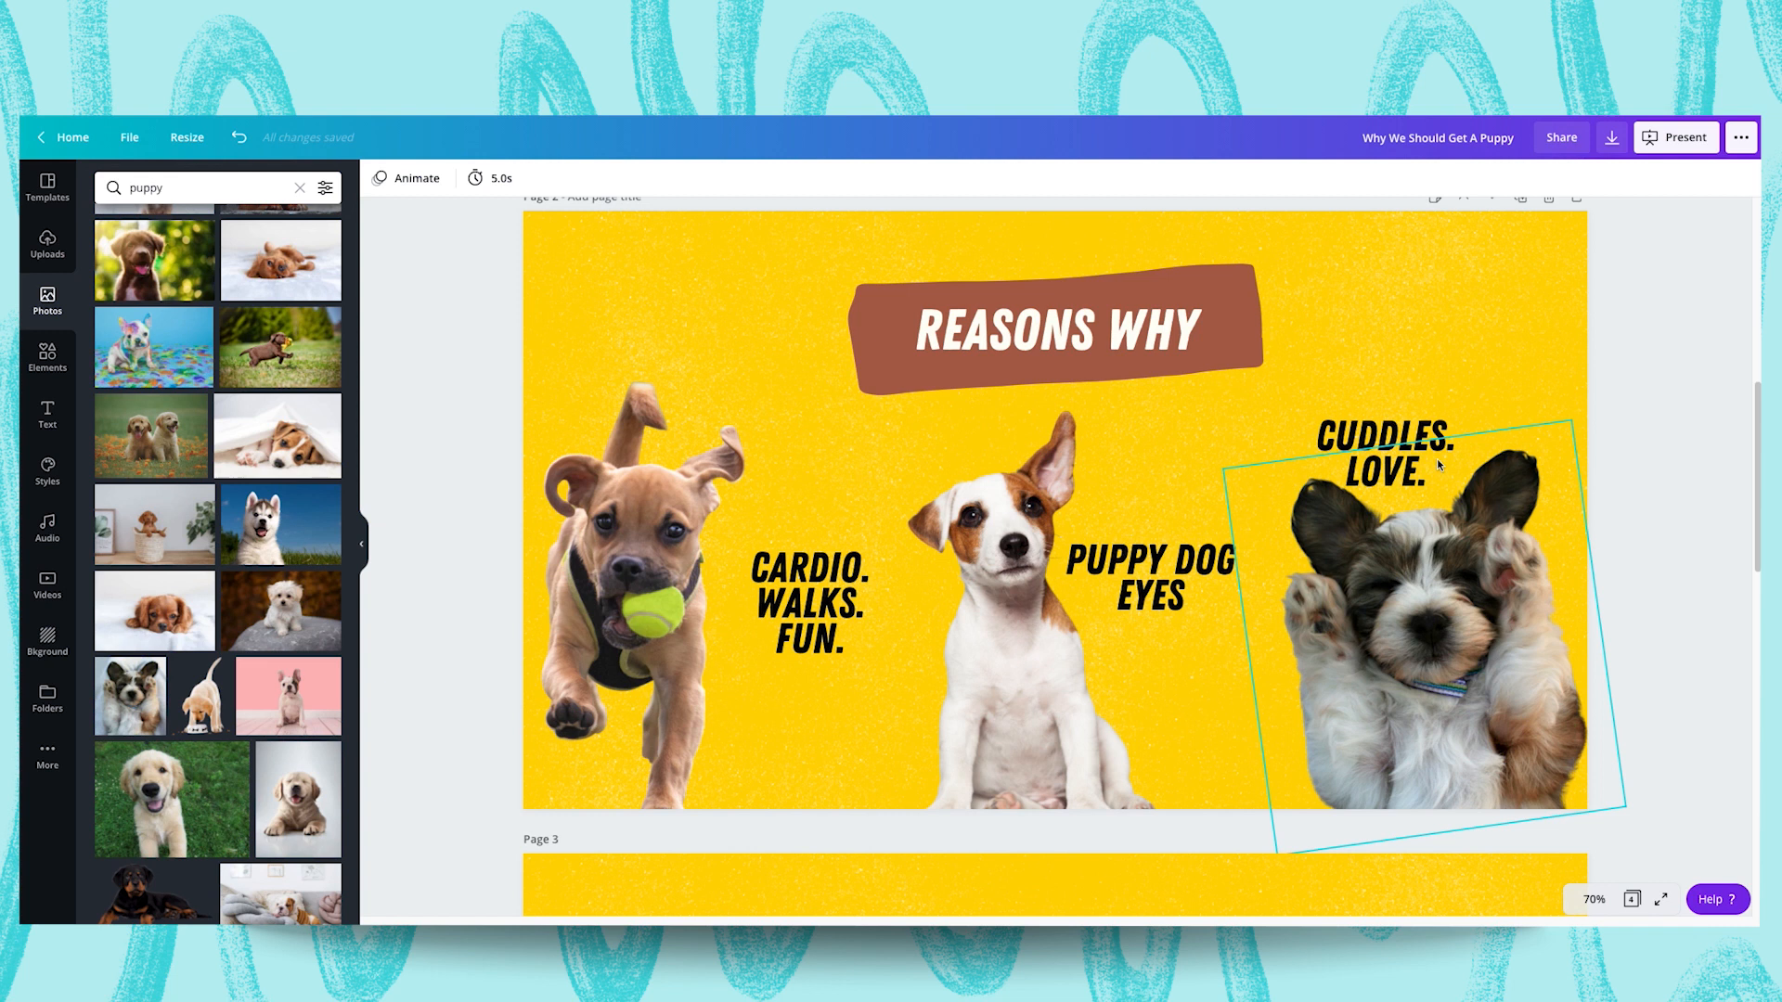
pyautogui.click(1381, 455)
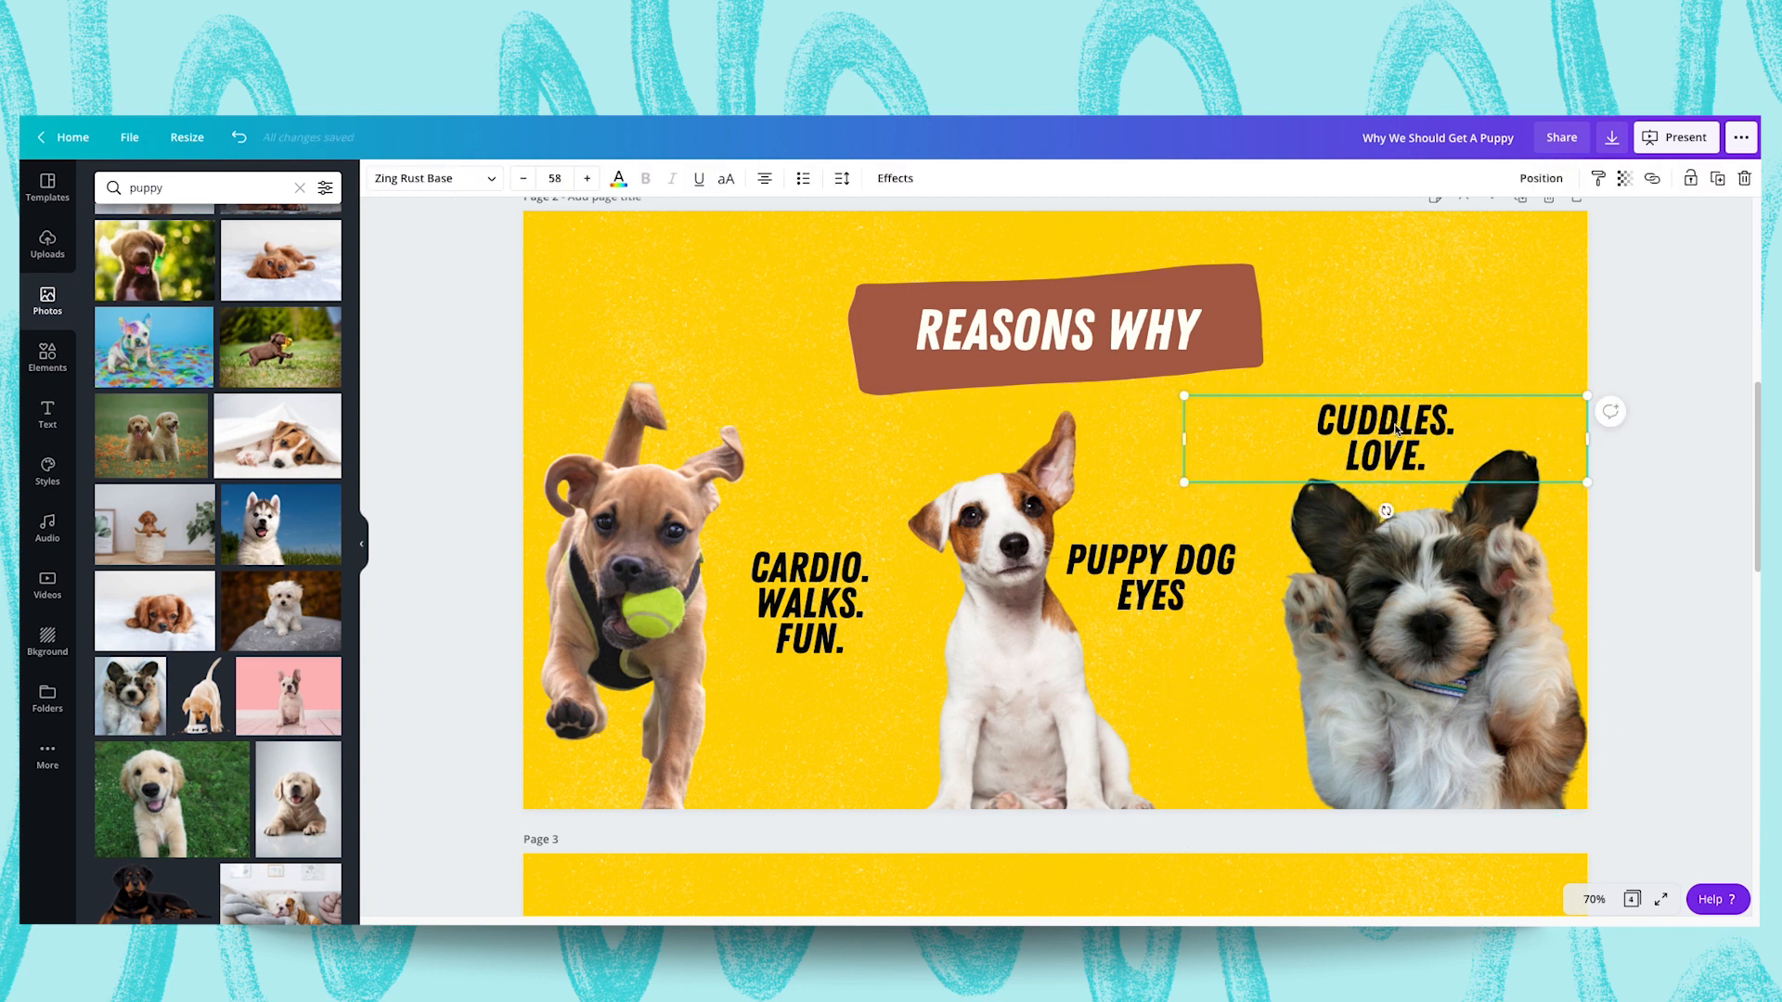
pyautogui.click(1000, 535)
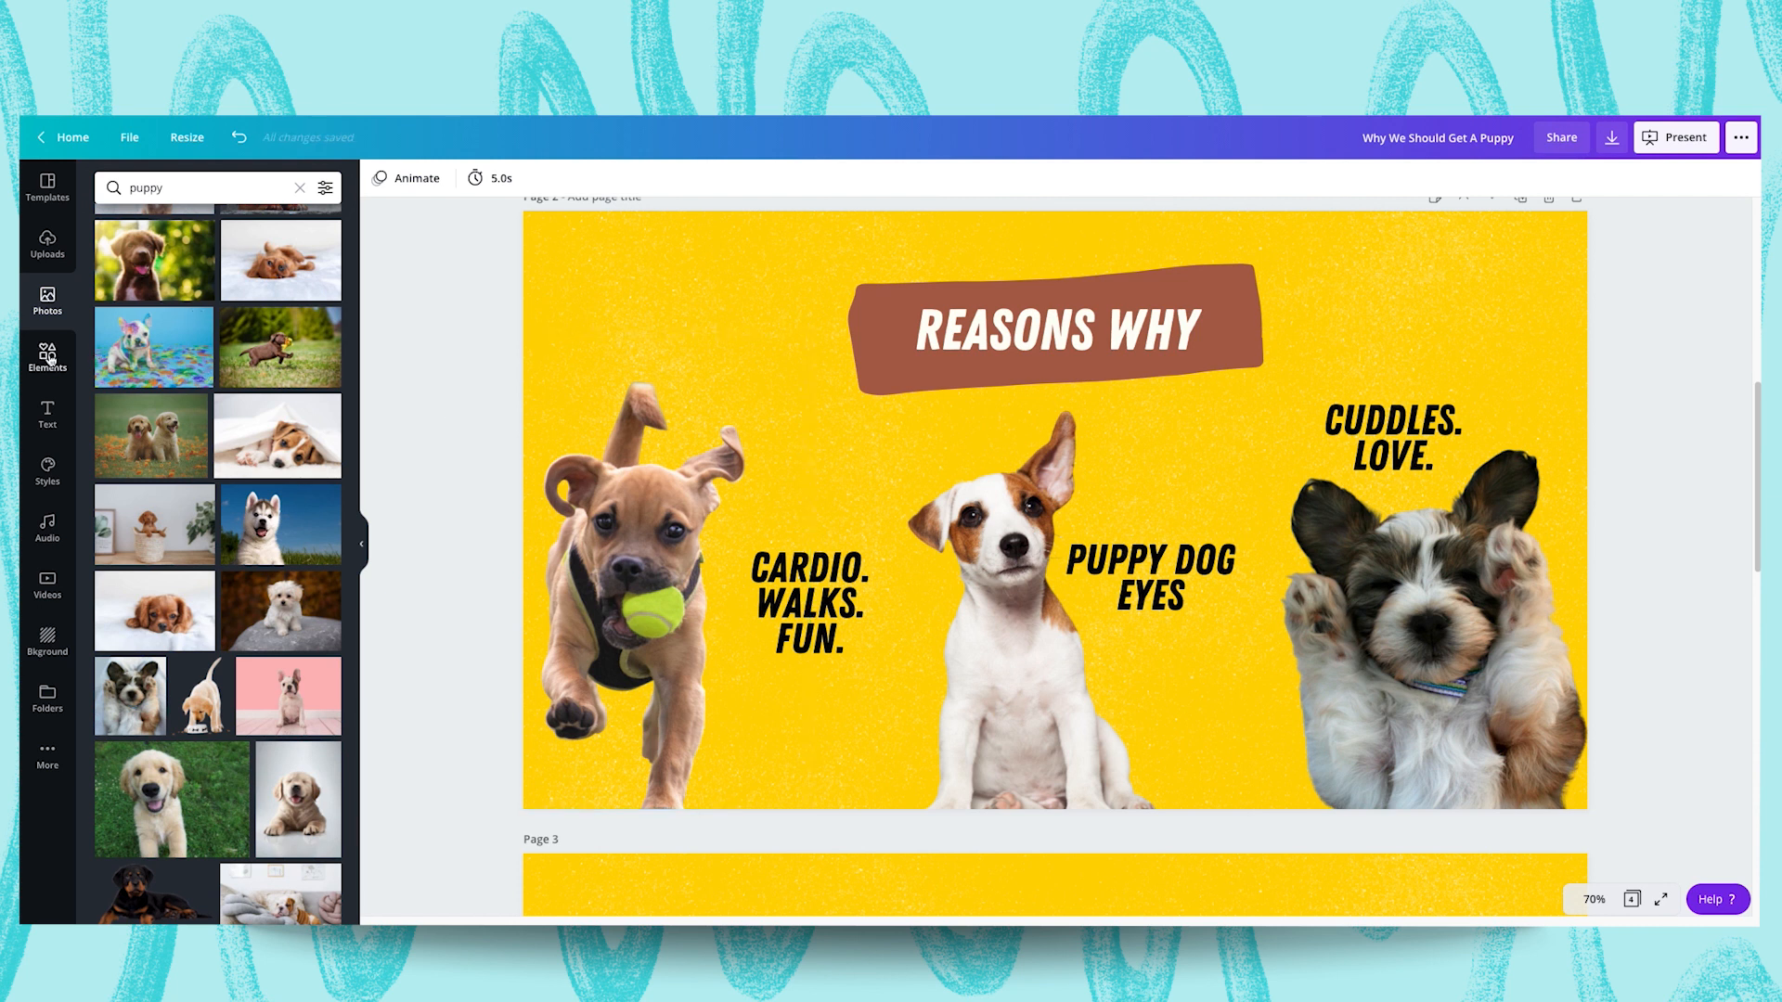
# Add a crumpled-paper starburst from Elements and layer it behind PUPPY DOG EYES
pyautogui.click(325, 188)
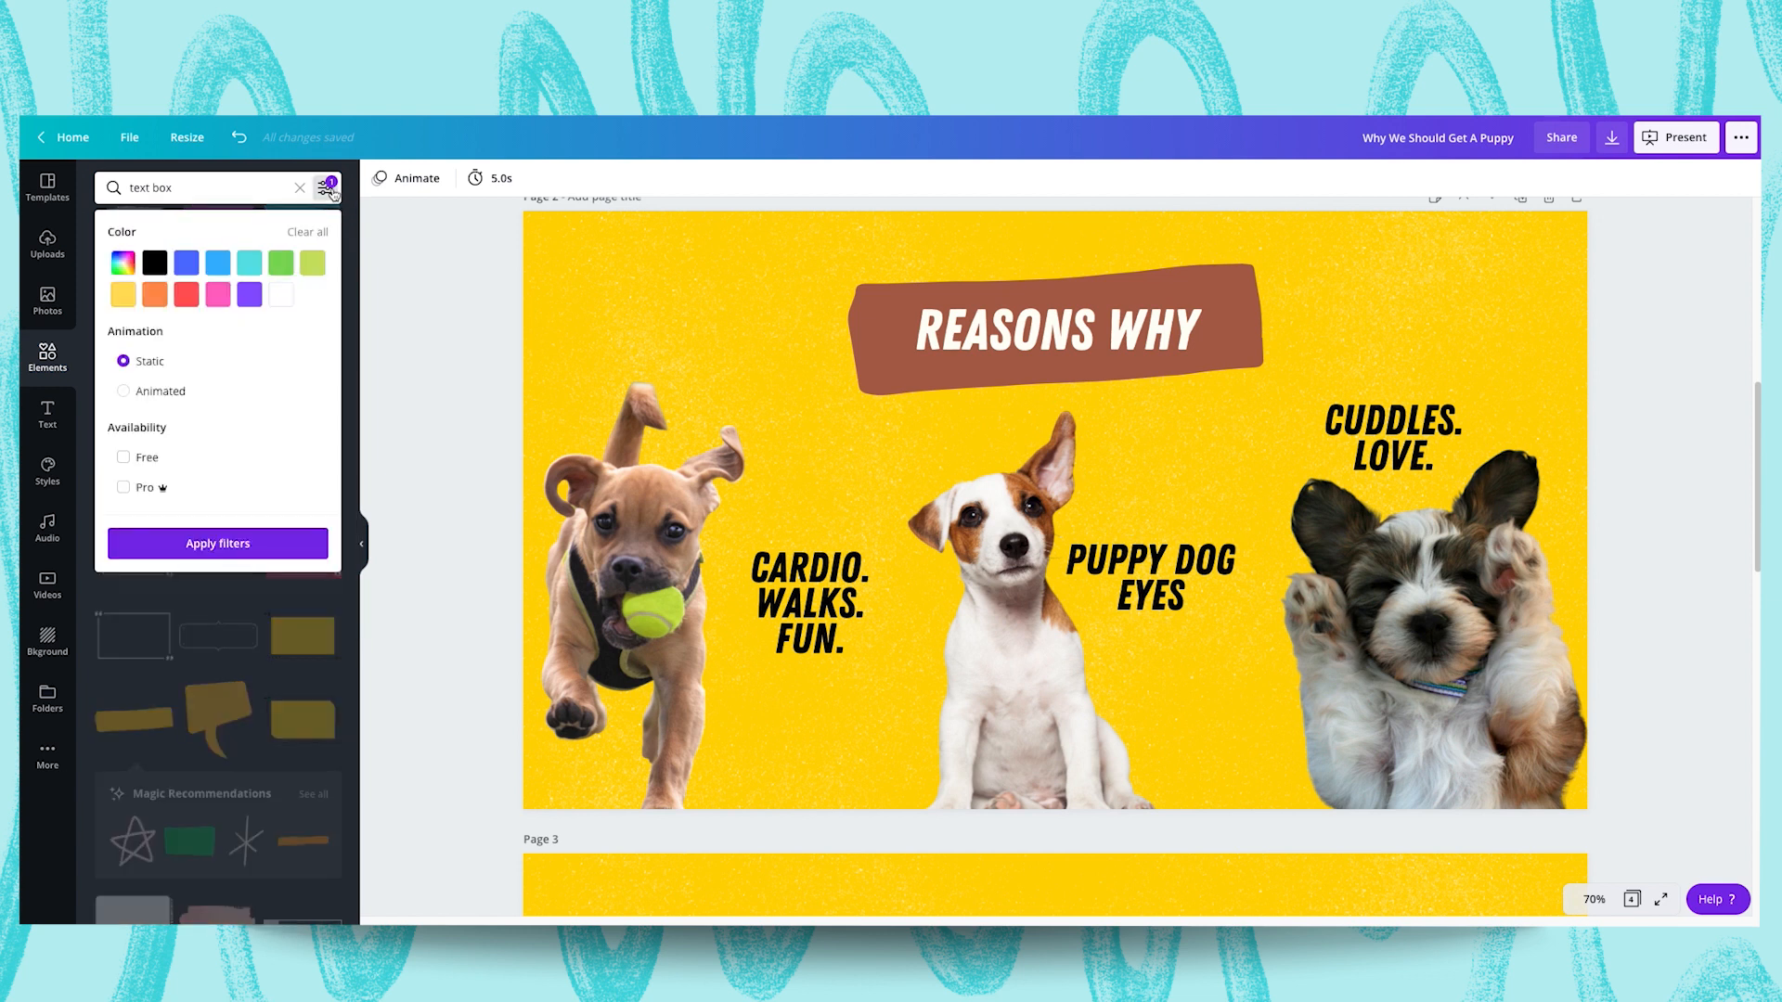
pyautogui.click(327, 188)
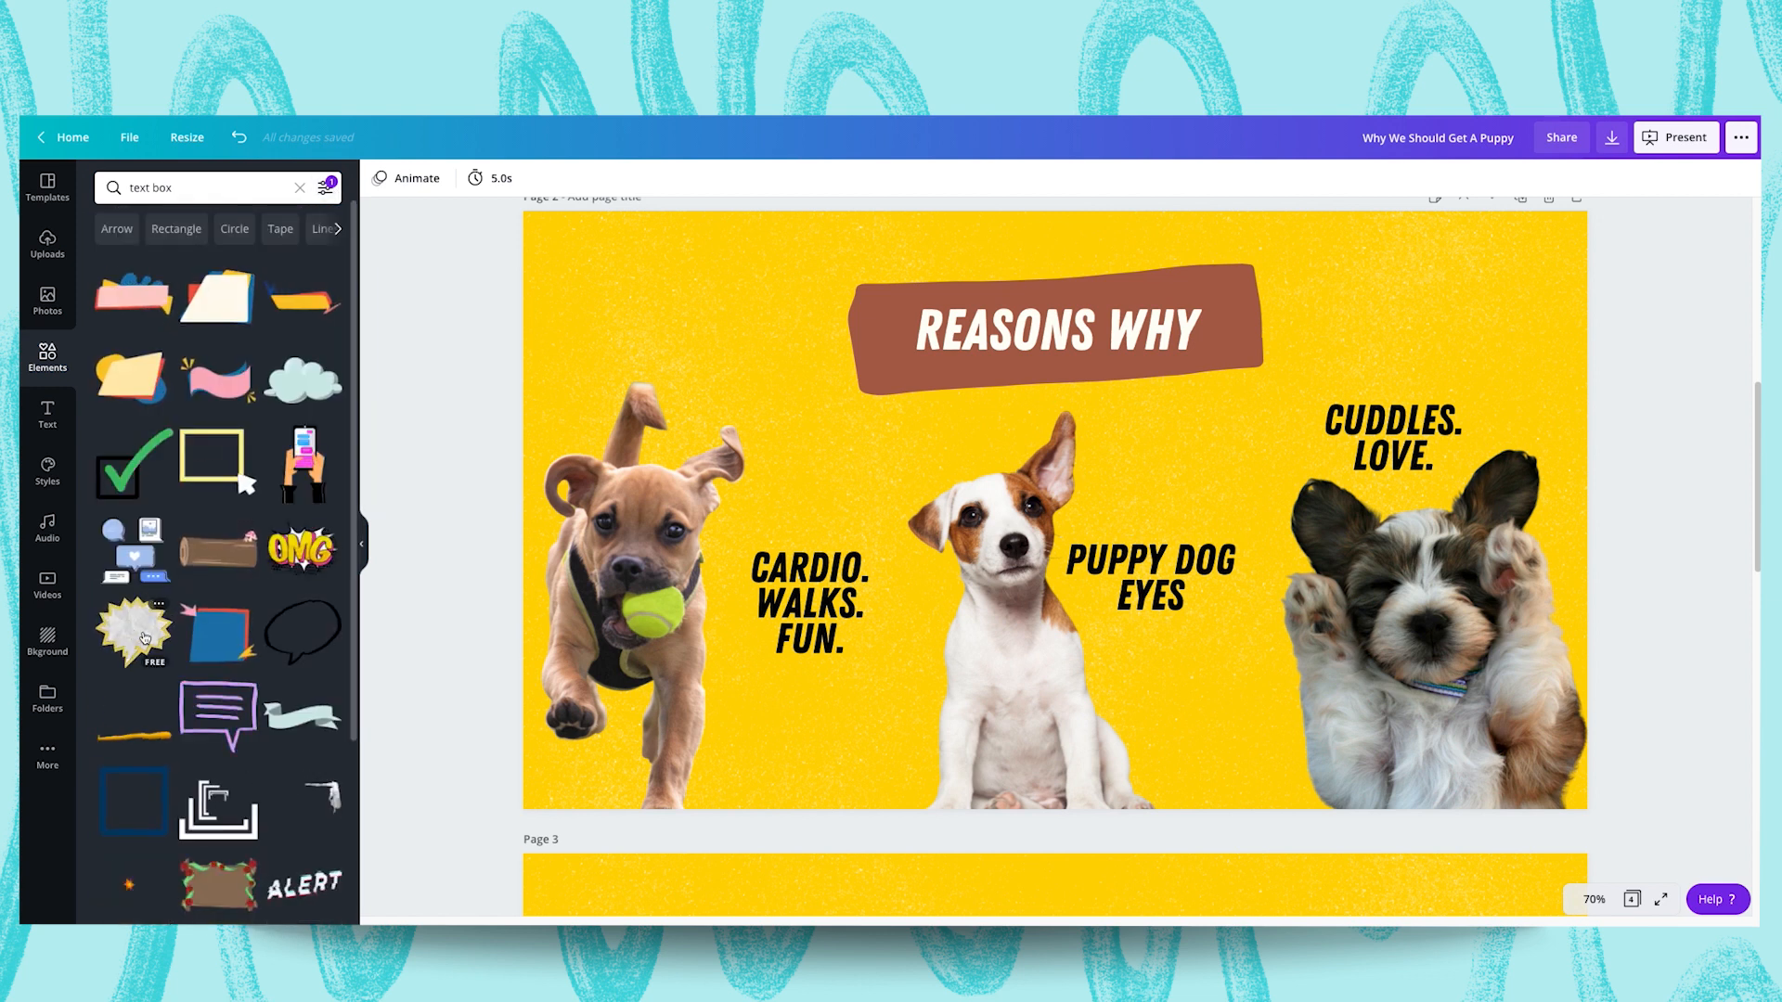
pyautogui.click(134, 631)
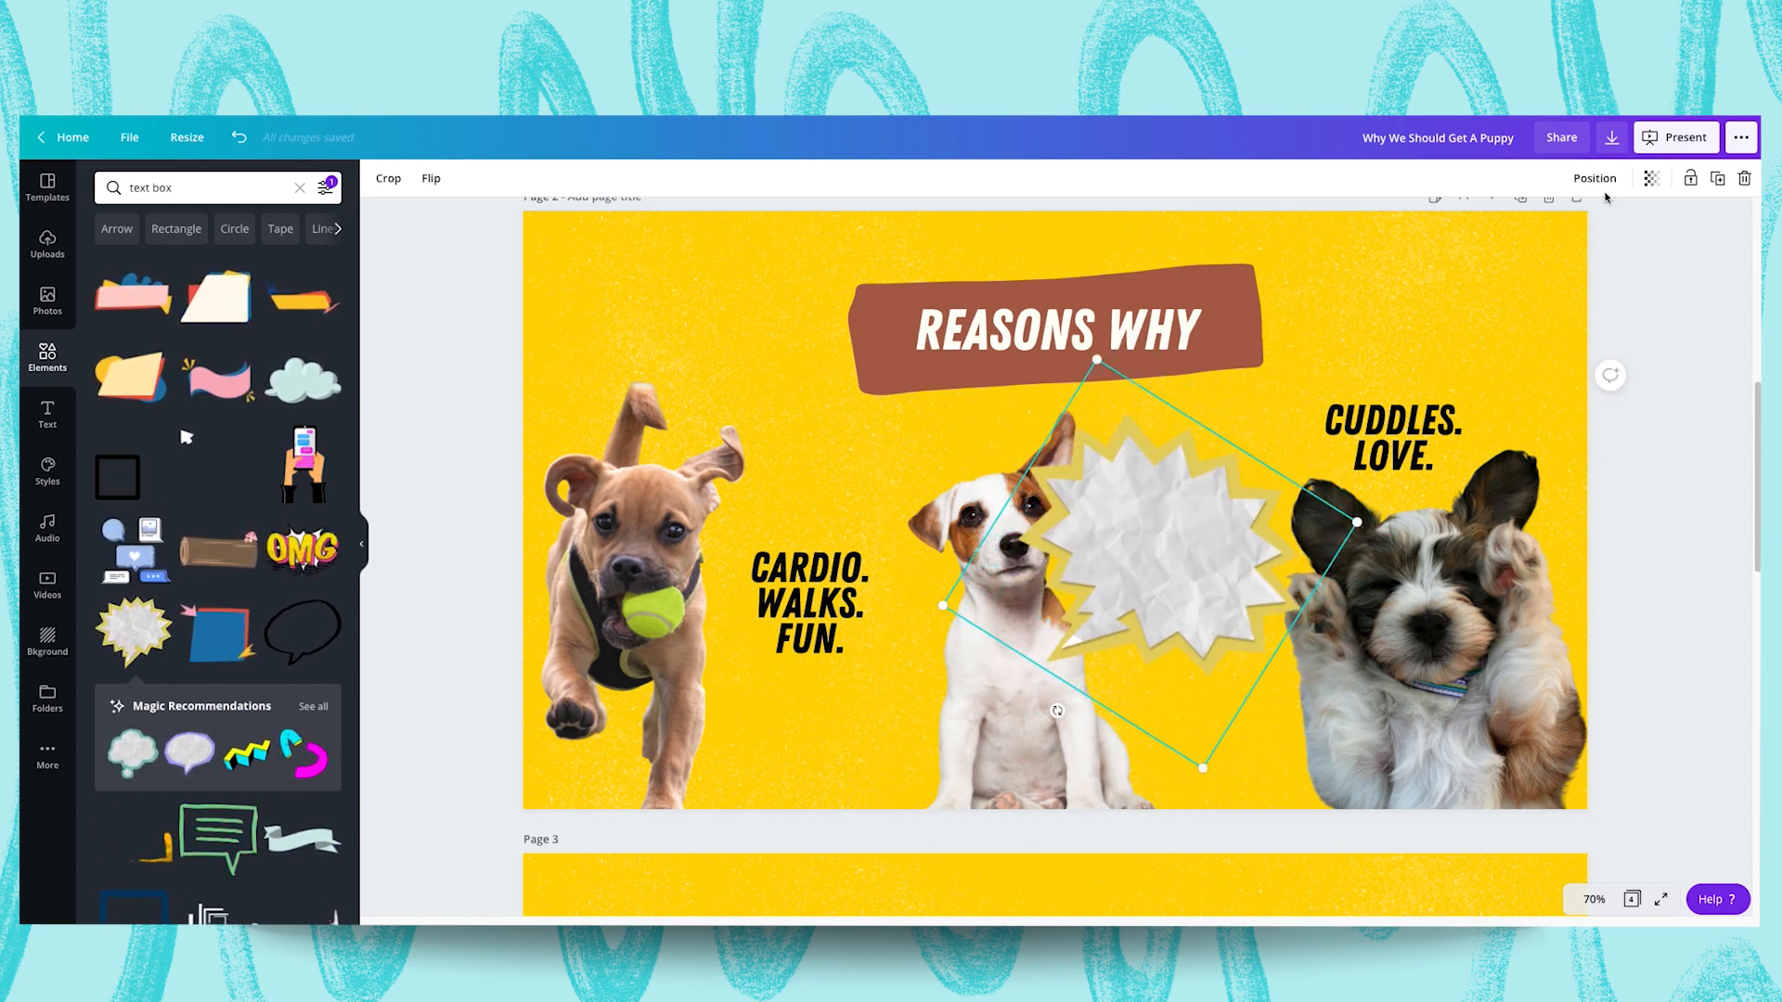
pyautogui.click(1593, 178)
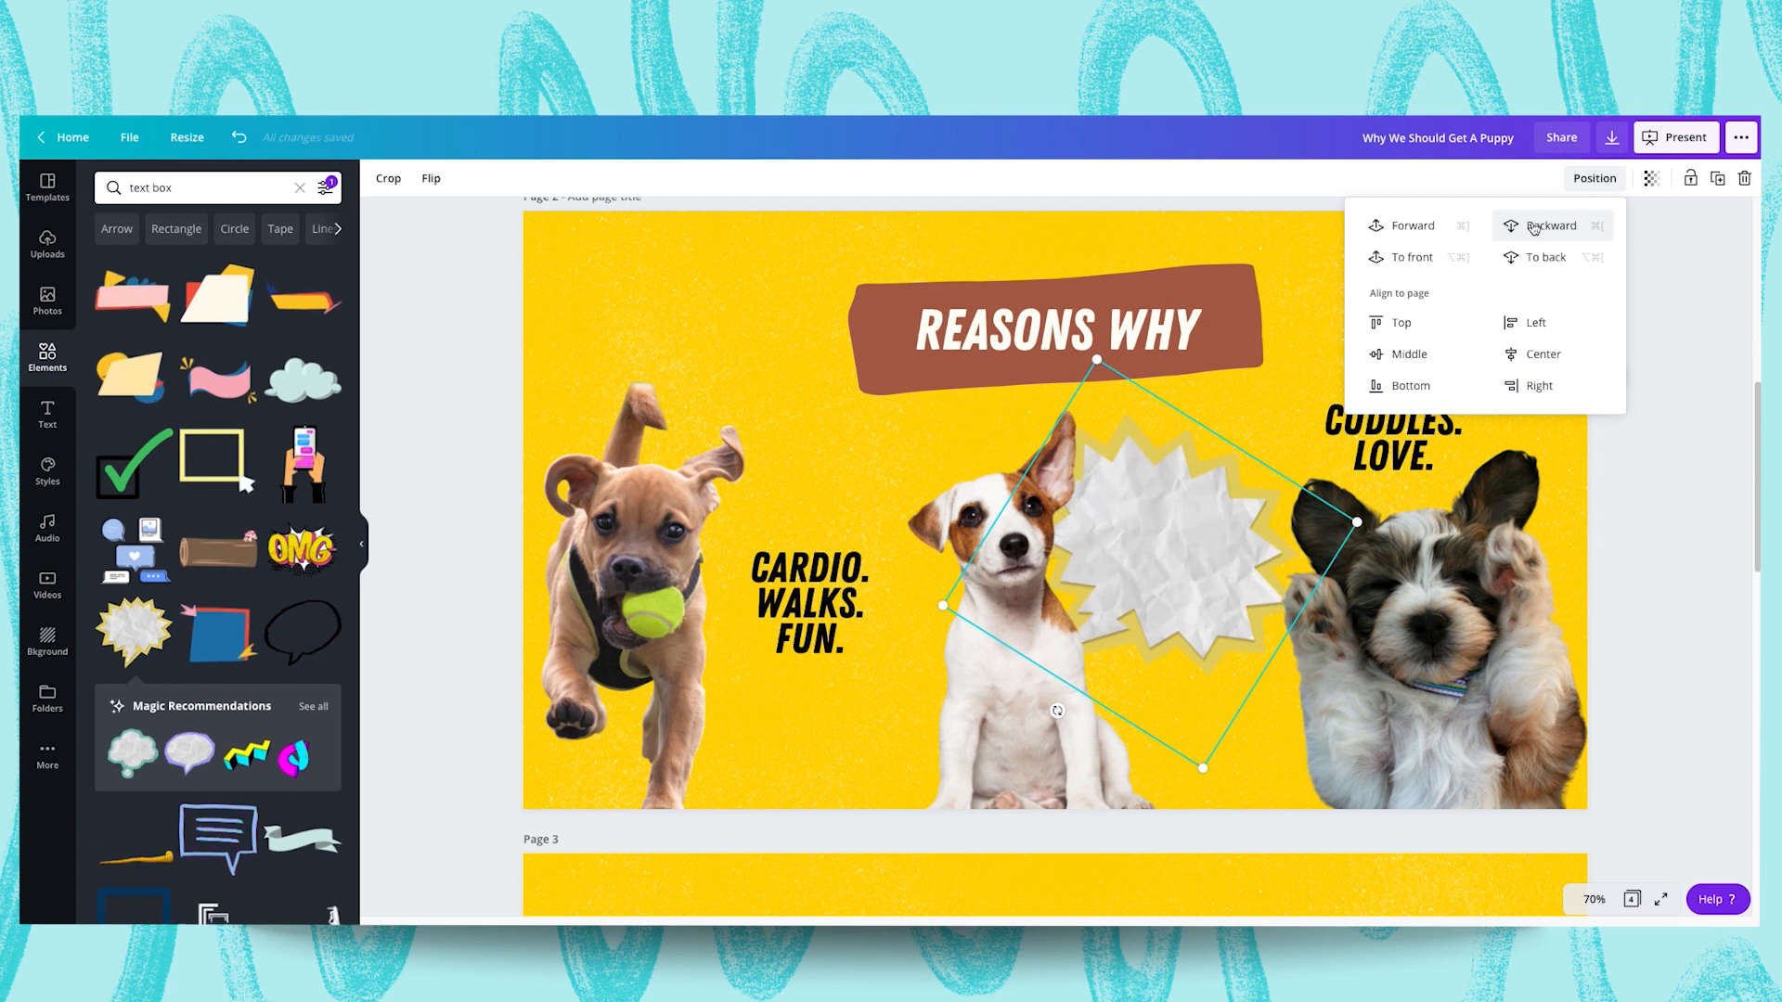
pyautogui.click(1547, 224)
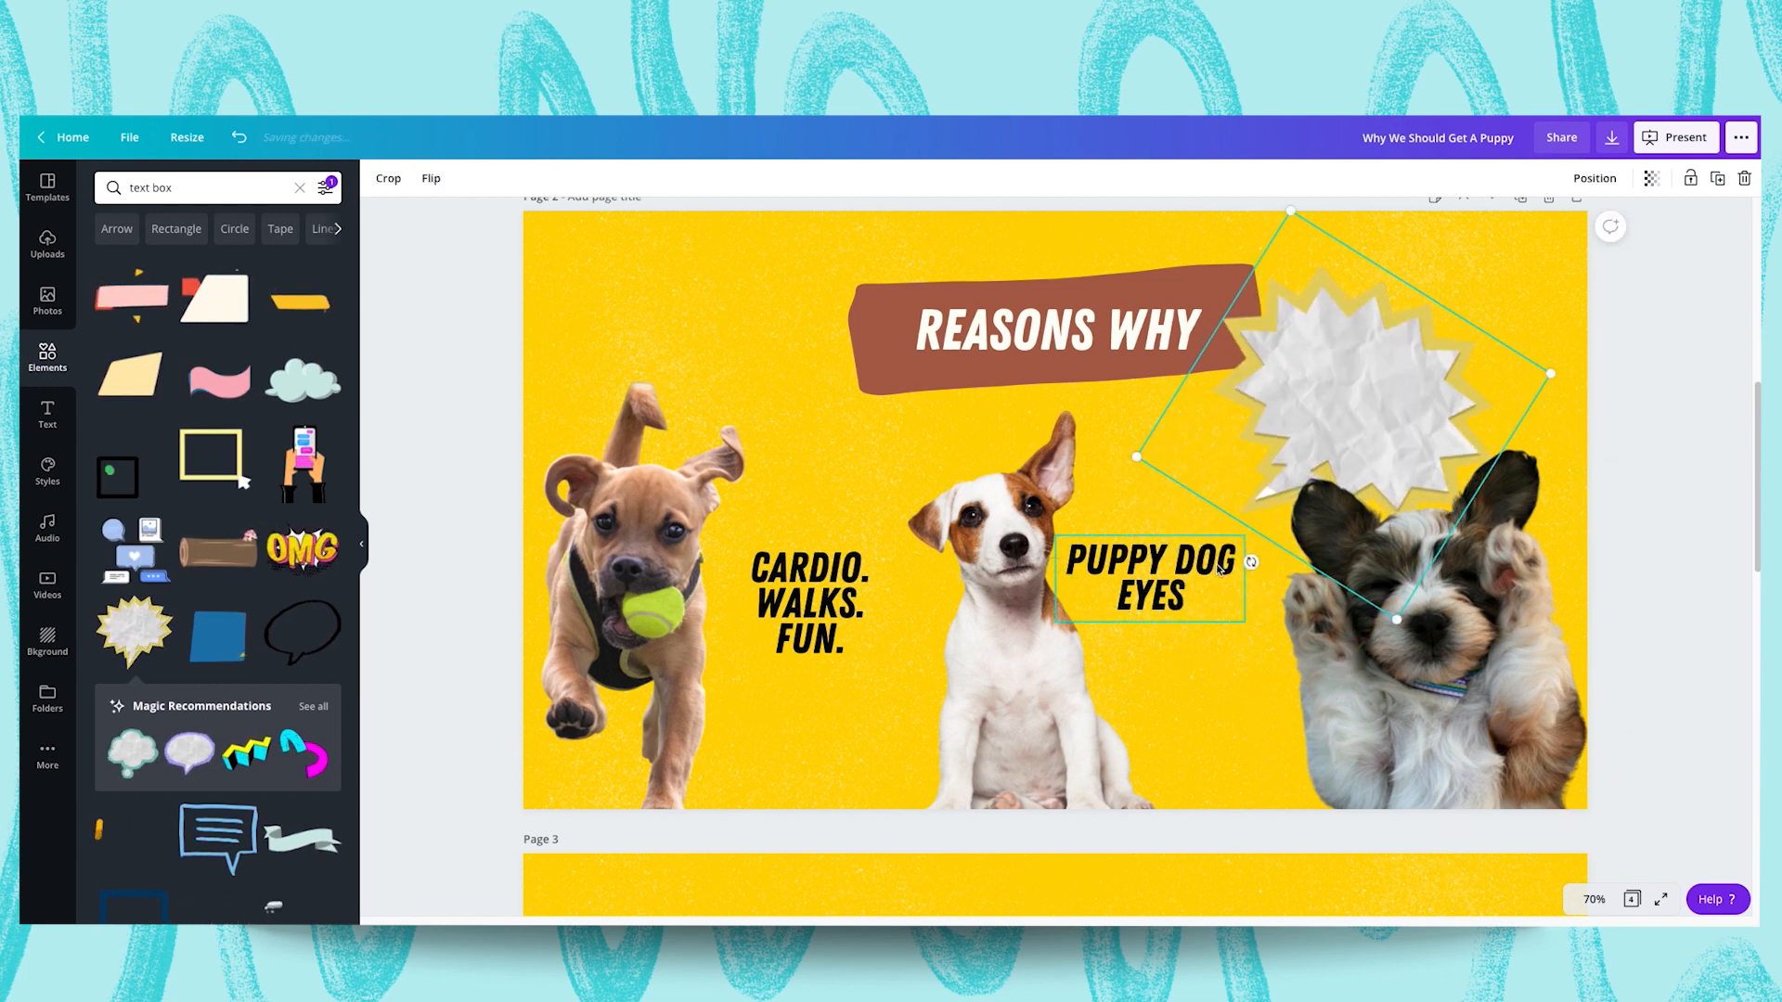
pyautogui.click(1593, 178)
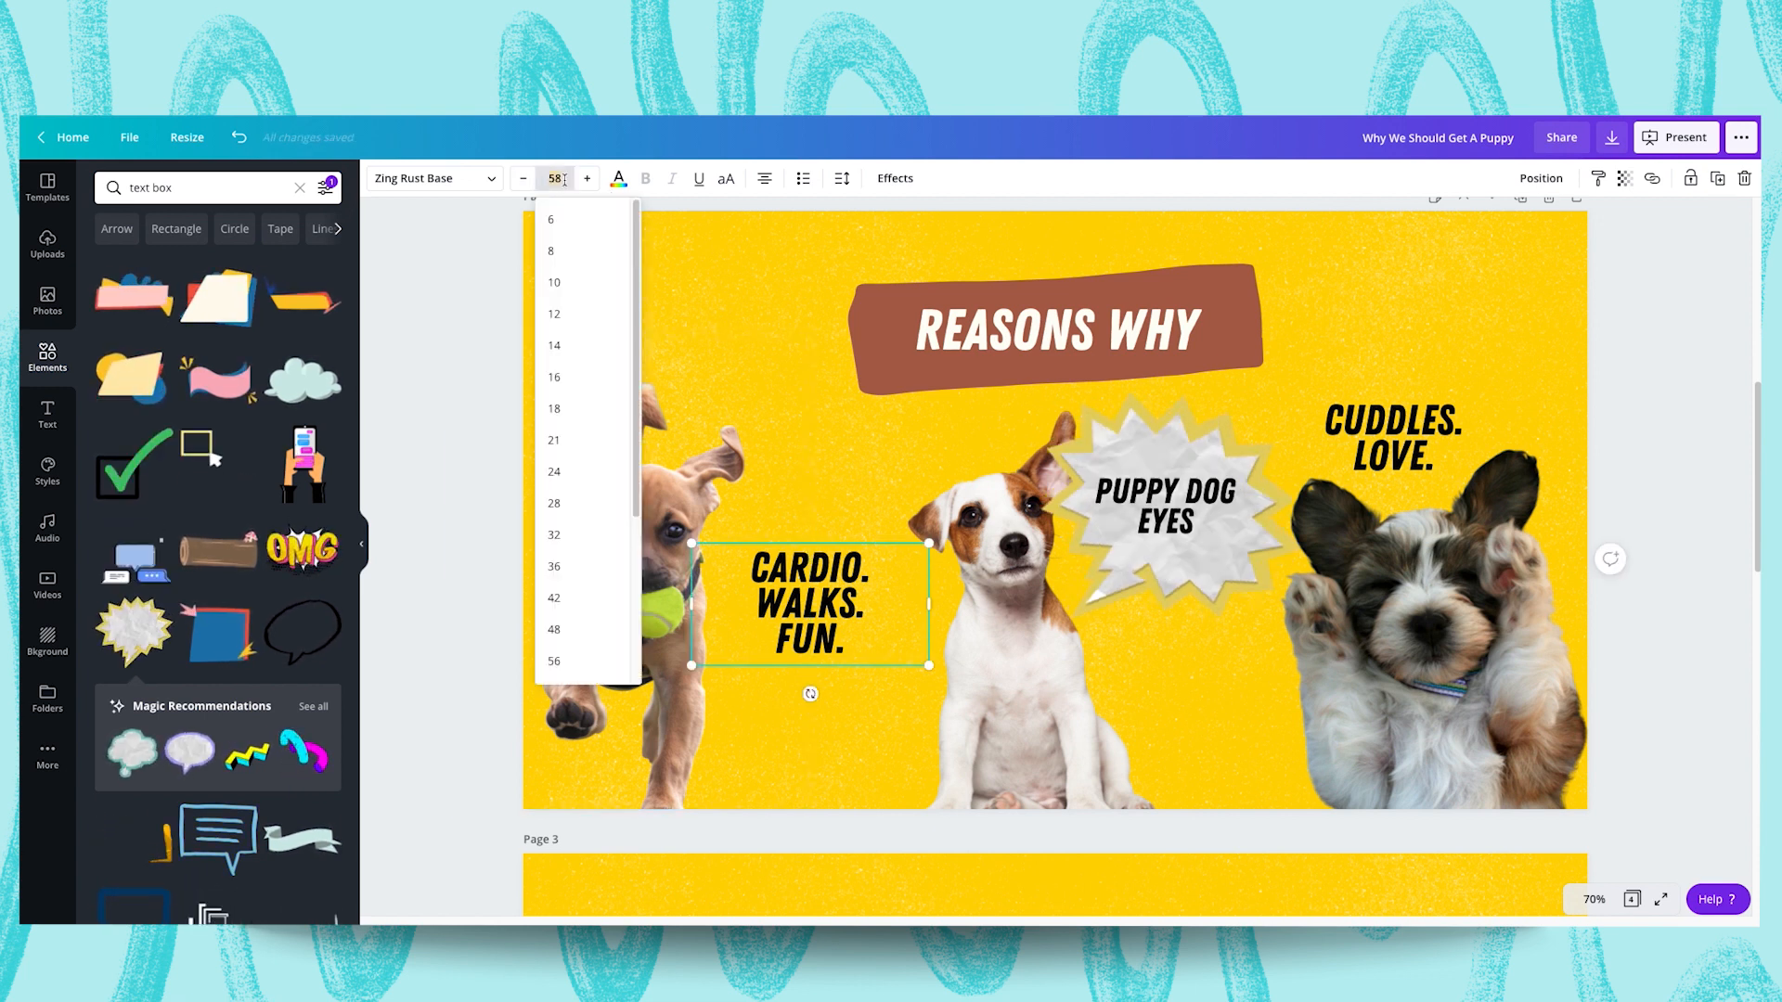
# Set the CARDIO. WALKS. FUN. text to size 48
pyautogui.click(555, 630)
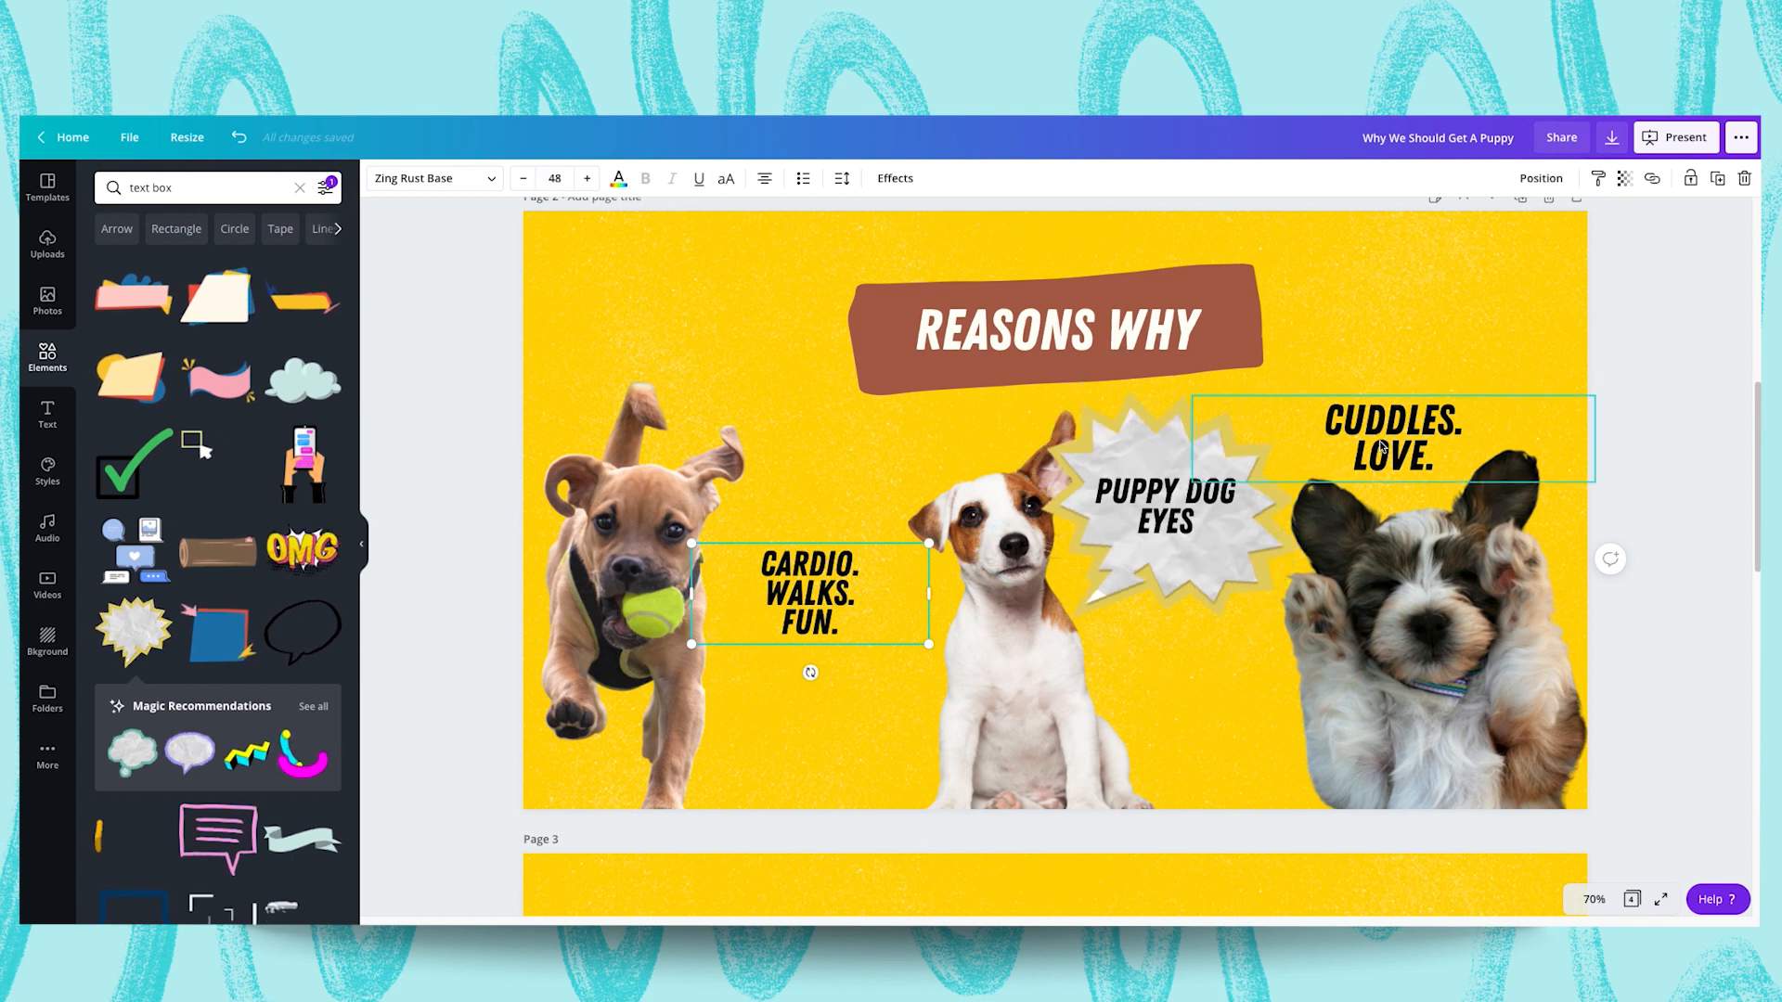
pyautogui.click(555, 178)
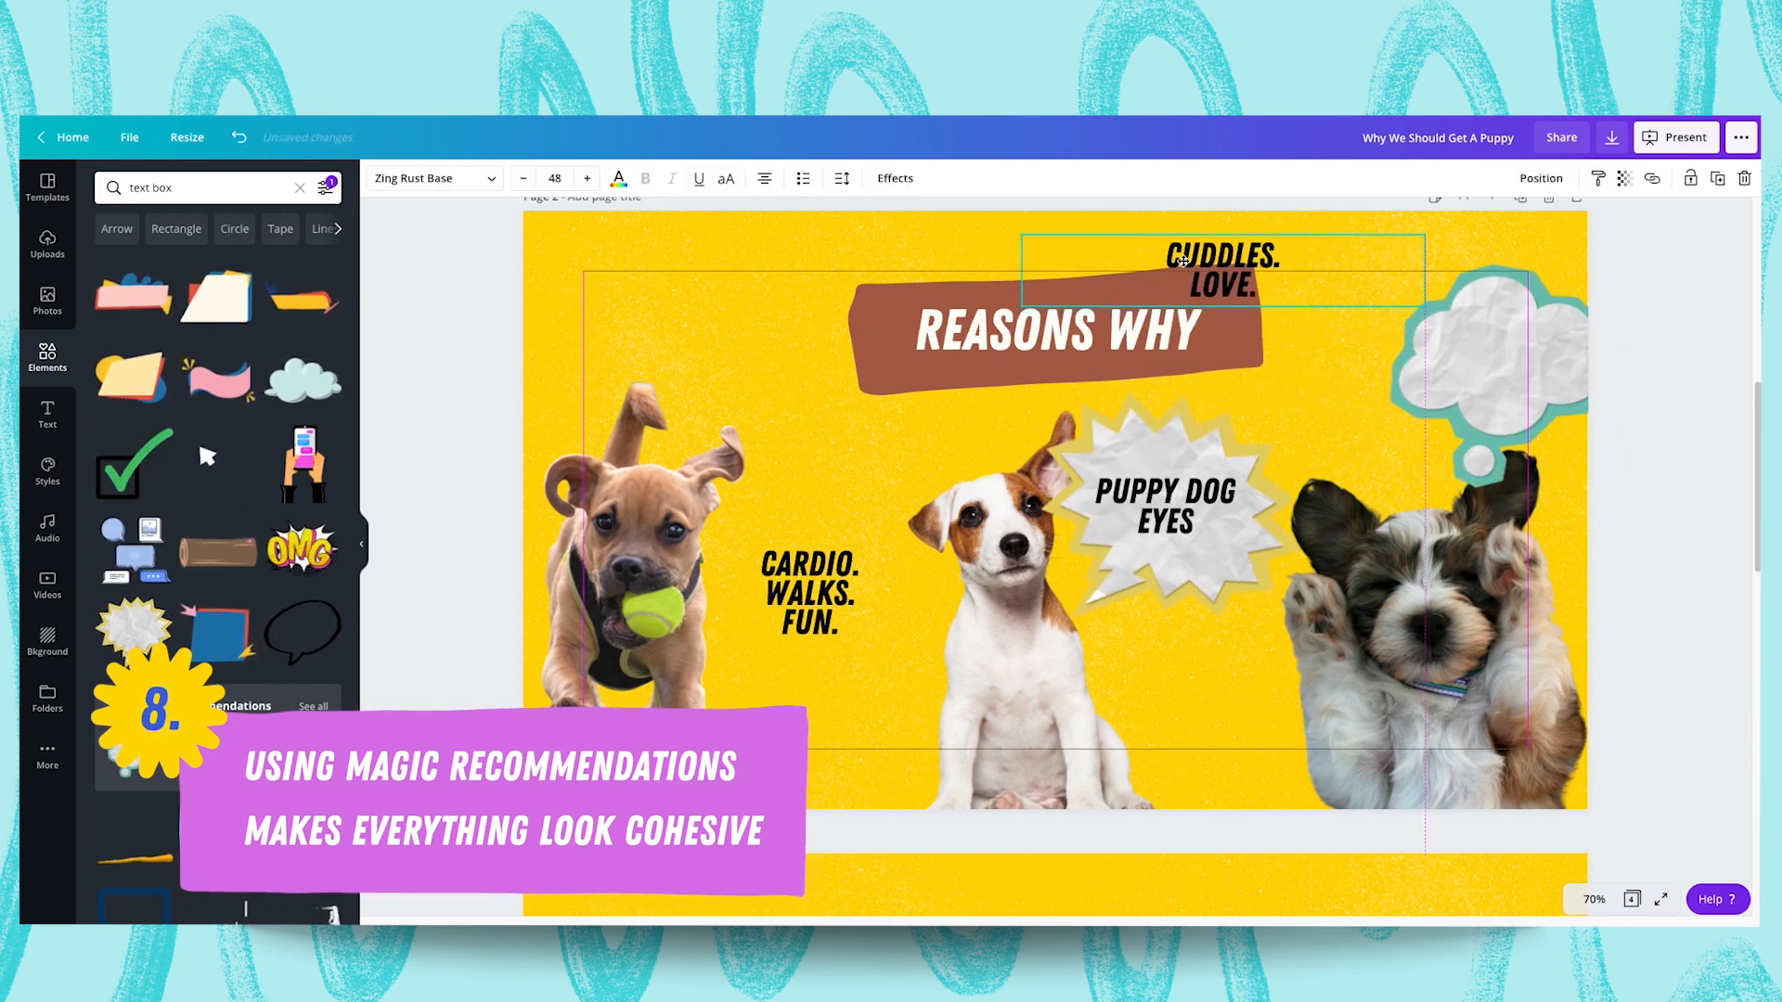
# Place CARDIO. WALKS. FUN. and CUDDLES. LOVE. inside their speech and cloud bubbles
pyautogui.click(1511, 342)
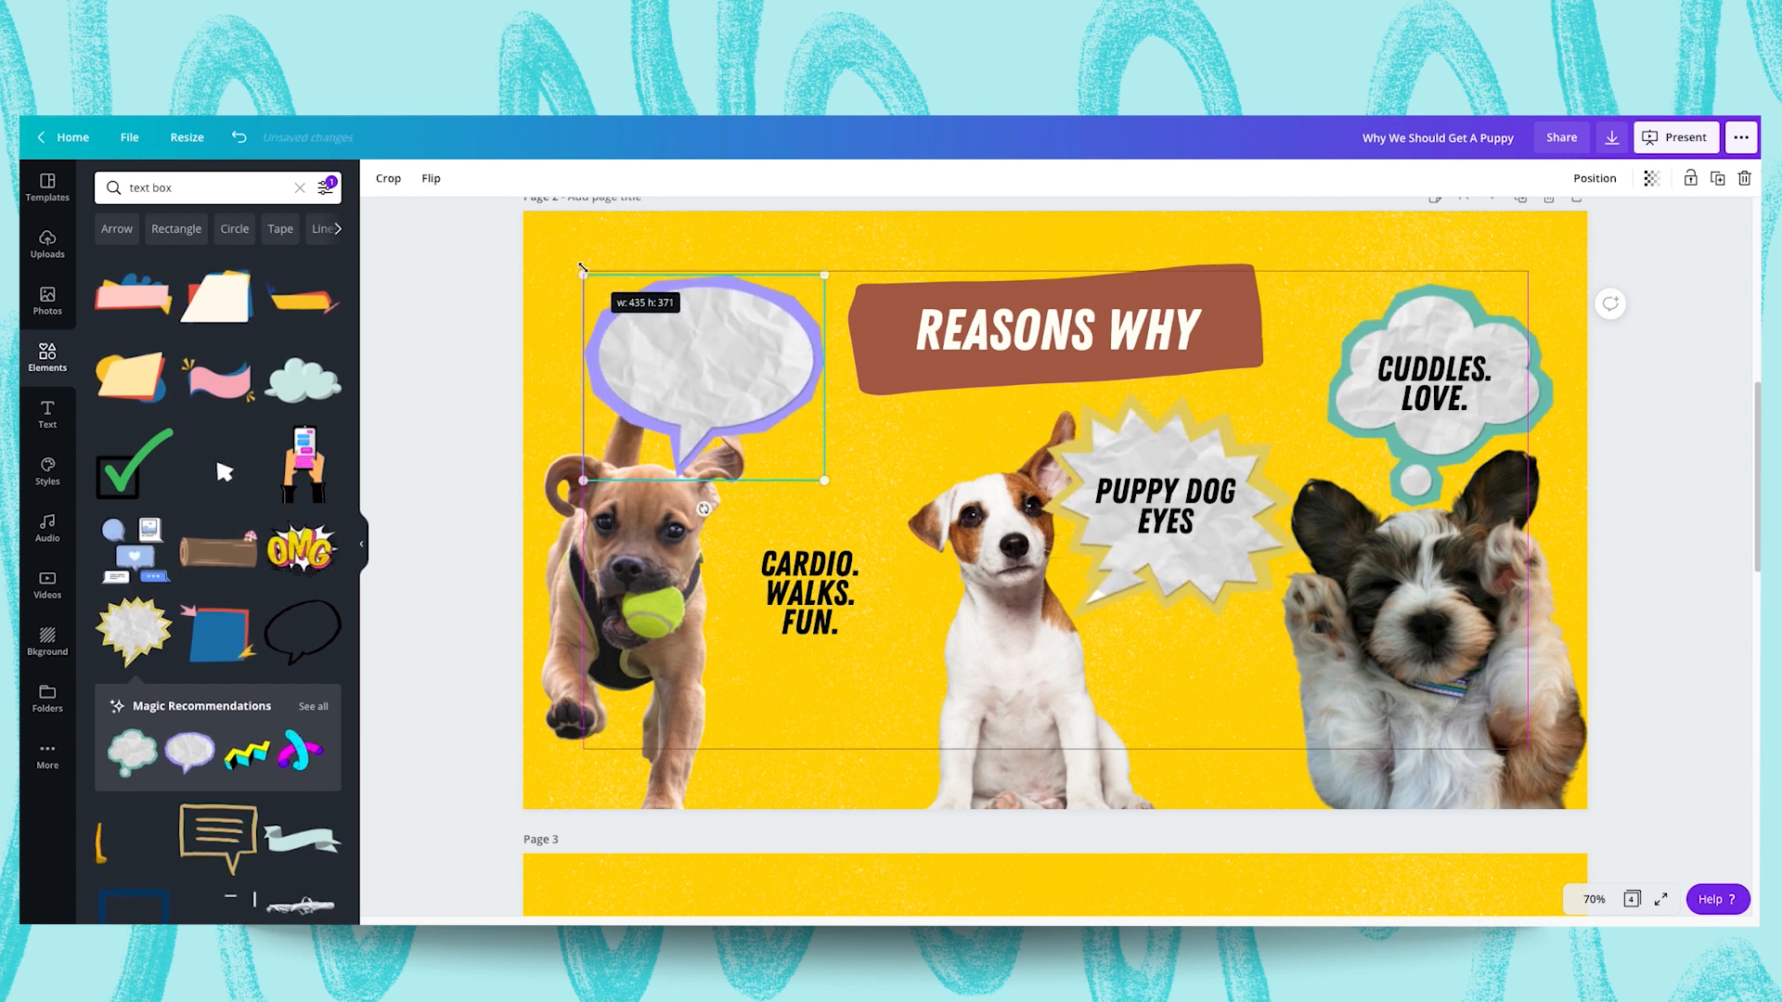
pyautogui.click(807, 594)
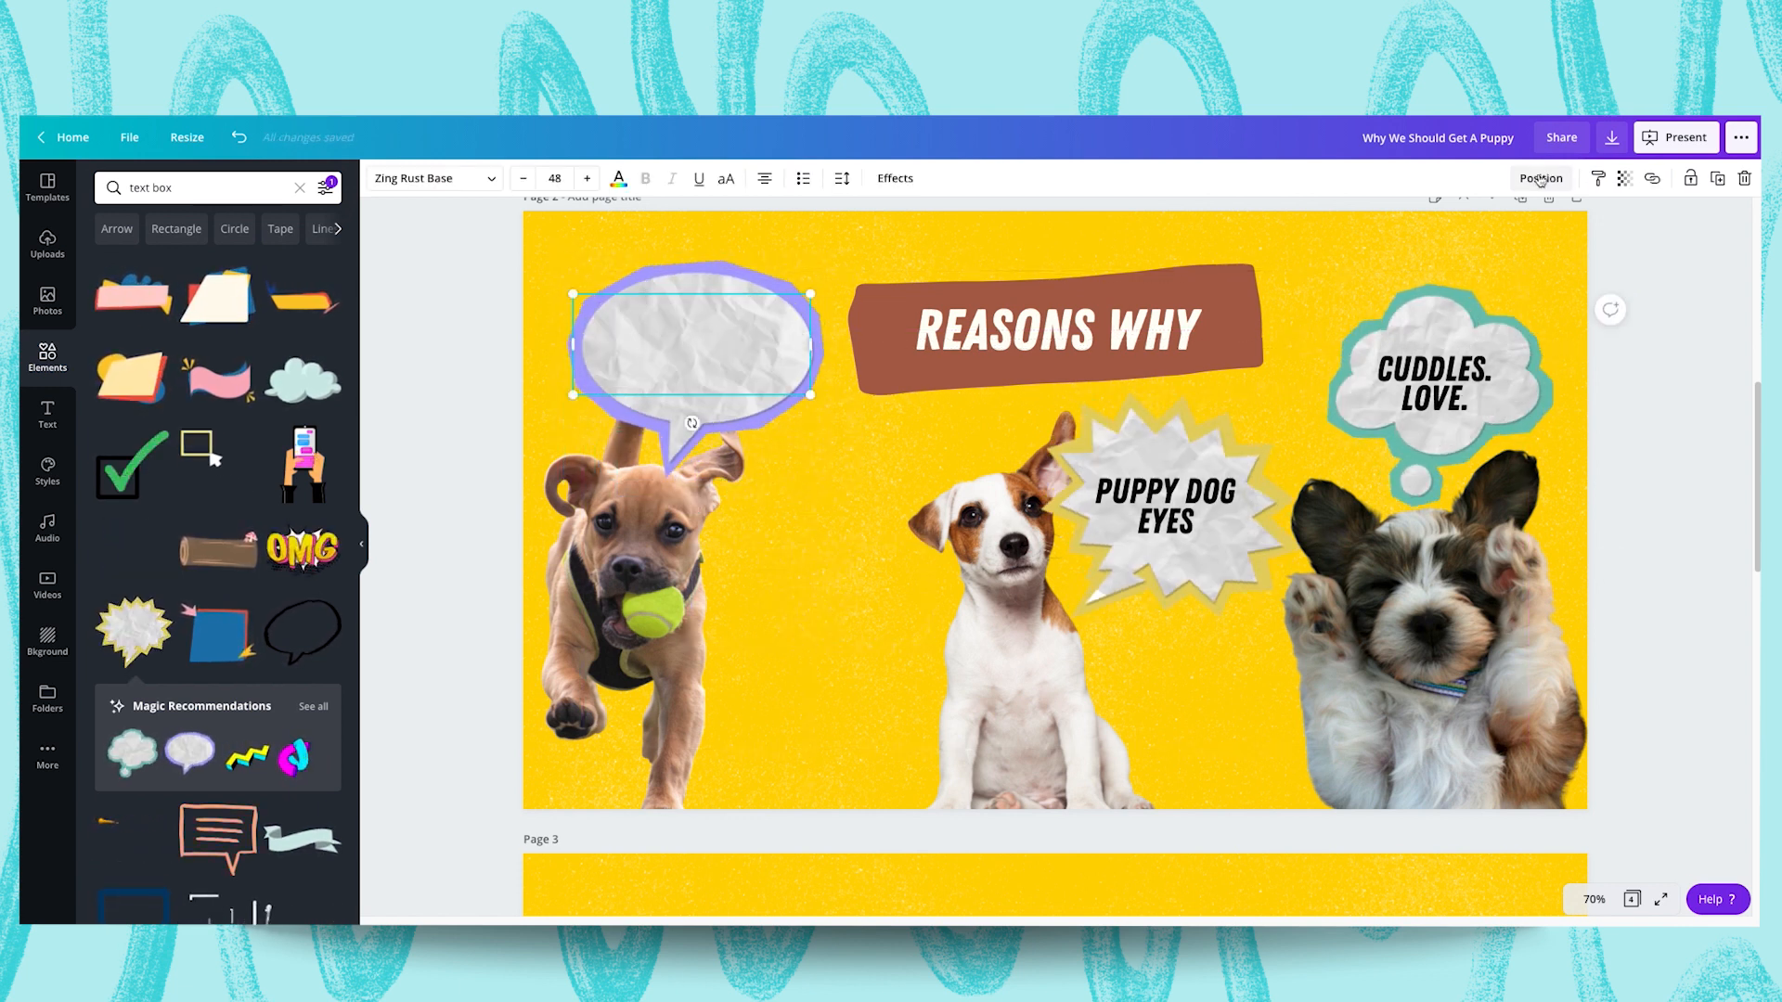
pyautogui.click(1541, 178)
pyautogui.write('CARDIO. WALKS. FUN.')
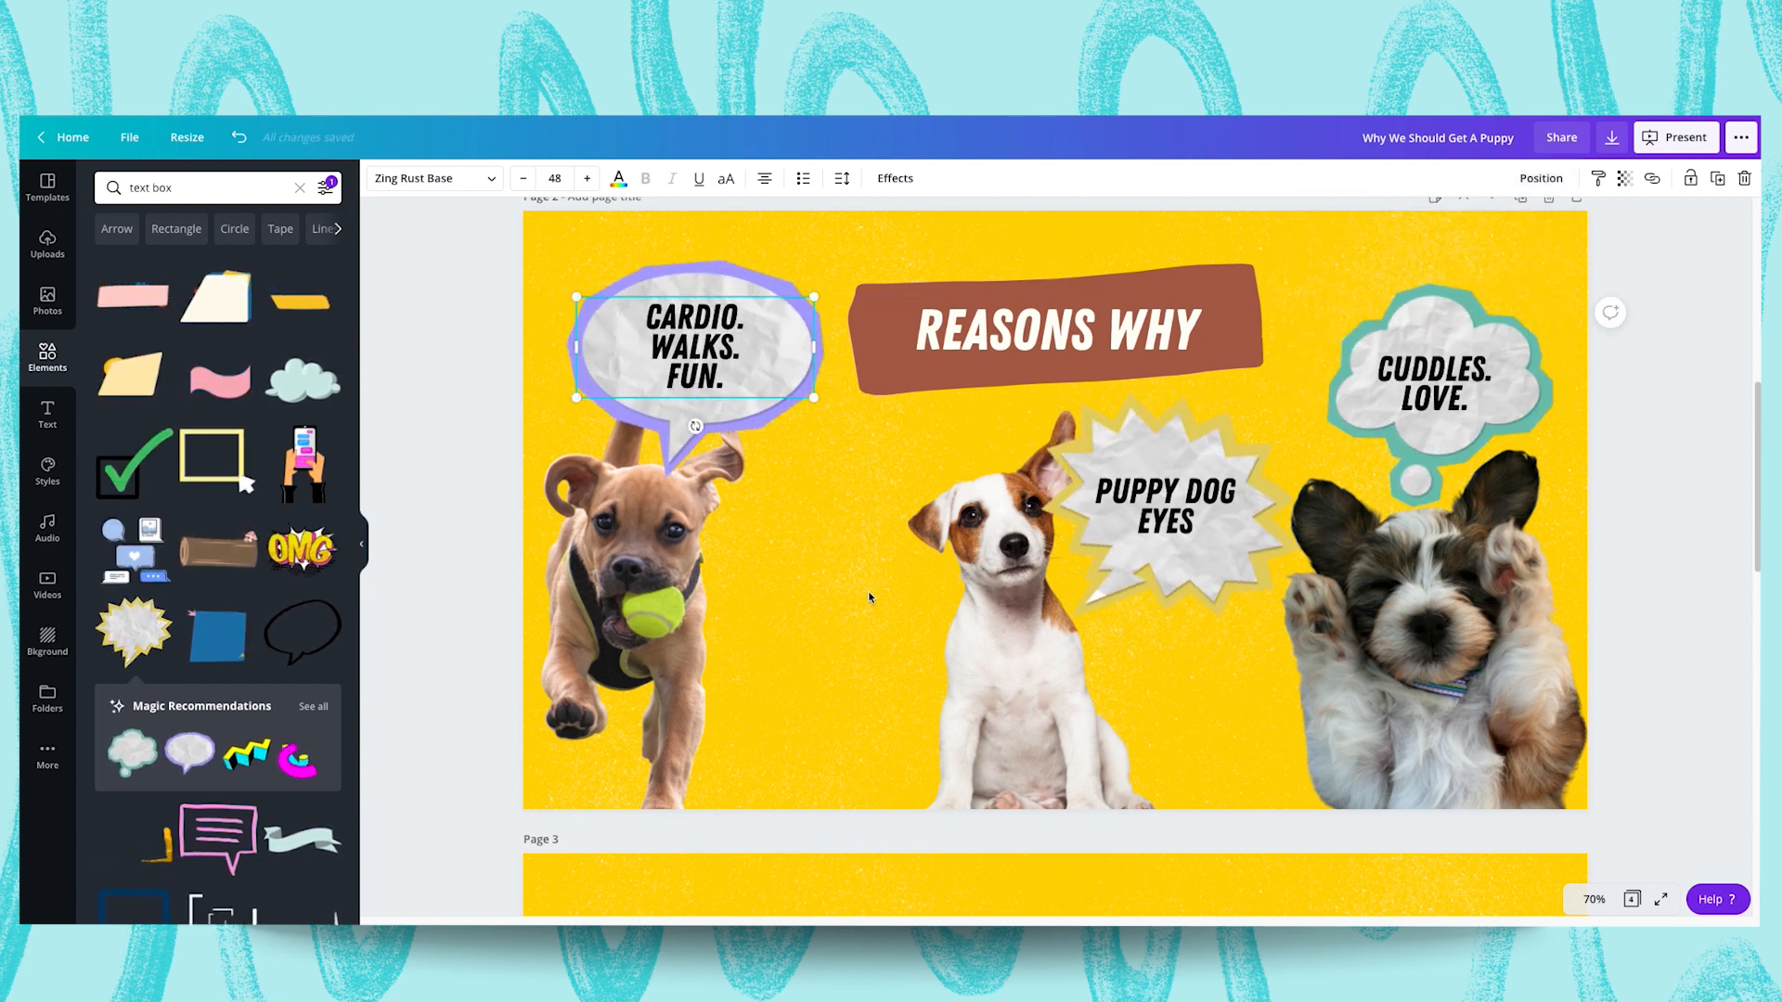
pyautogui.click(1436, 380)
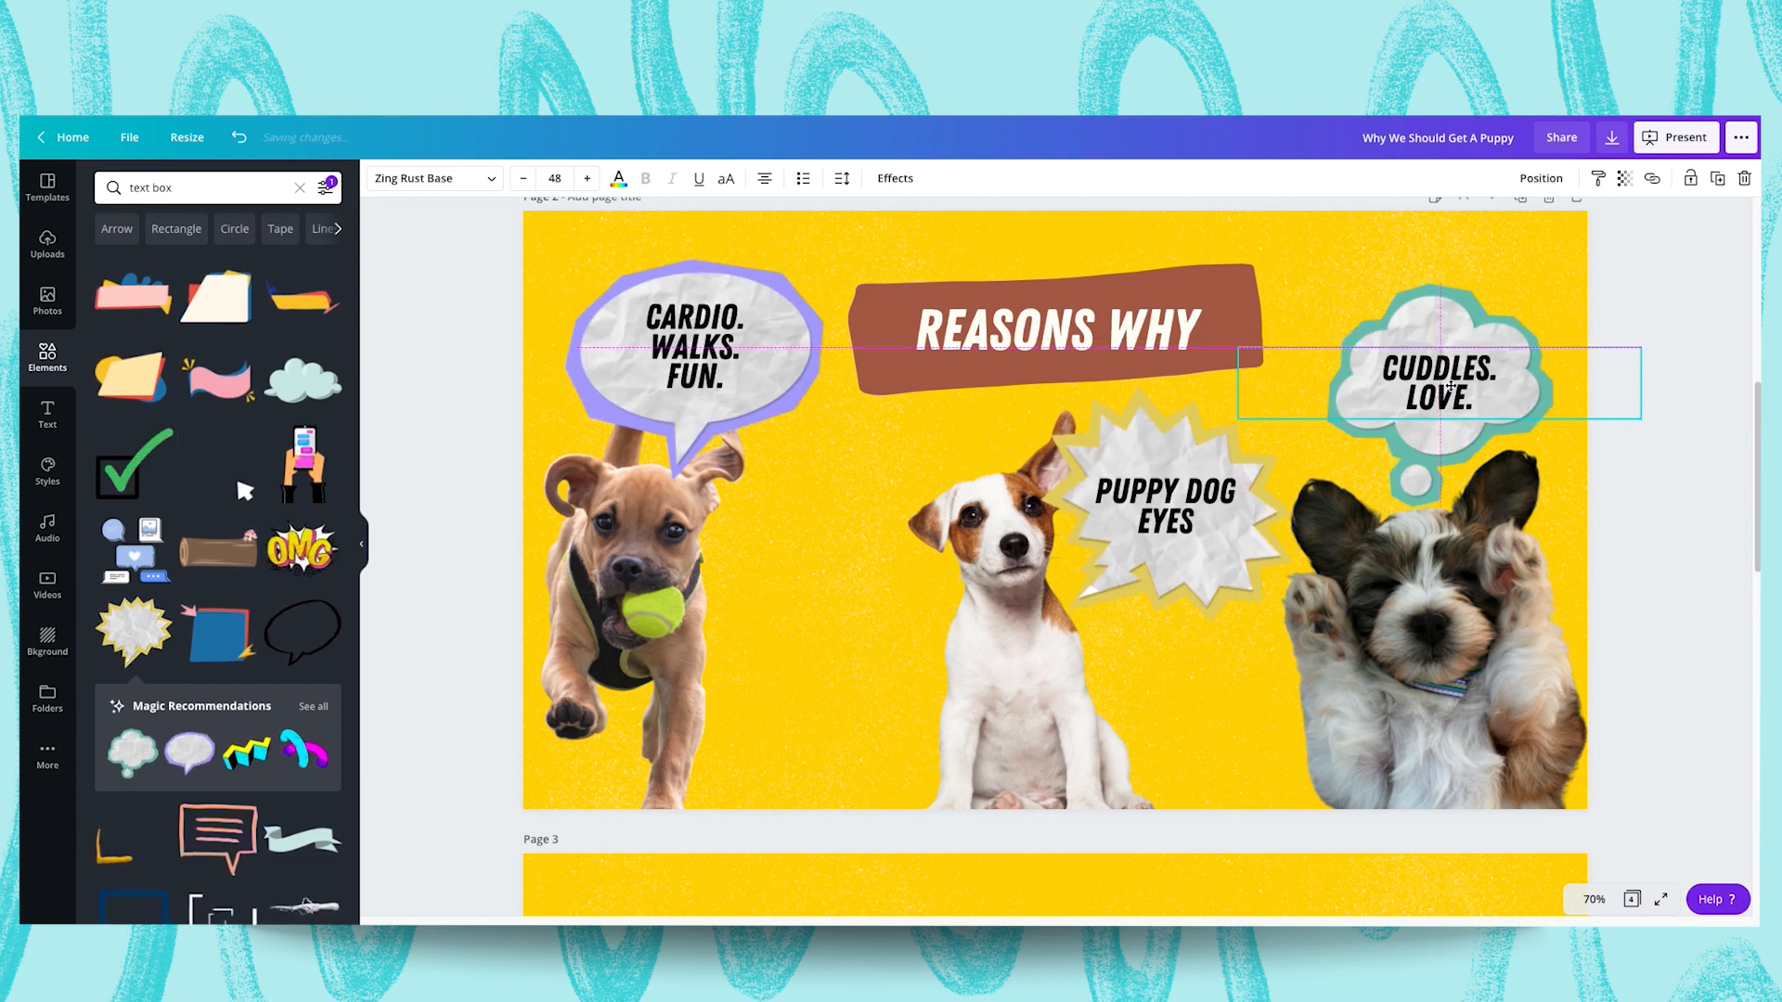
# Fit PUPPY DOG EYES inside the starburst and deselect to view the finished slide
pyautogui.click(1166, 514)
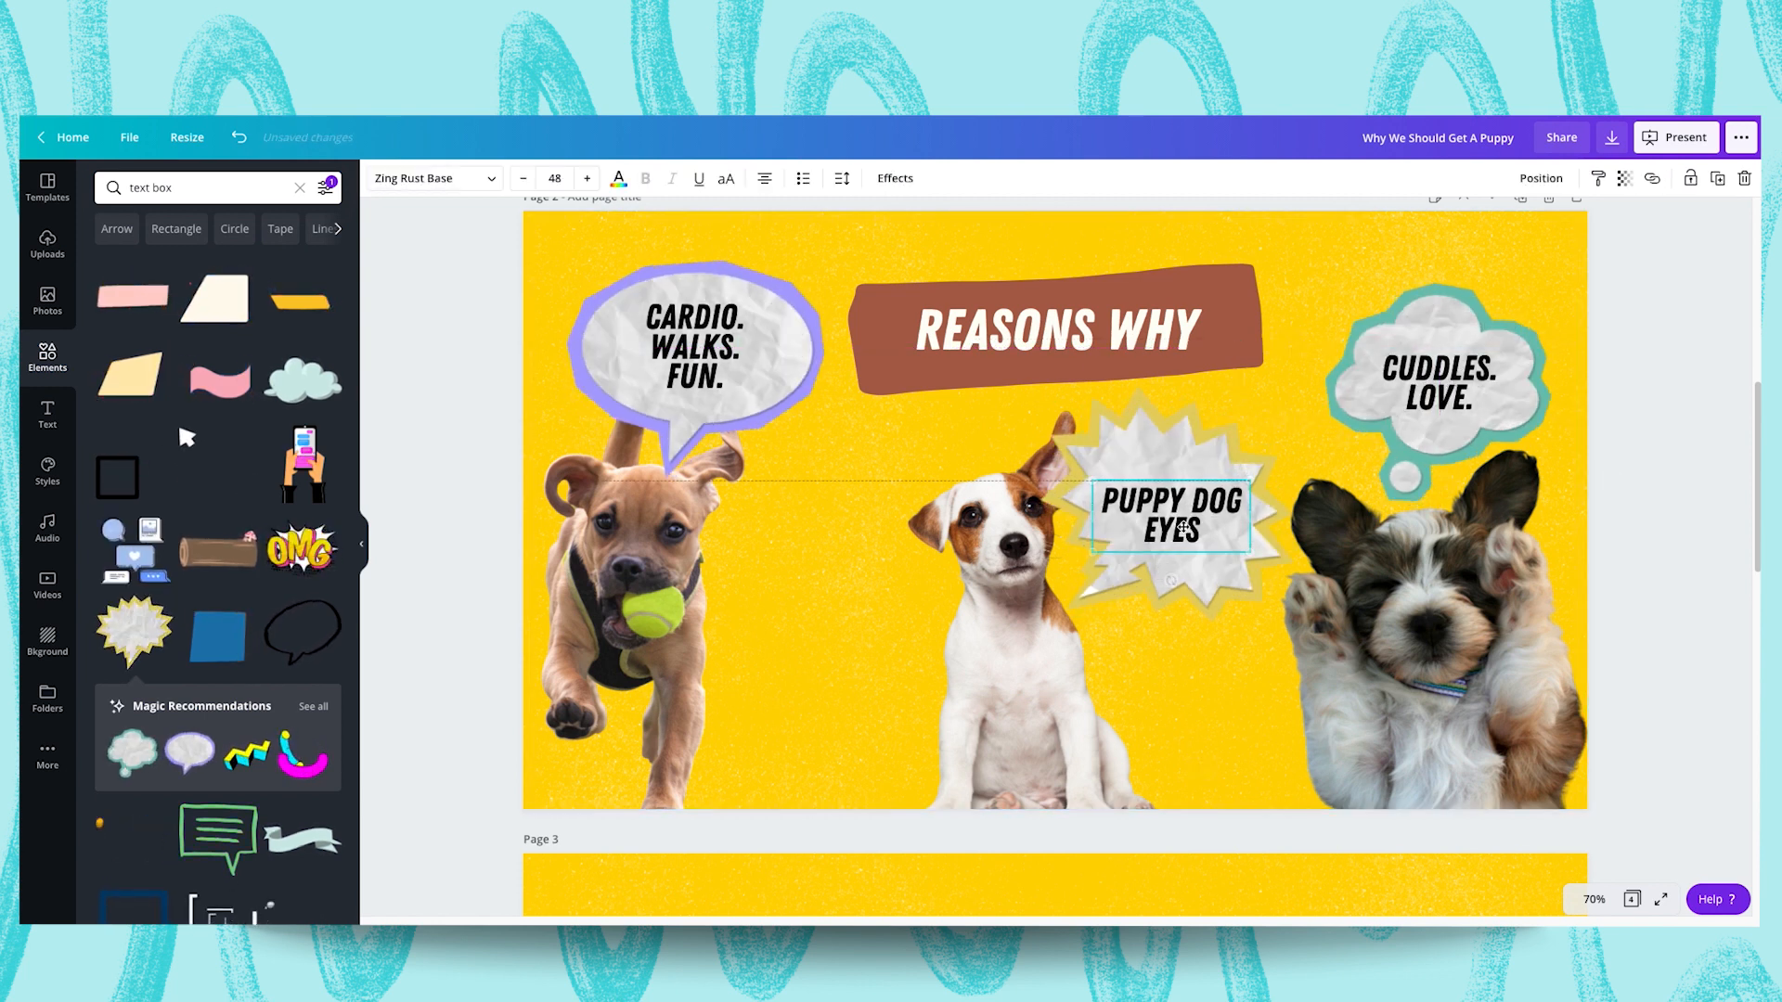
pyautogui.click(1171, 514)
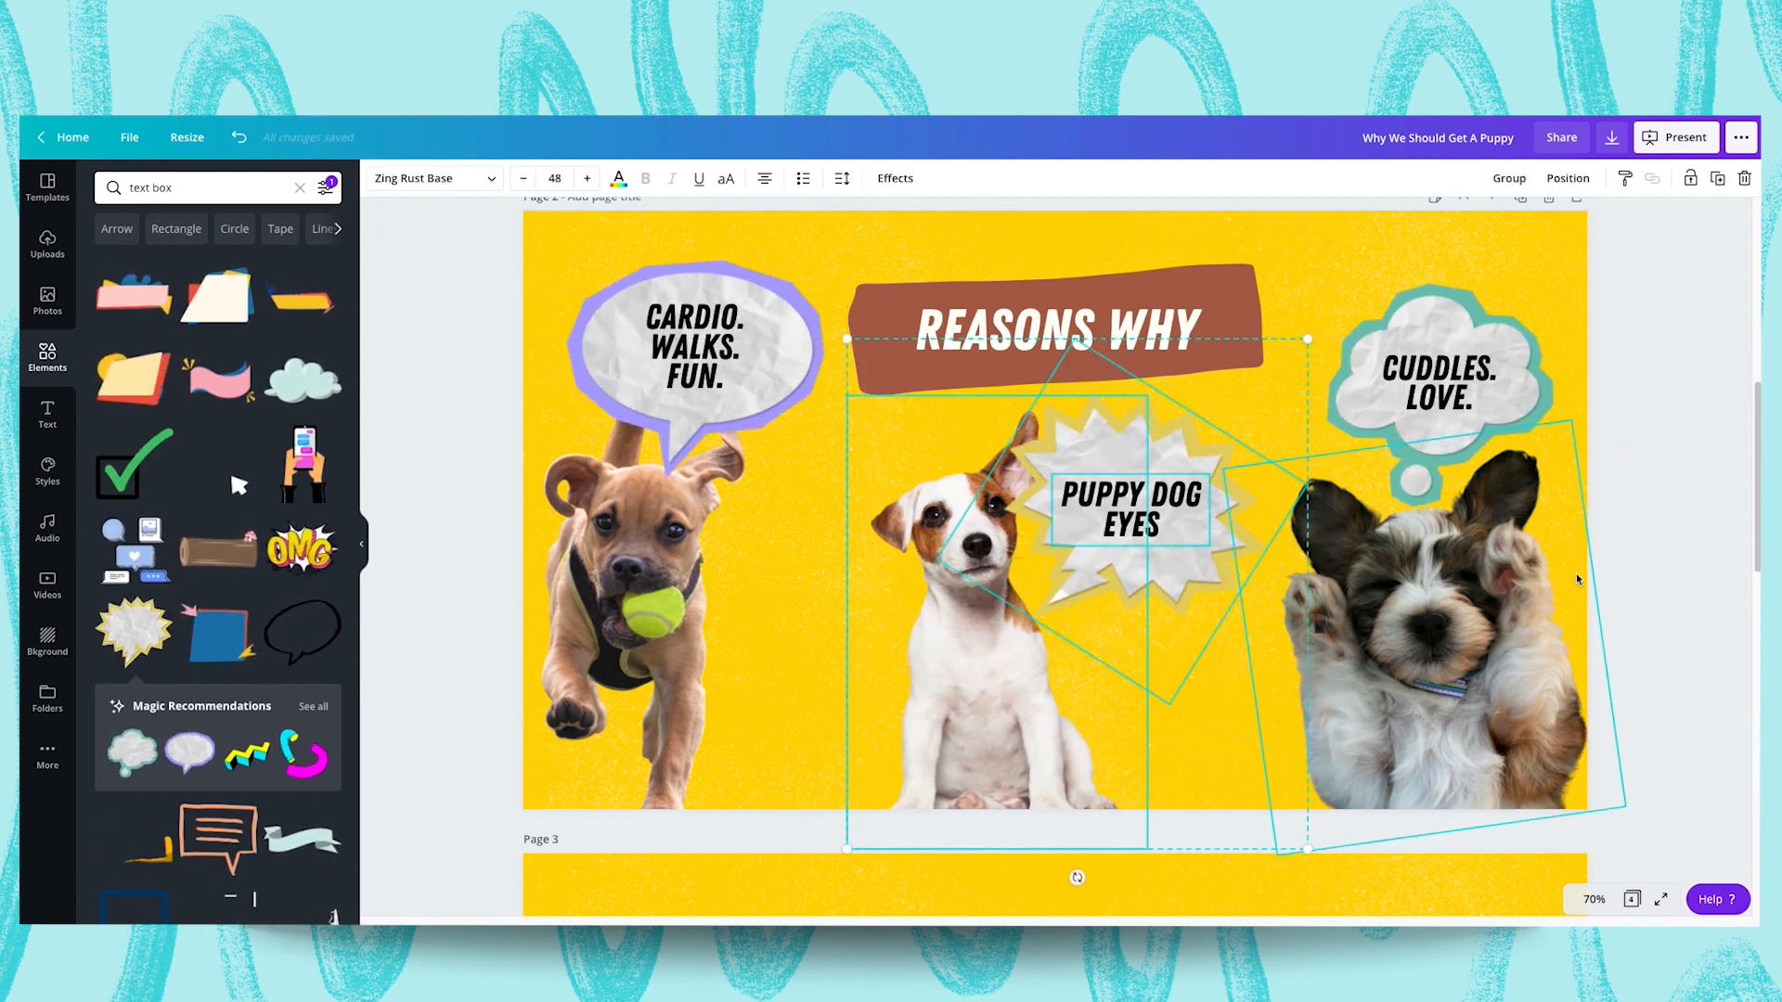
pyautogui.click(1651, 477)
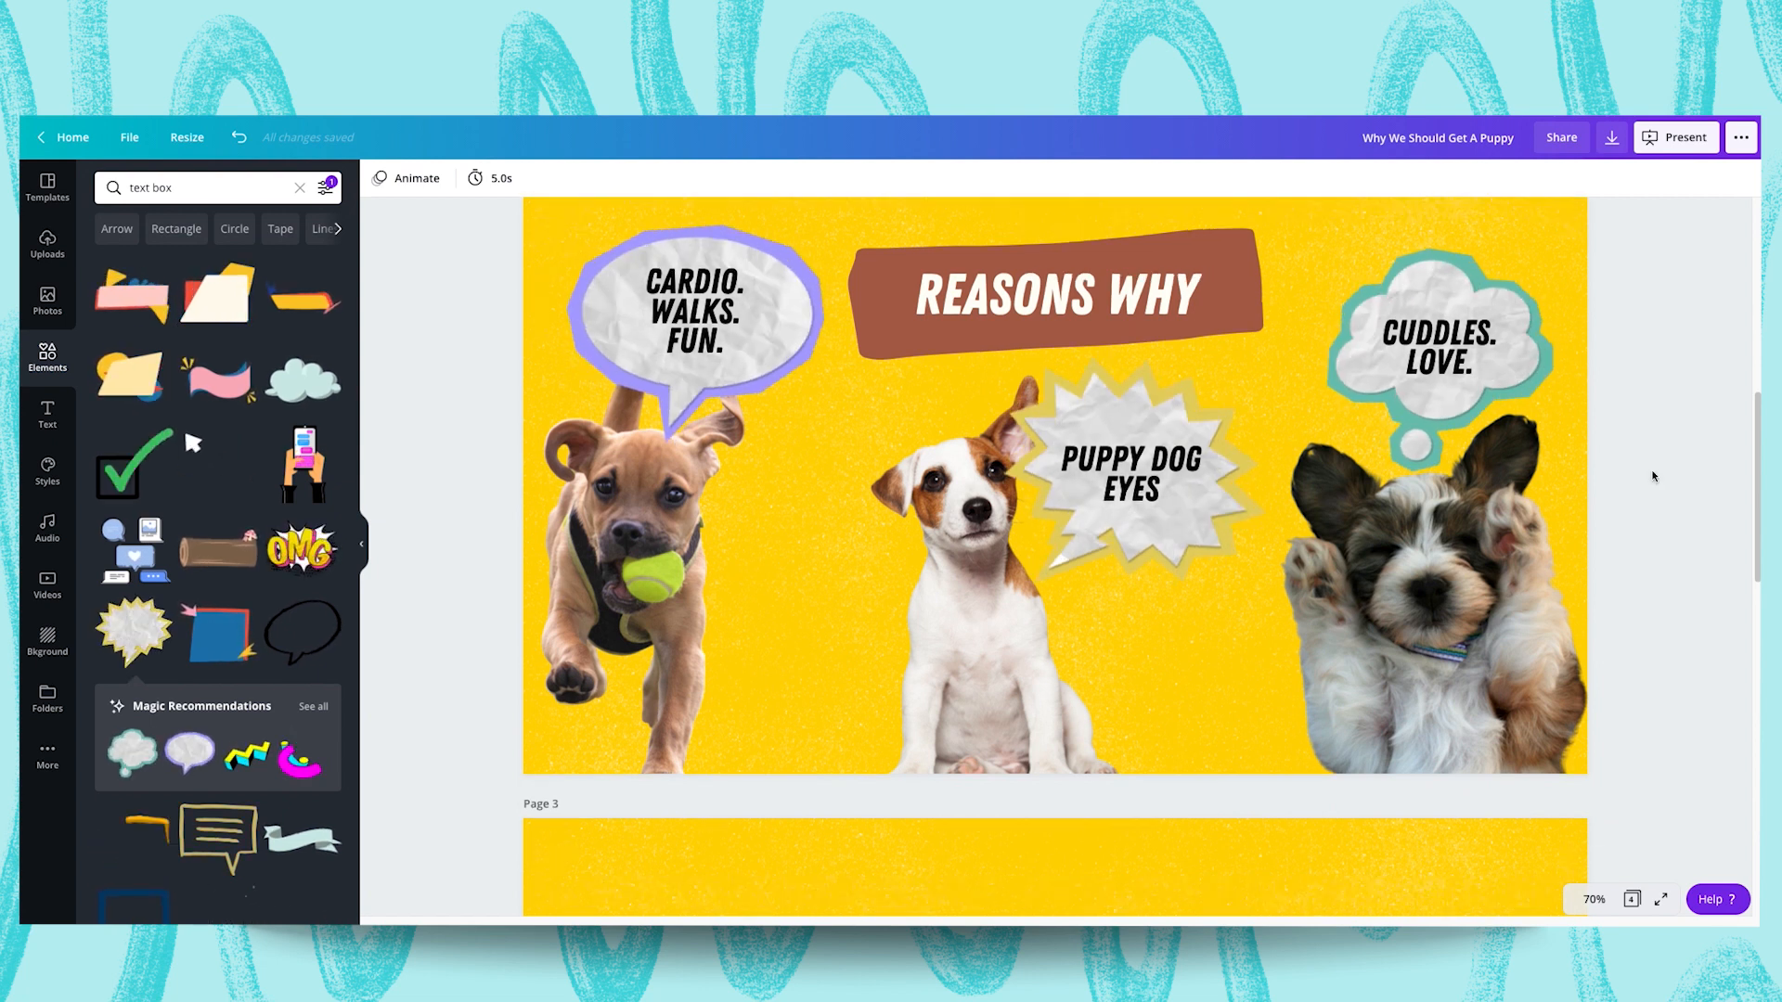
# Copy the brown brush-stroke banner to slide 3 and set the ALSO heading on it
pyautogui.scroll(-3)
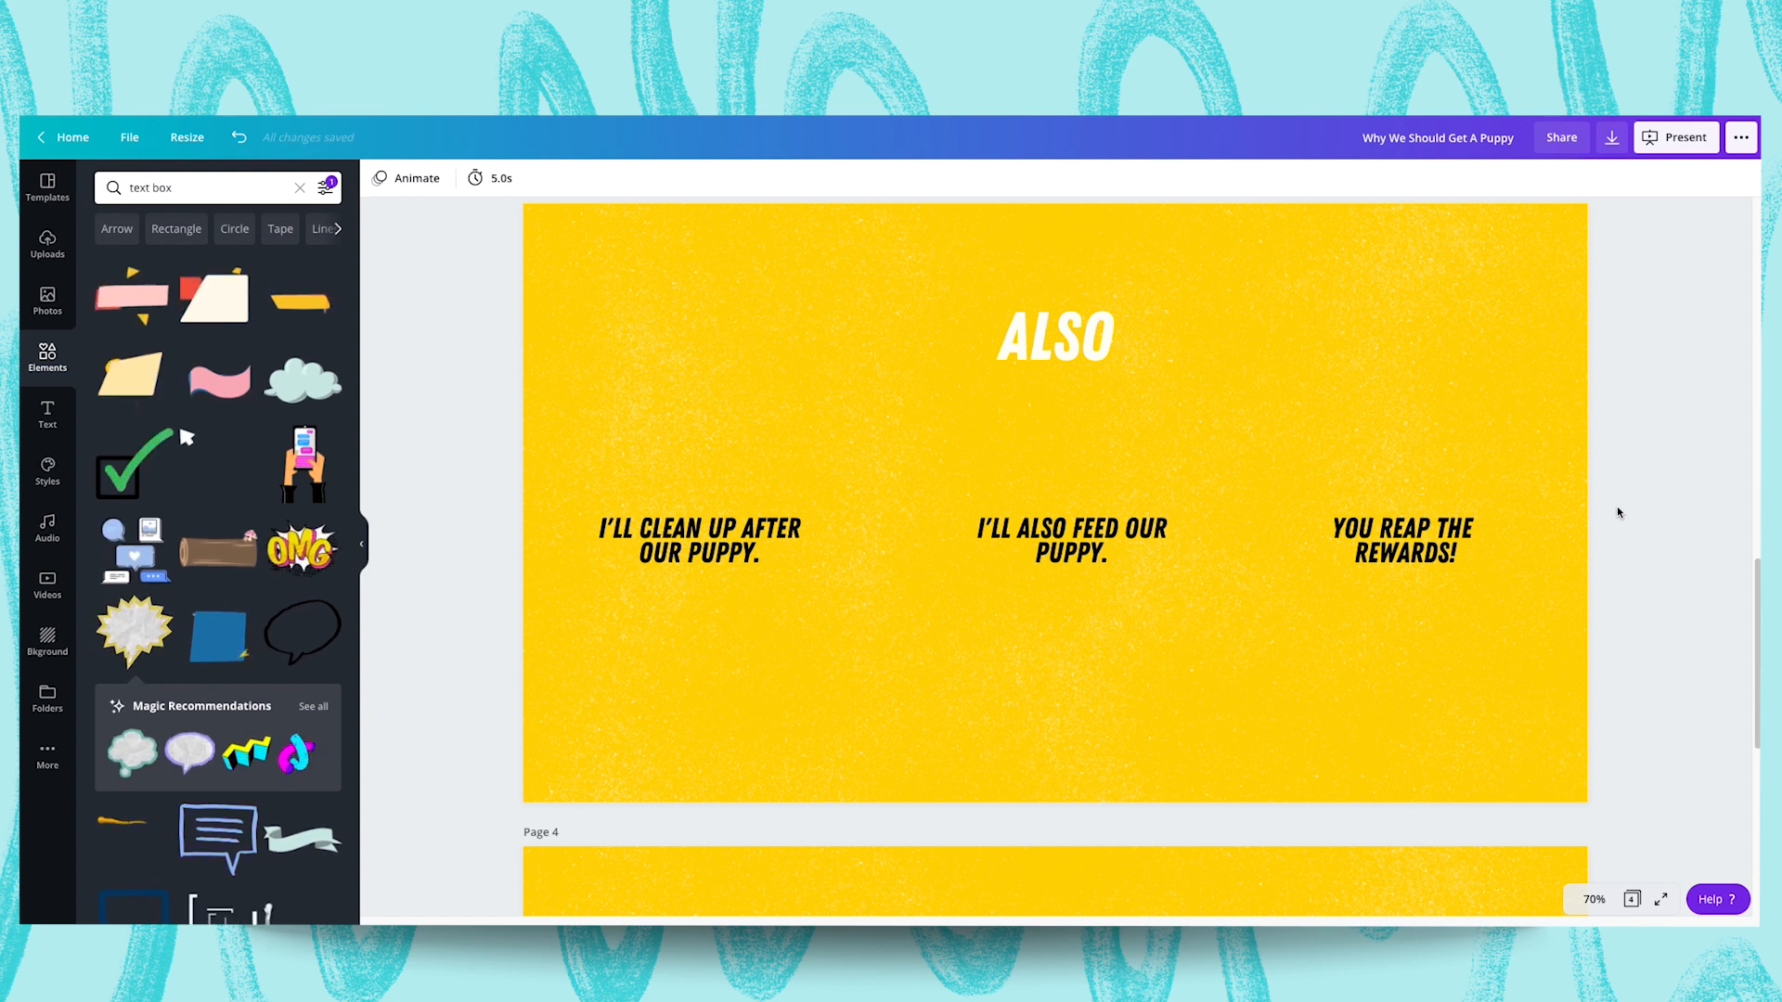
pyautogui.scroll(3)
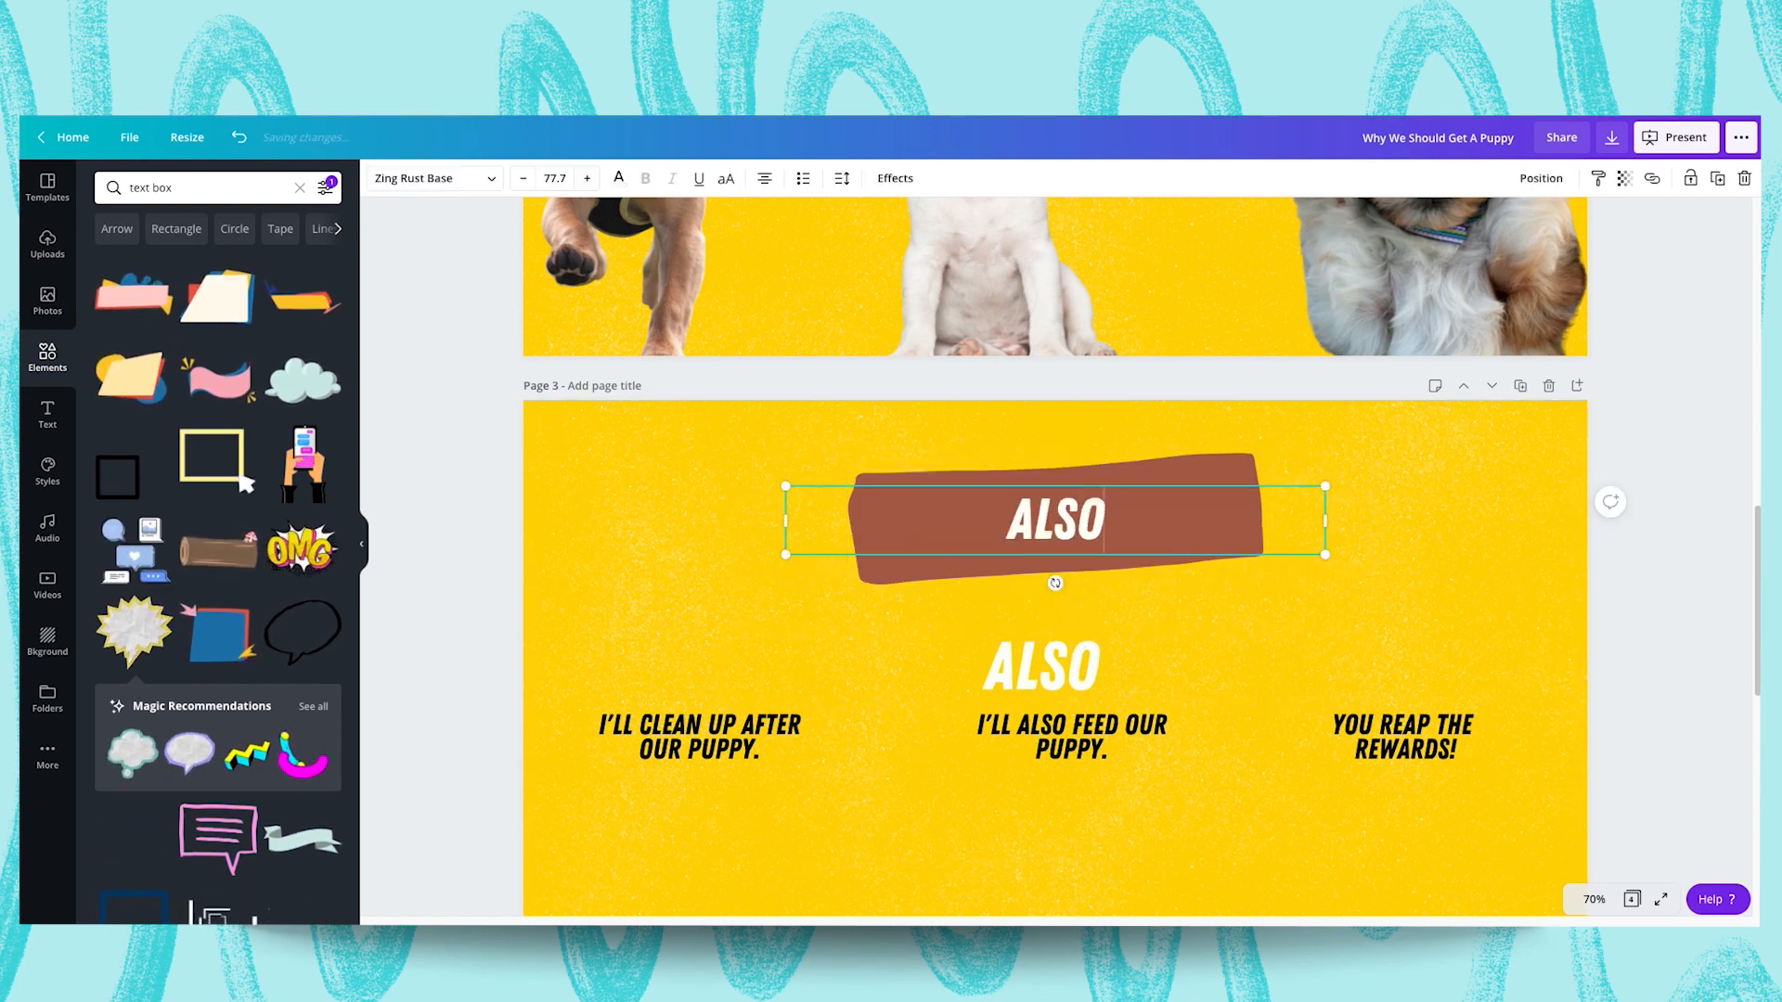
pyautogui.click(1086, 644)
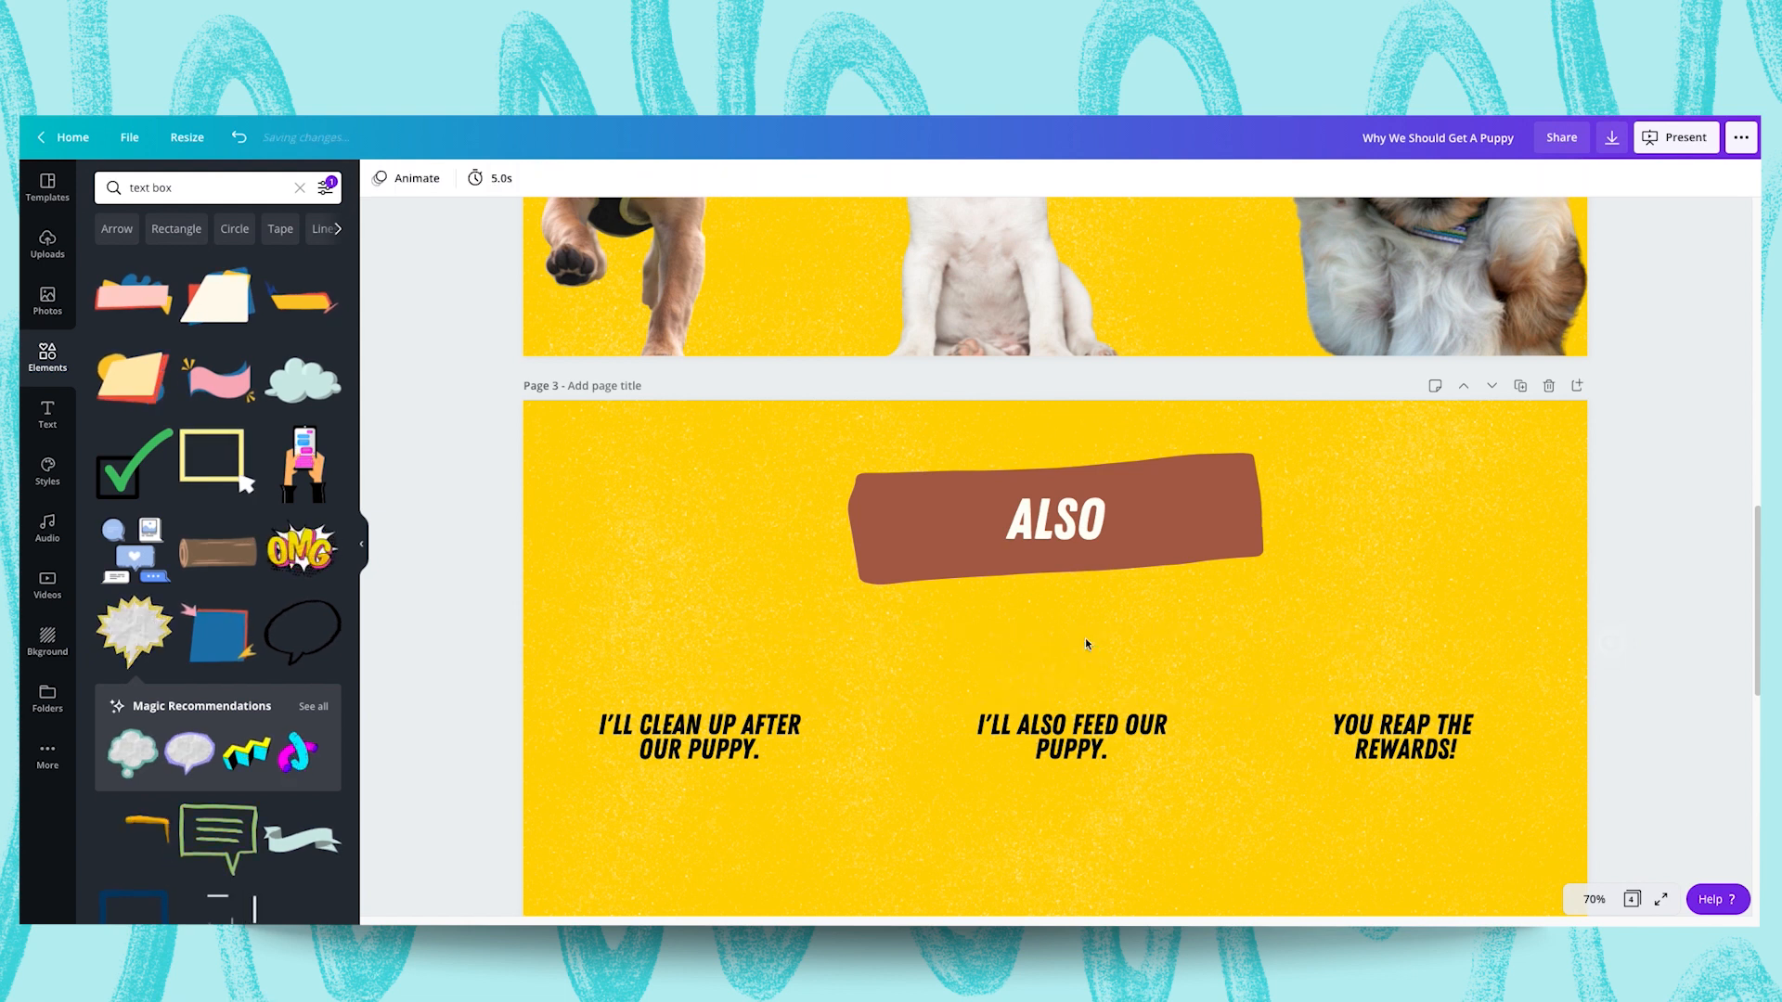
pyautogui.scroll(3)
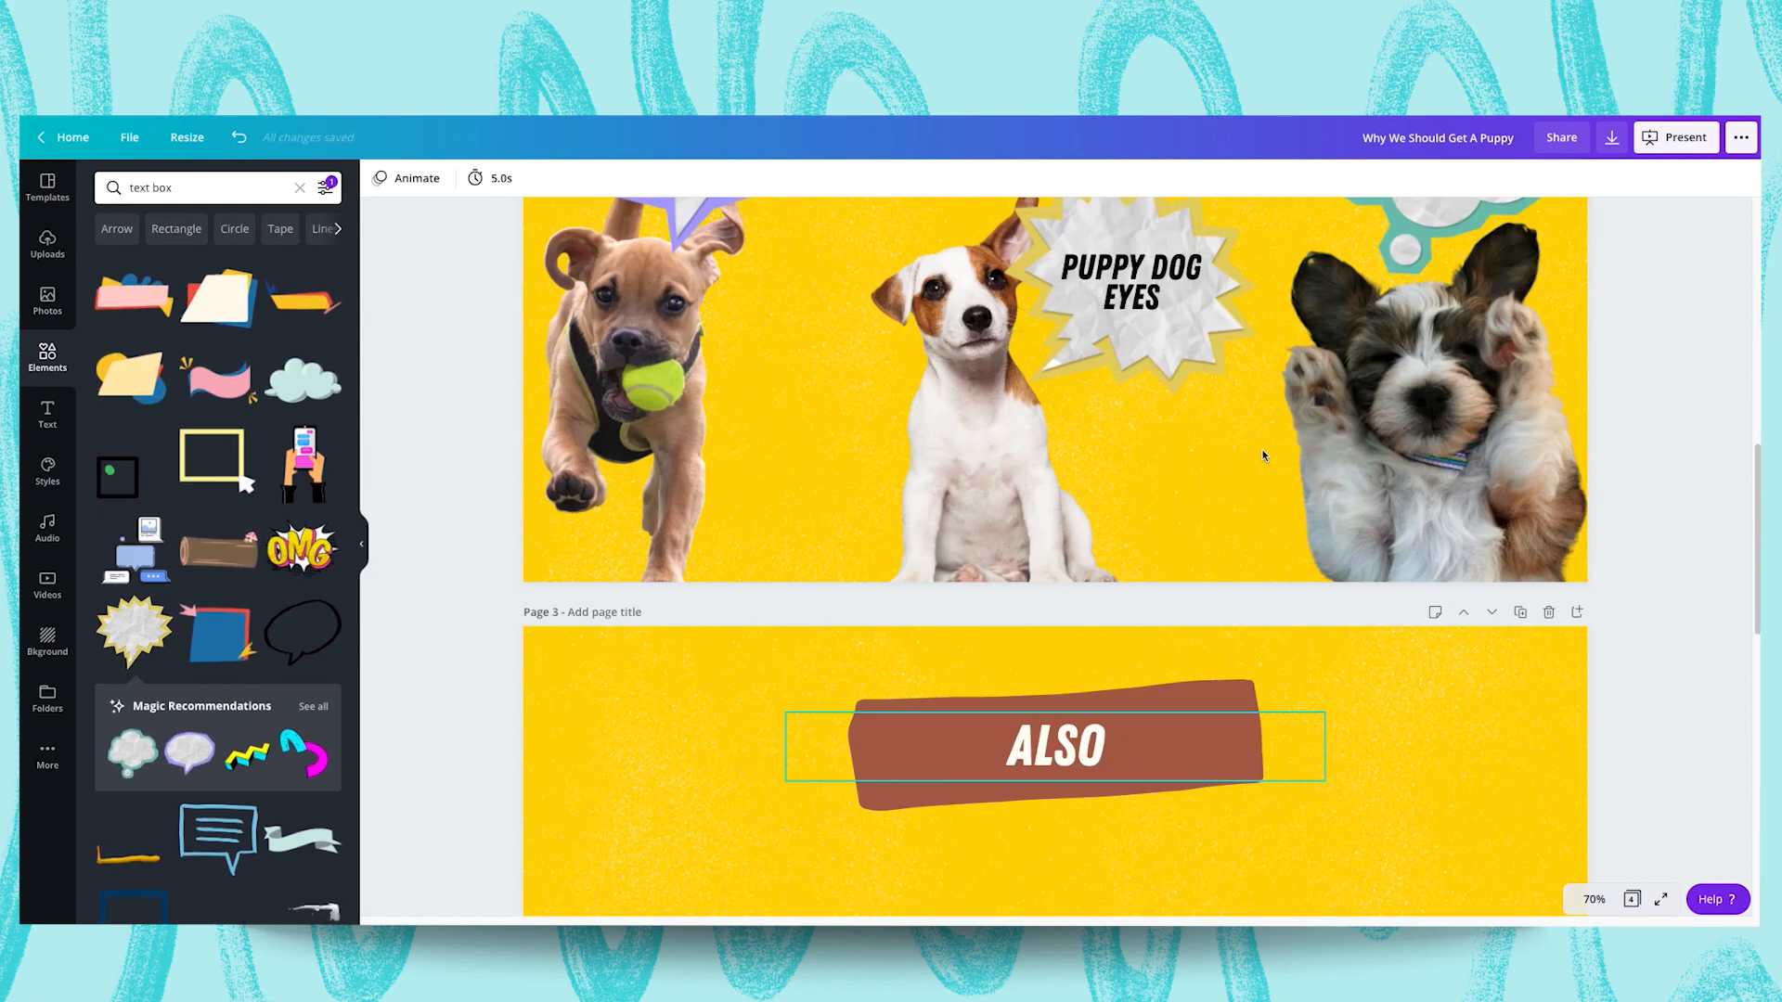
pyautogui.scroll(-3)
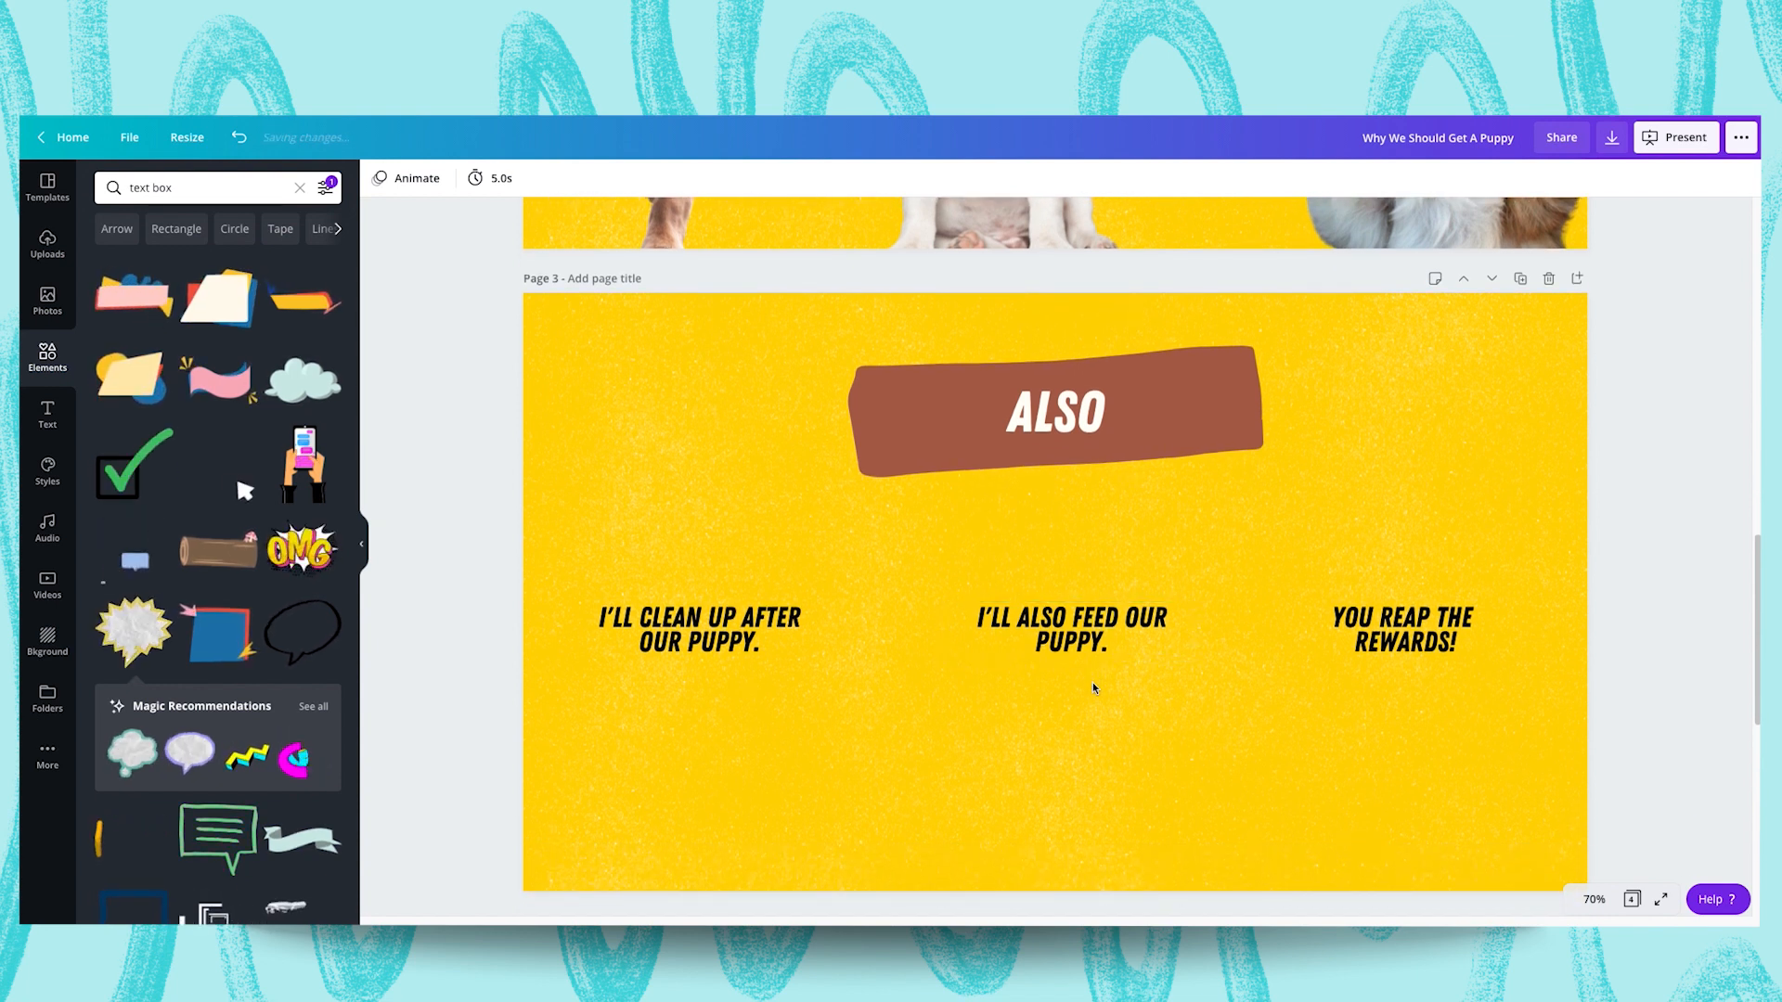
# Space the three slide 3 captions evenly horizontally via Position and raise them slightly
pyautogui.click(700, 629)
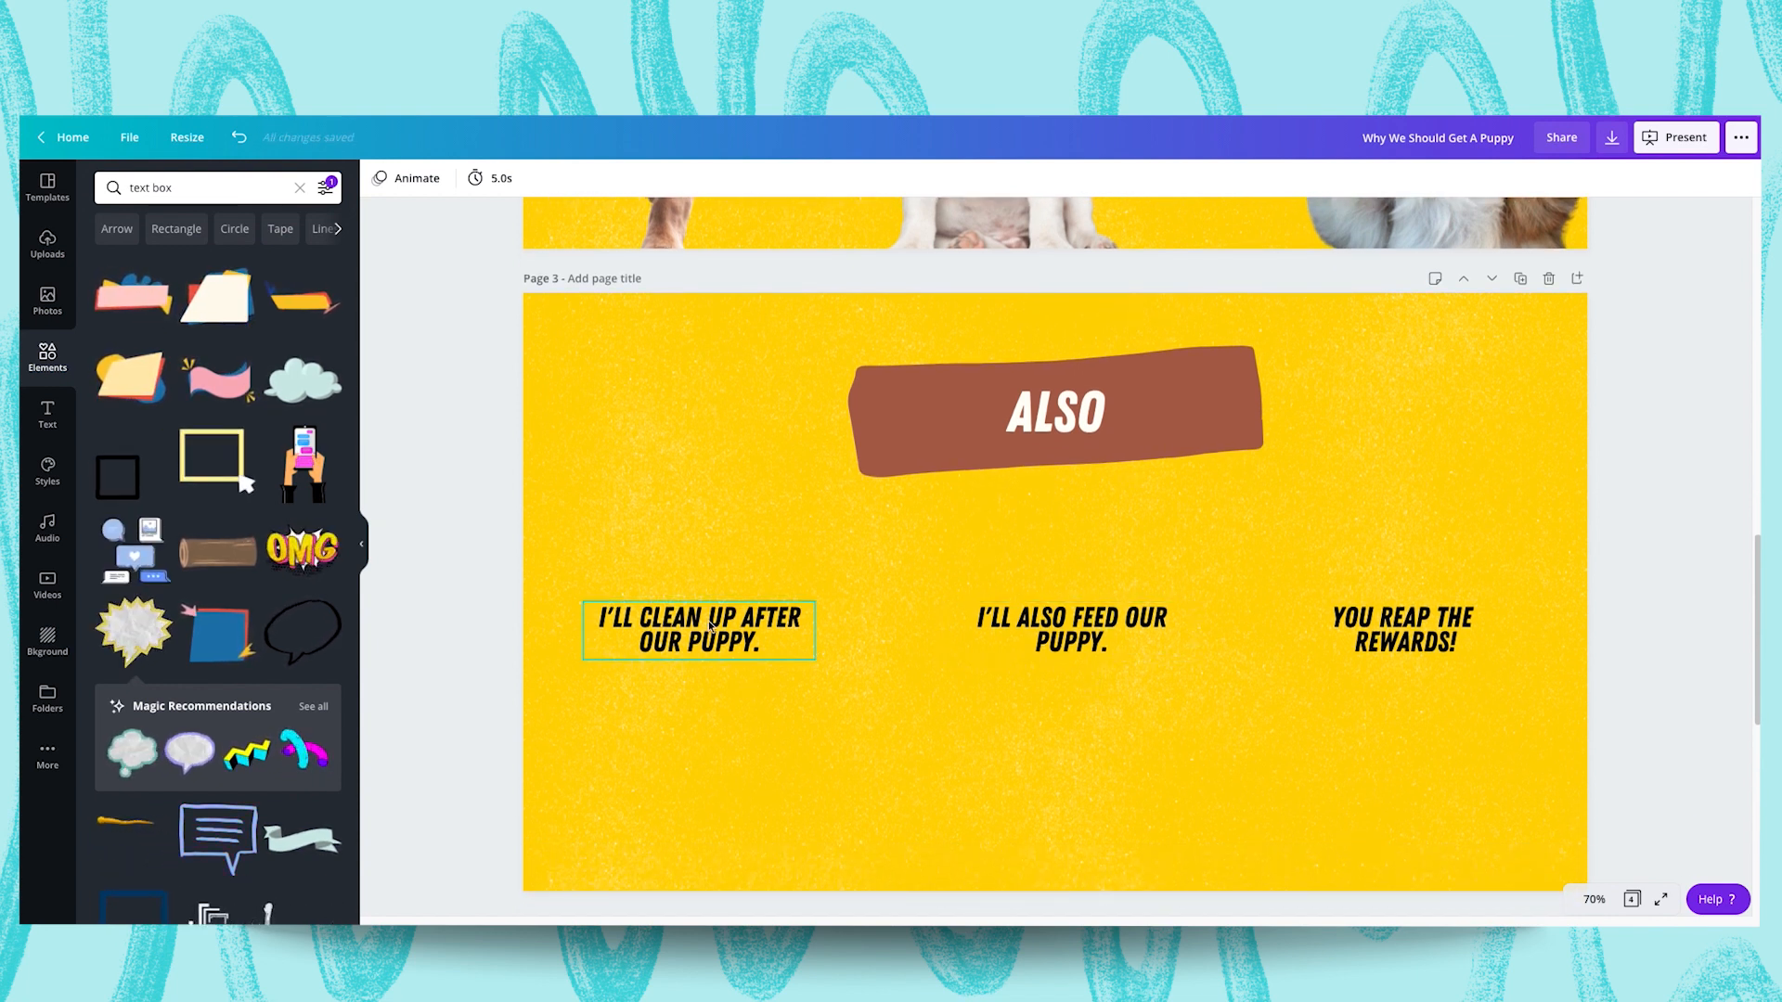
pyautogui.click(1070, 630)
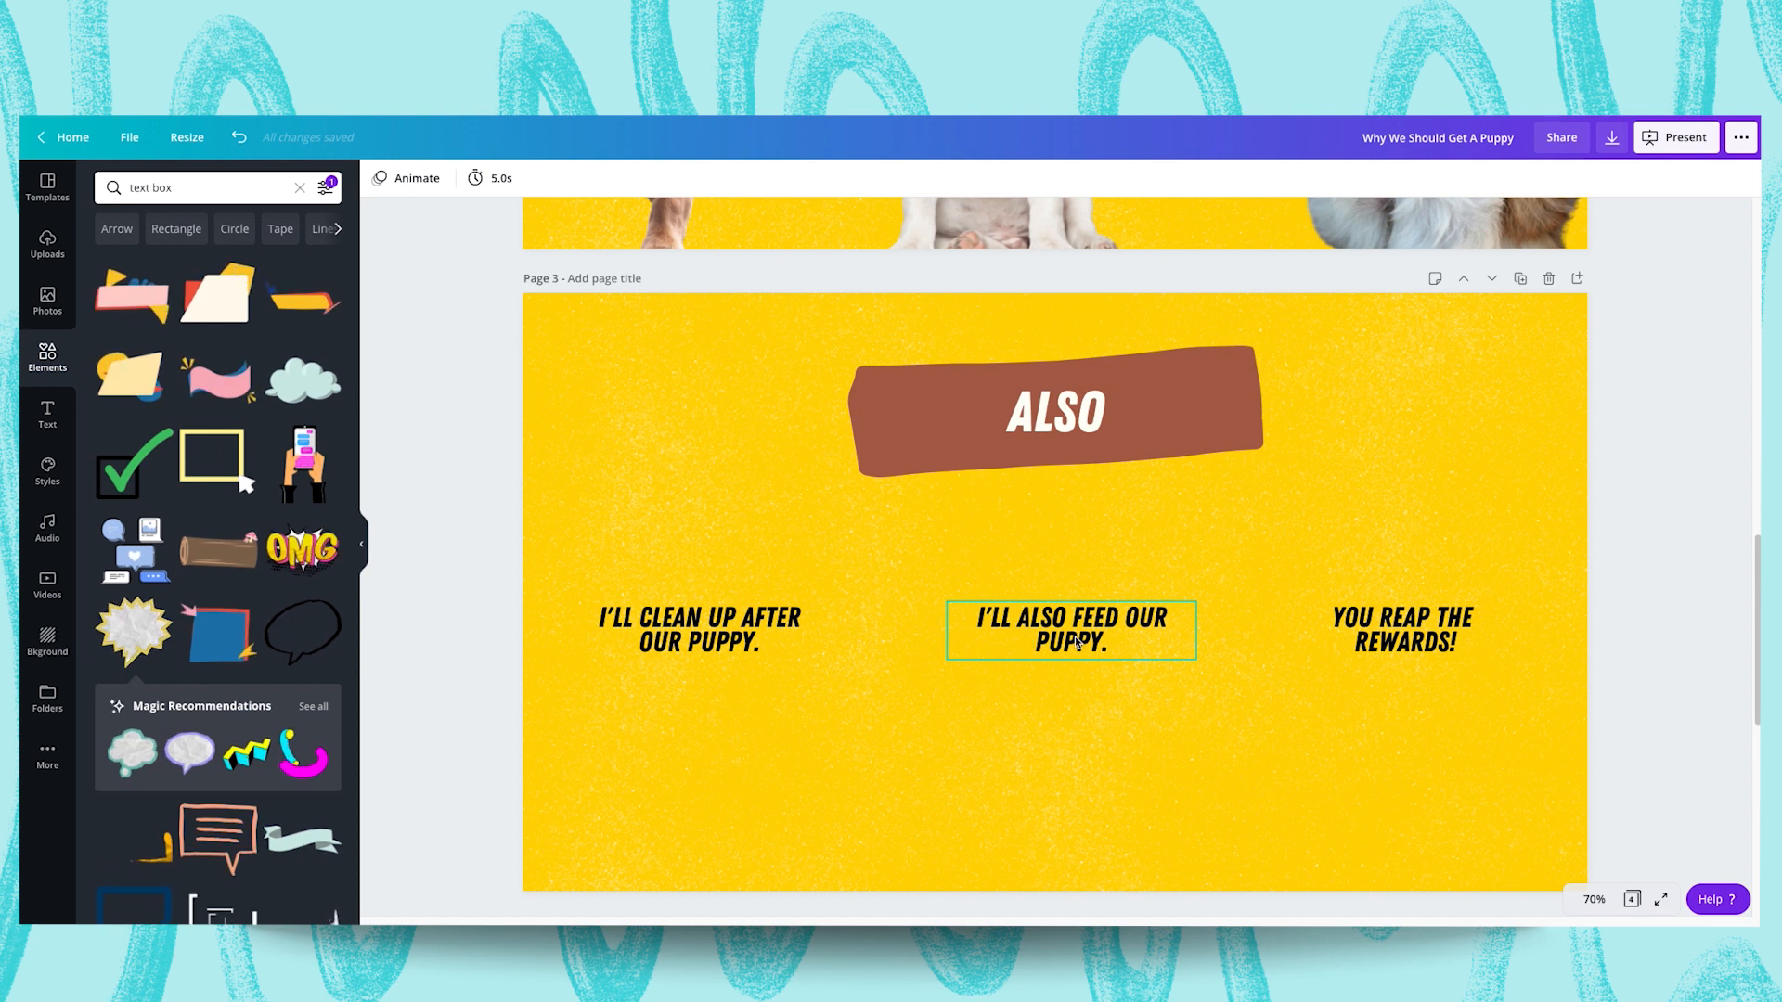
pyautogui.click(675, 685)
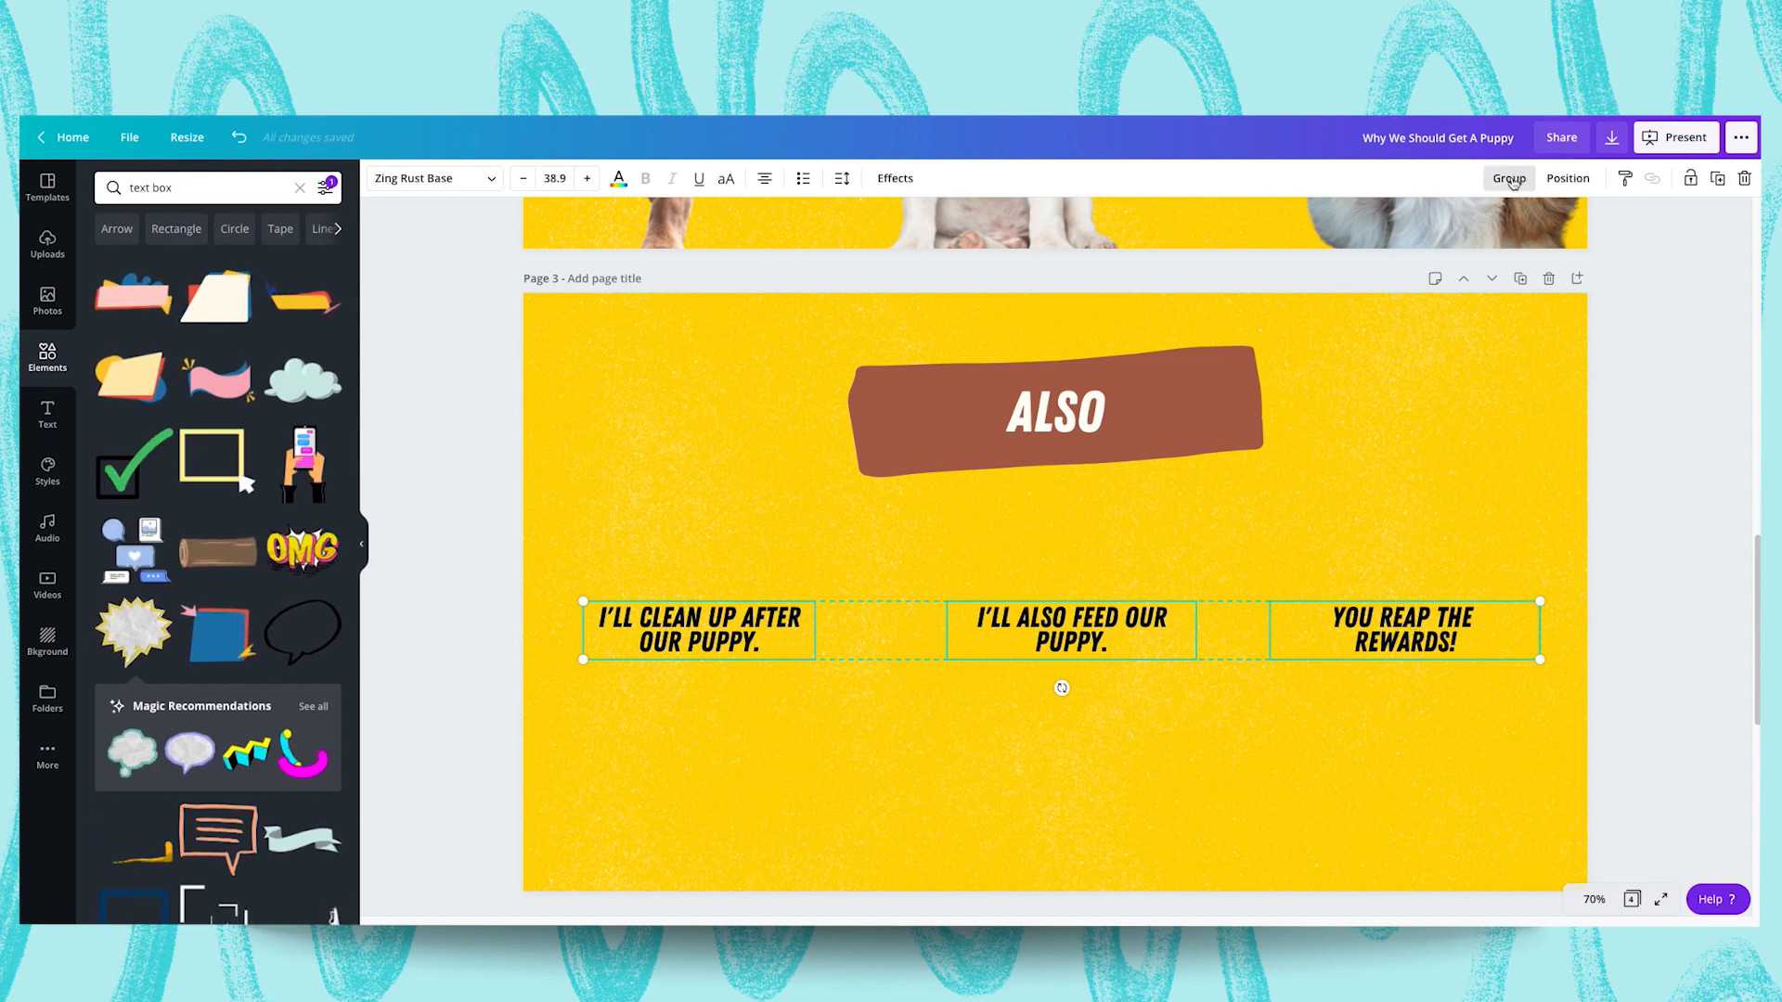
pyautogui.click(1566, 178)
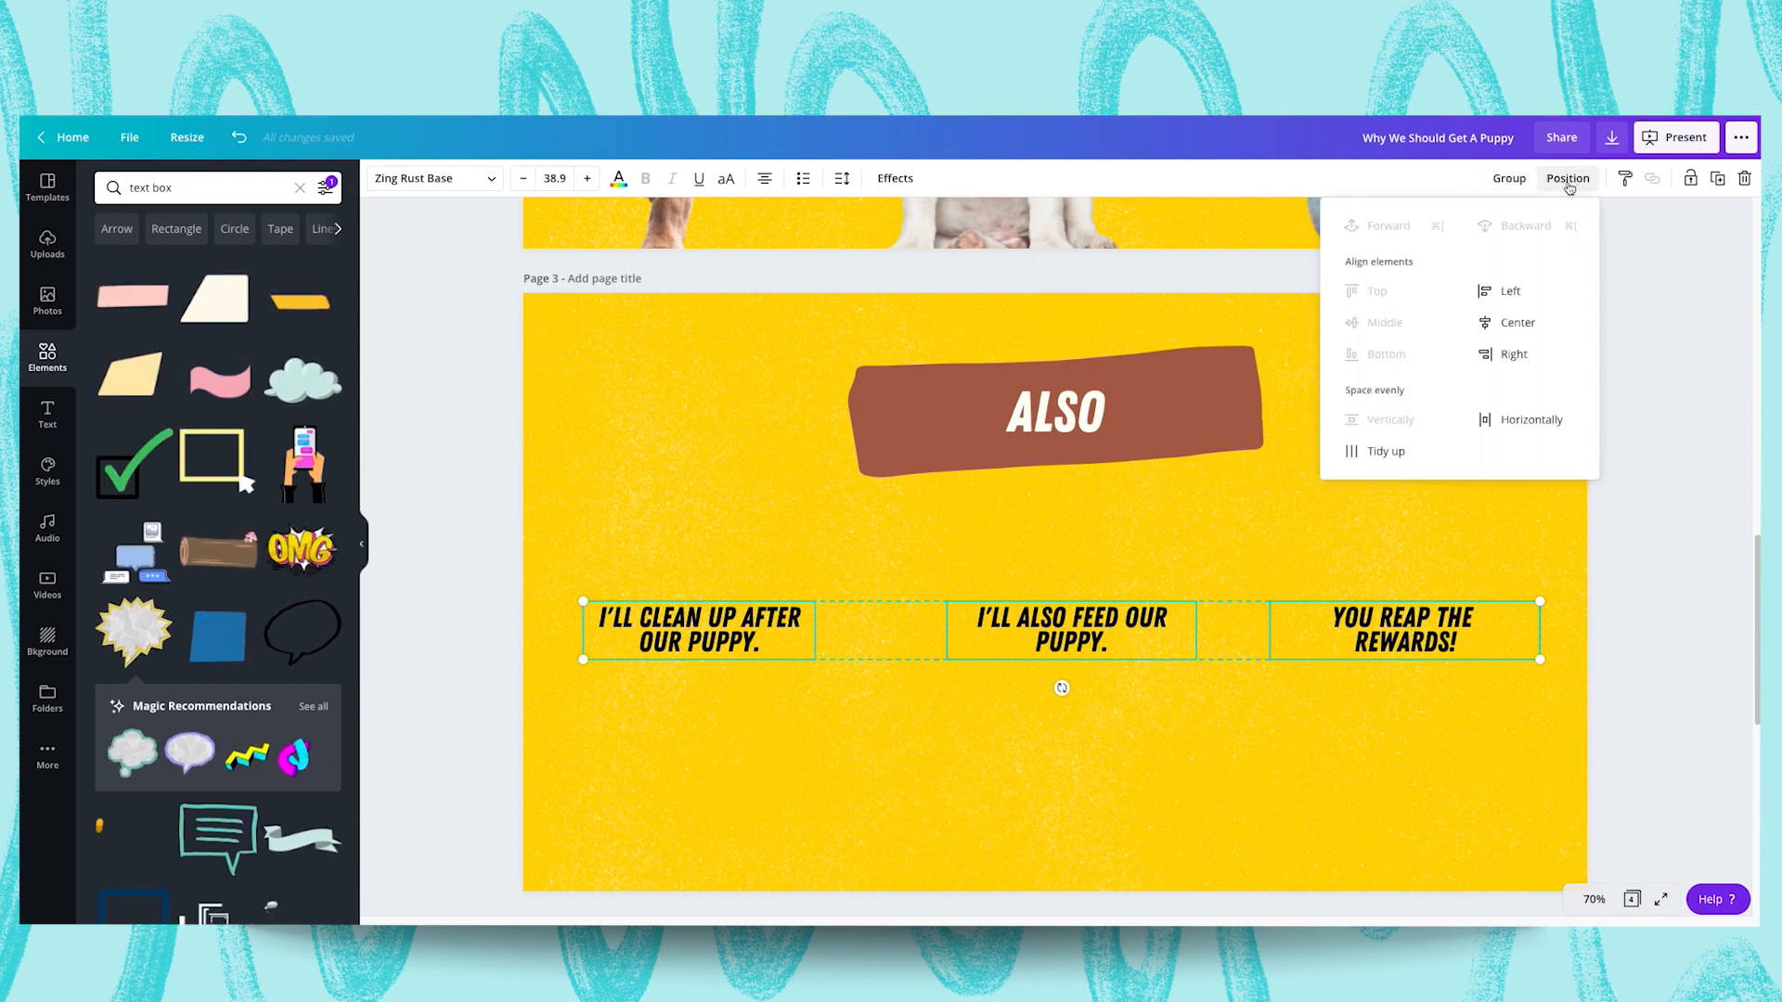
pyautogui.moveTo(1531, 419)
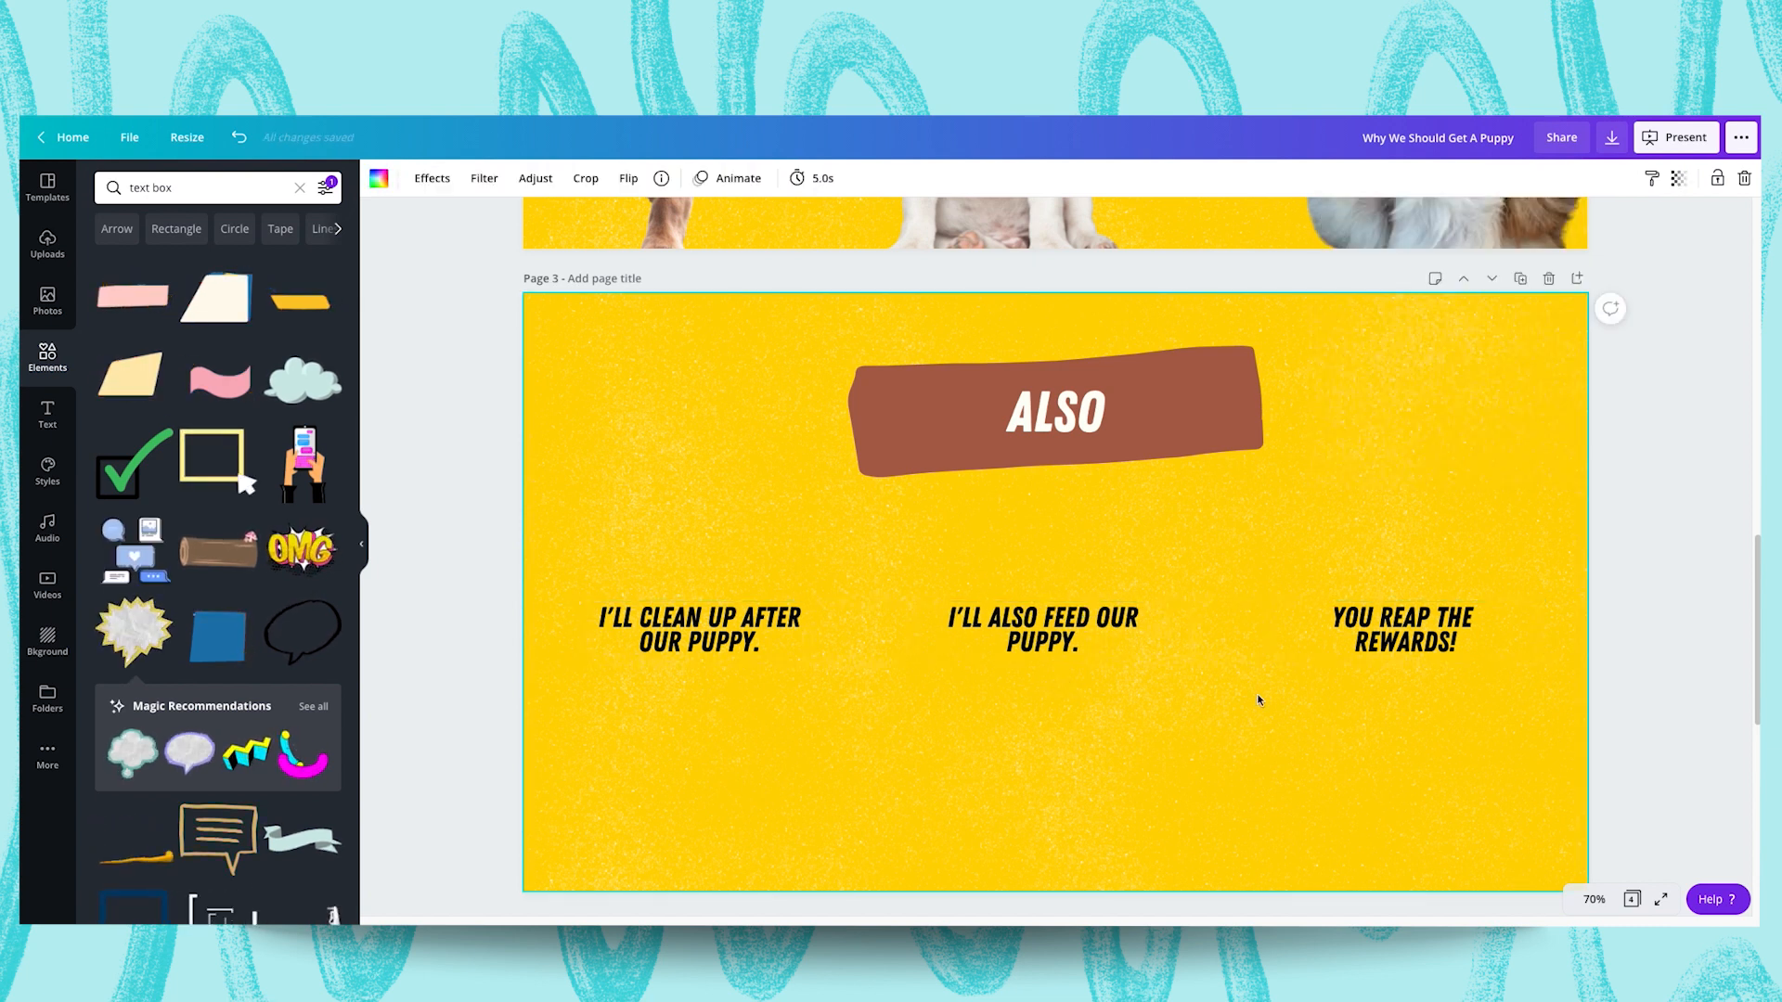
pyautogui.click(698, 629)
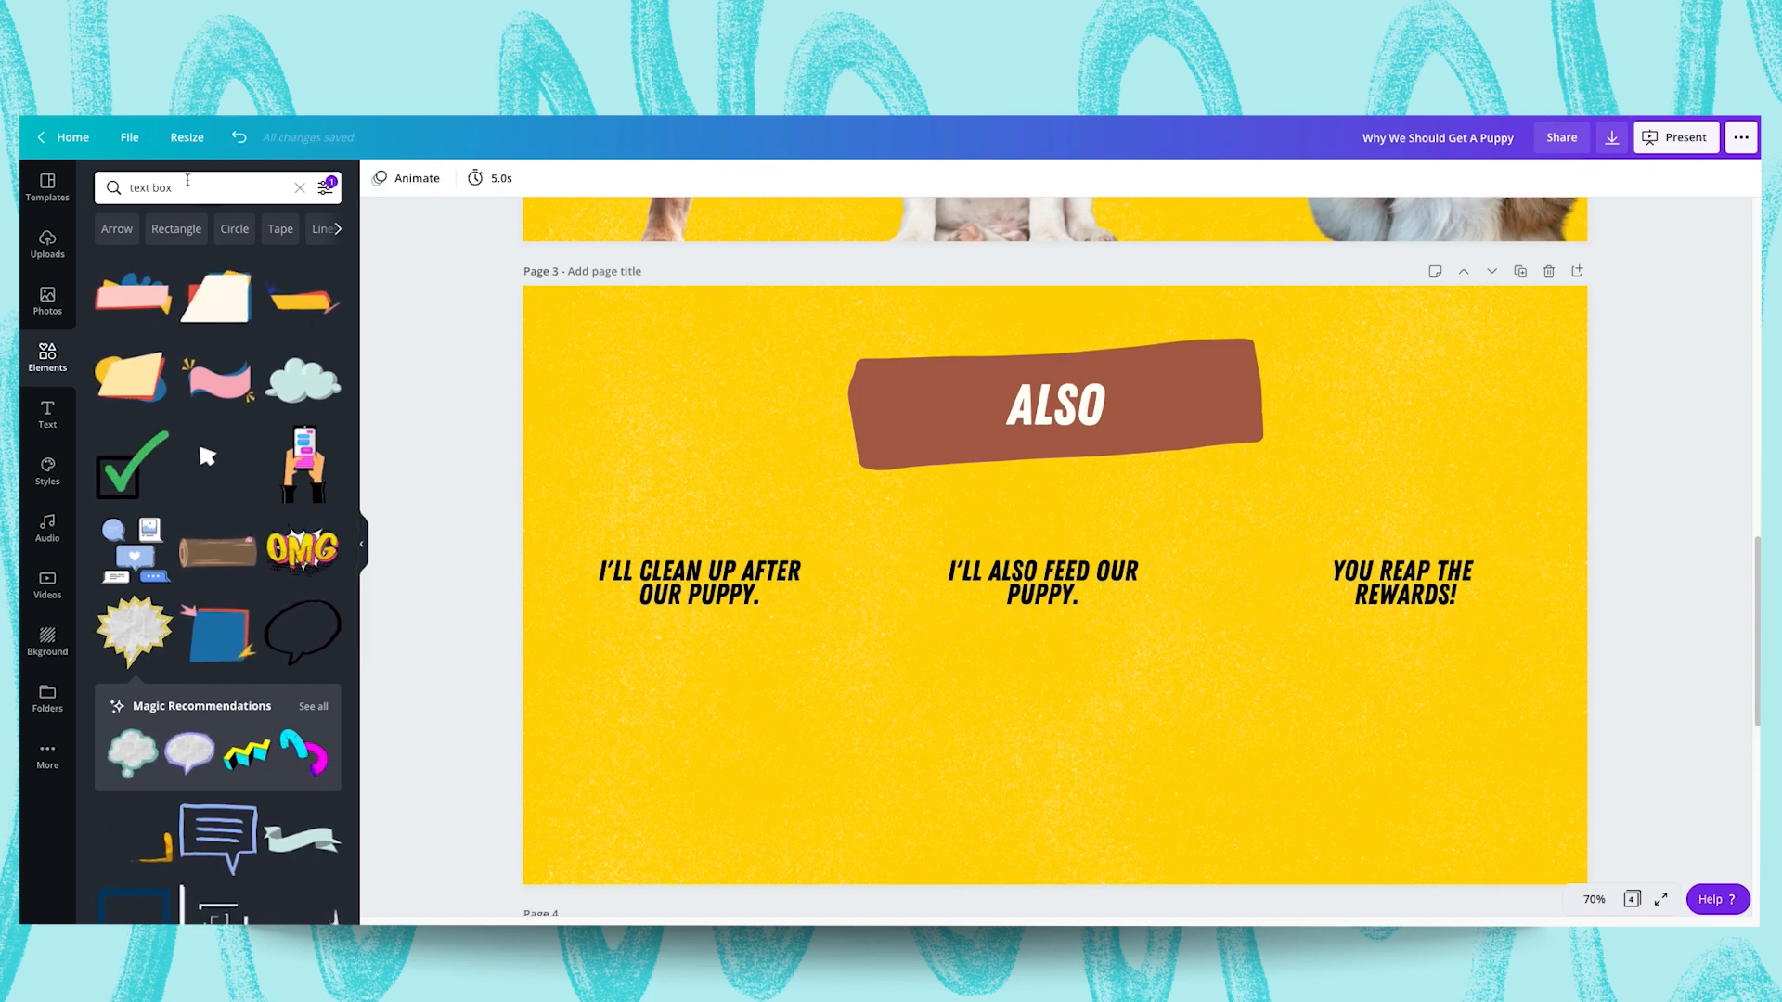
pyautogui.write('clean')
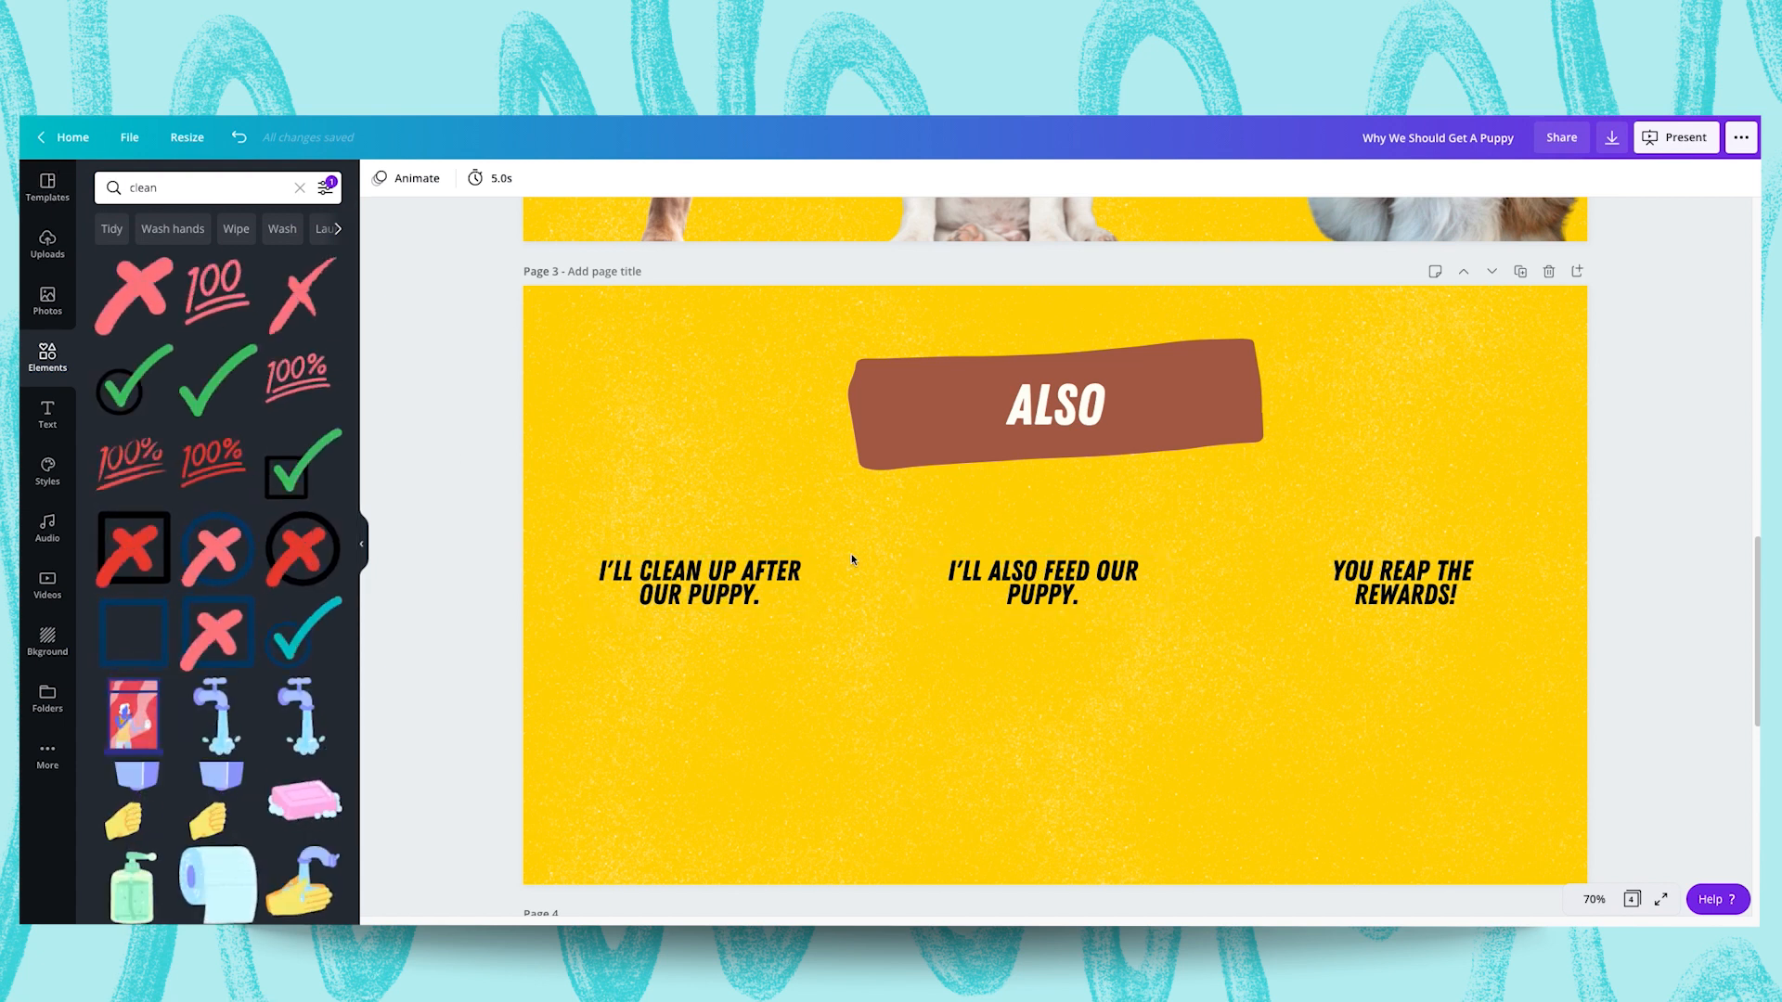
# Place the broom sticker under the clean-up caption and start a 'food' element search
pyautogui.scroll(-3)
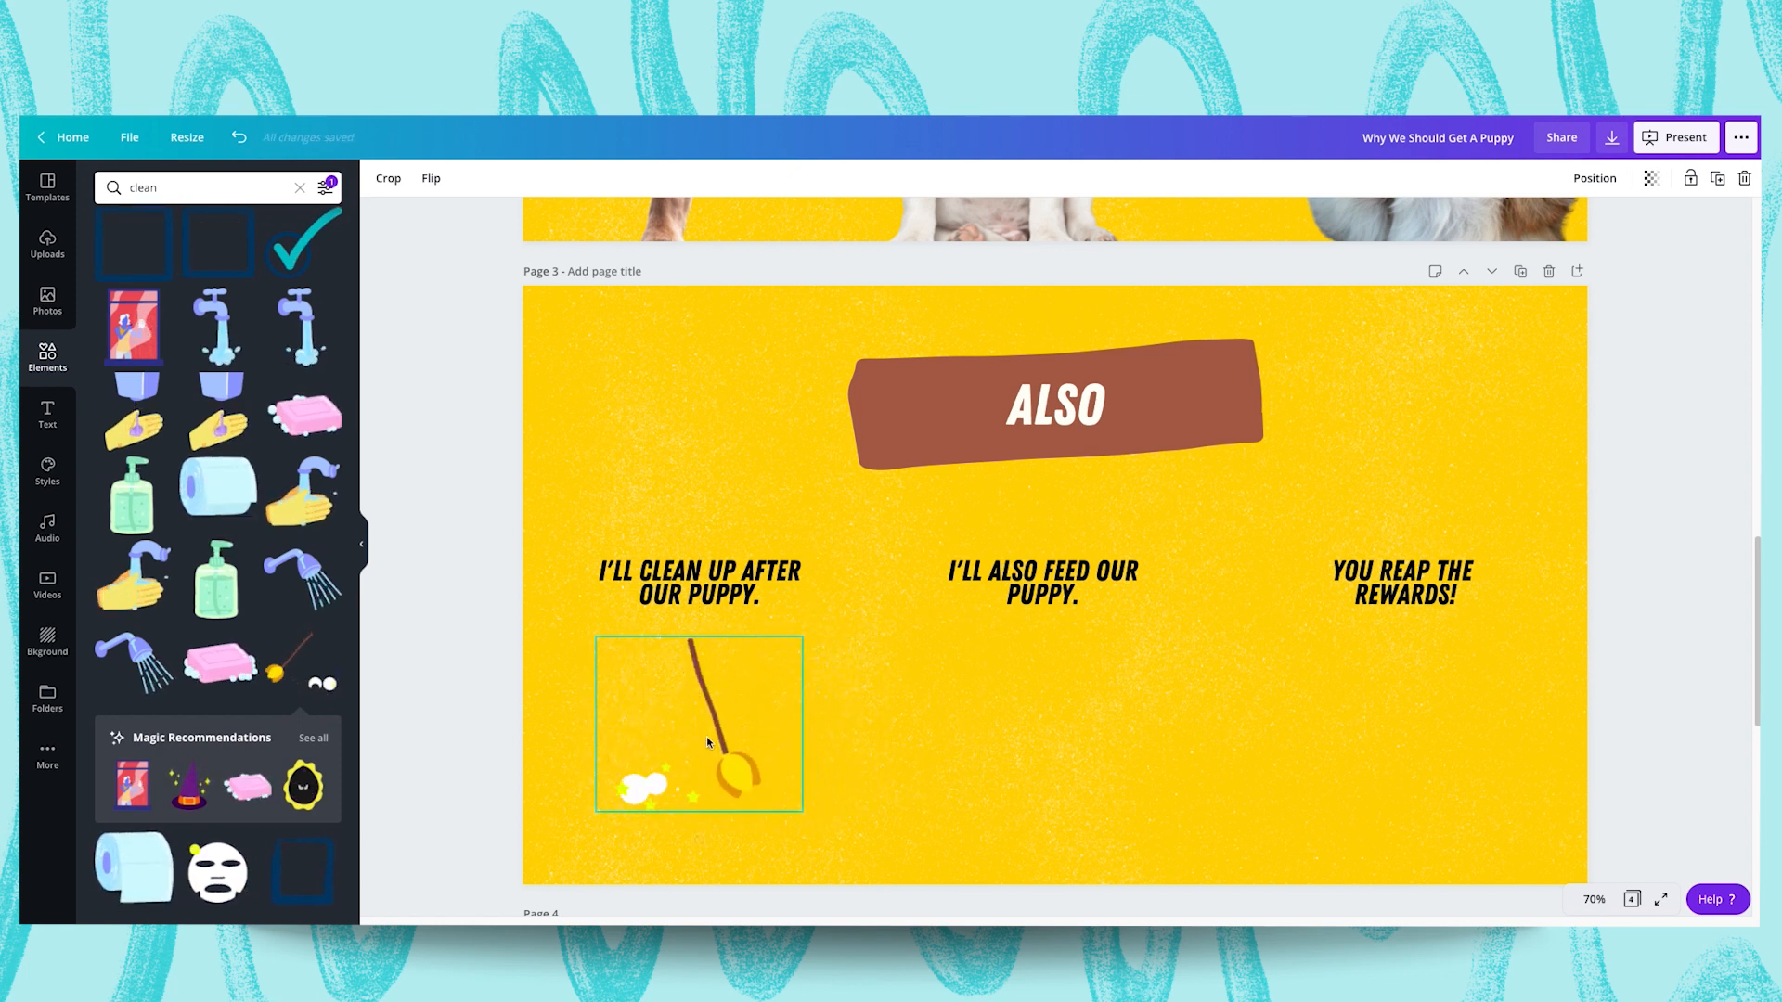
pyautogui.click(204, 187)
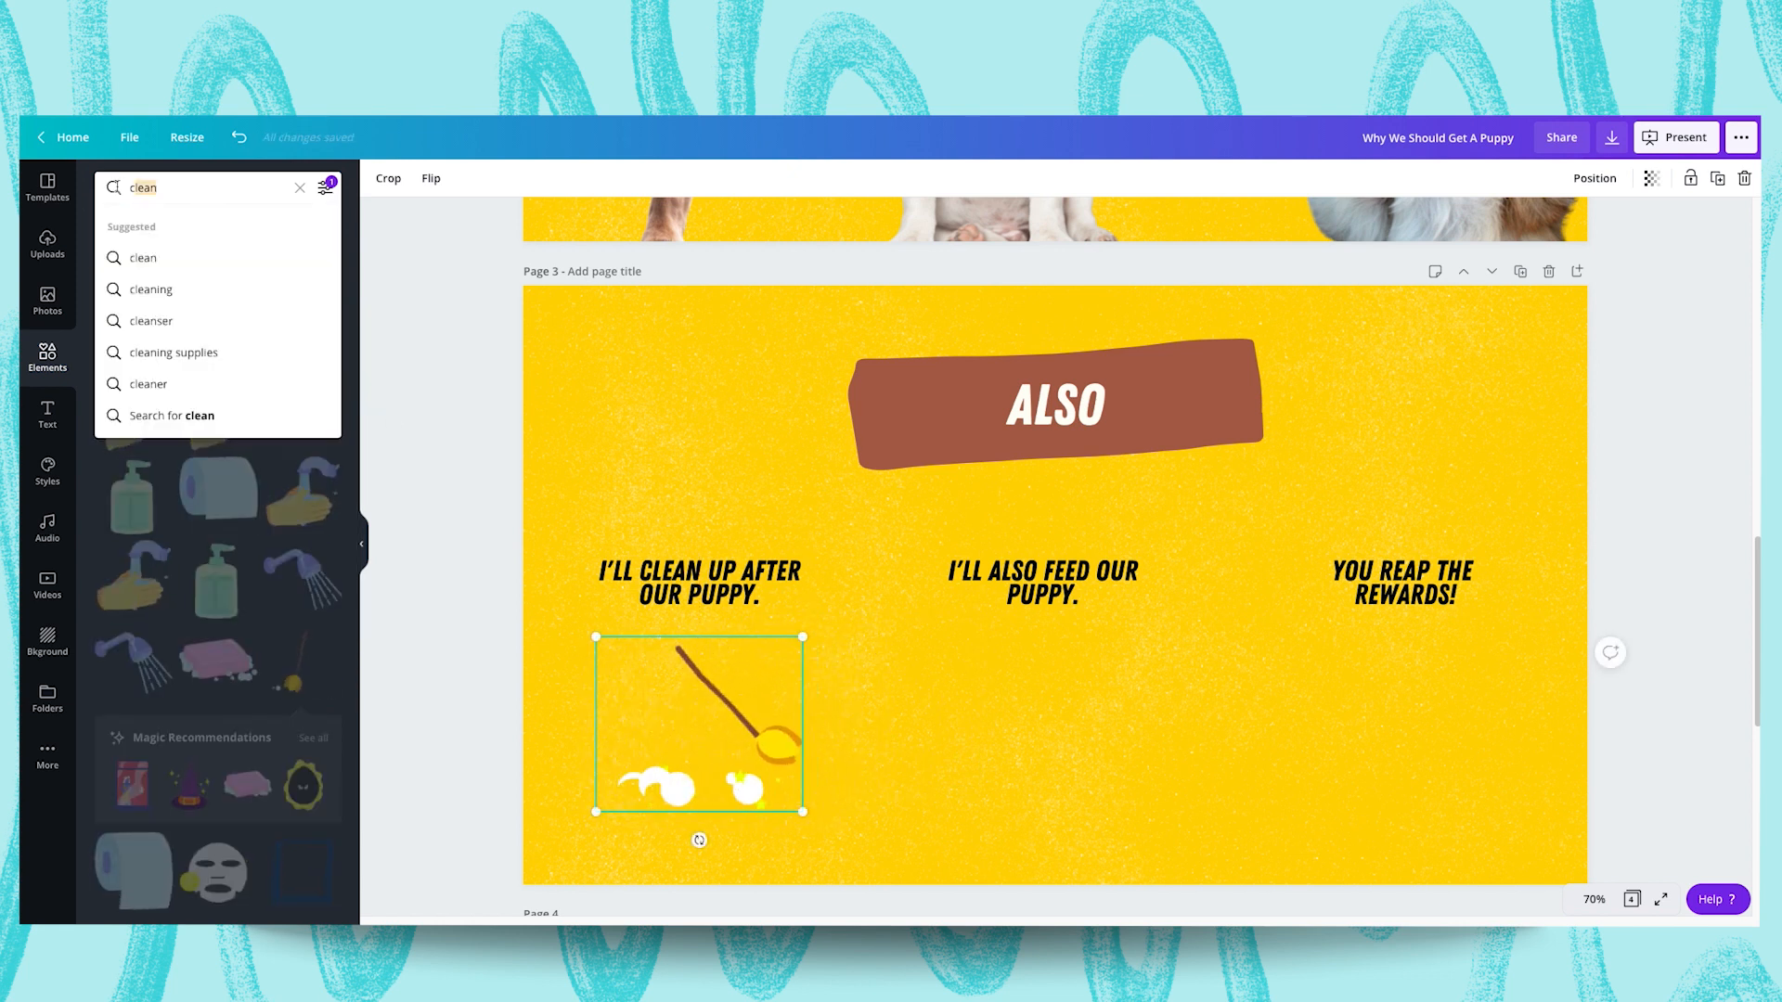
pyautogui.click(301, 187)
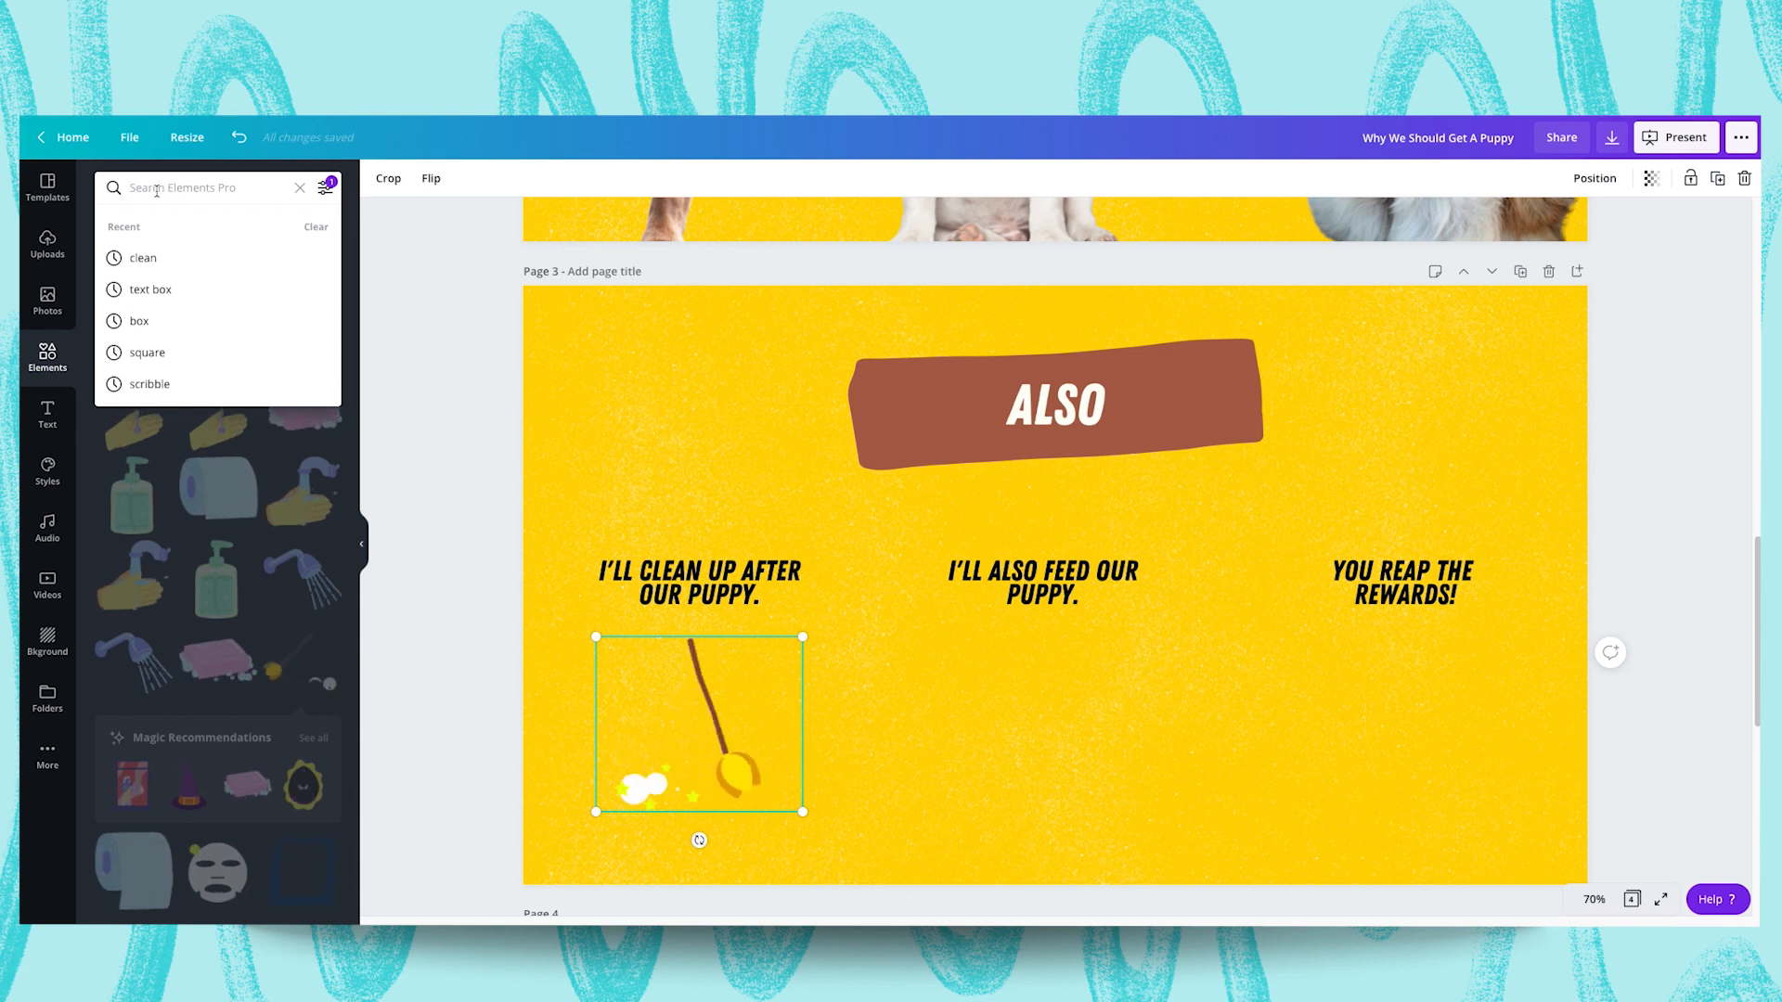
pyautogui.write('food')
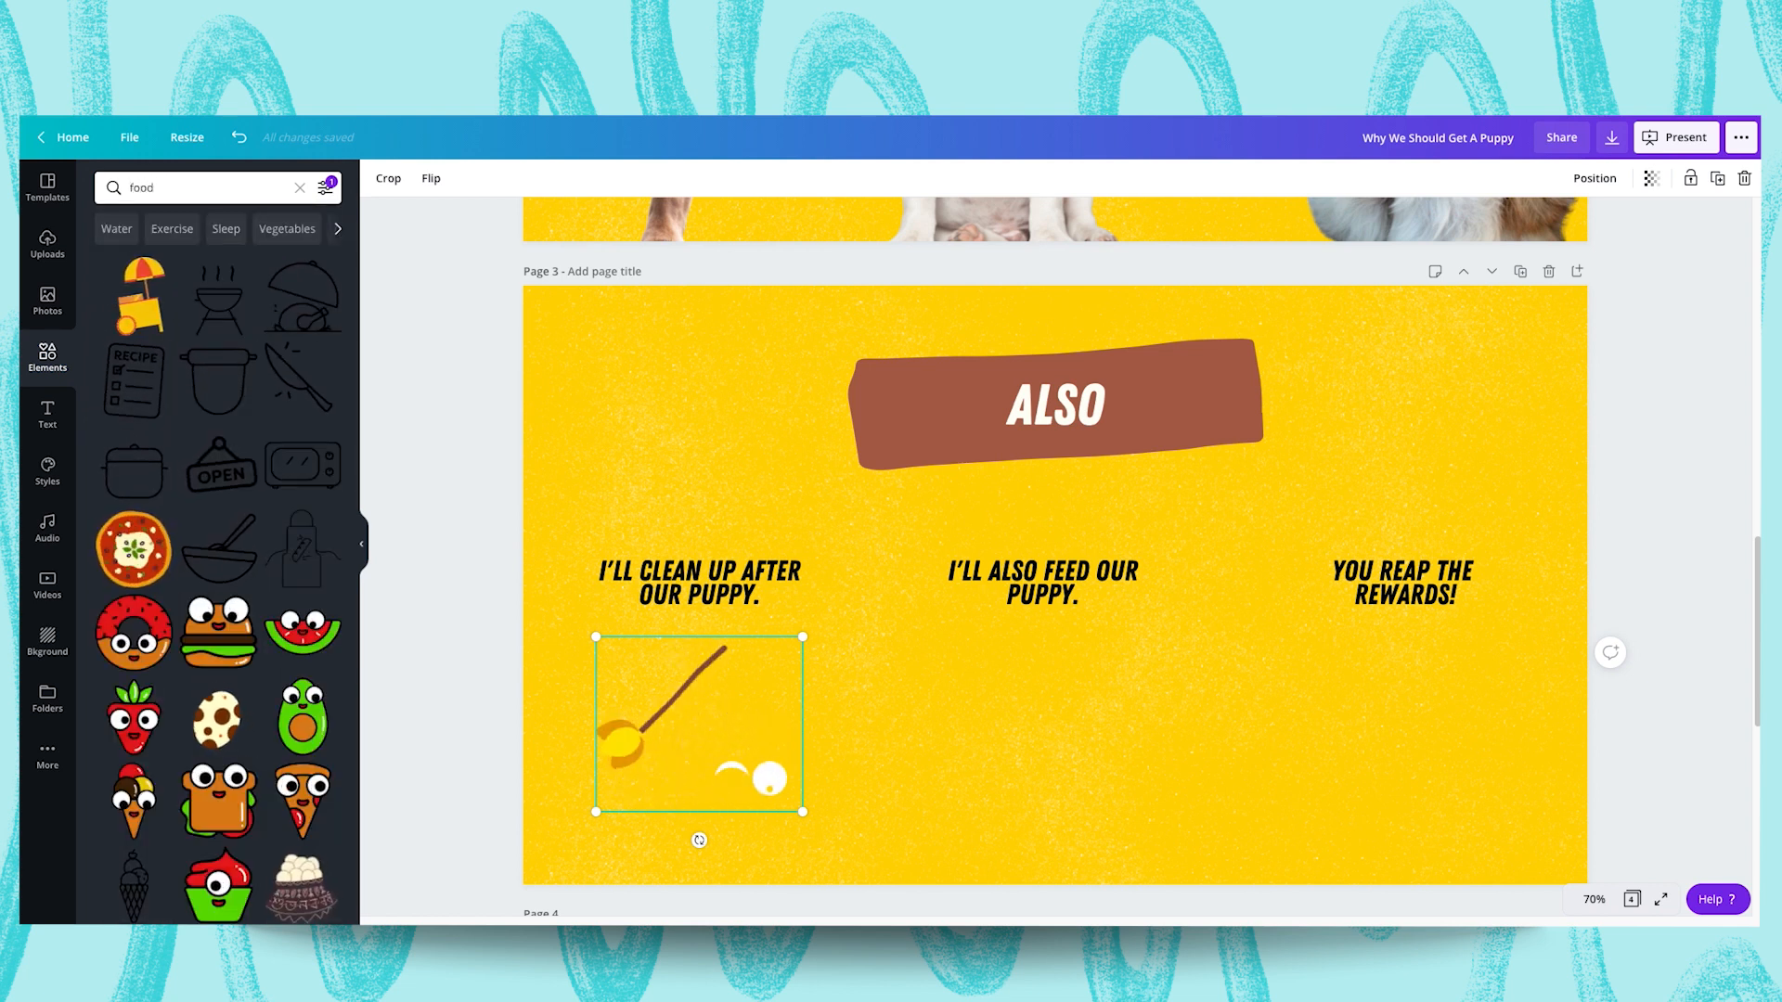
# Scroll the 'food' results and place the cartoon drumstick under the feed-our-puppy caption
pyautogui.scroll(-3)
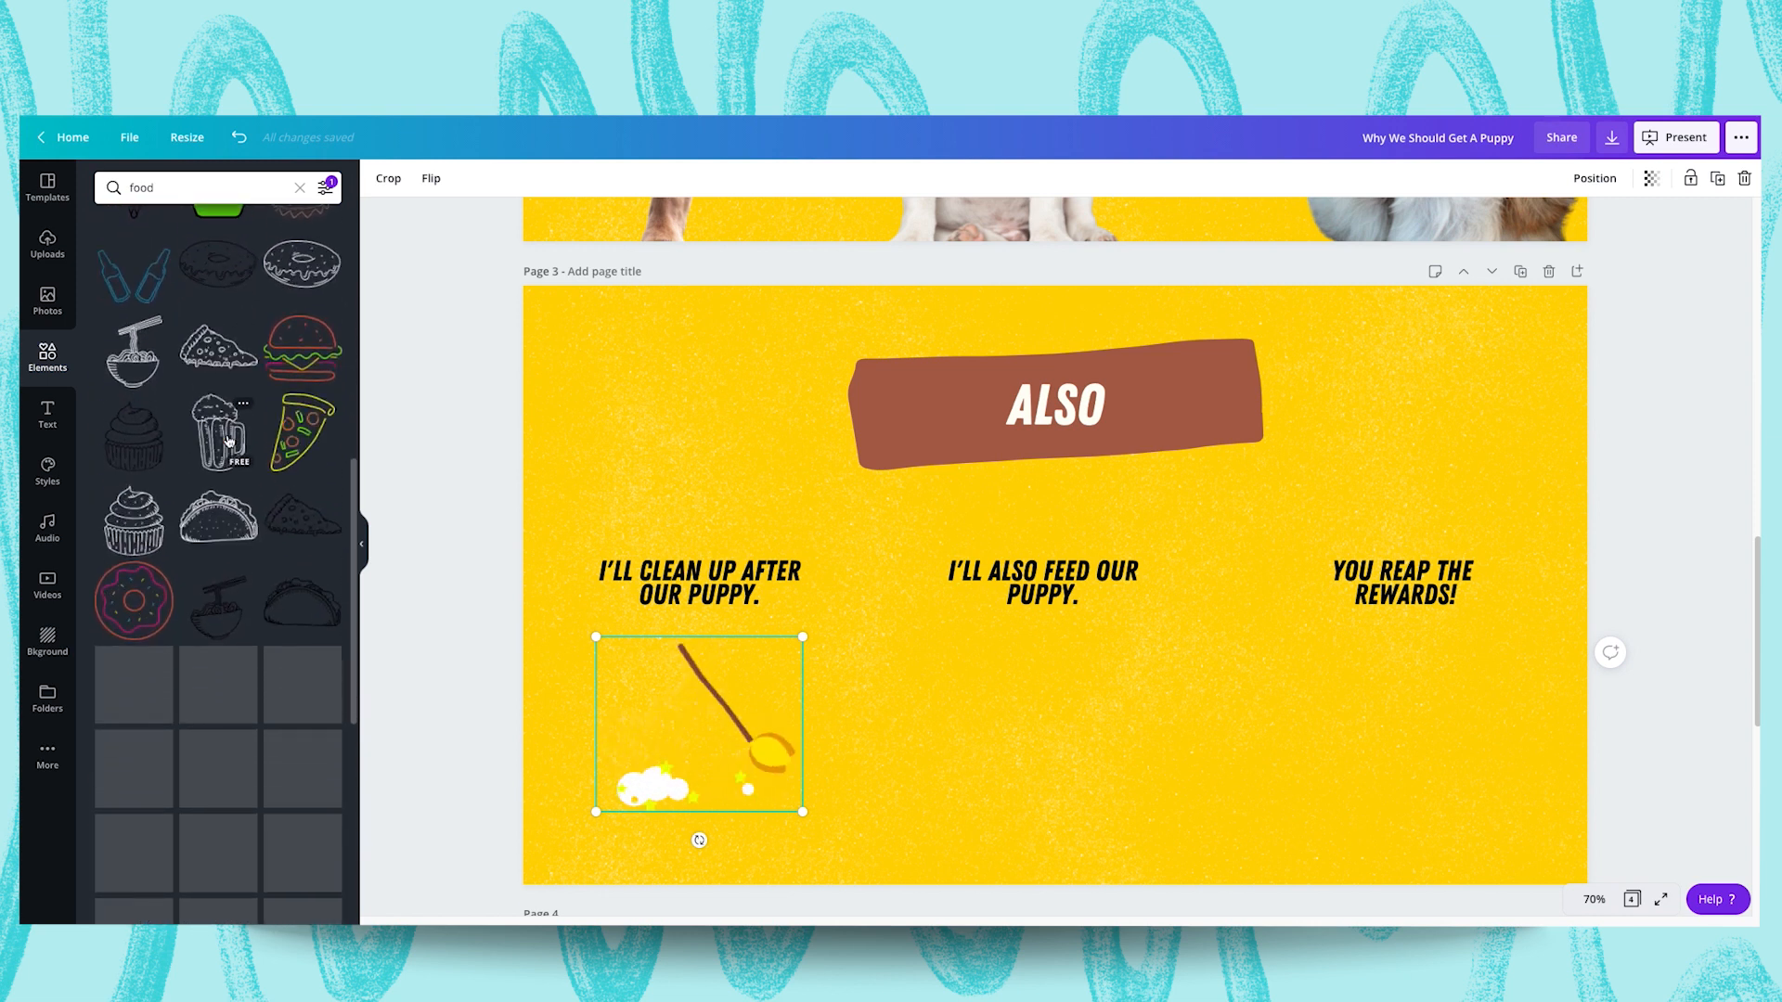
pyautogui.scroll(-3)
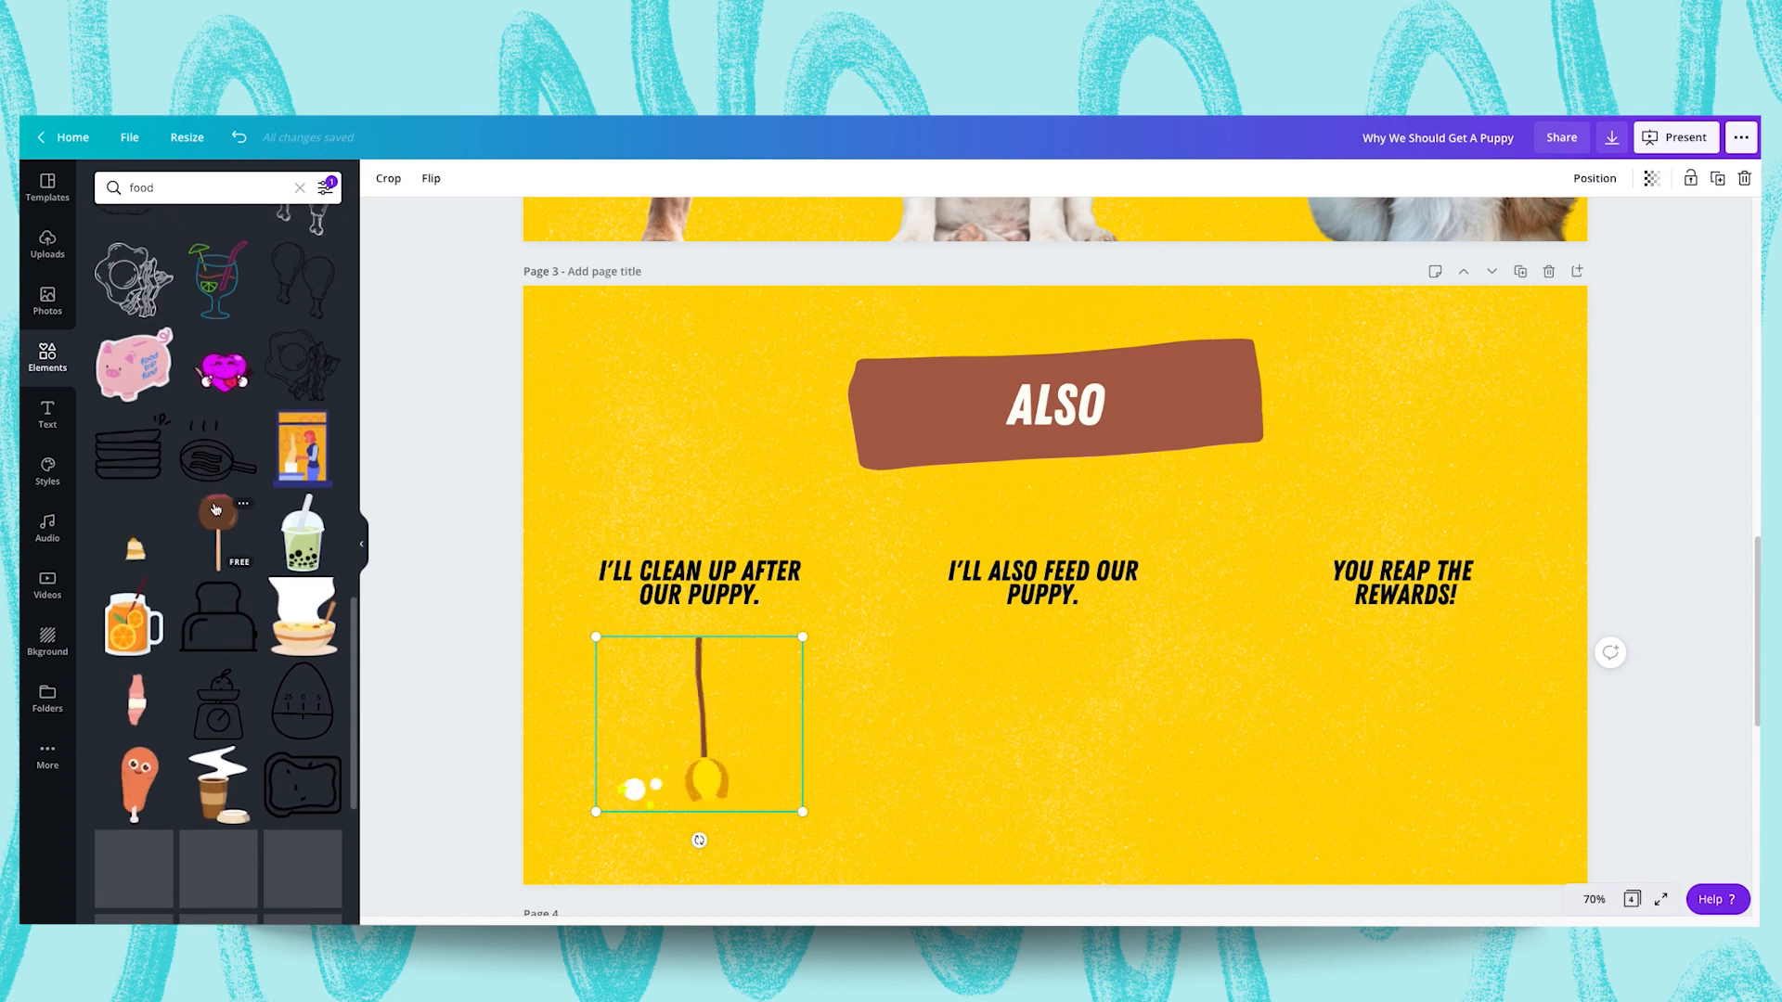
pyautogui.scroll(-3)
pyautogui.write('happy')
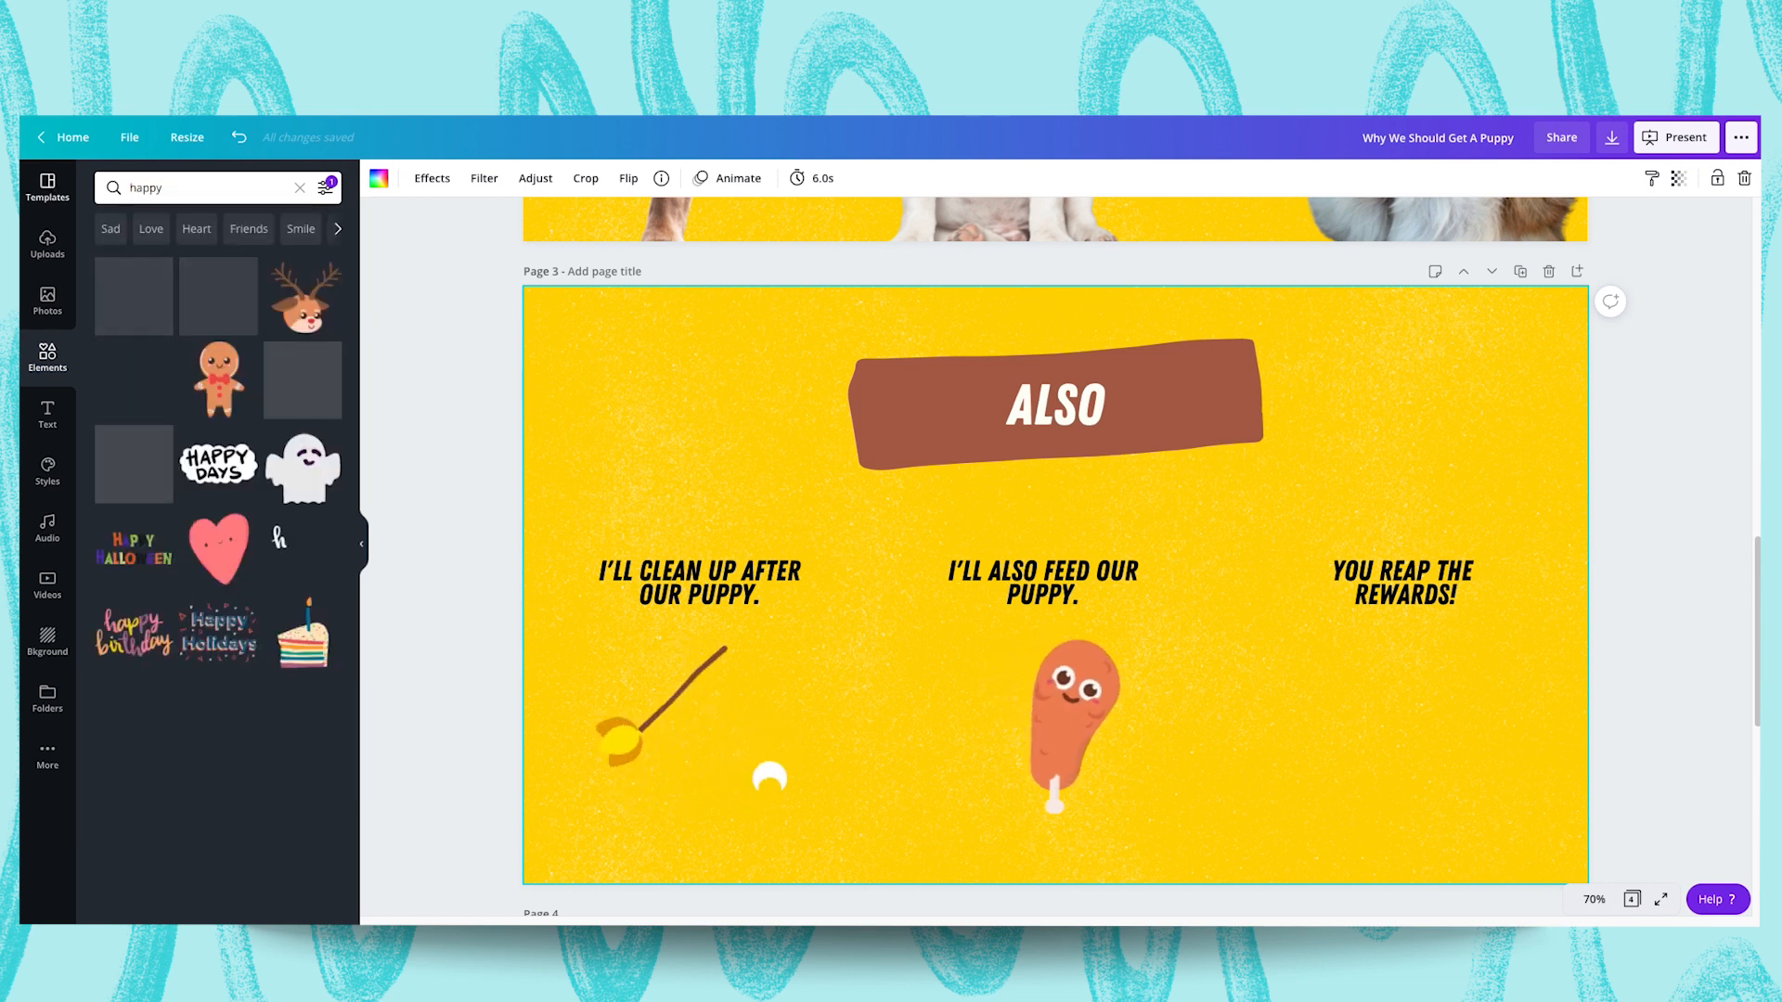
# Place the Happy Days sticker under the 'You reap the rewards!' caption on slide 3
pyautogui.scroll(-3)
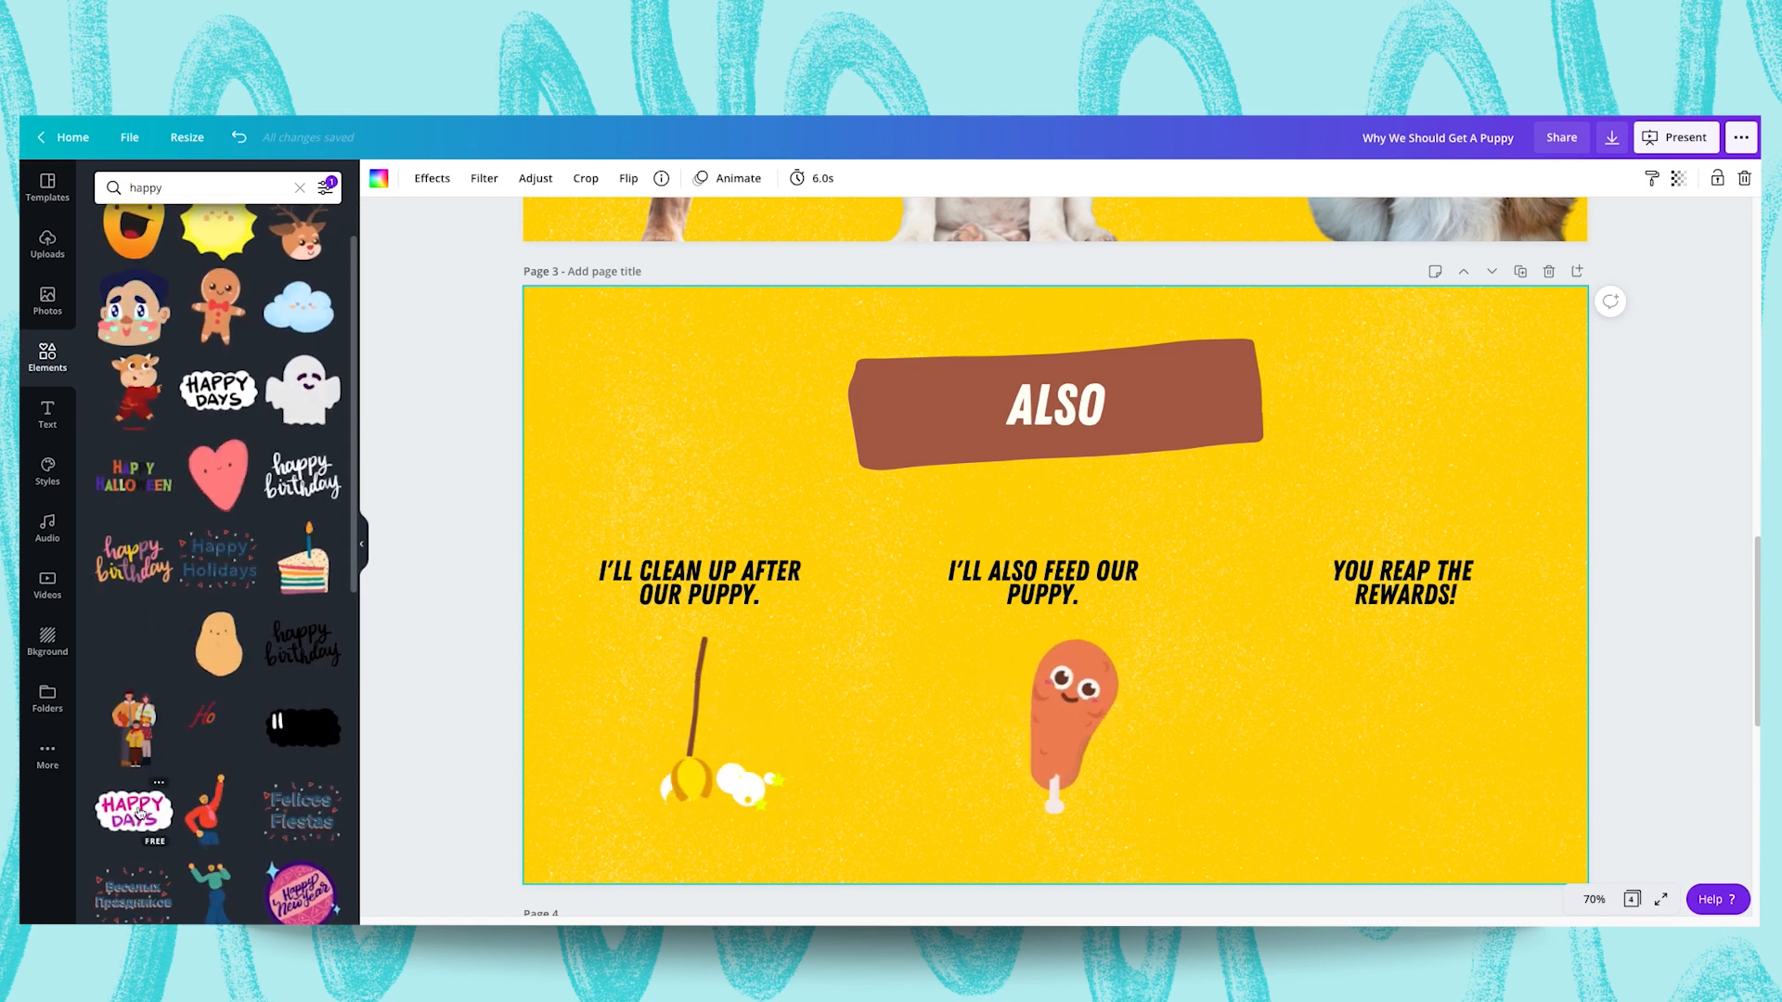
pyautogui.click(217, 392)
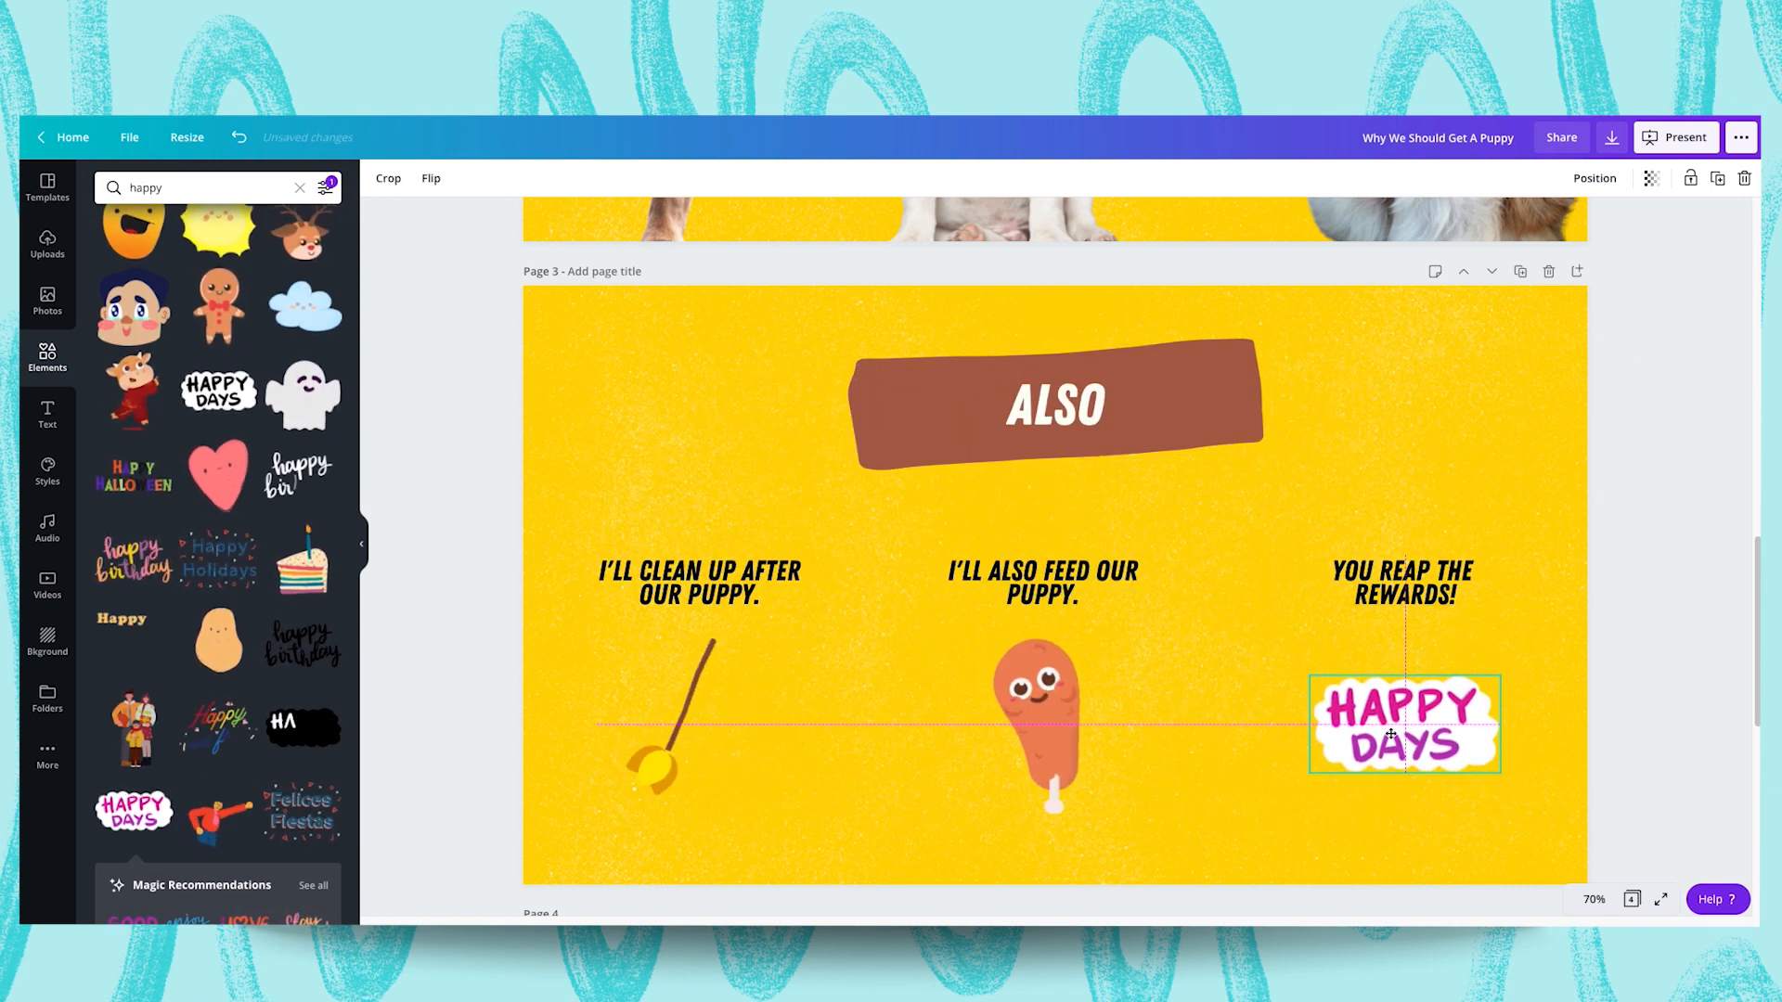
pyautogui.click(1262, 813)
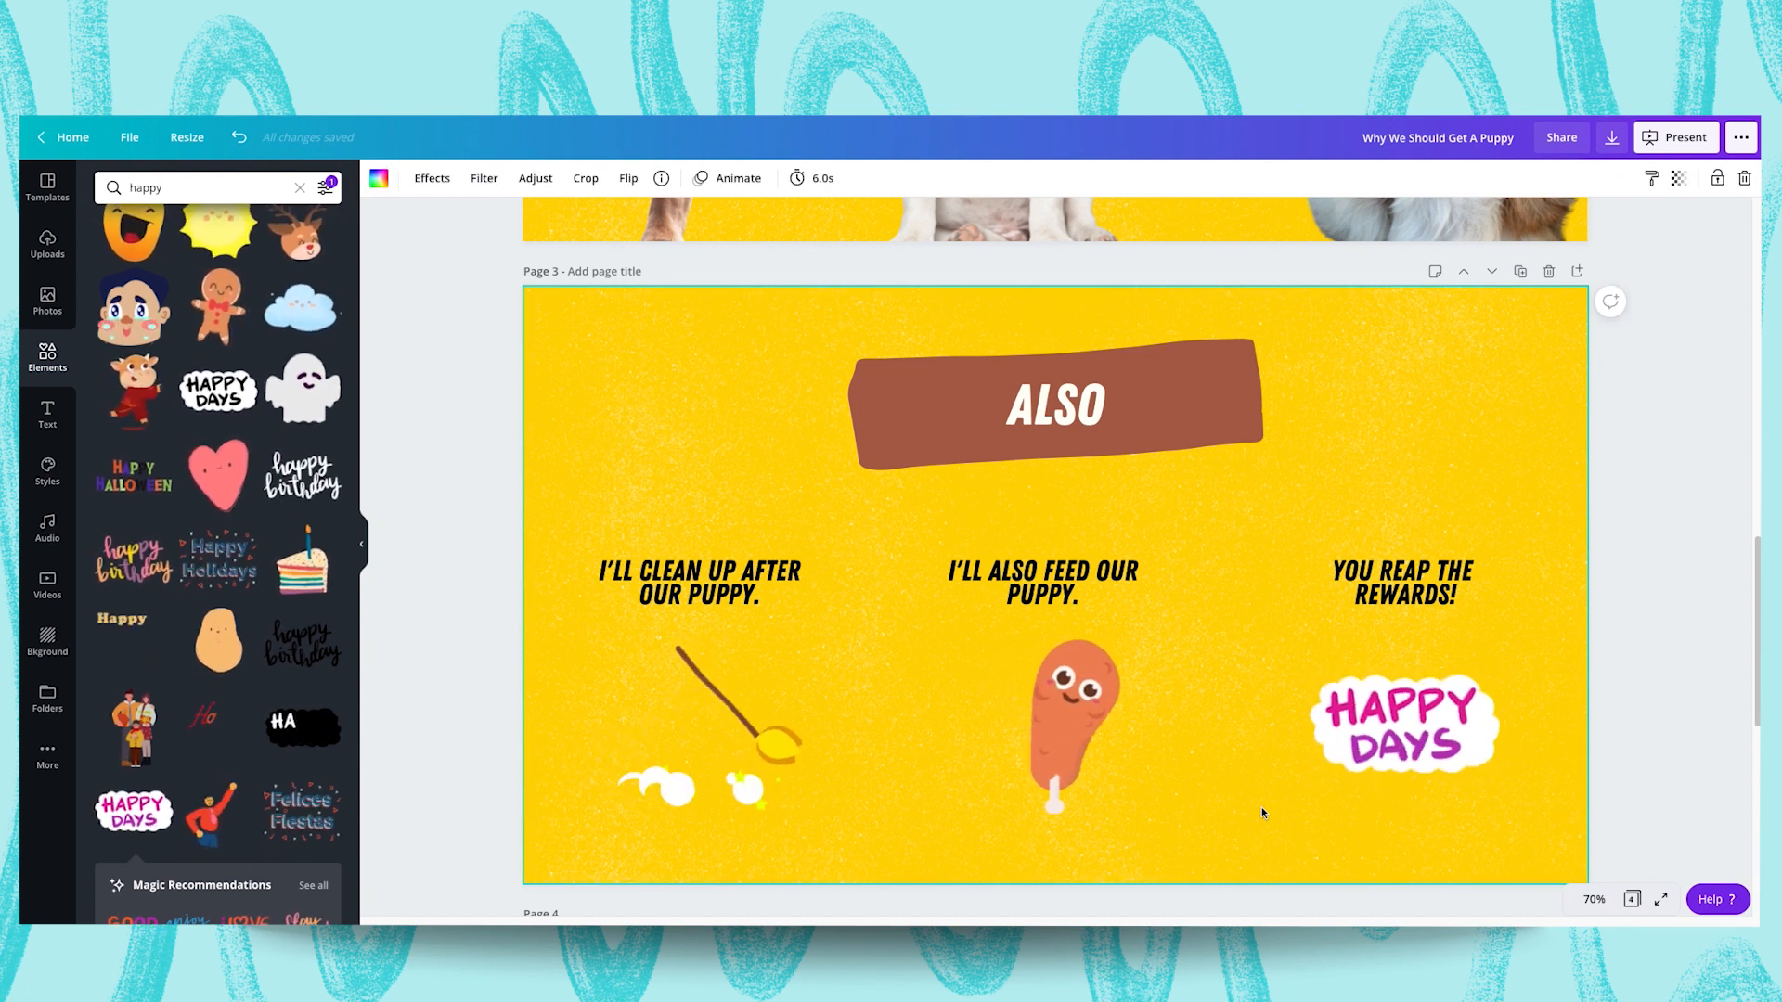
# Move to slide 4 and select its copied ALSO banner text for editing
pyautogui.scroll(-3)
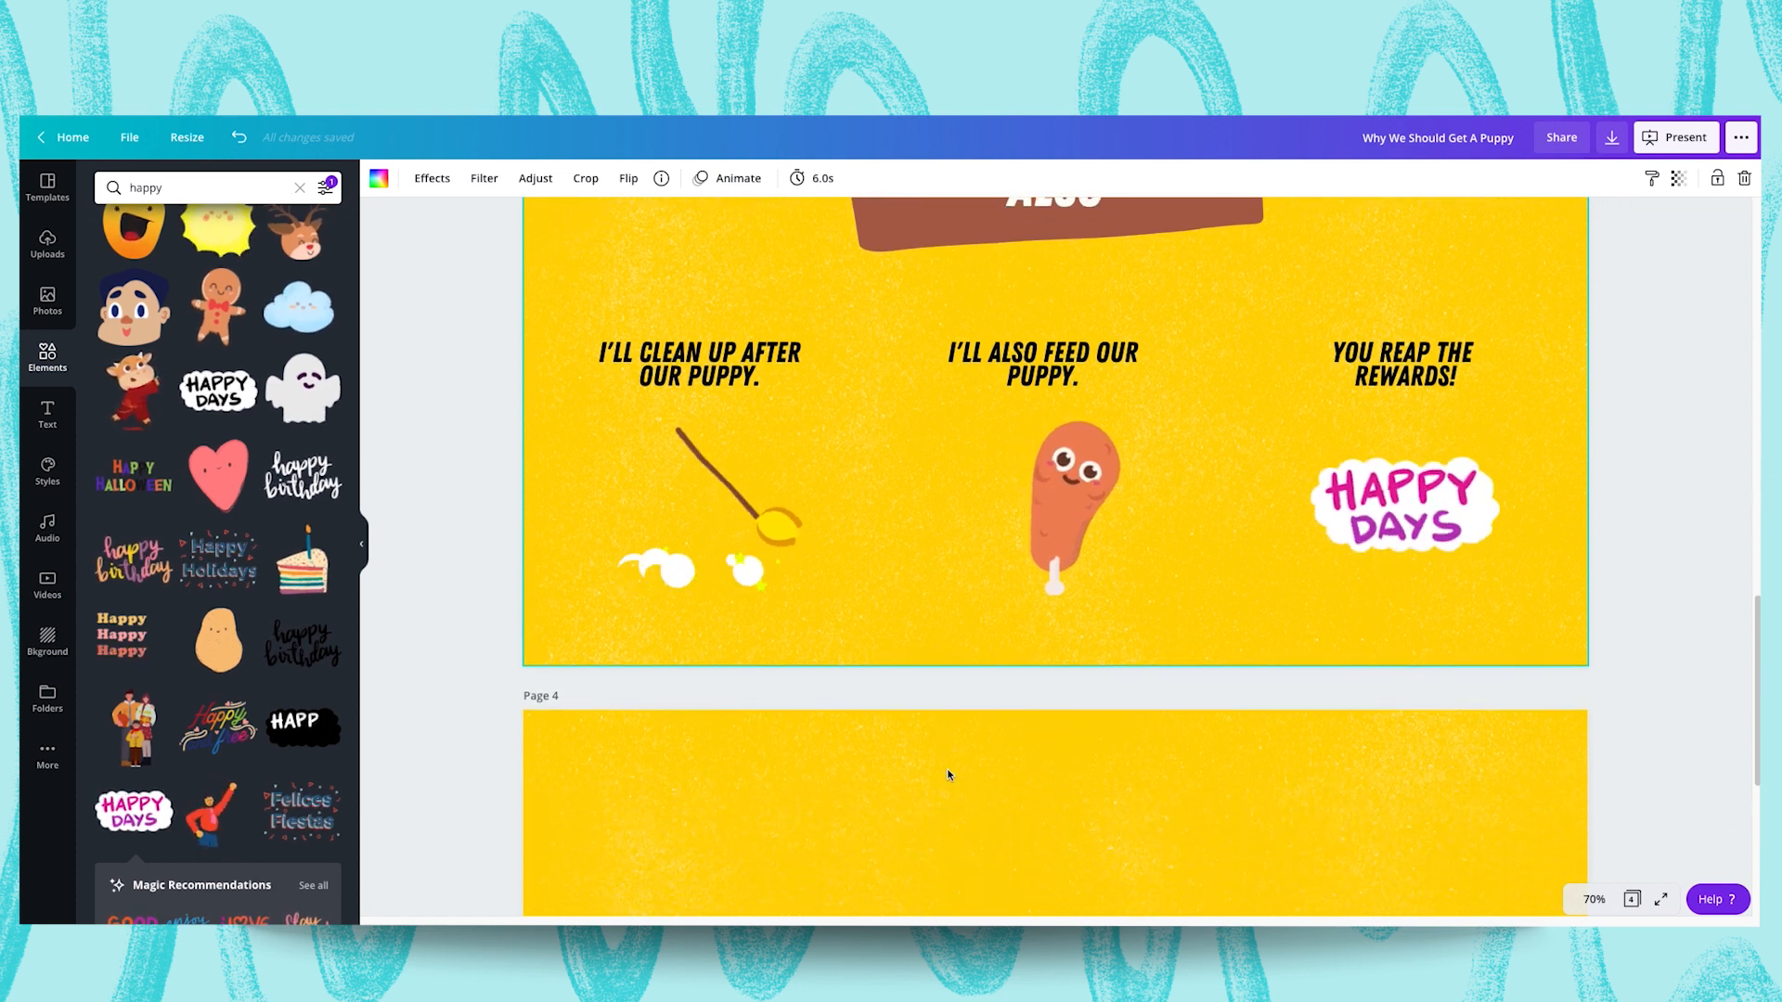
pyautogui.scroll(-3)
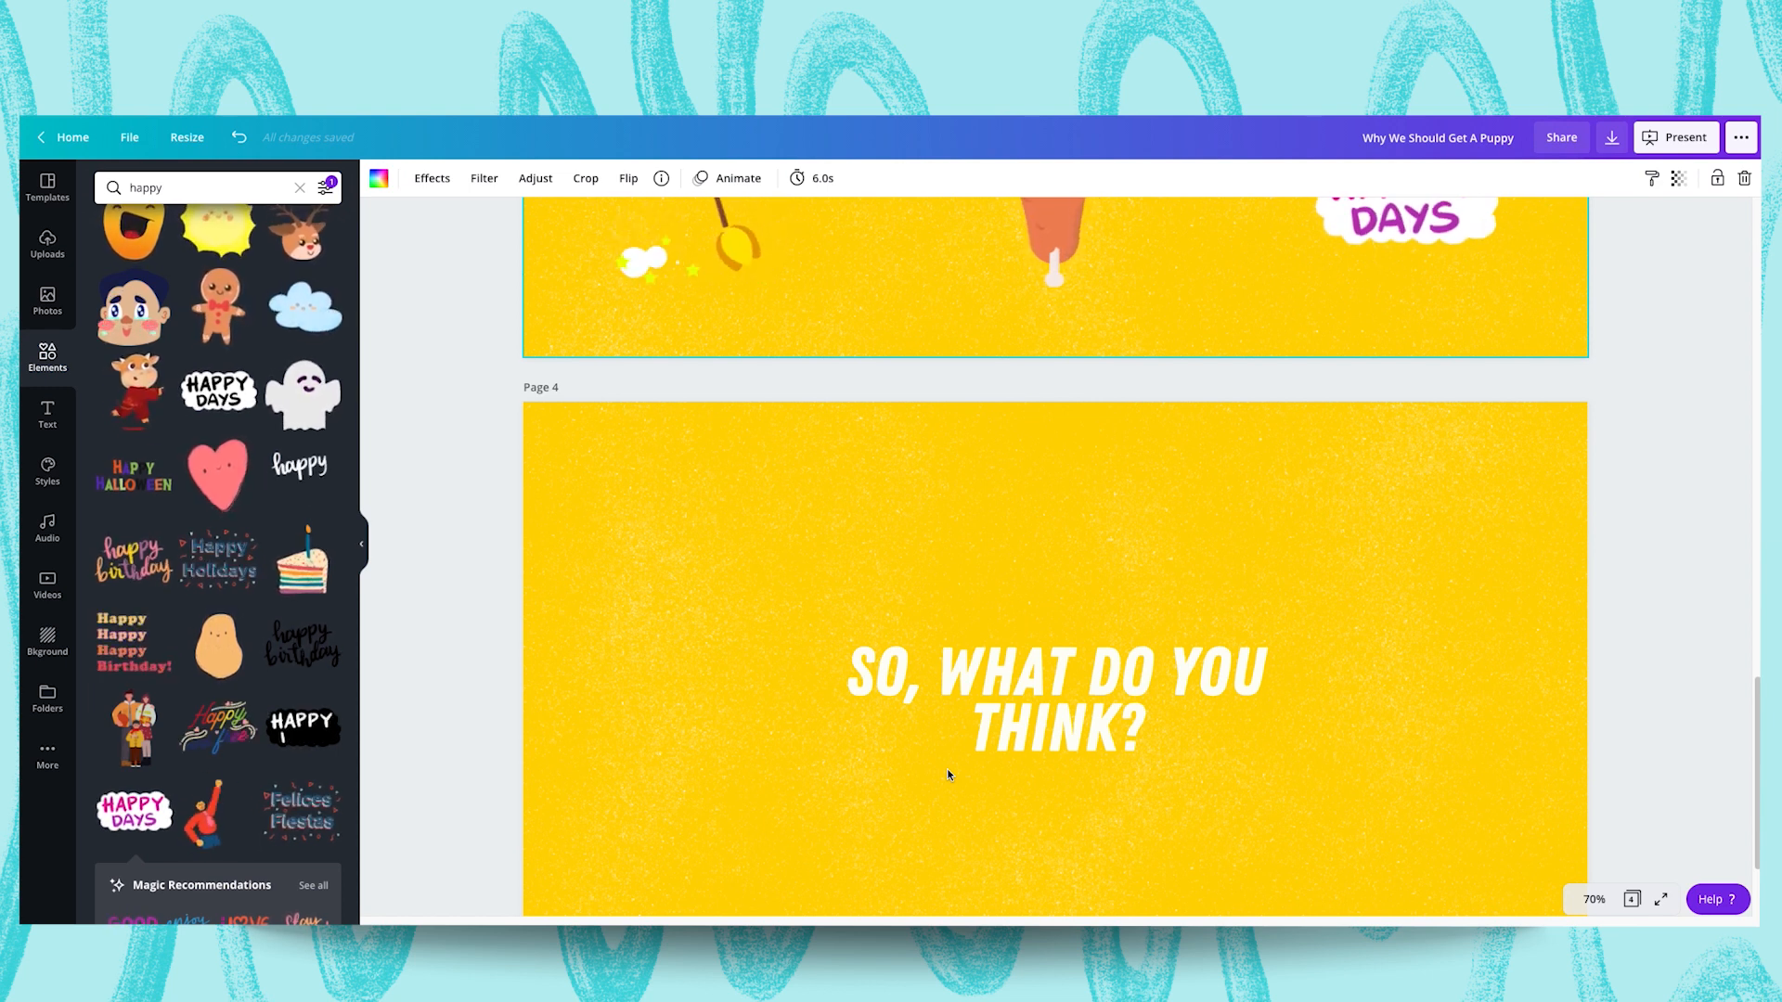
pyautogui.scroll(3)
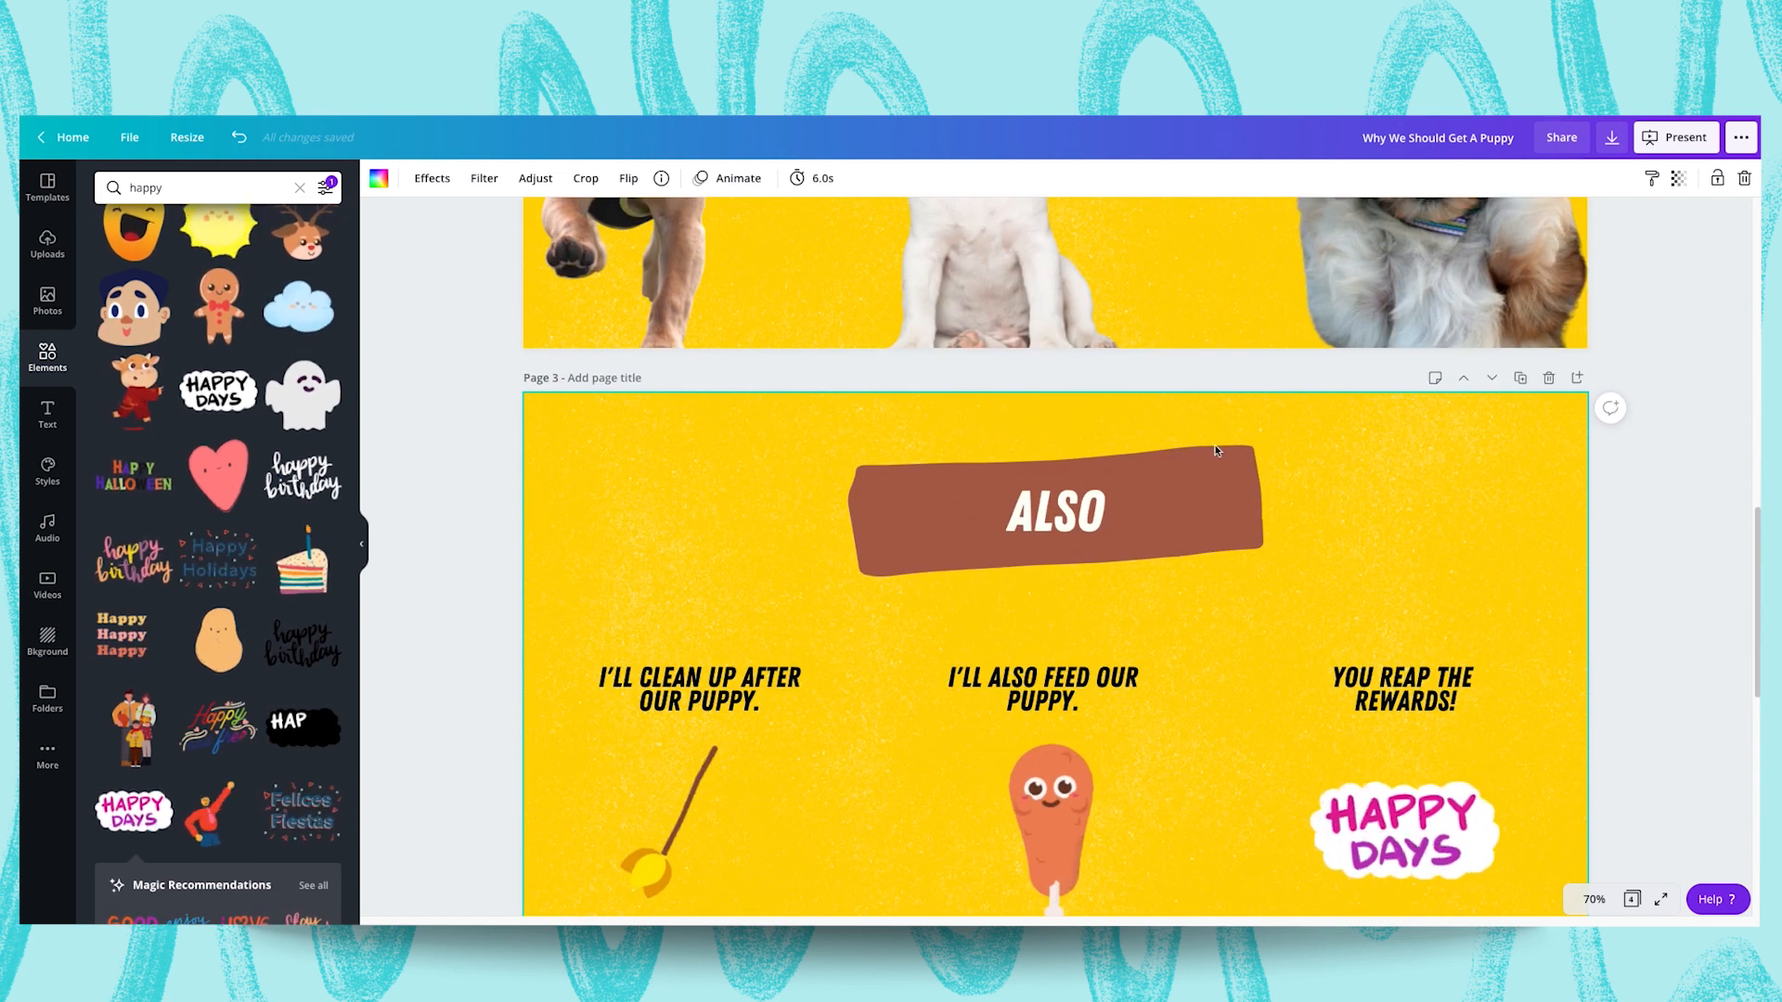
pyautogui.click(1054, 508)
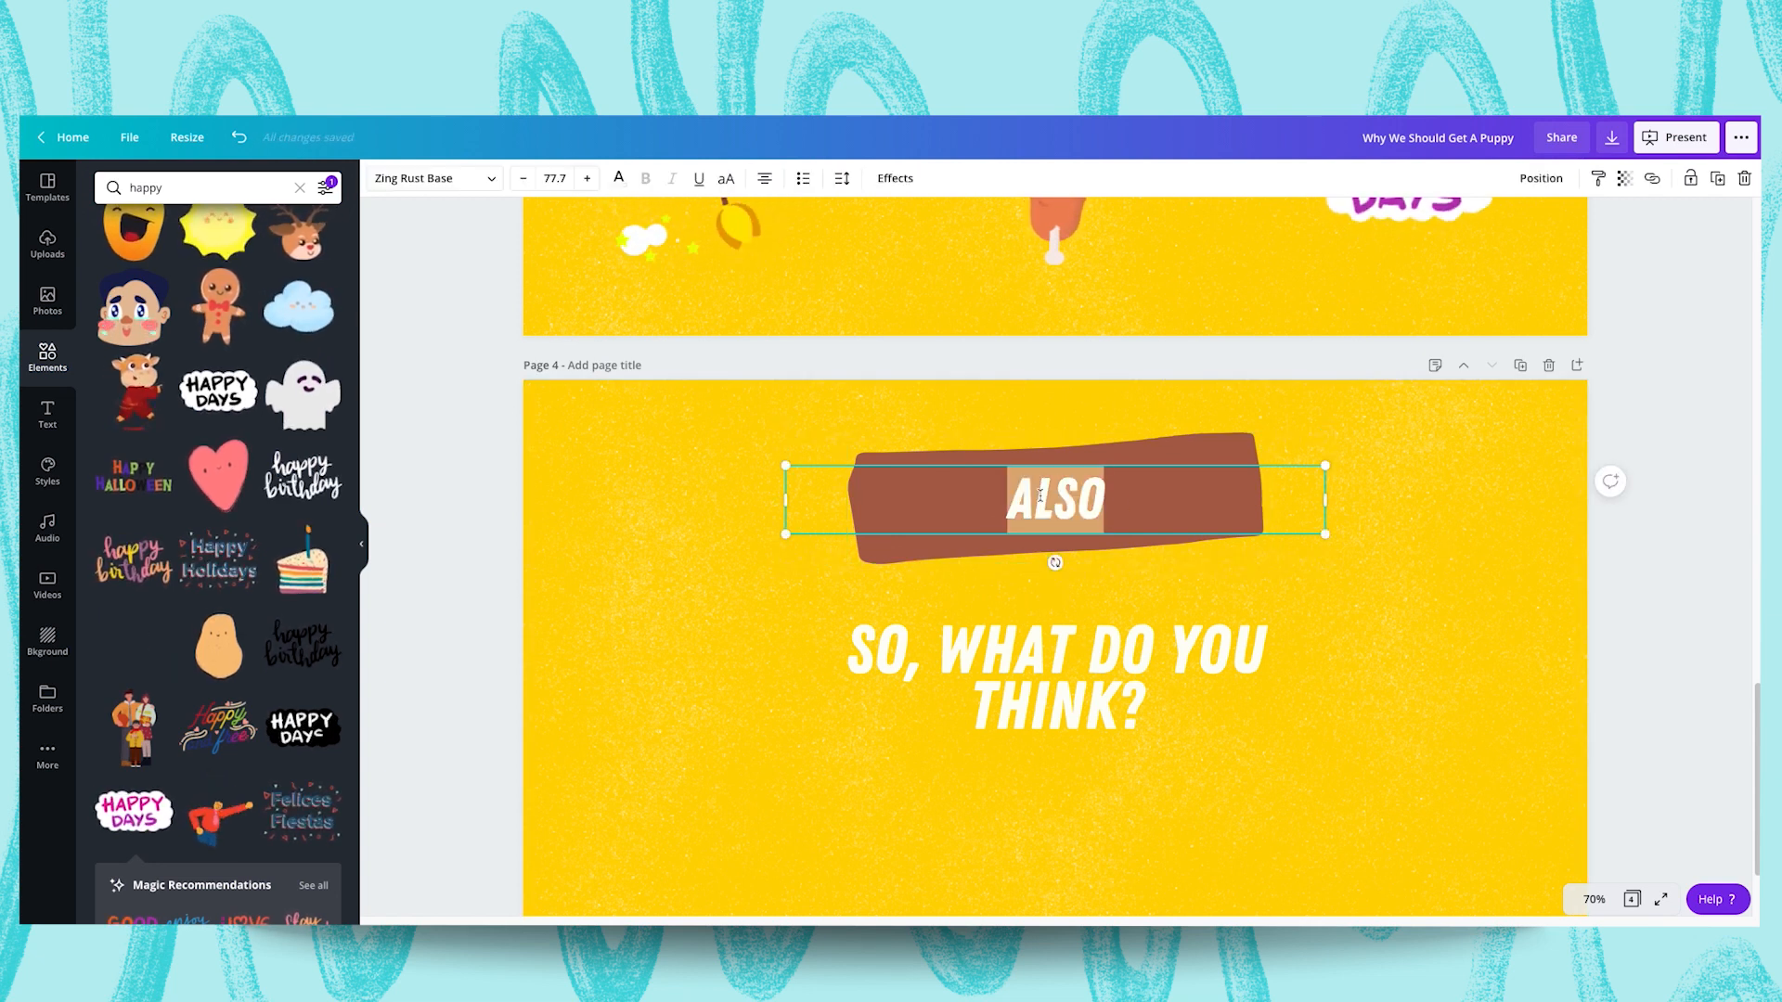
# Retype the banner as 'SO, WHAT DO YOU THINK?' and send the enlarged brown shape behind the text
pyautogui.write('SO, WH')
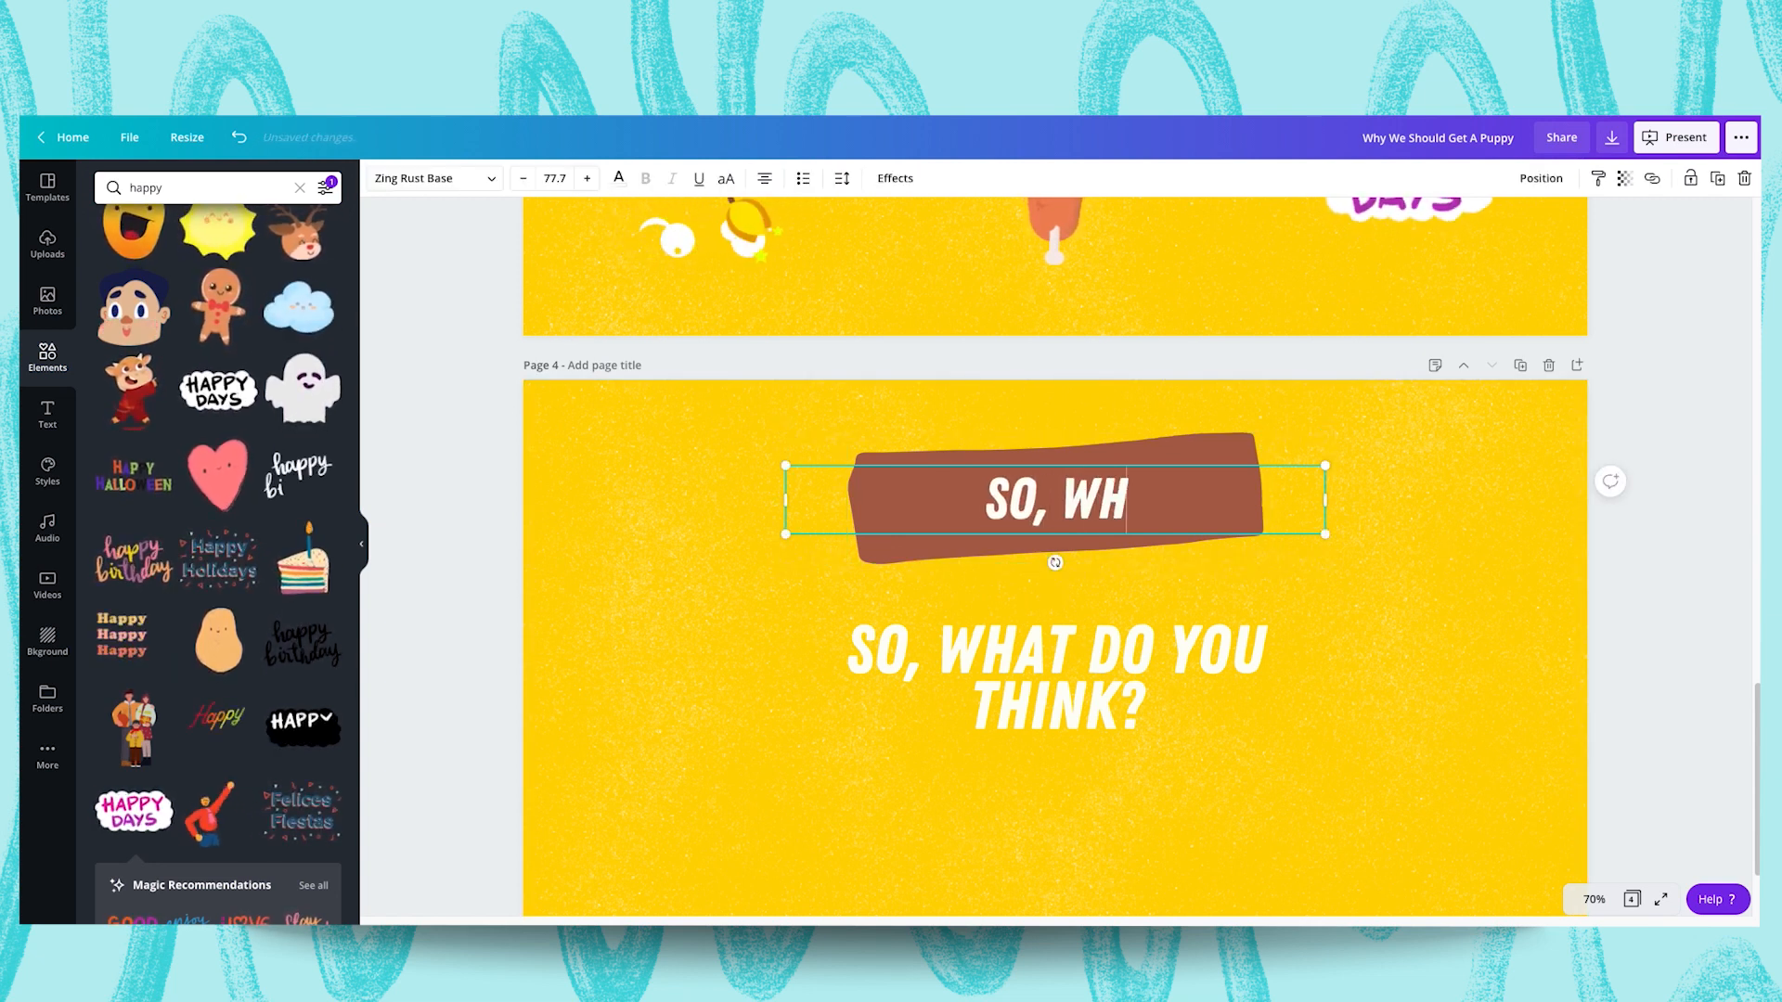
pyautogui.write('AT DO YOU')
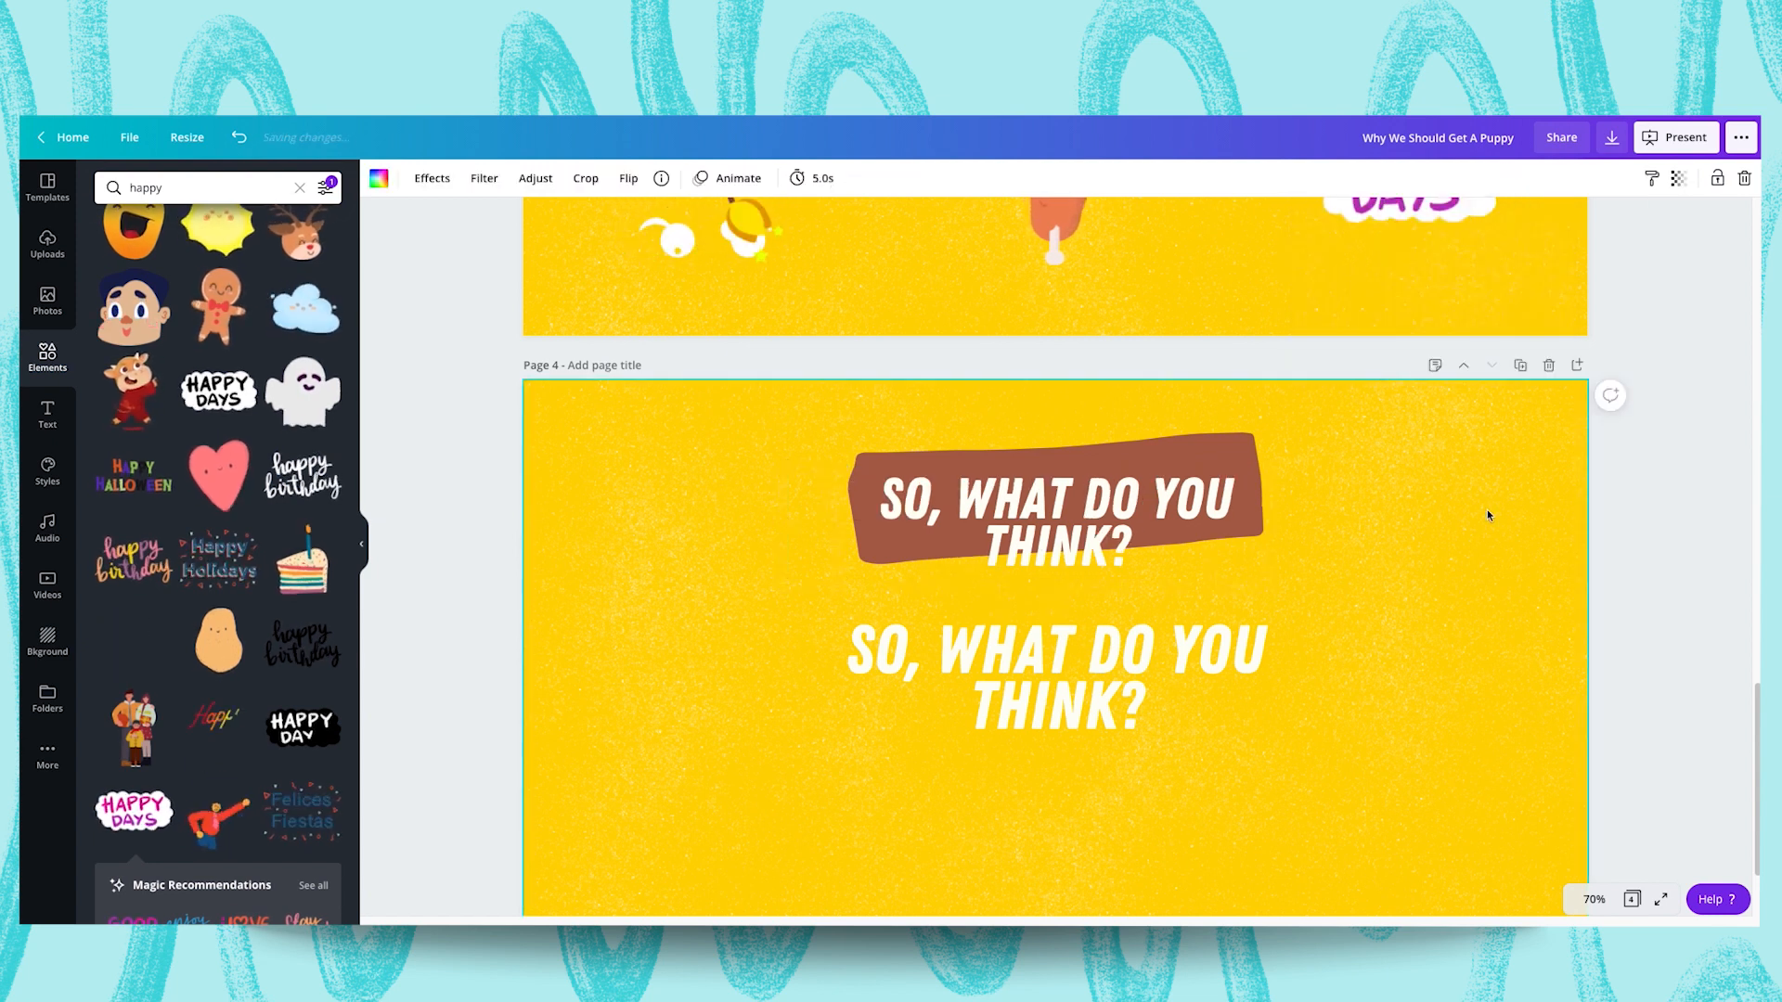
pyautogui.click(1055, 498)
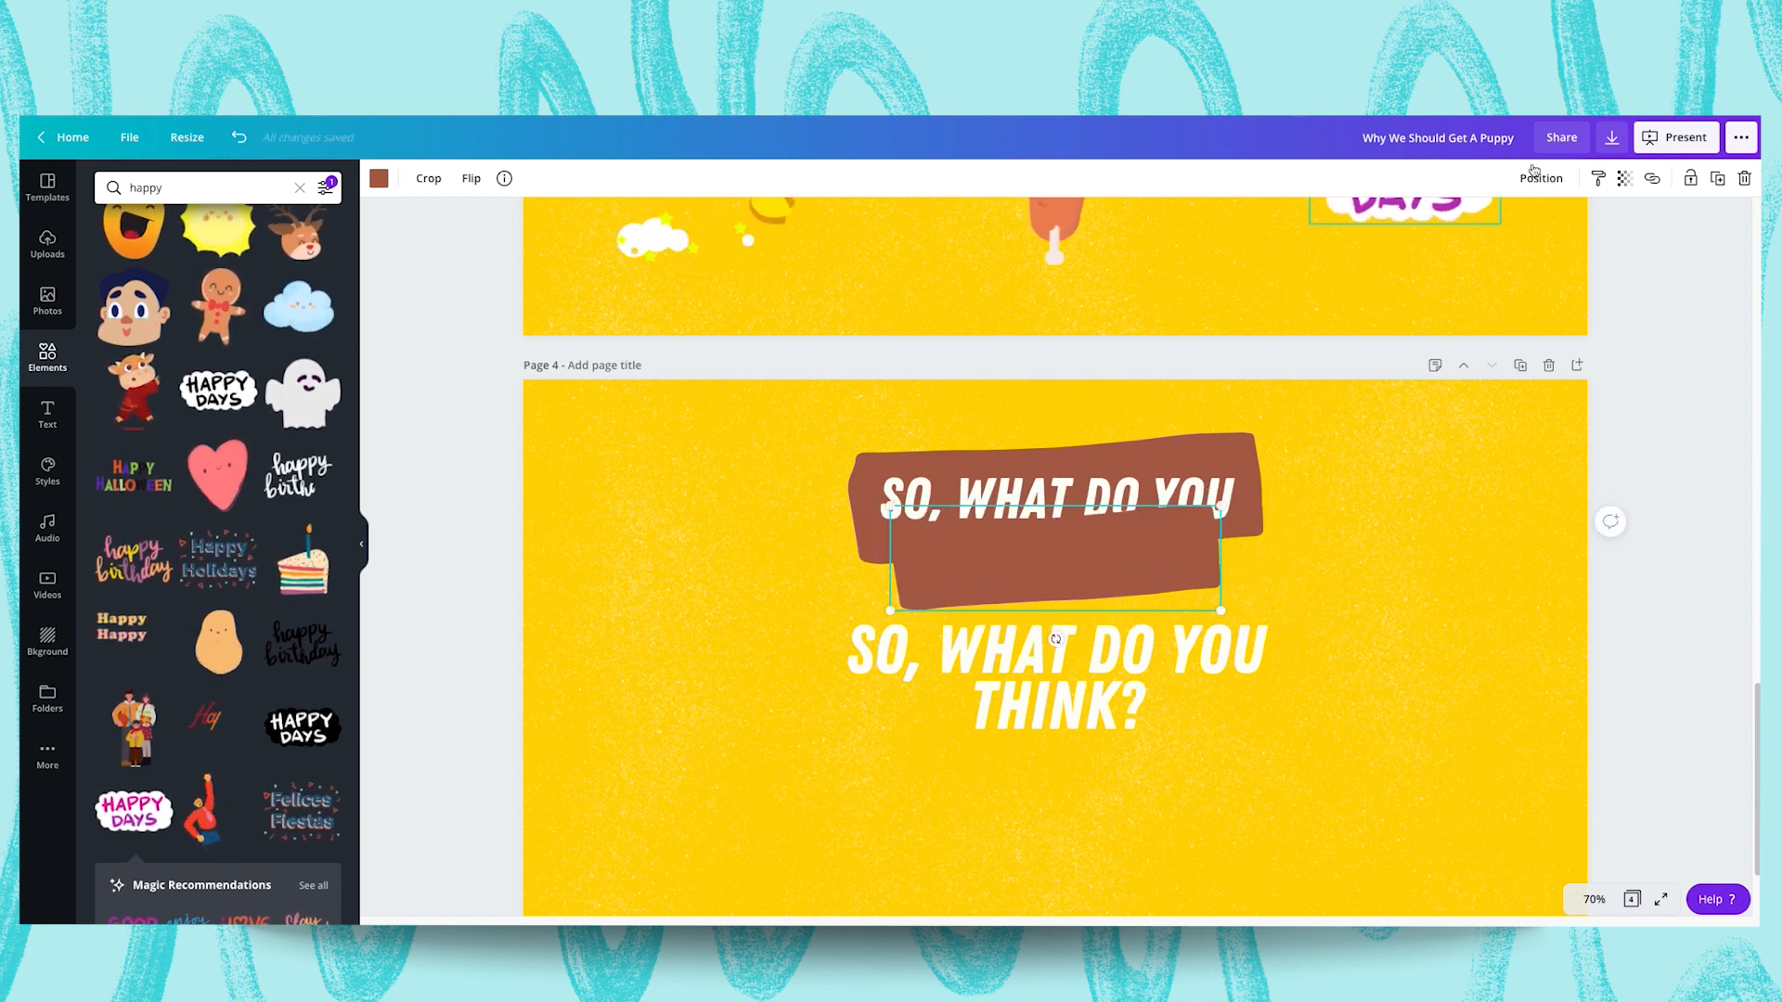
pyautogui.click(1541, 178)
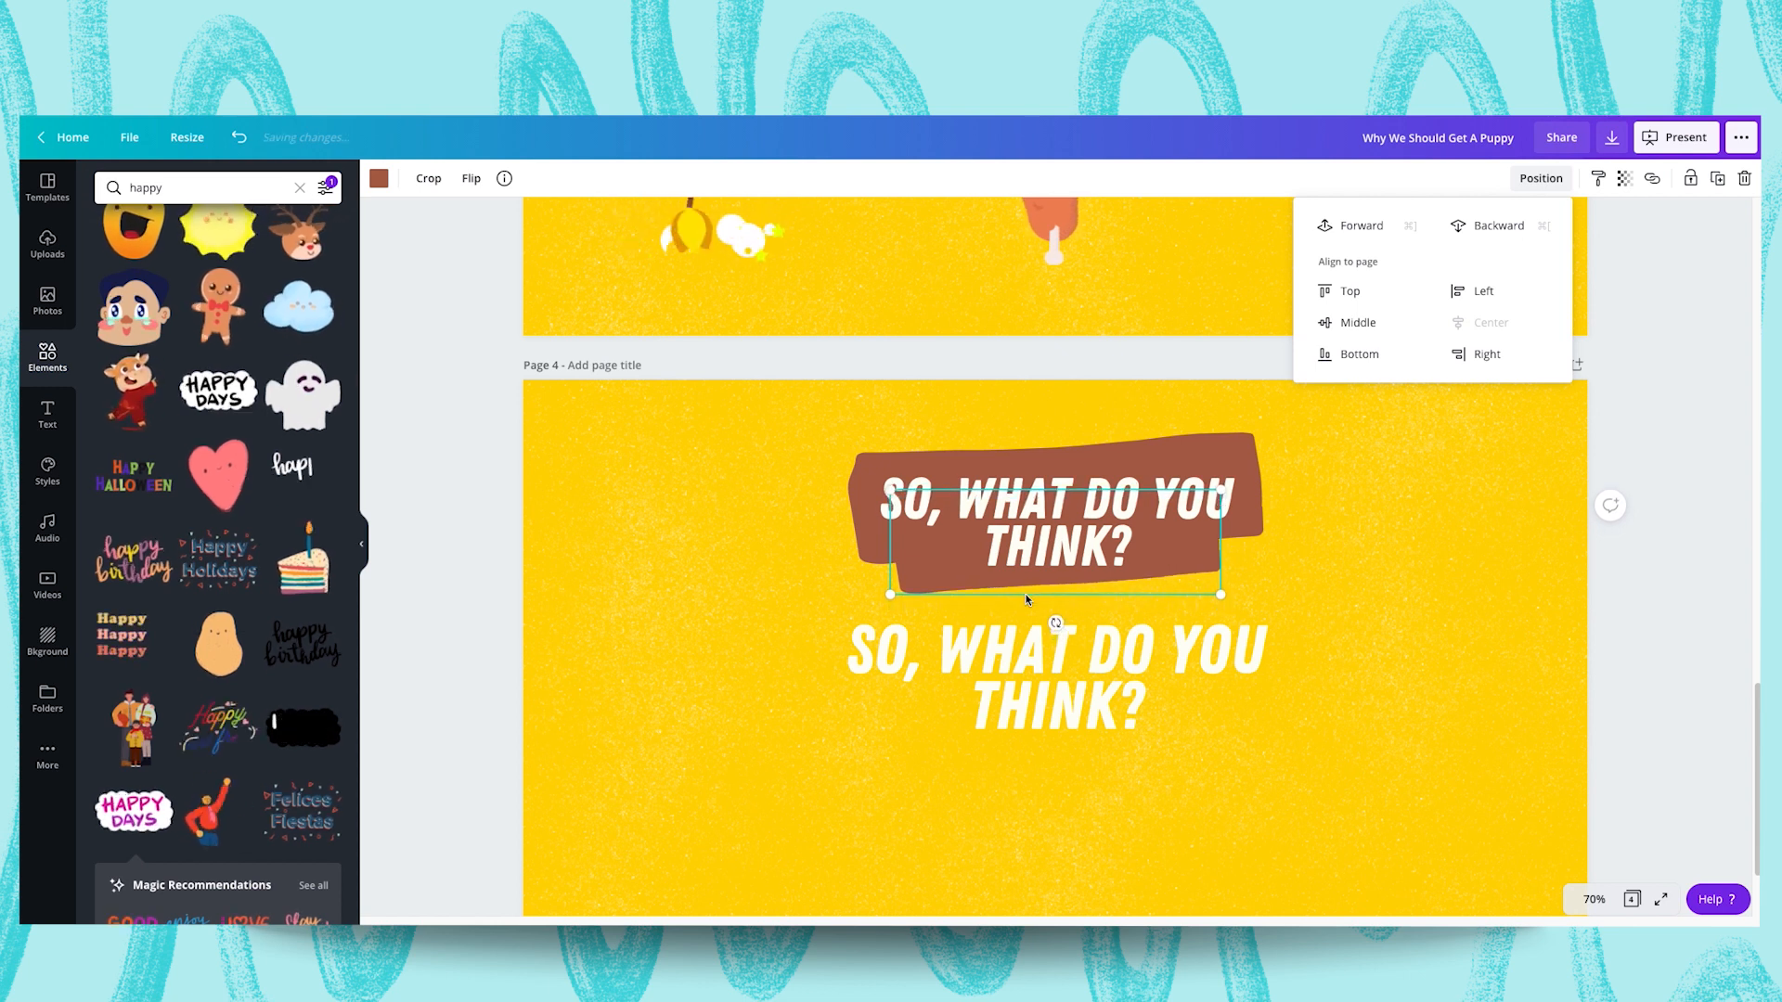
pyautogui.click(1368, 601)
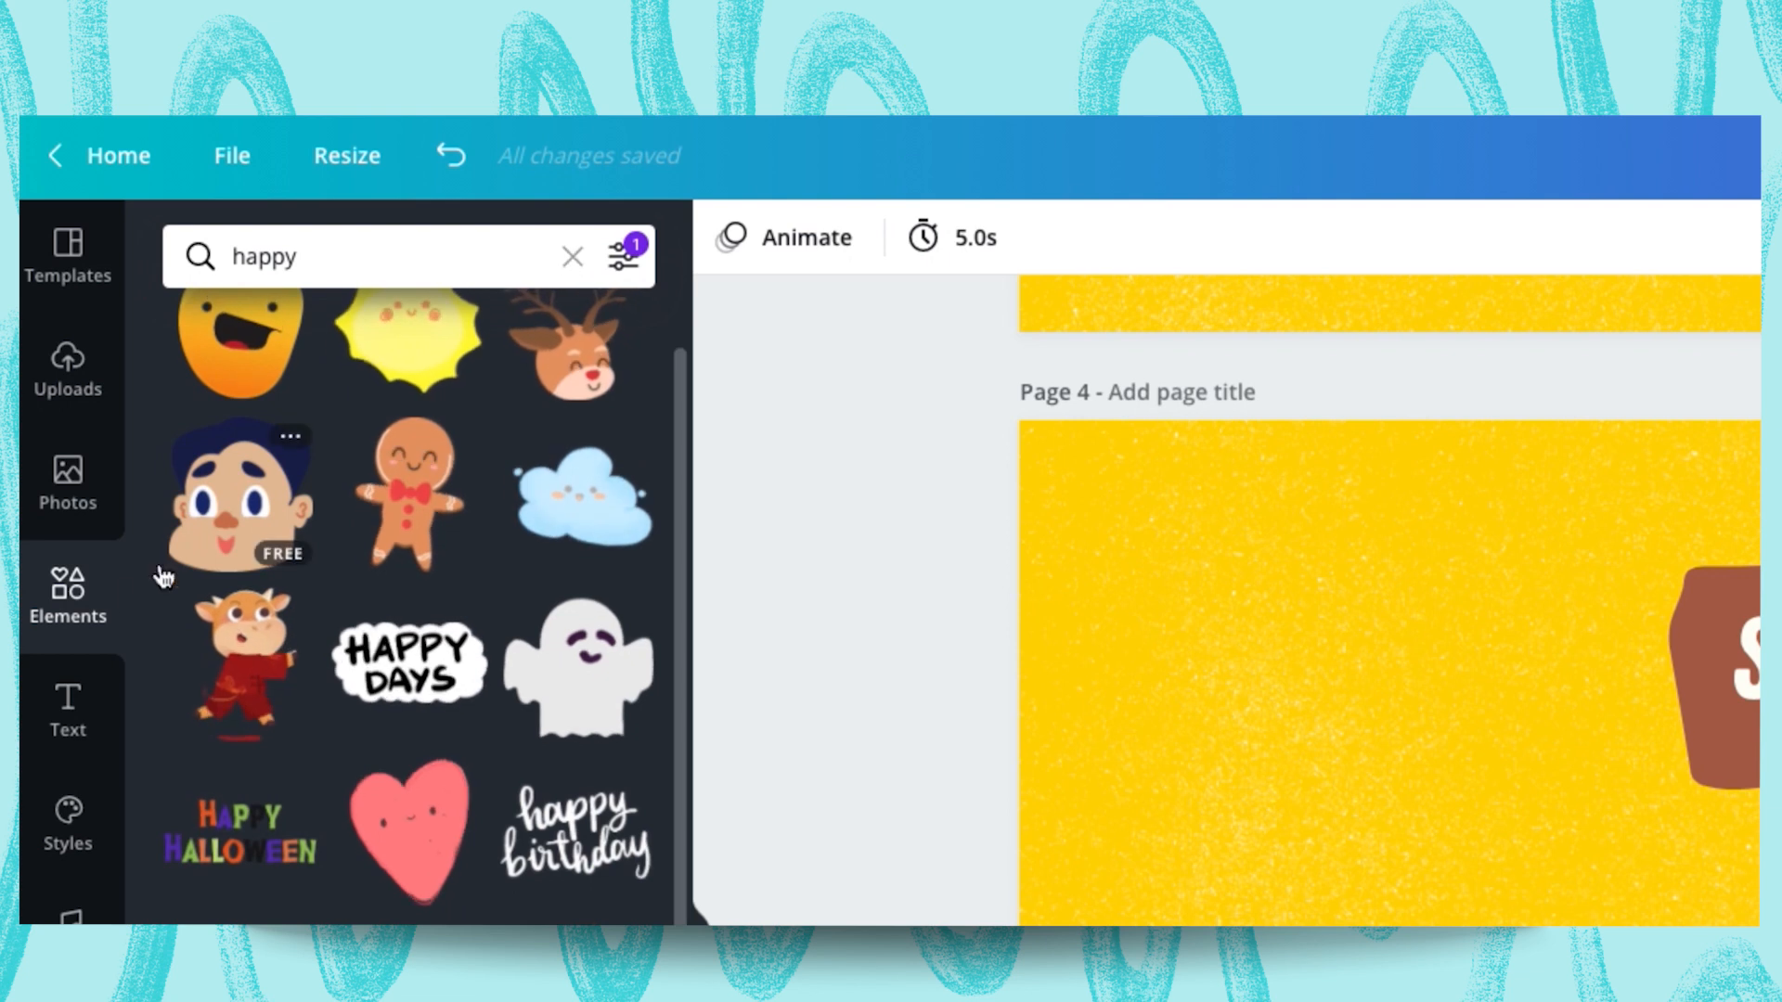
# Search Elements for 'circle frame' and add circle frames to slide 4
pyautogui.click(574, 256)
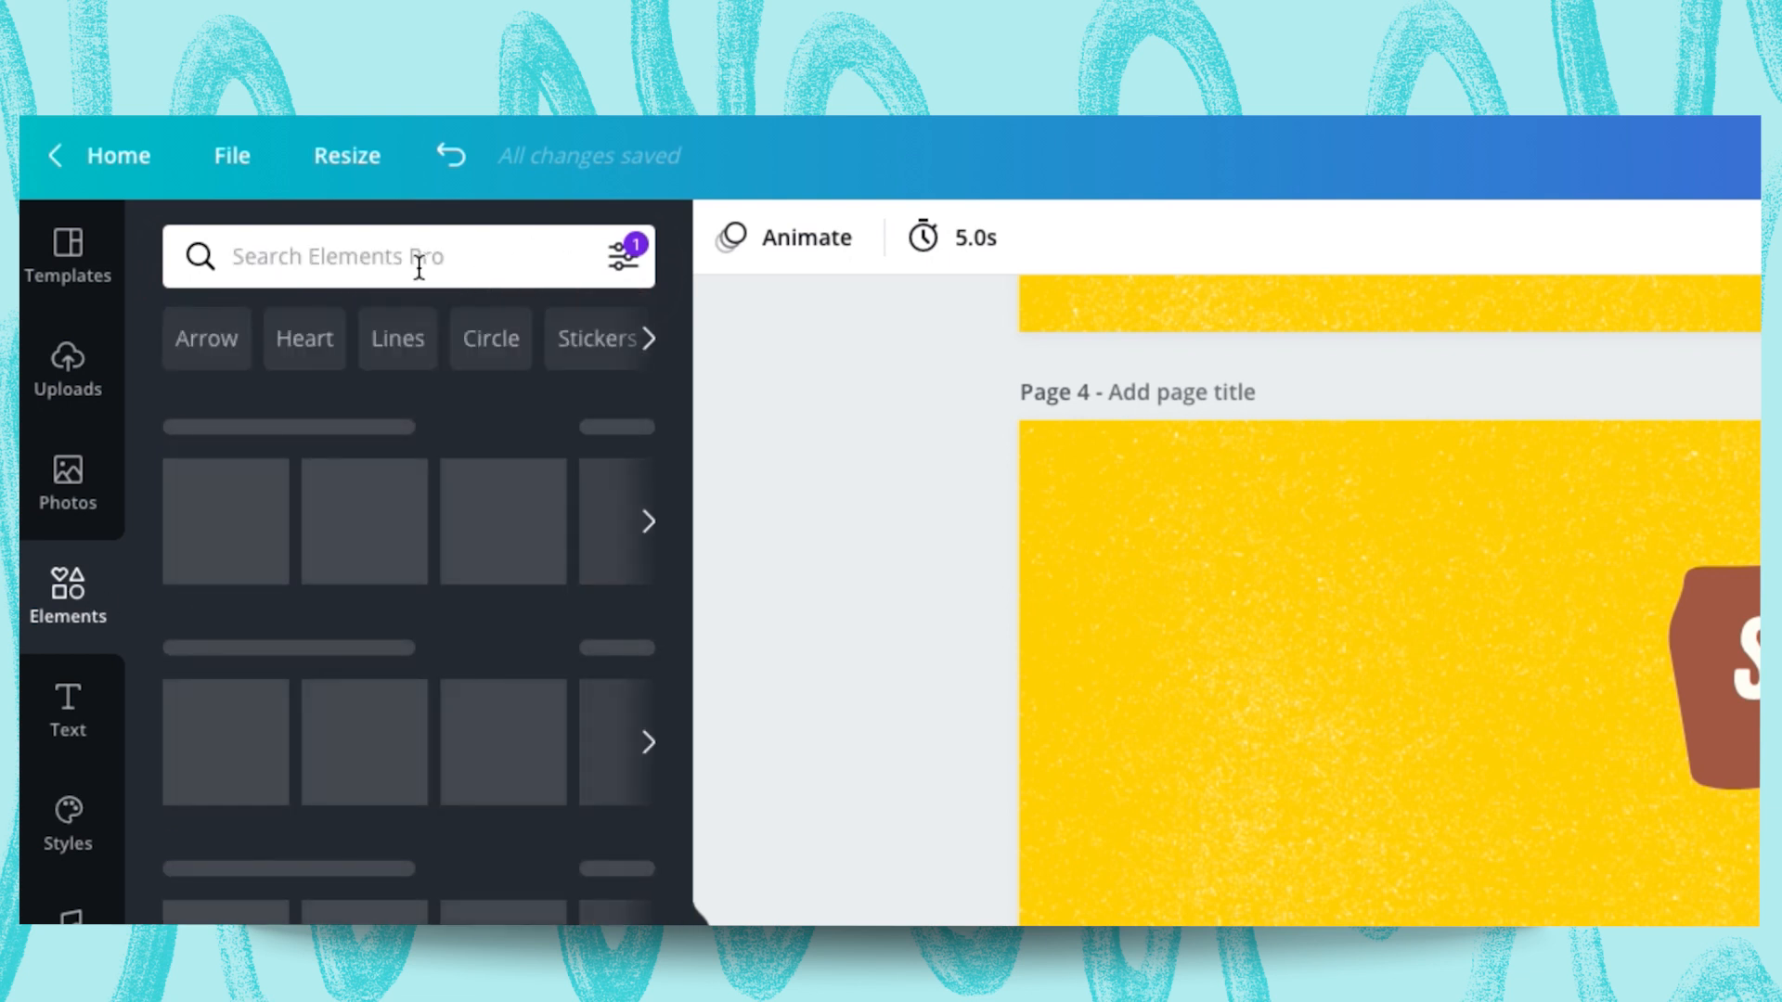
pyautogui.write('circle frame')
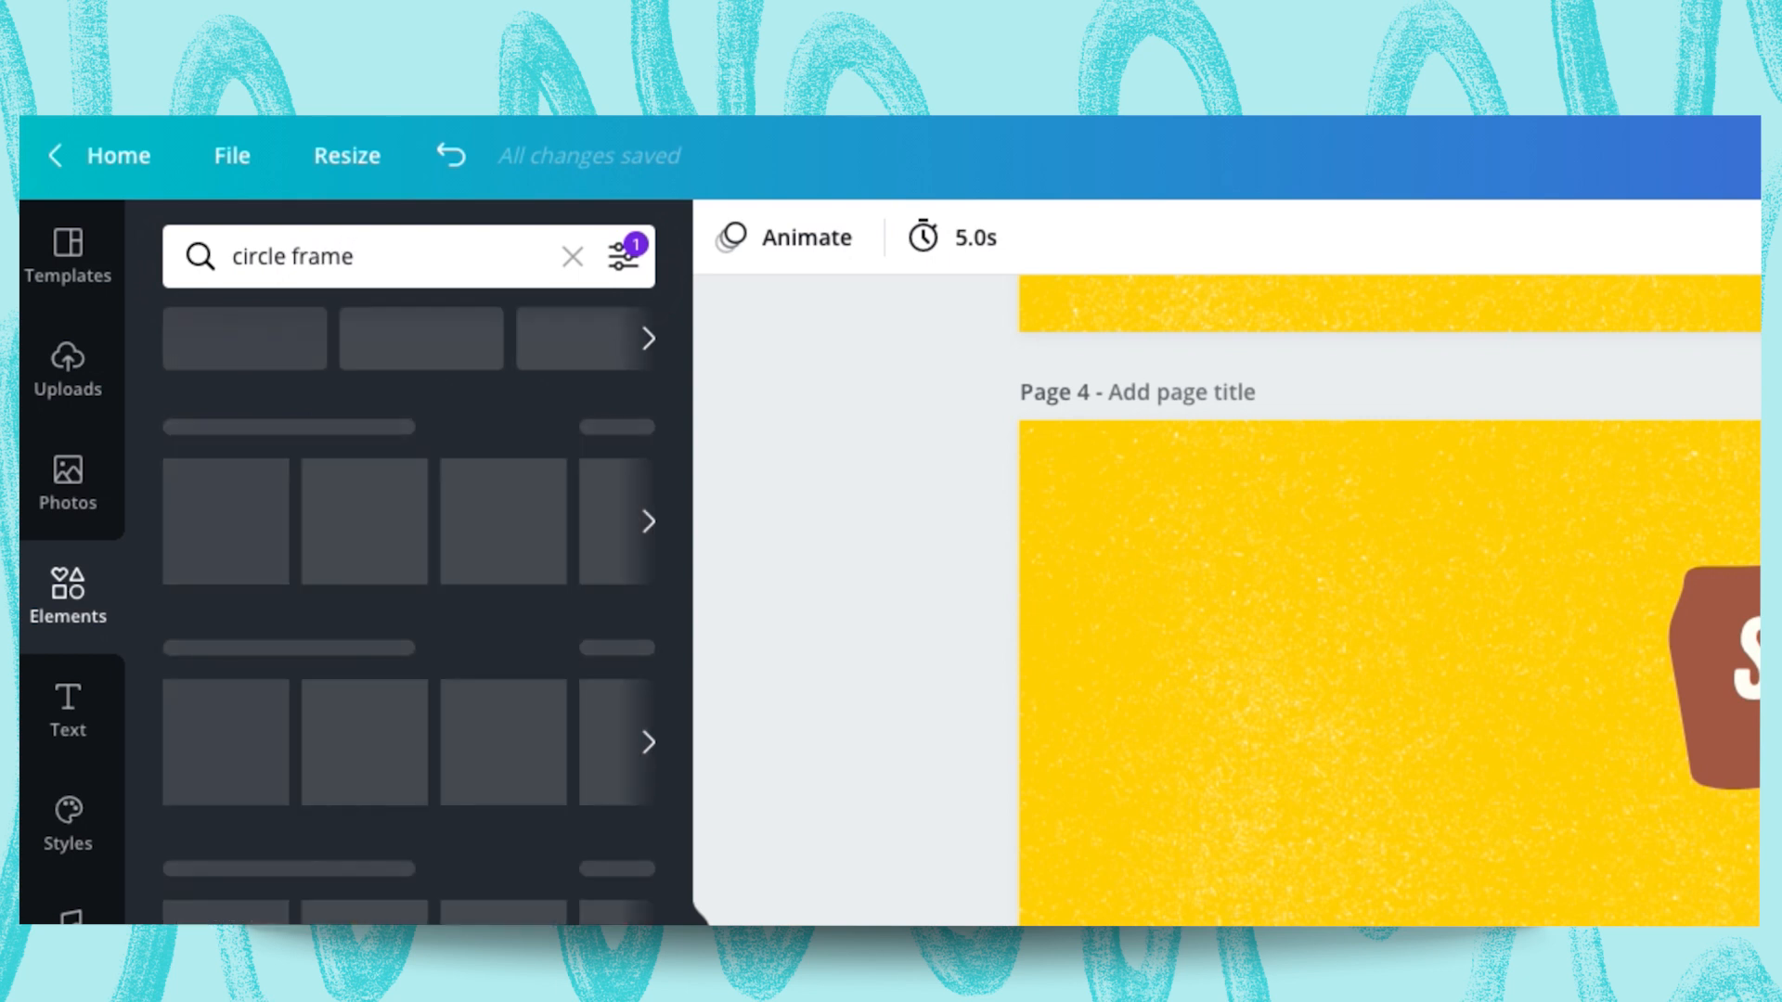
pyautogui.click(624, 256)
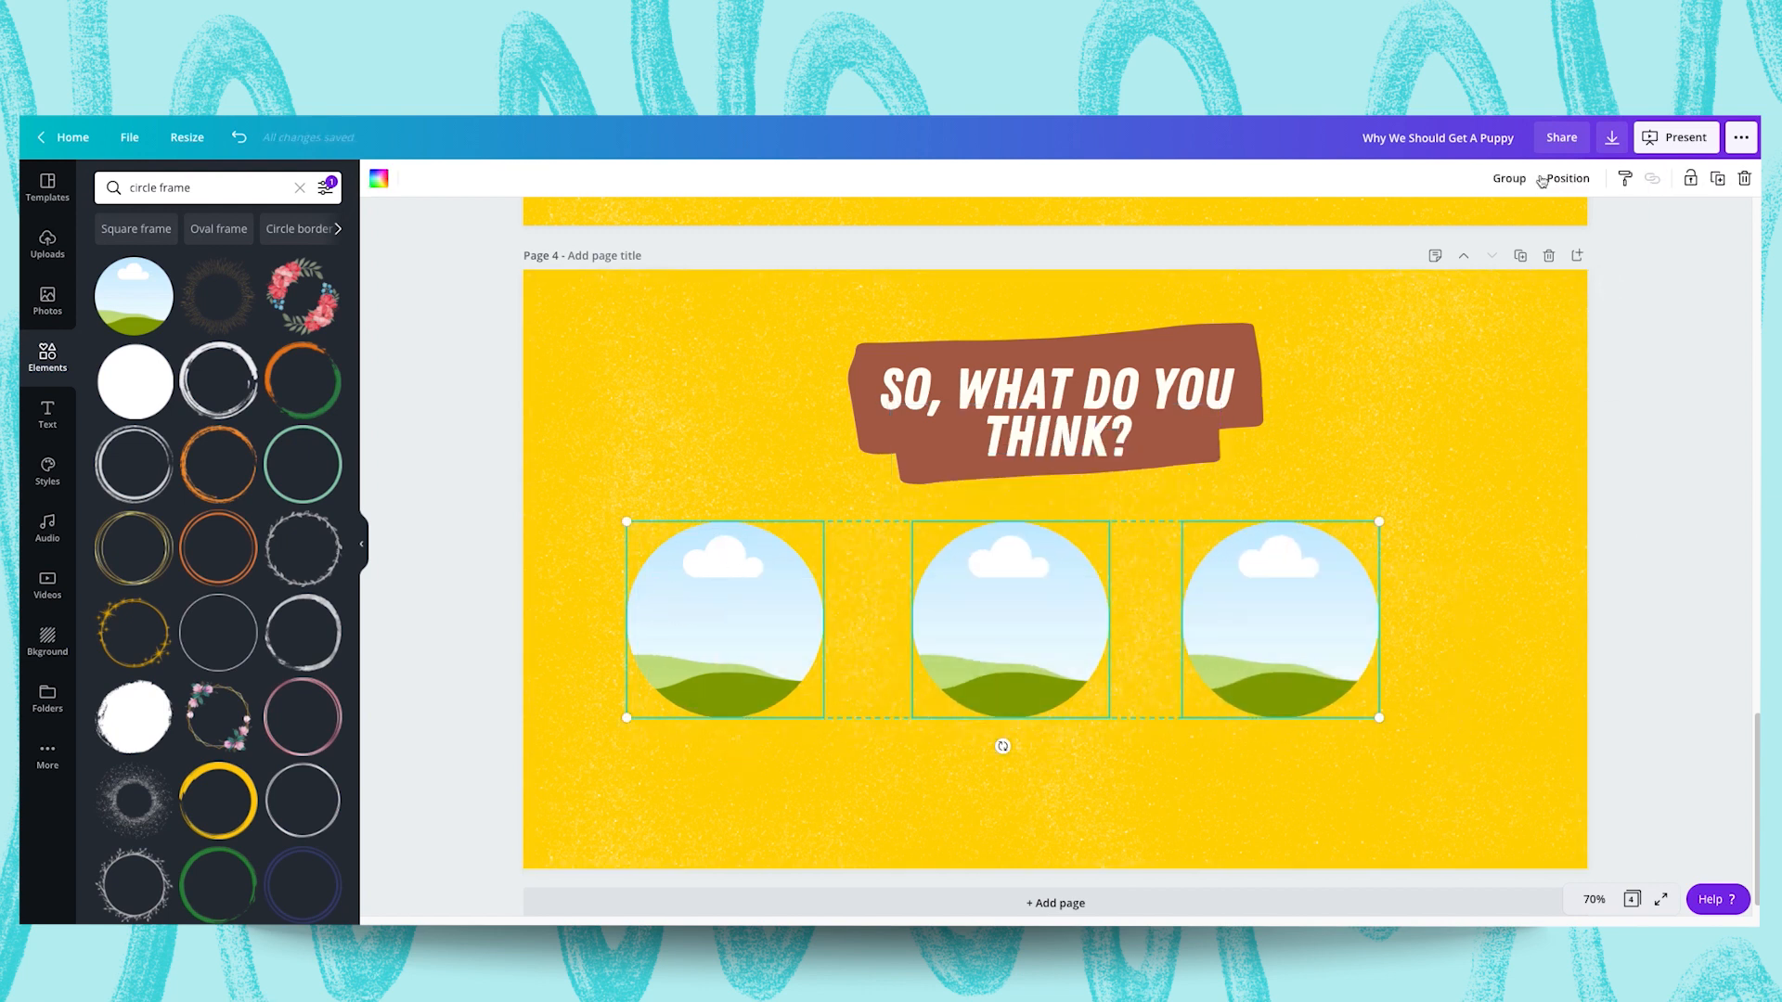
# Space the three frames evenly horizontally and centre the row on the page
pyautogui.click(1566, 178)
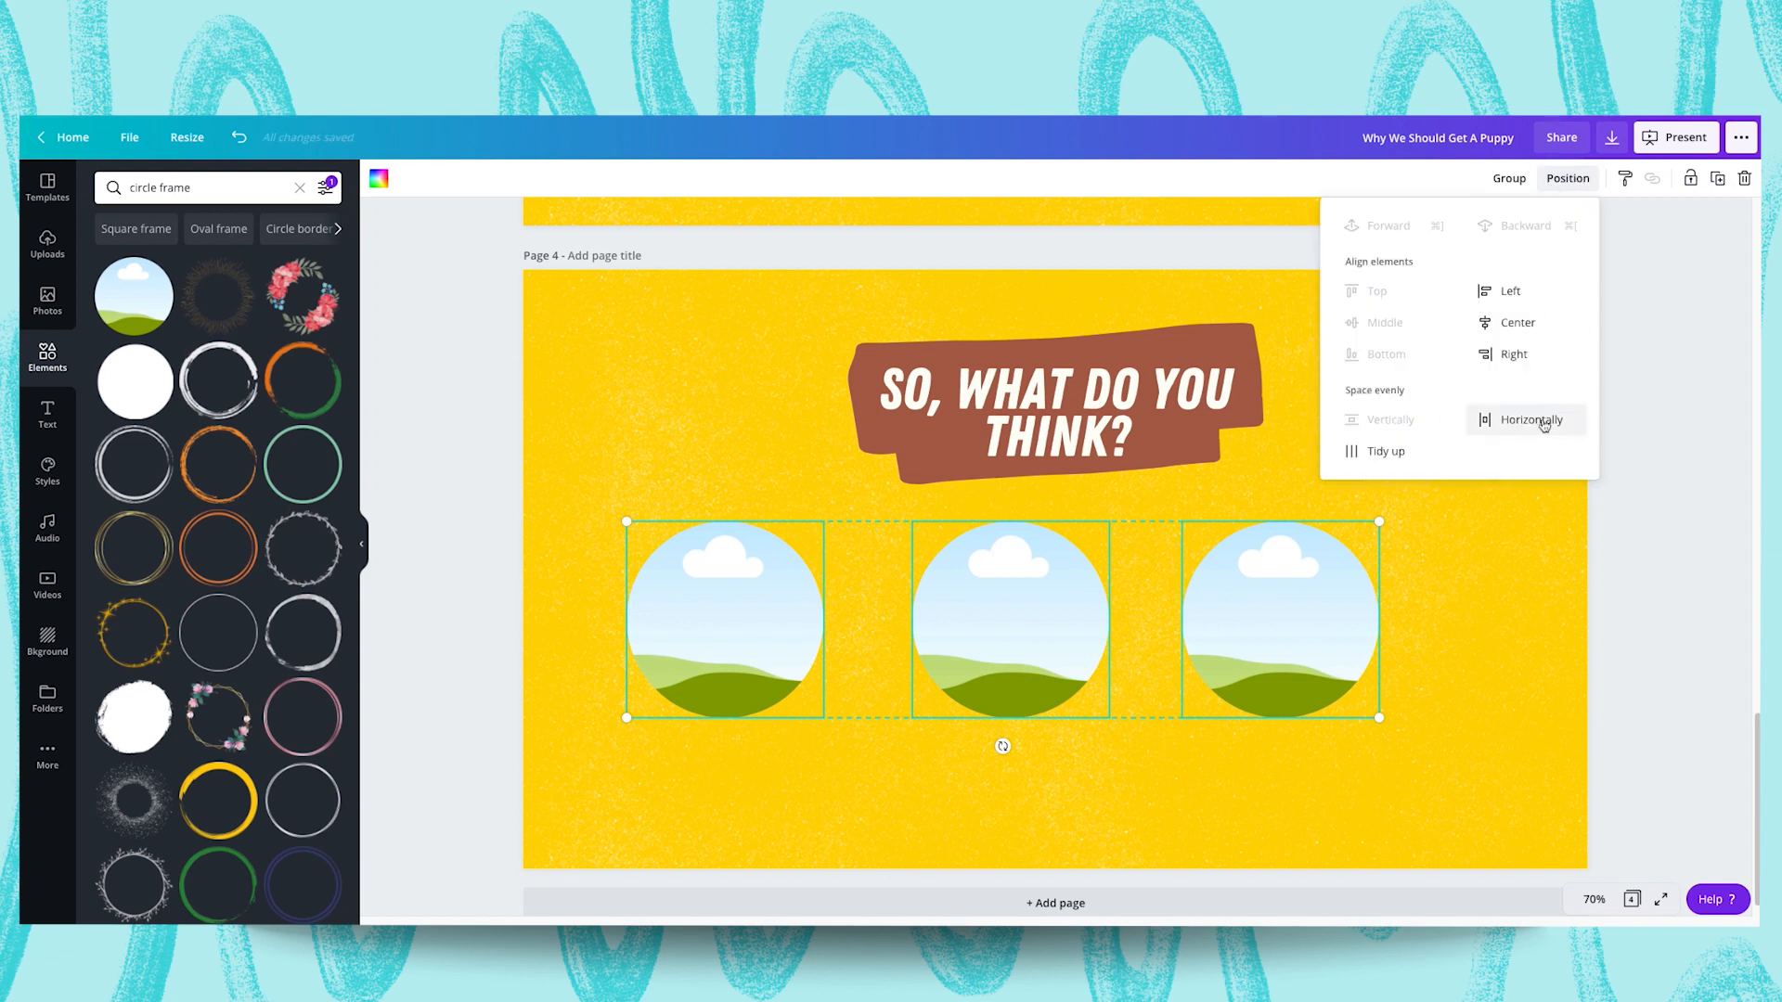
pyautogui.click(1532, 419)
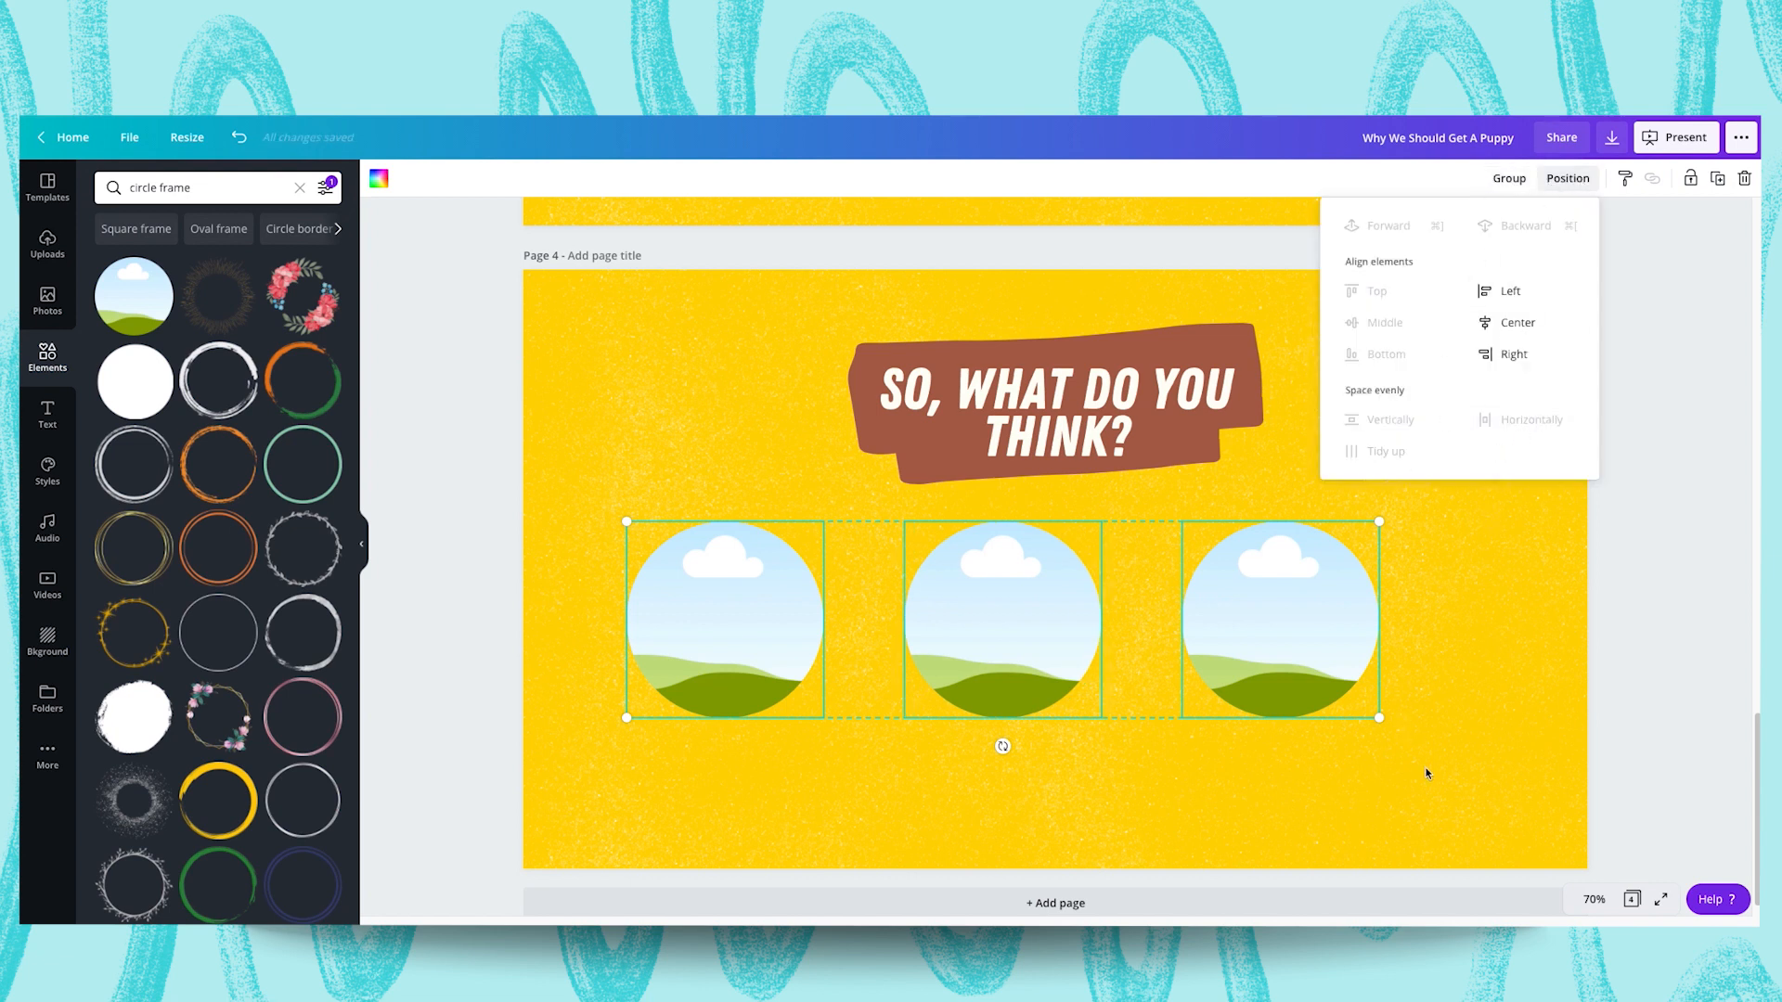
pyautogui.click(1408, 748)
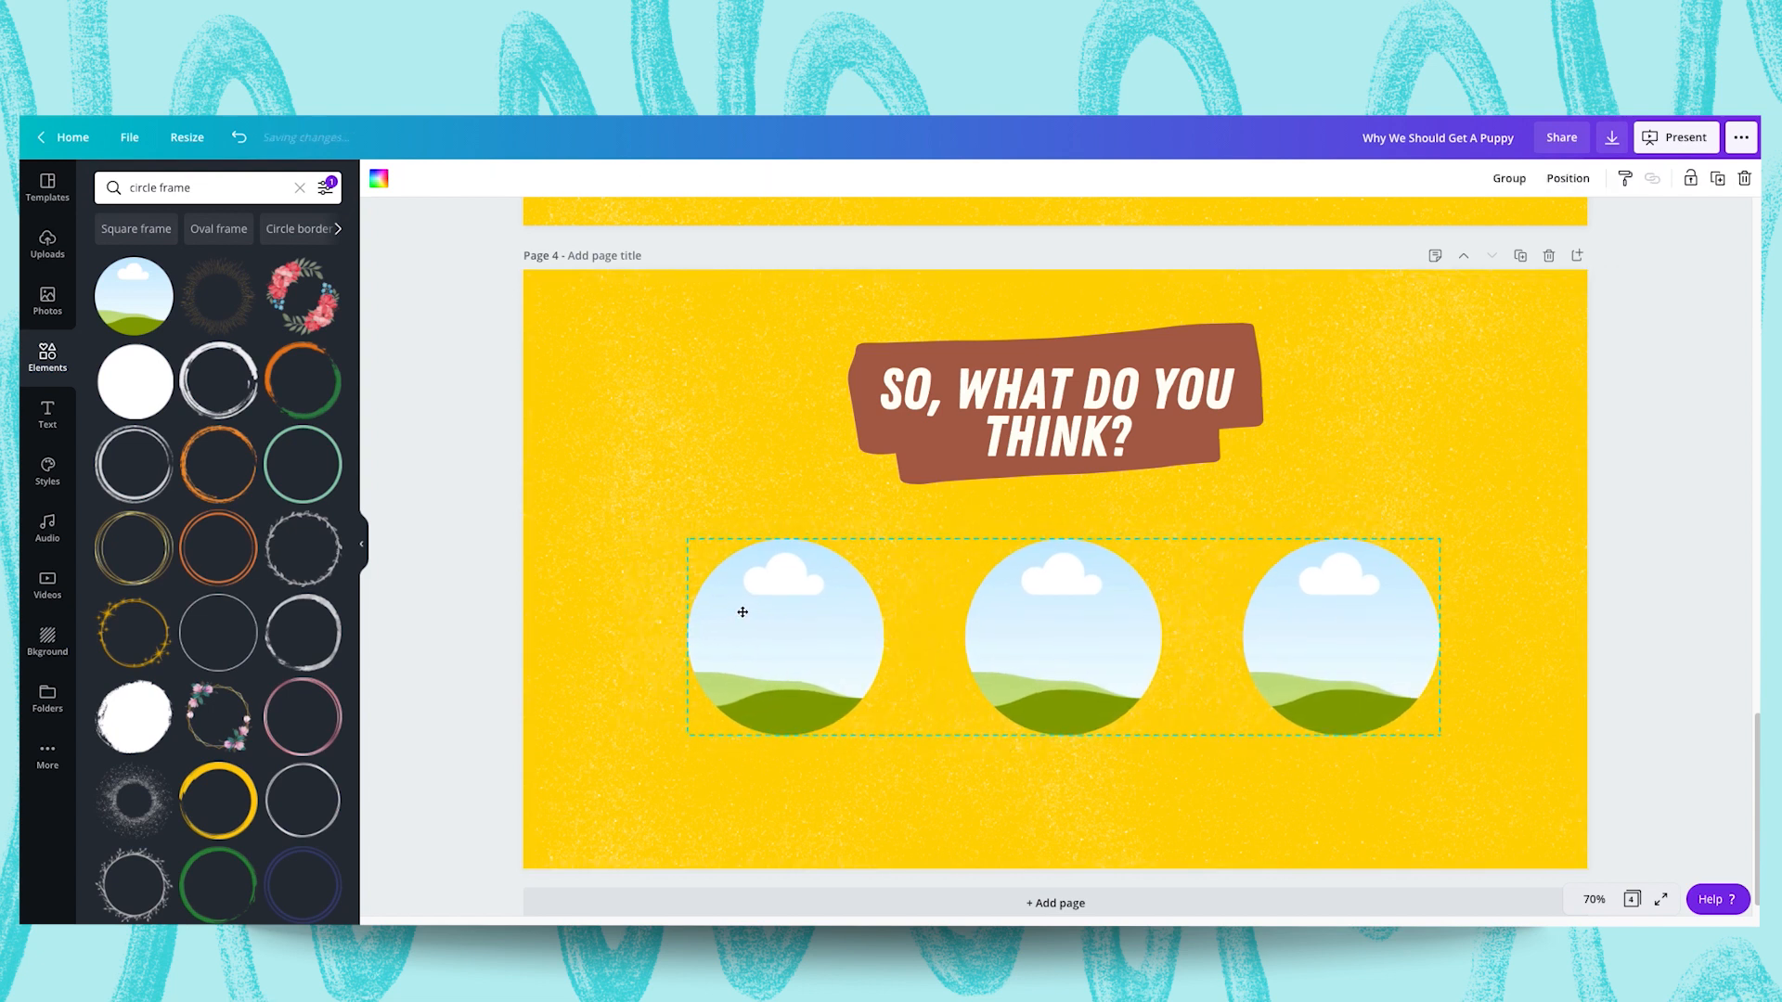
pyautogui.scroll(3)
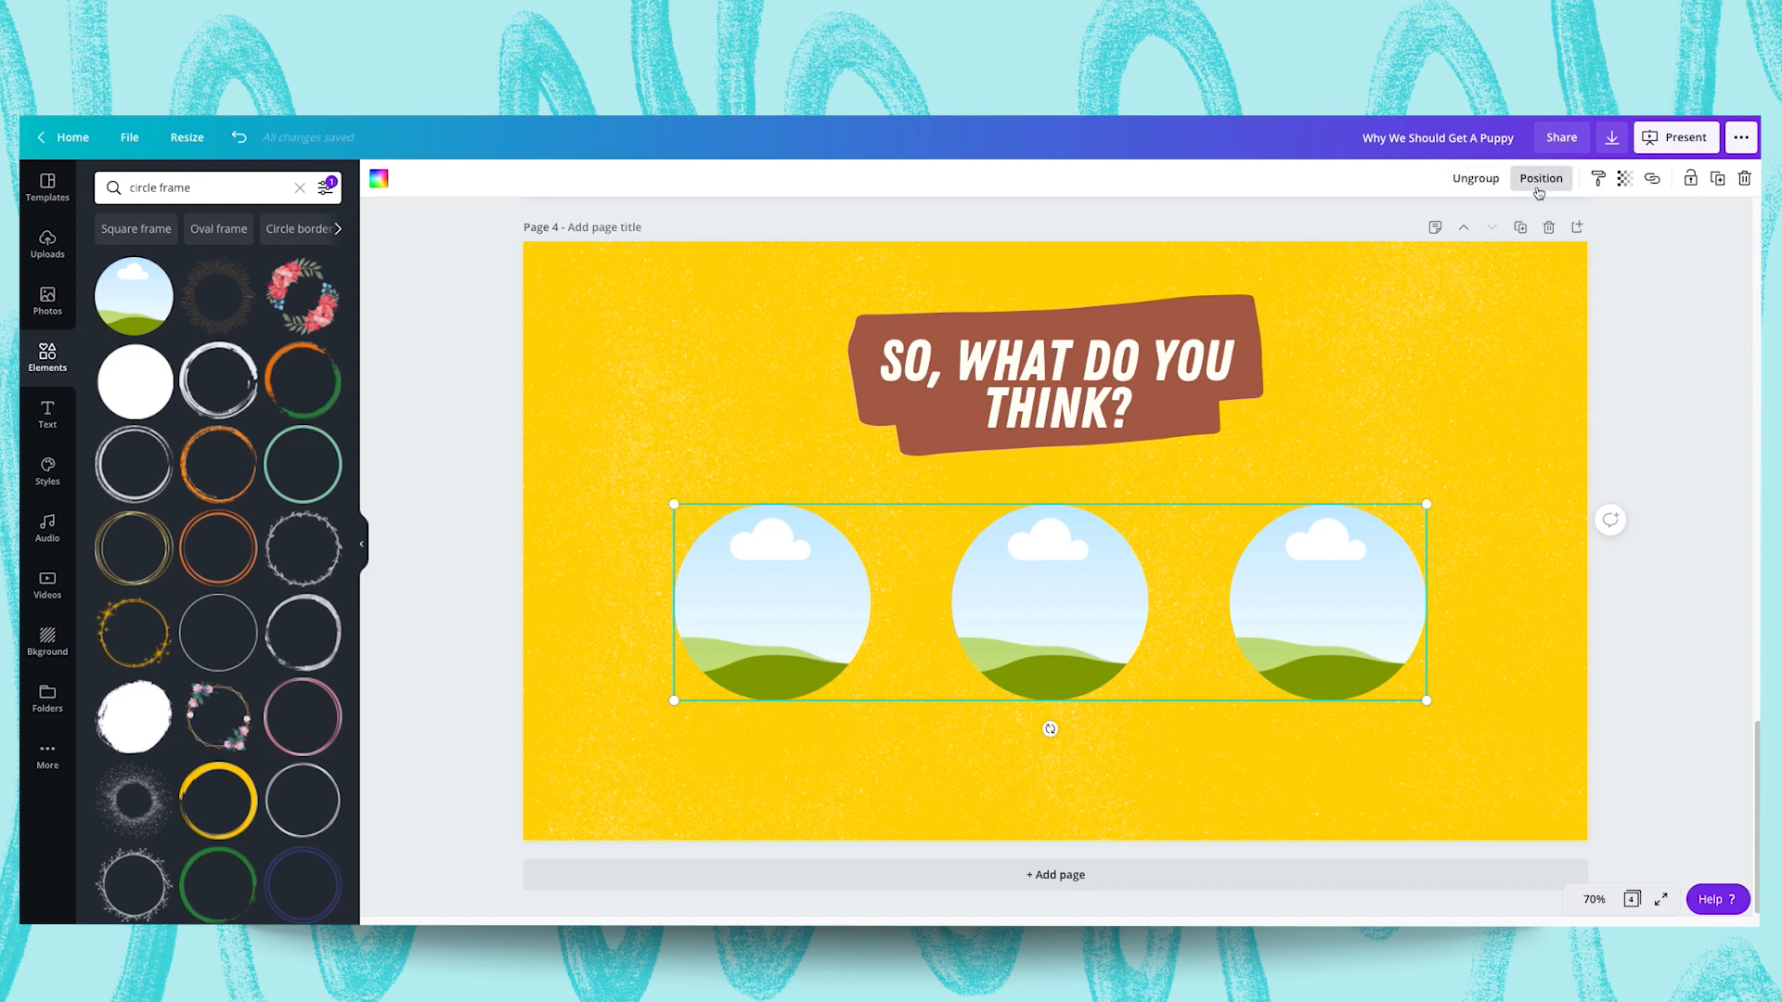
pyautogui.click(1540, 178)
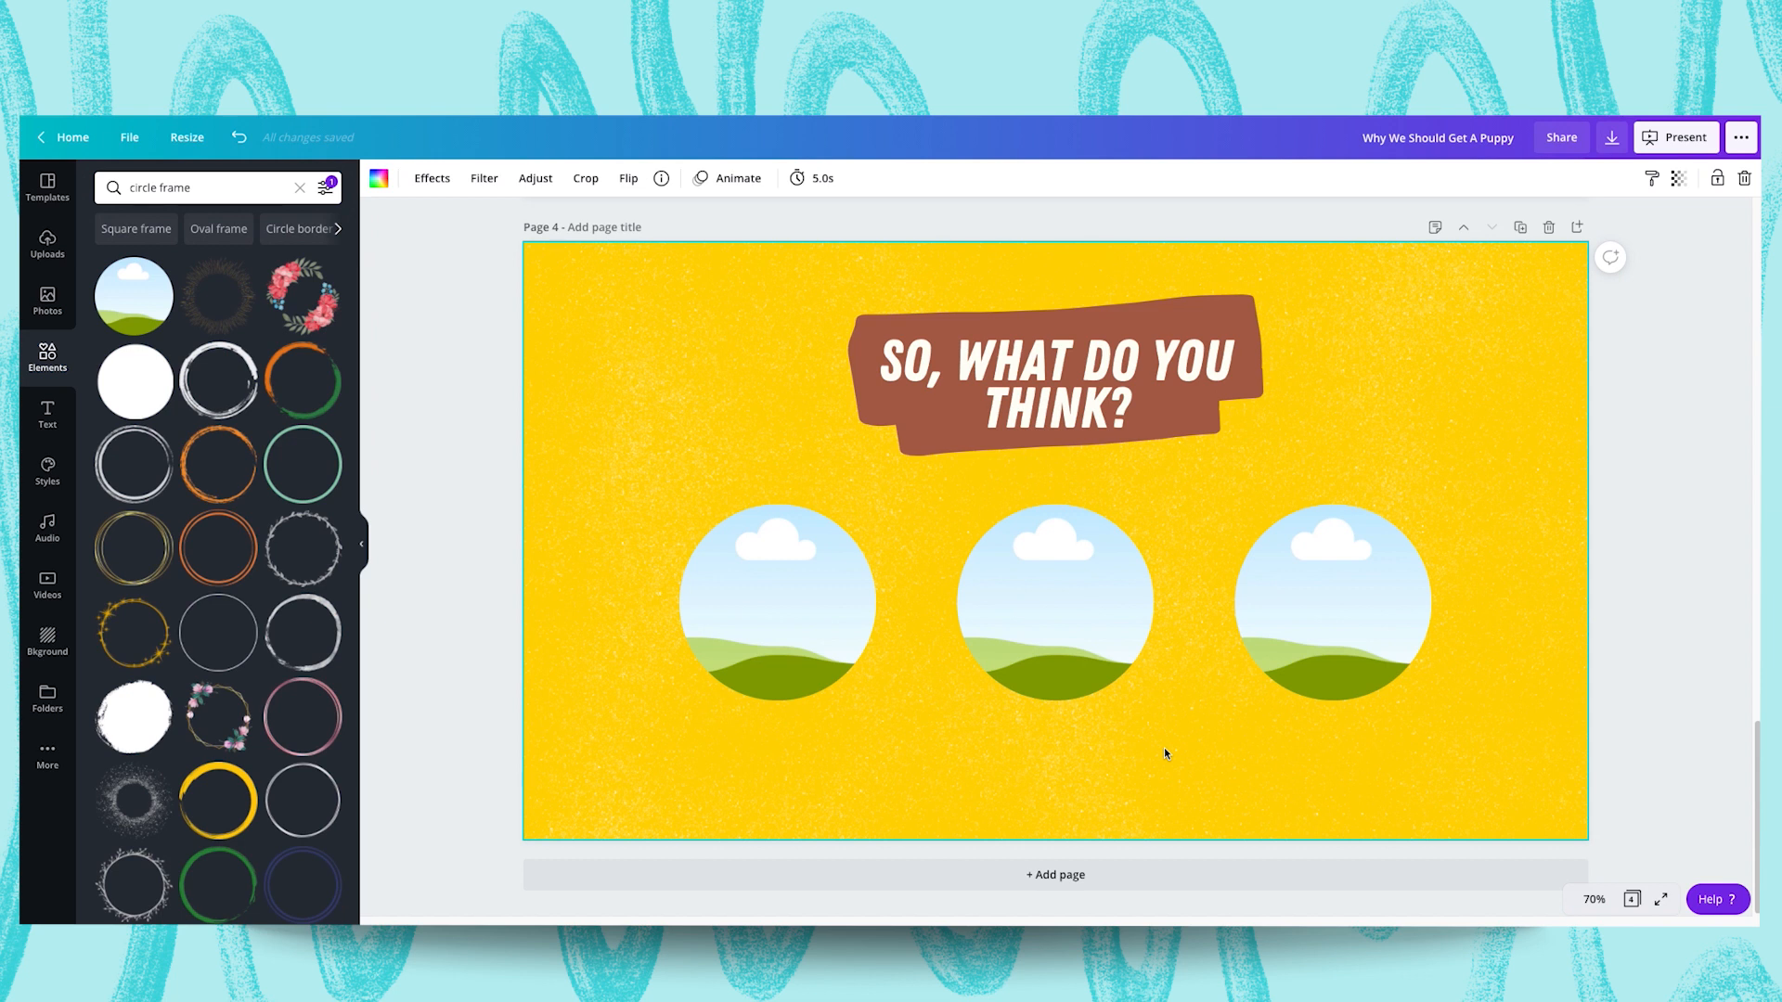
pyautogui.moveTo(1157, 747)
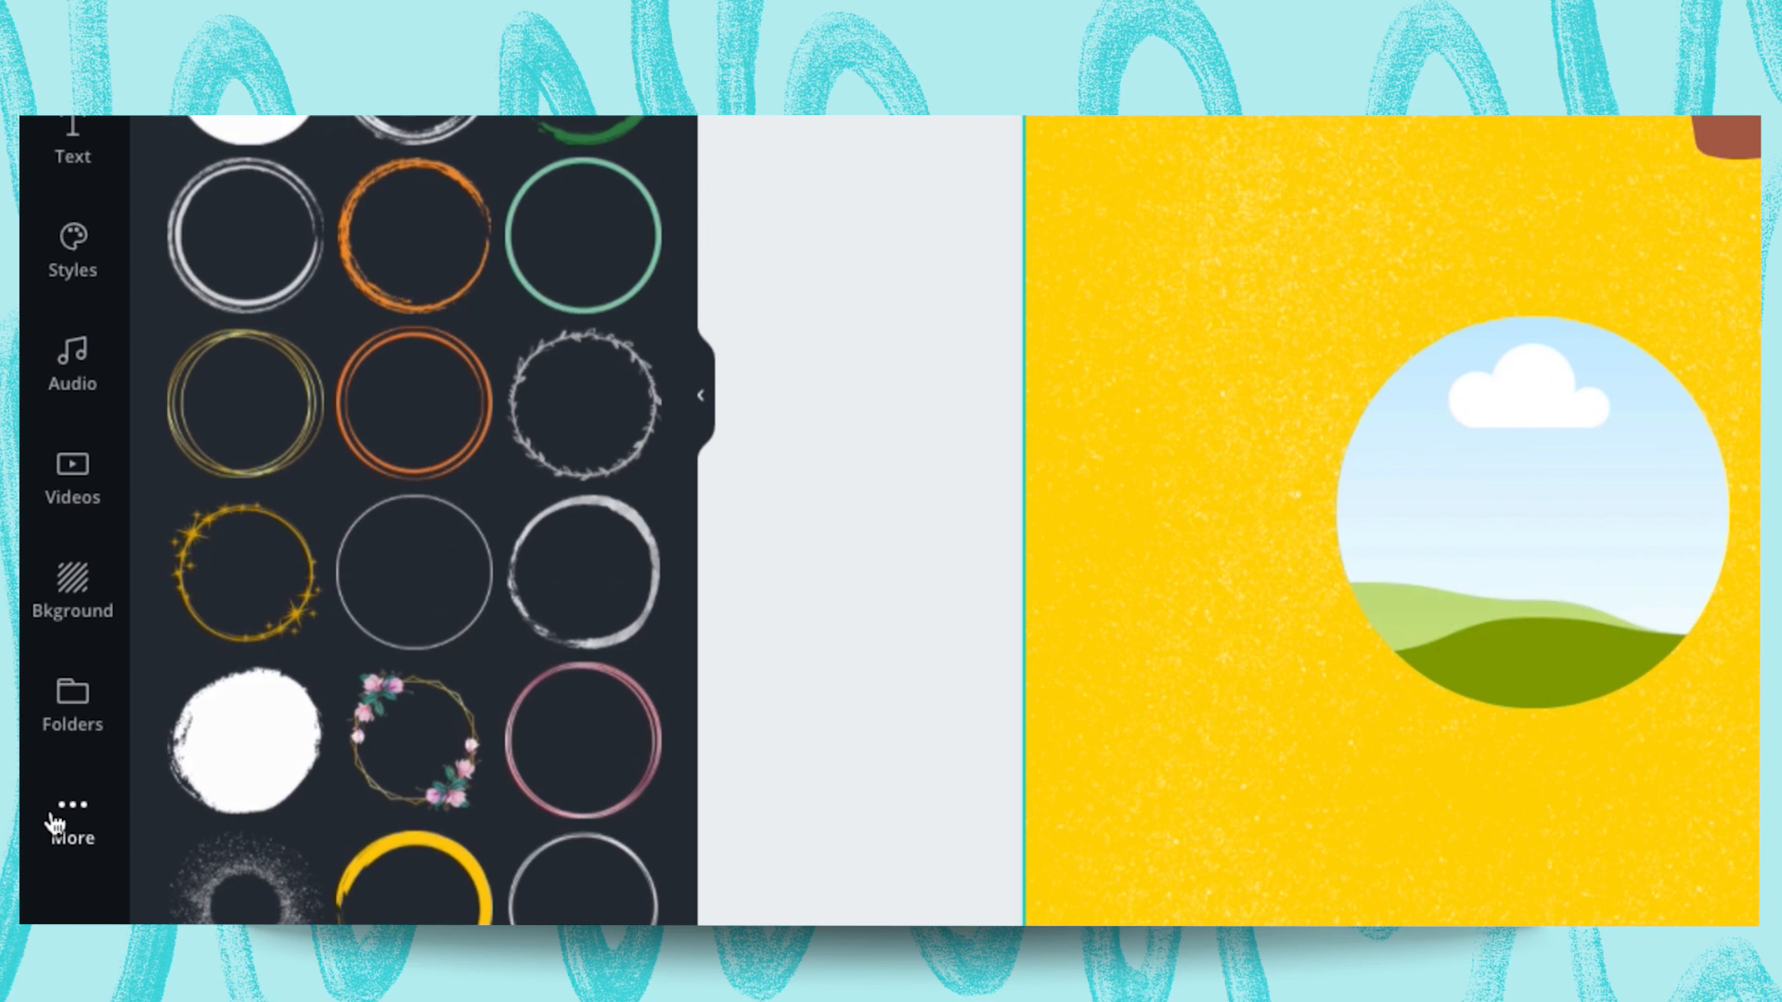
# Open the GIPHY app from More and search it for 'excited' GIFs
pyautogui.click(73, 819)
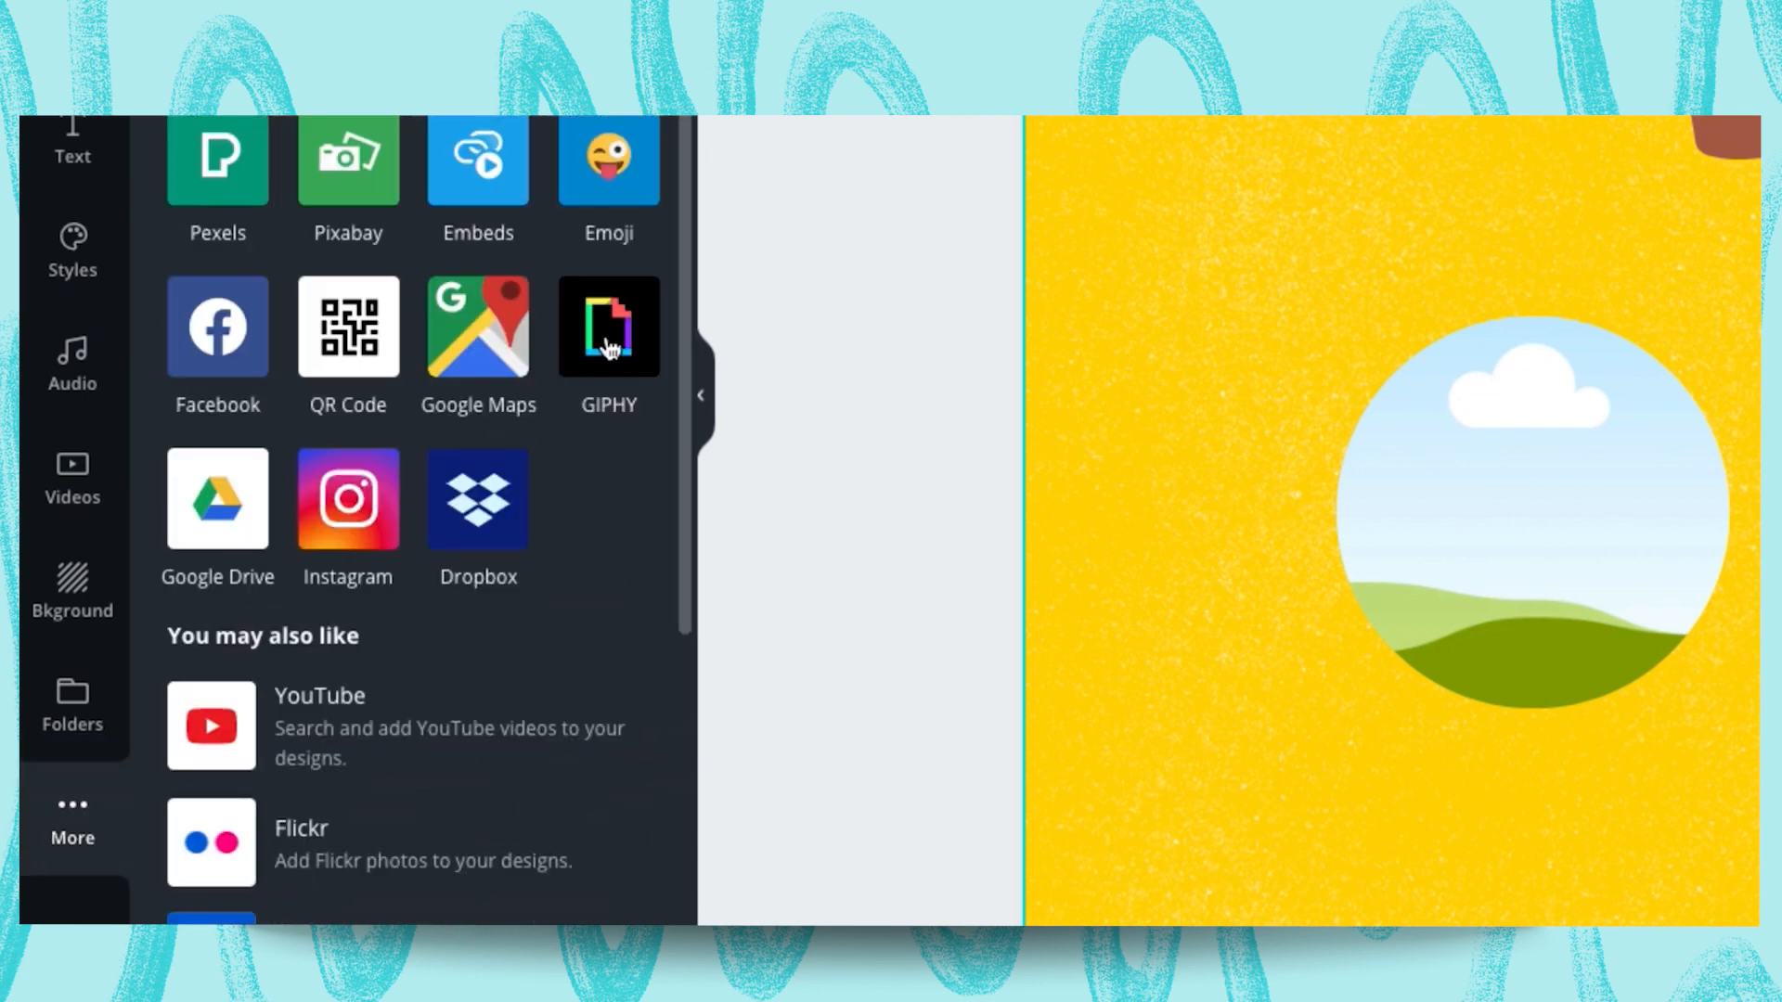
pyautogui.click(609, 326)
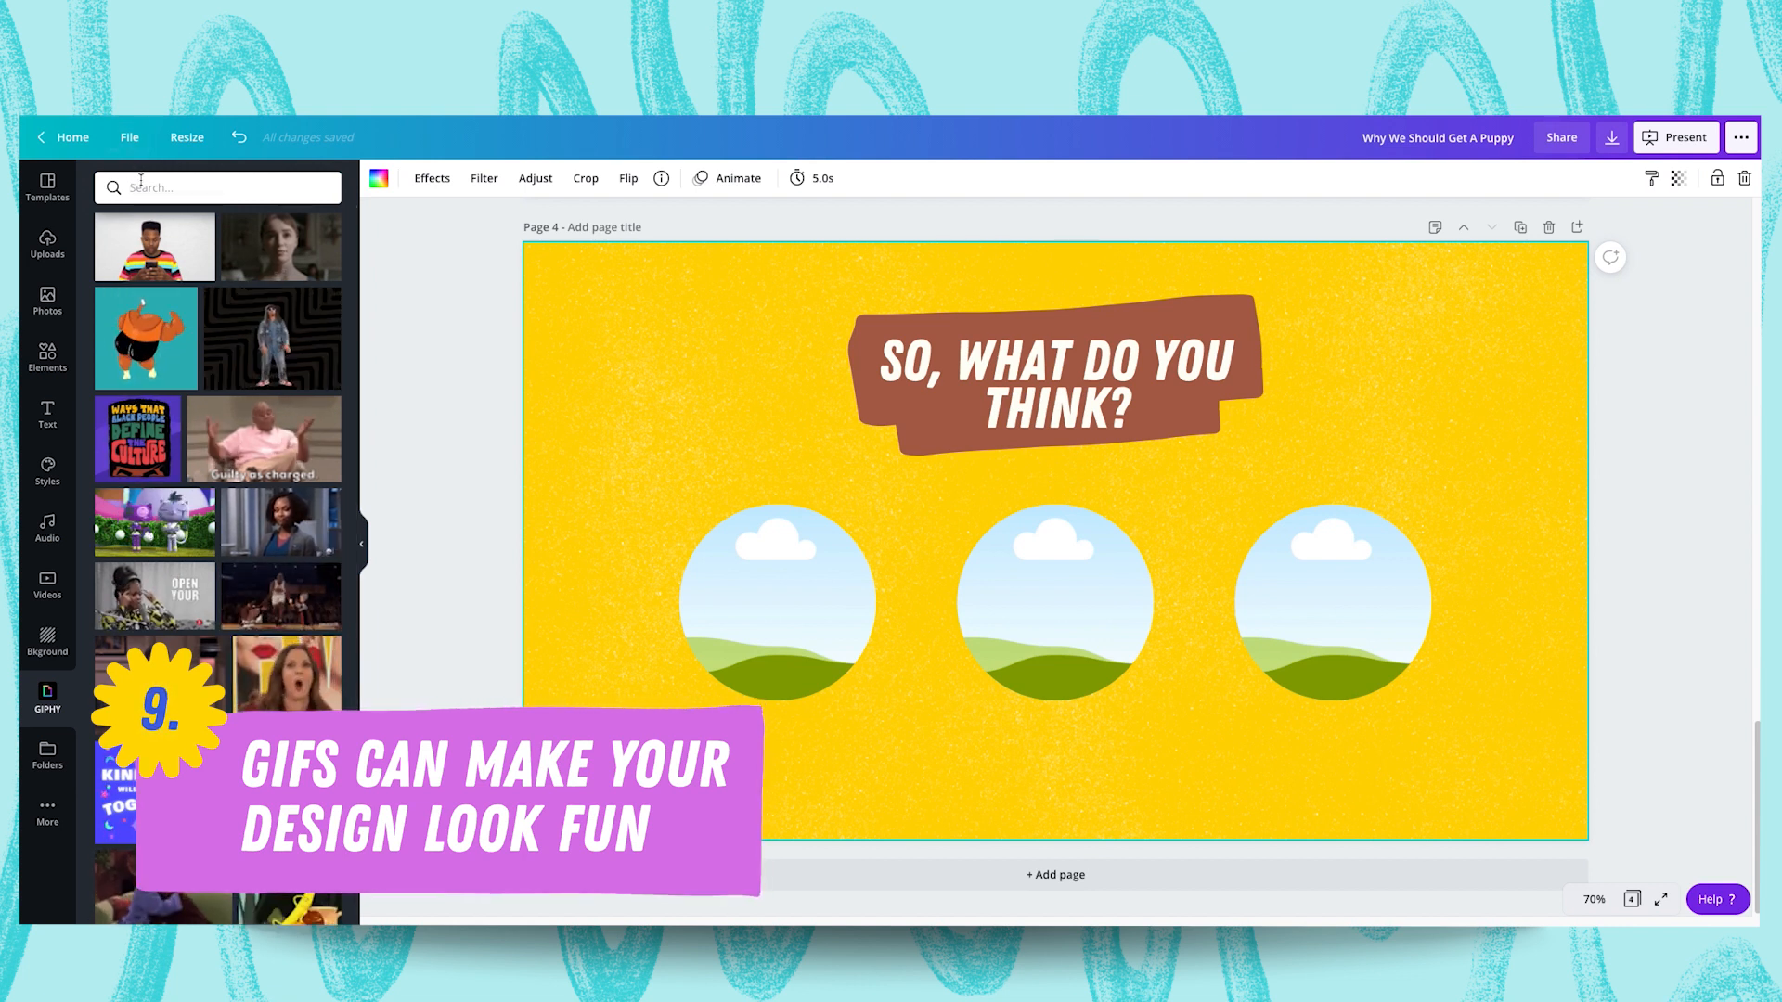
pyautogui.write('excited')
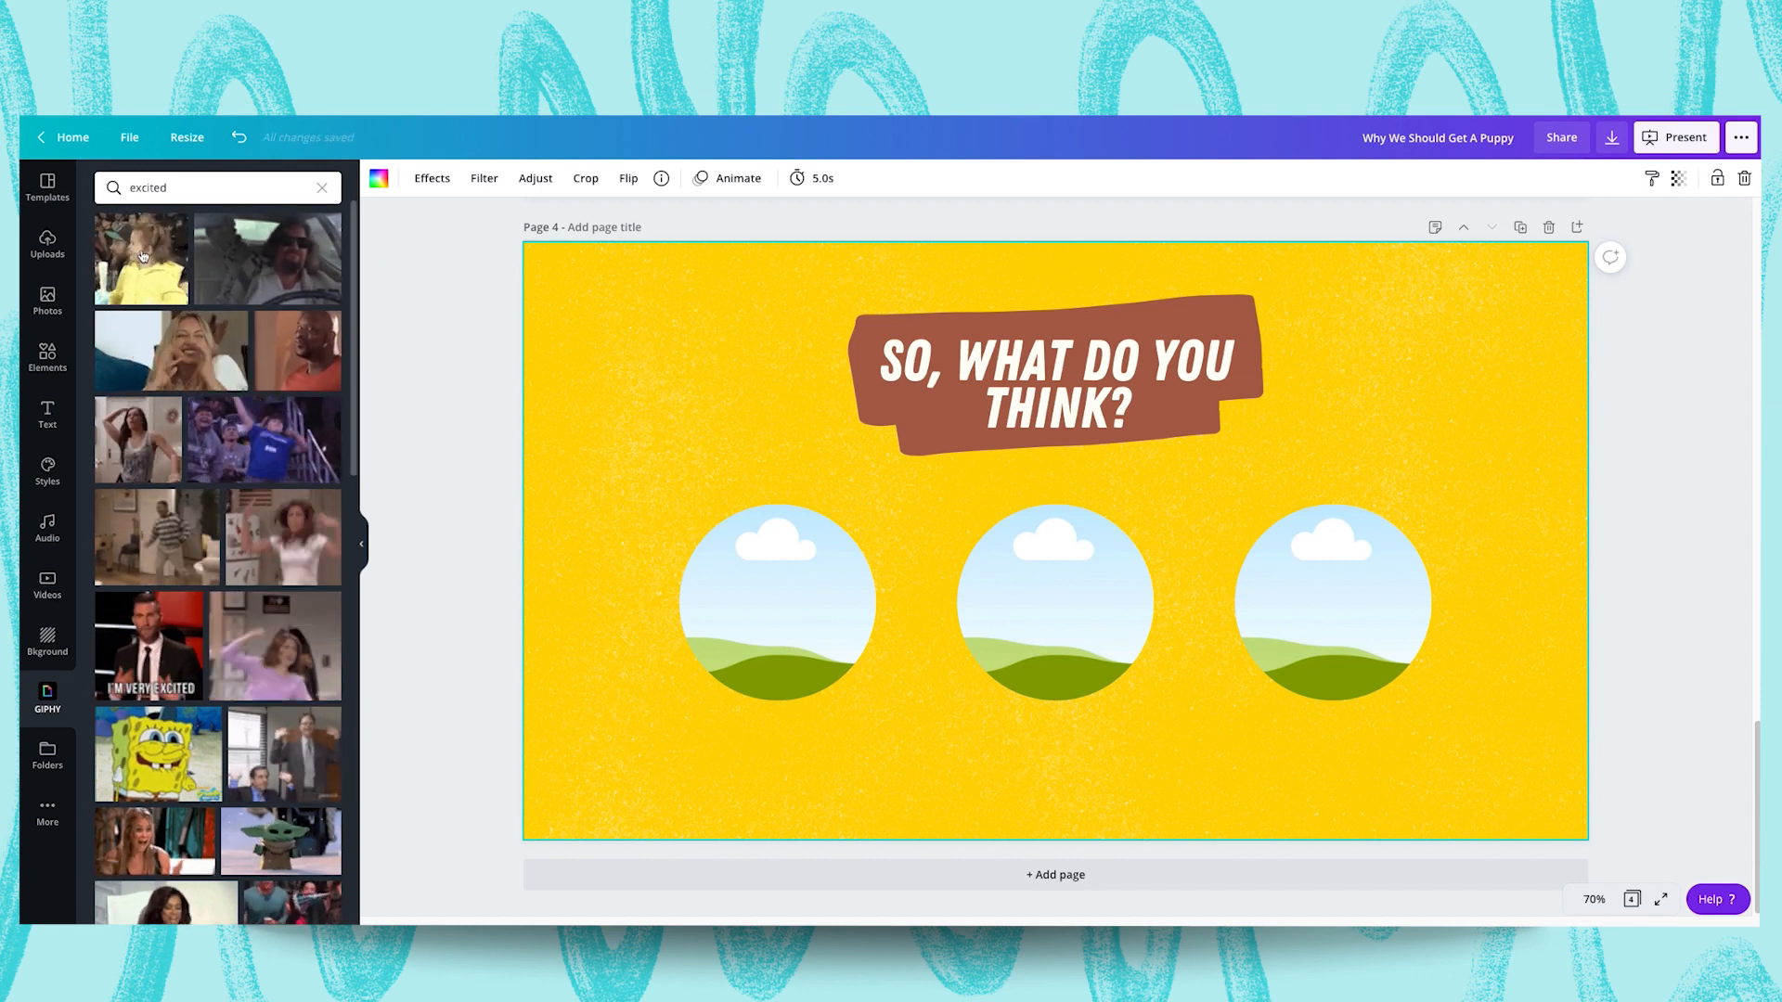
pyautogui.click(141, 260)
pyautogui.write('happy')
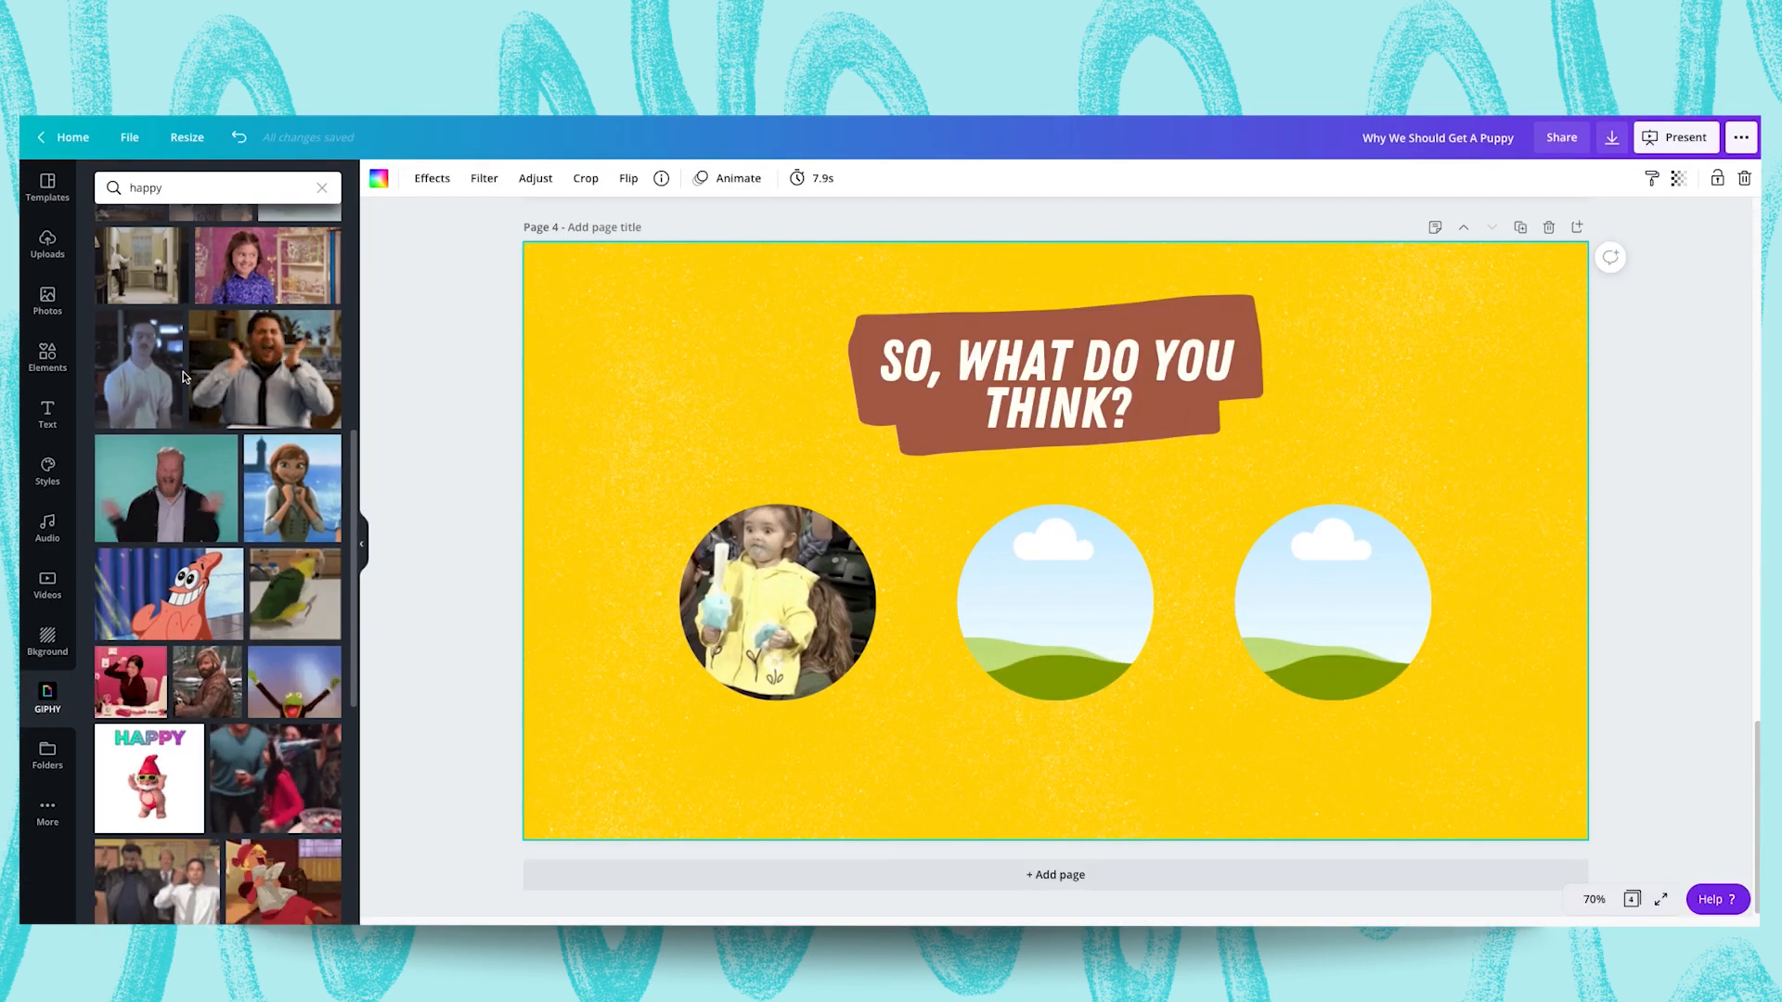
# Place the grinning Patrick Star GIF into the middle circle frame
pyautogui.click(169, 594)
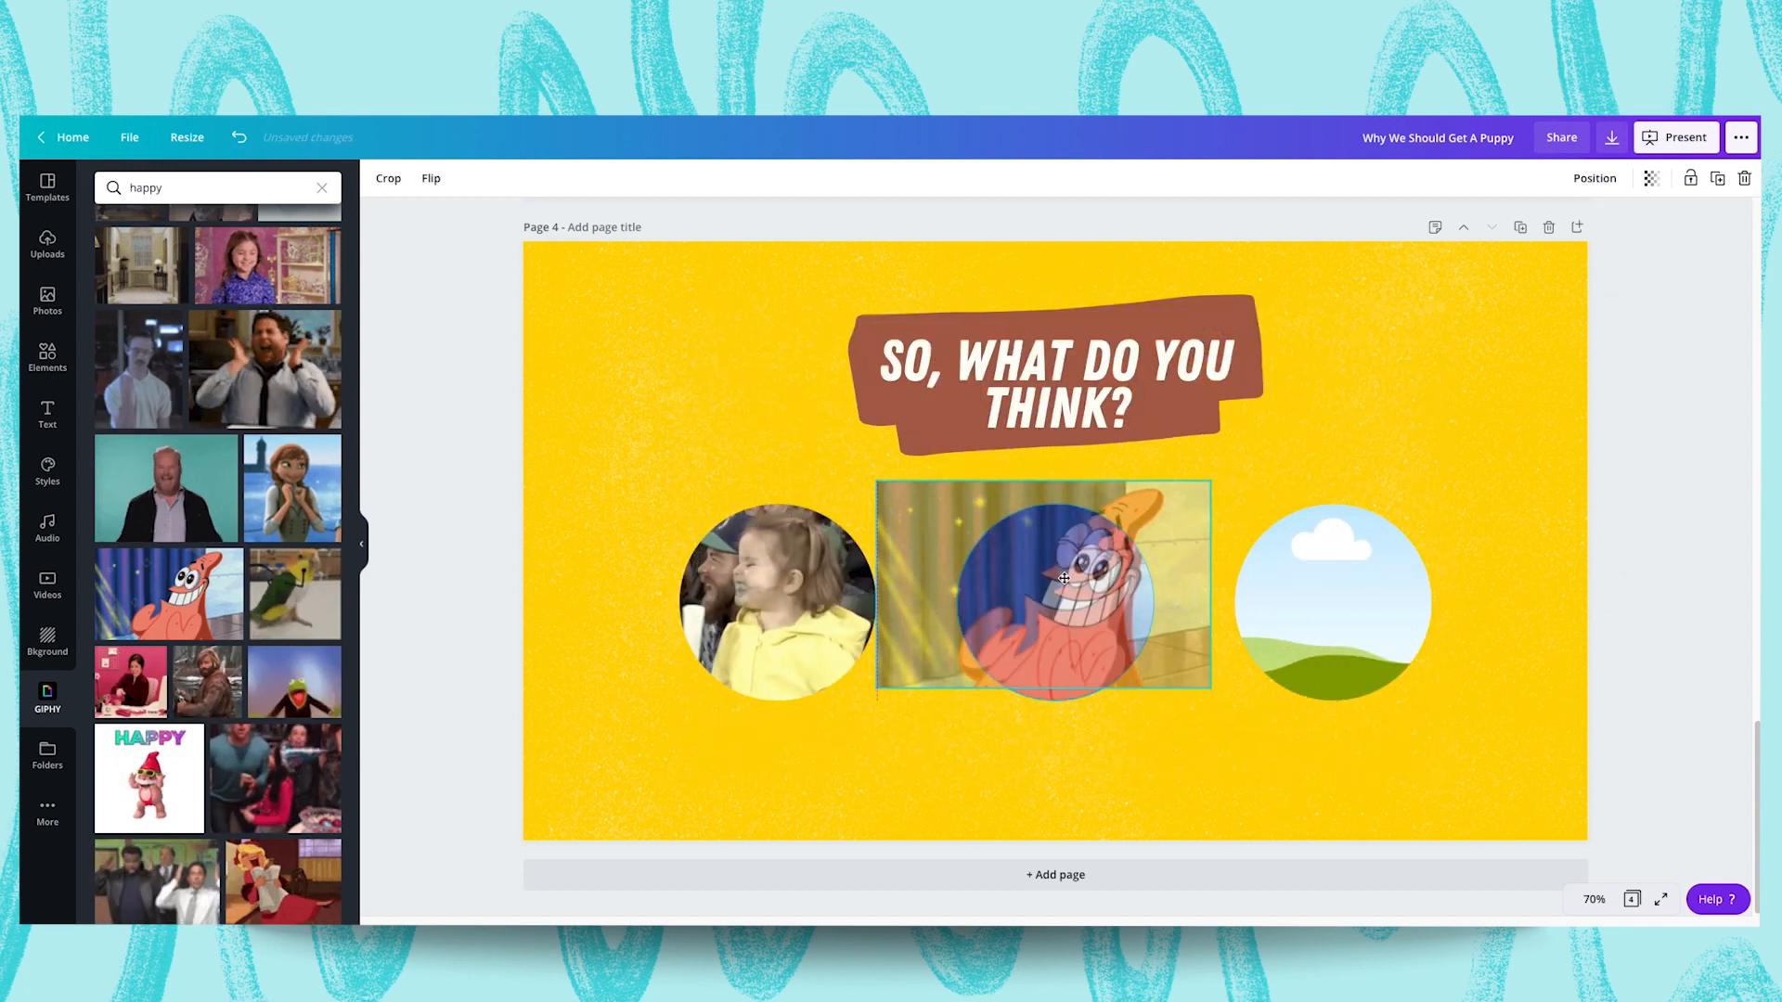
pyautogui.click(388, 178)
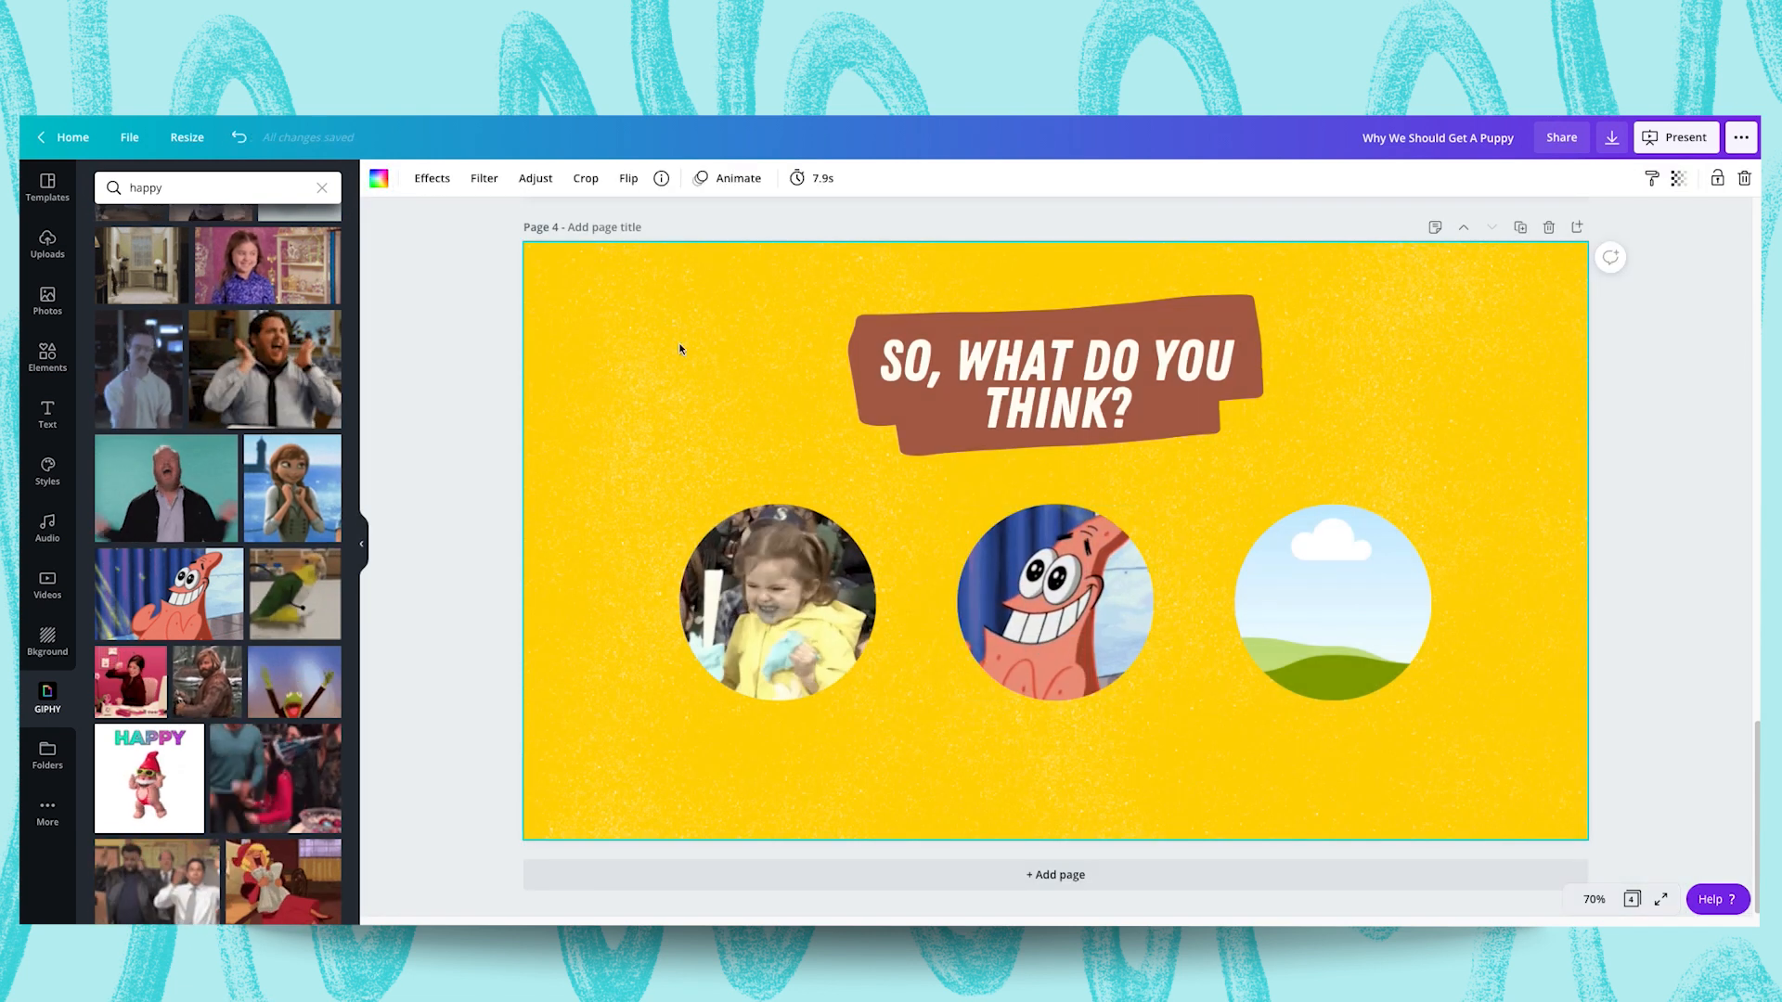
pyautogui.click(204, 187)
pyautogui.write('indifferent')
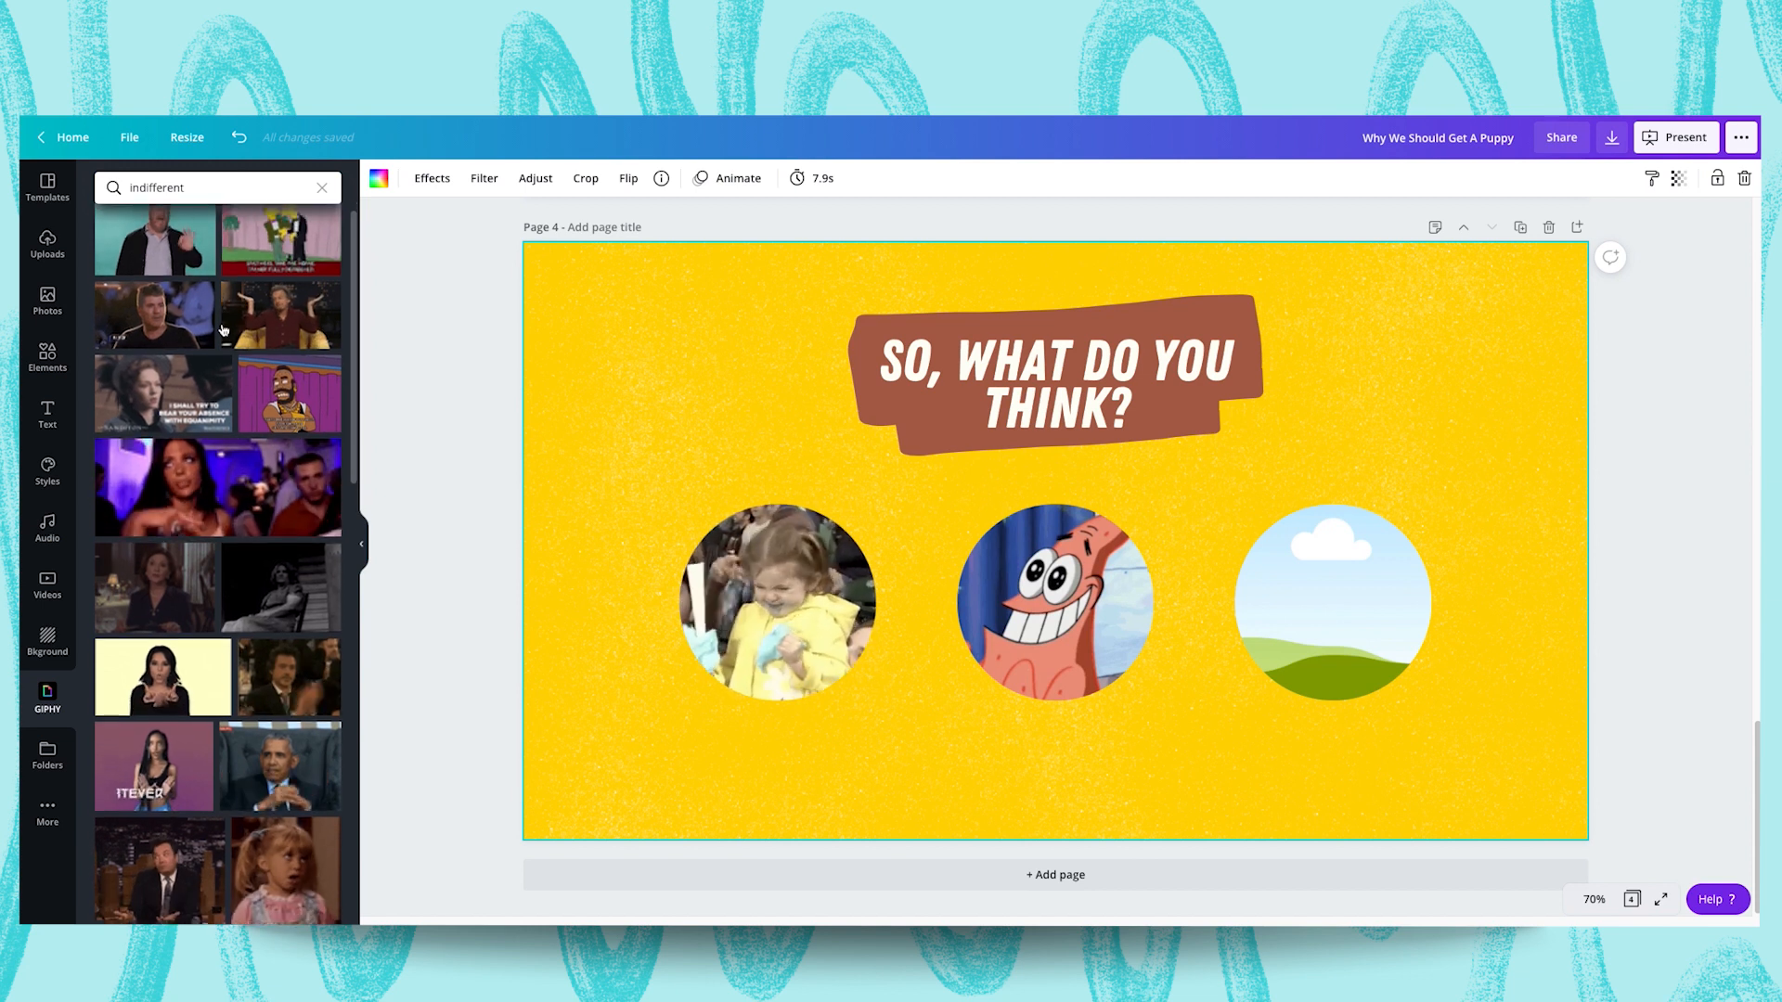
# Scroll the 'indifferent' GIPHY results and pick a GIF for the third circle
pyautogui.scroll(-3)
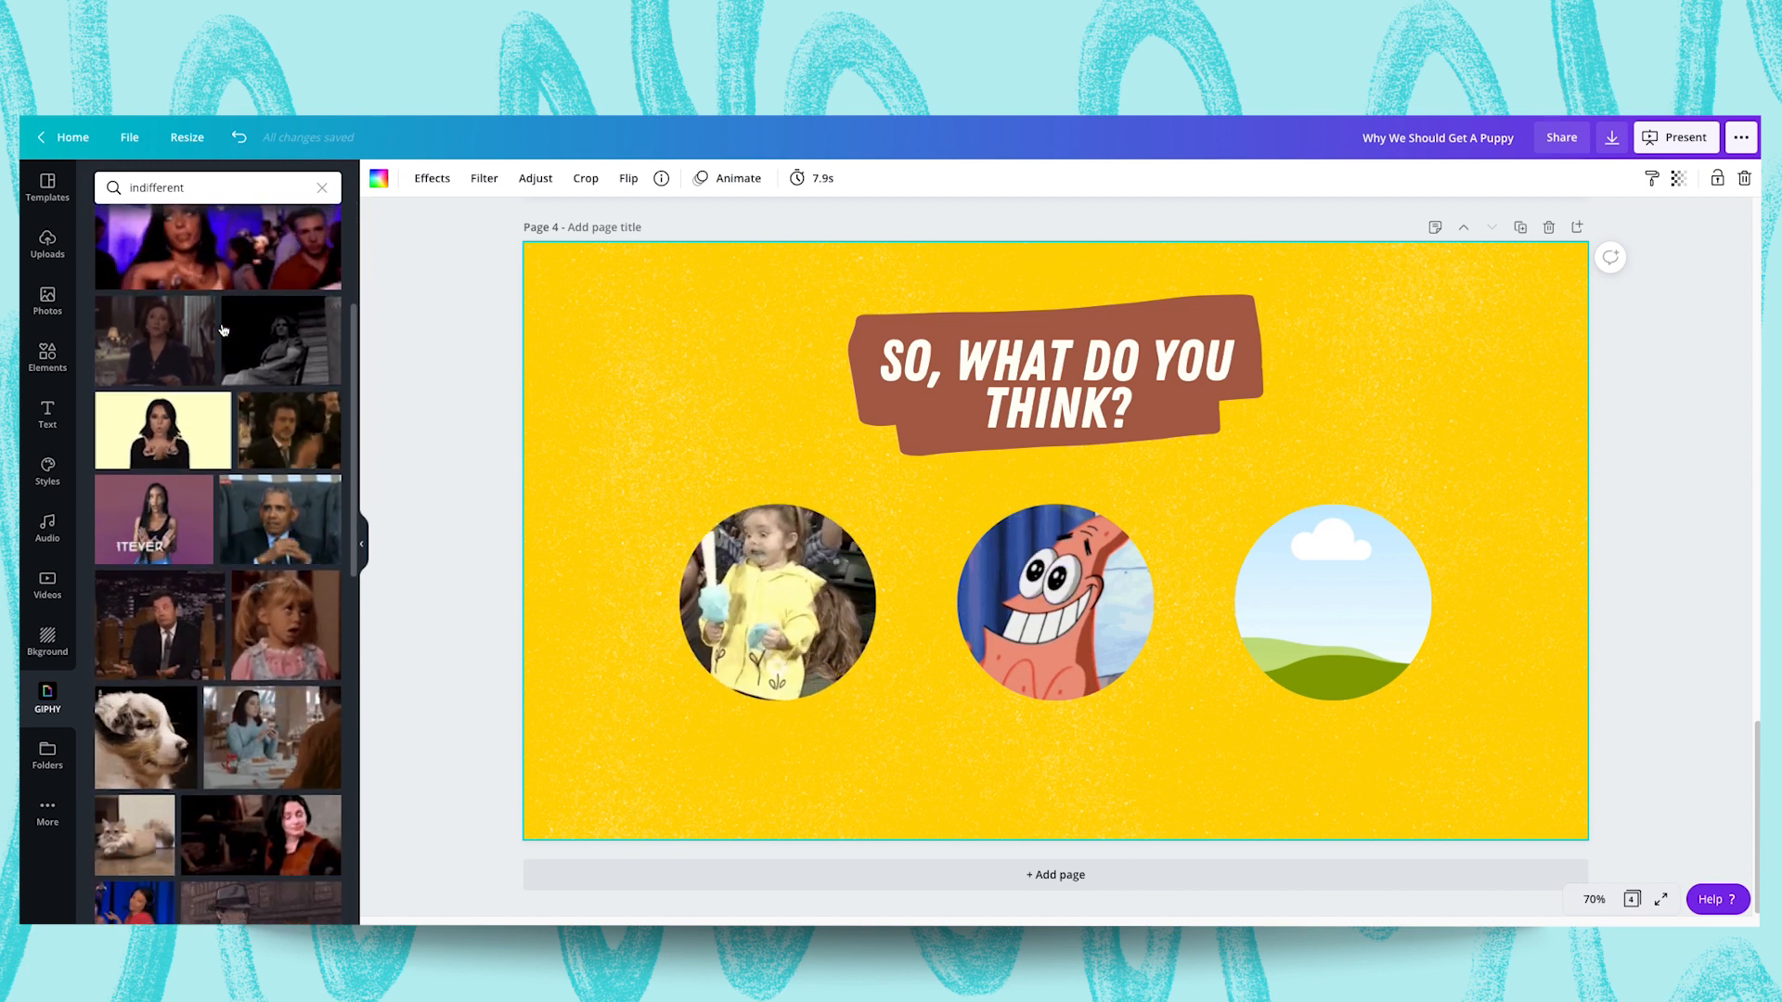
pyautogui.scroll(-3)
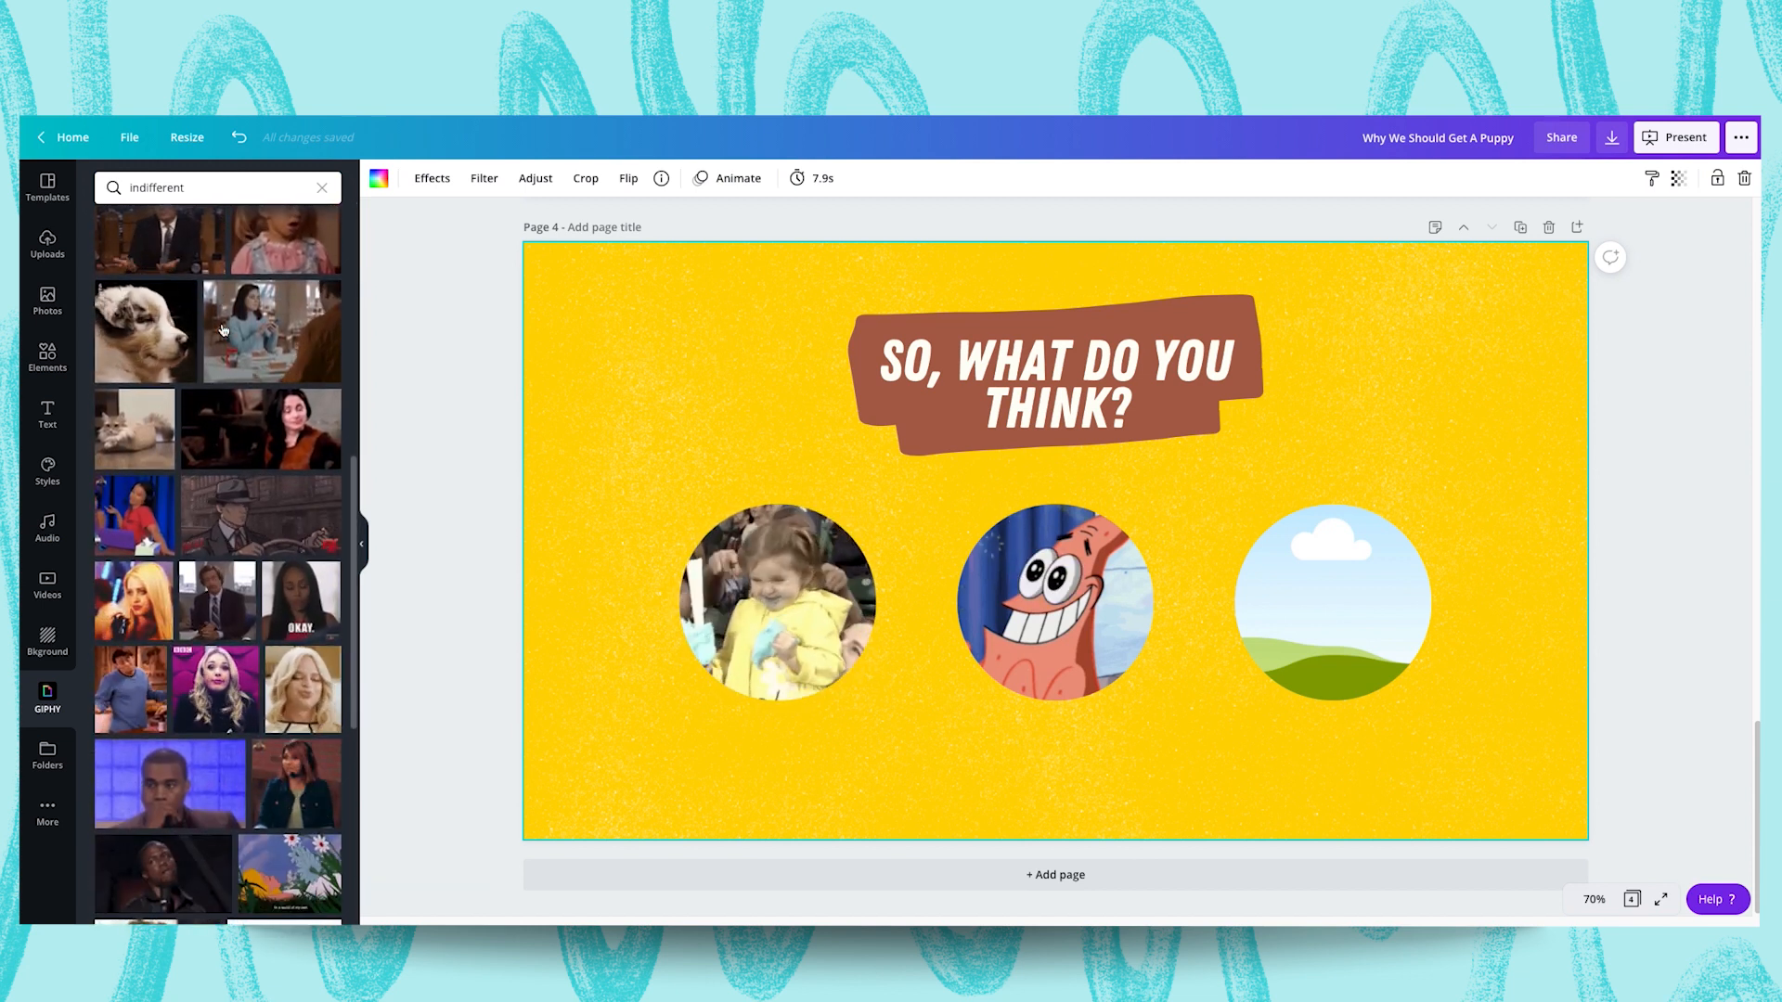
pyautogui.scroll(-3)
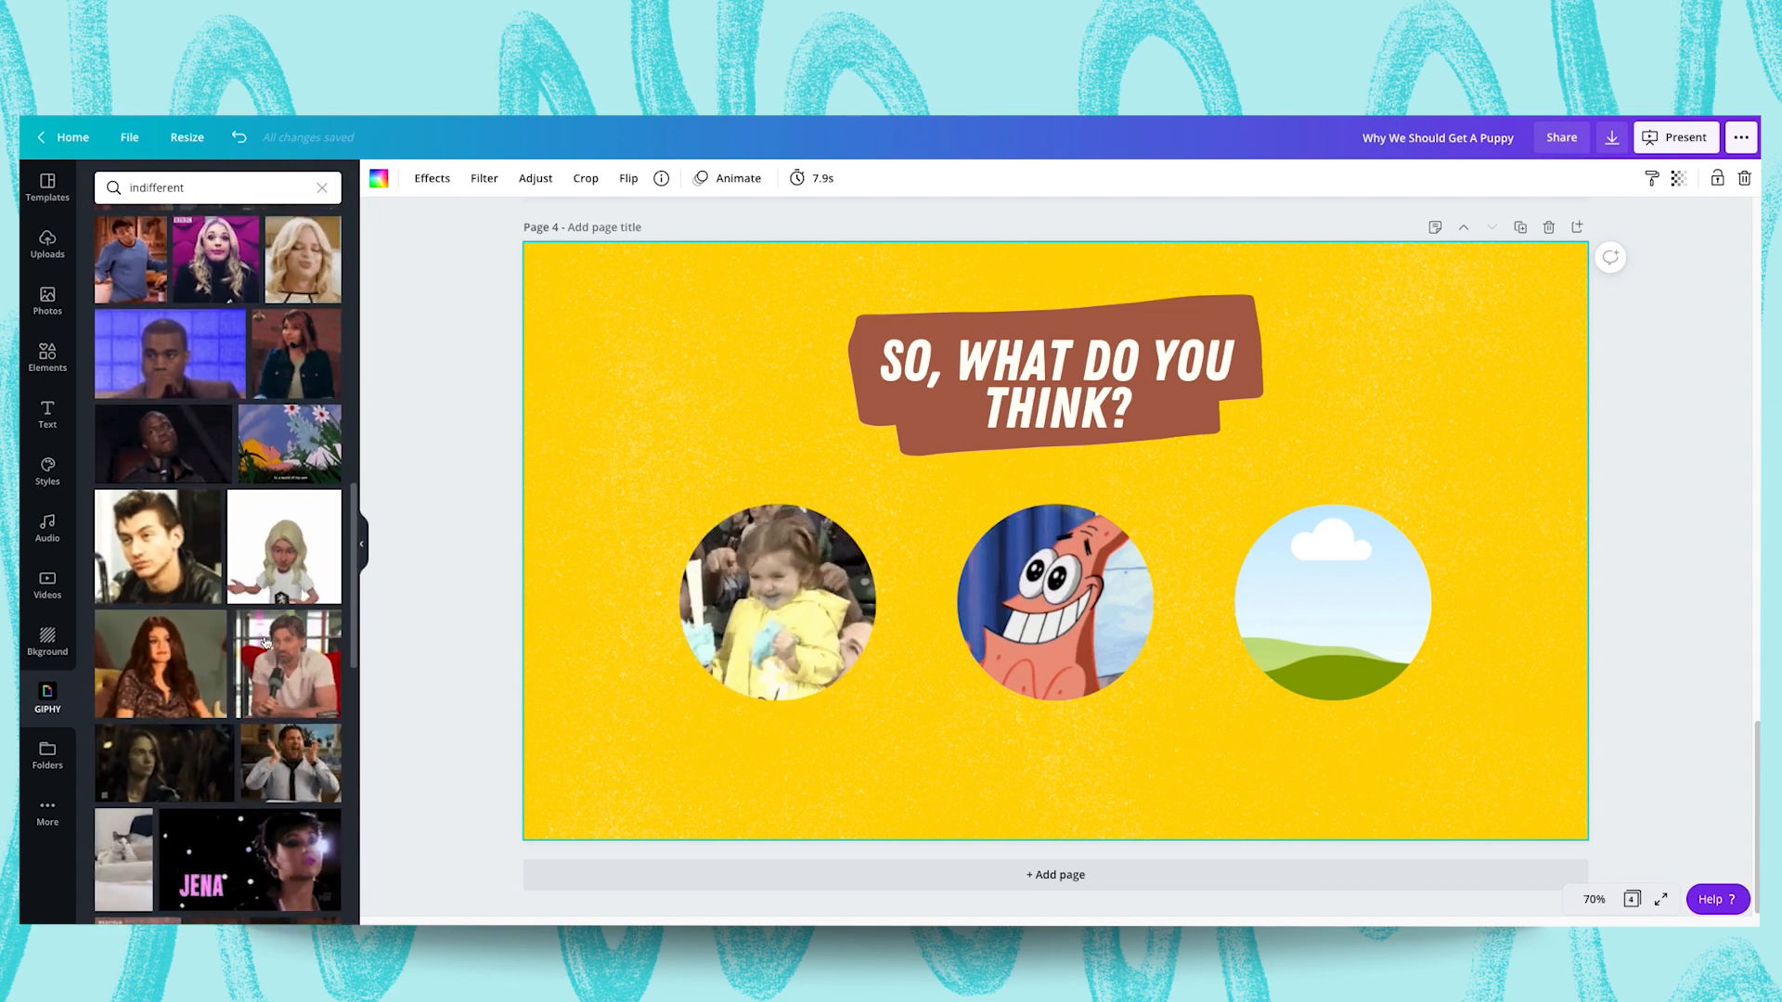
pyautogui.click(290, 662)
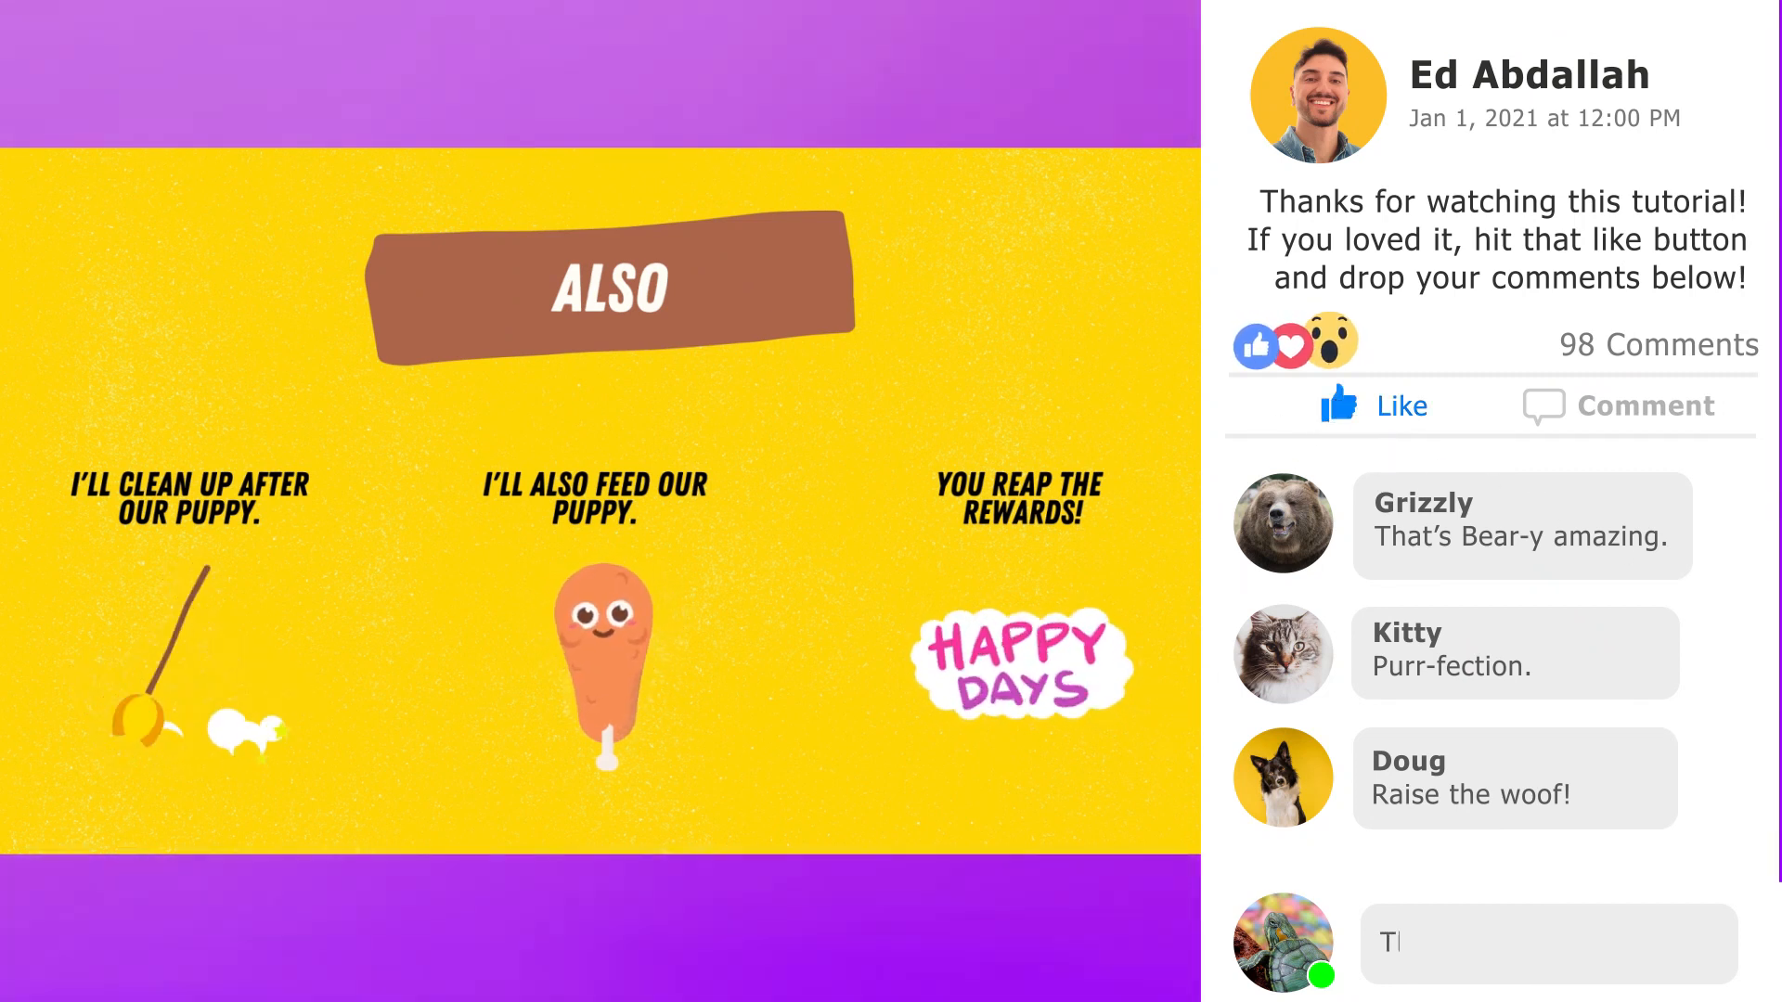
# Add the text 'That's turtley awesome' to finish slide 4 with all three frames filled
pyautogui.write("That's turtley awesome")
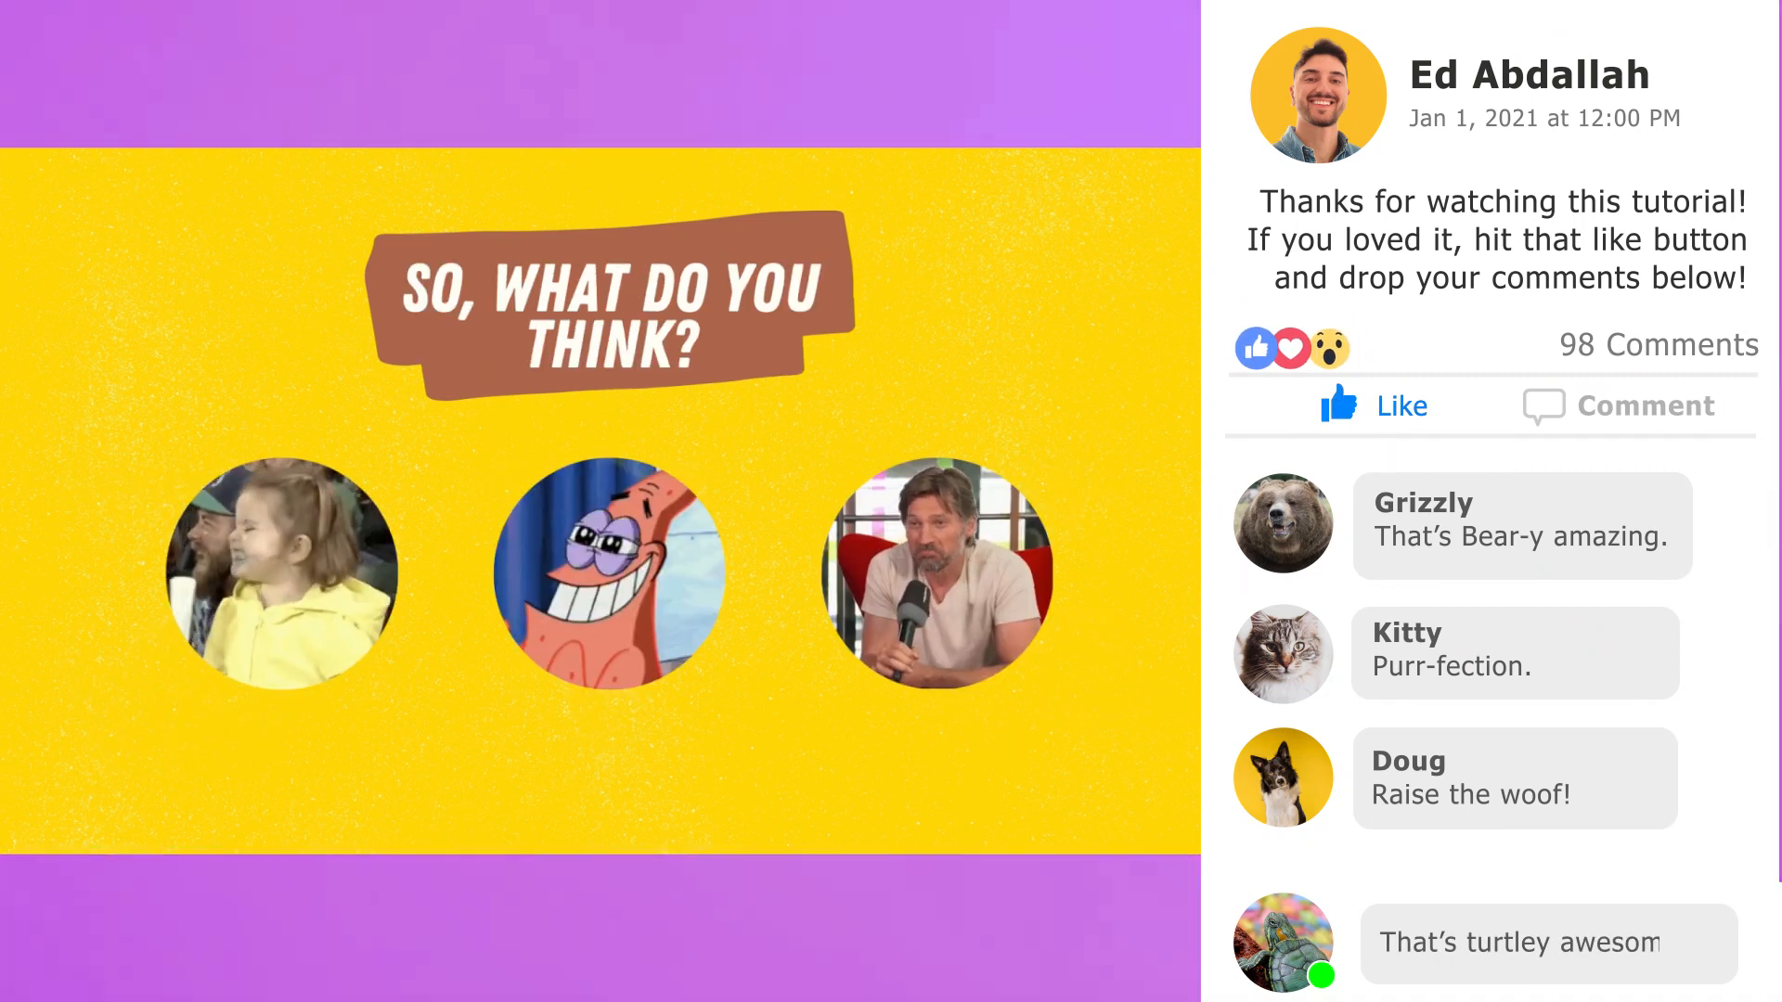